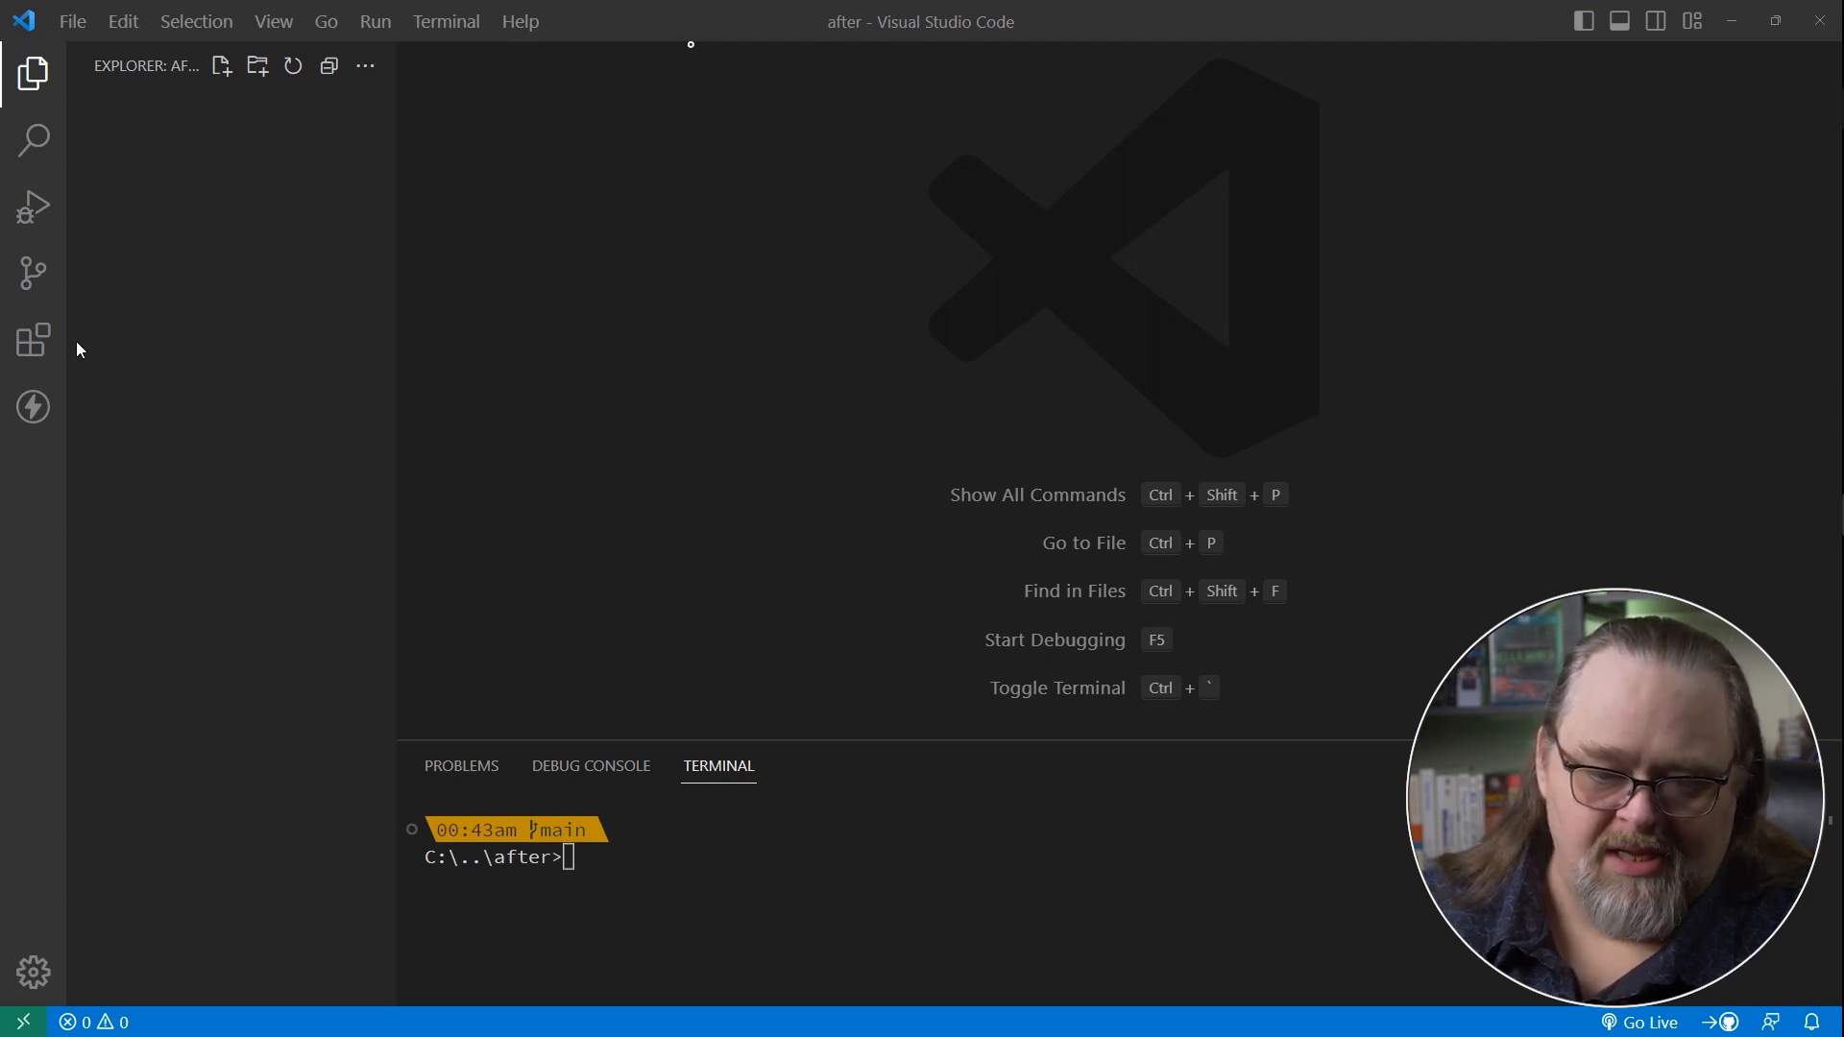
Review the installed extensions, then return to the workspace file listing.
click(32, 340)
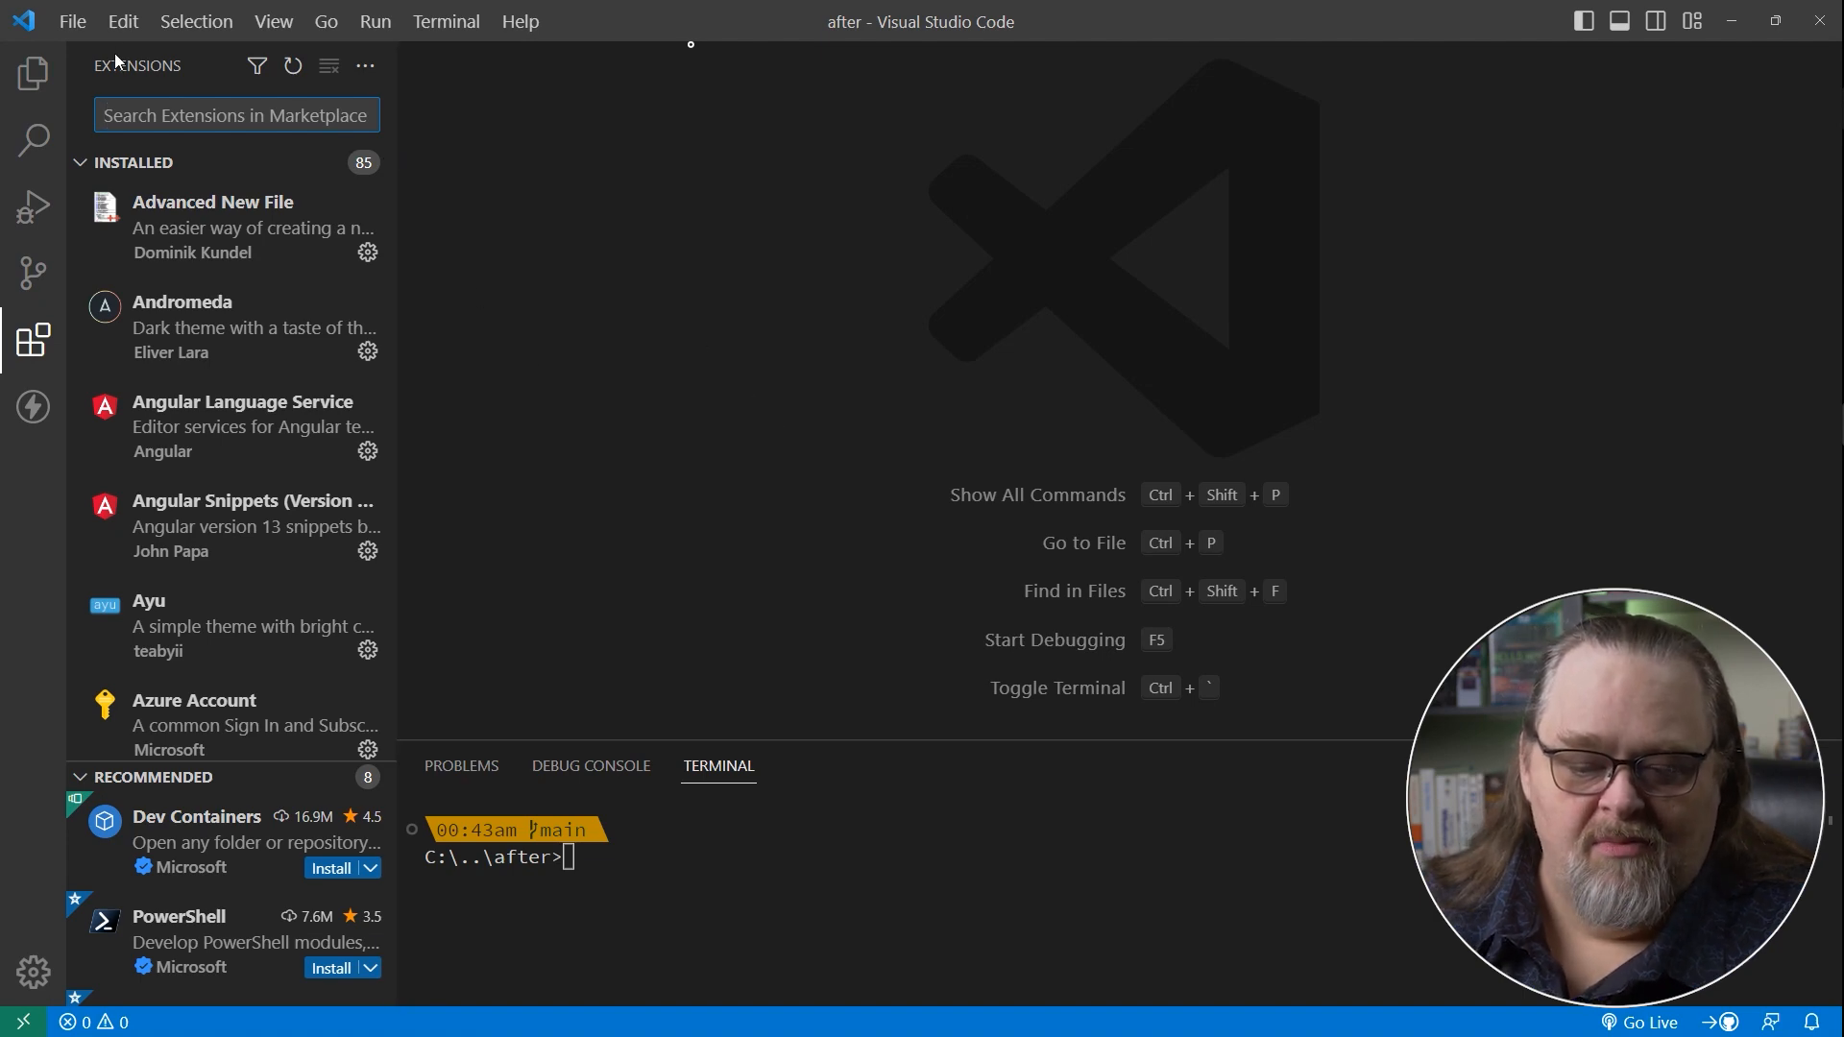
scroll(down, 3)
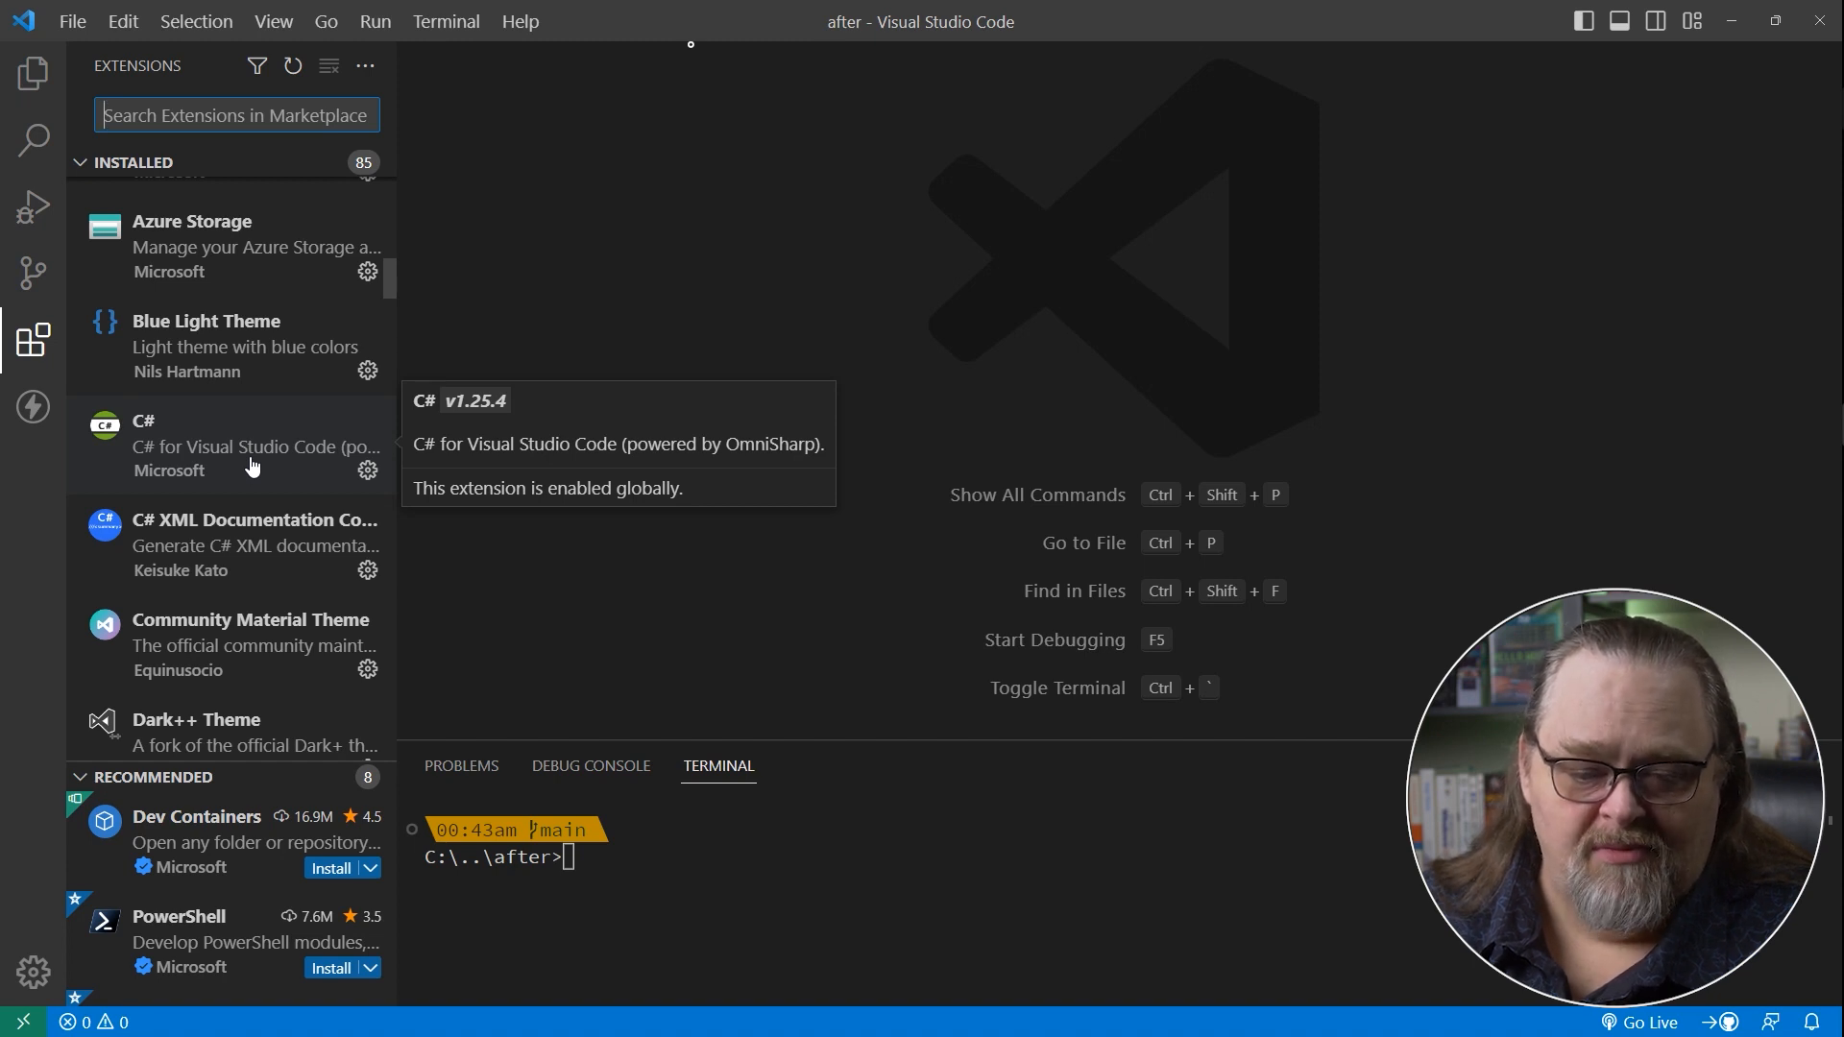
mouse_move(657, 438)
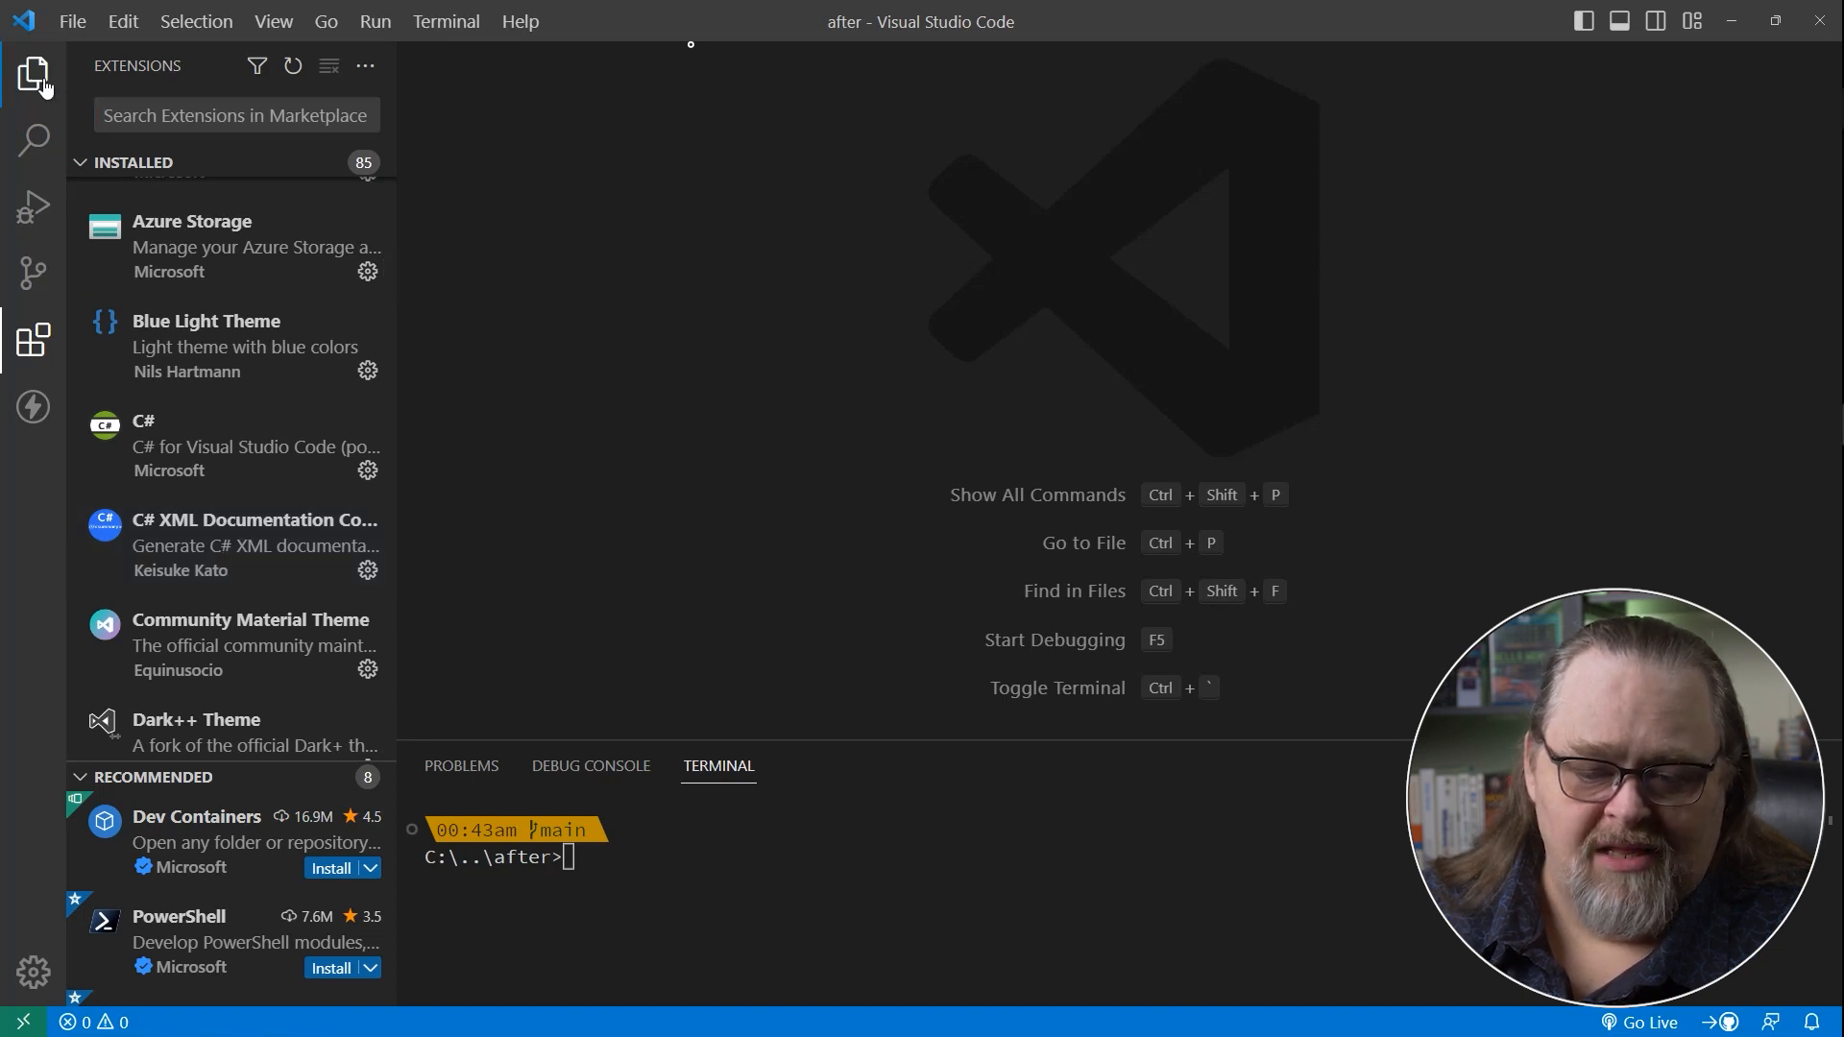
click(35, 73)
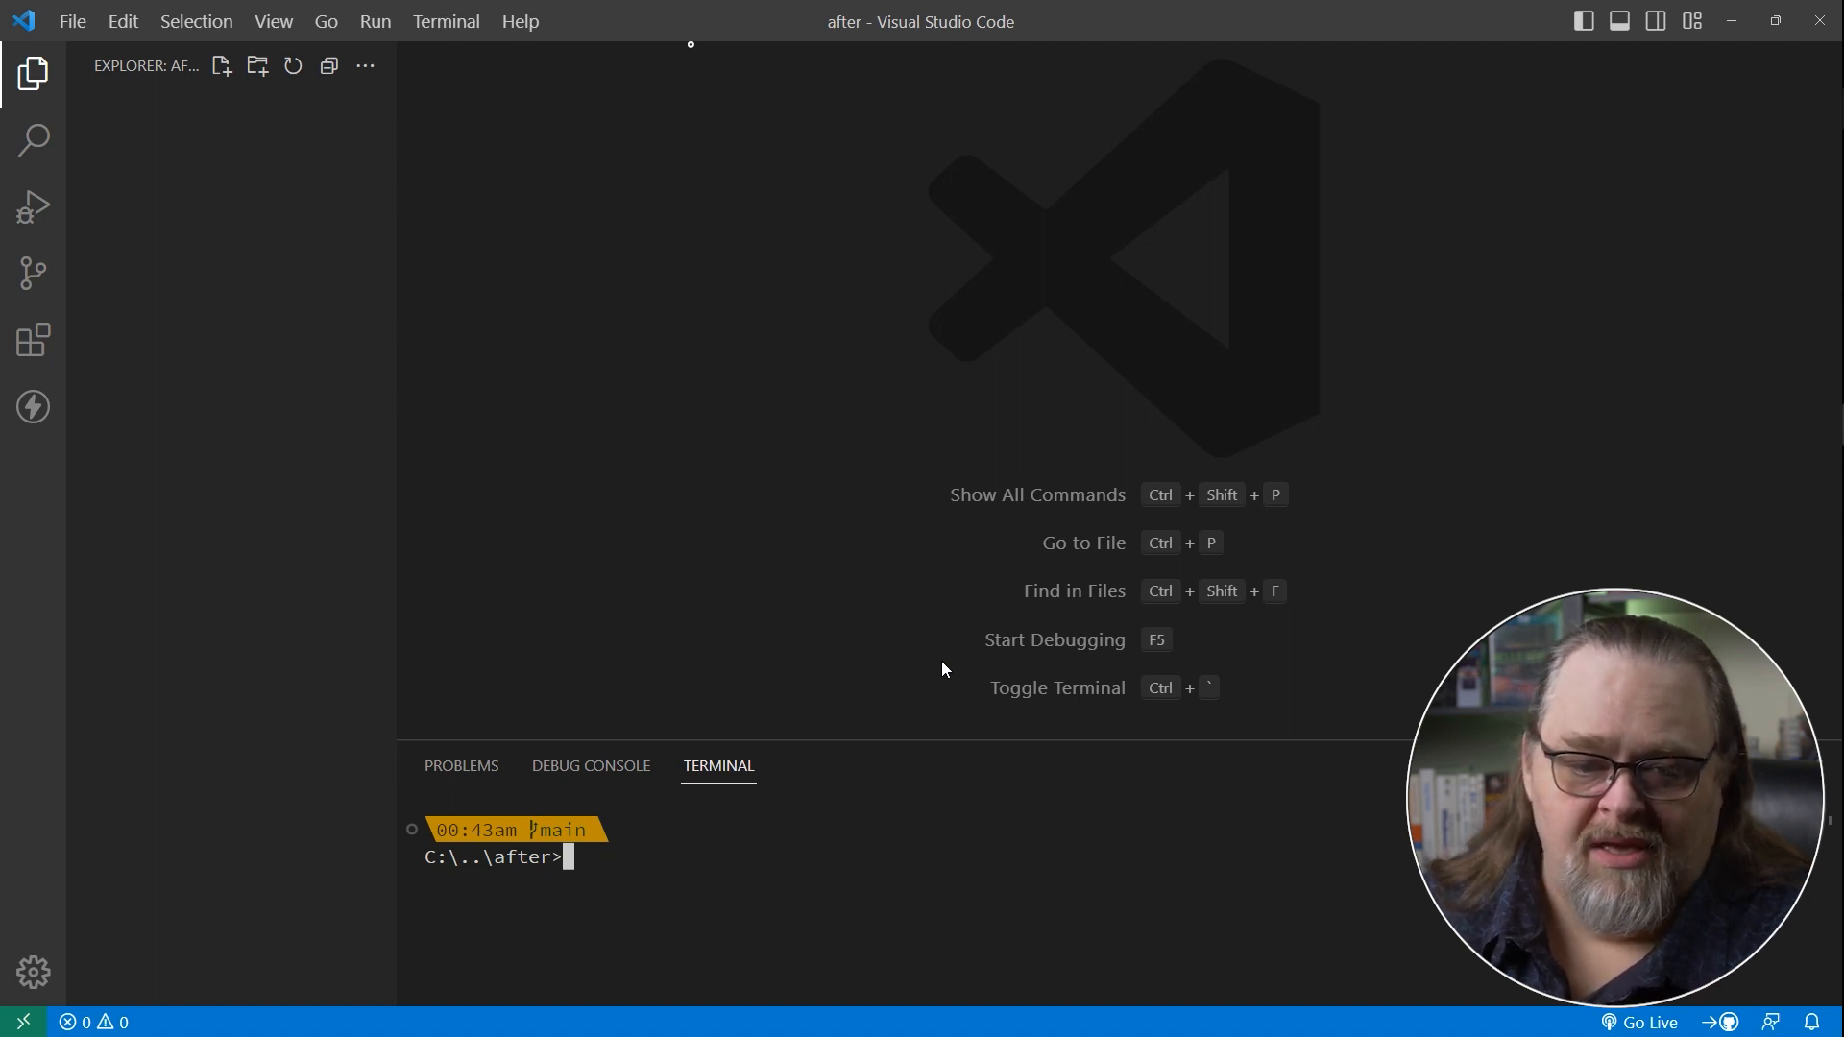
click(71, 21)
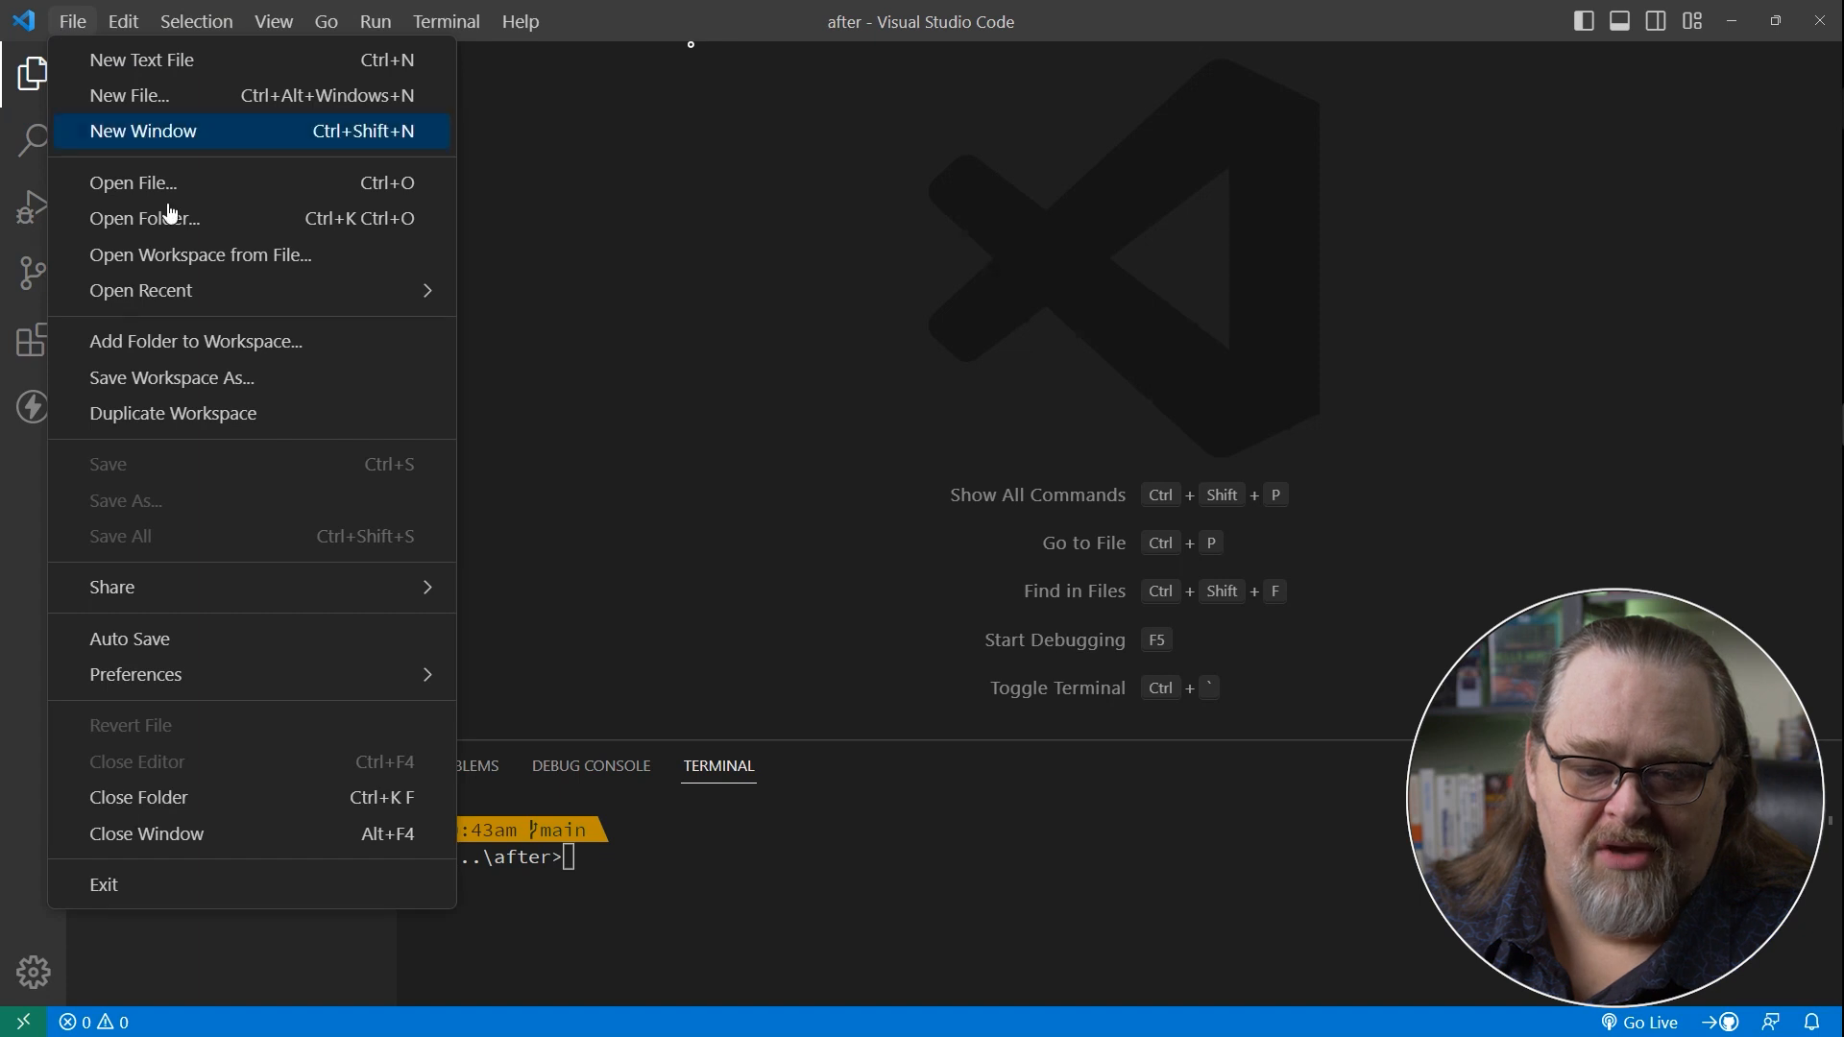
mouse_move(335, 255)
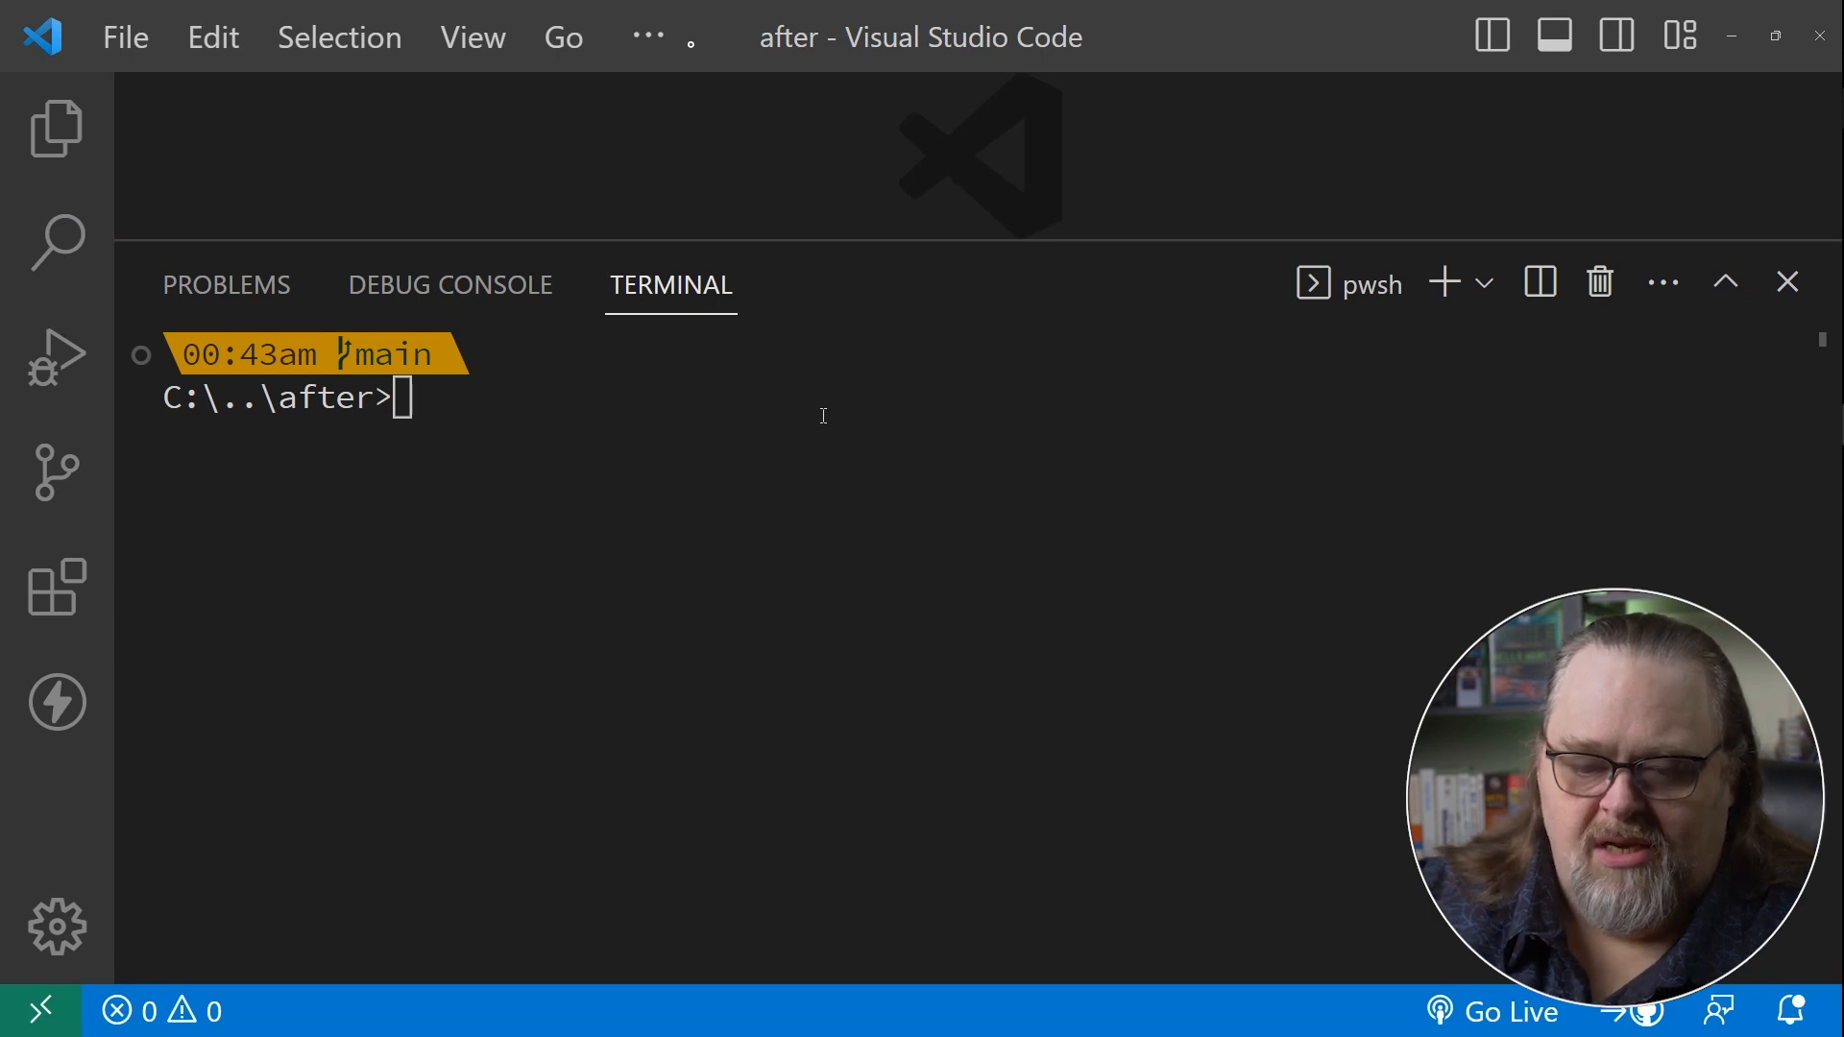
List the available dotnet project templates with dotnet new --list and look through them.
text(dotnet new --list)
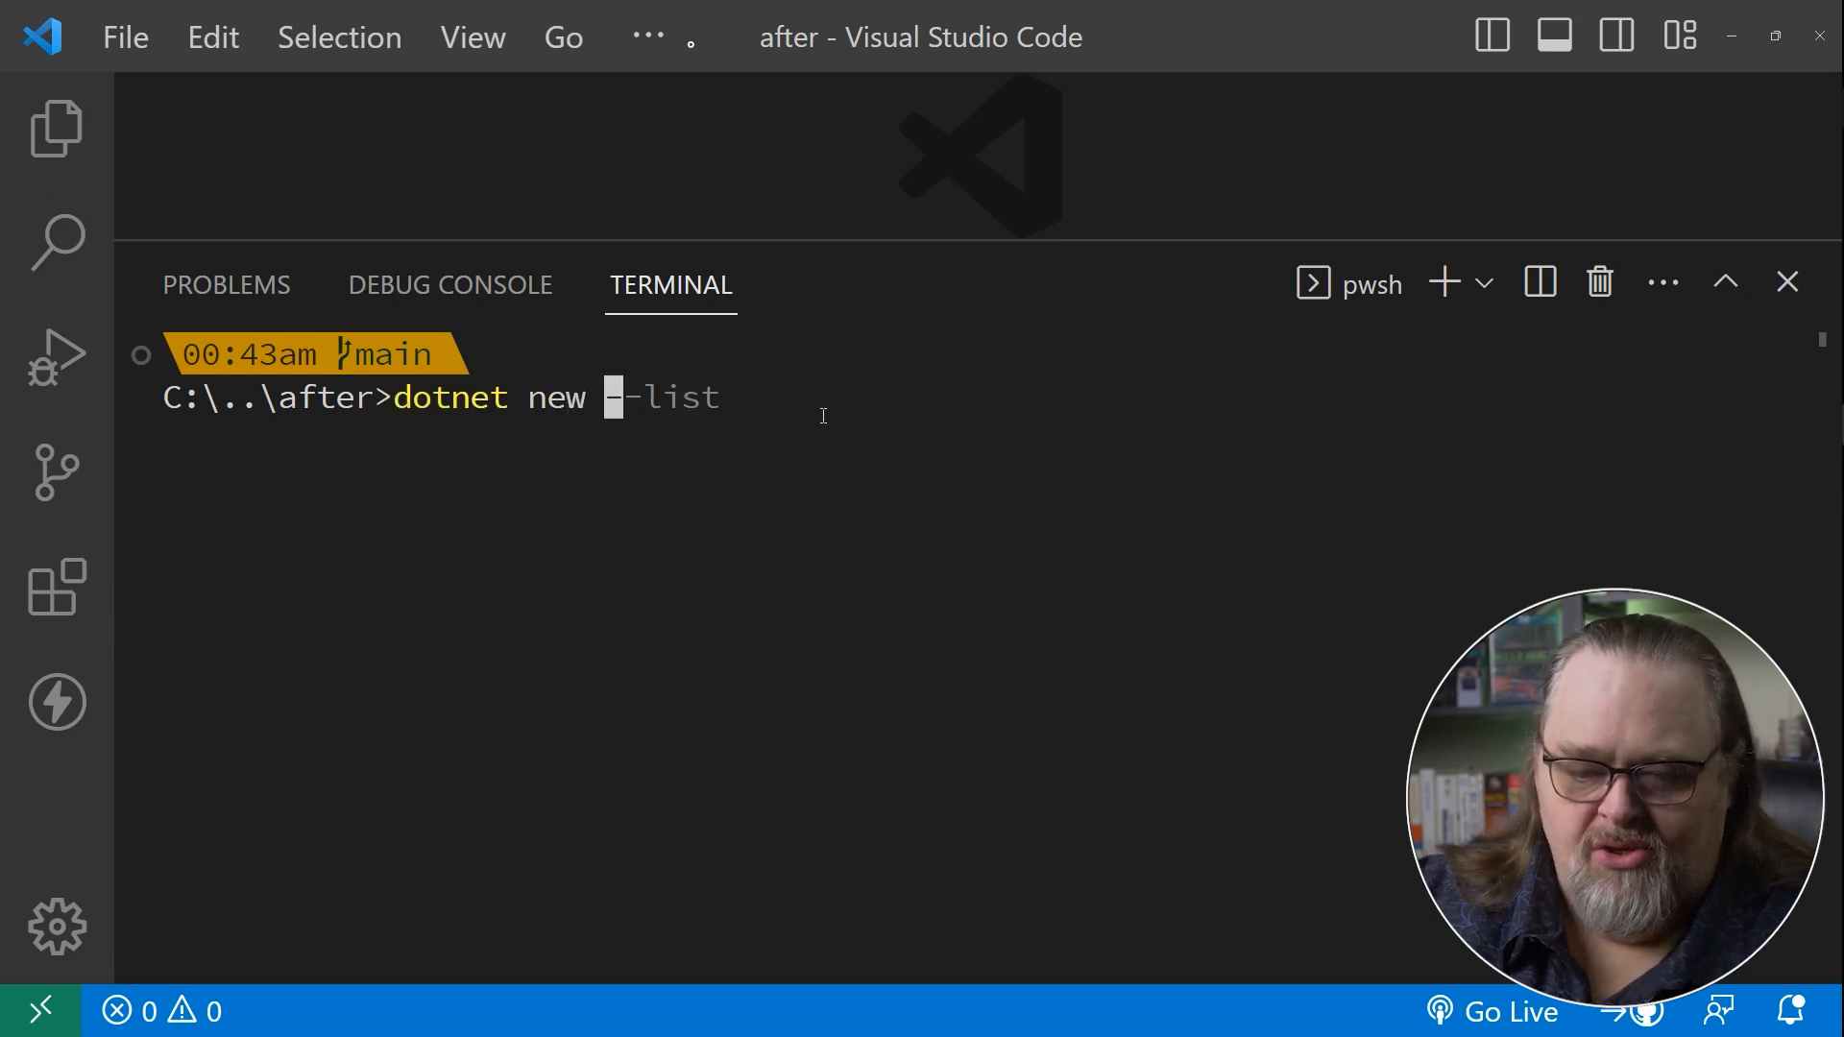
text(-)
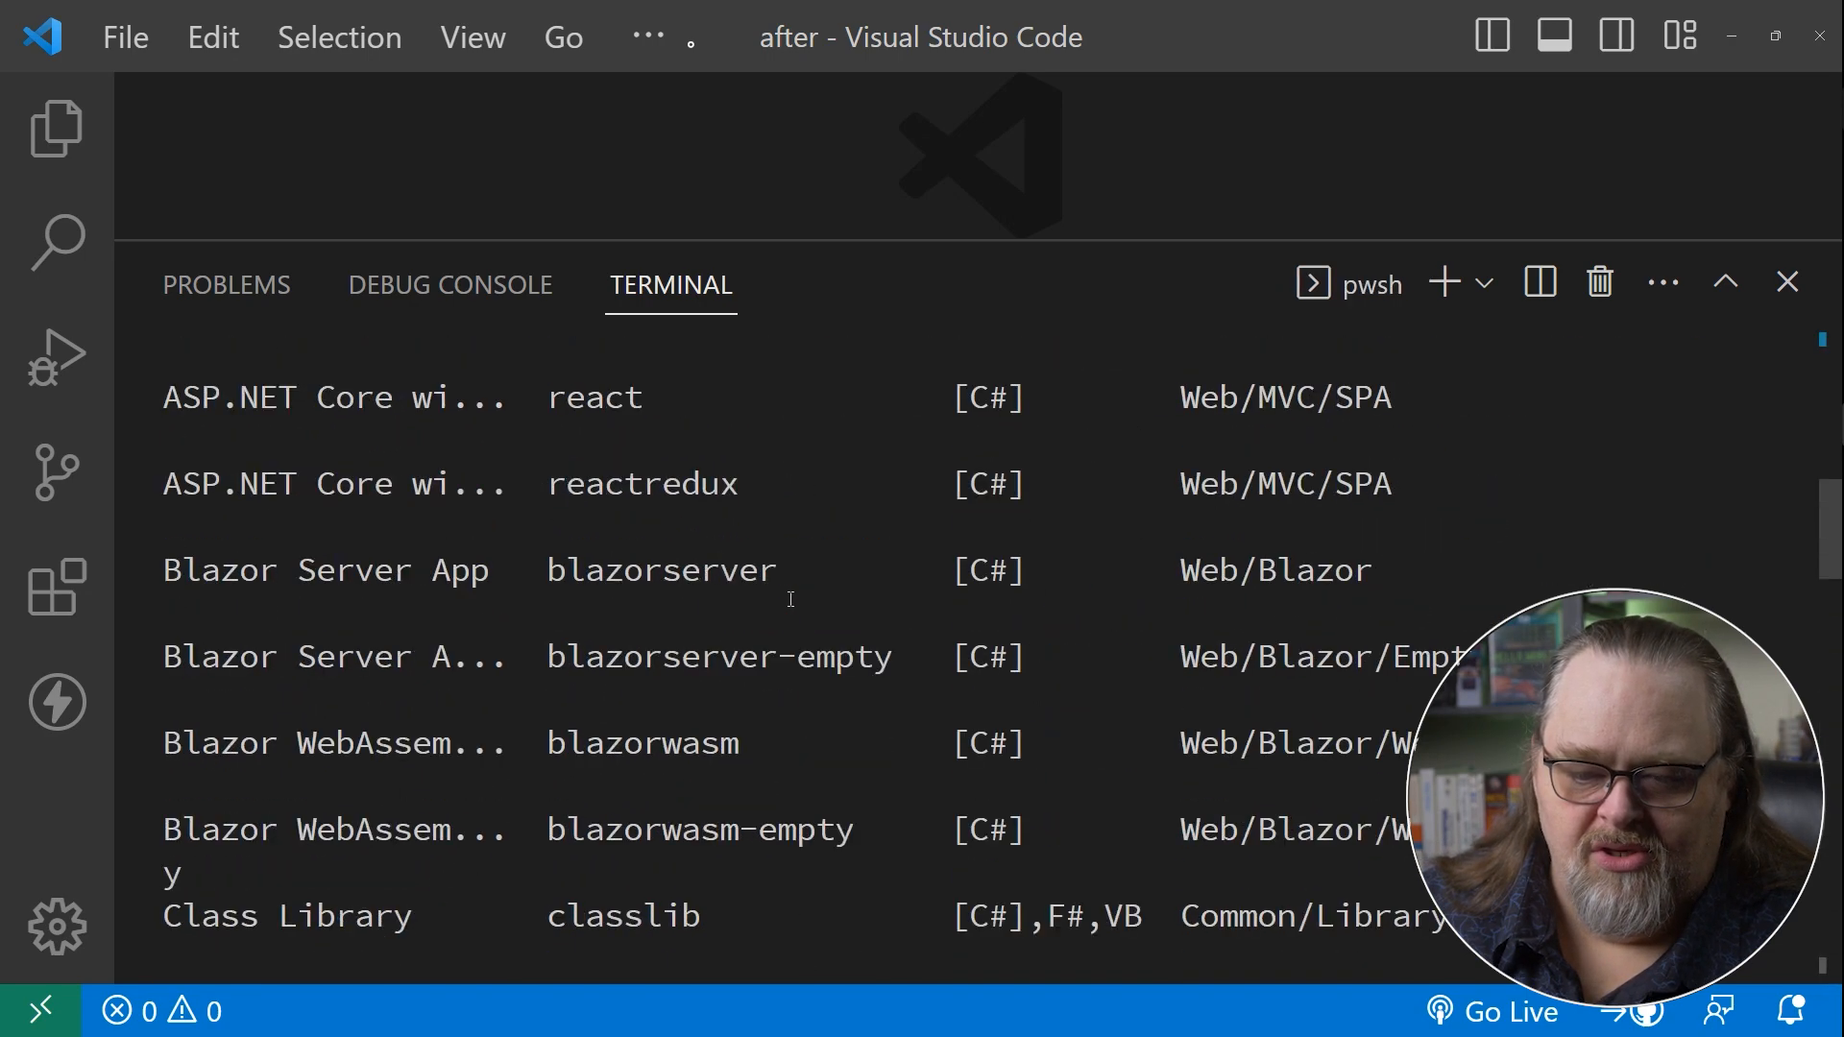
scroll(up, 3)
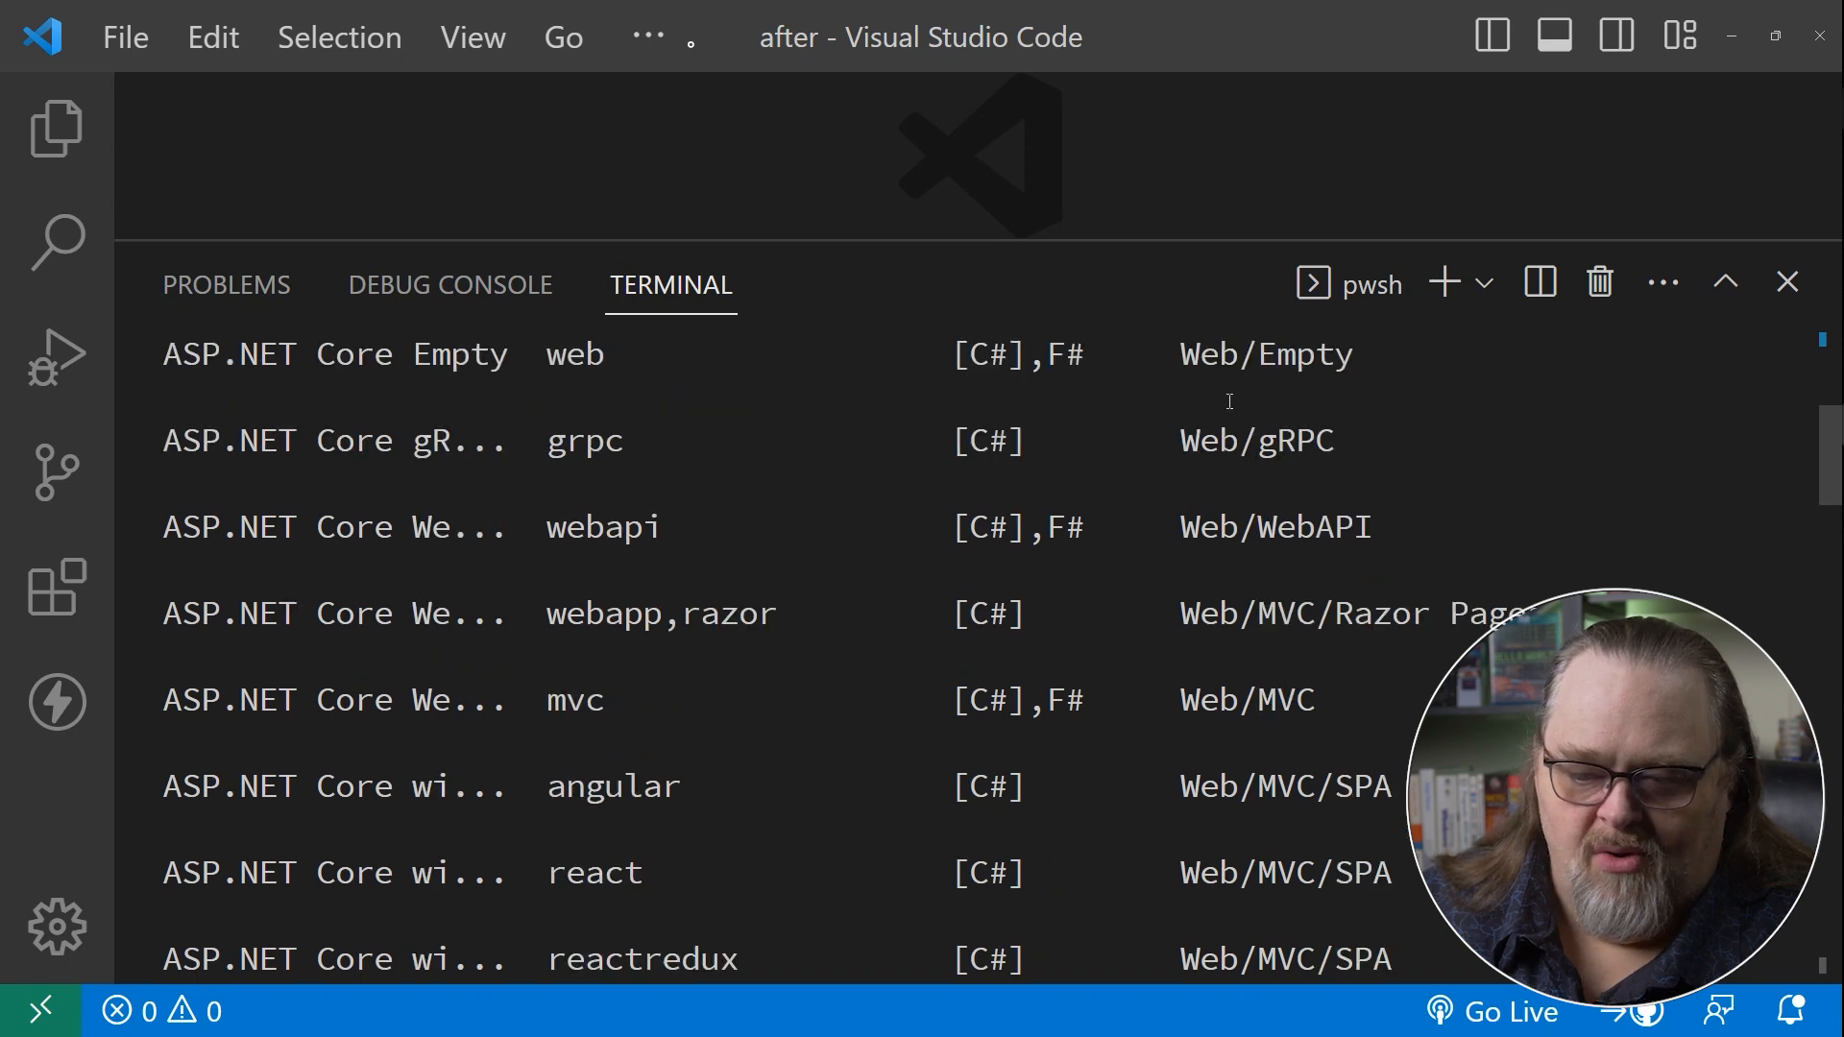
mouse_move(839, 631)
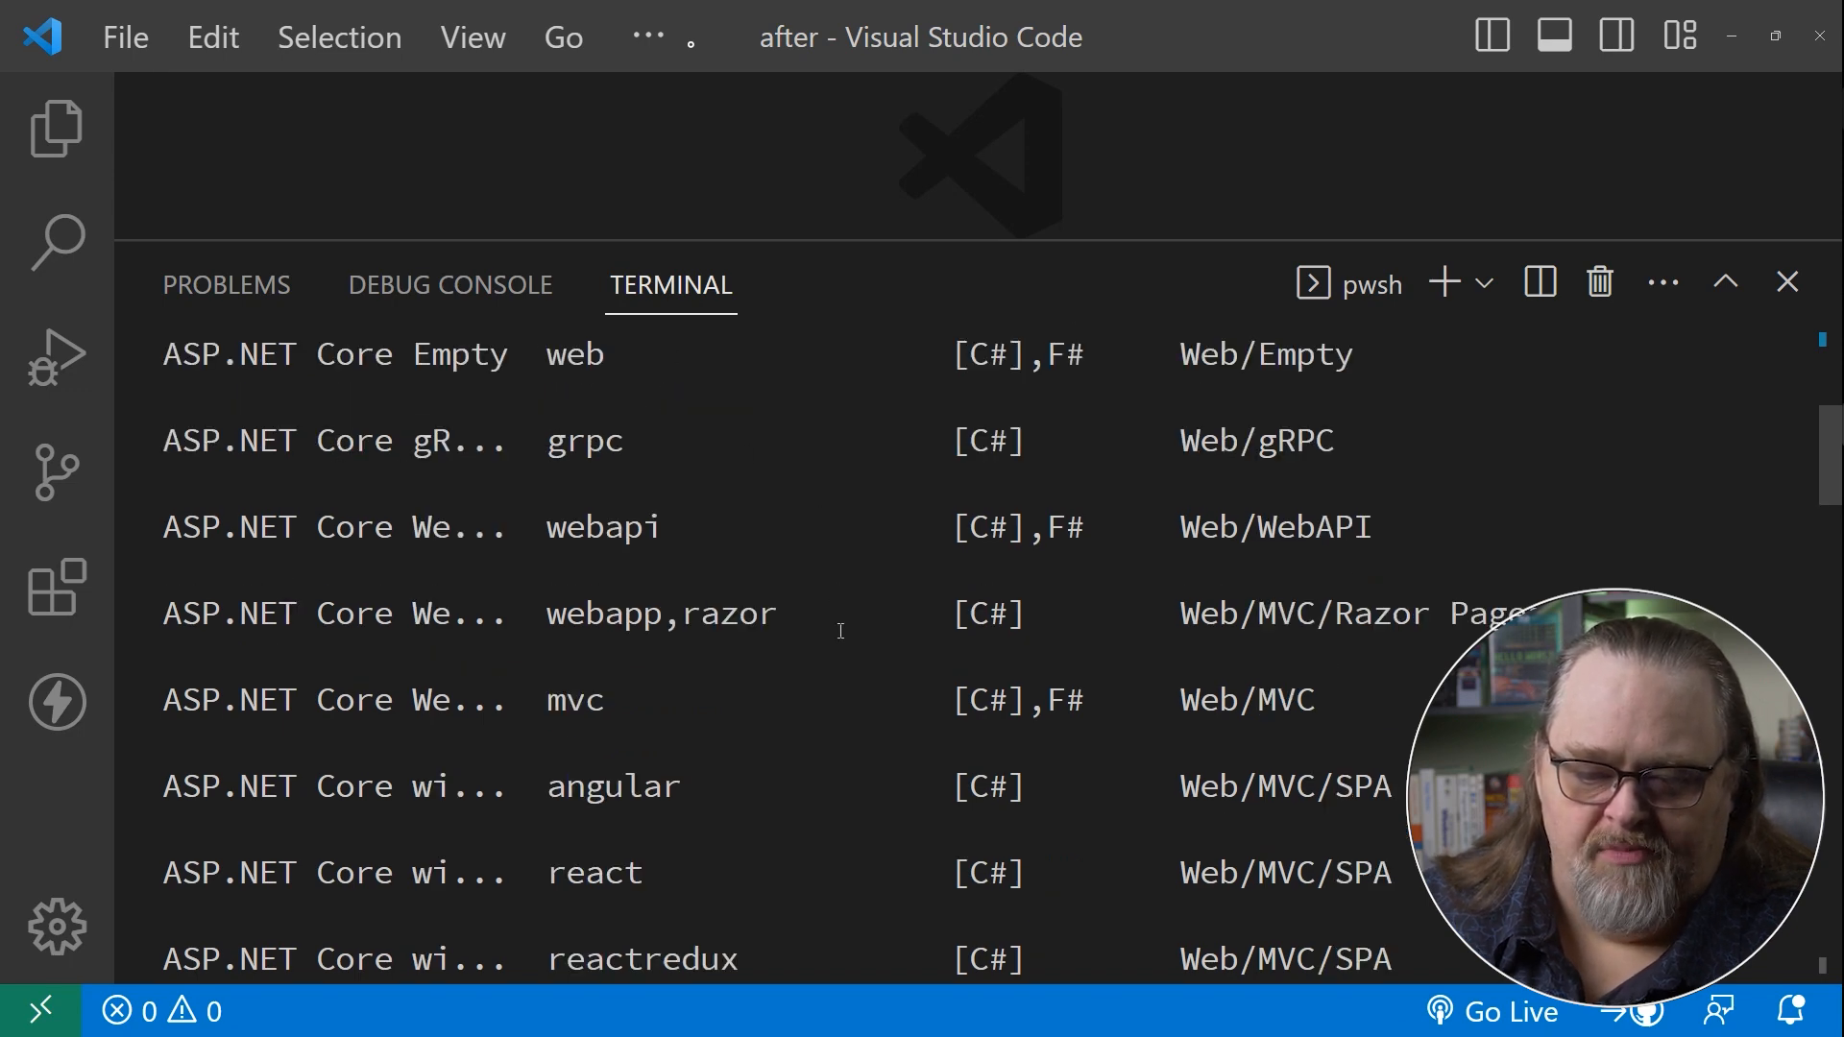
scroll(down, 3)
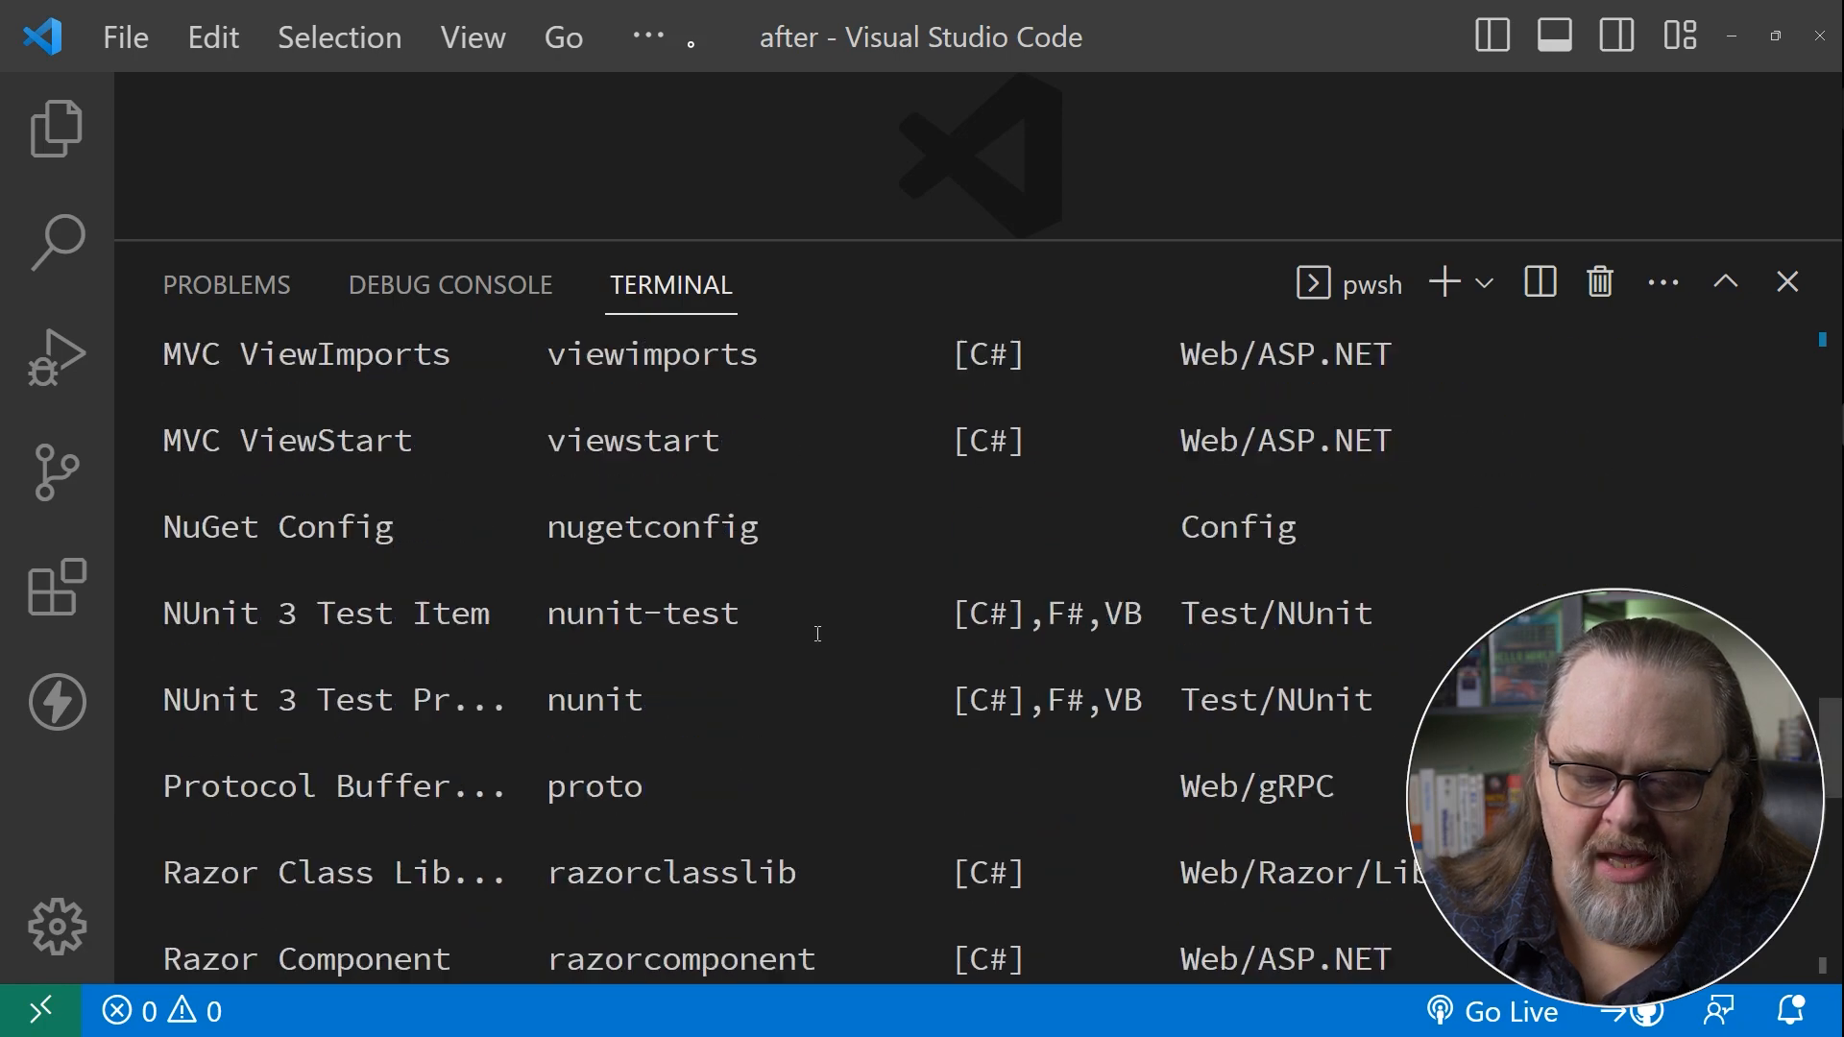
scroll(down, 3)
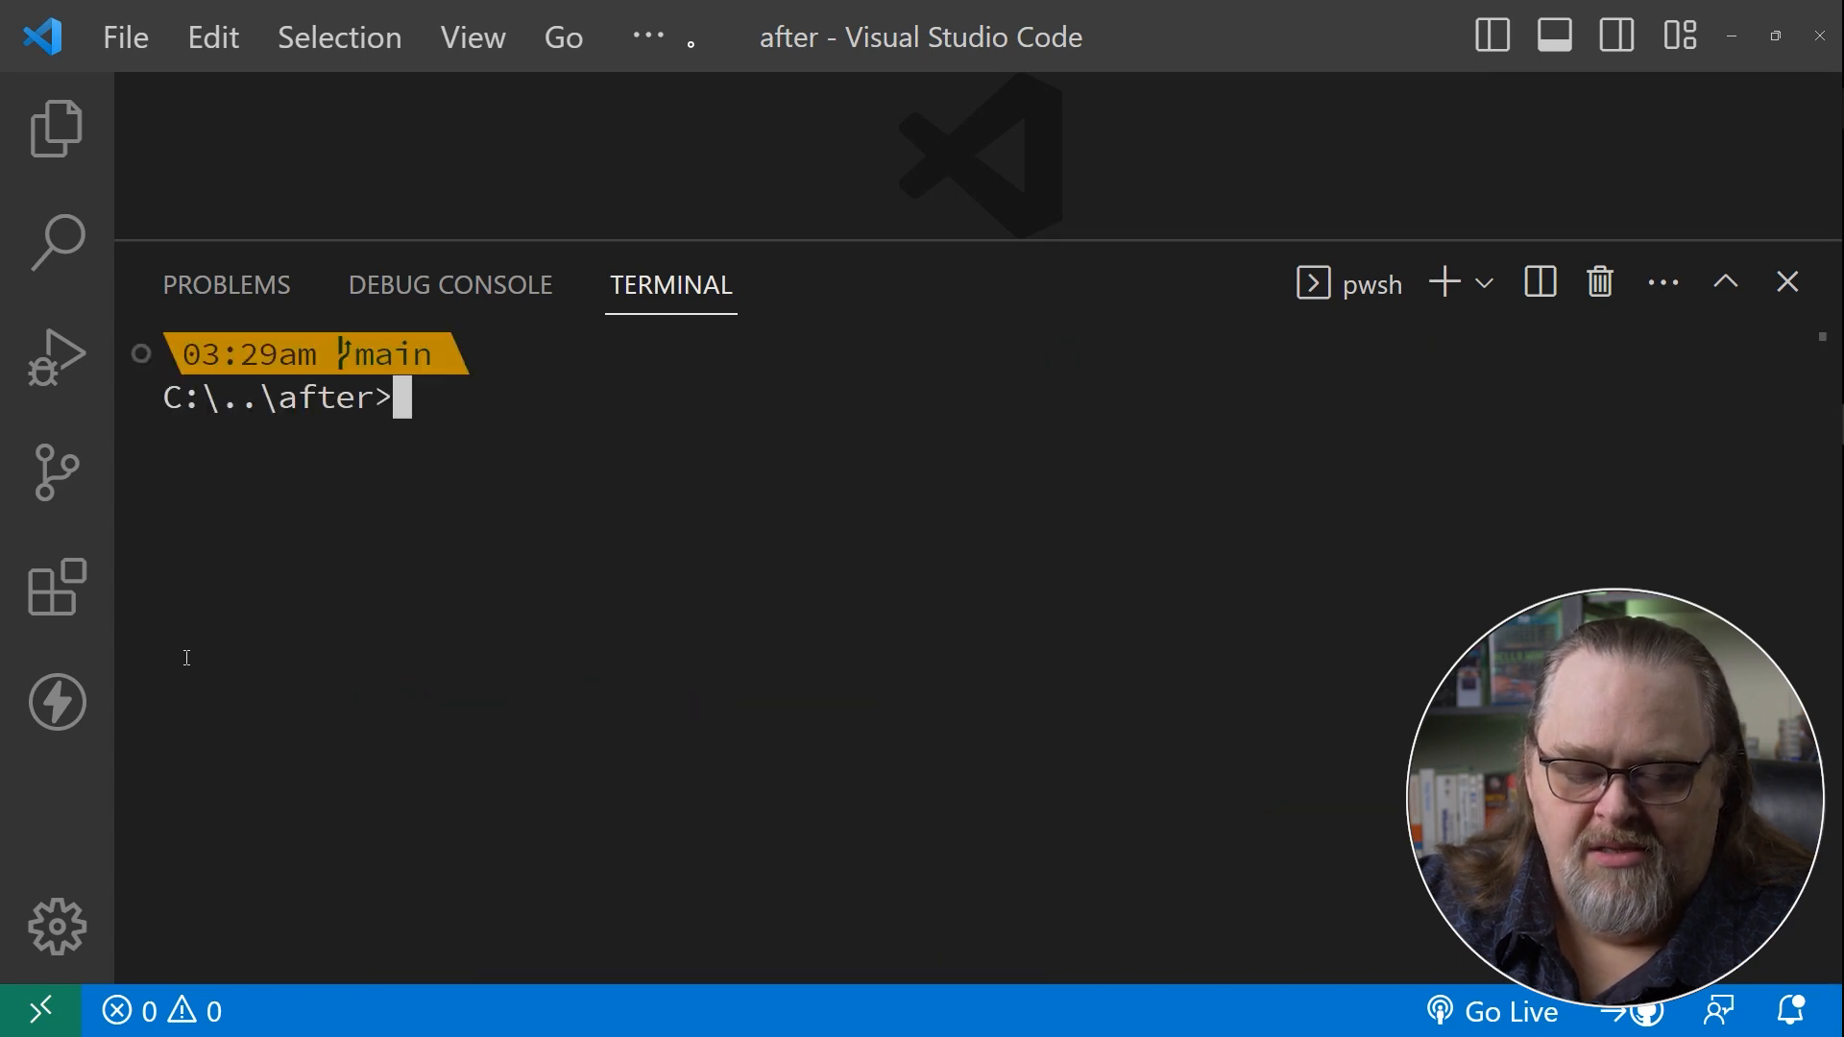
Generate an MVC project with dotnet new mvc -n FunInVSCode -o . in the current folder.
text(dotnet new --list)
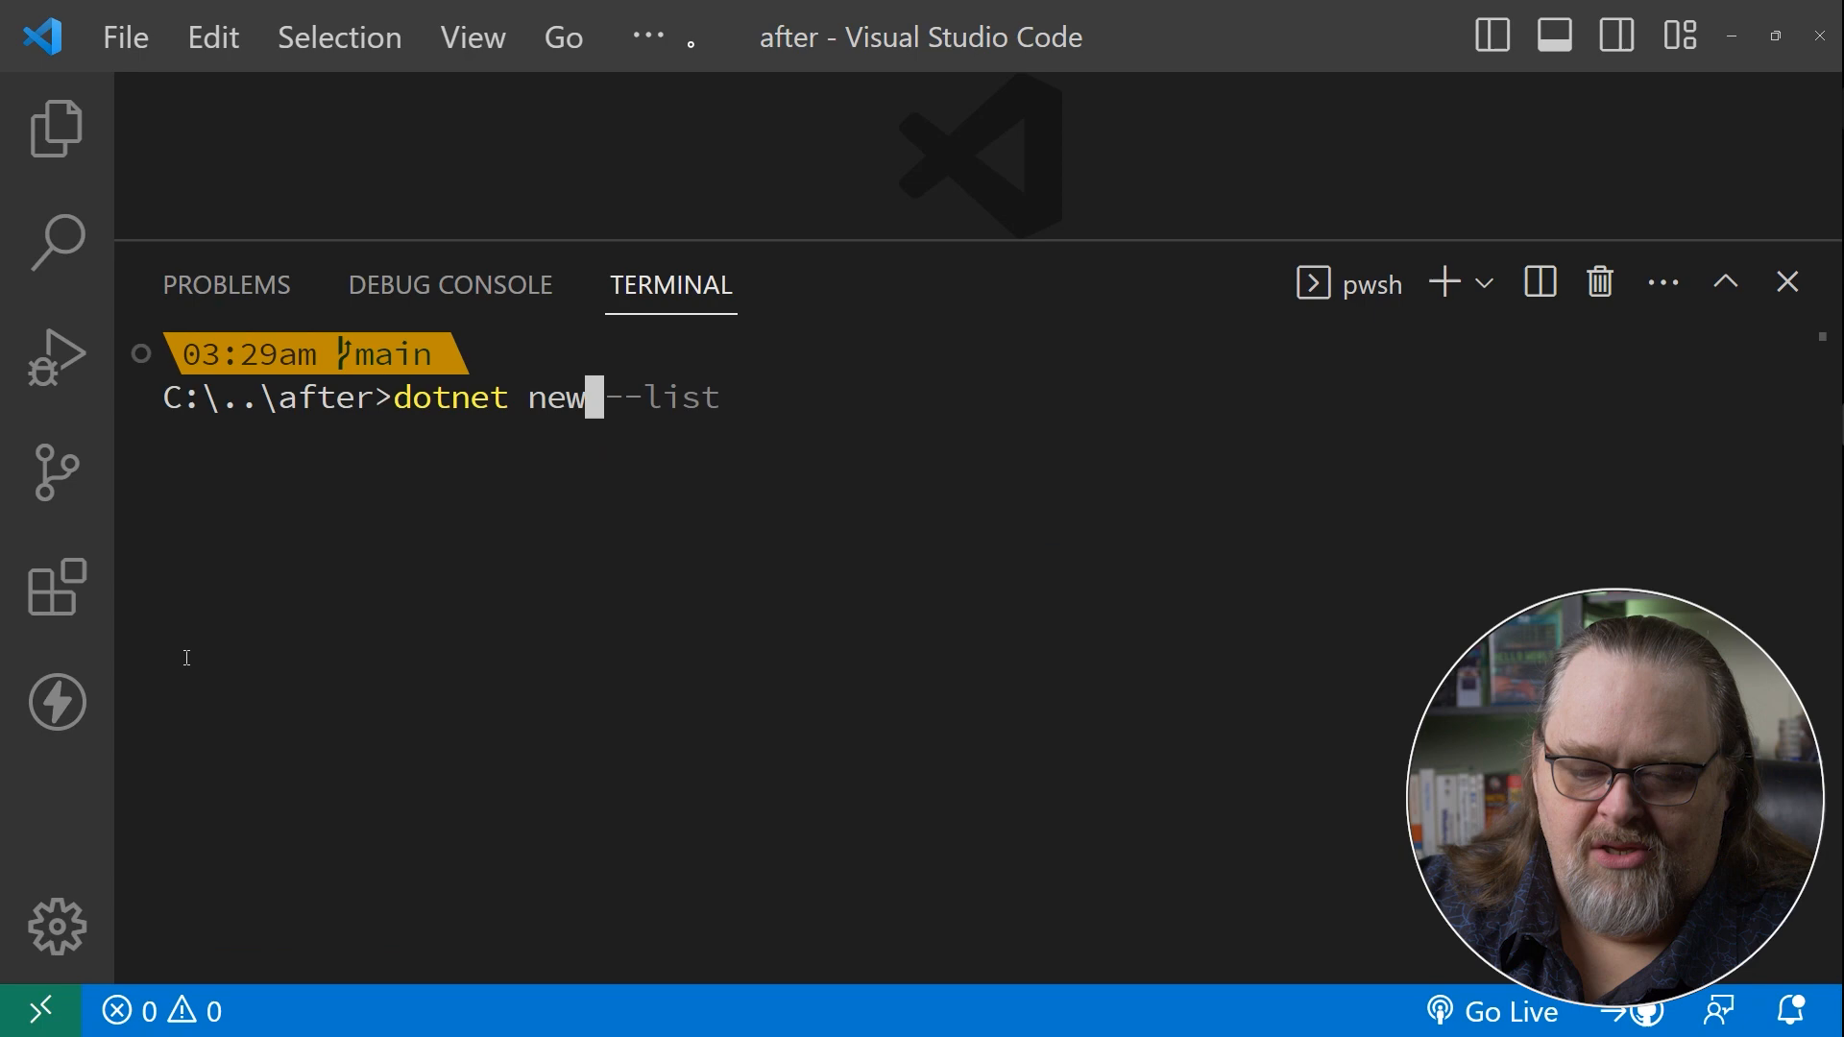
text(mvc)
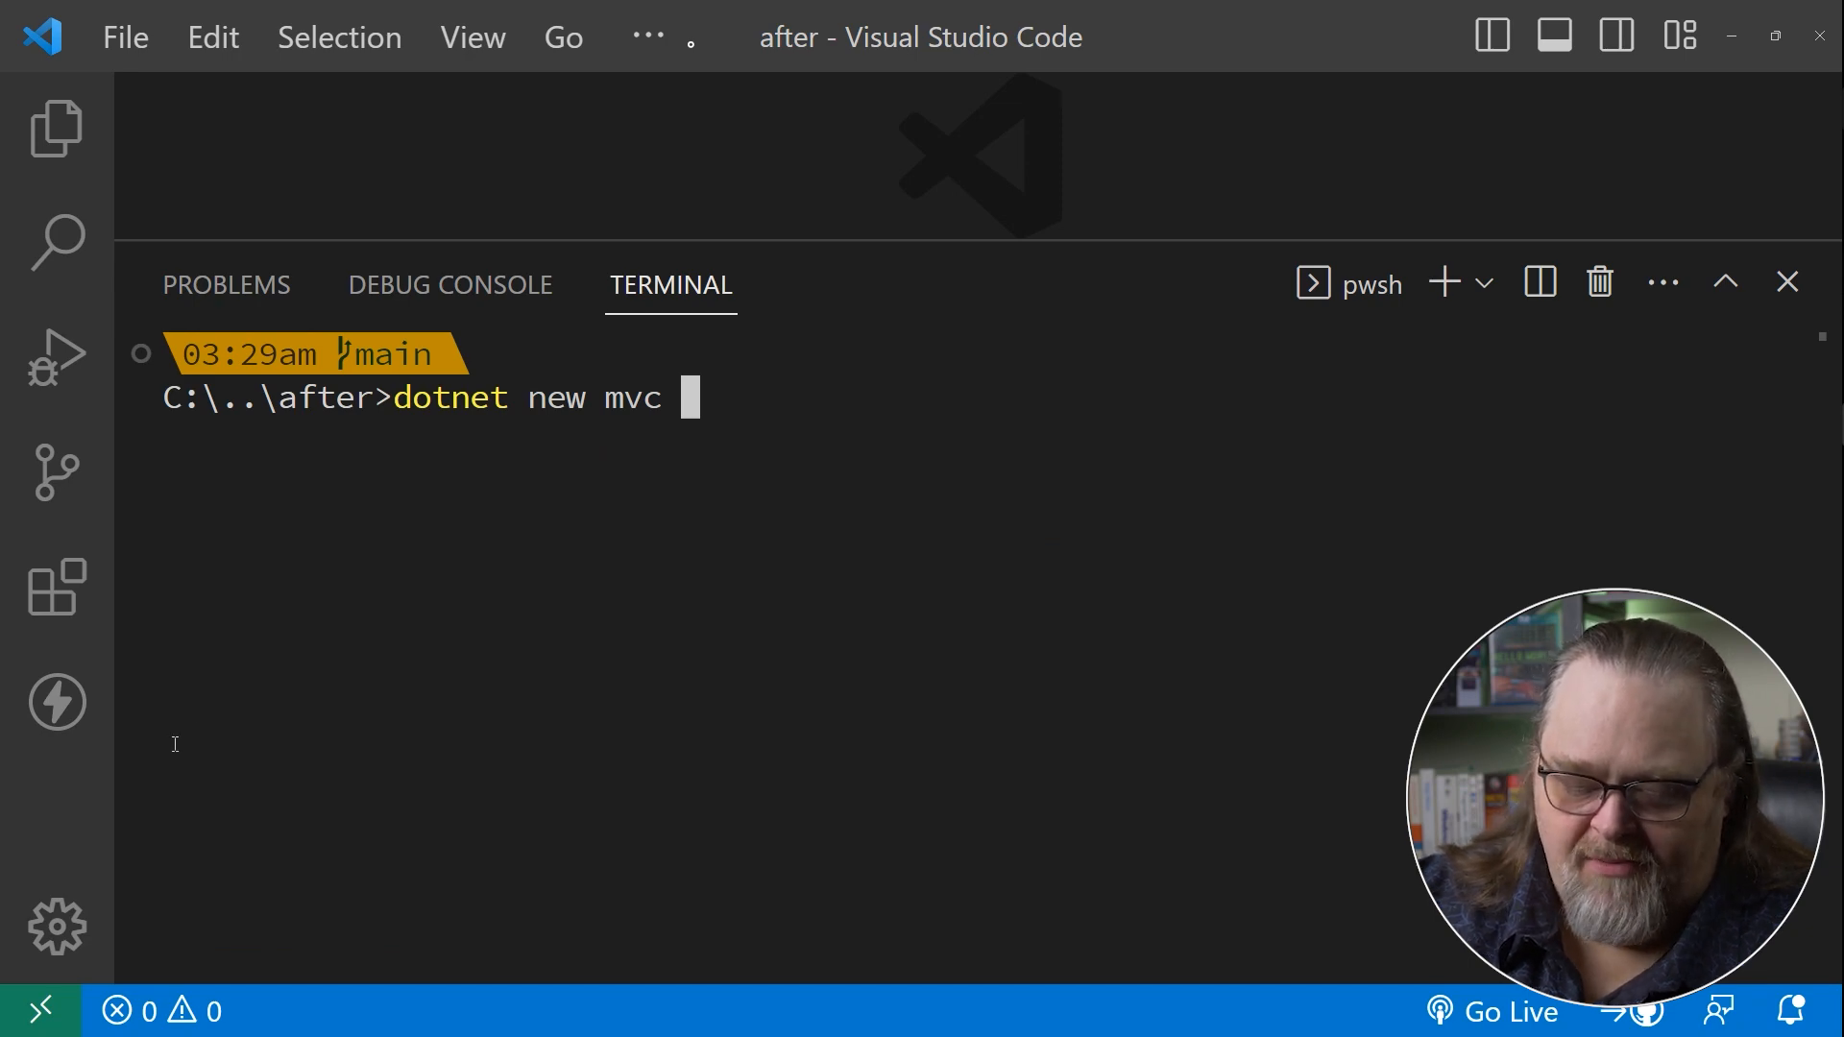
text(-n)
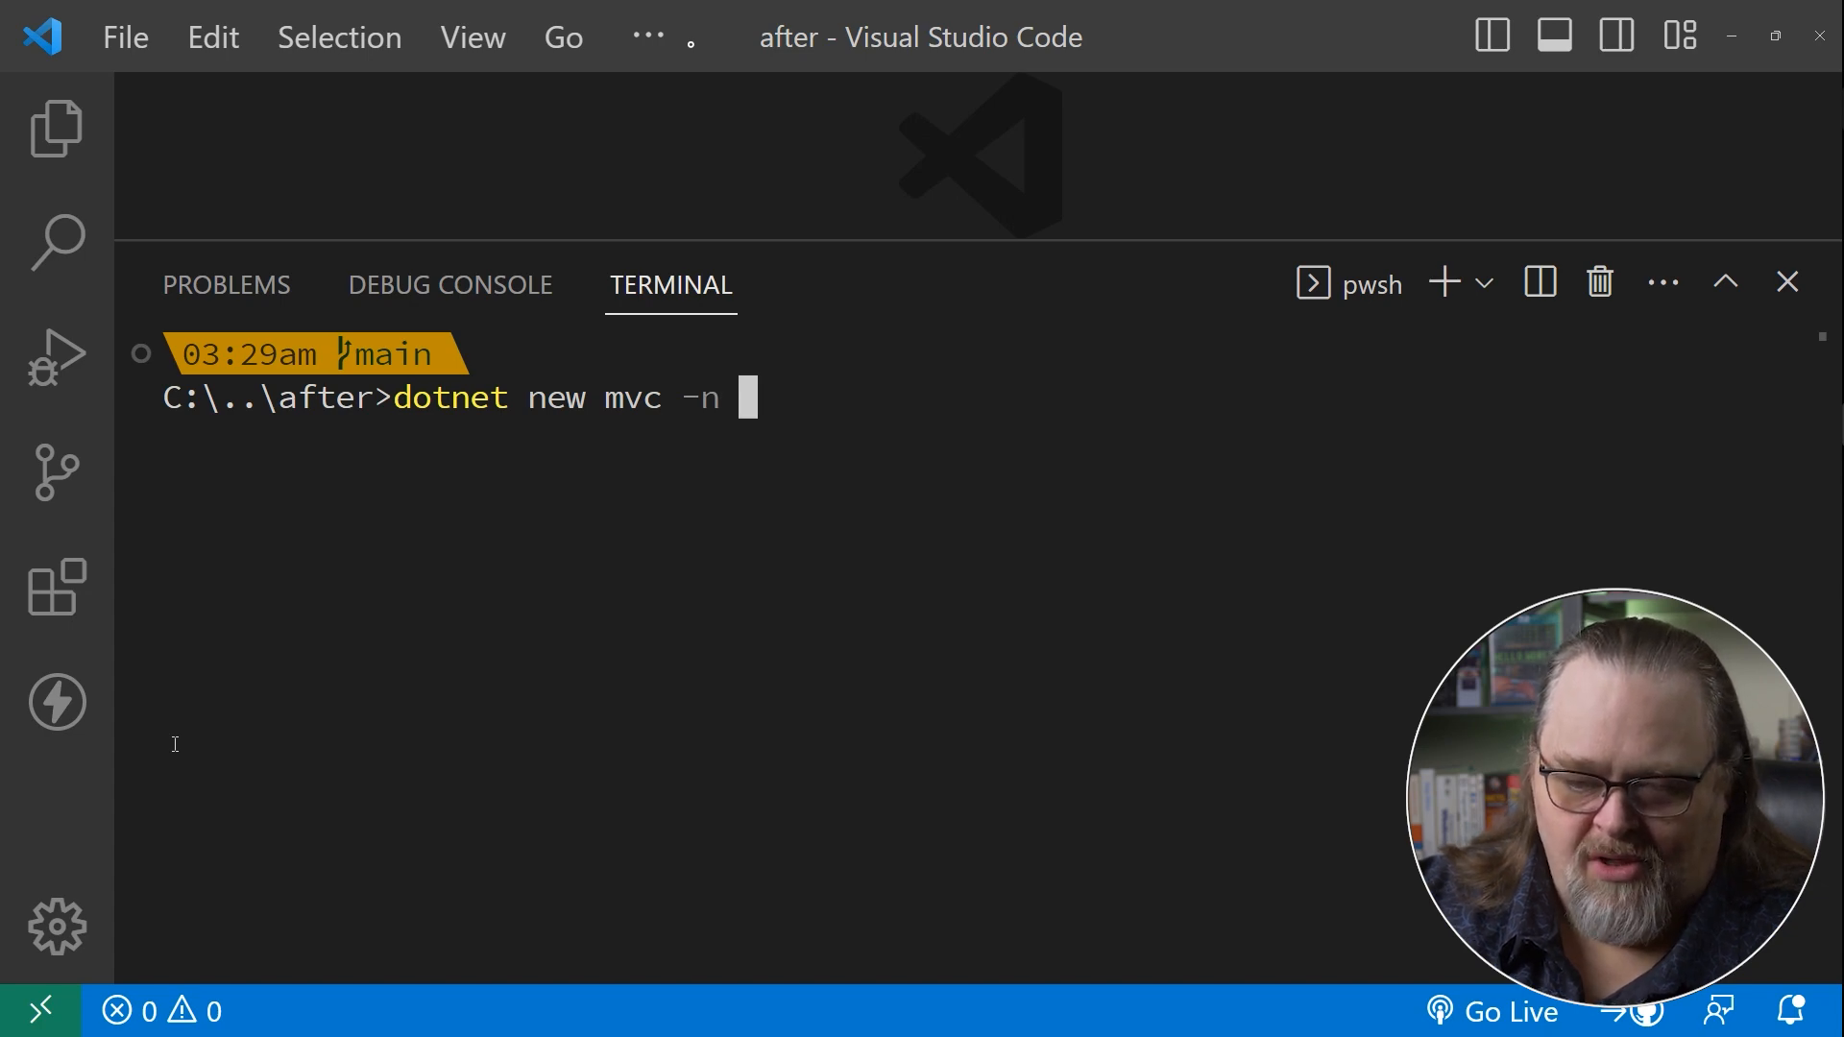
text(FunInVSCo)
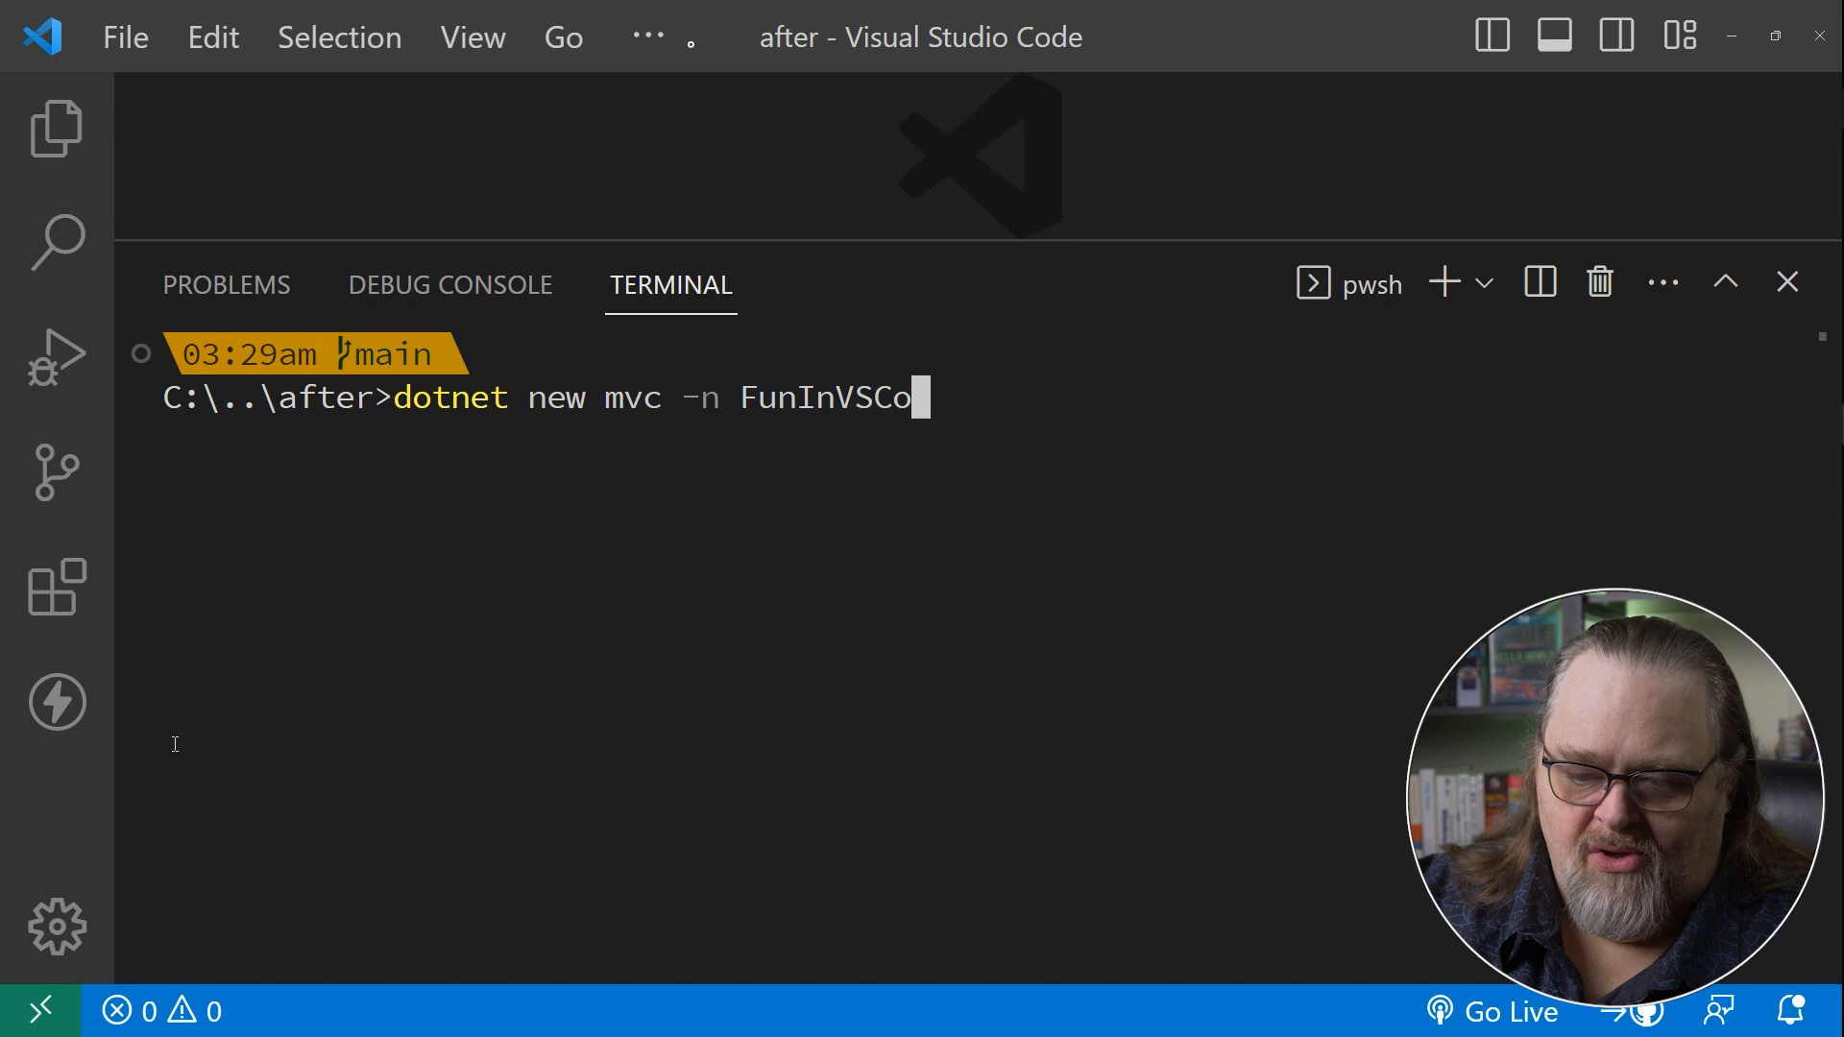
text(de)
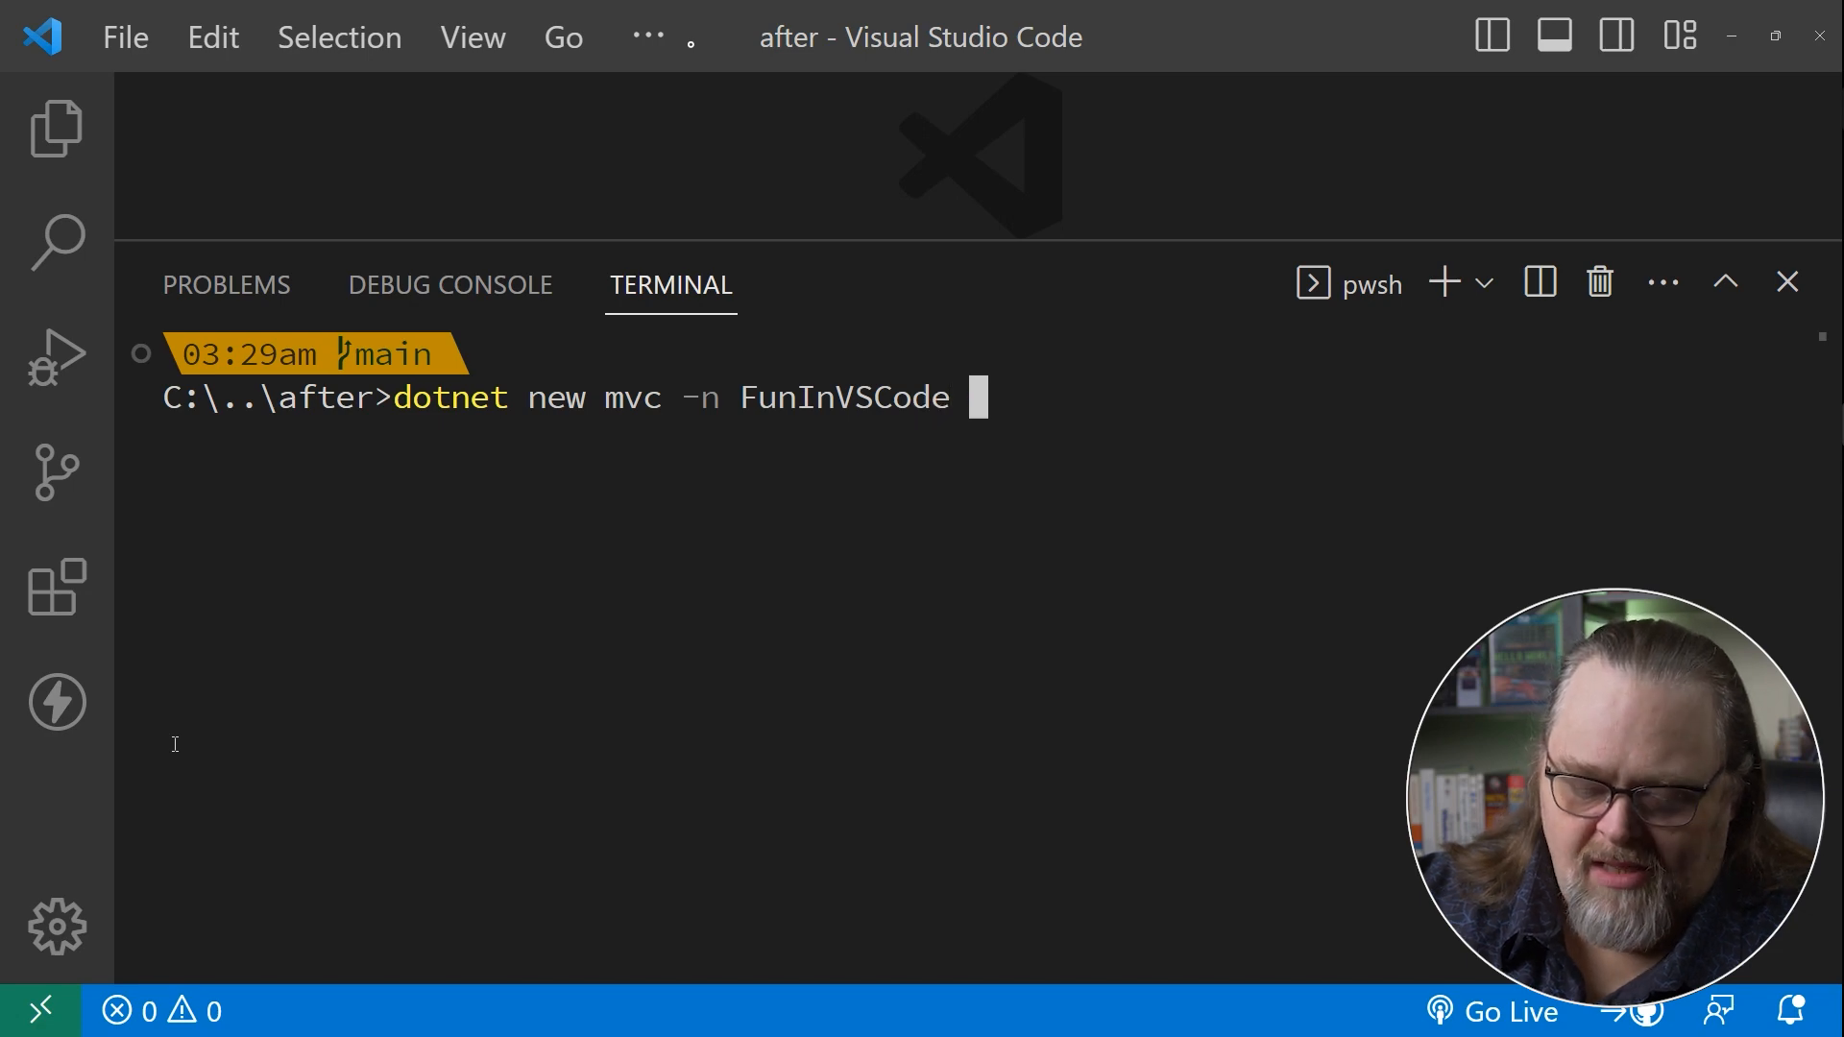
text(-o)
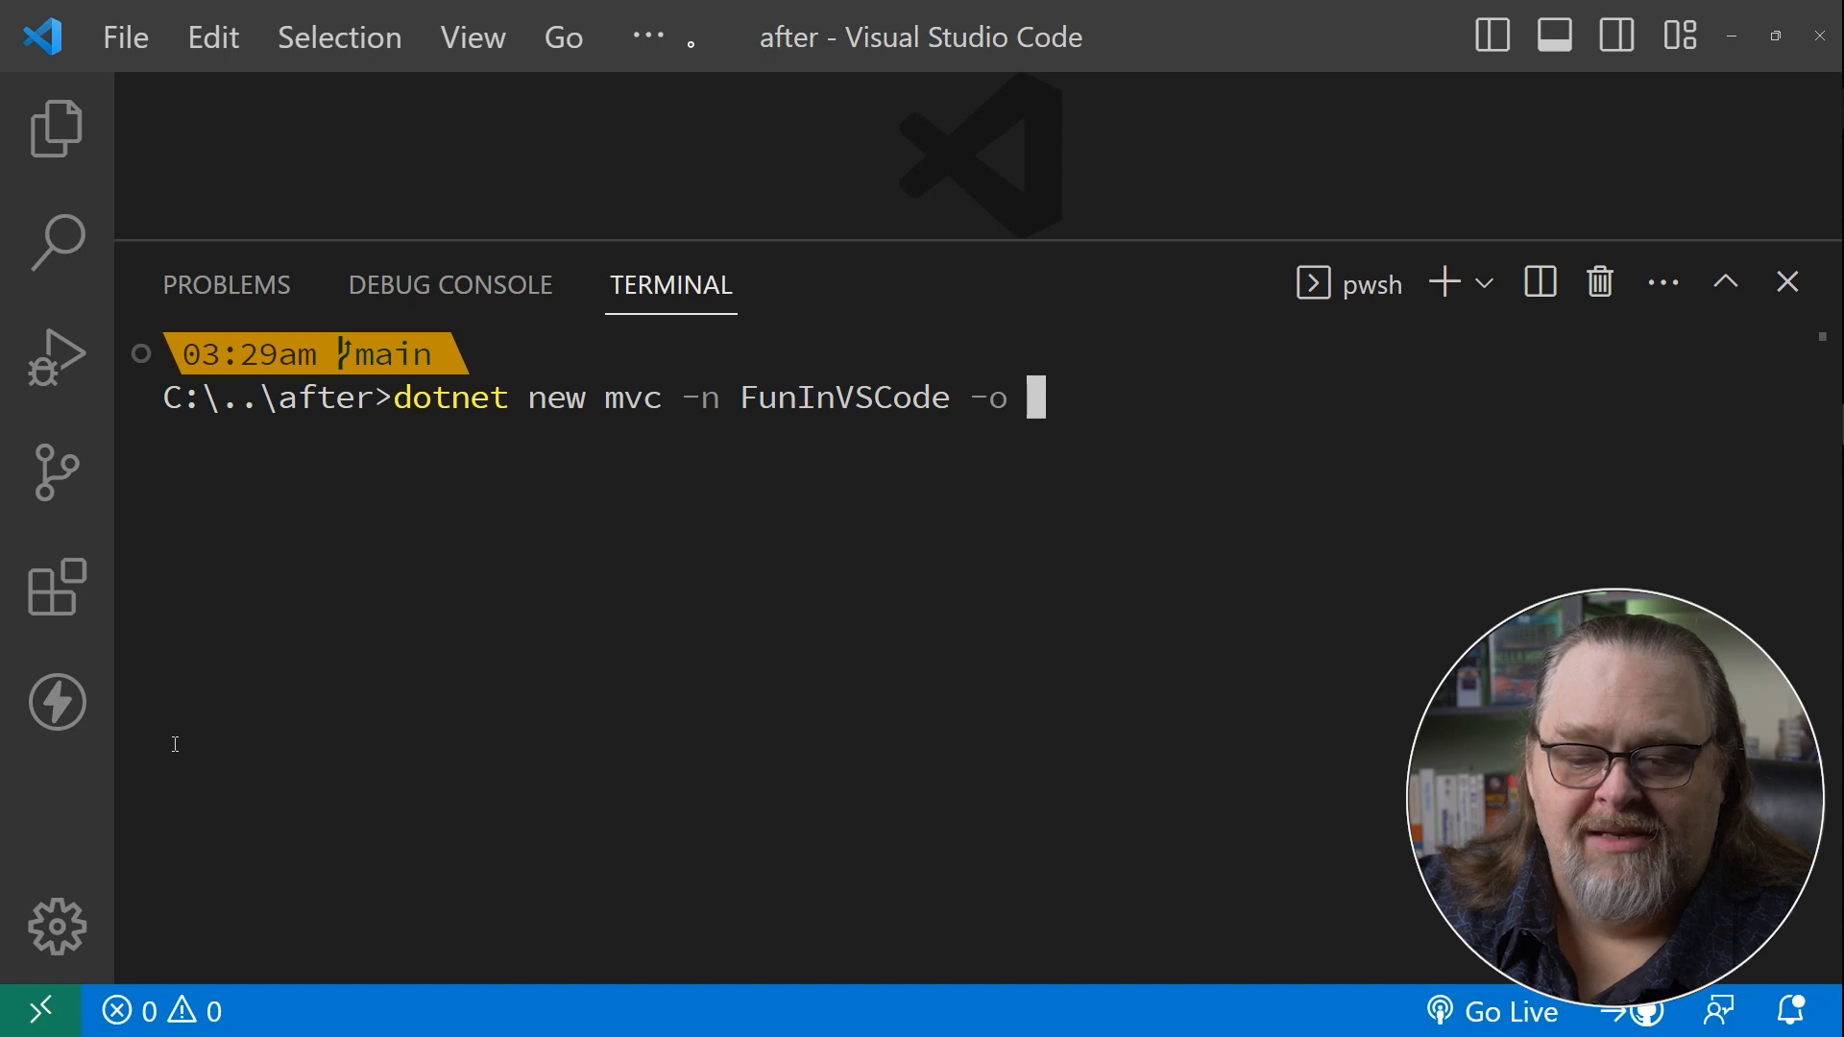
text(.)
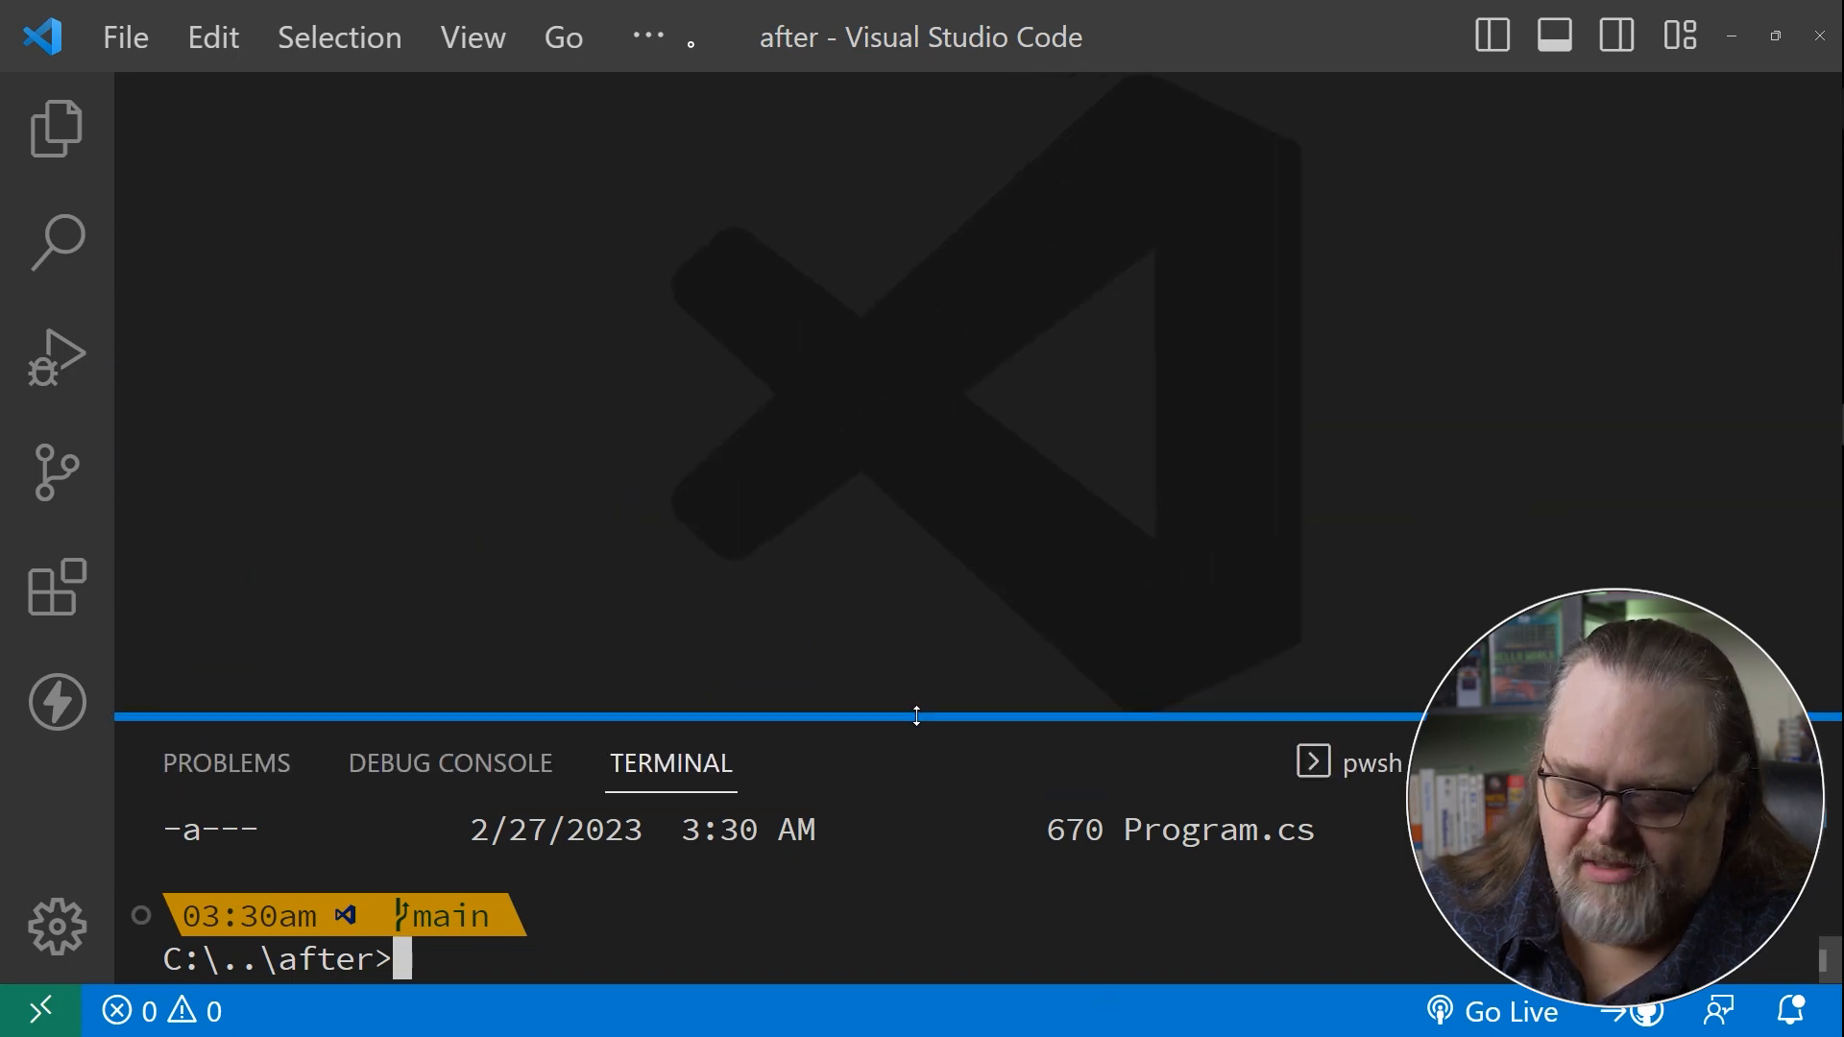
Browse the generated project's Views and wwwroot folders in the Explorer tree.
click(55, 127)
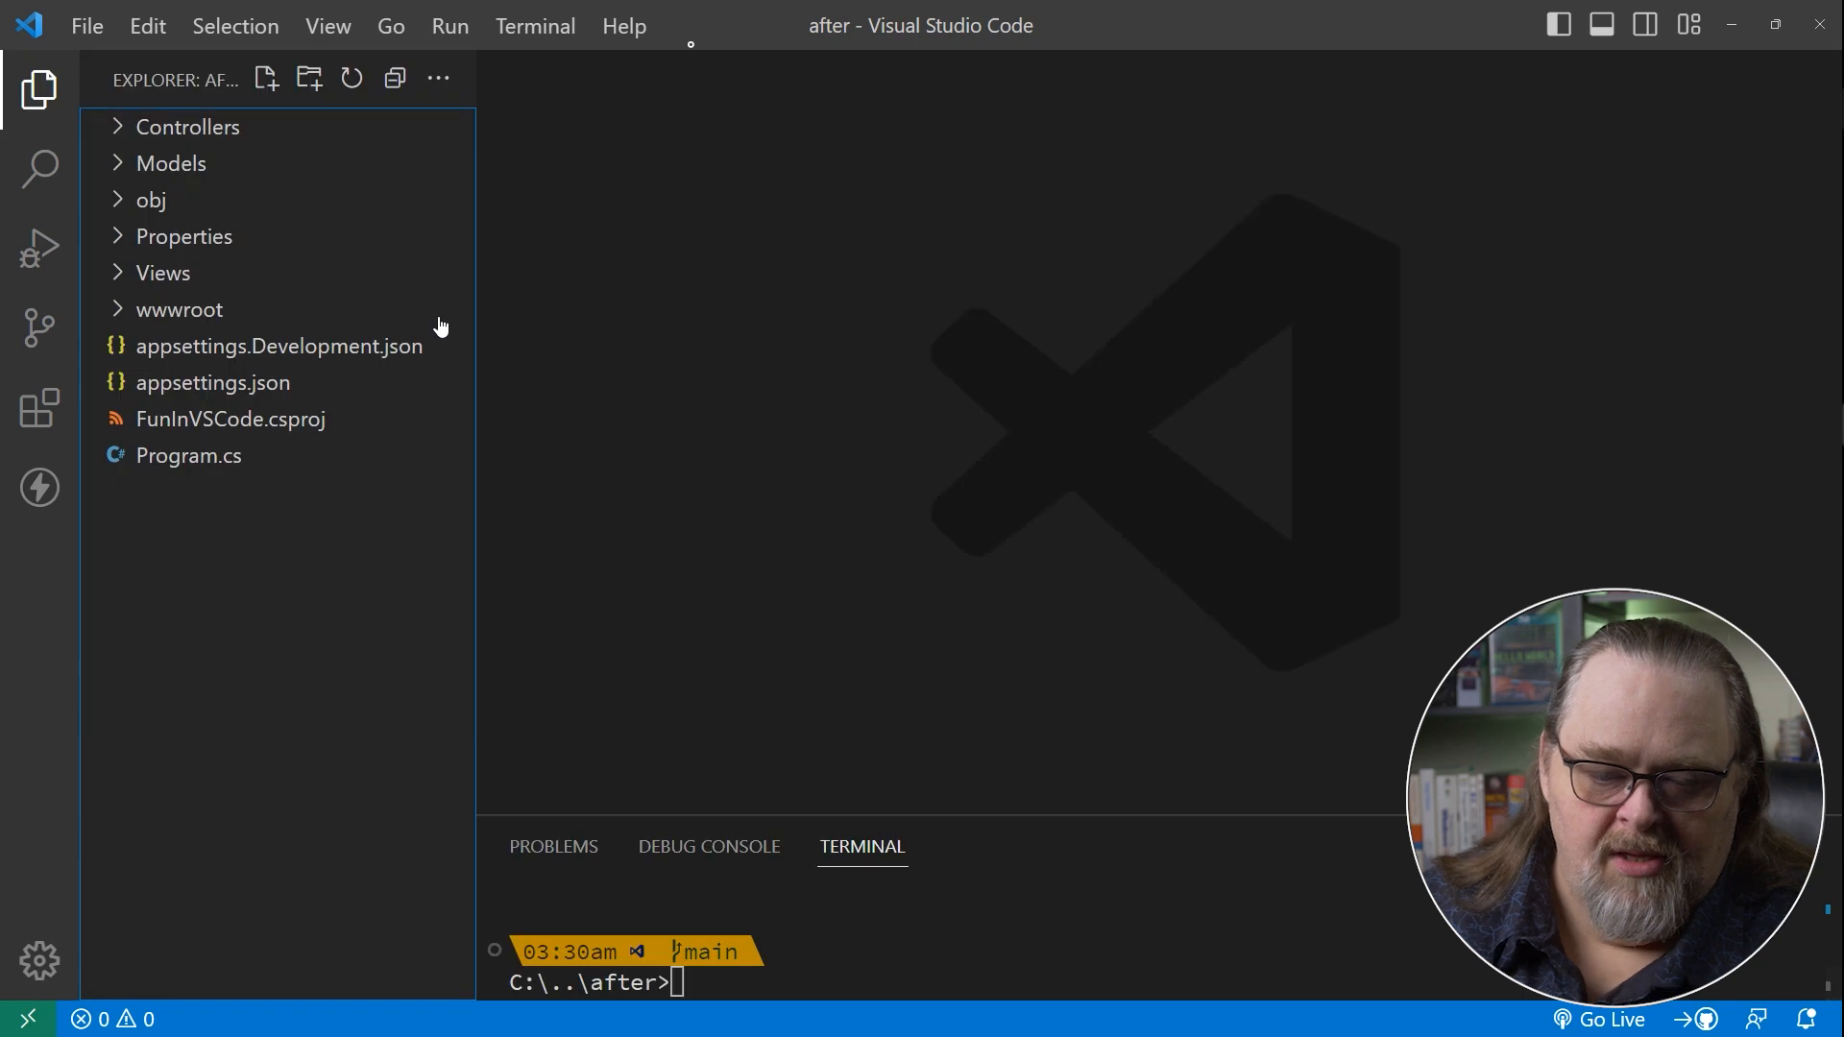
mouse_move(77, 407)
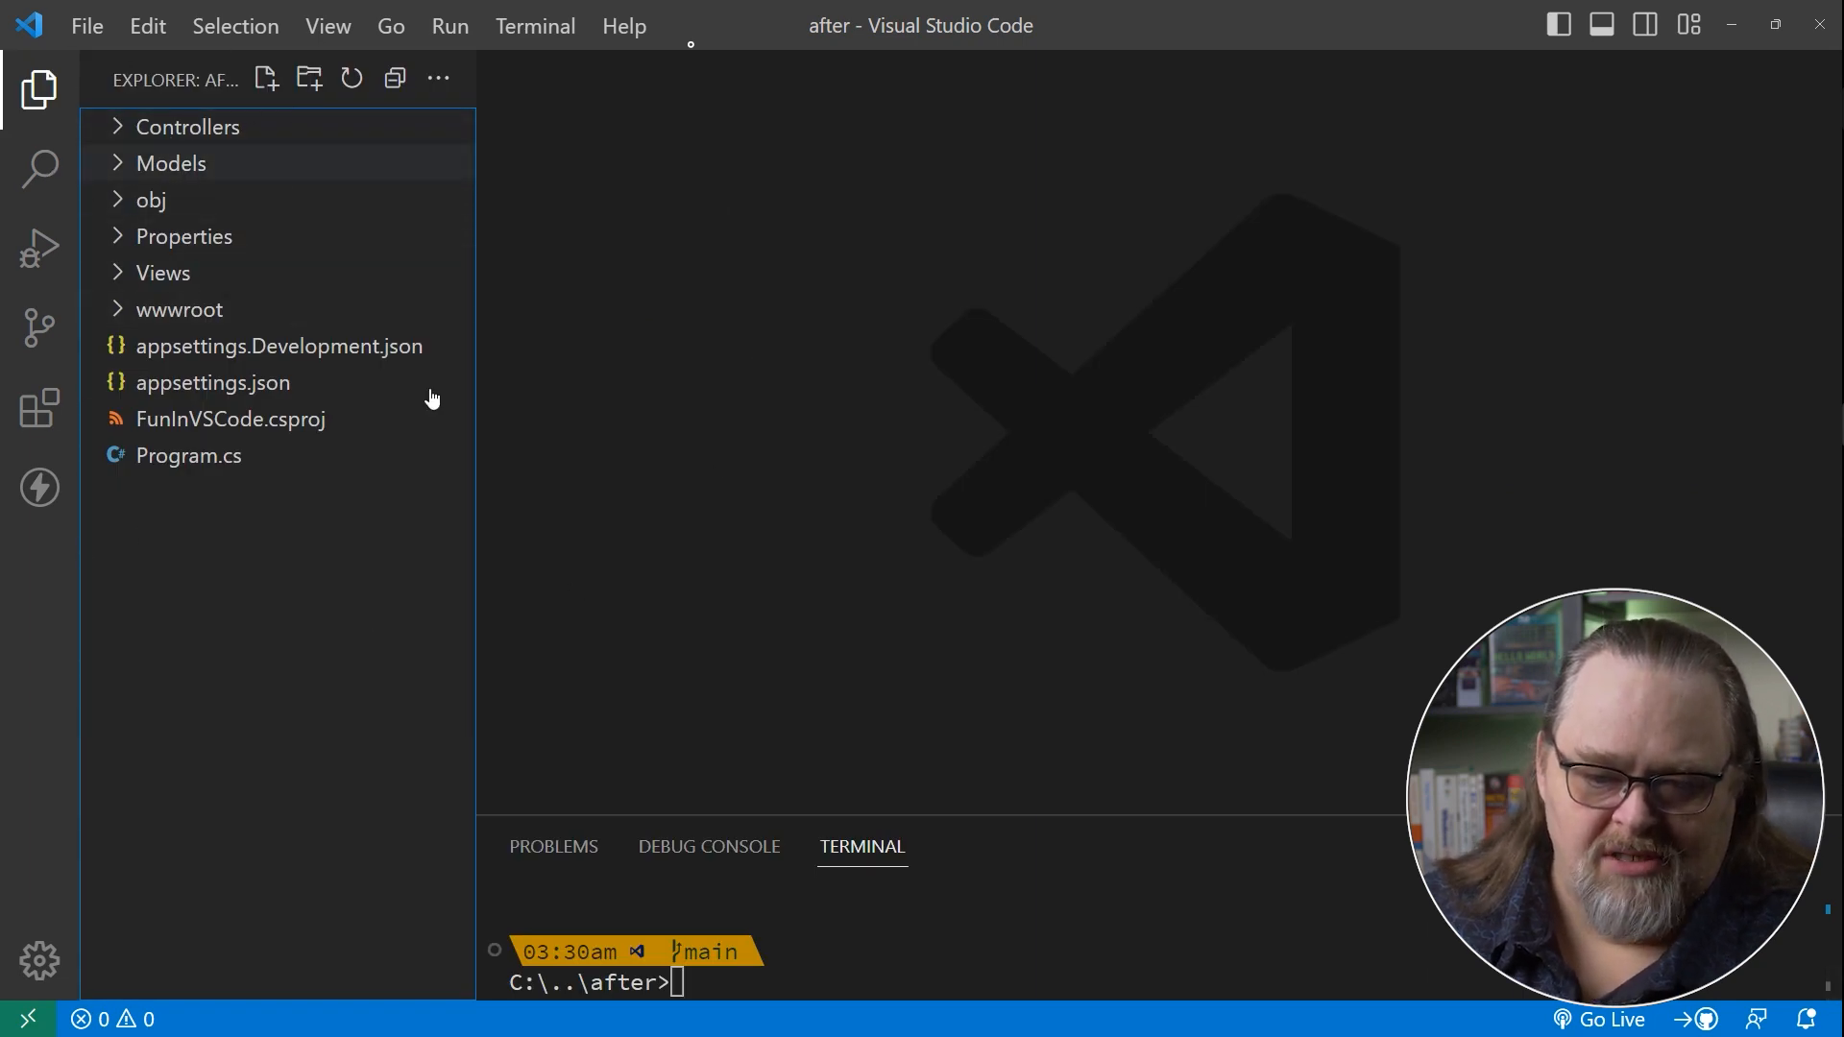
mouse_move(551, 447)
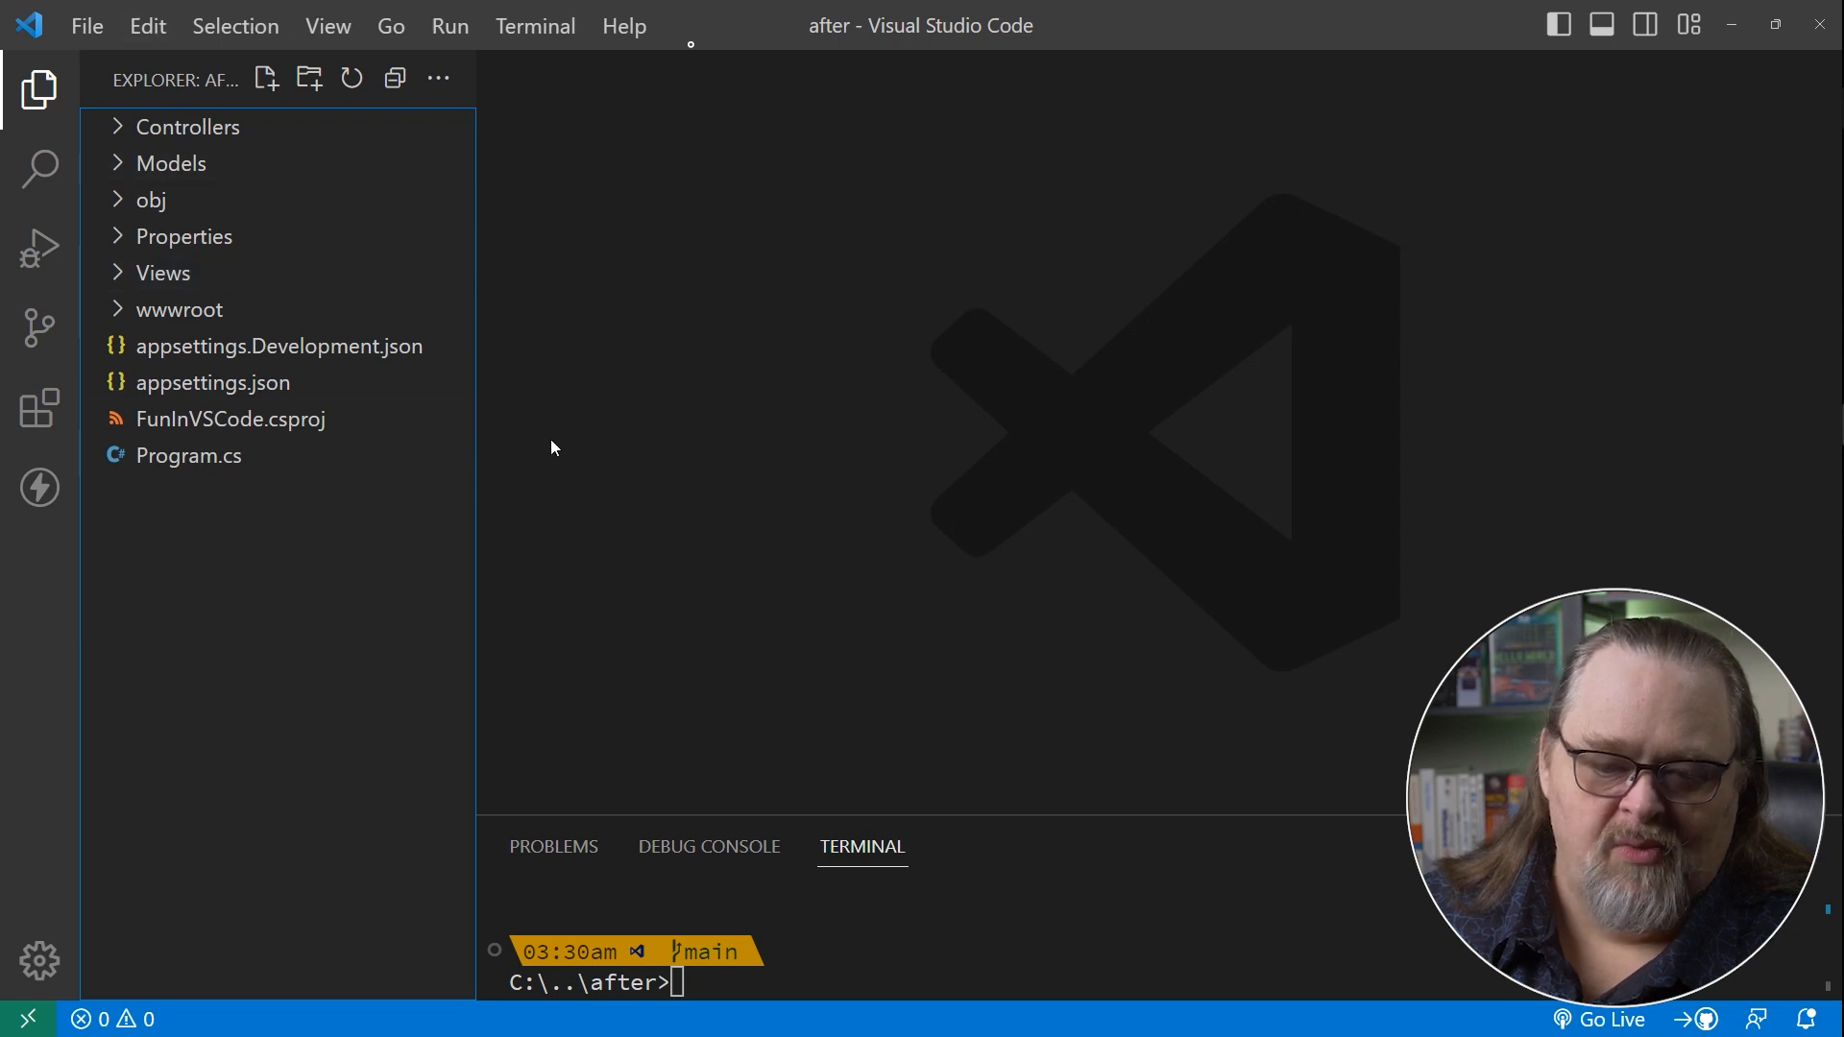
click(163, 272)
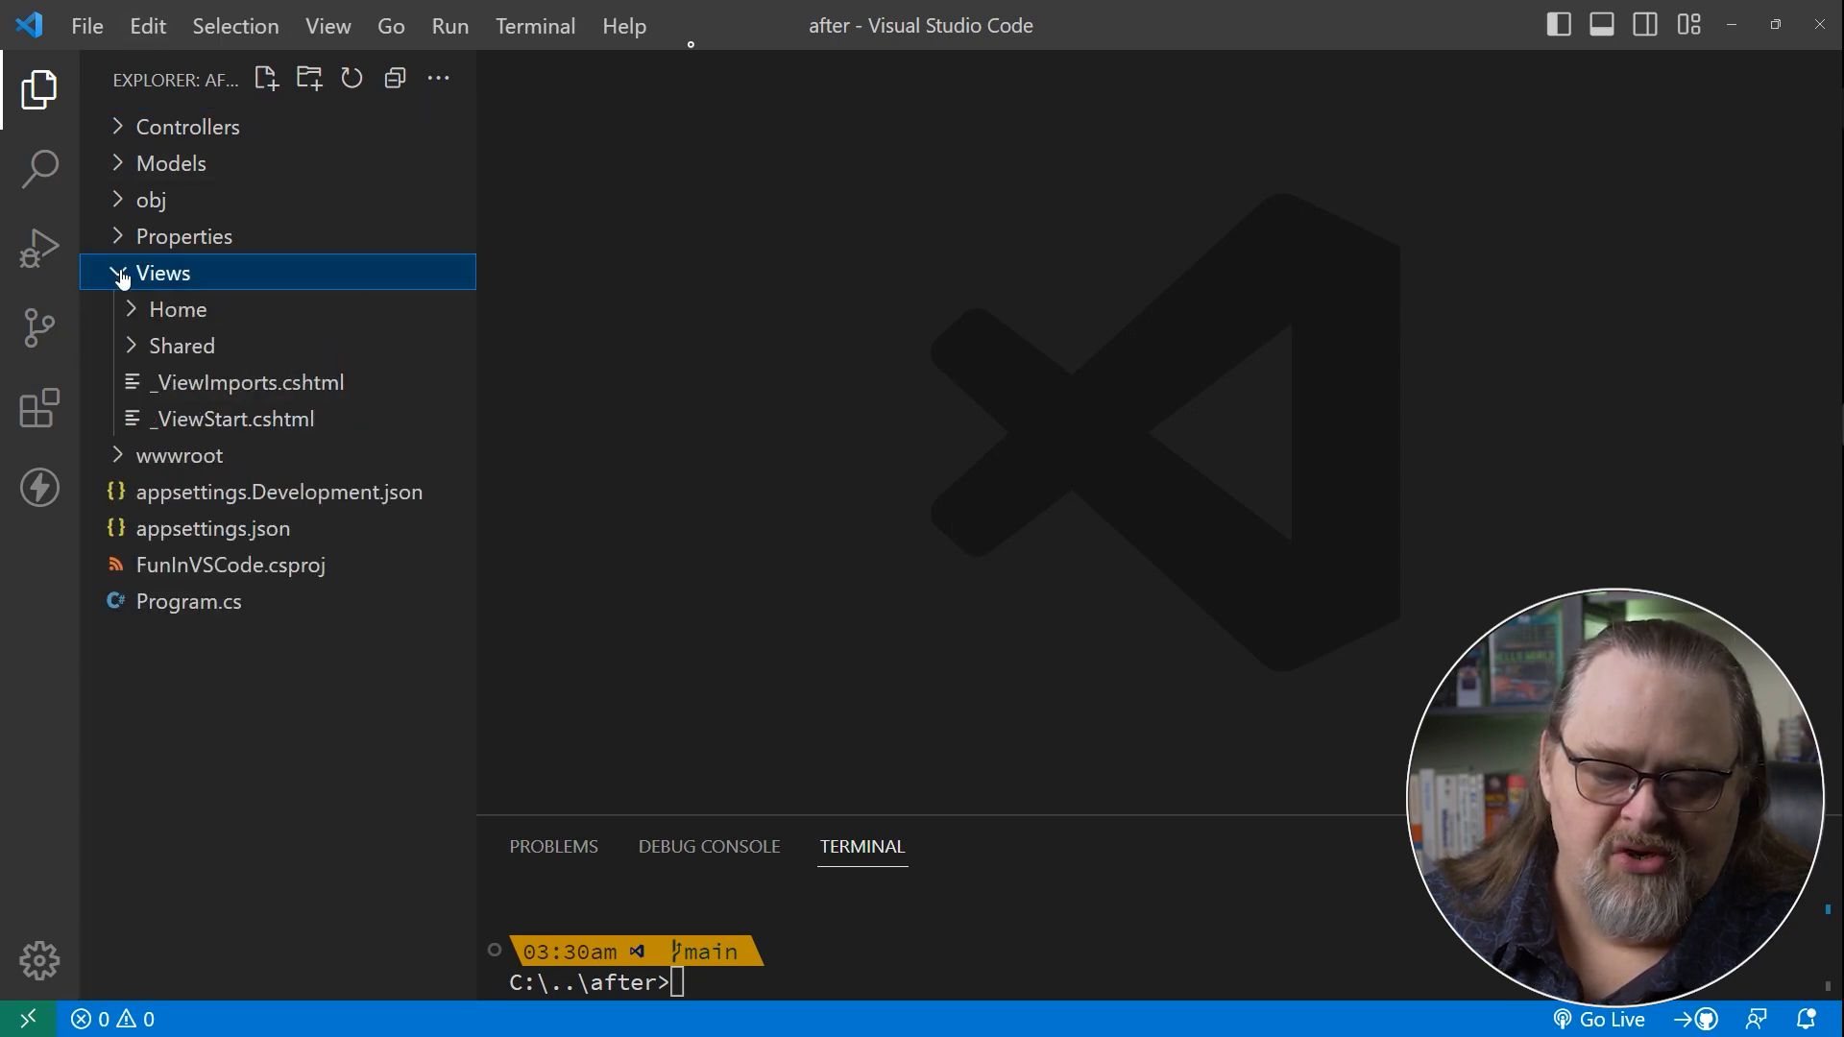
click(186, 127)
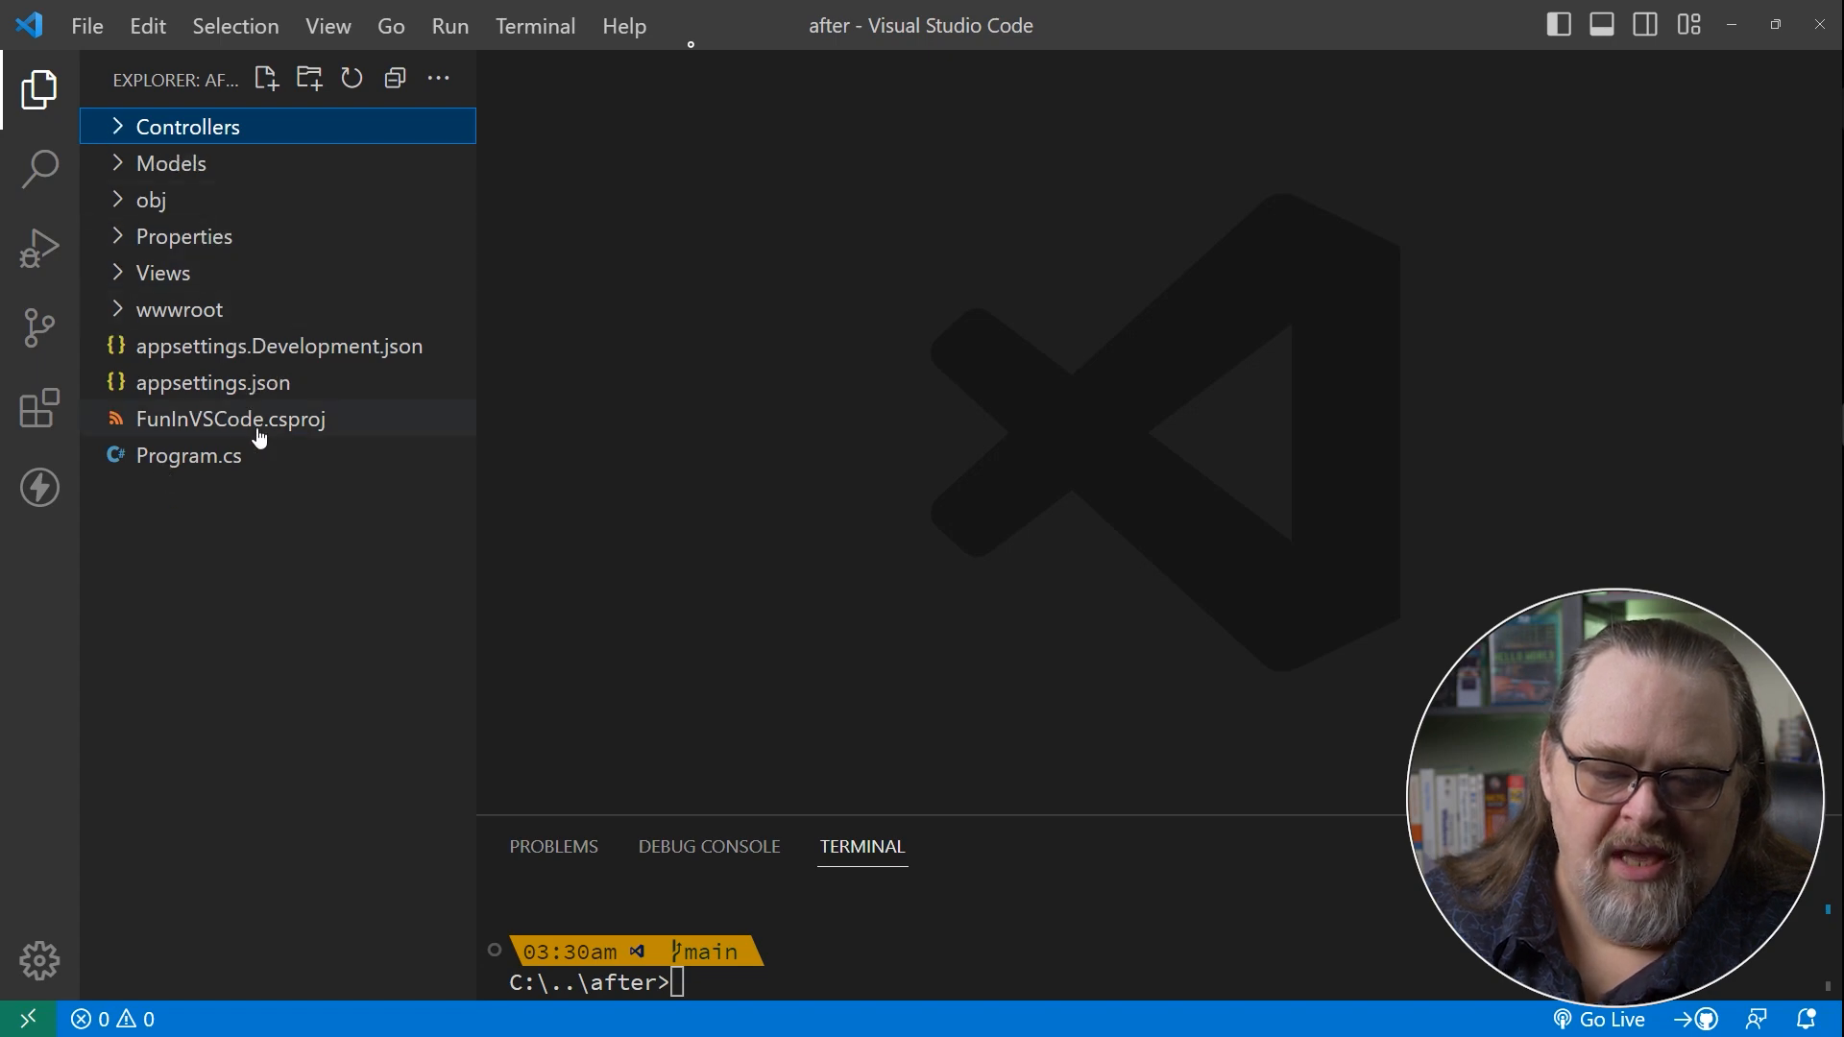
click(180, 309)
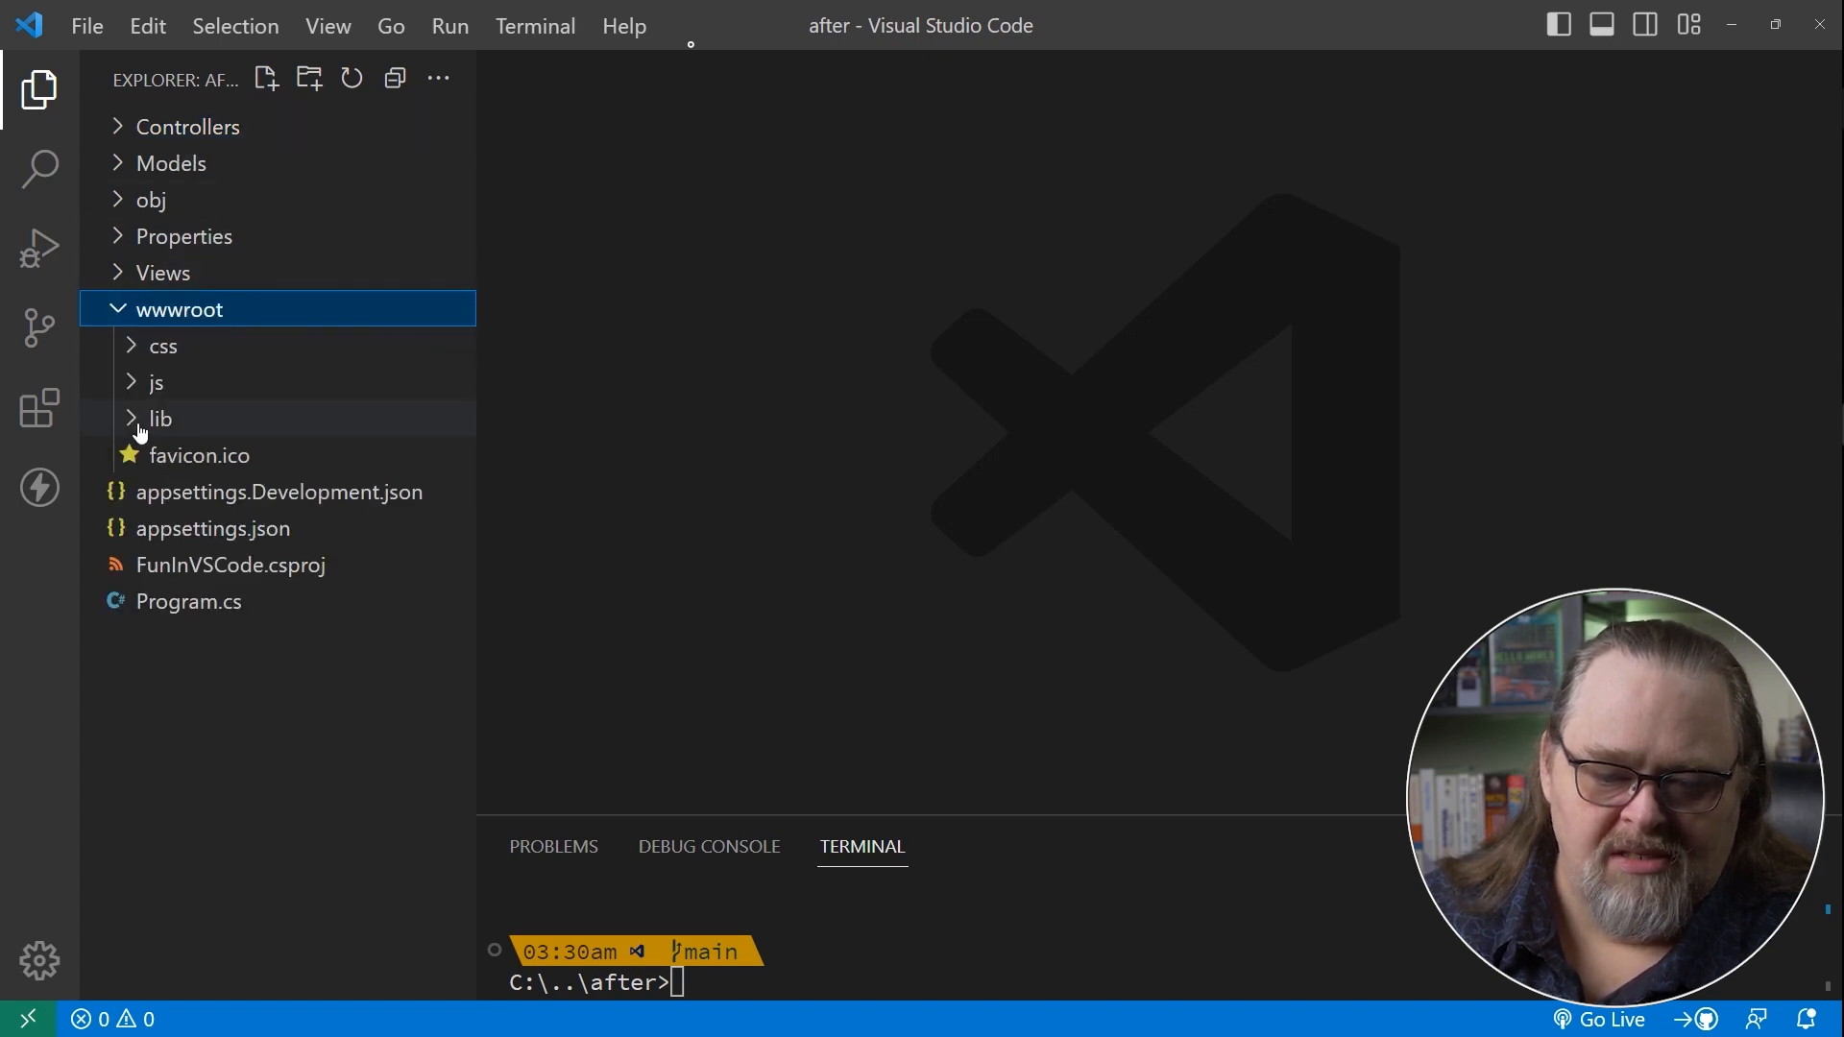
click(159, 418)
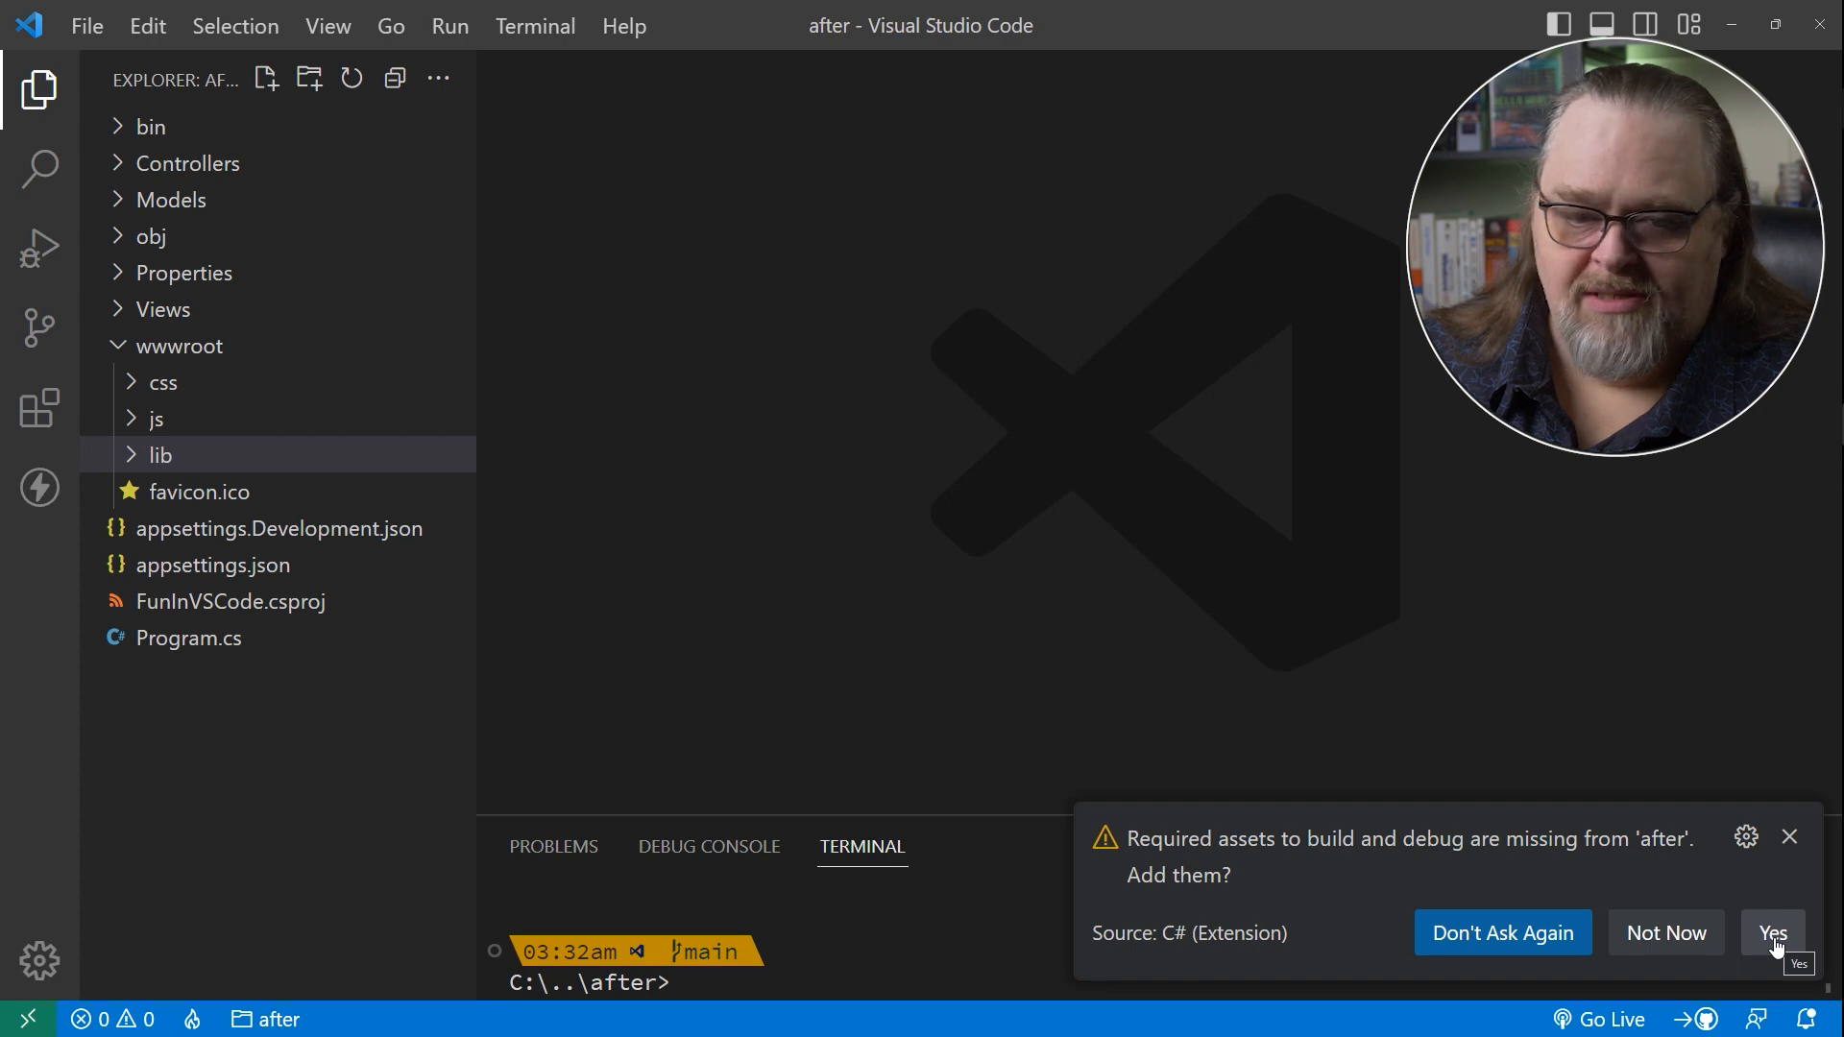
Accept the C# extension's prompt to add the missing build and debug assets.
click(1768, 933)
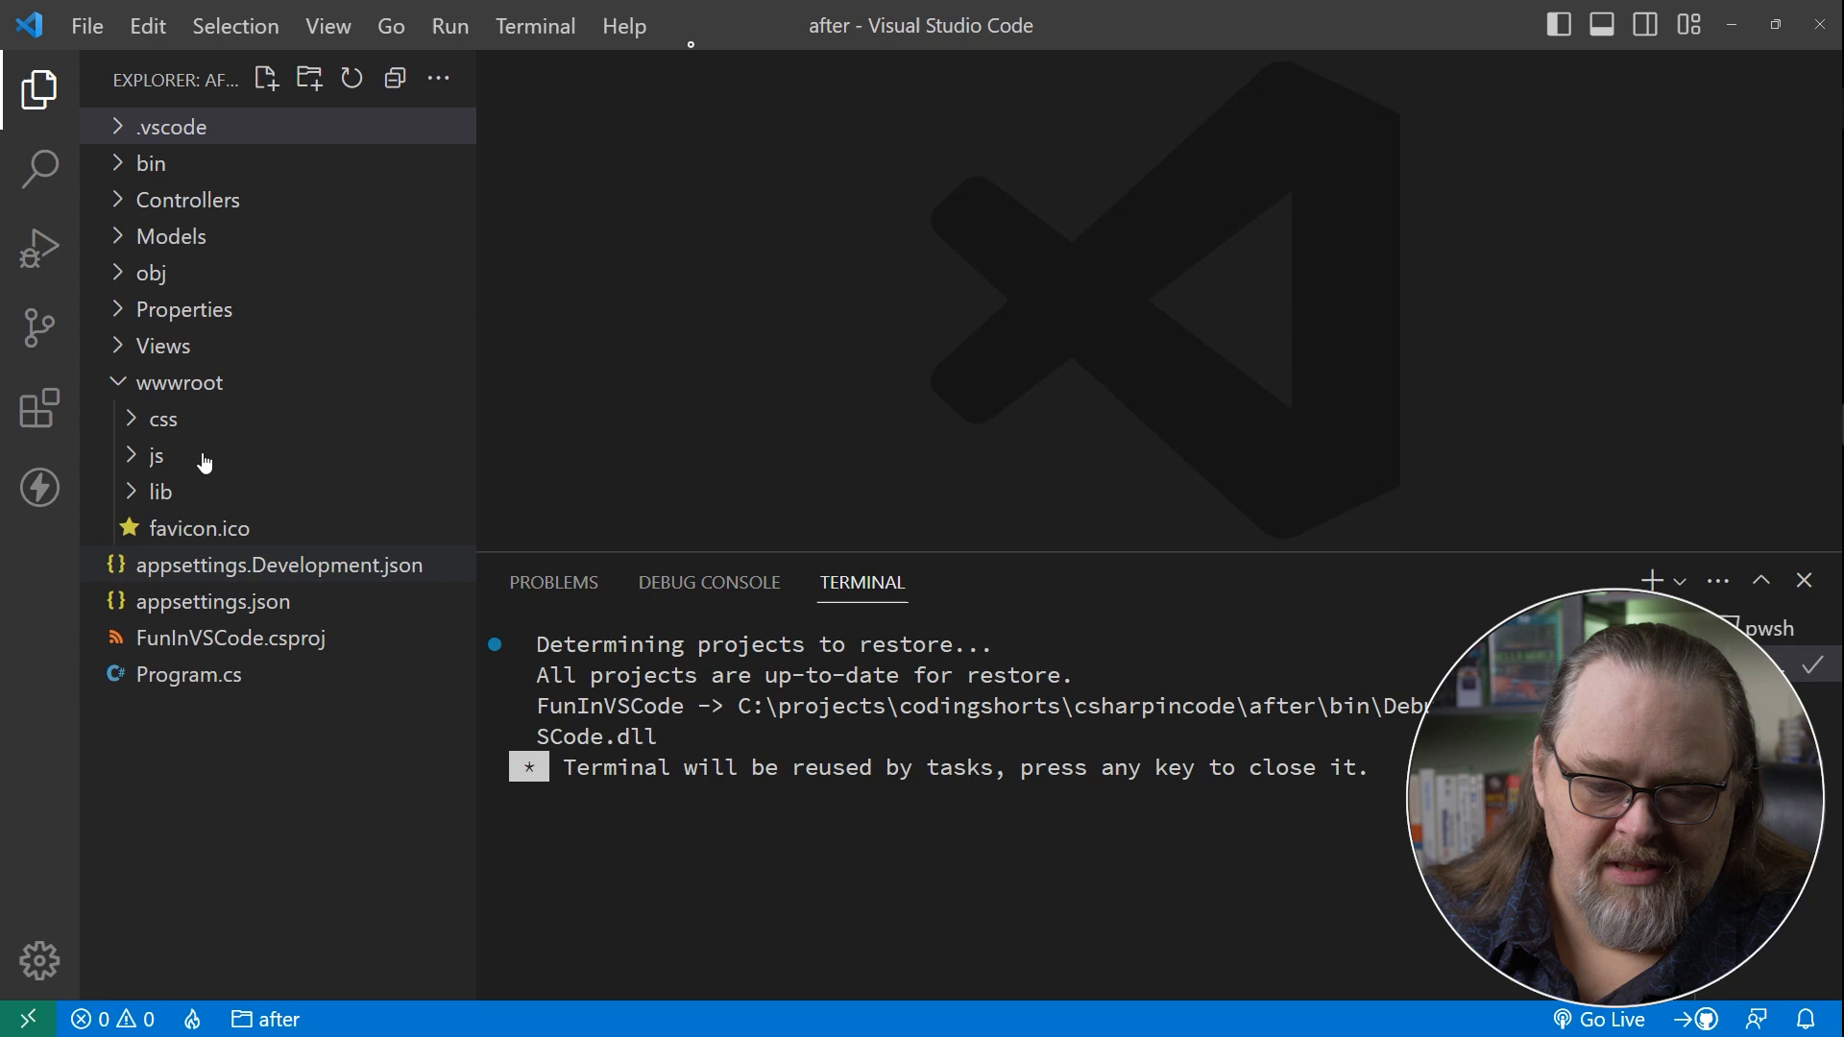
Inspect the this variable at the Index breakpoint, then stop the debugging session.
click(186, 197)
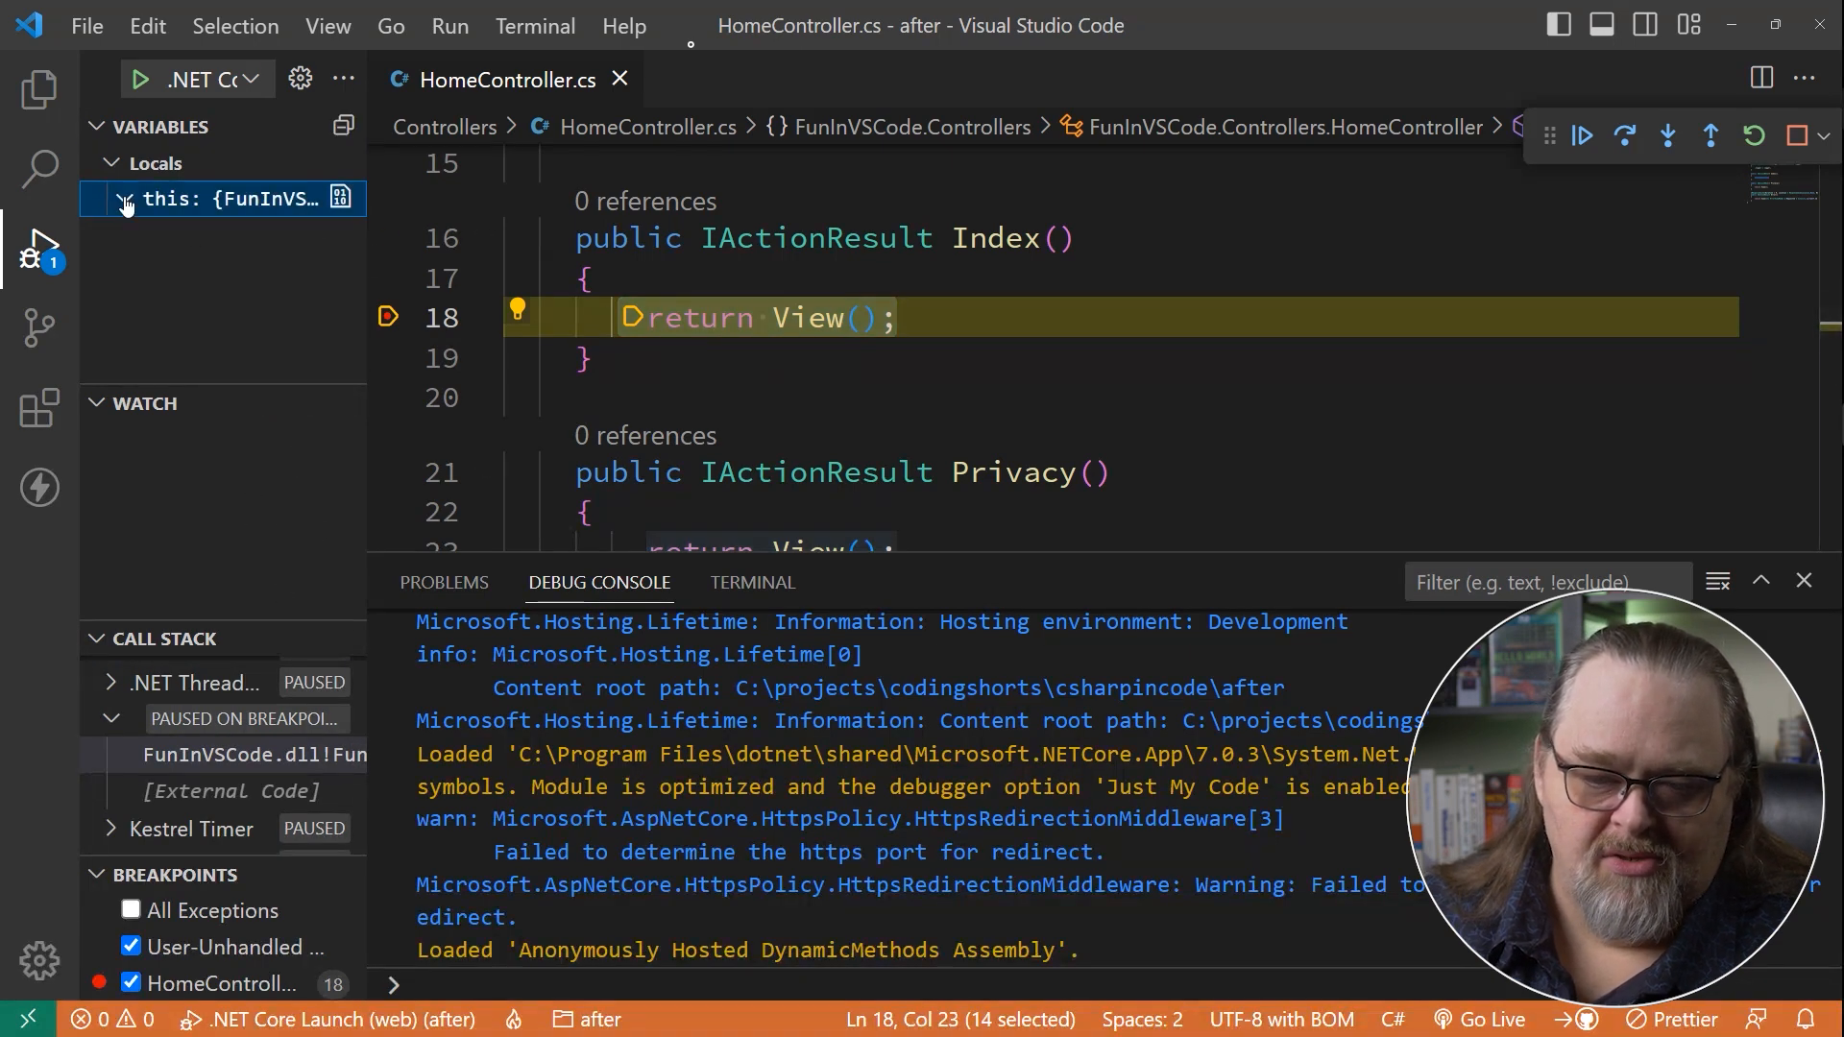
click(121, 198)
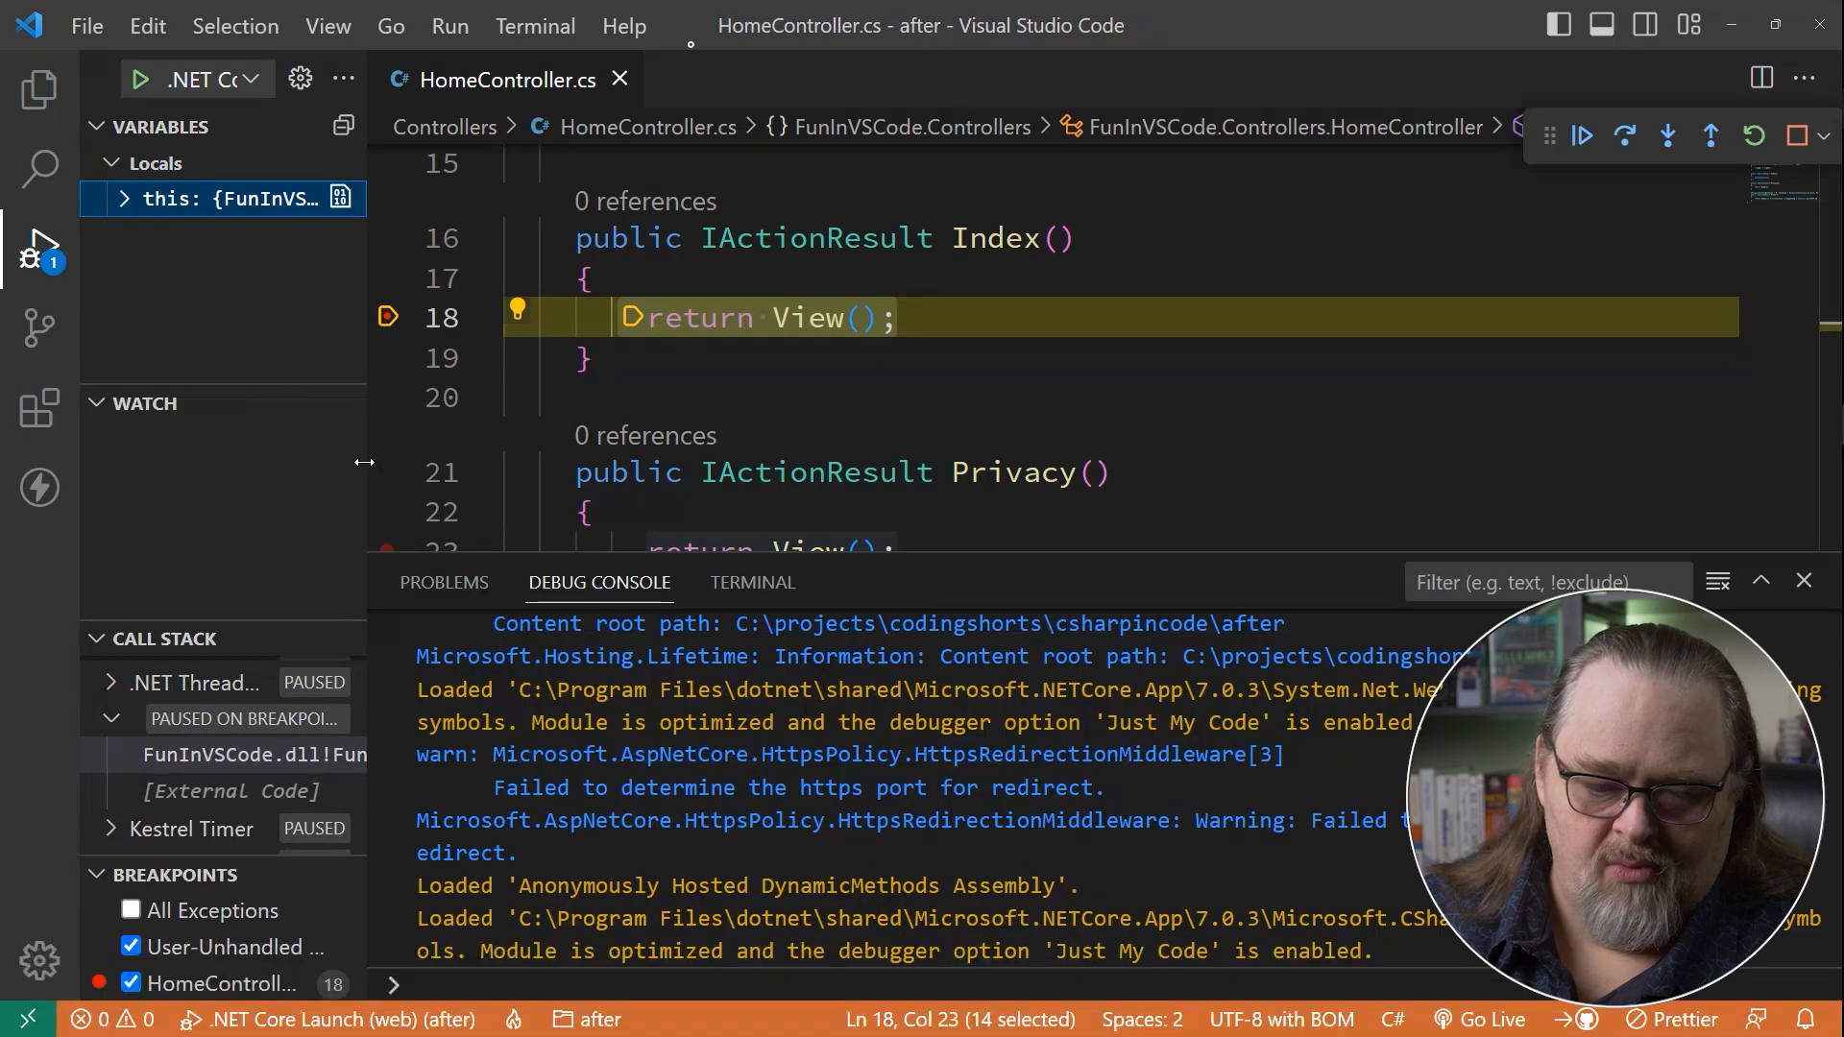
click(121, 197)
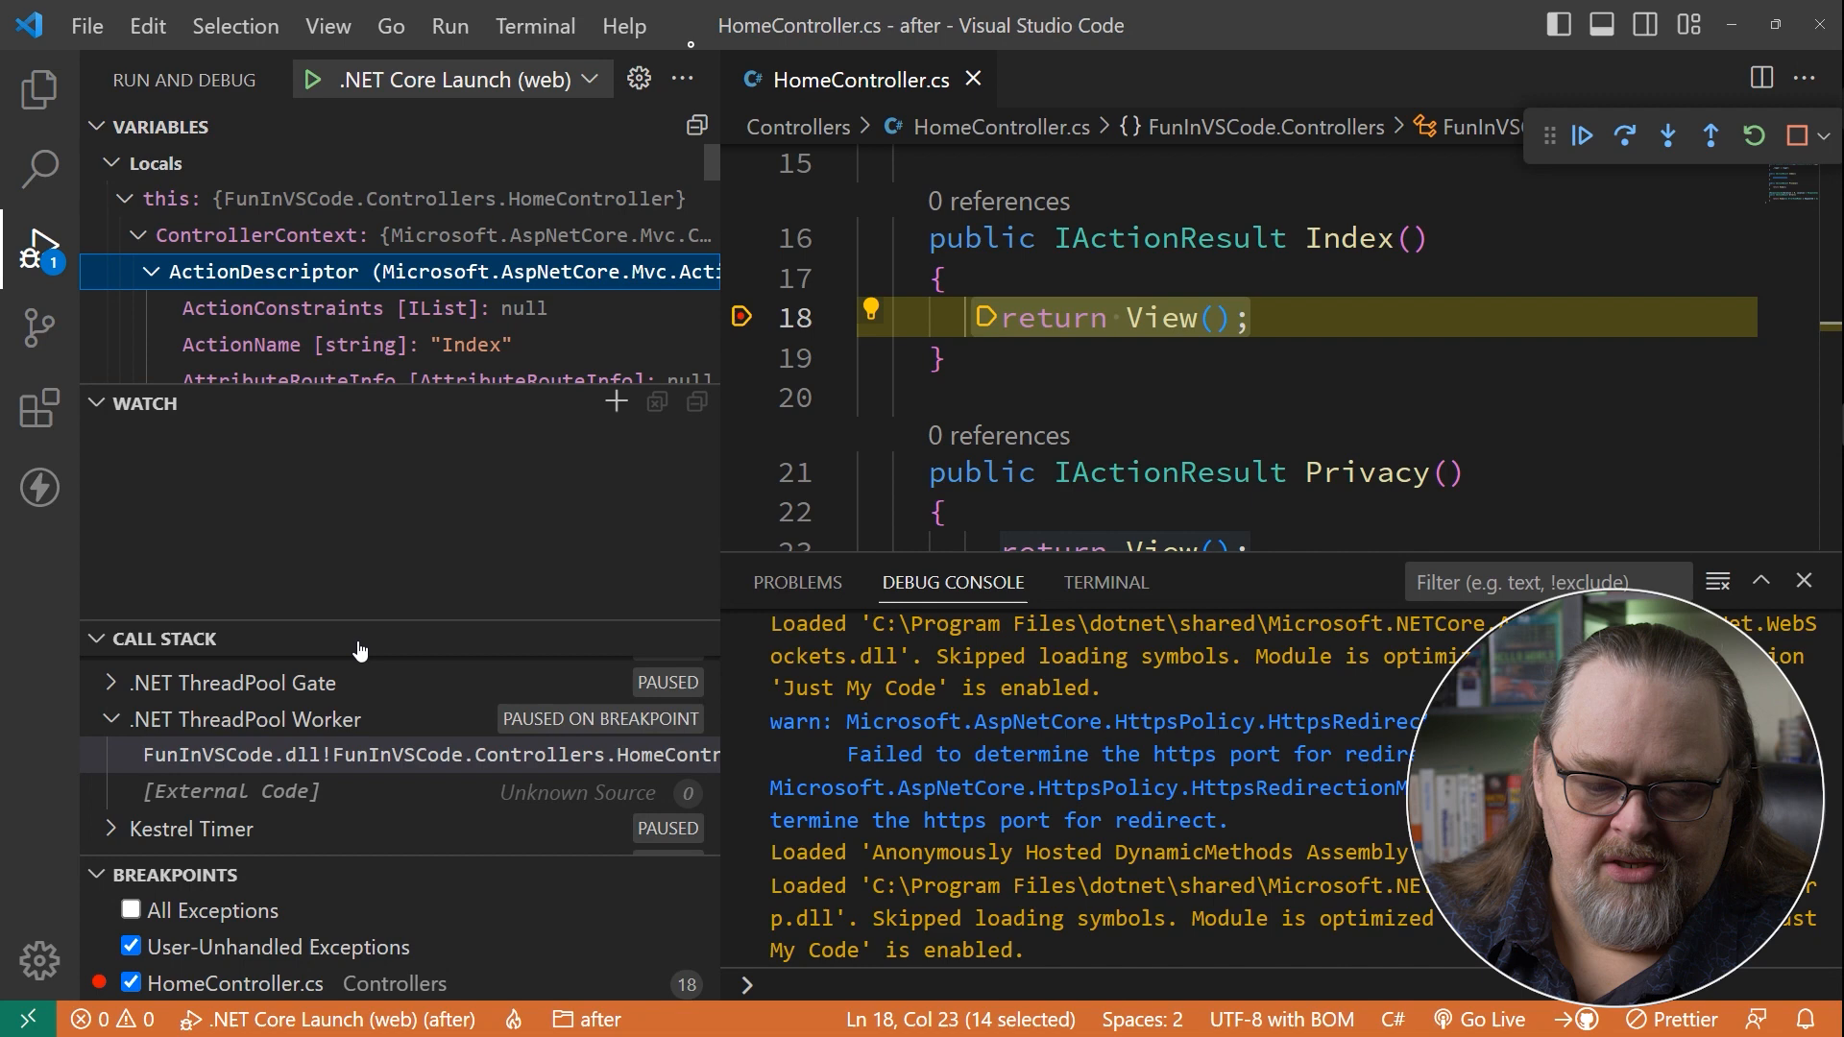
click(123, 198)
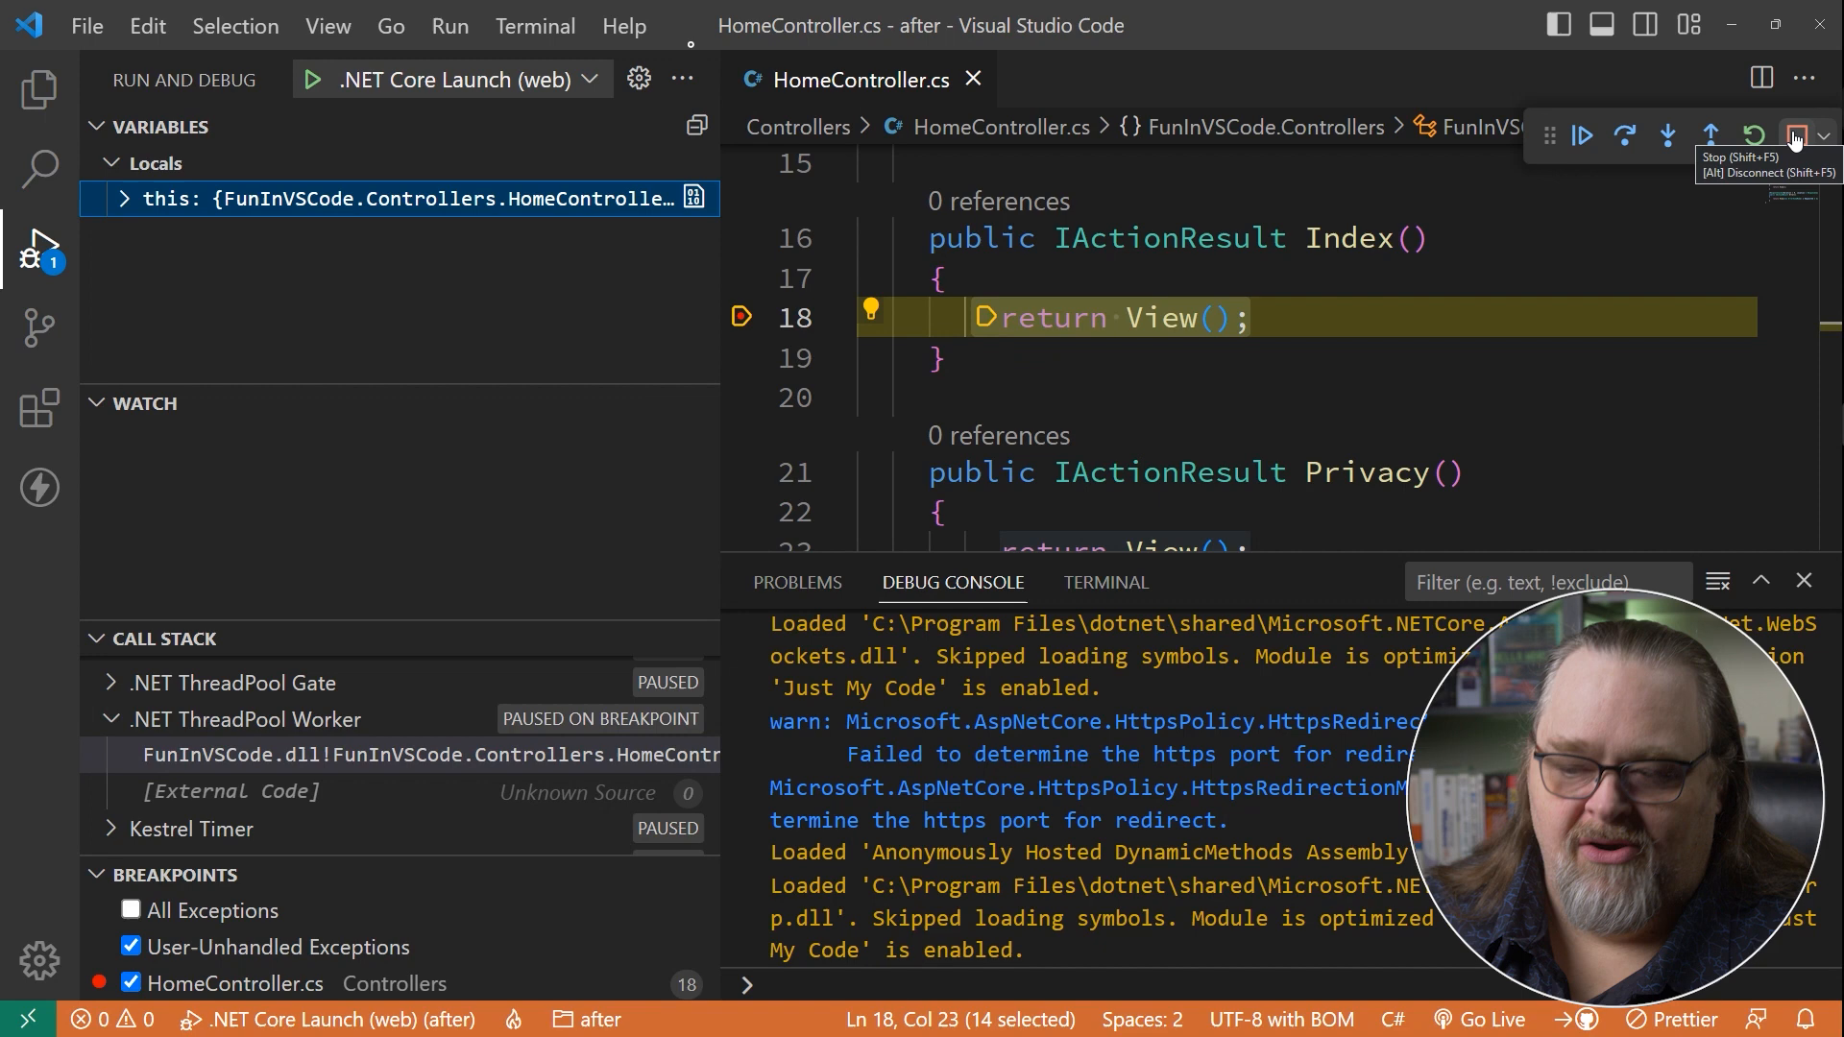
click(1794, 135)
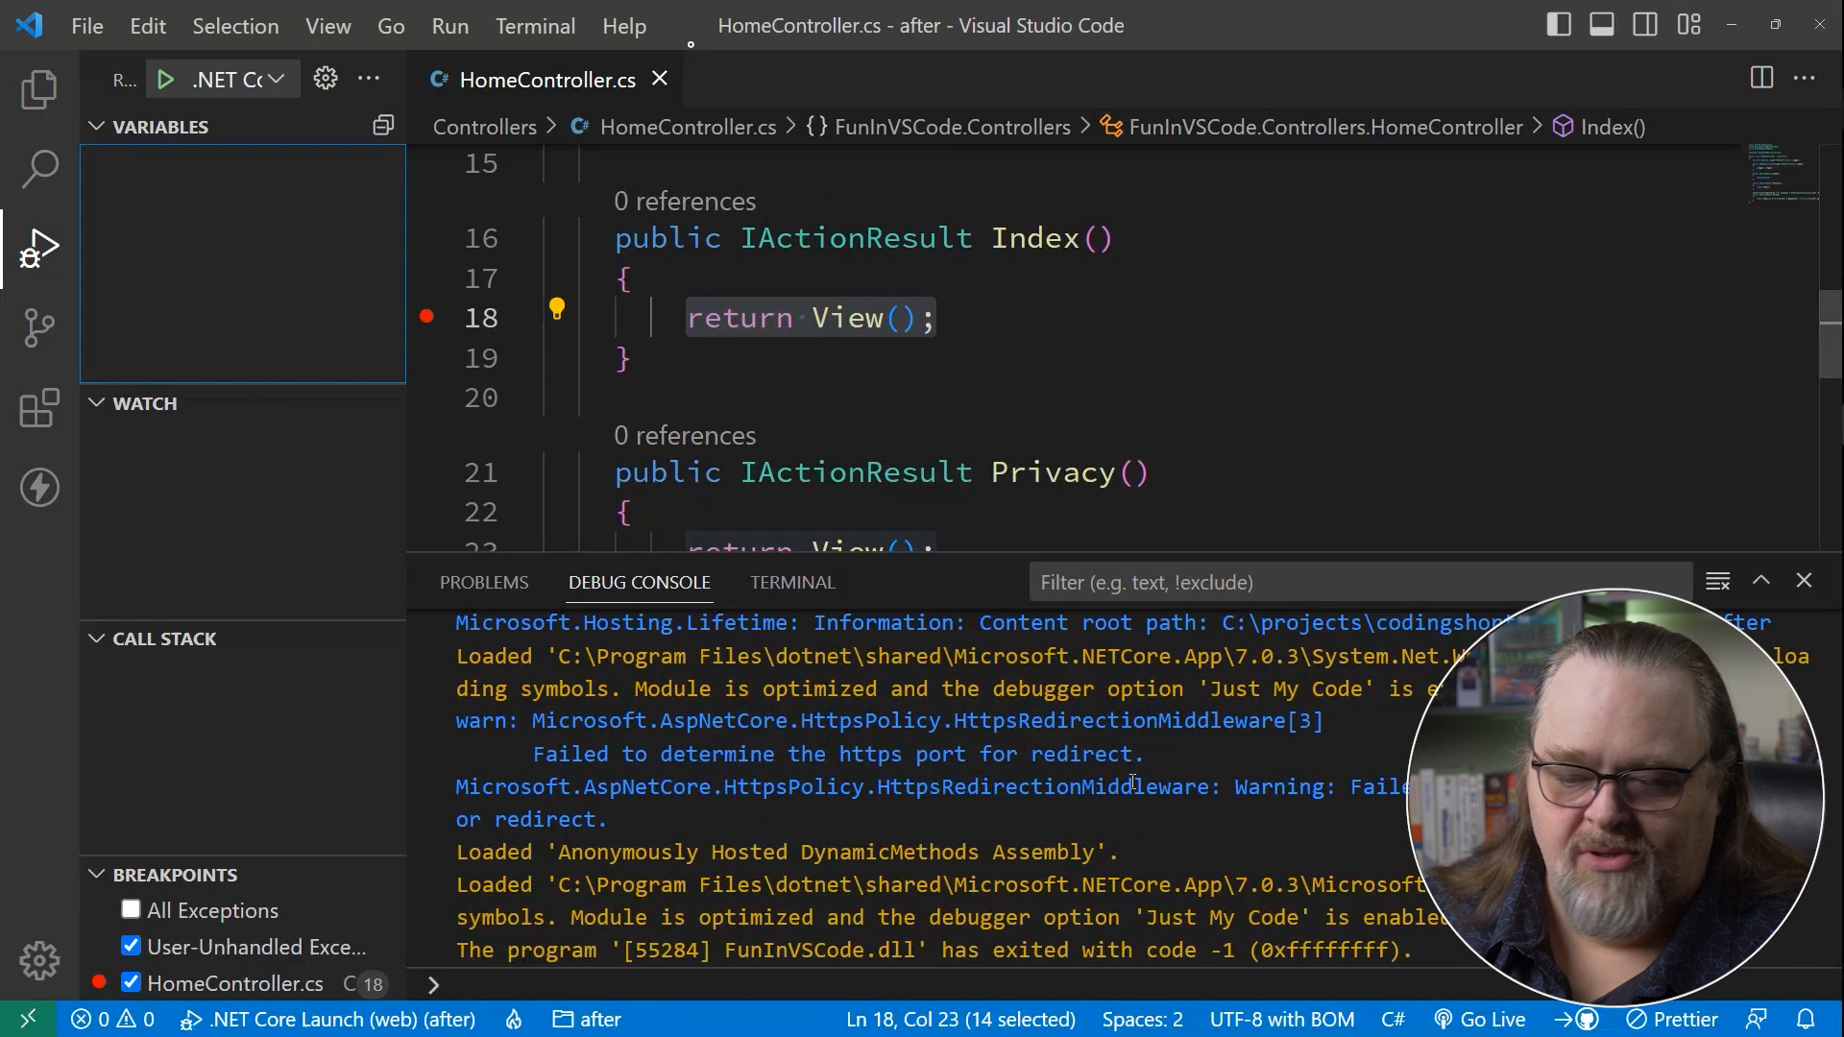
Close the Debug Console, show the file tree and scroll HomeController.cs to the Controller base class.
click(1803, 580)
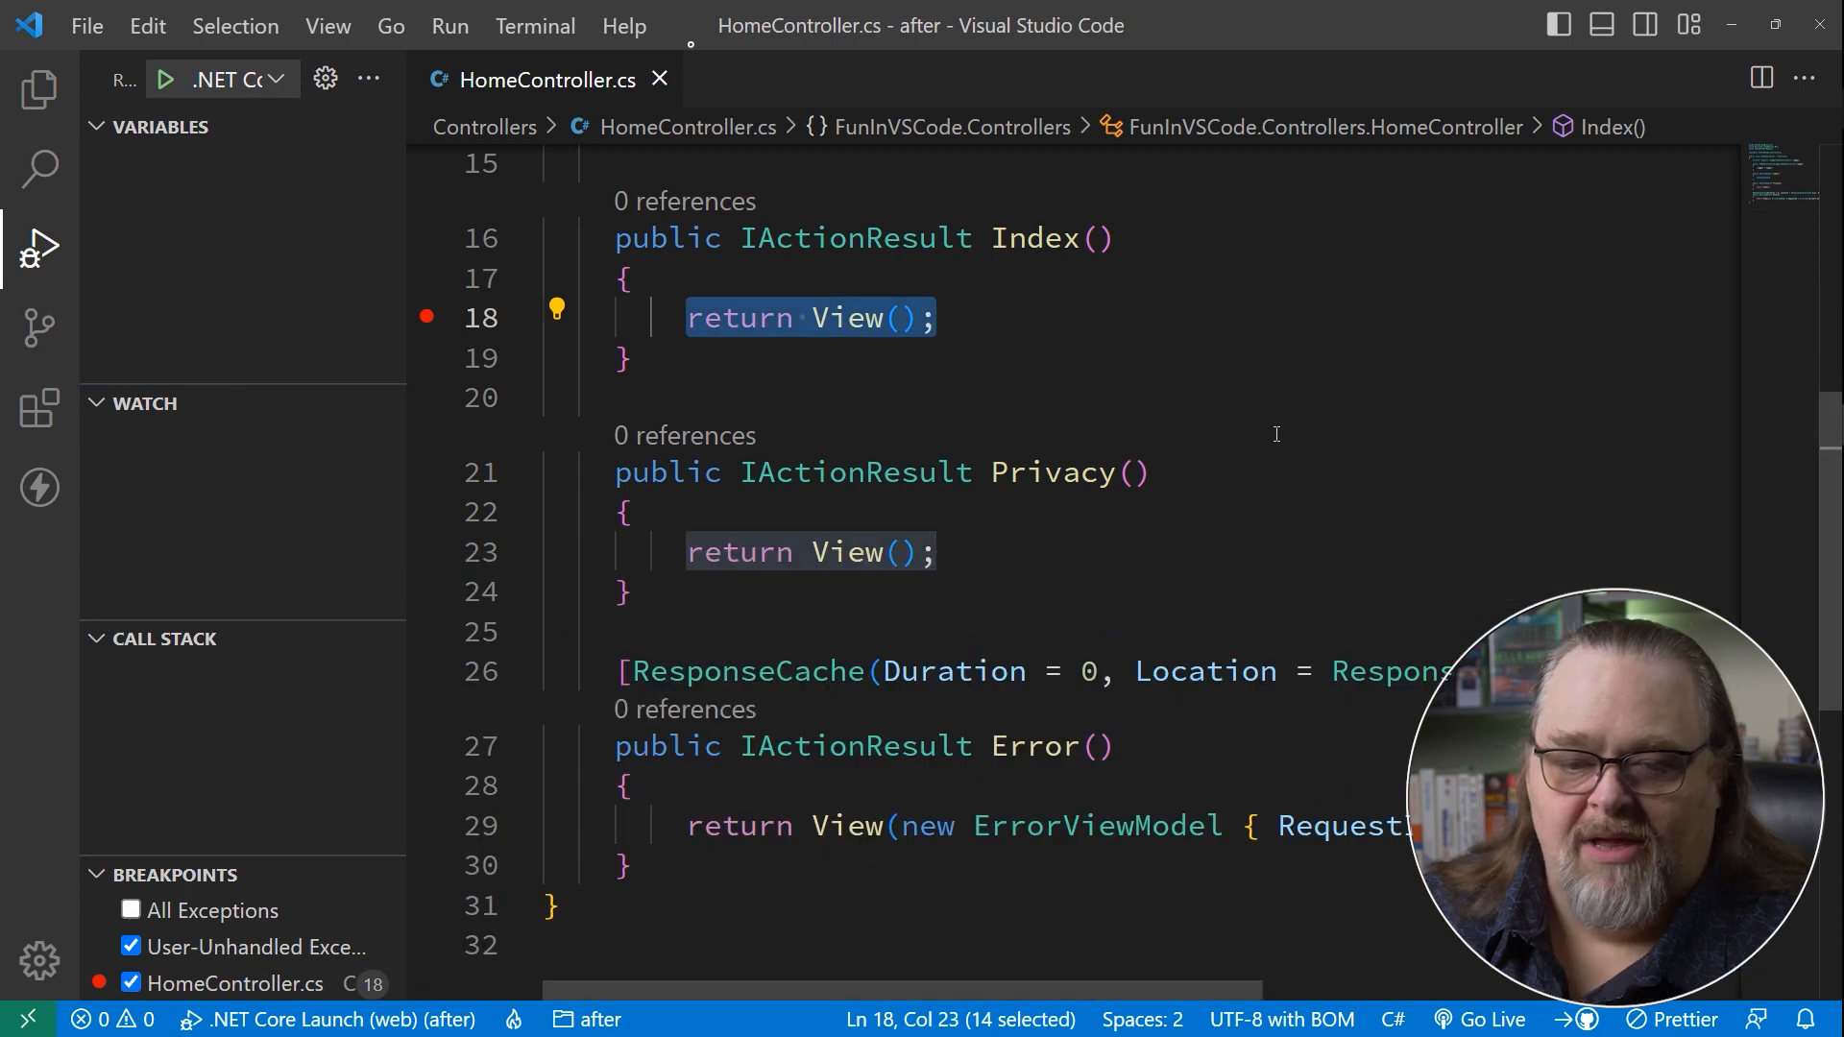
click(40, 90)
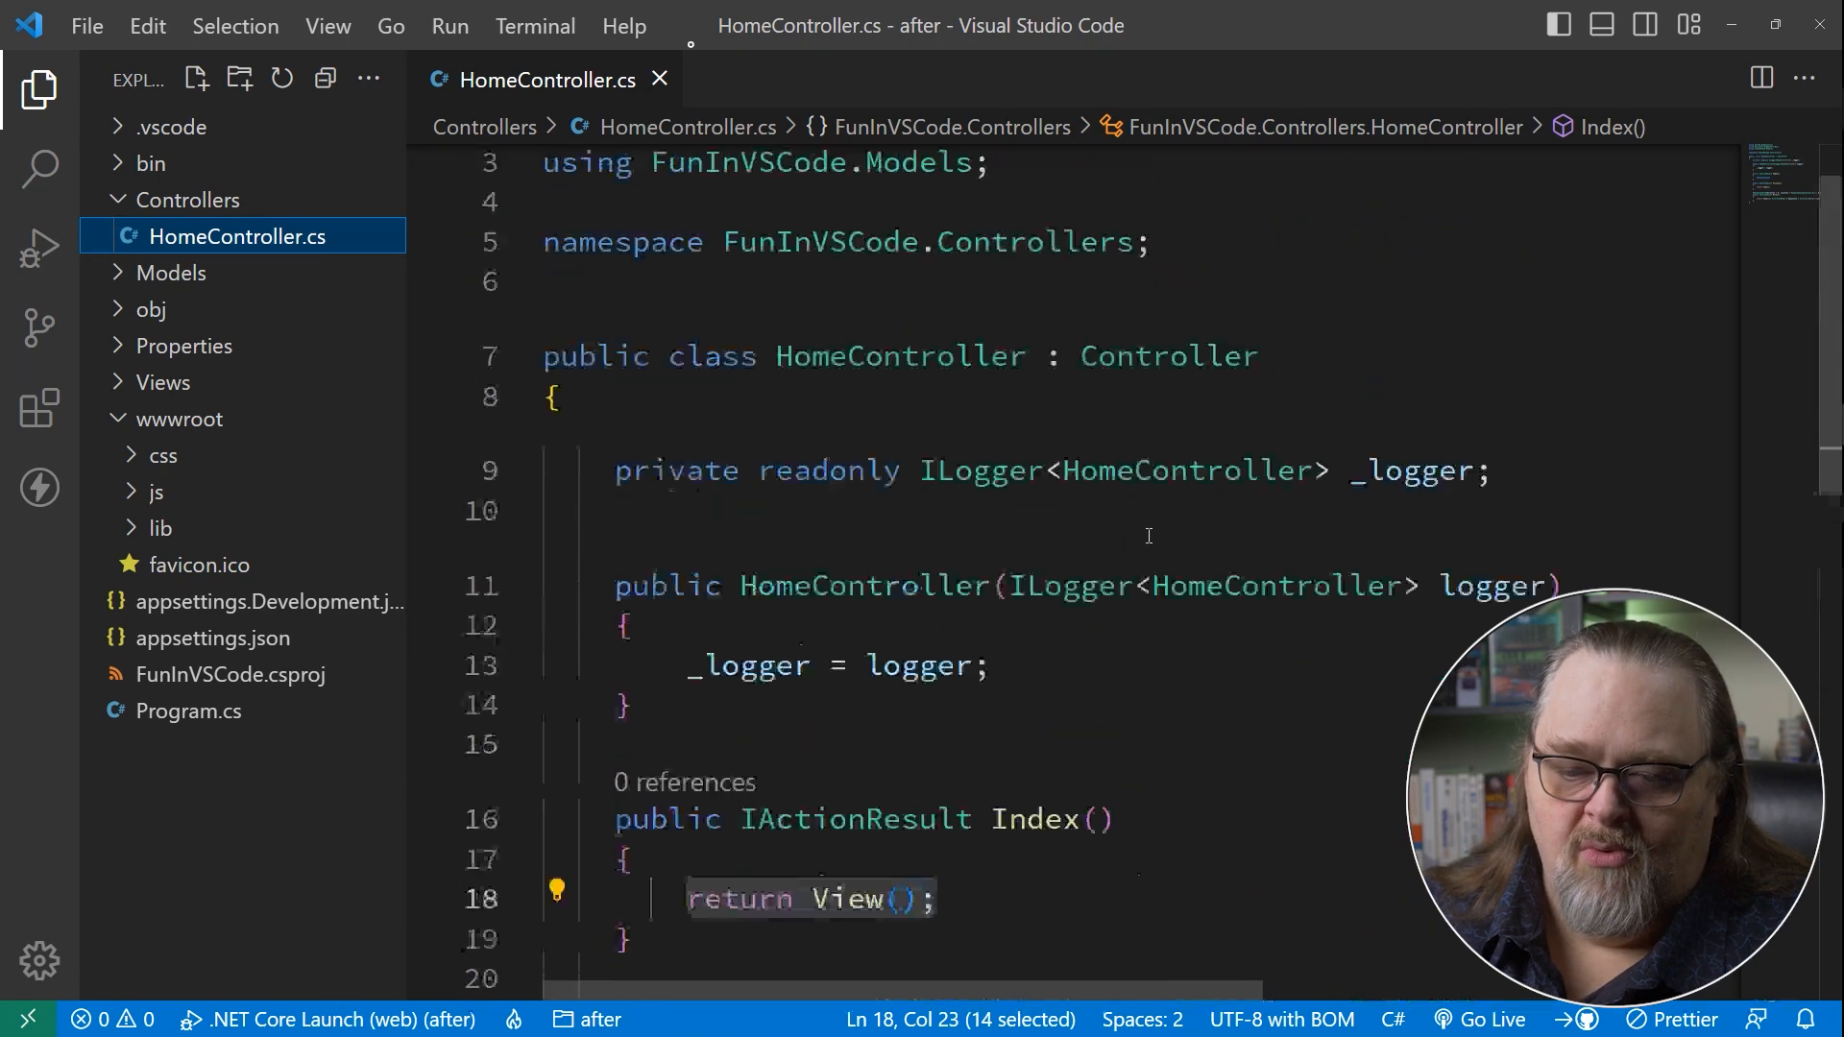
scroll(down, 3)
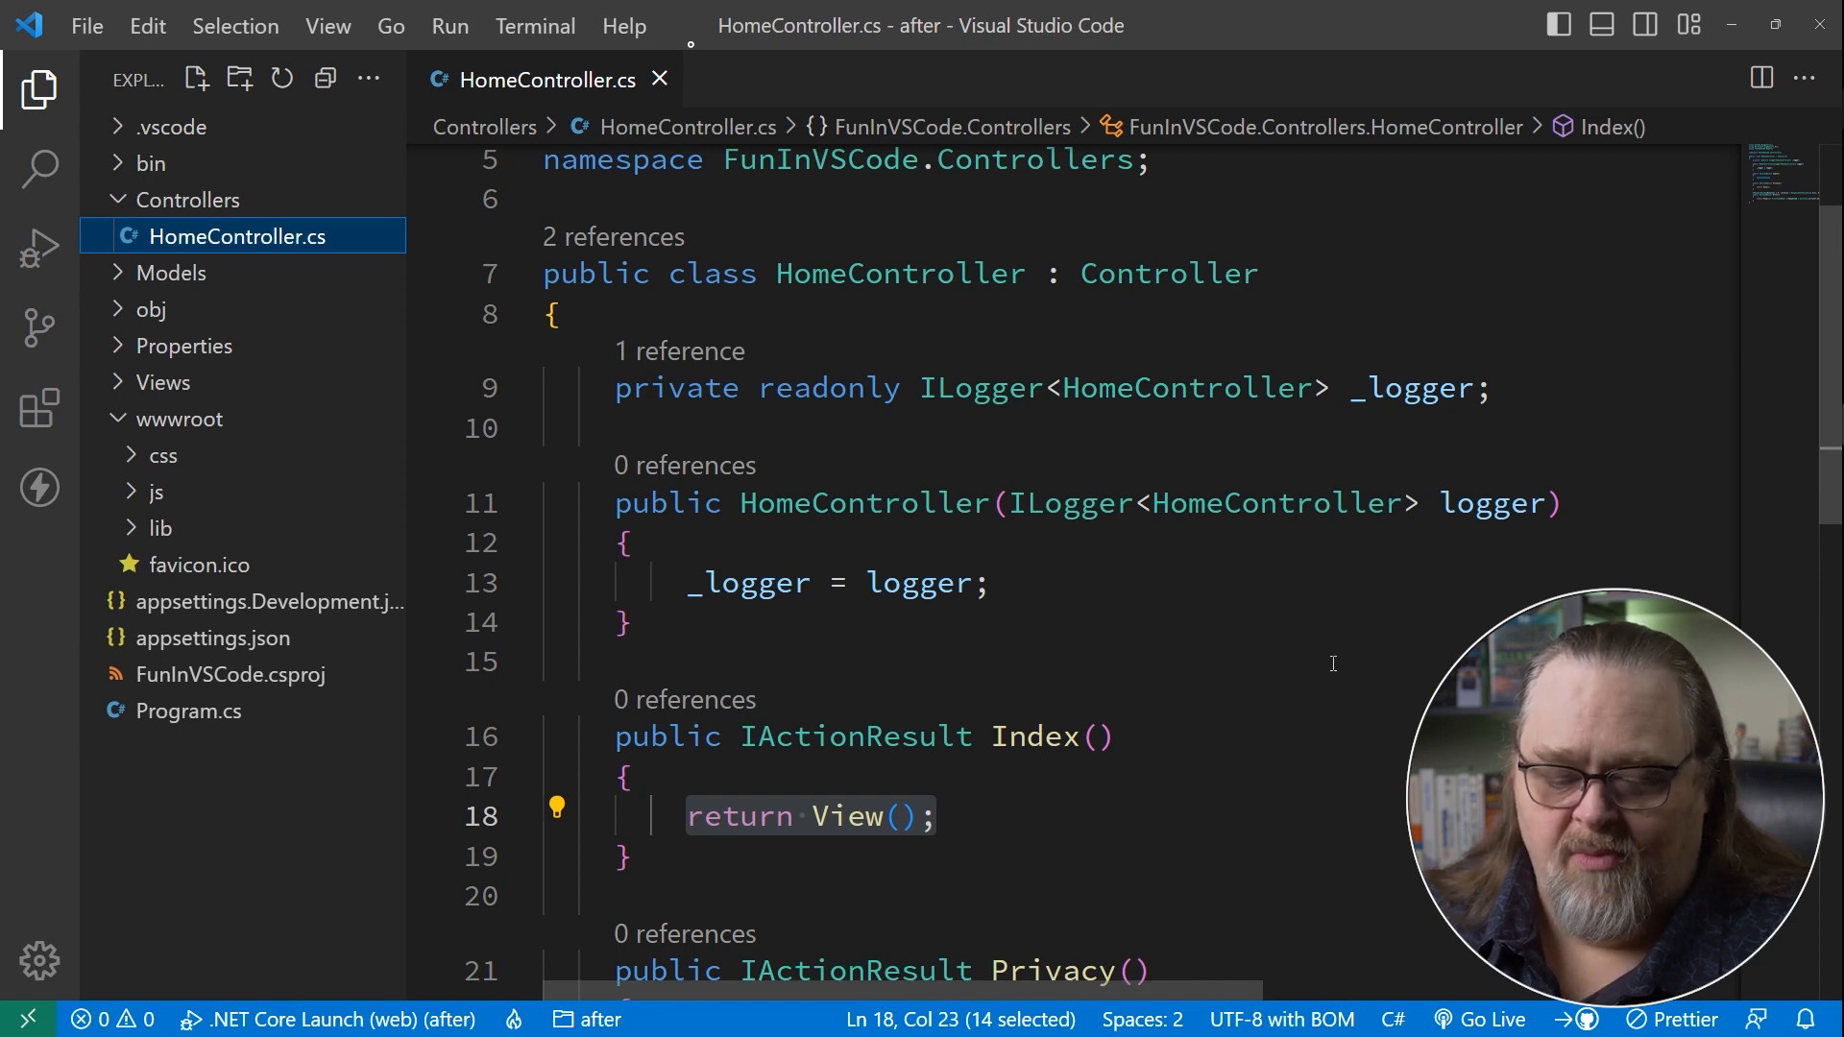
mouse_move(1260, 785)
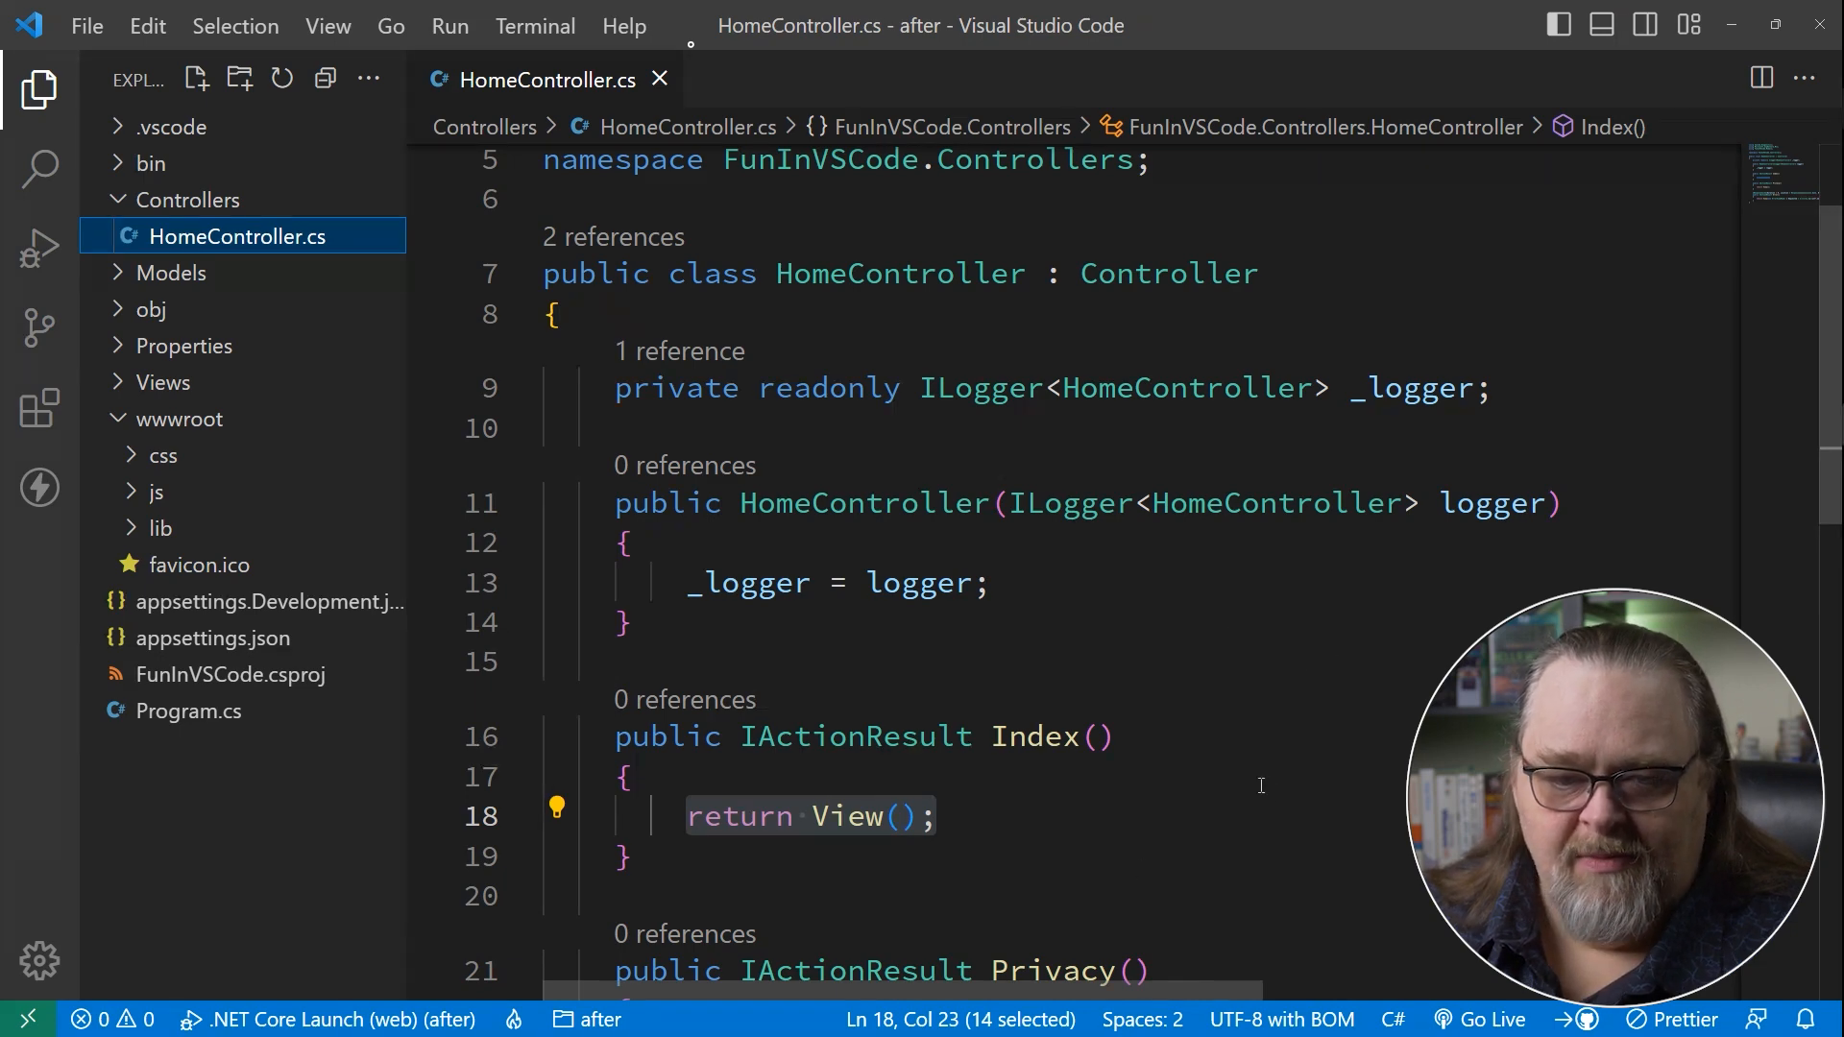
mouse_move(1018, 601)
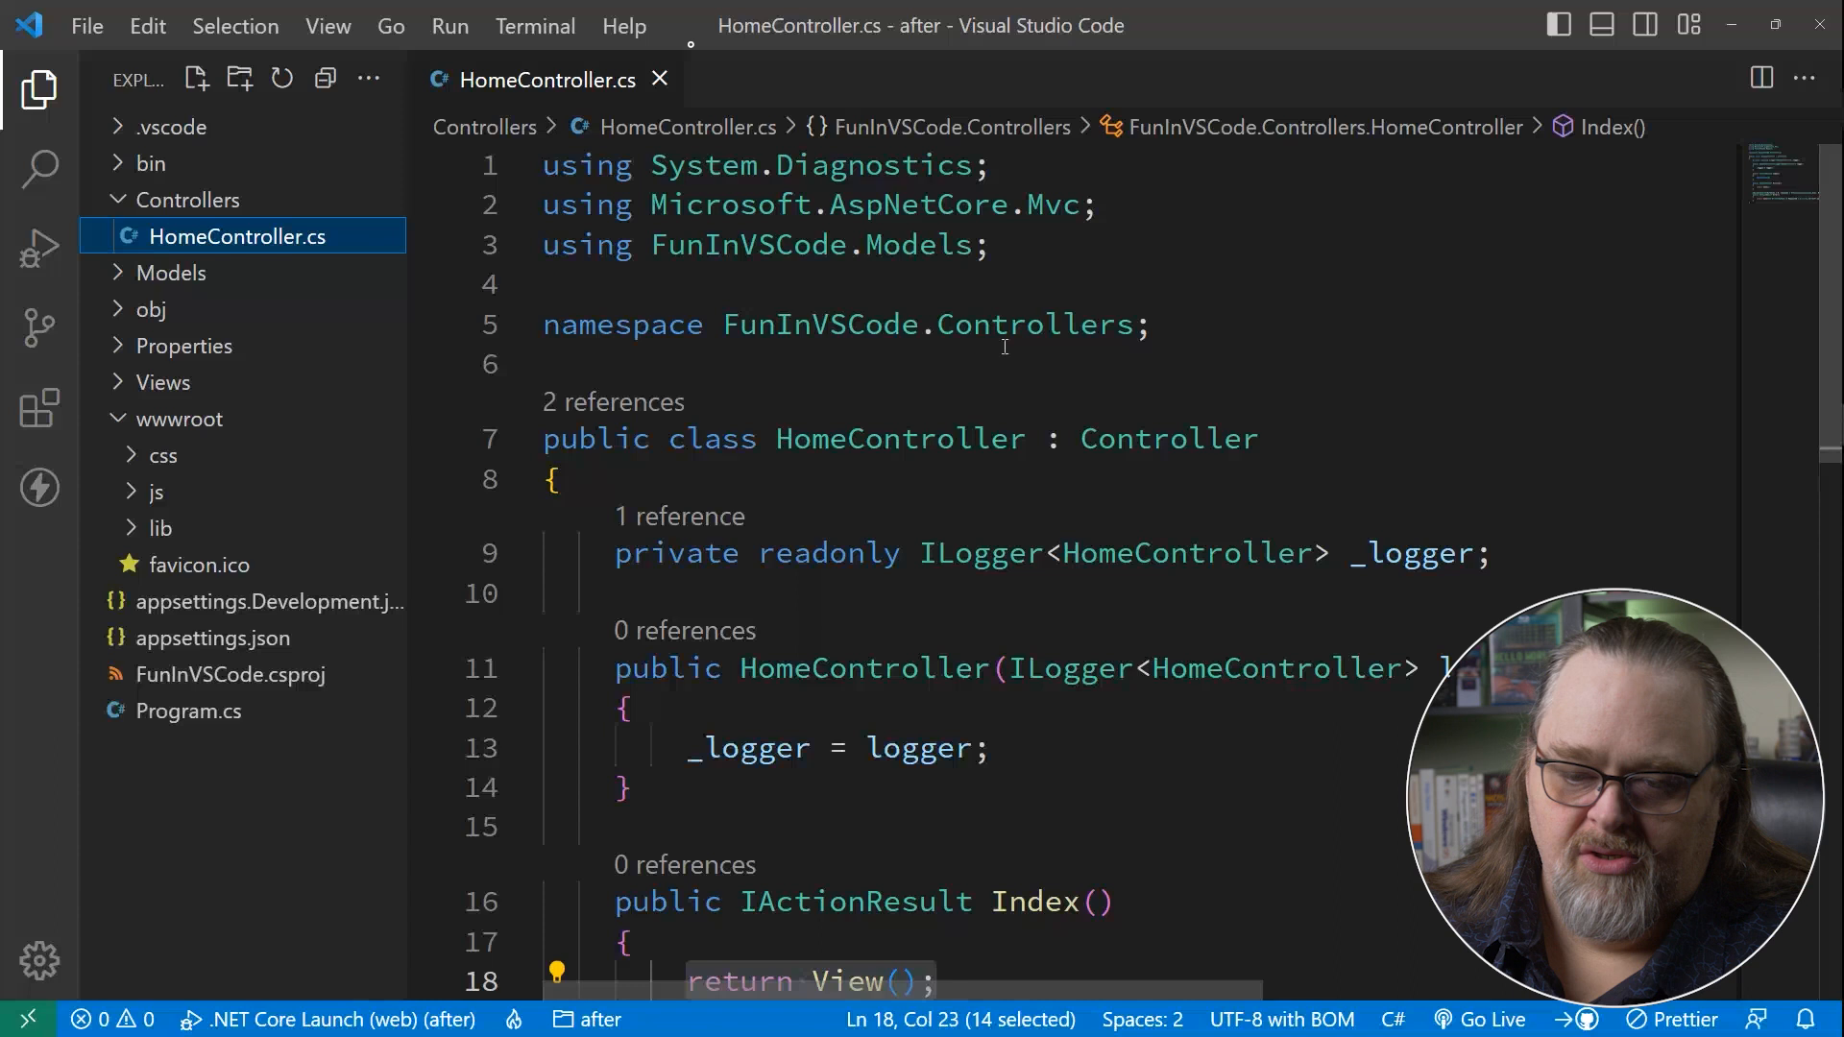
scroll(down, 3)
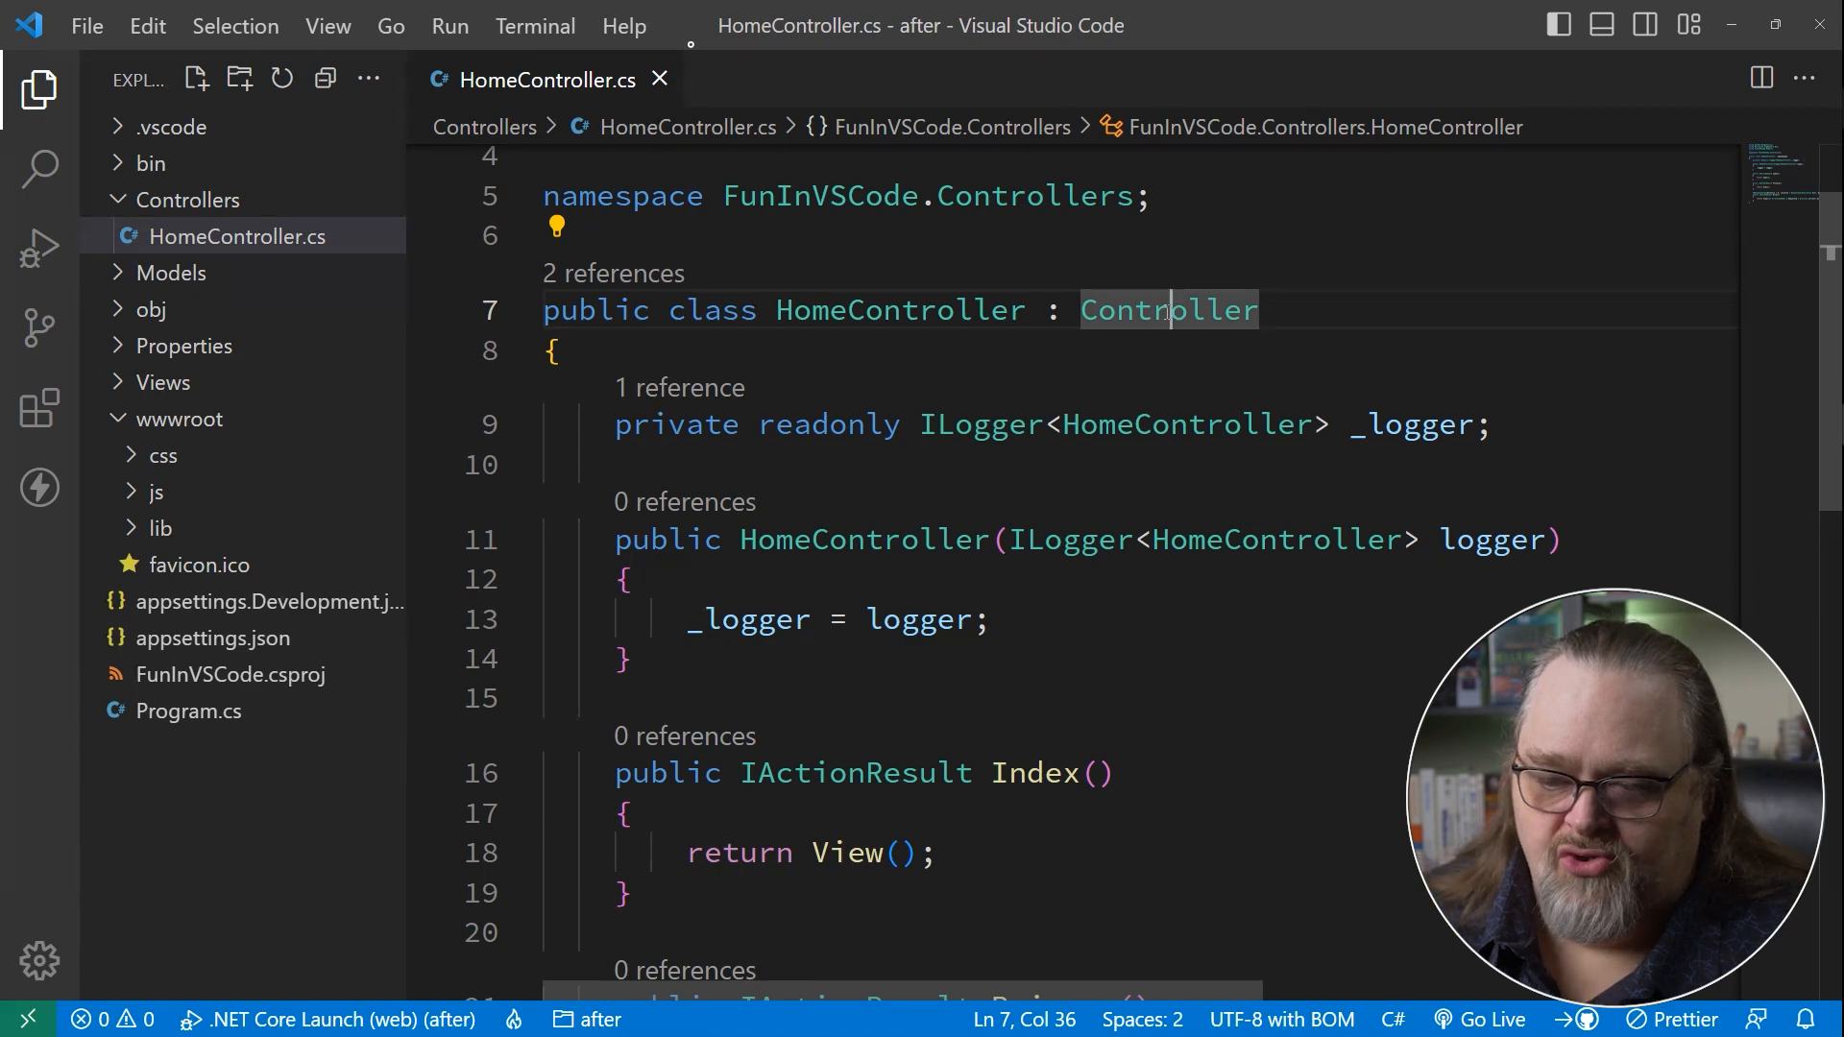
right_click(1164, 309)
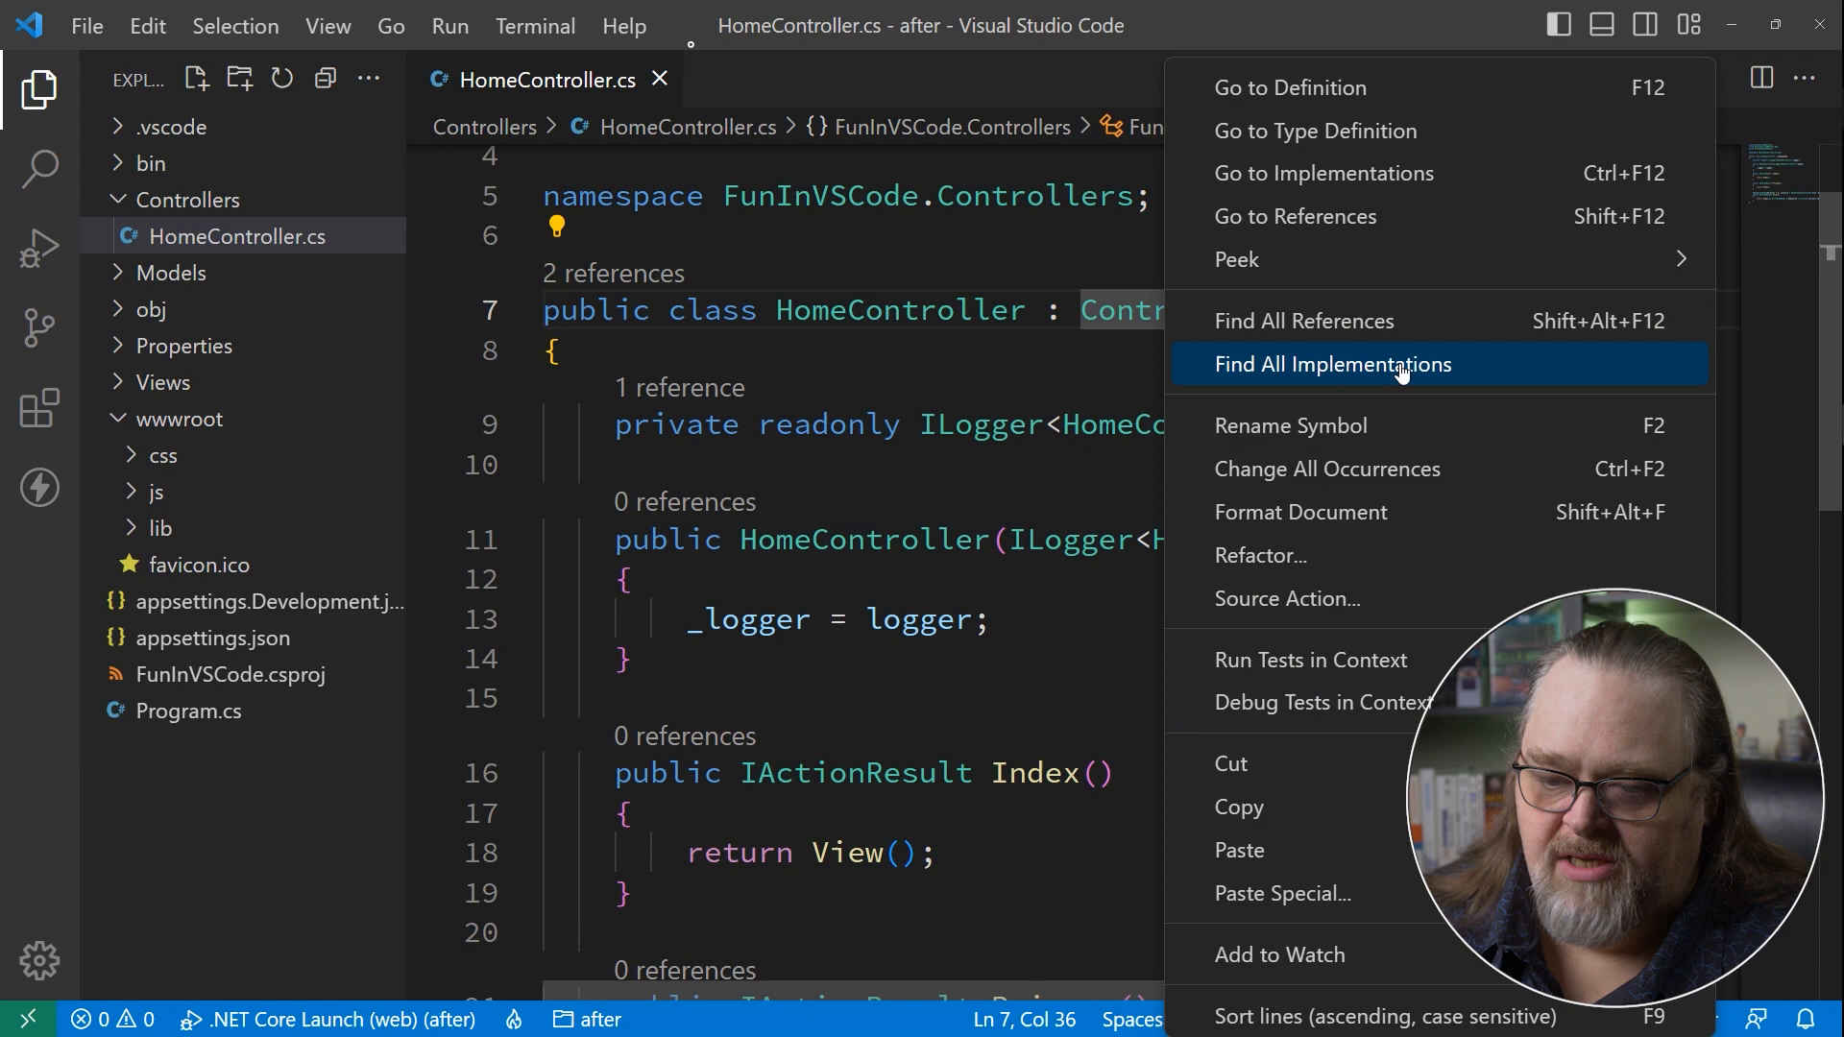
mouse_move(1290, 86)
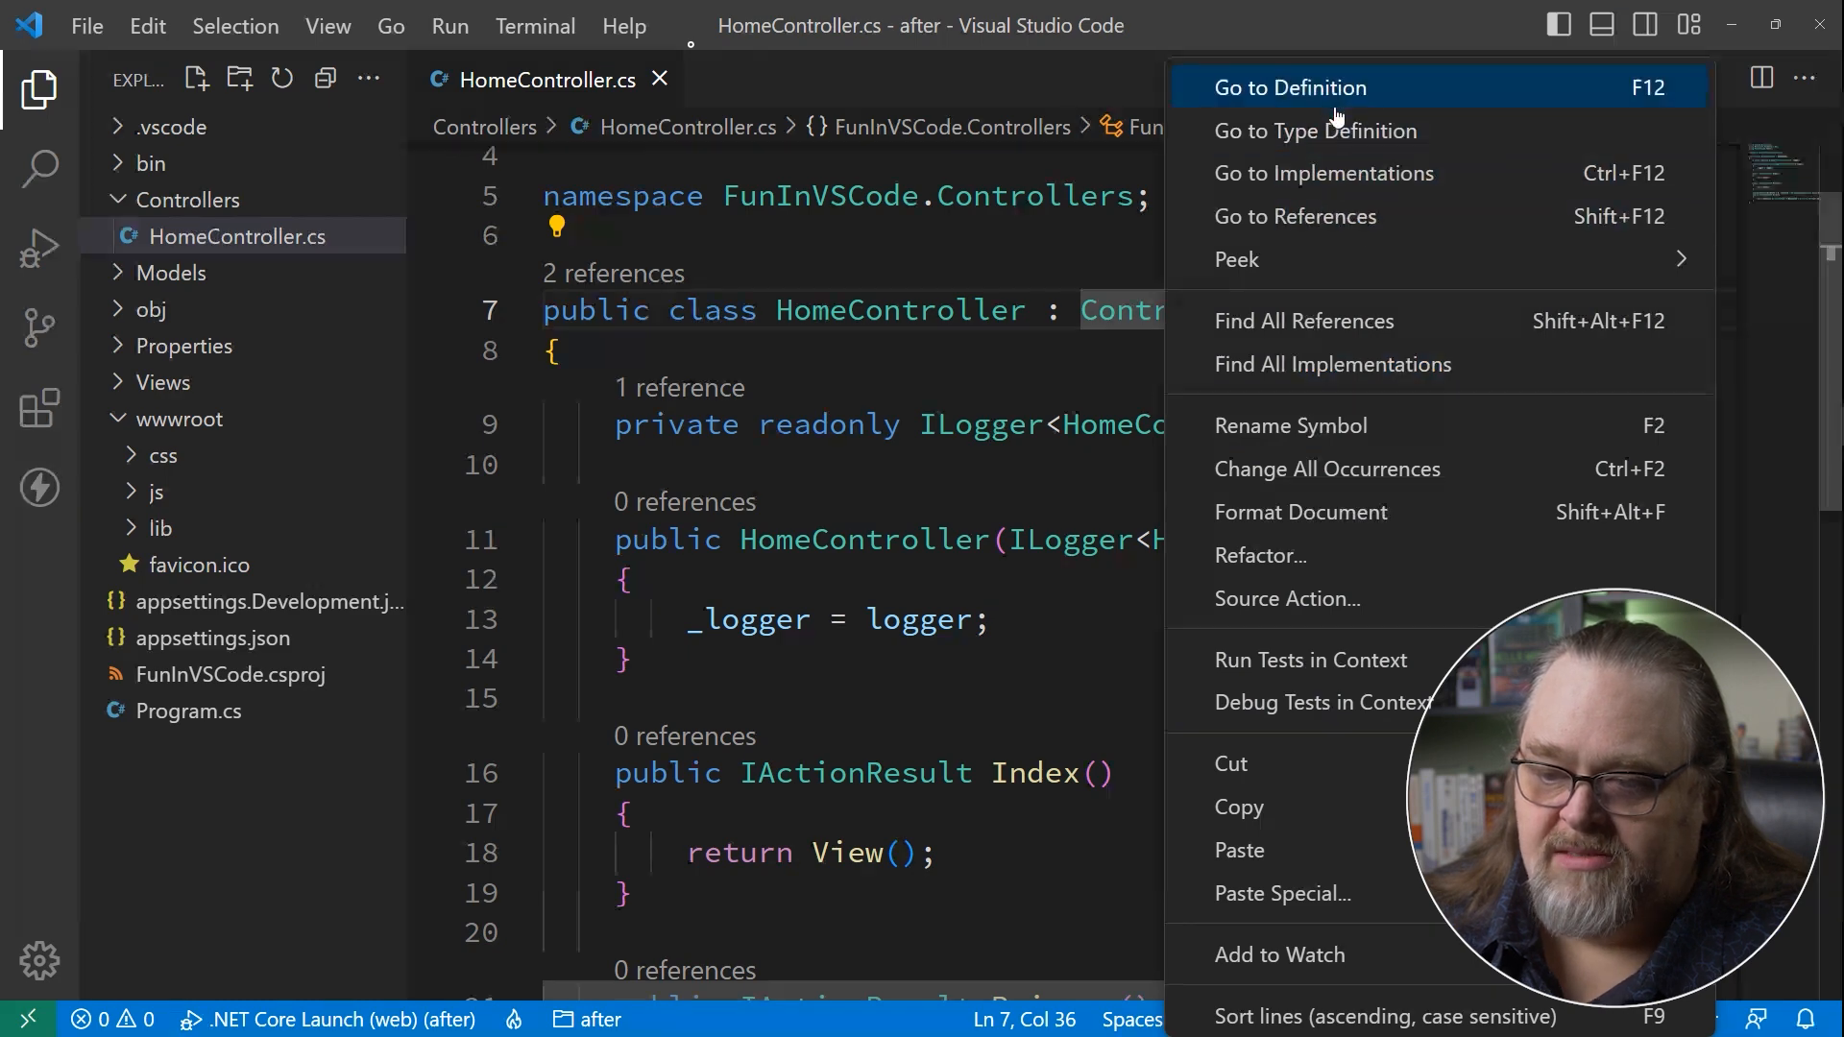
Go to the Controller base class definition and scroll through its metadata.
click(1286, 87)
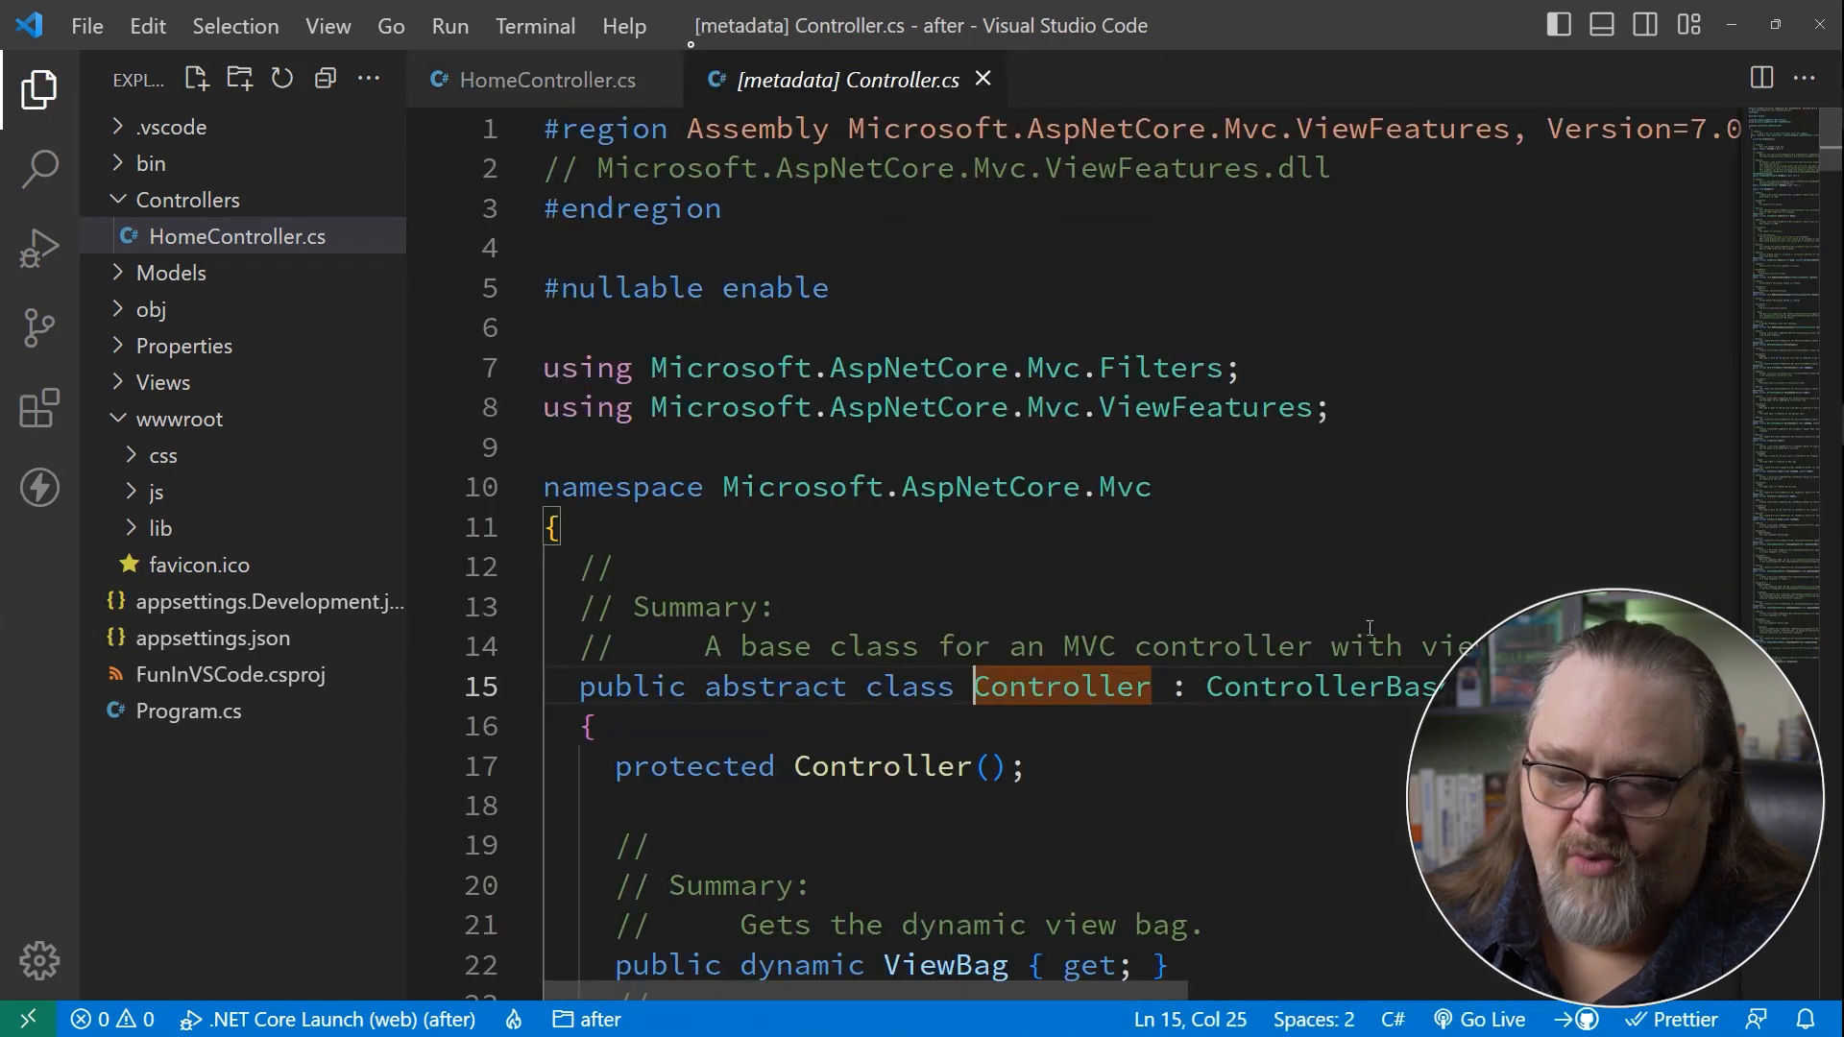
click(1332, 507)
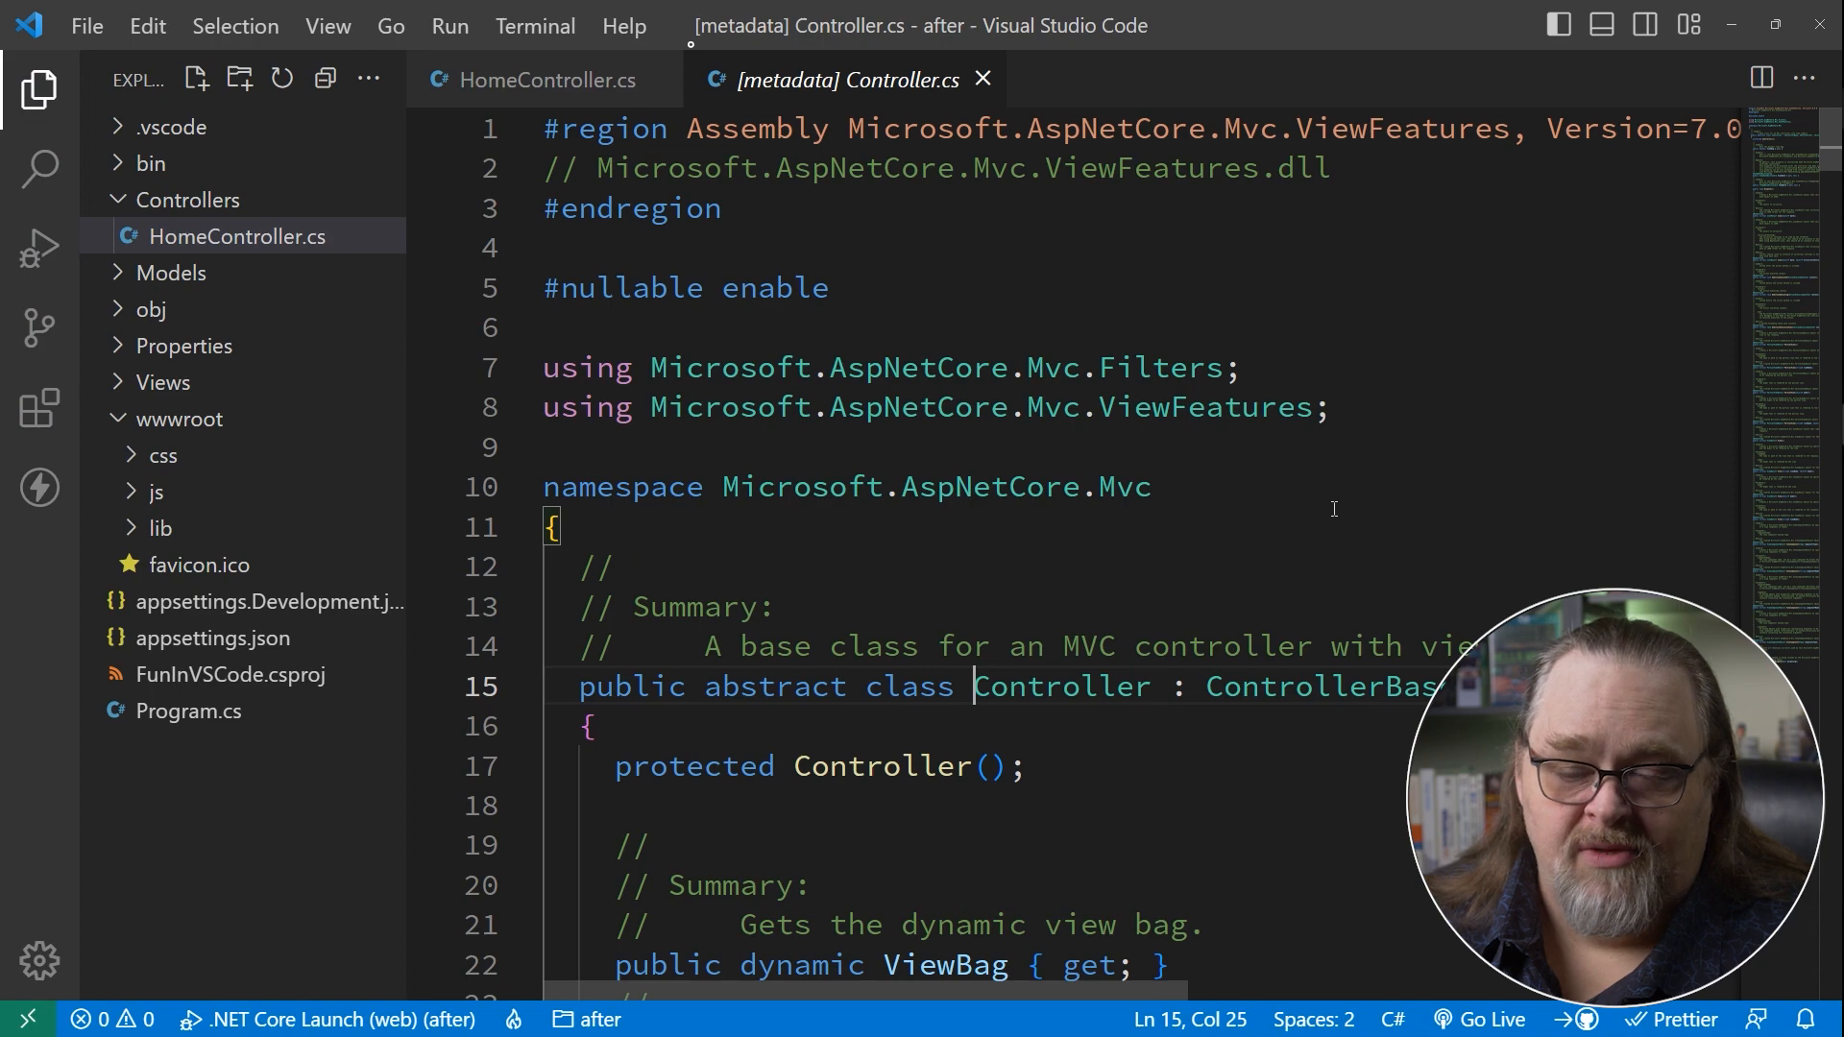
scroll(down, 3)
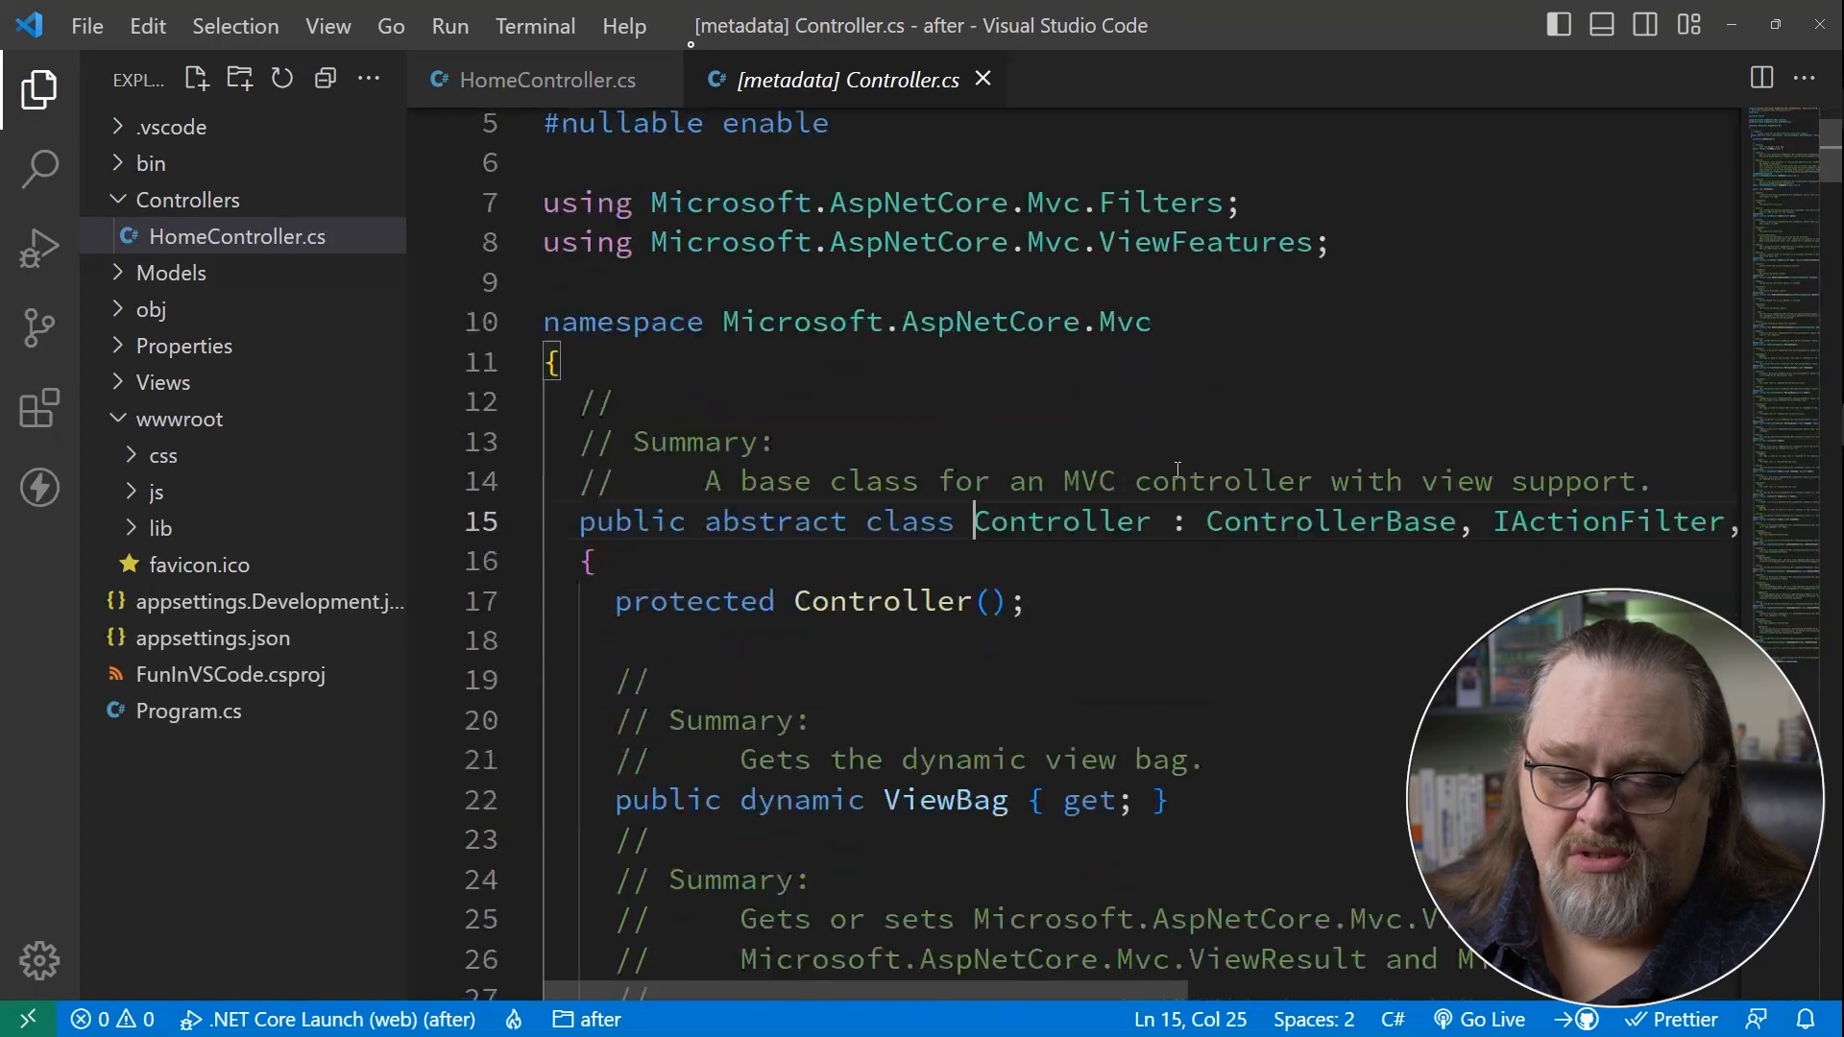
scroll(down, 3)
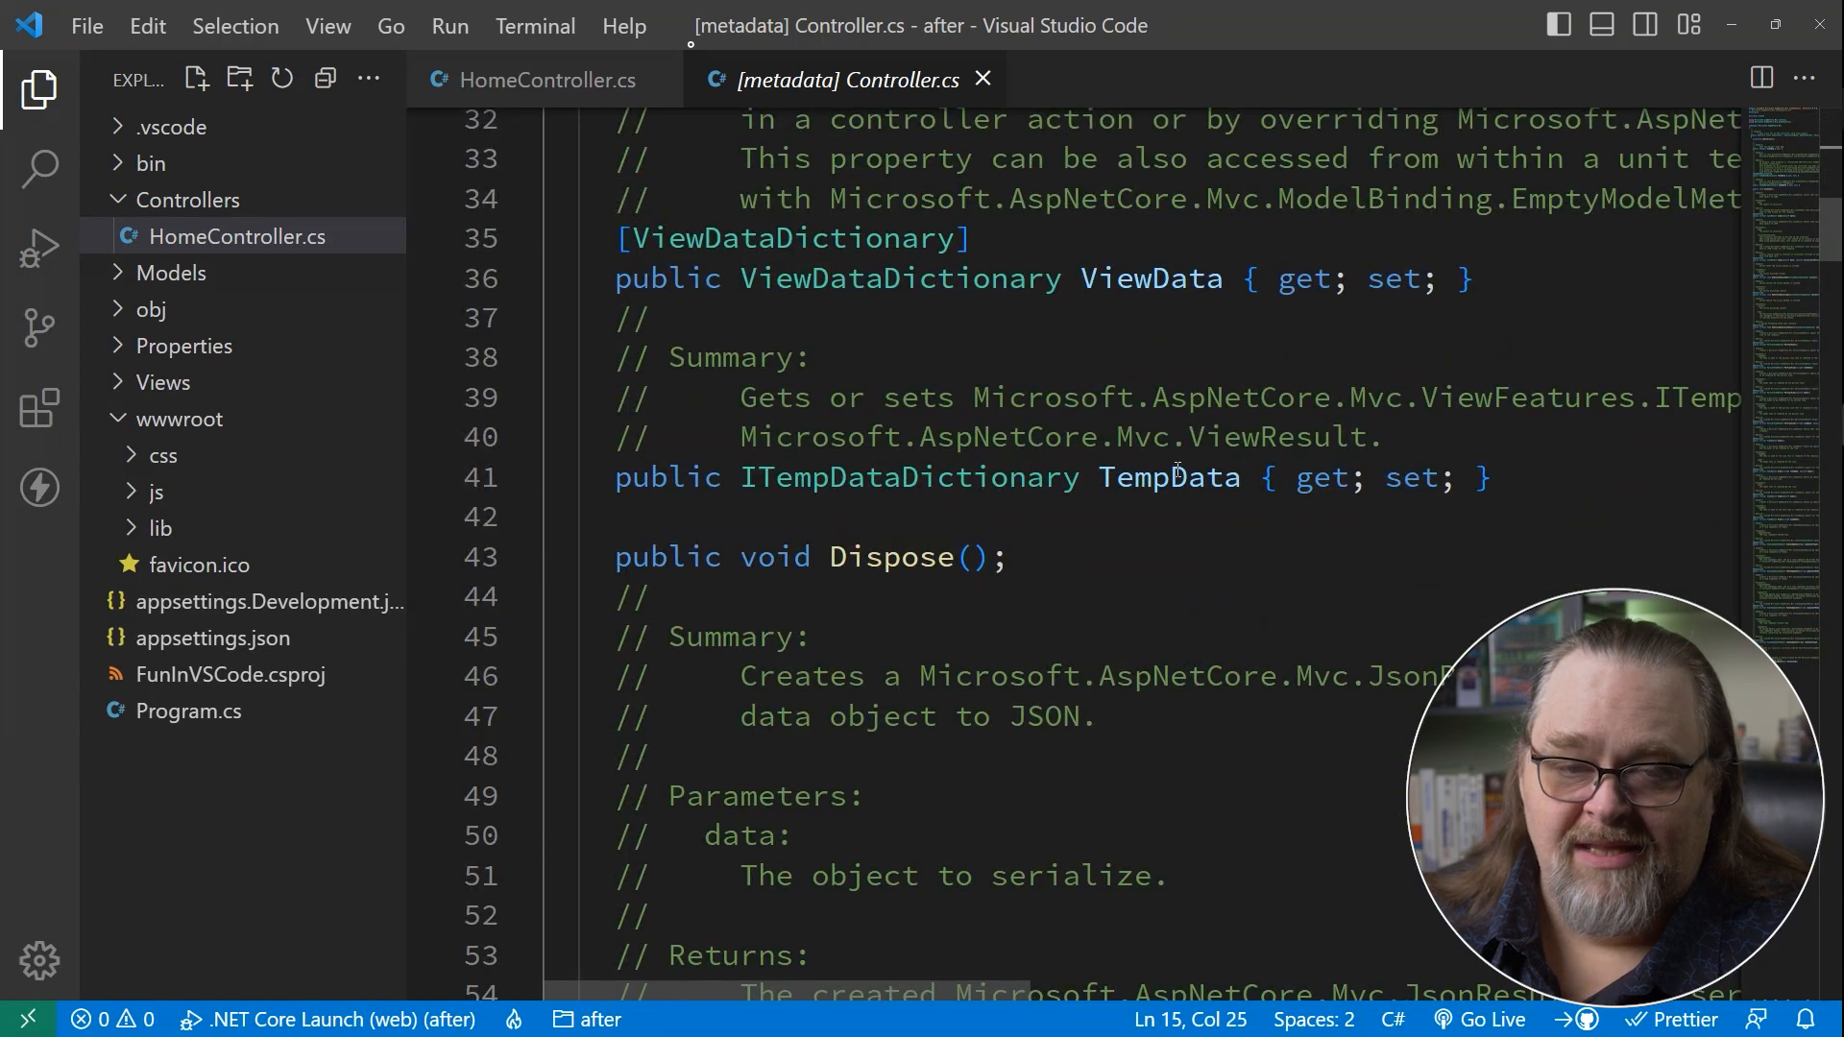
scroll(down, 3)
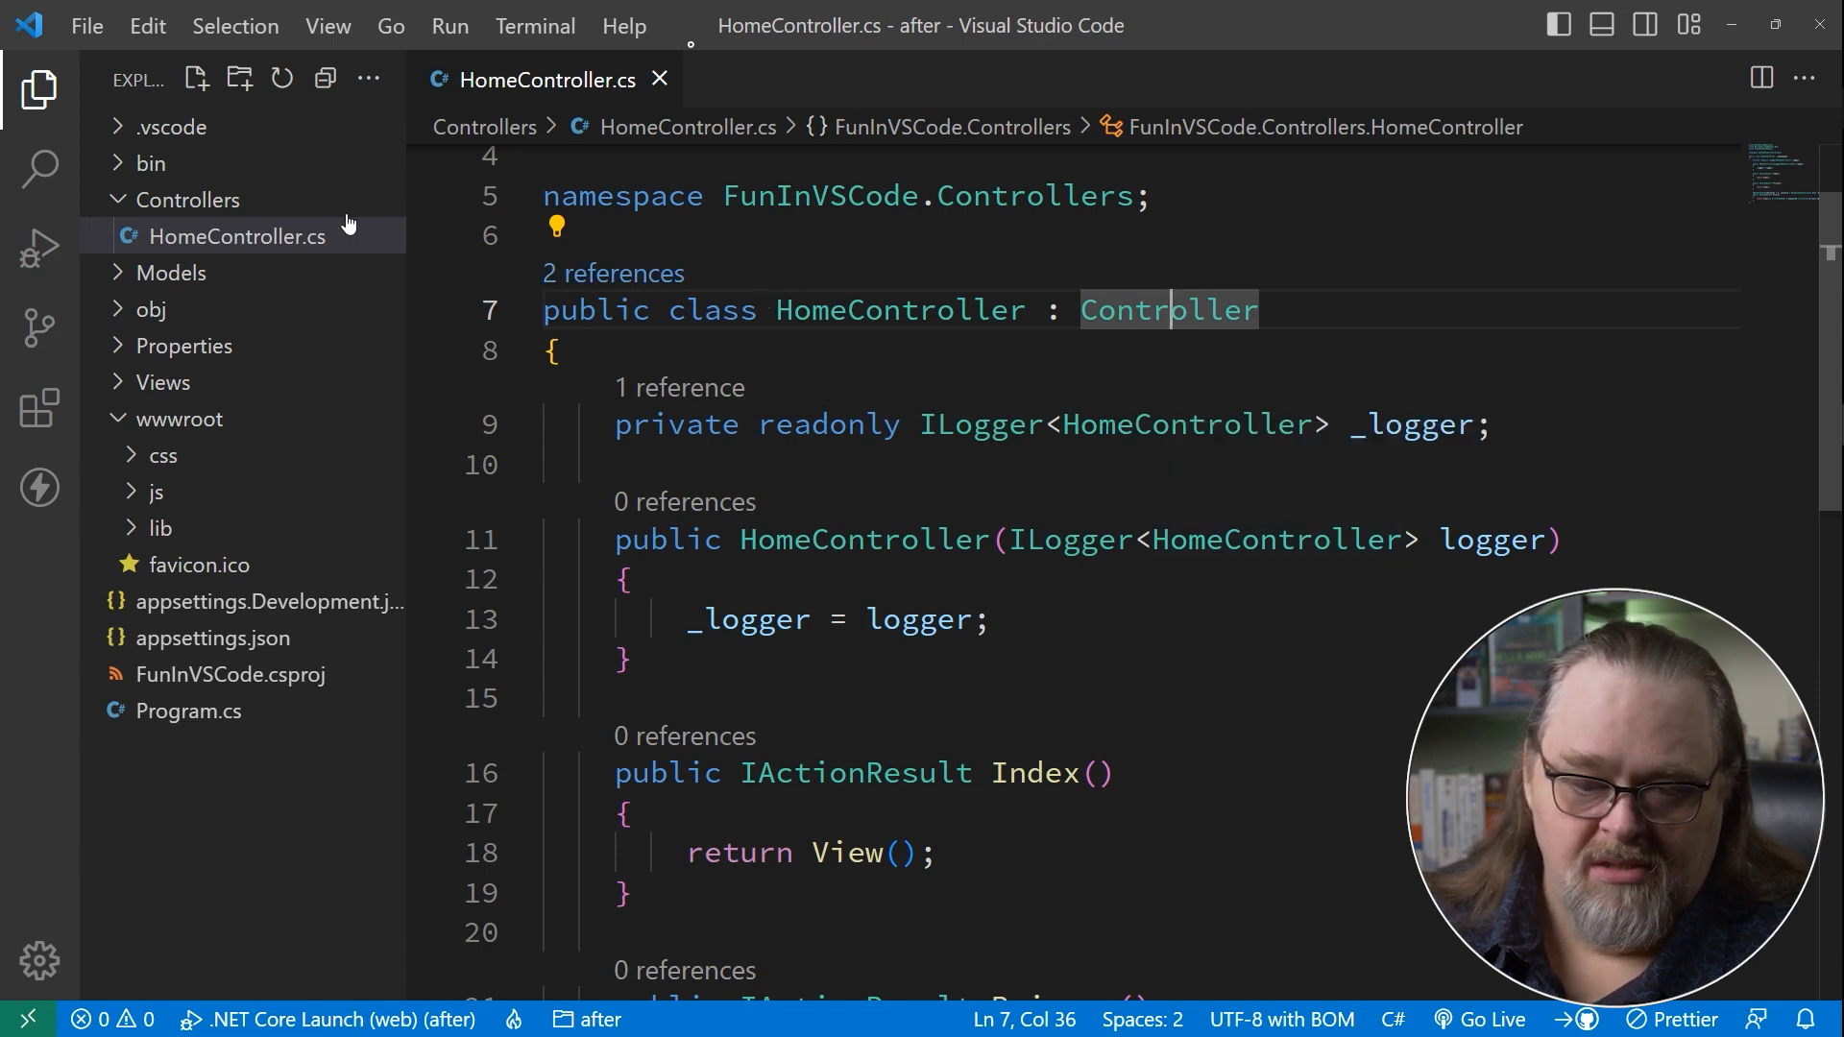
Open Models/ErrorViewModel.cs to inspect it, then close all open editors.
click(171, 271)
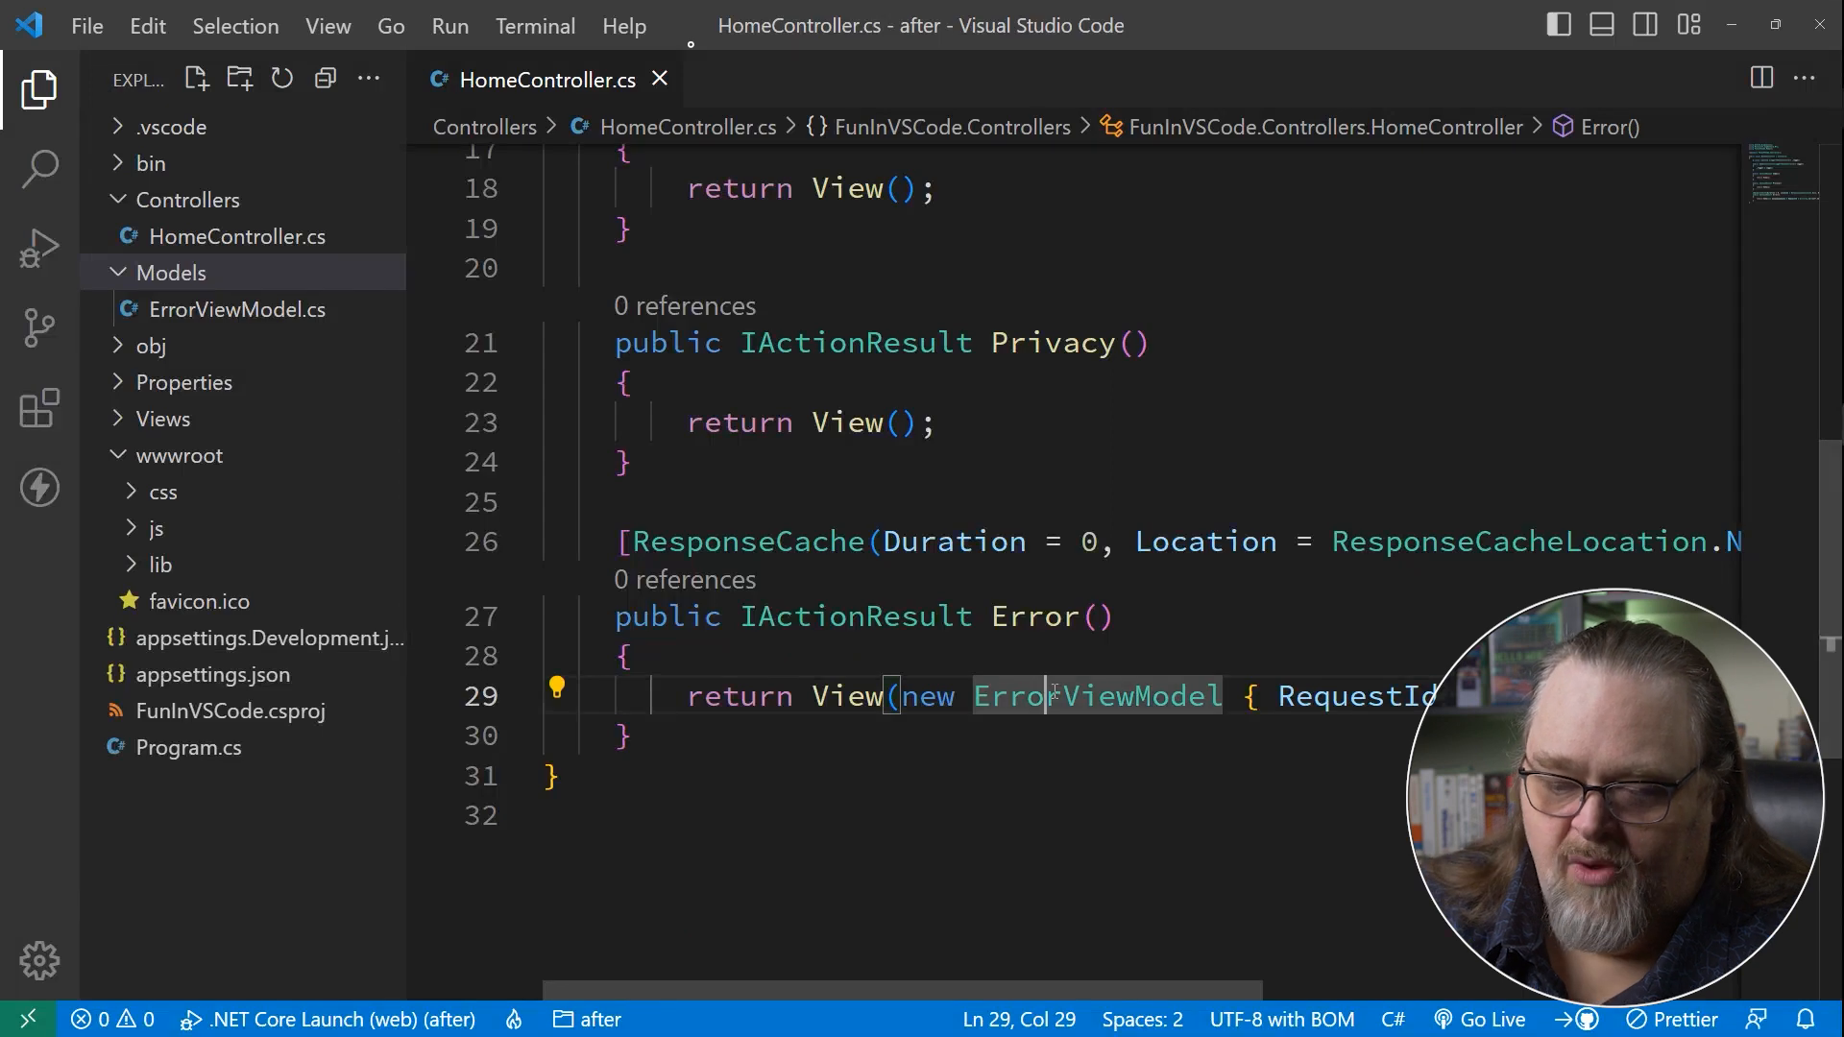
click(238, 309)
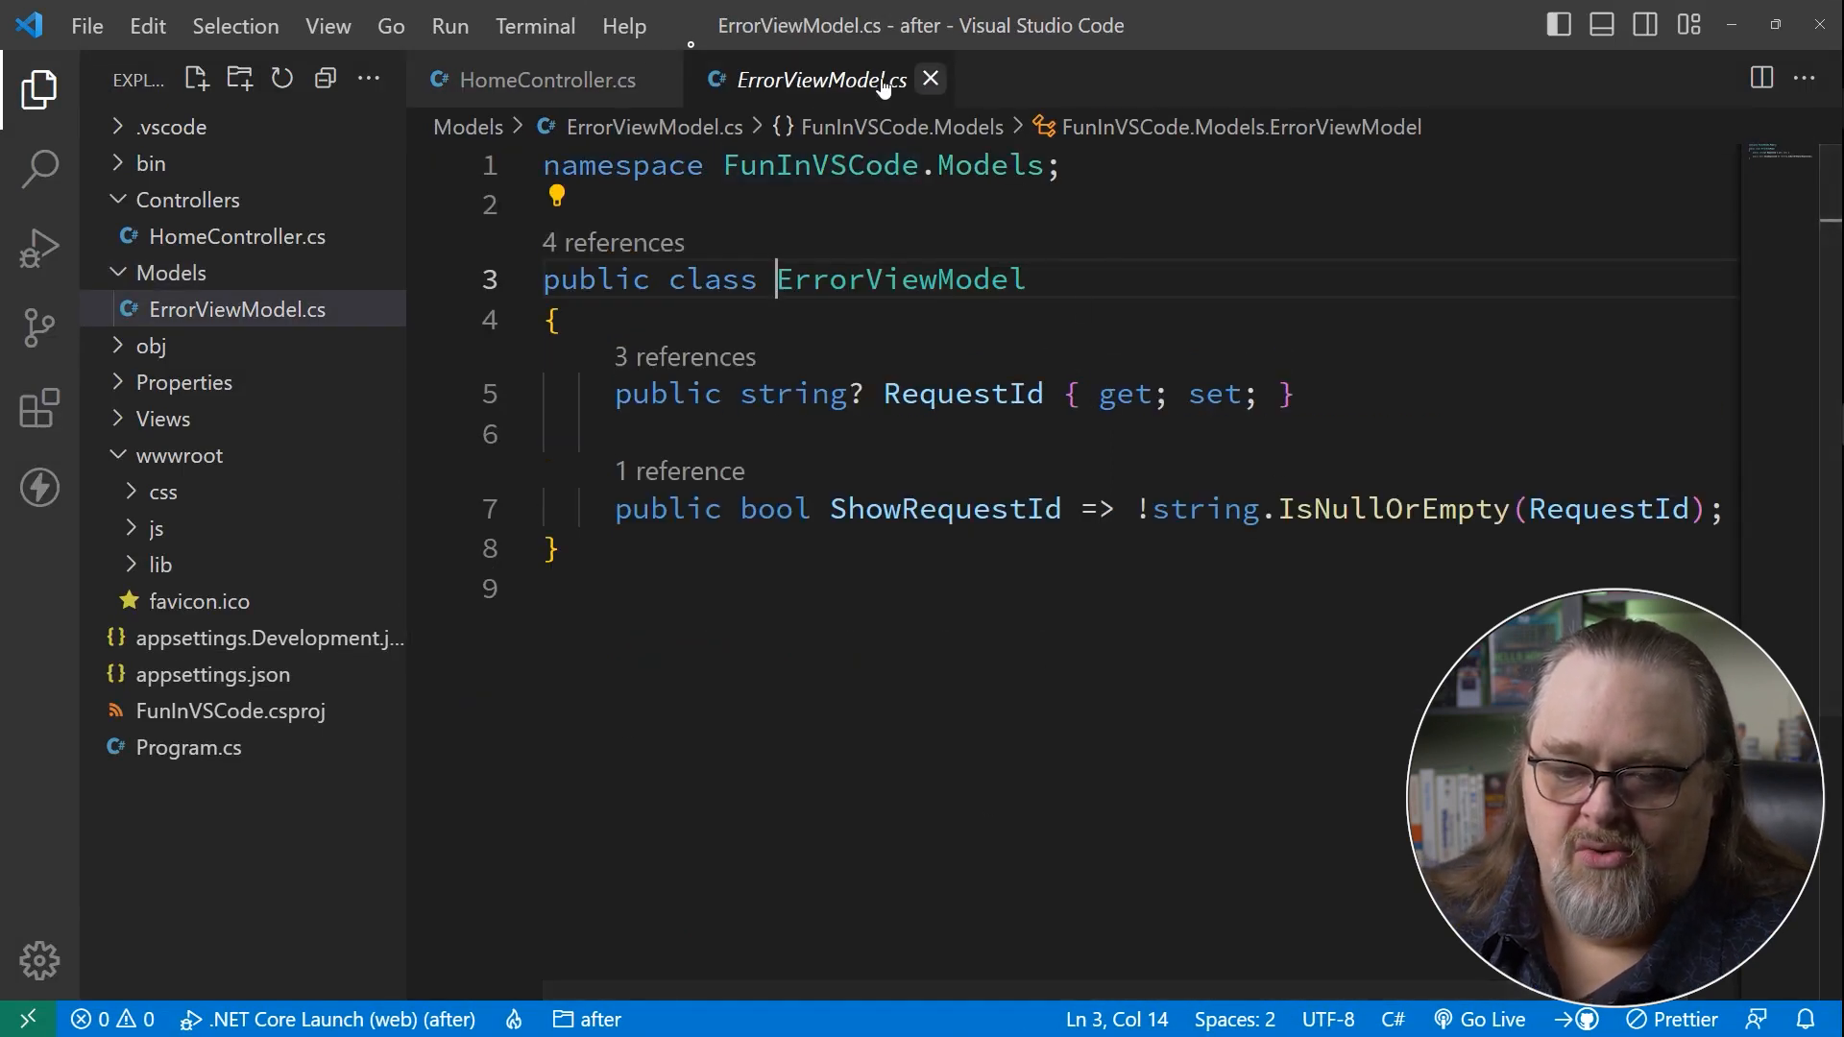
click(929, 78)
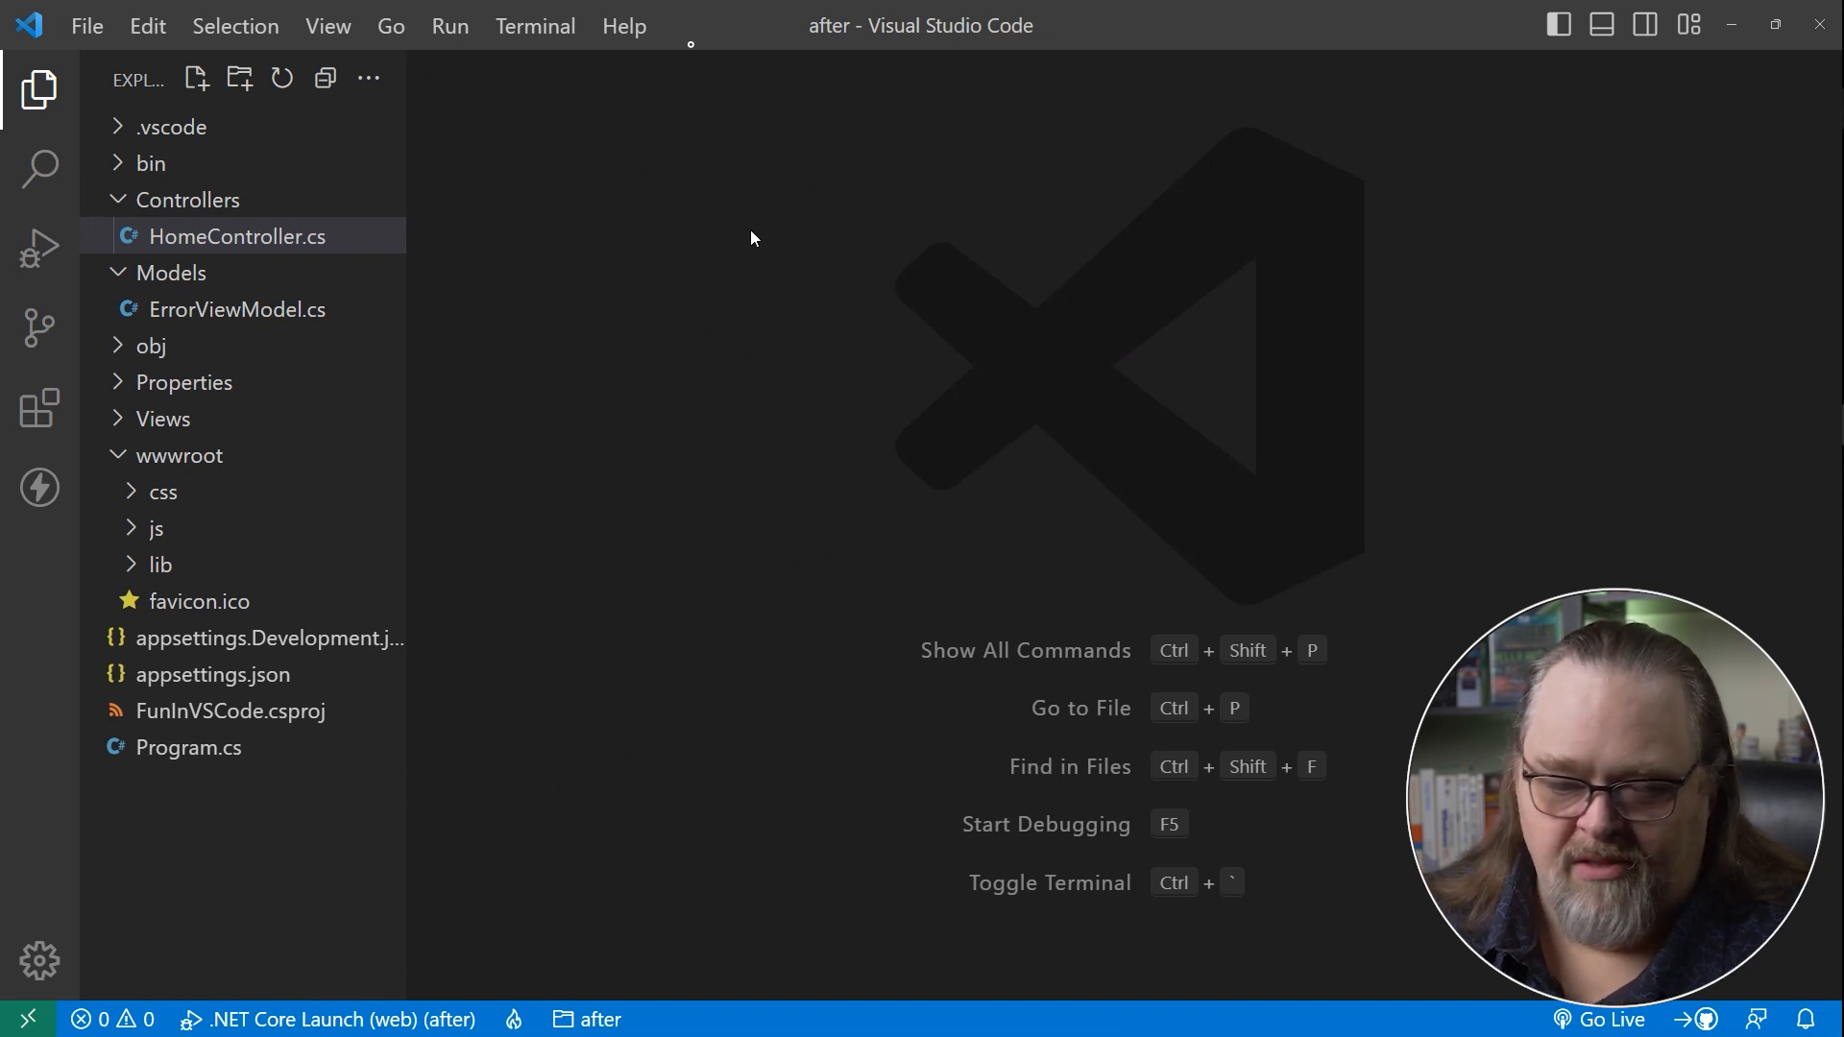
mouse_move(1046, 455)
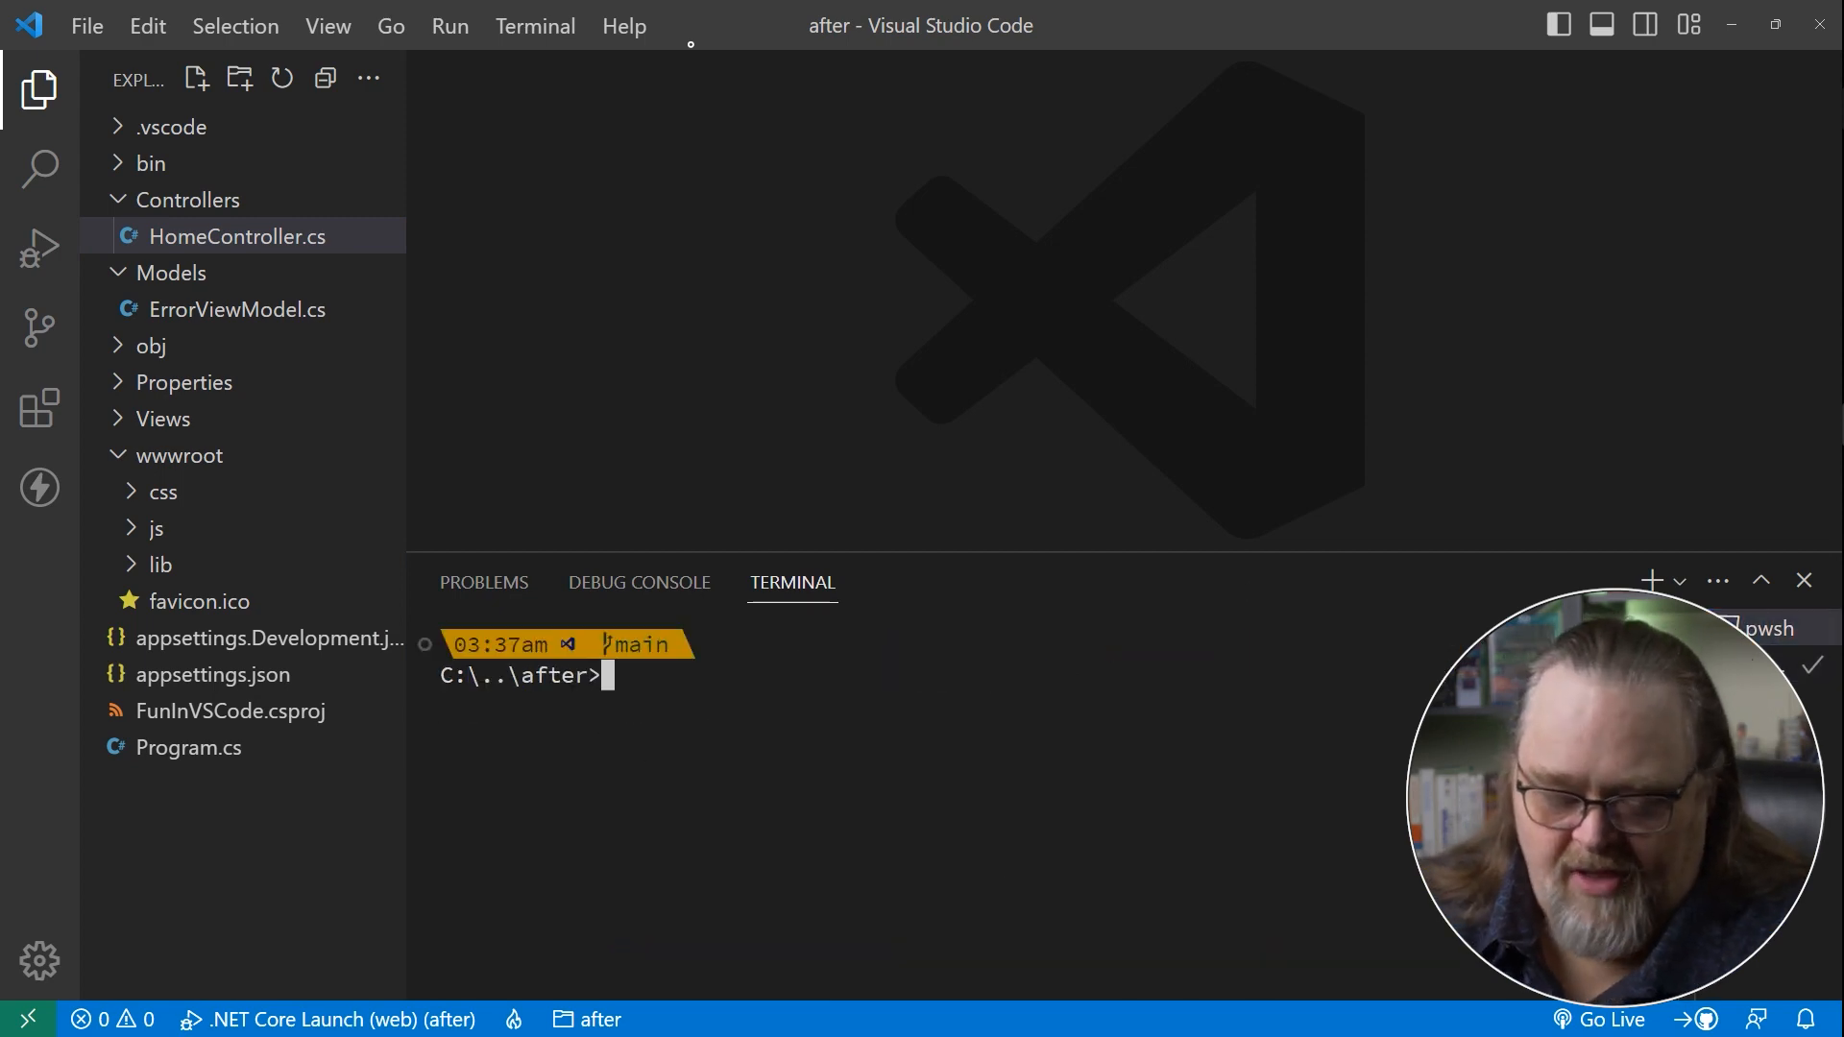
Run dotnet add package Microsoft.EntityFrameworkCore.SqlServer in the terminal.
text(dotnet add package WilderMinds.SwaggerHierarchySupport)
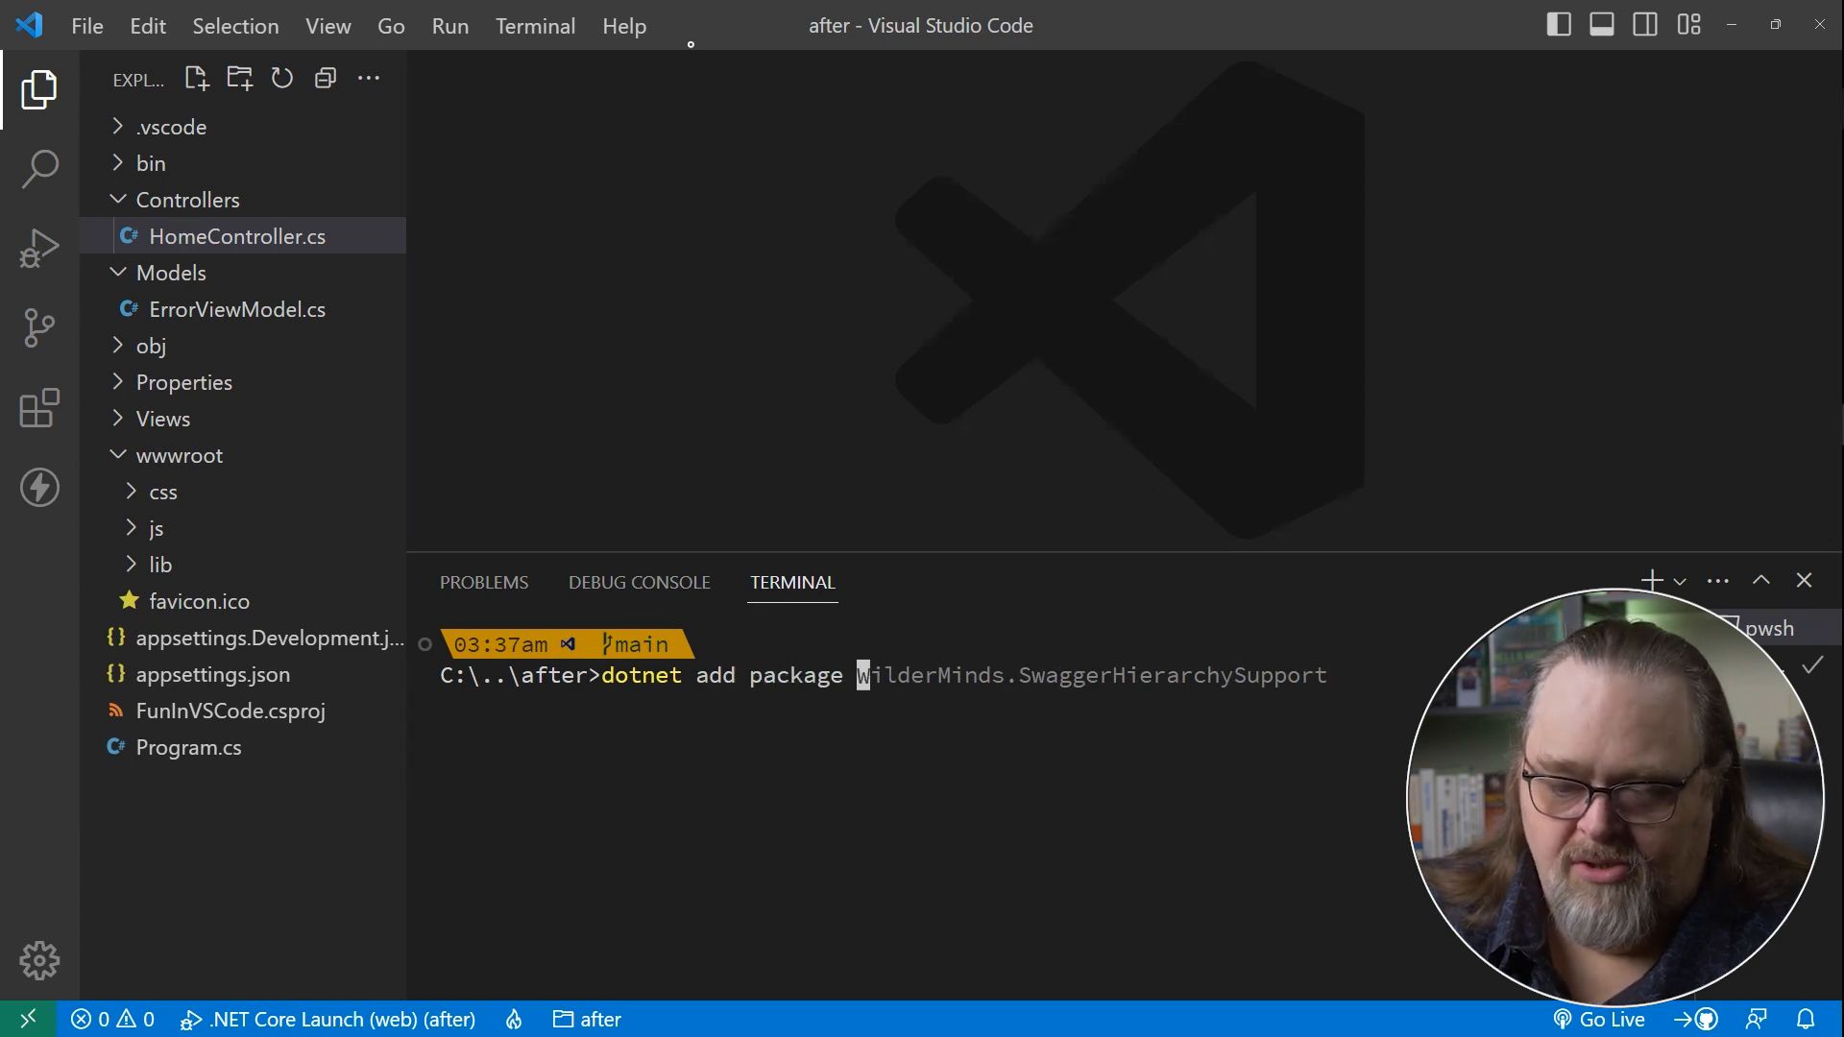
text(Microsoft.Entity)
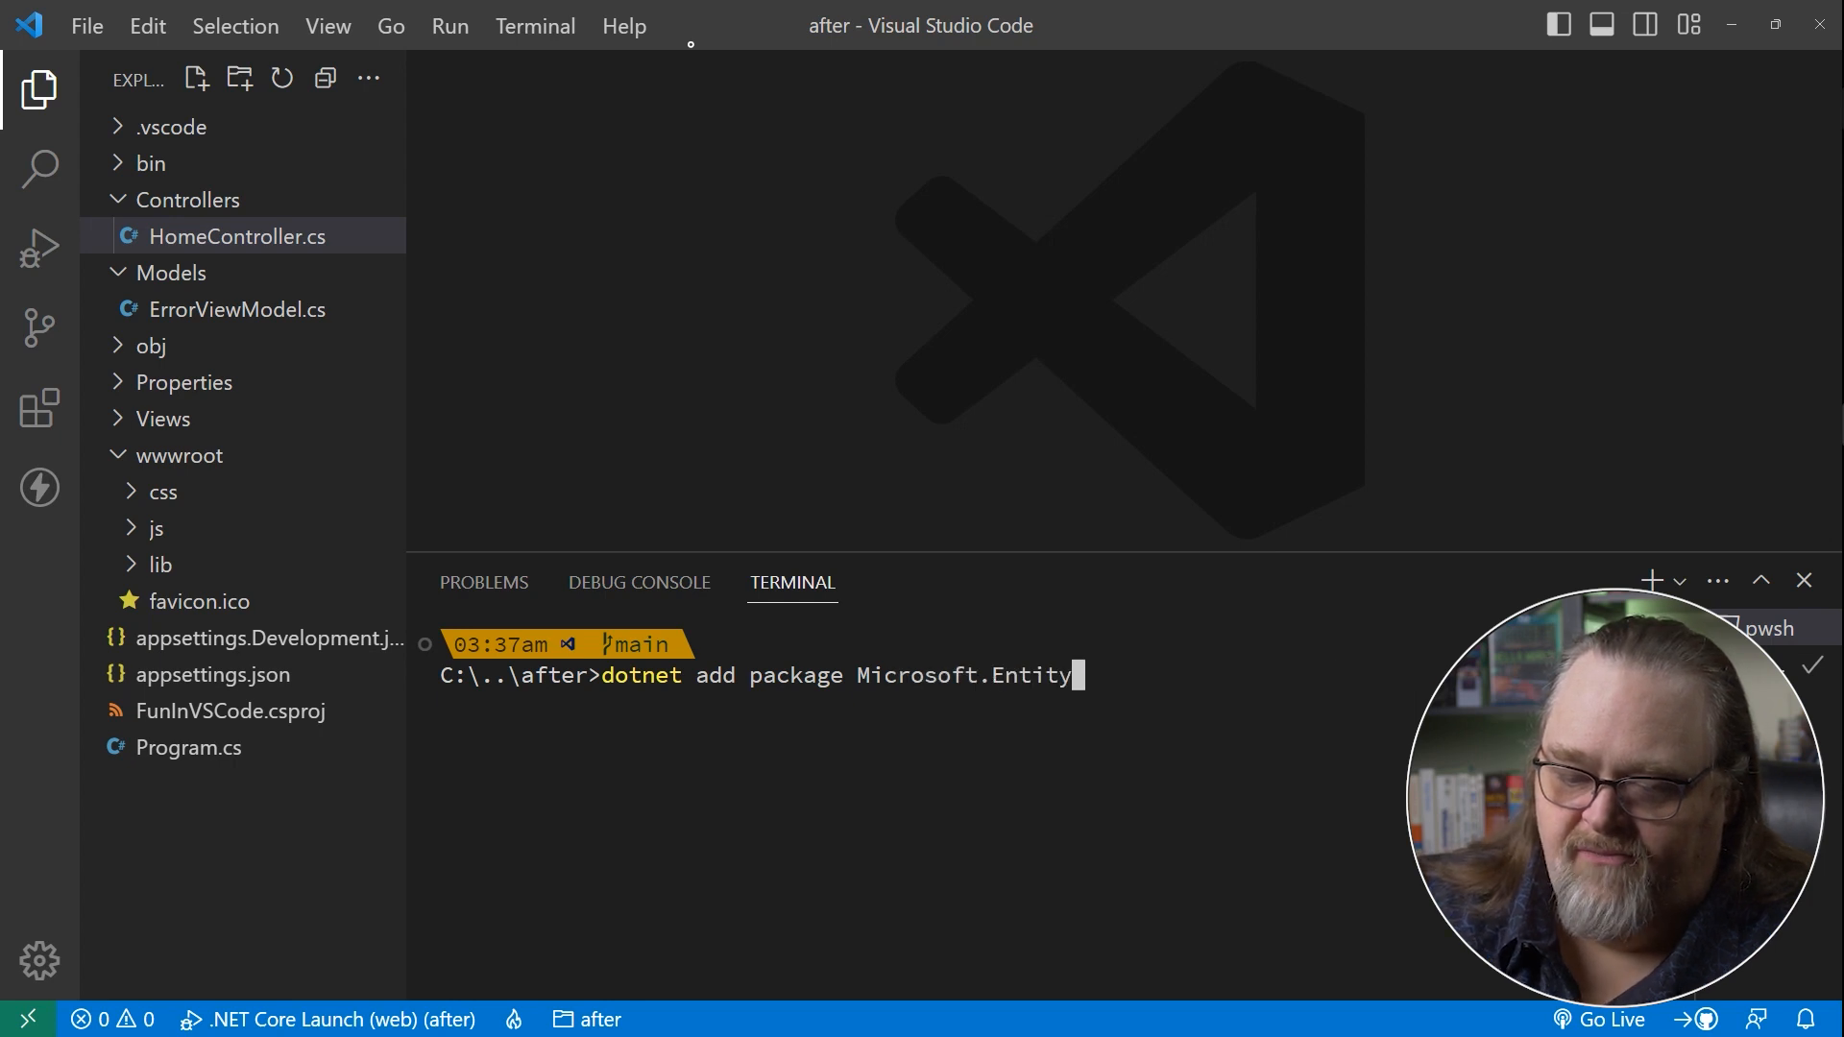
text(FrameworkCore.)
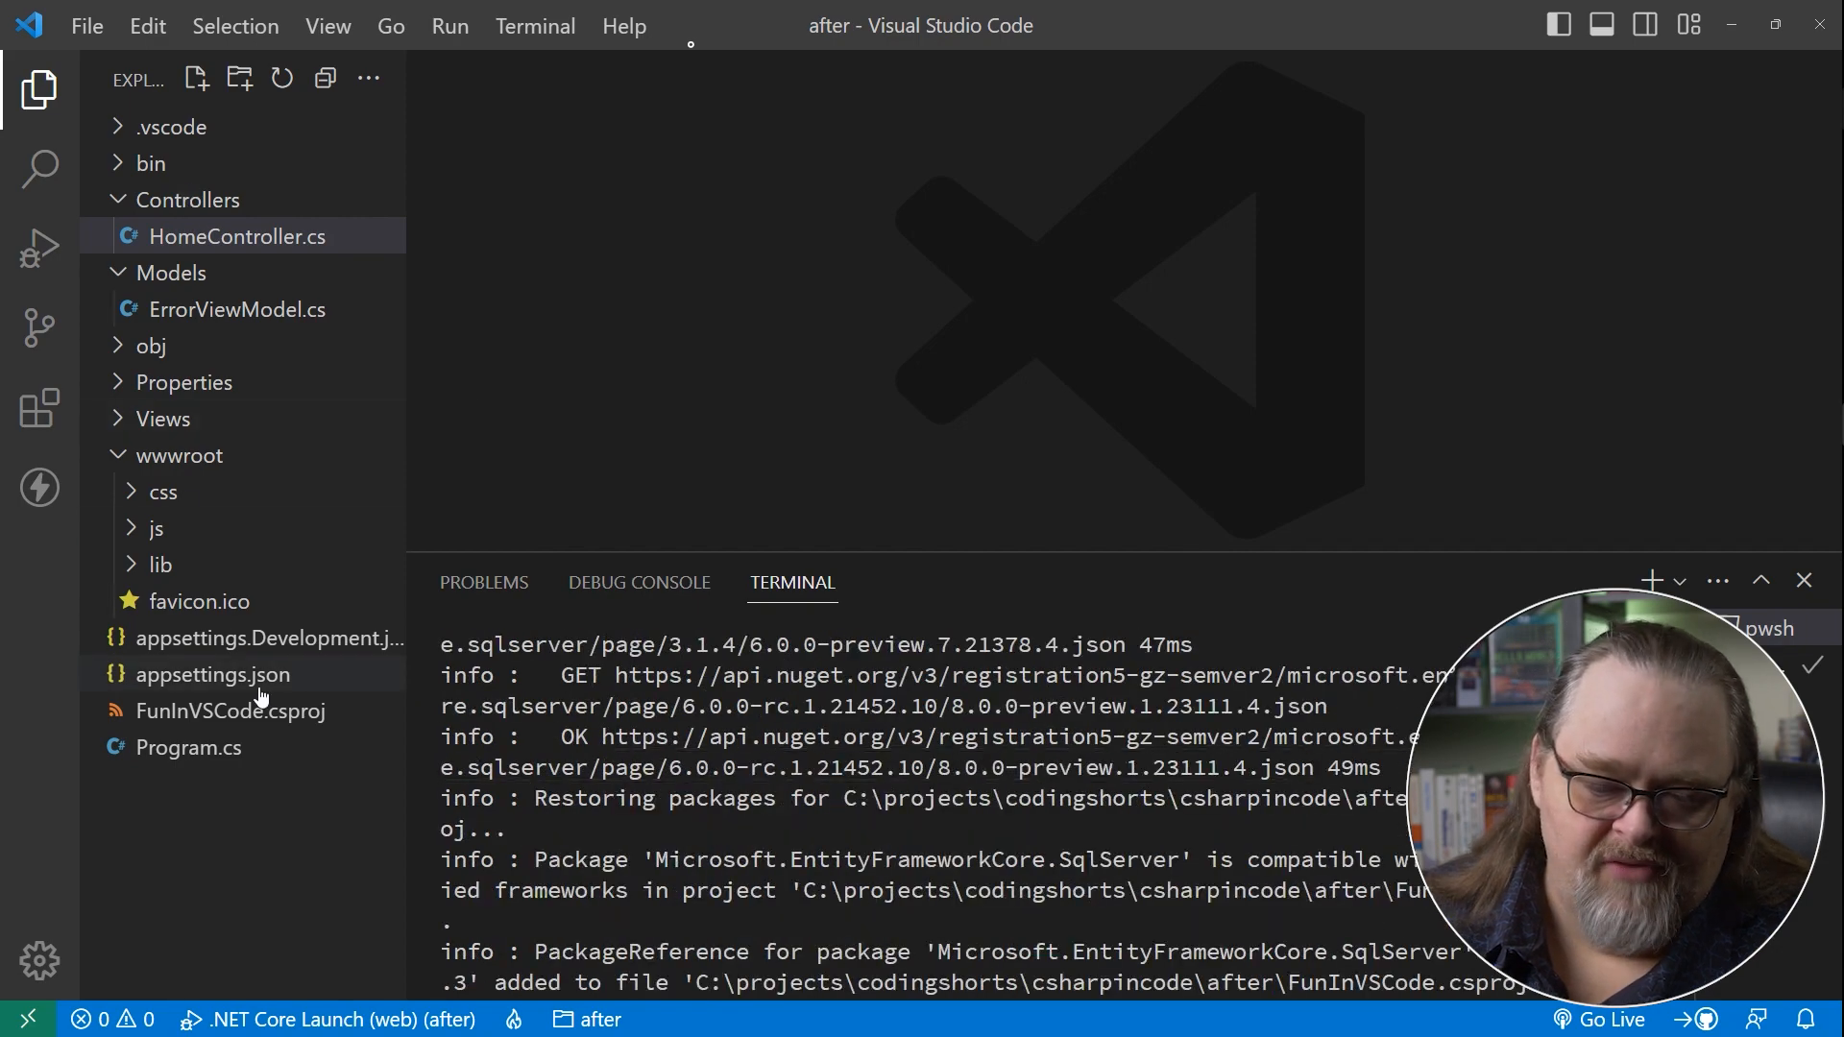
click(232, 711)
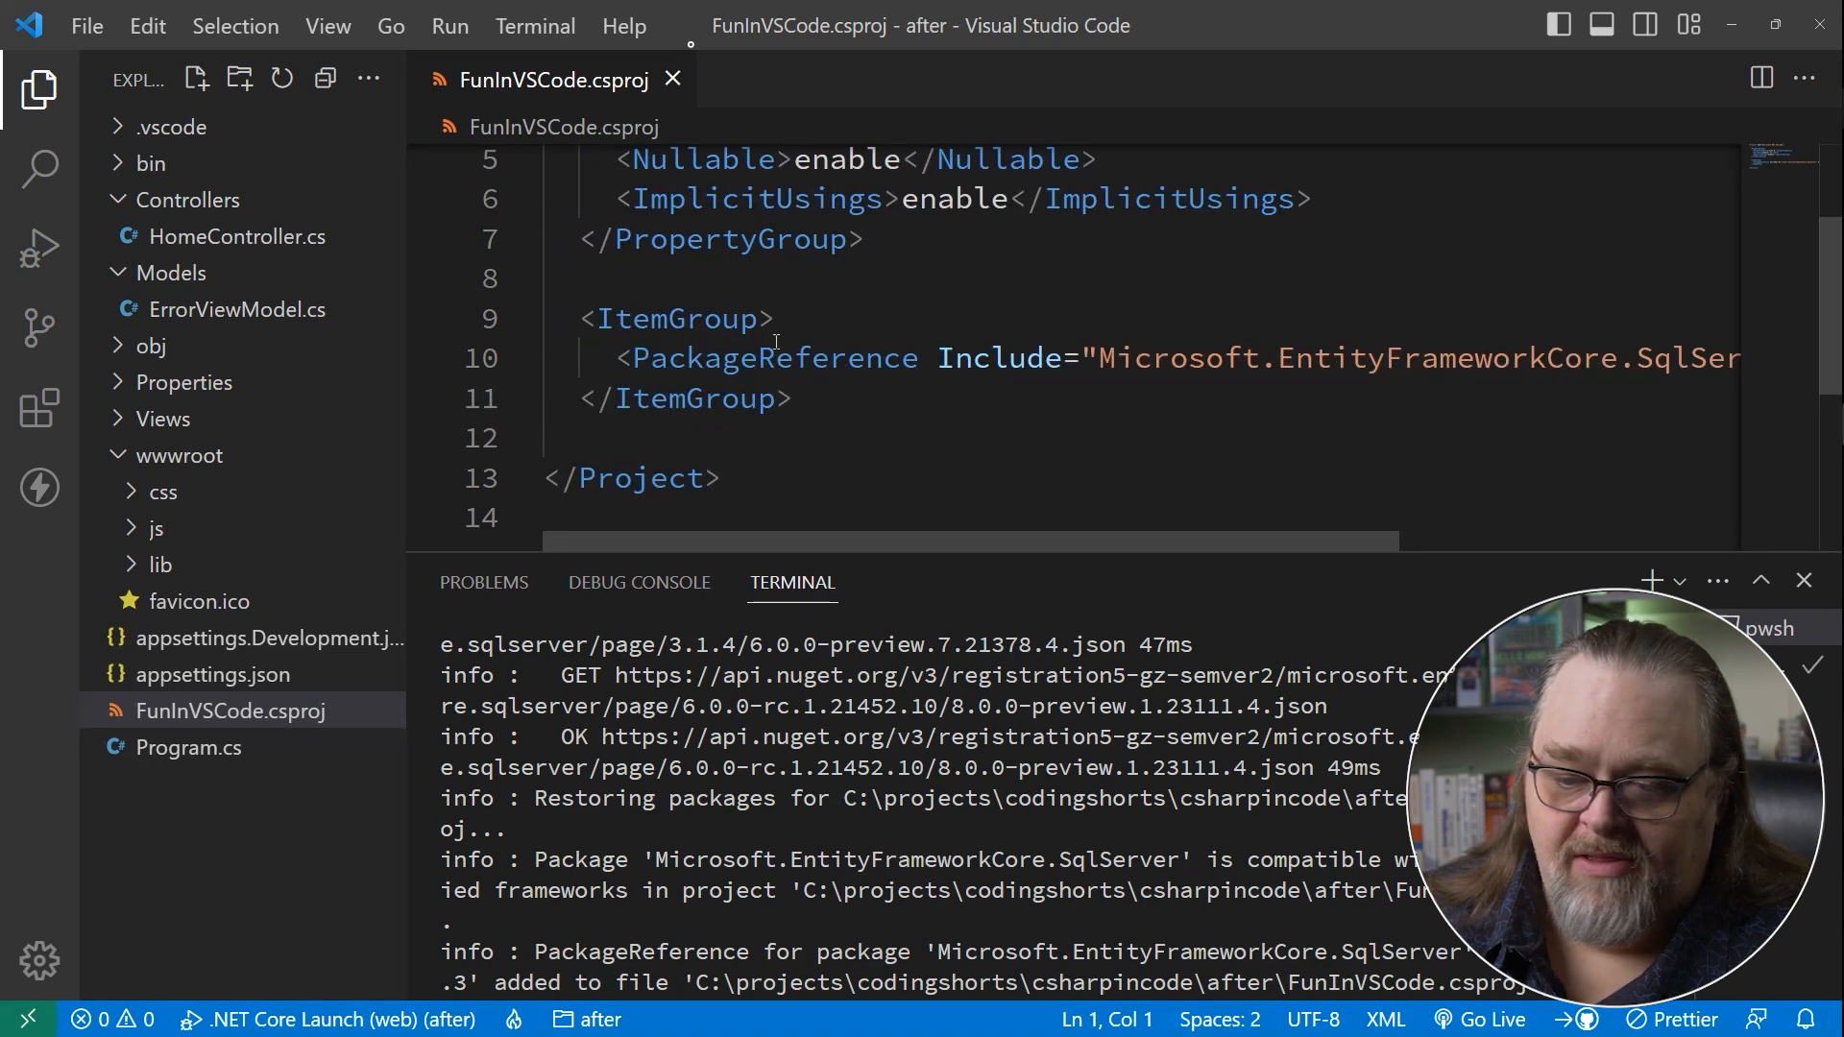
click(674, 79)
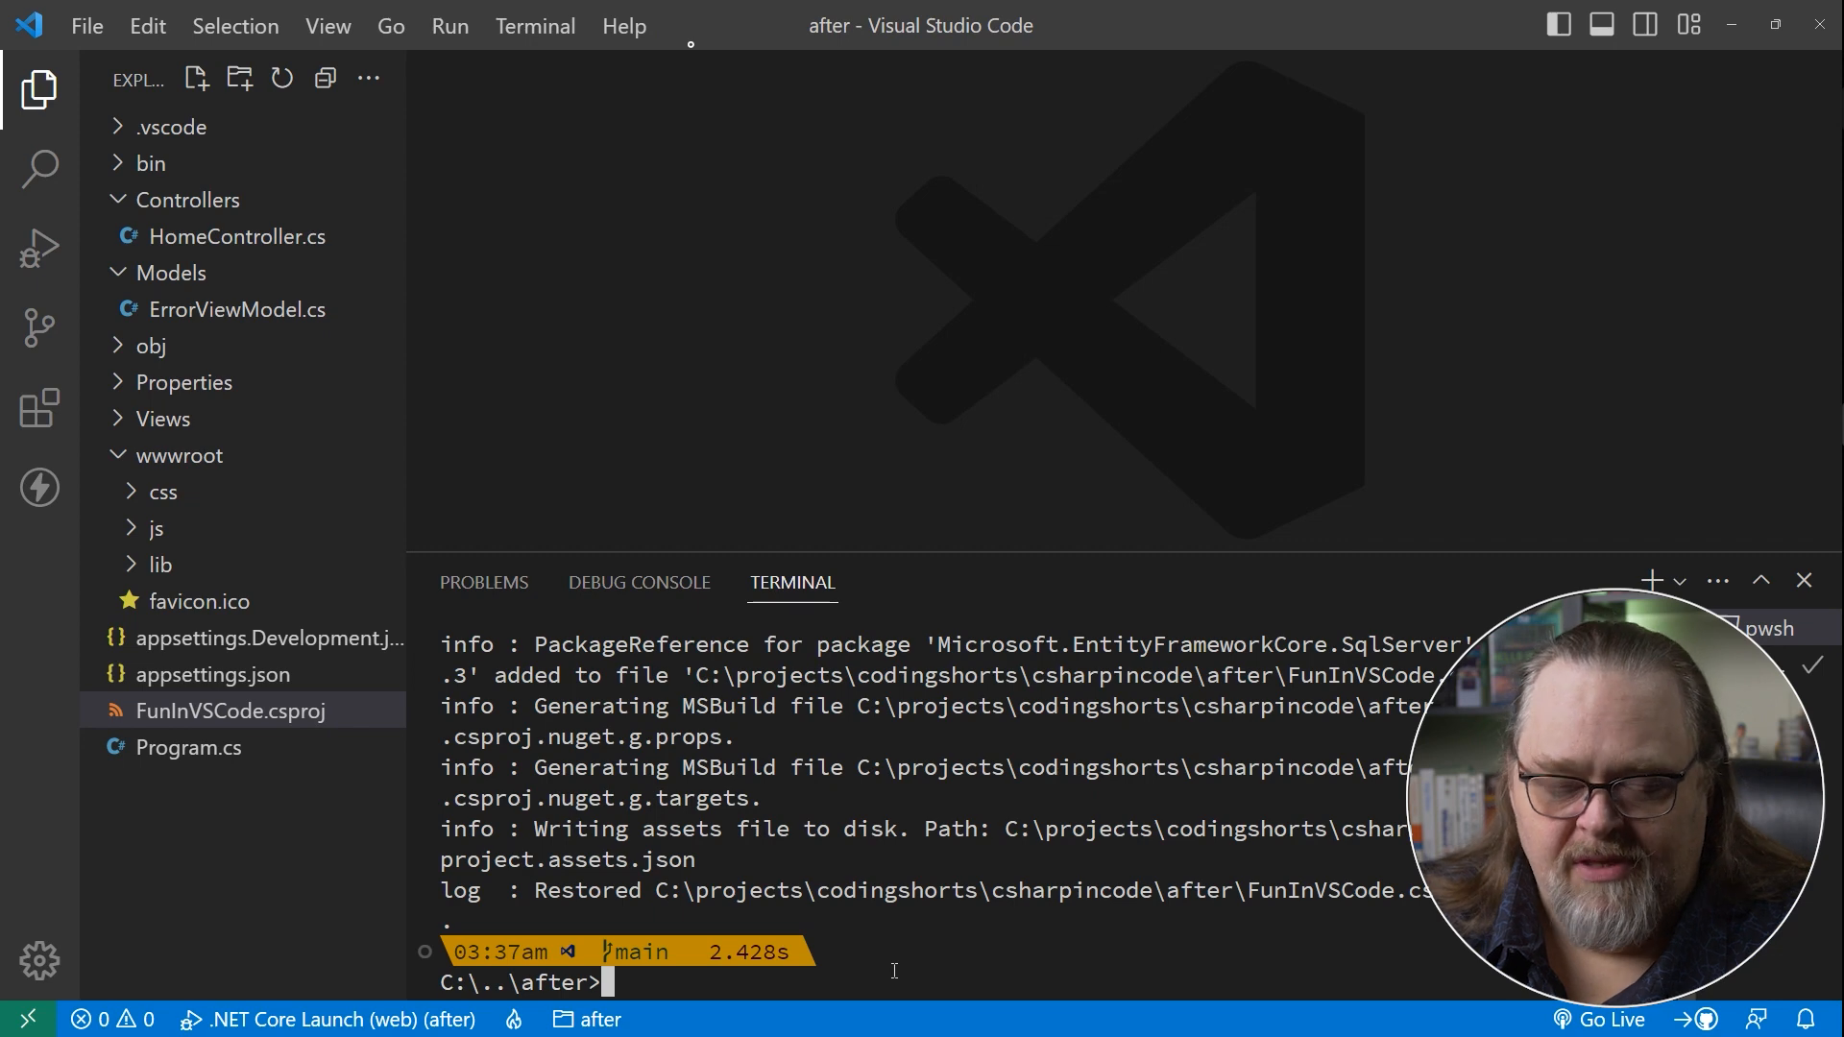
Retry the dotnet add package and dotnet nuget commands, then clear the terminal with cls.
text(cls)
text(dotnet add a)
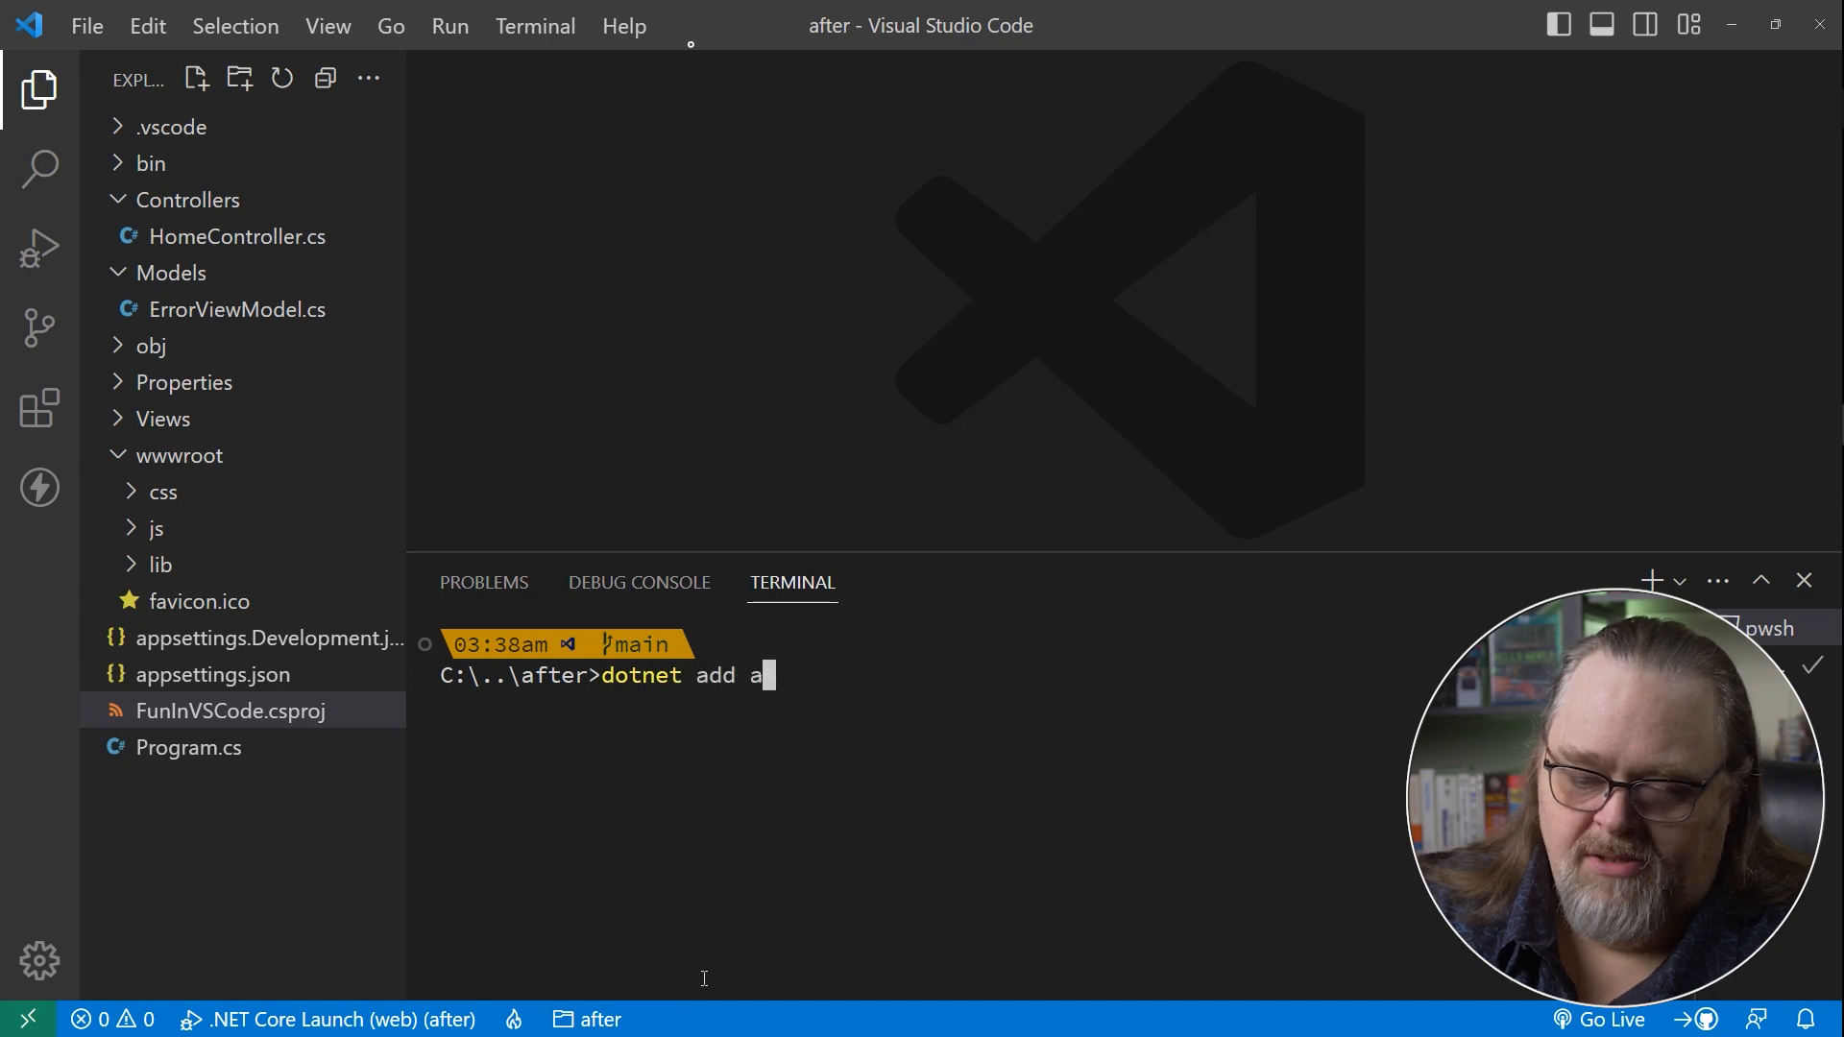
text(package Microsoft.EntityFrameworkCore.SqlServer.D)
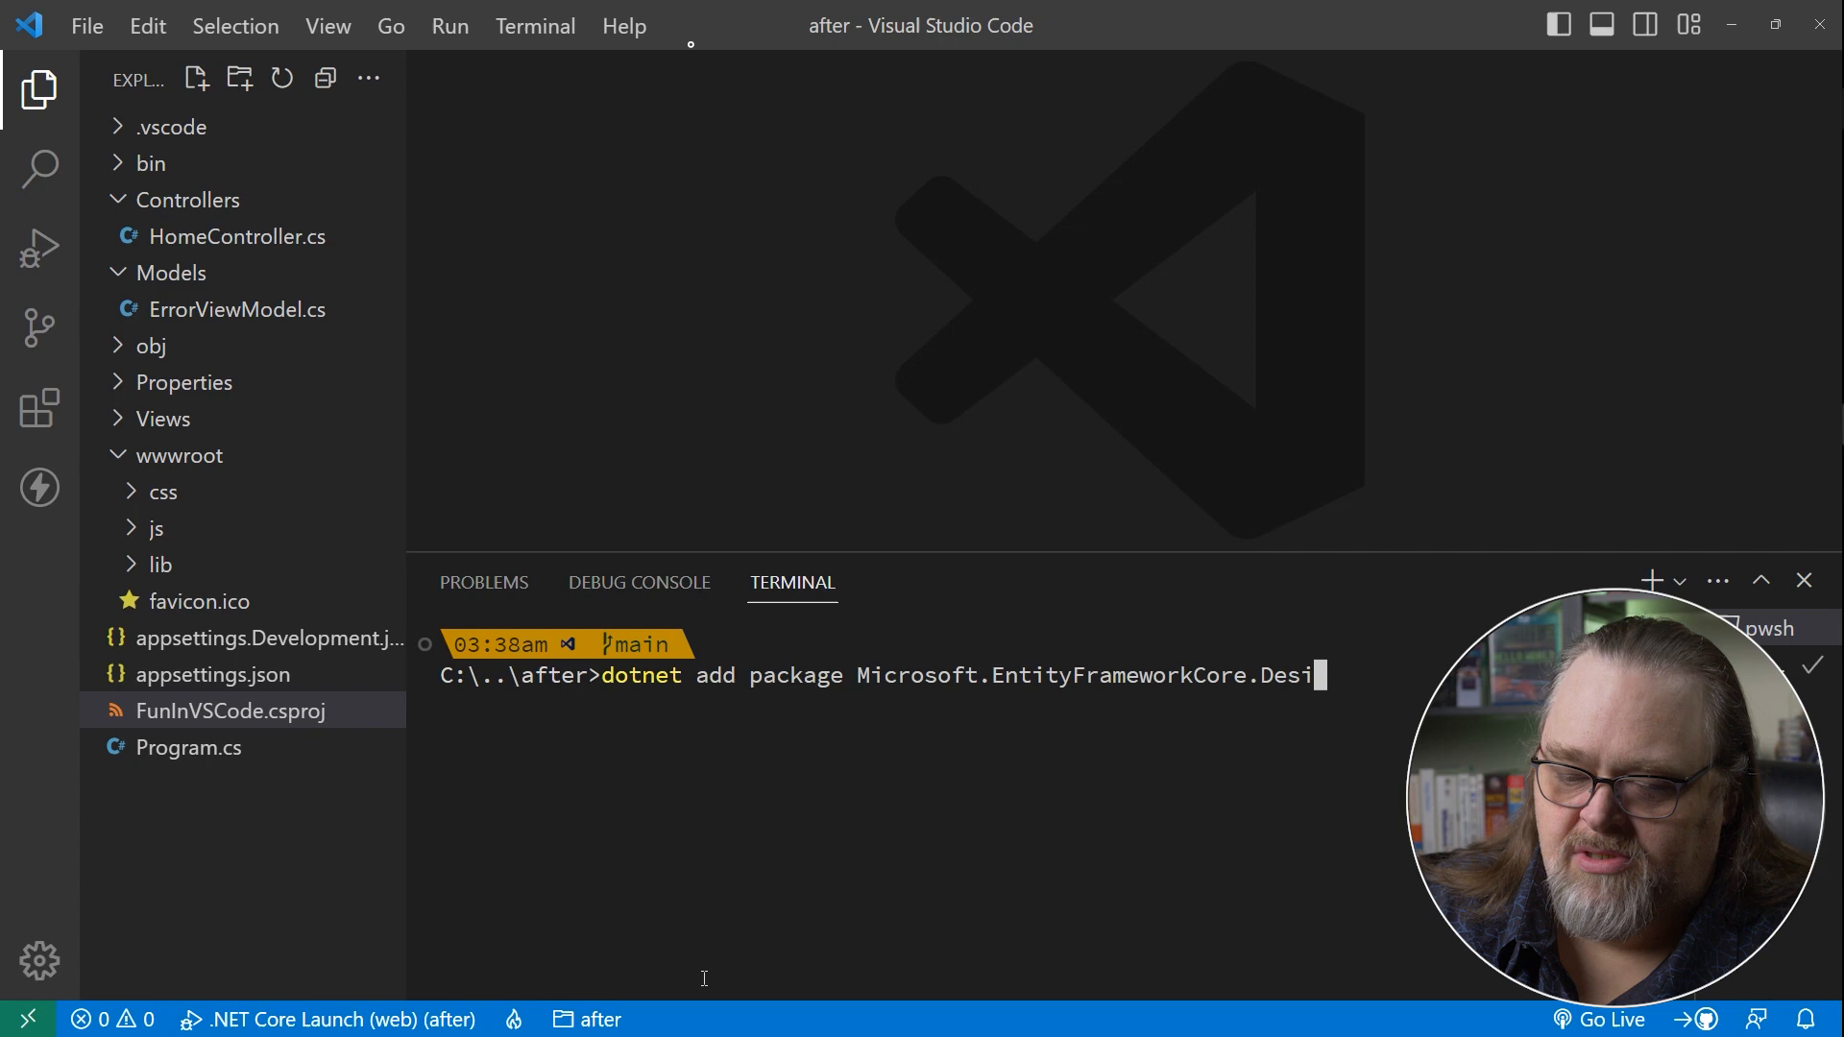
text(SqlServer)
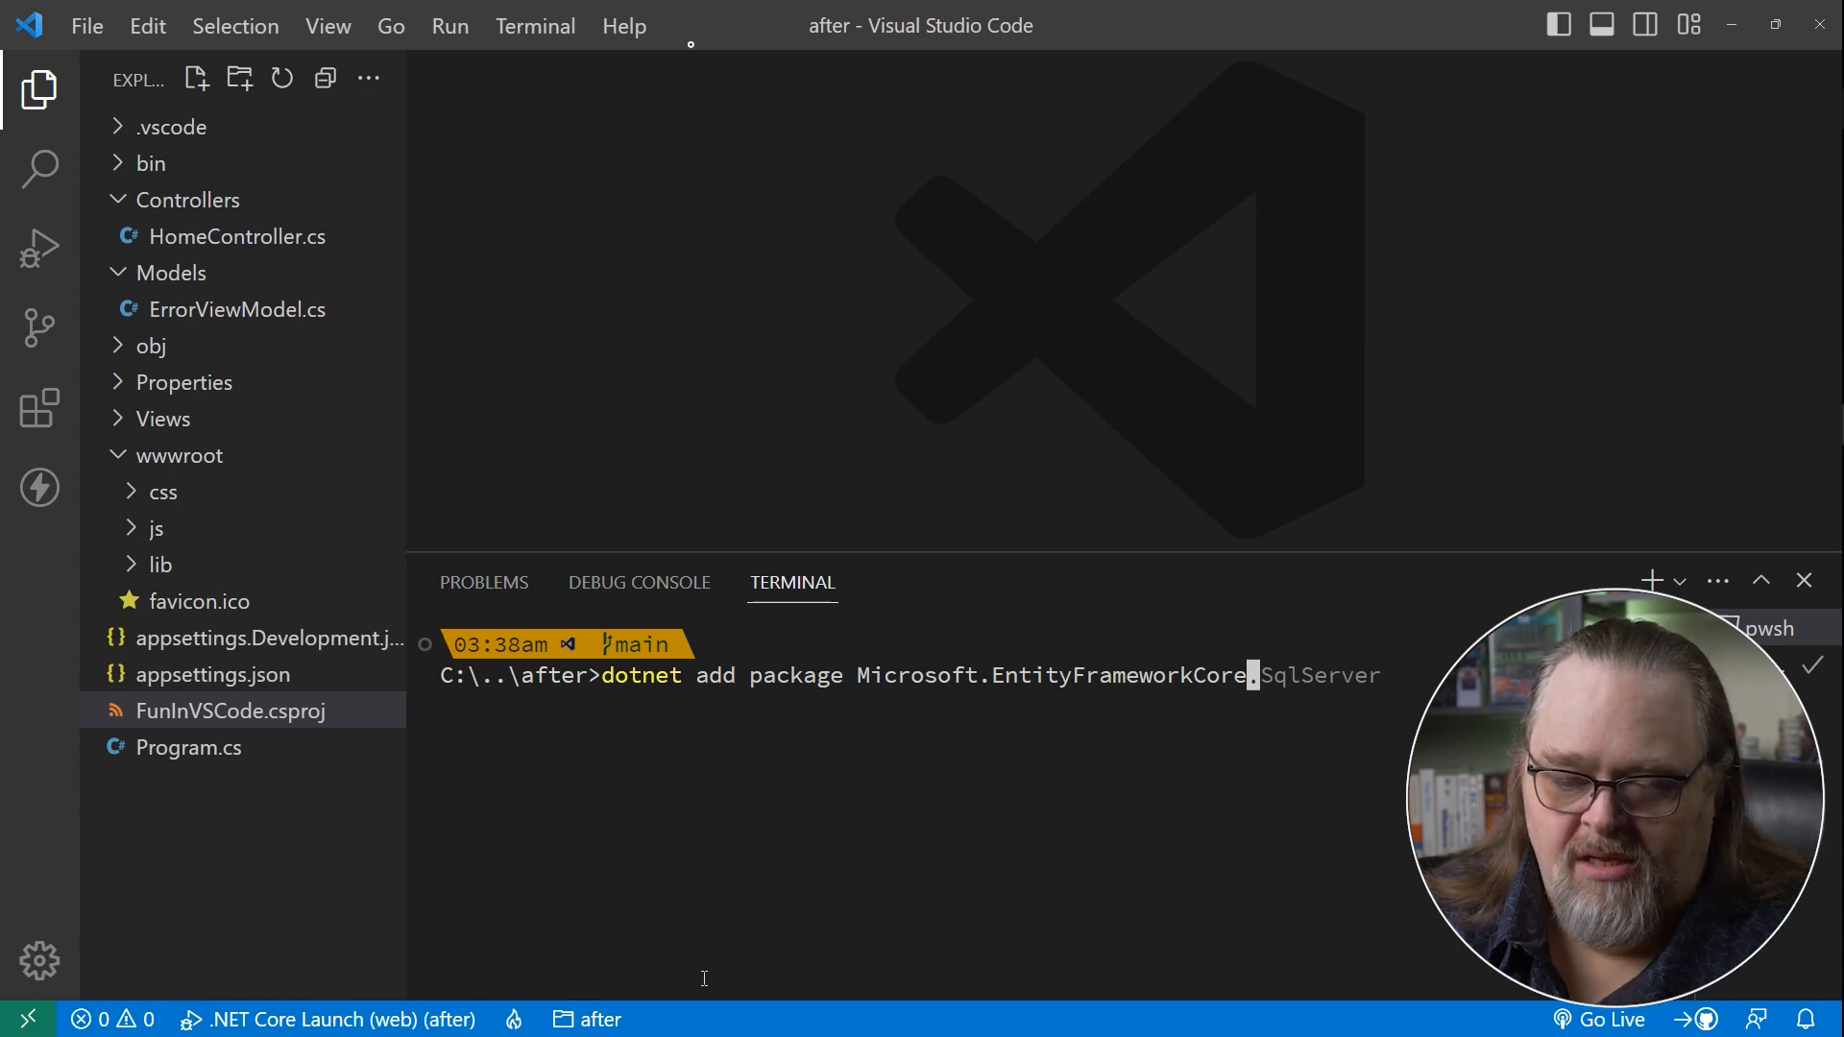
text(nuget)
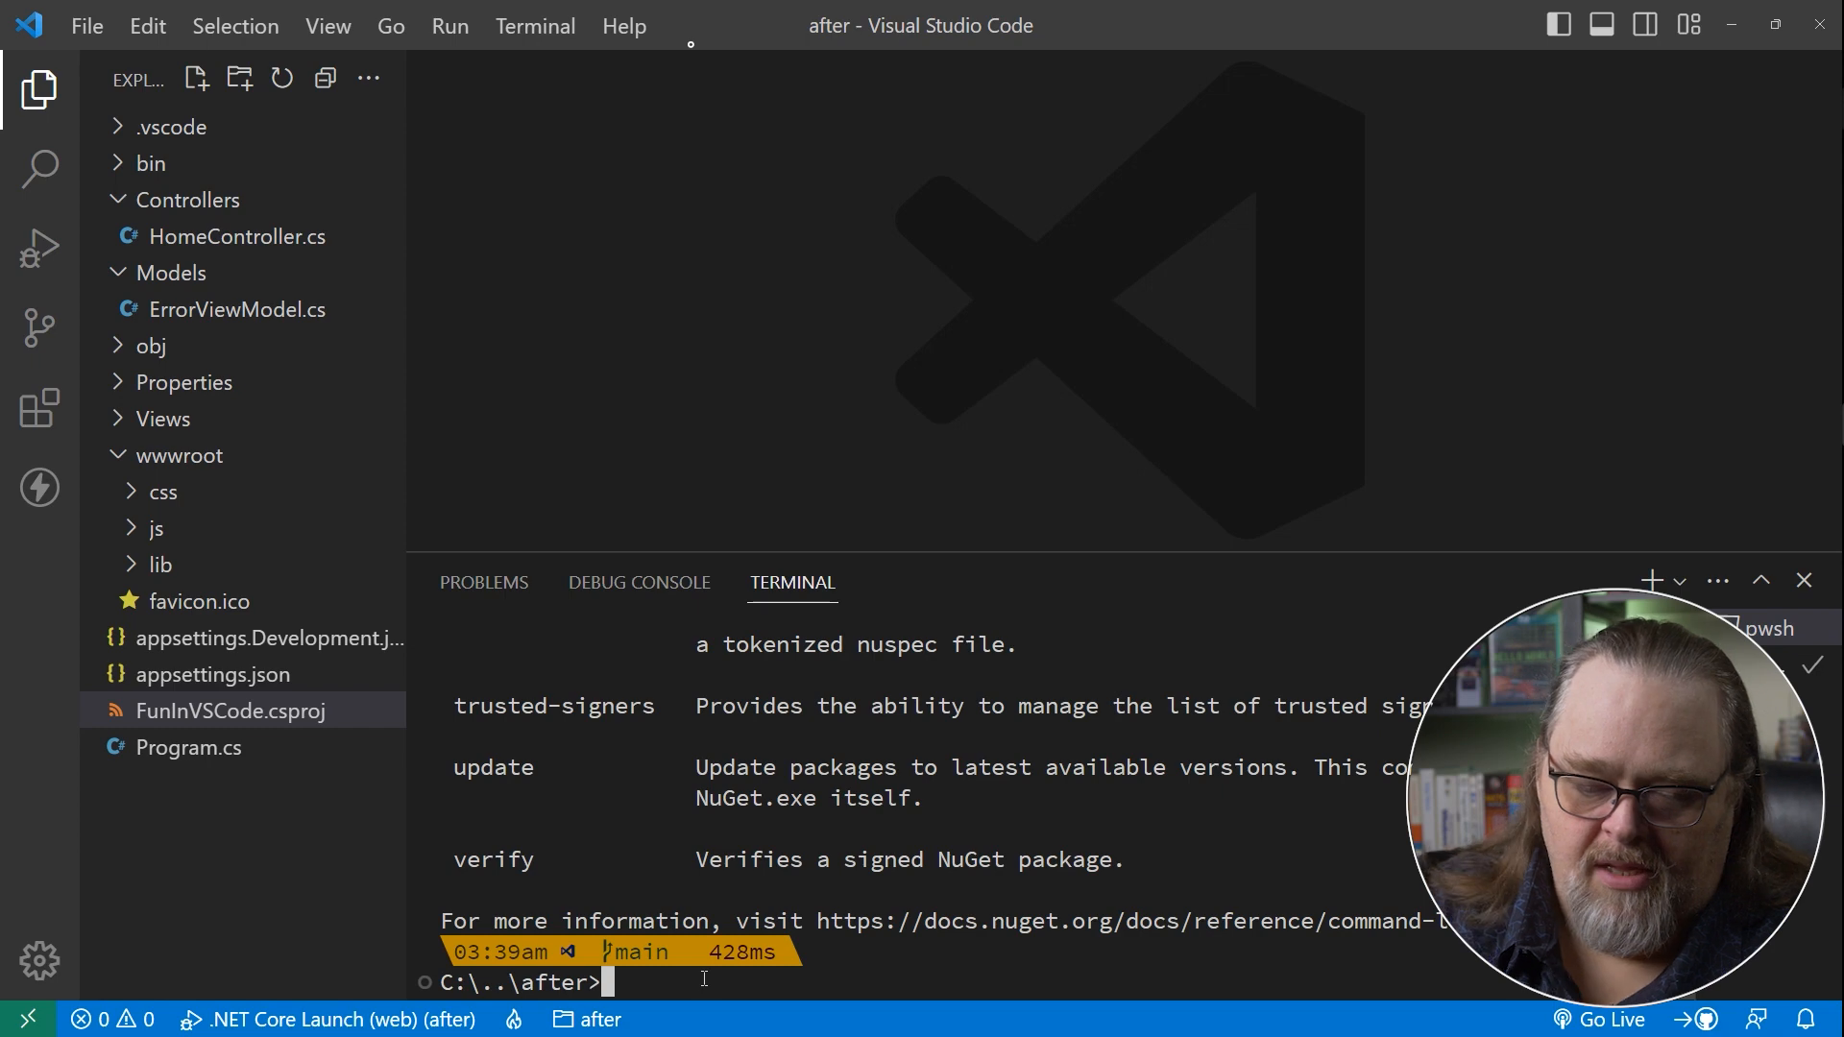
text(cls)
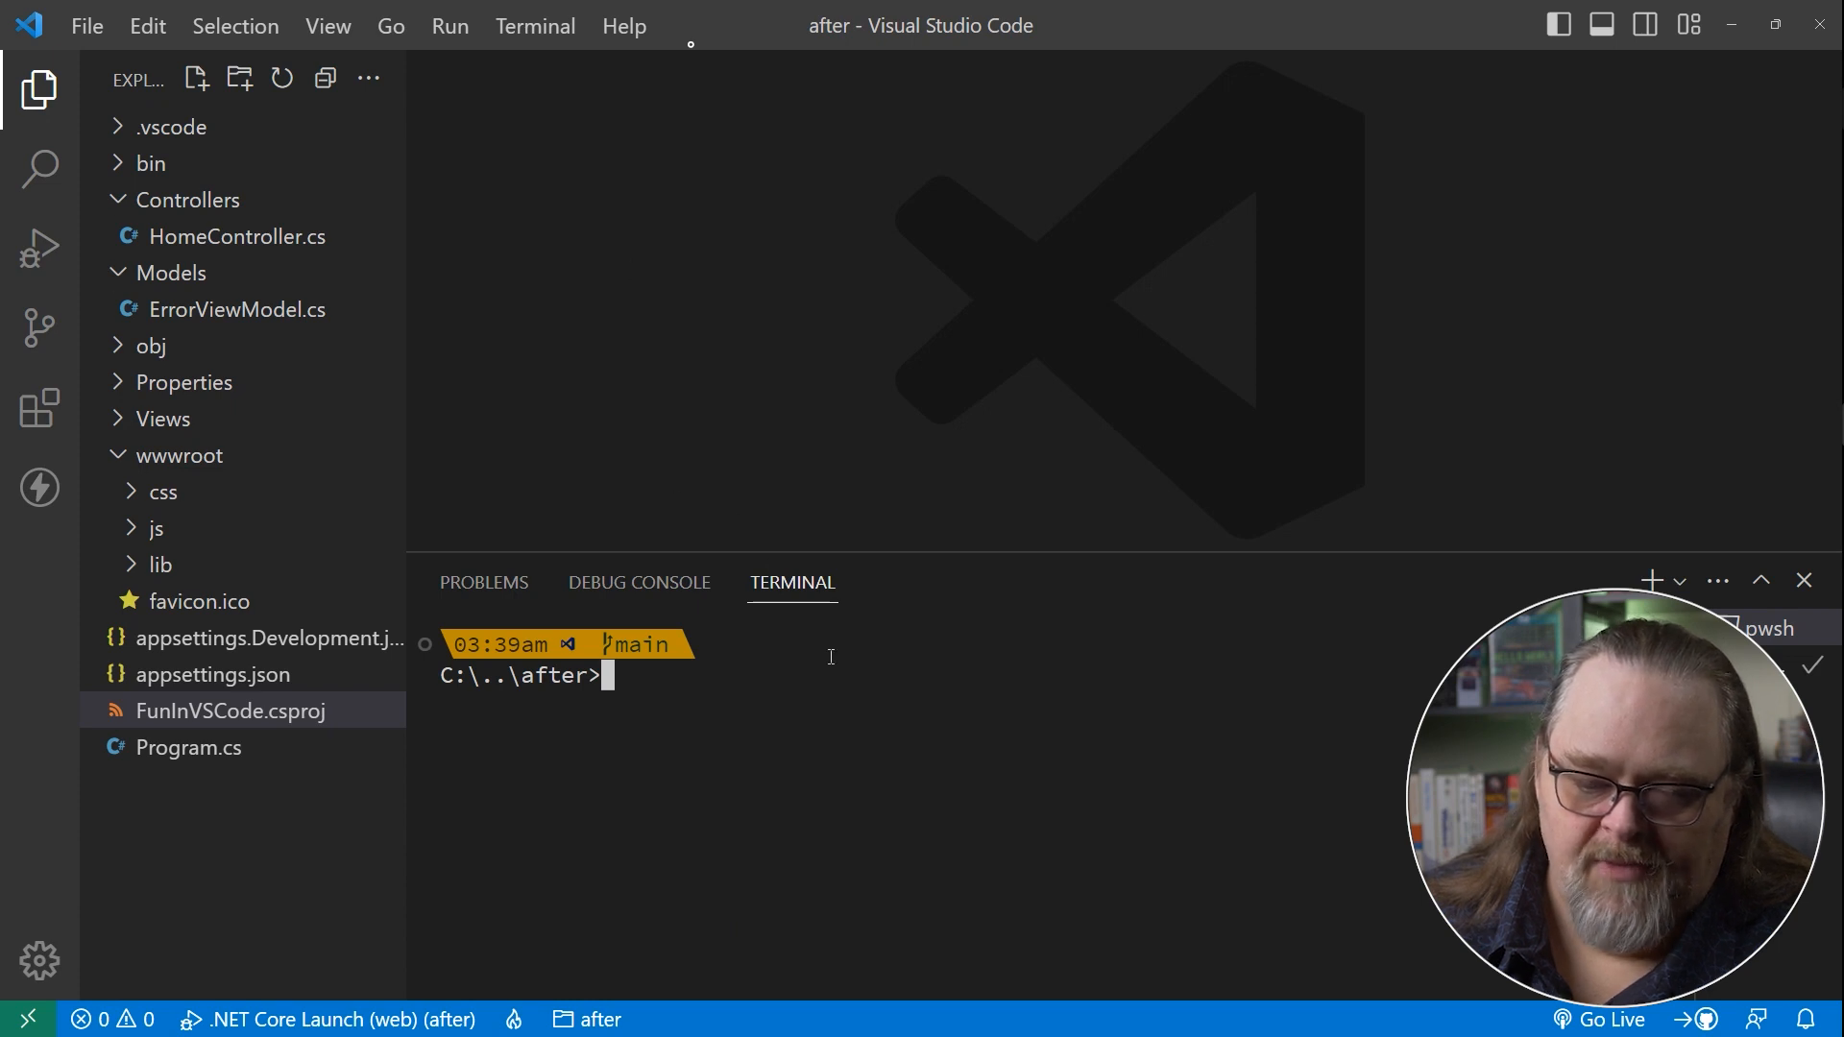
Discard a half-typed build command and start the app with dotnet watch run.
text(dotnet b)
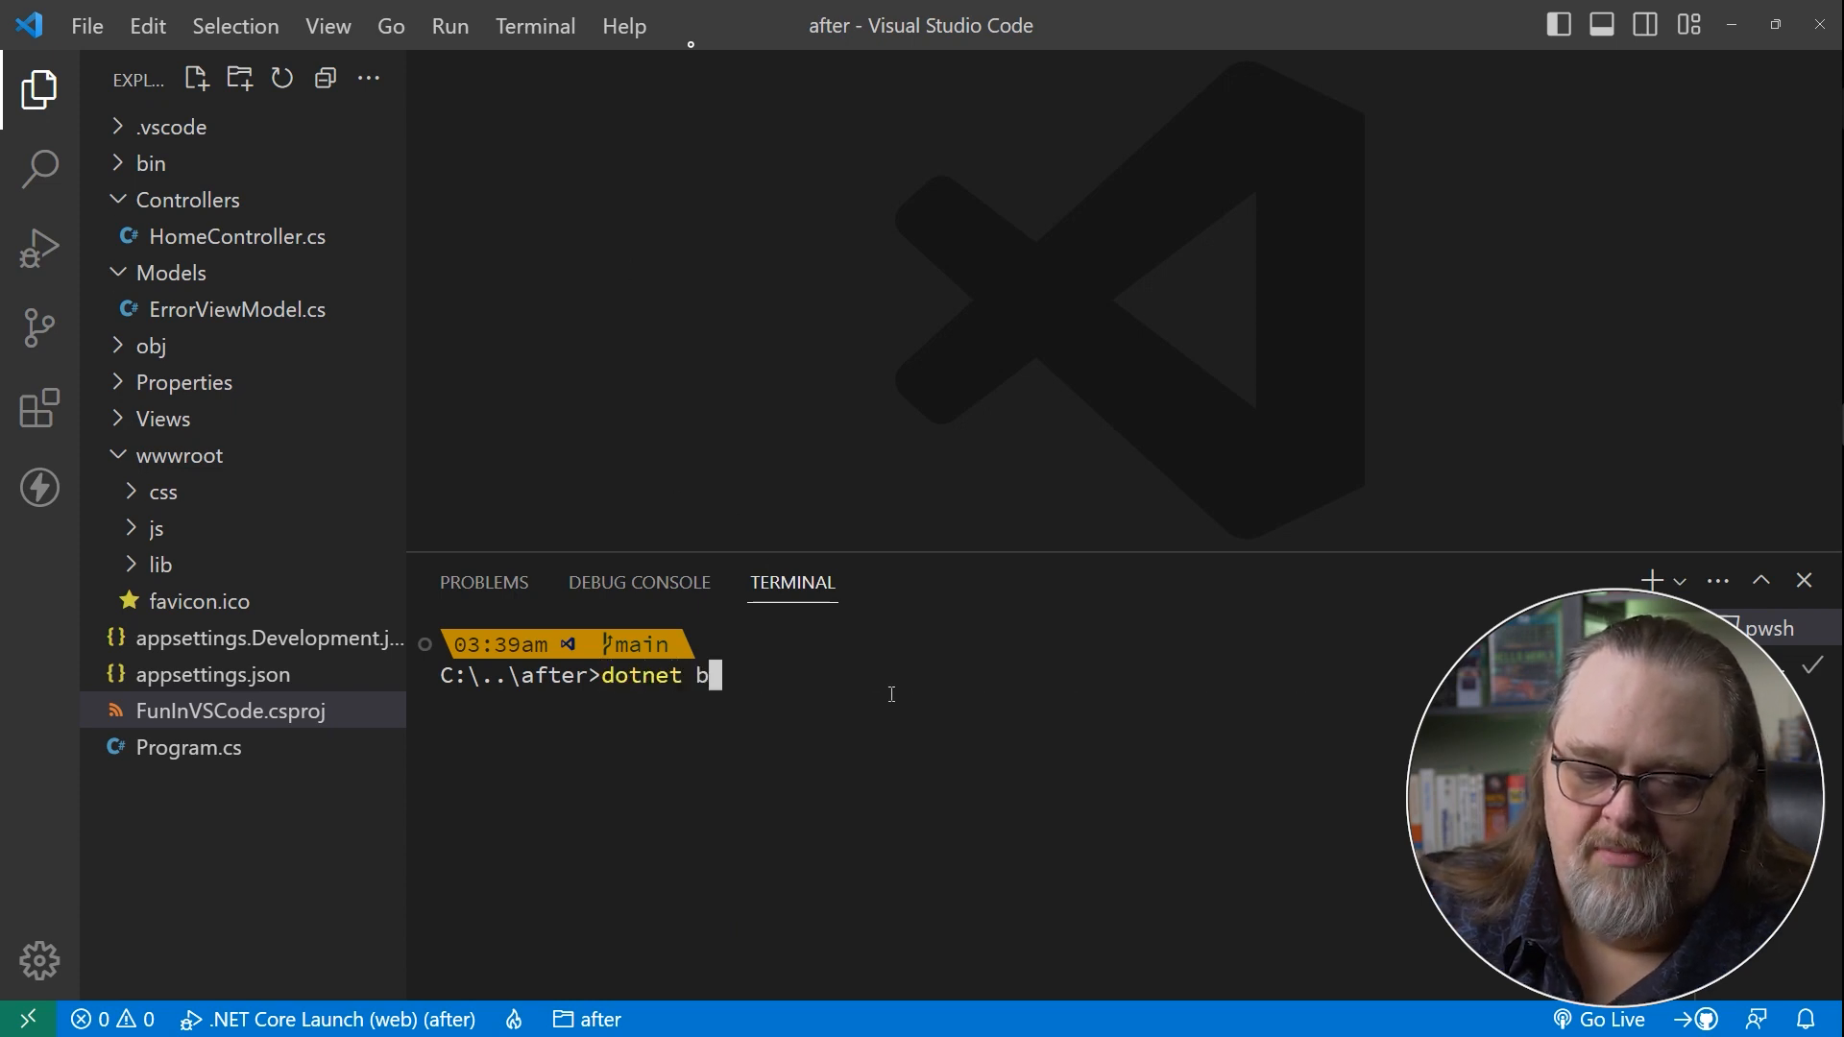
key(Enter)
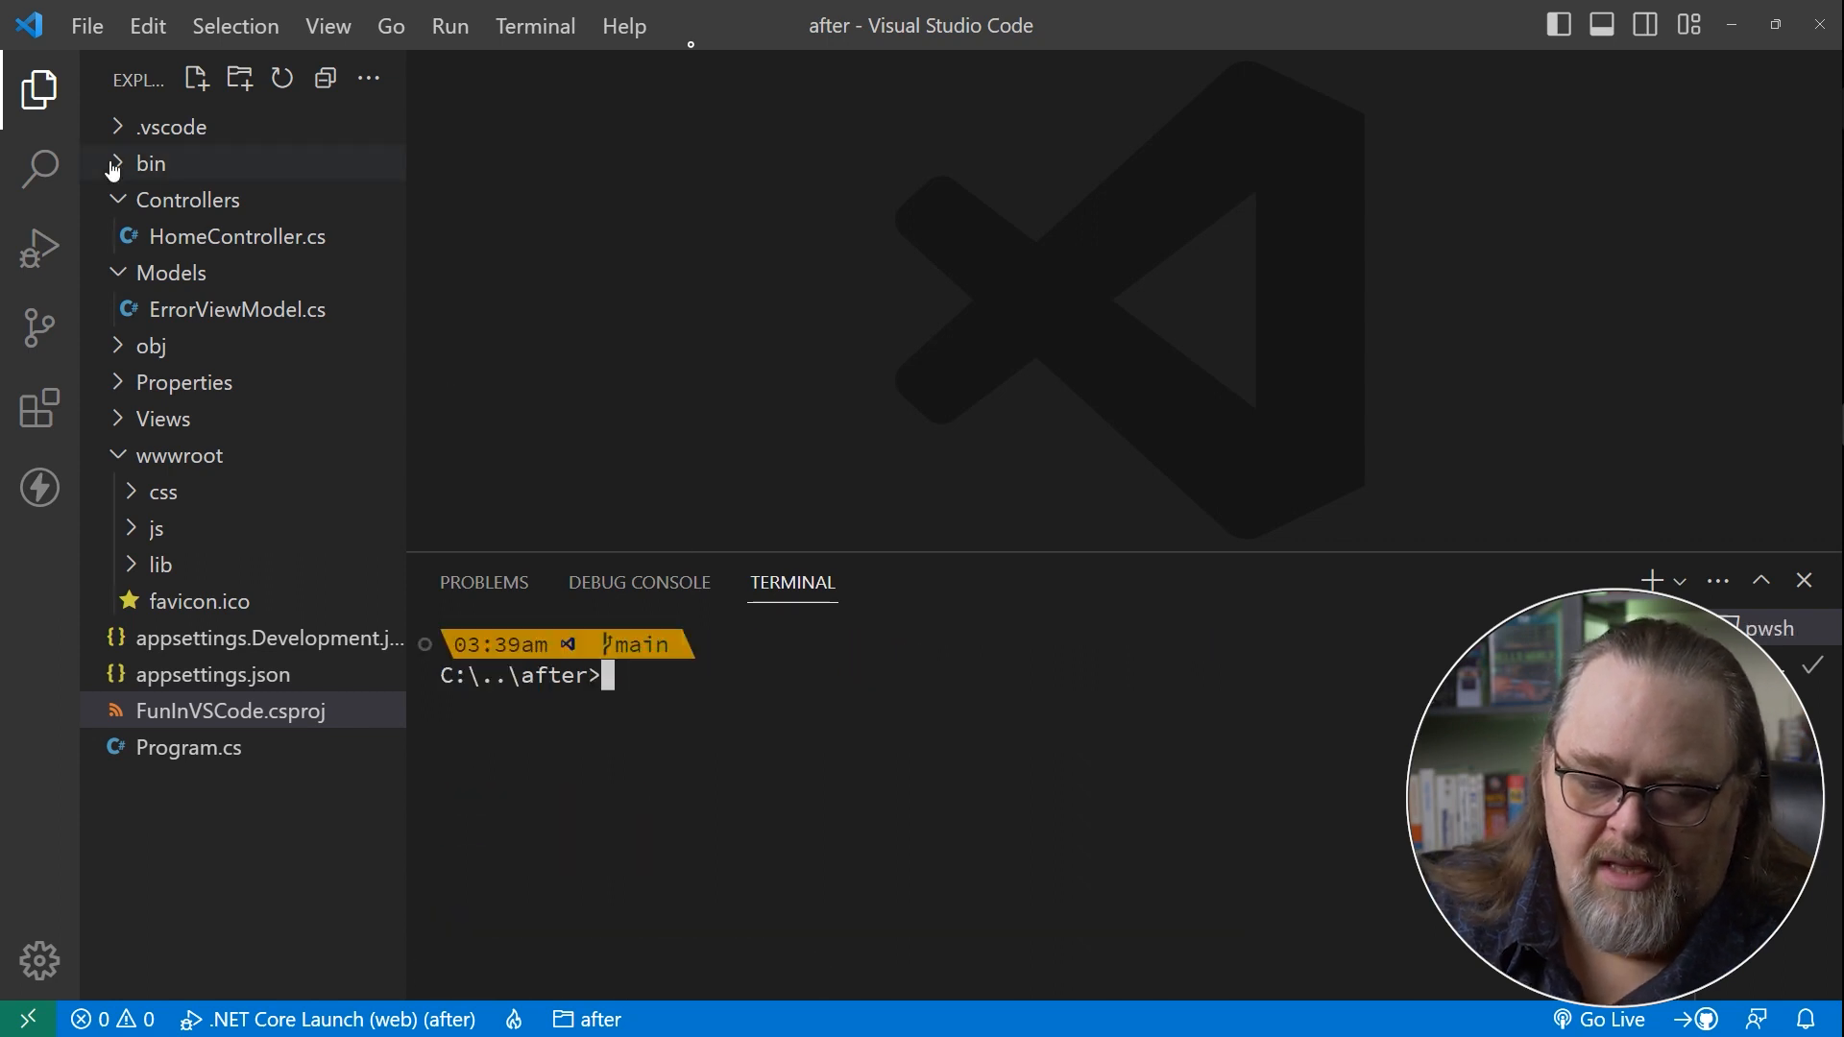
text(dotnet run)
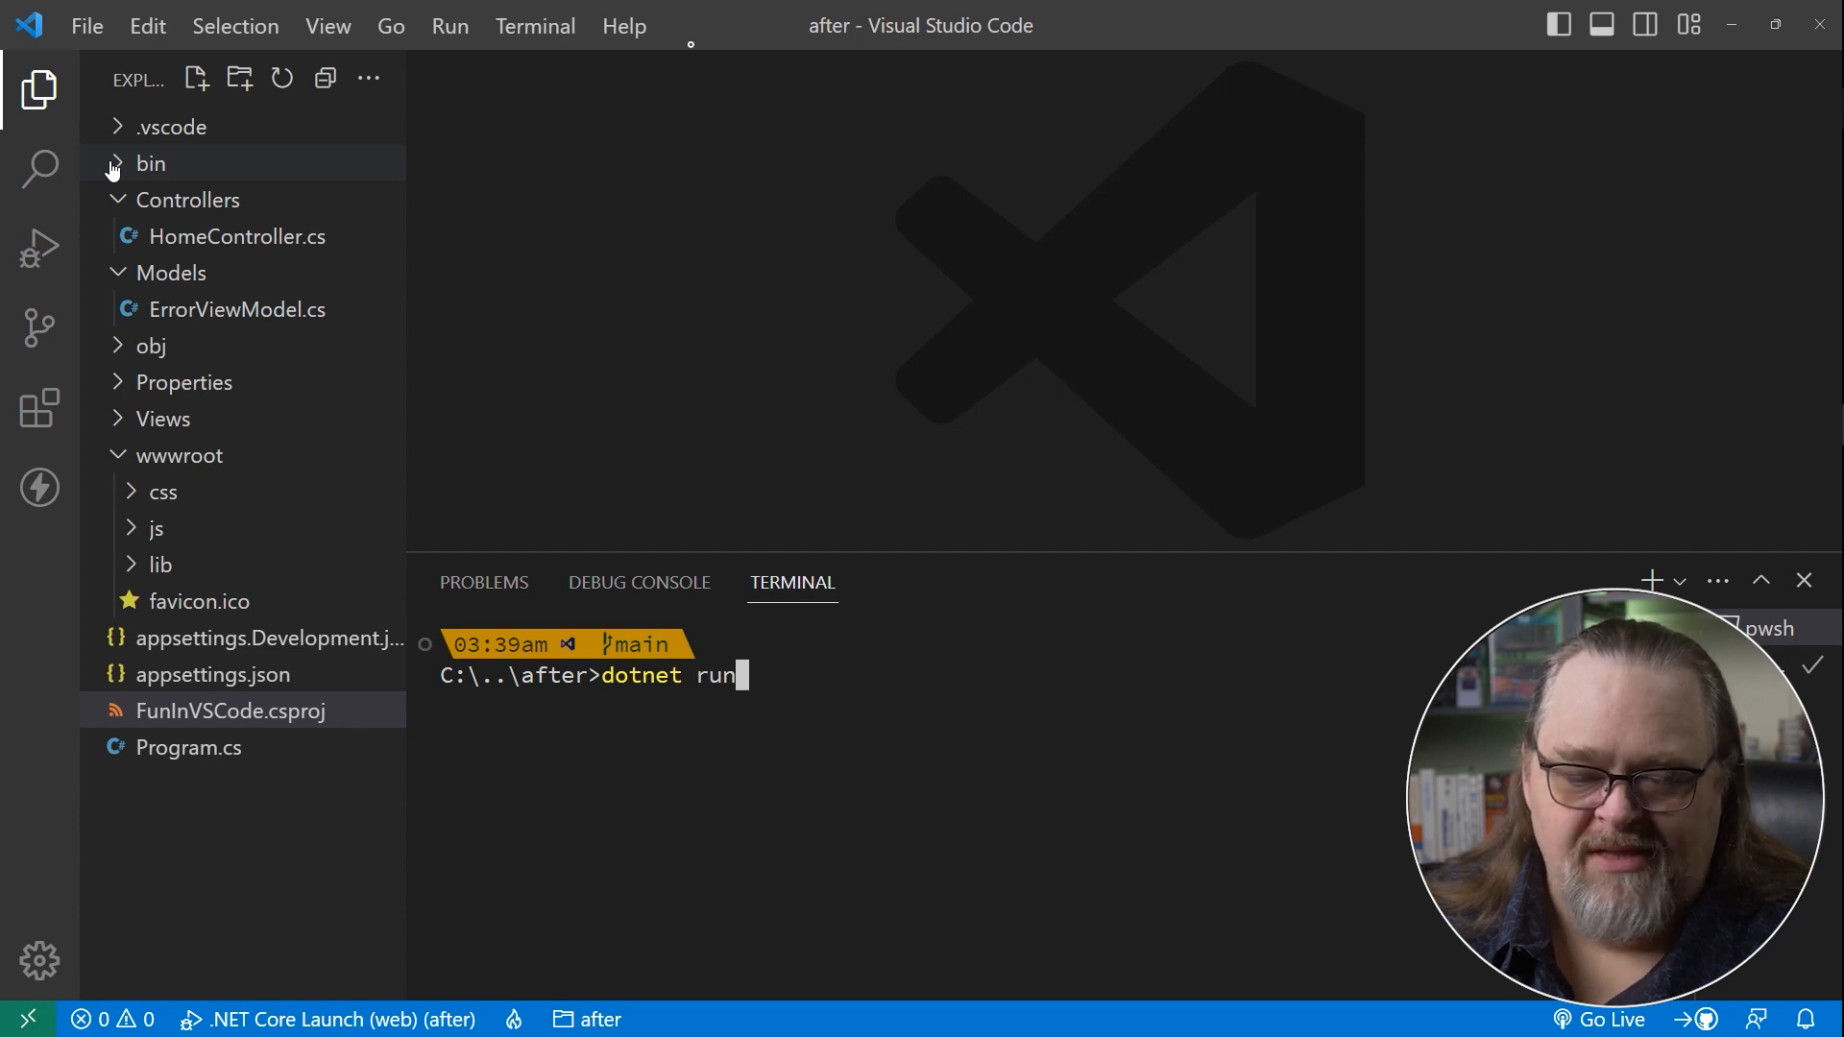
text(watch)
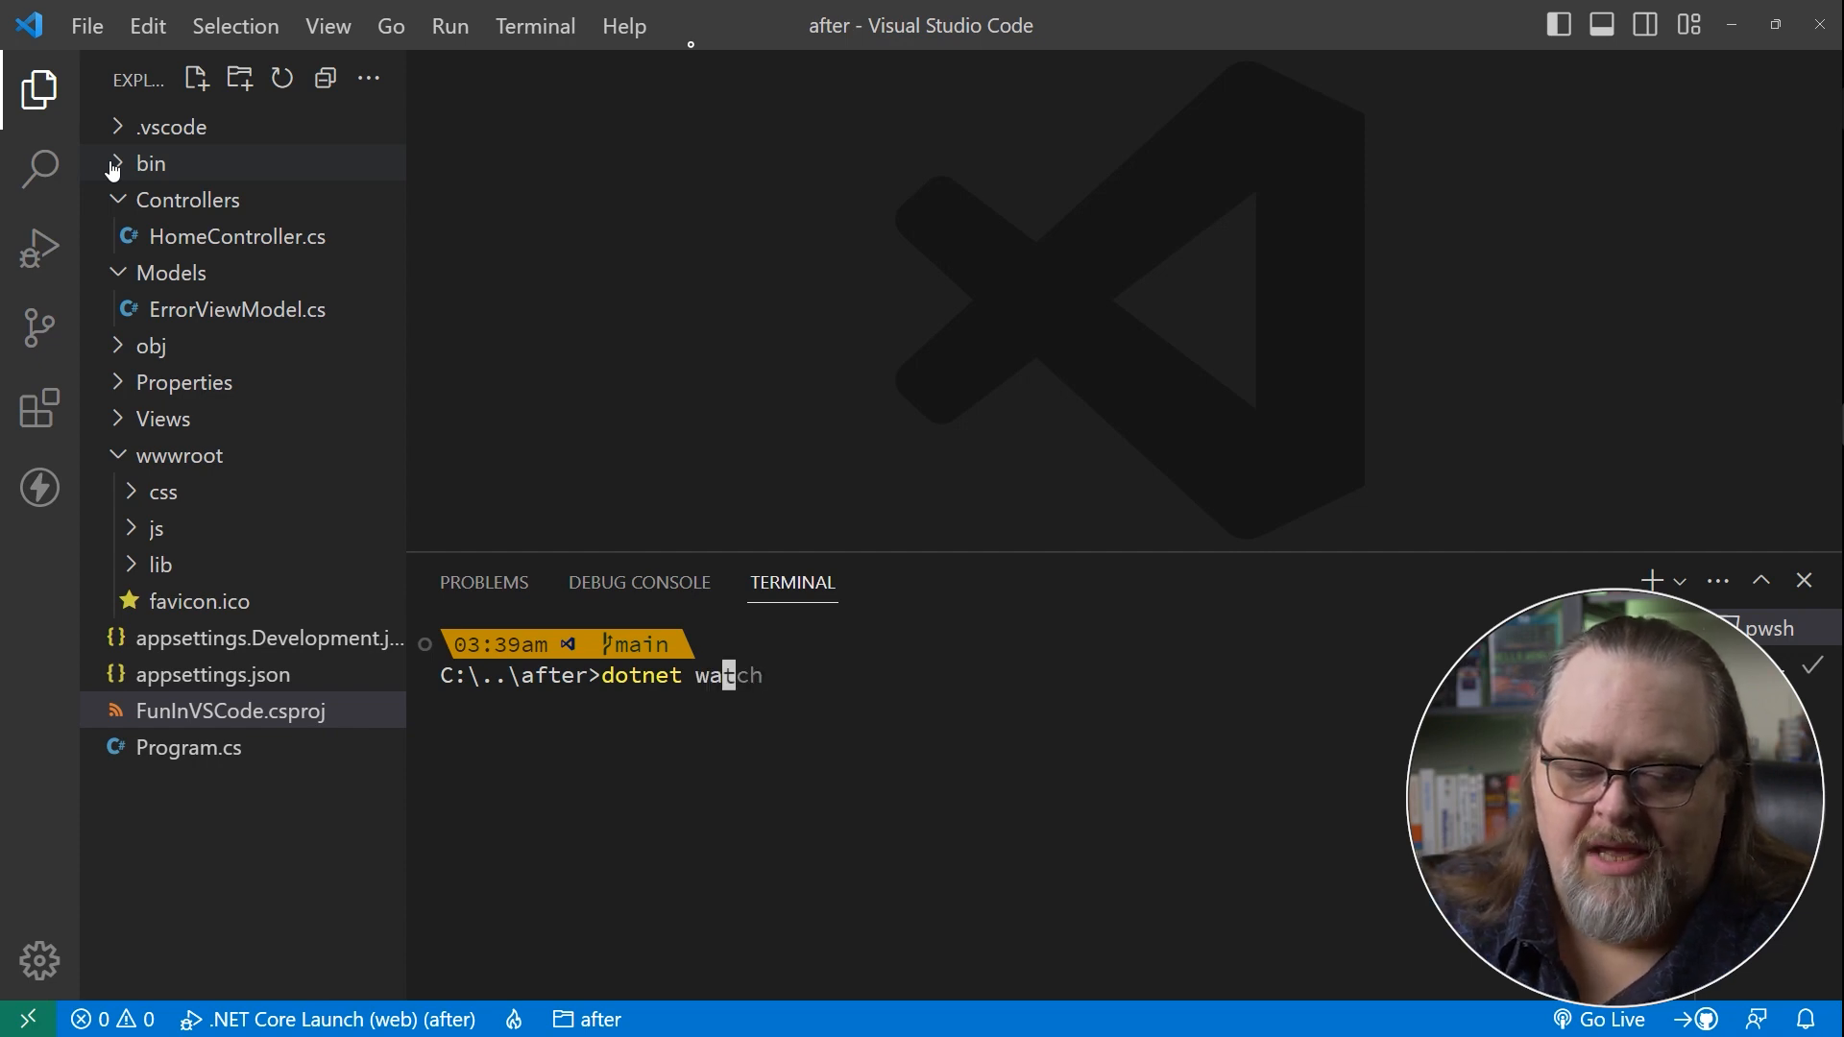
text(run --help)
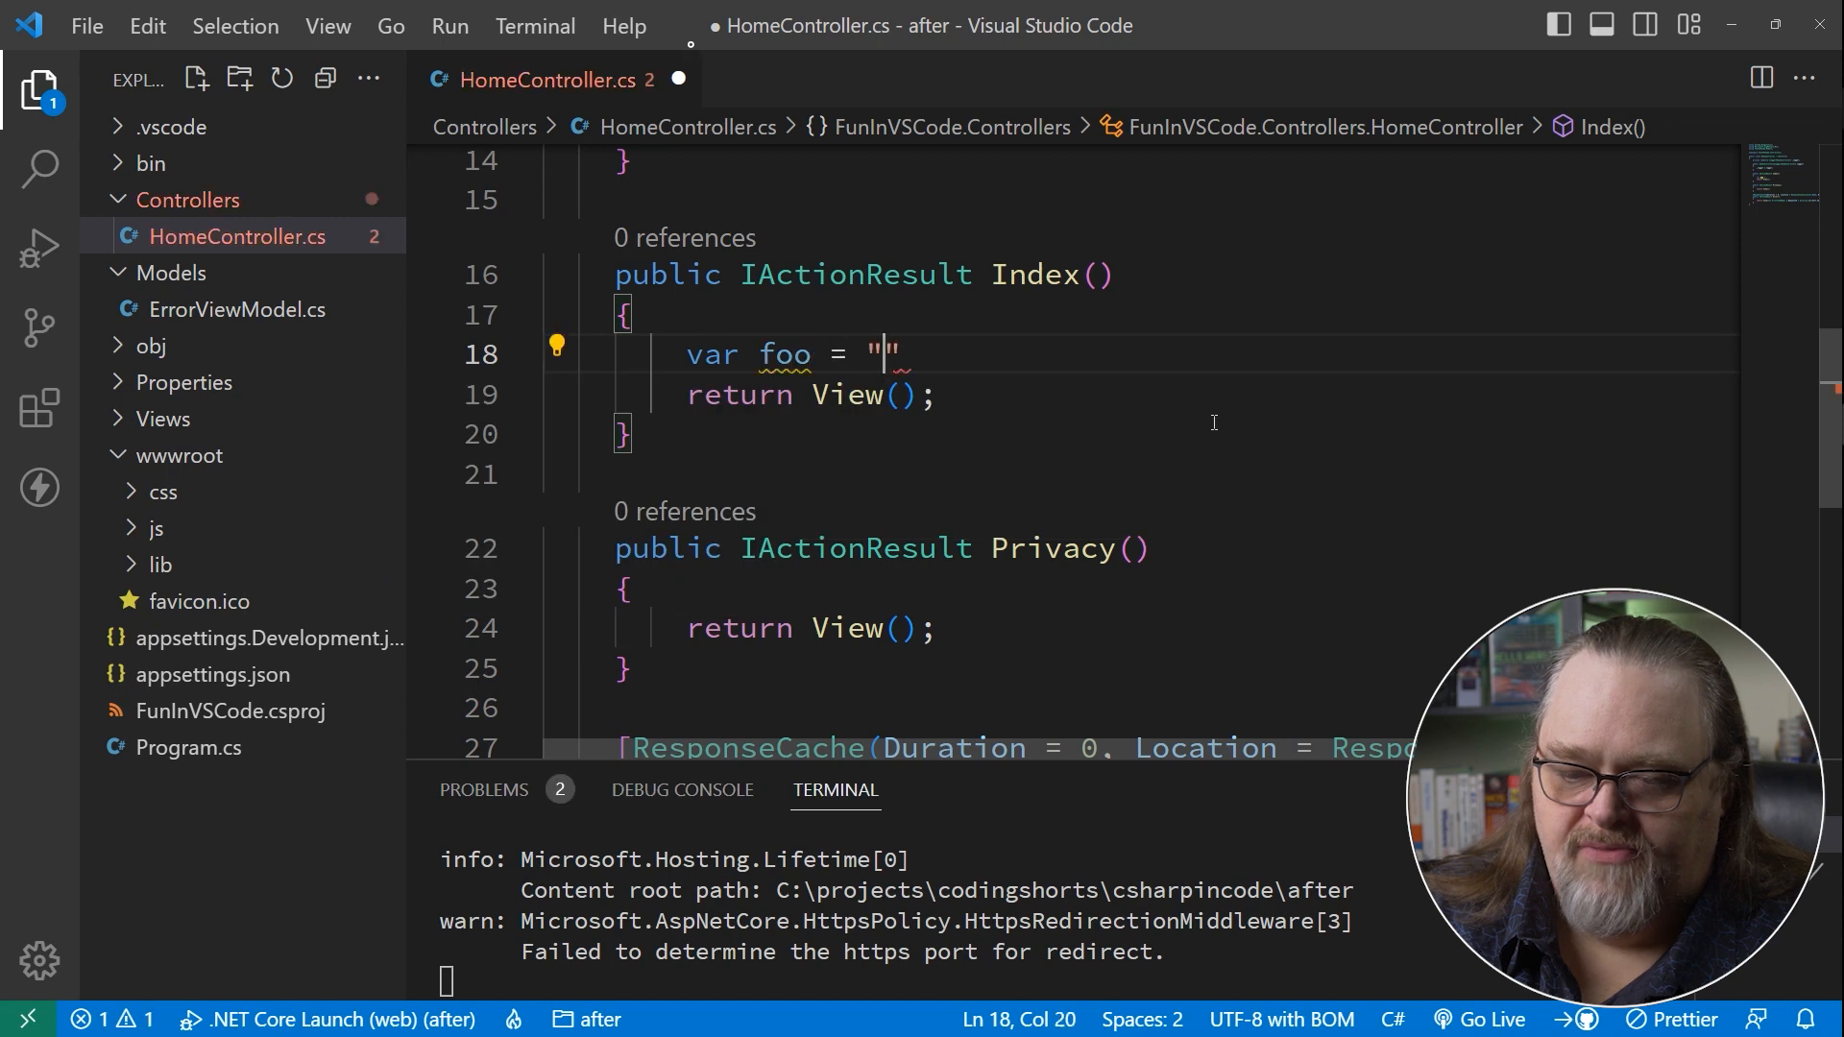
Add var foo = "foo" to Index and a Contact action returning View(), then save for hot reload.
text(foo)
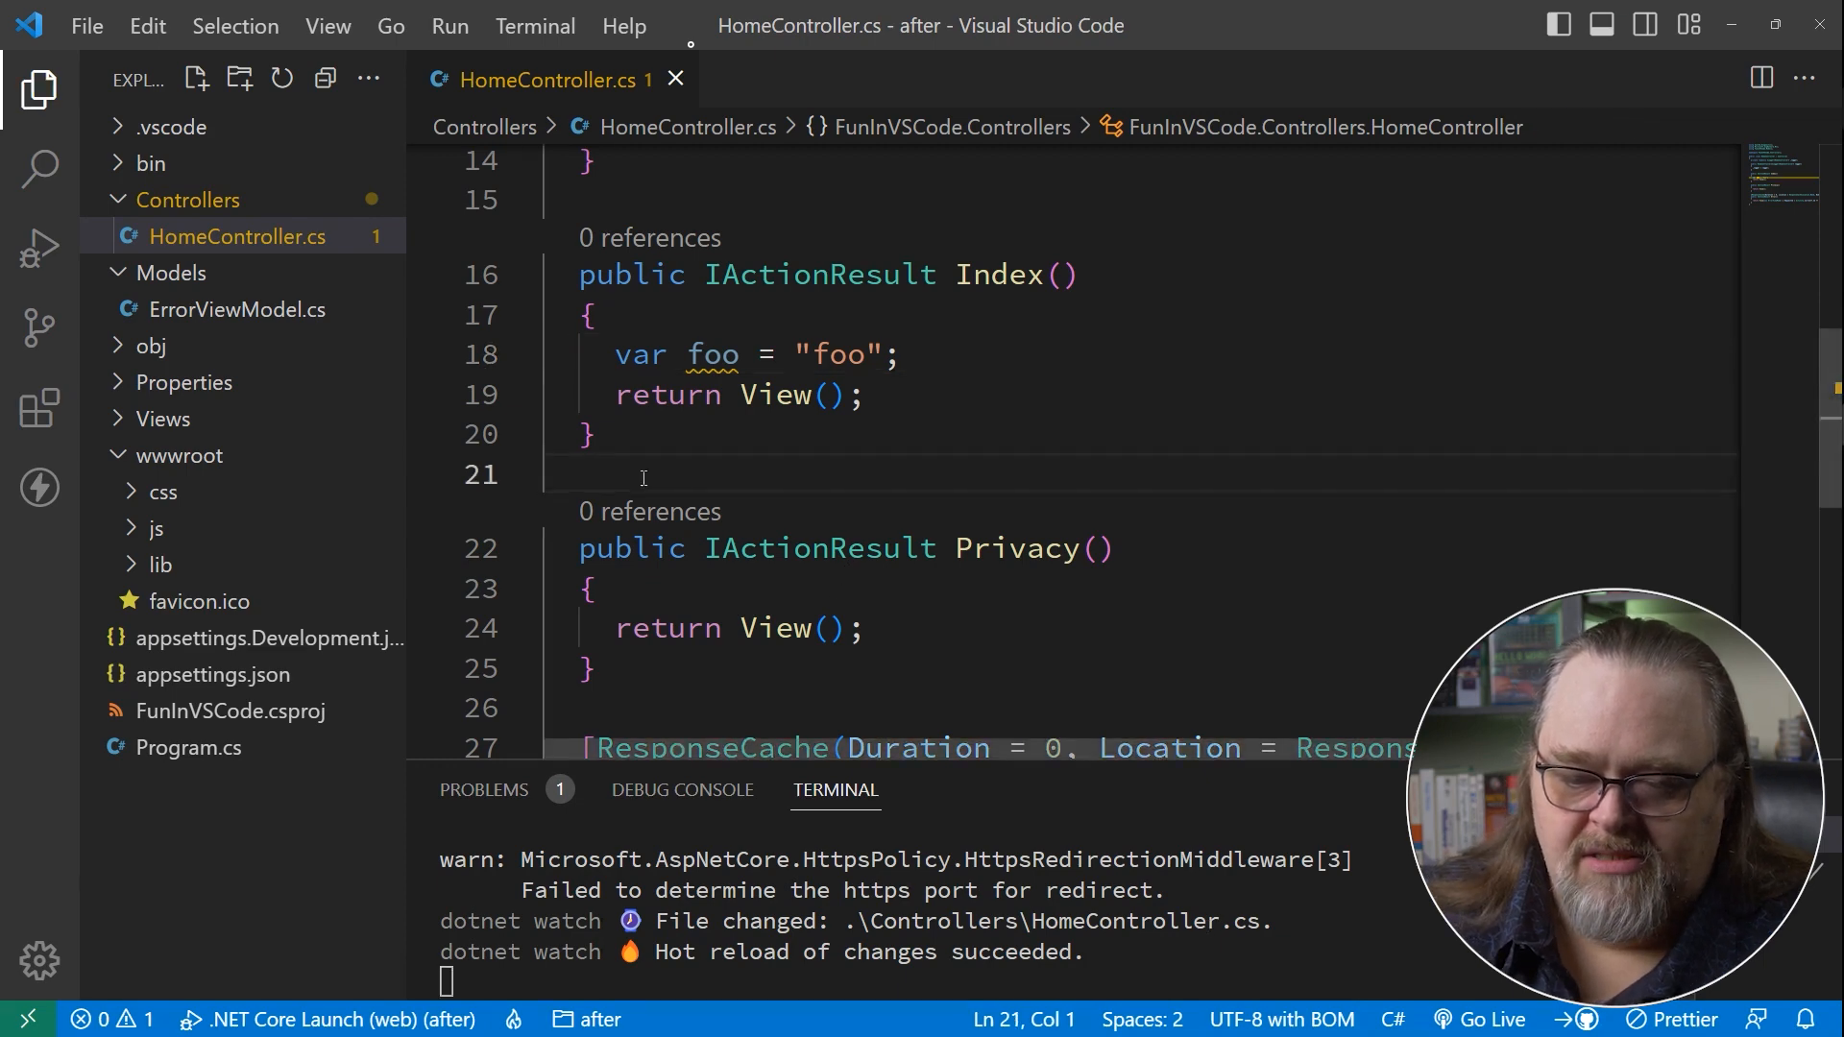
text(p)
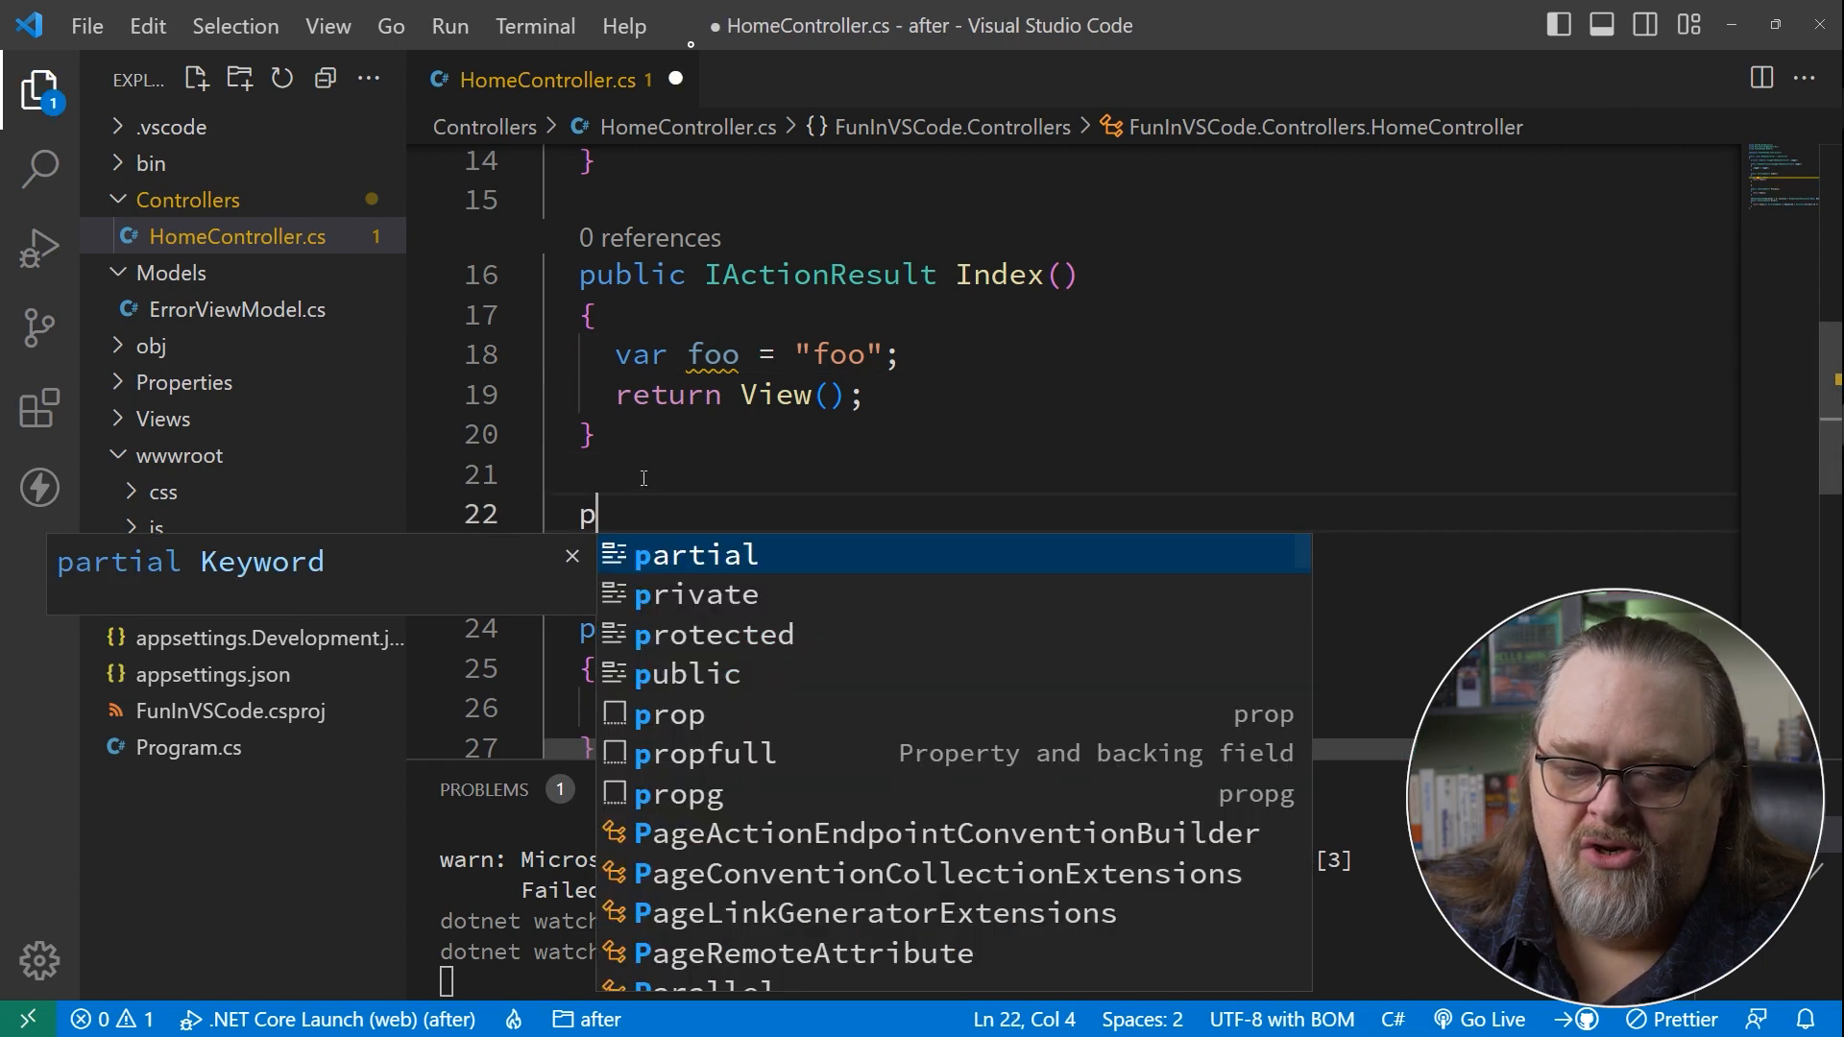
text(ublic IActionResult C)
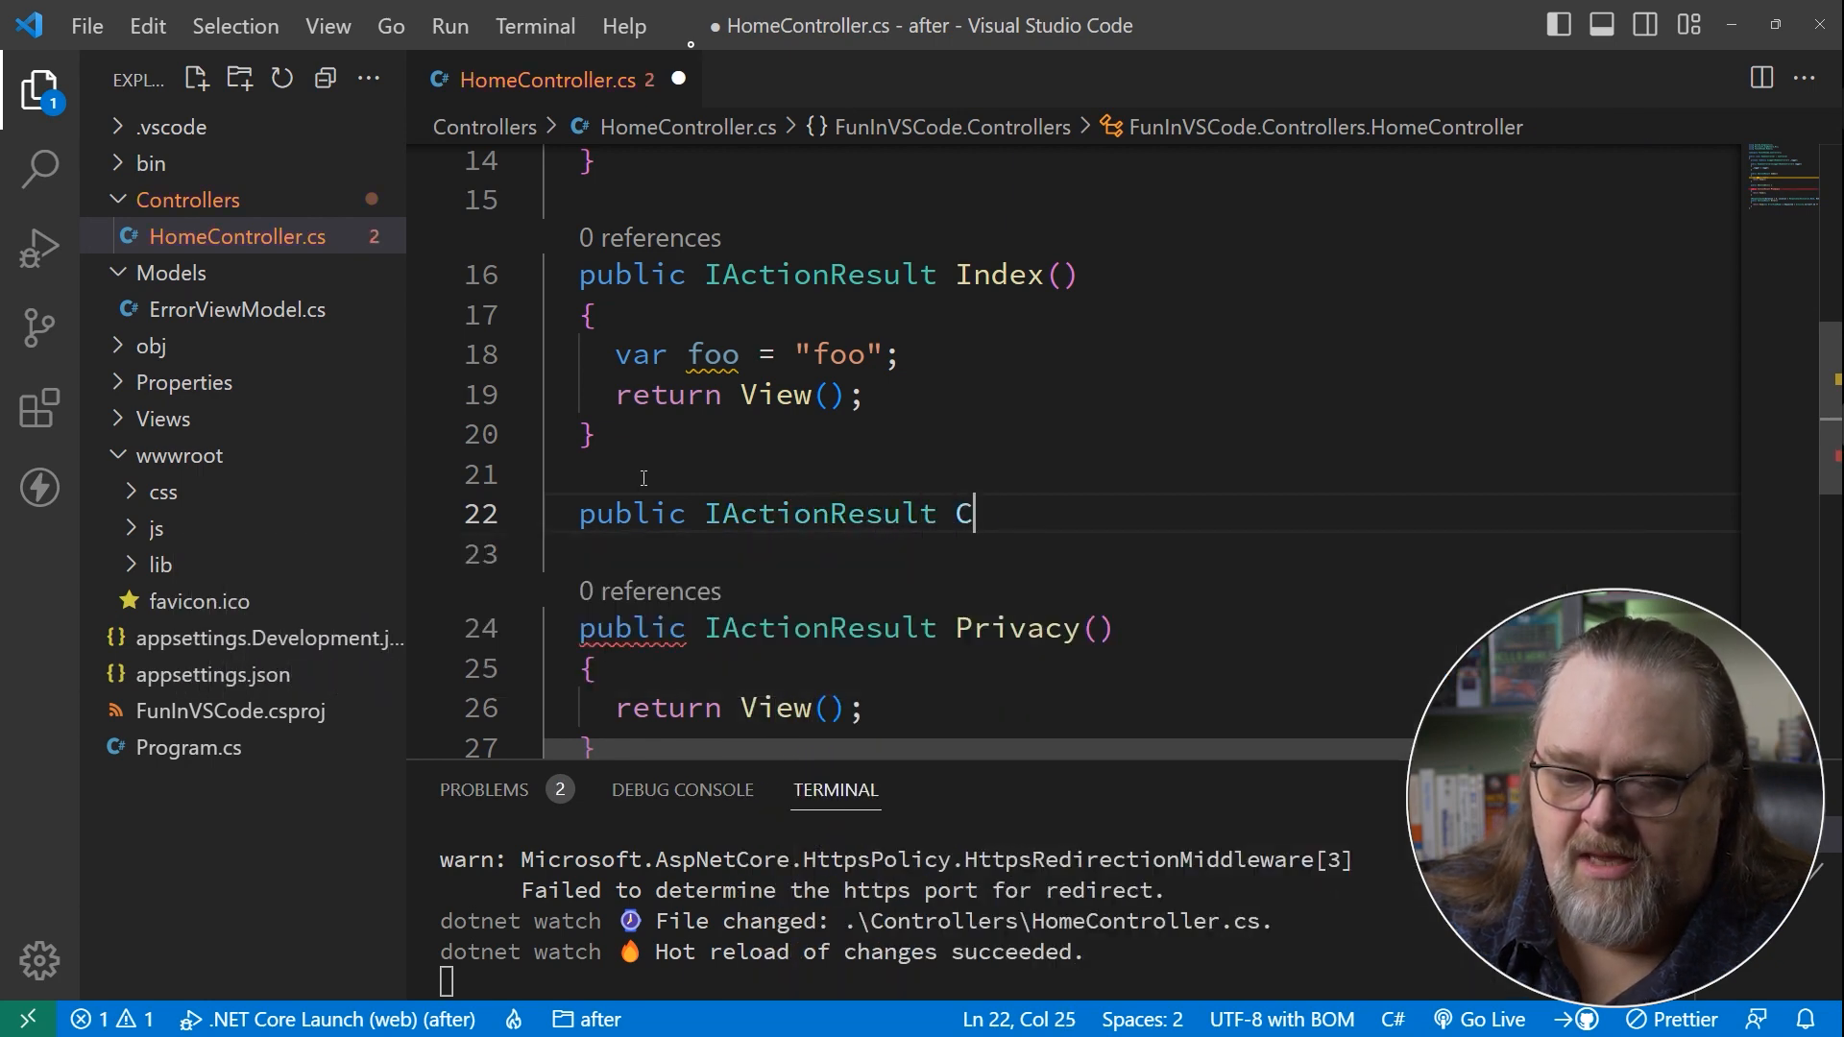
text(ontact())
text(return View();)
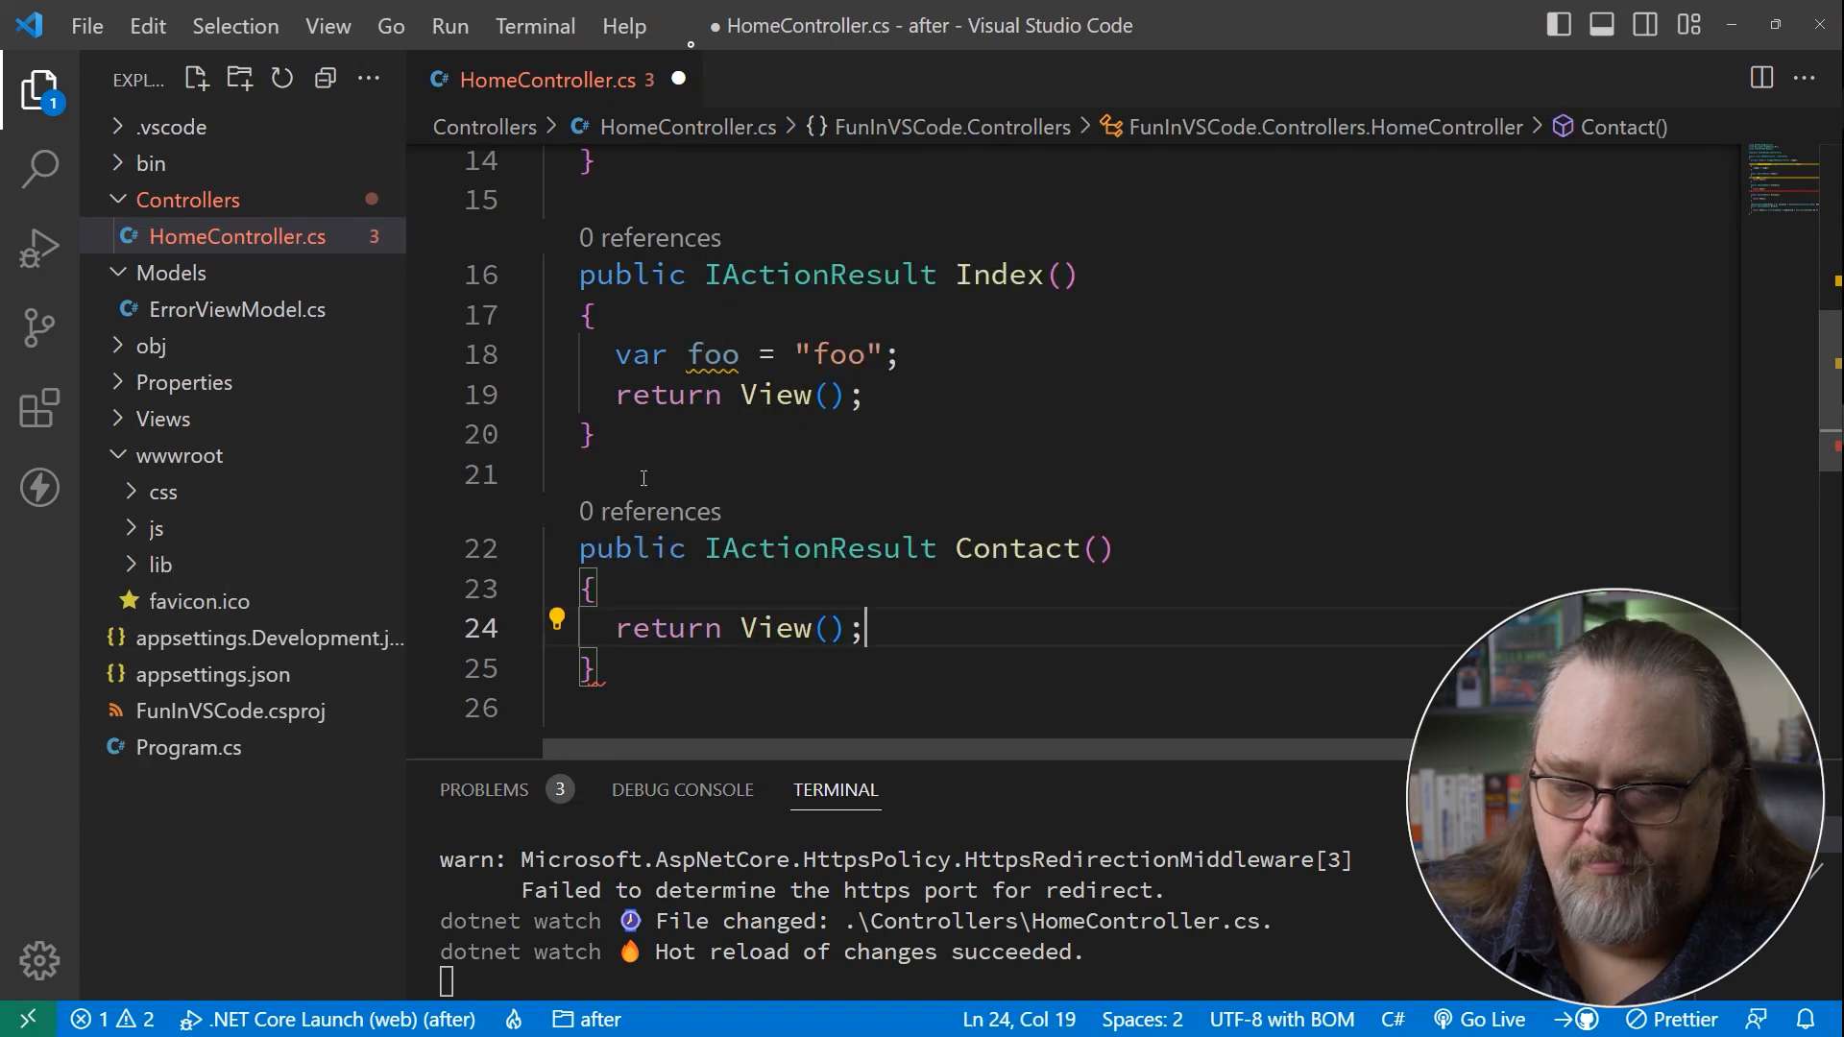
key(ctrl+s)
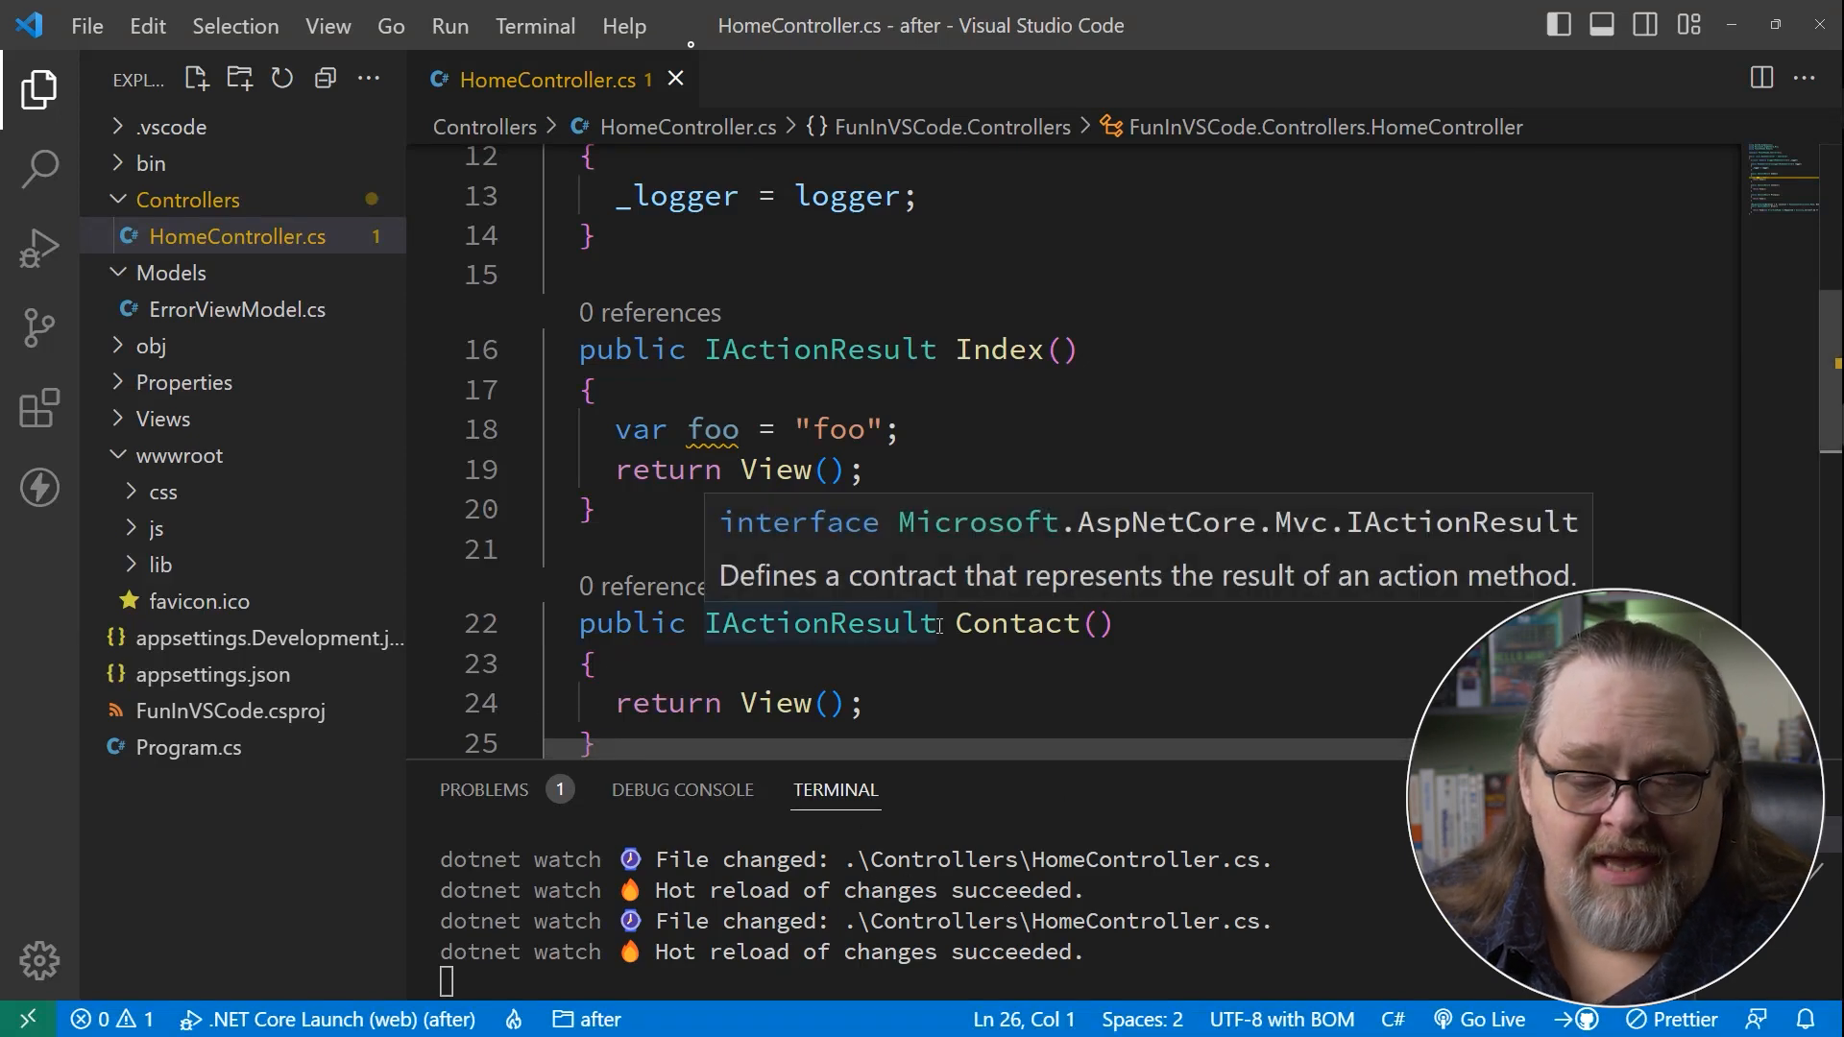
mouse_move(1129, 603)
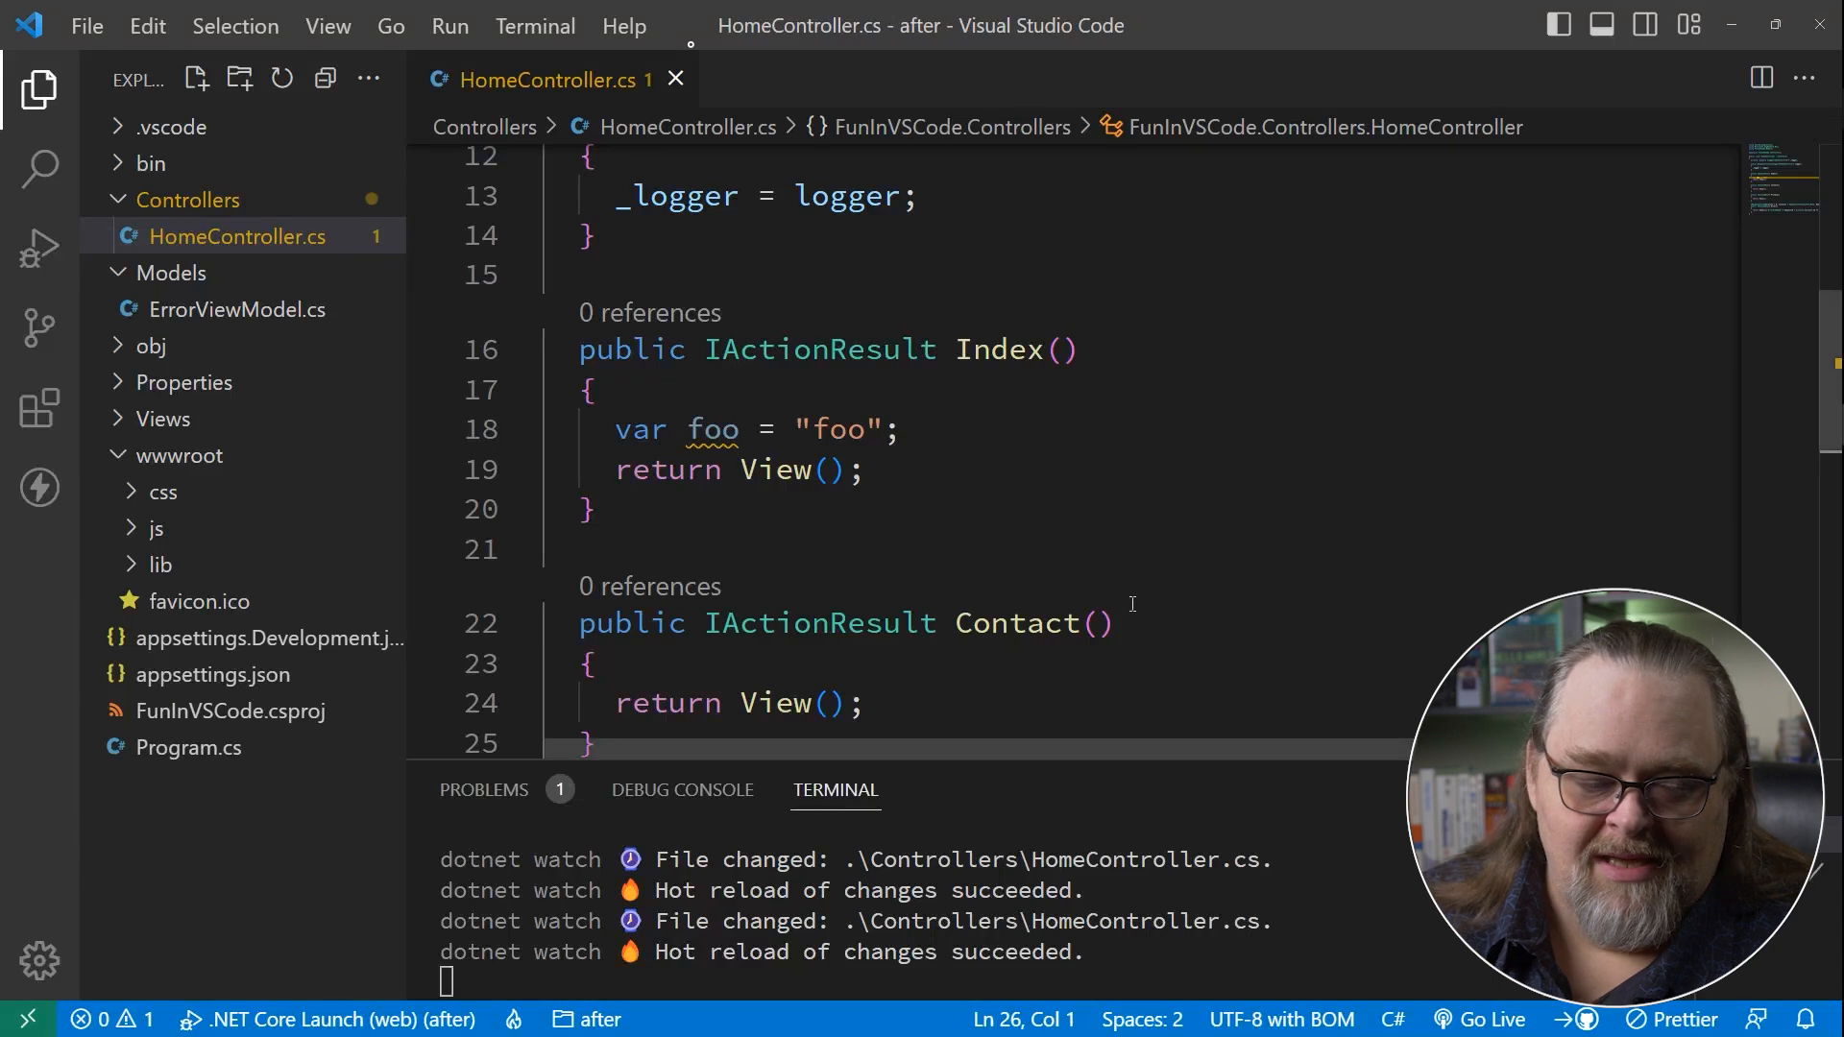
mouse_move(1131, 600)
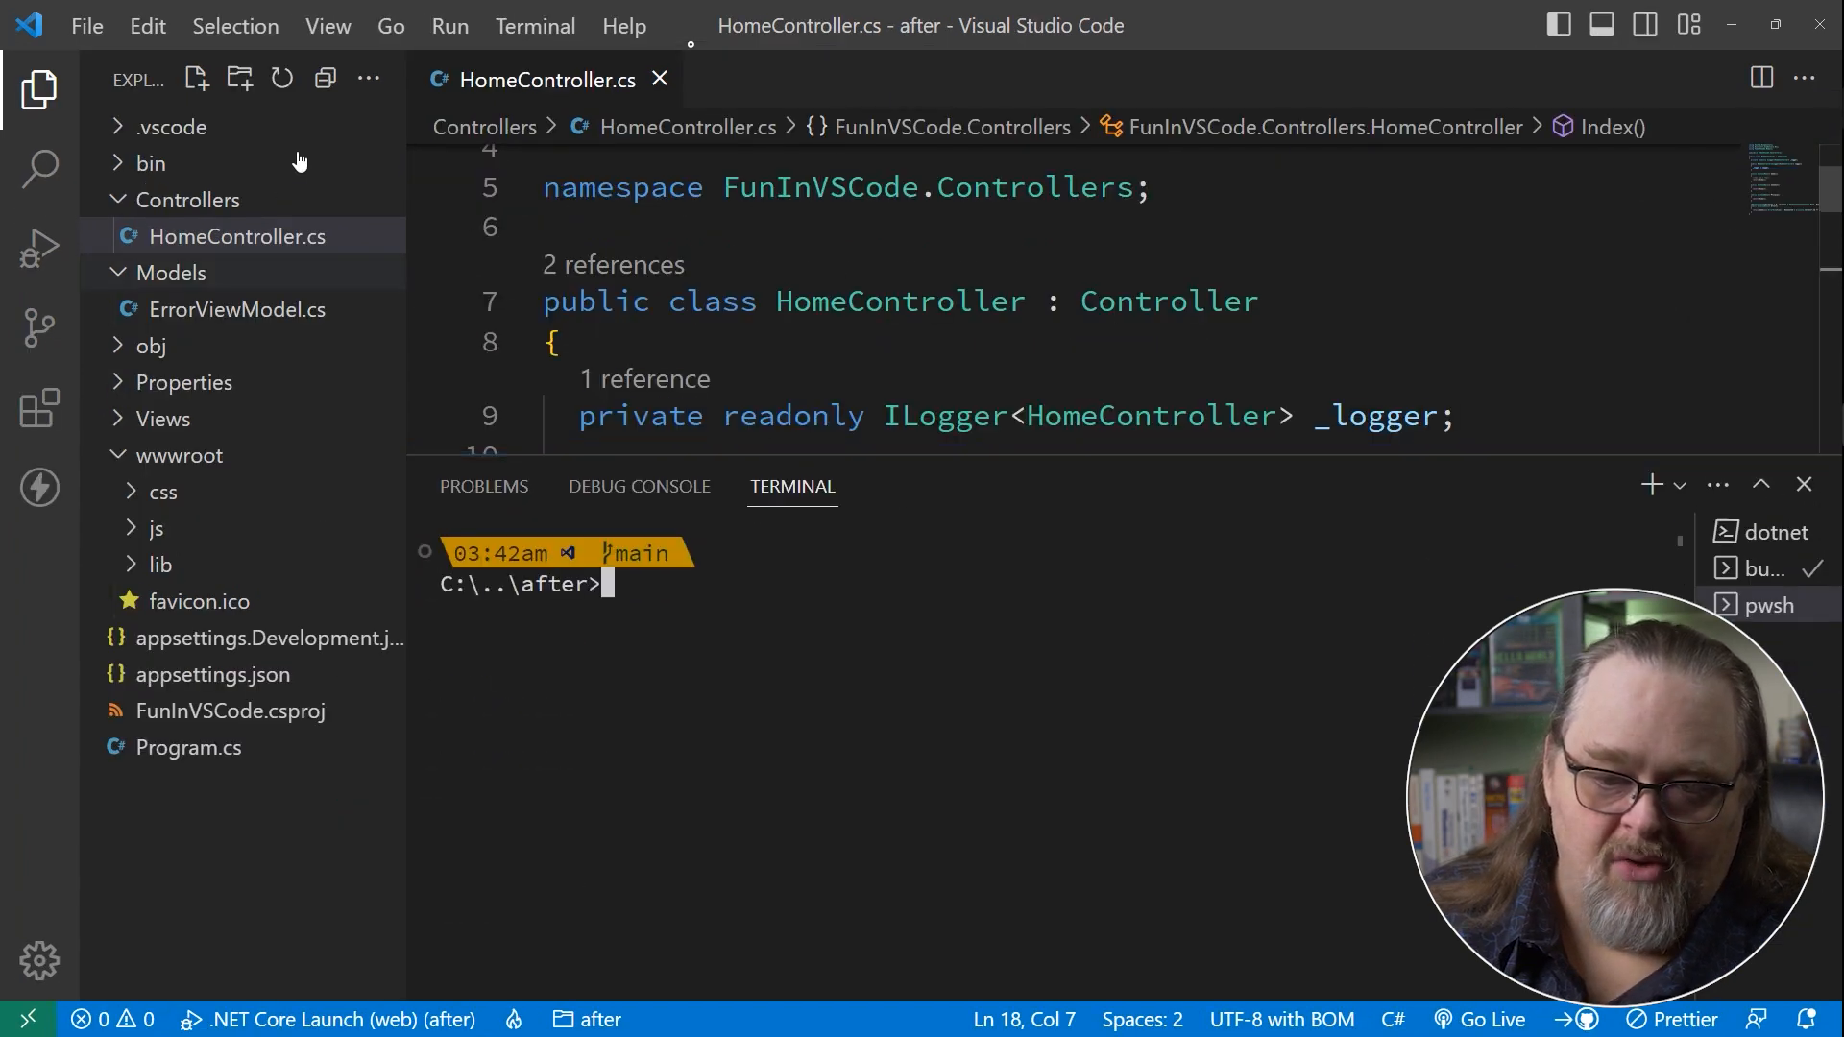
Create an empty SomeController.cs in Controllers, discard it, and stage 'dotnet new --list' at the prompt.
click(196, 77)
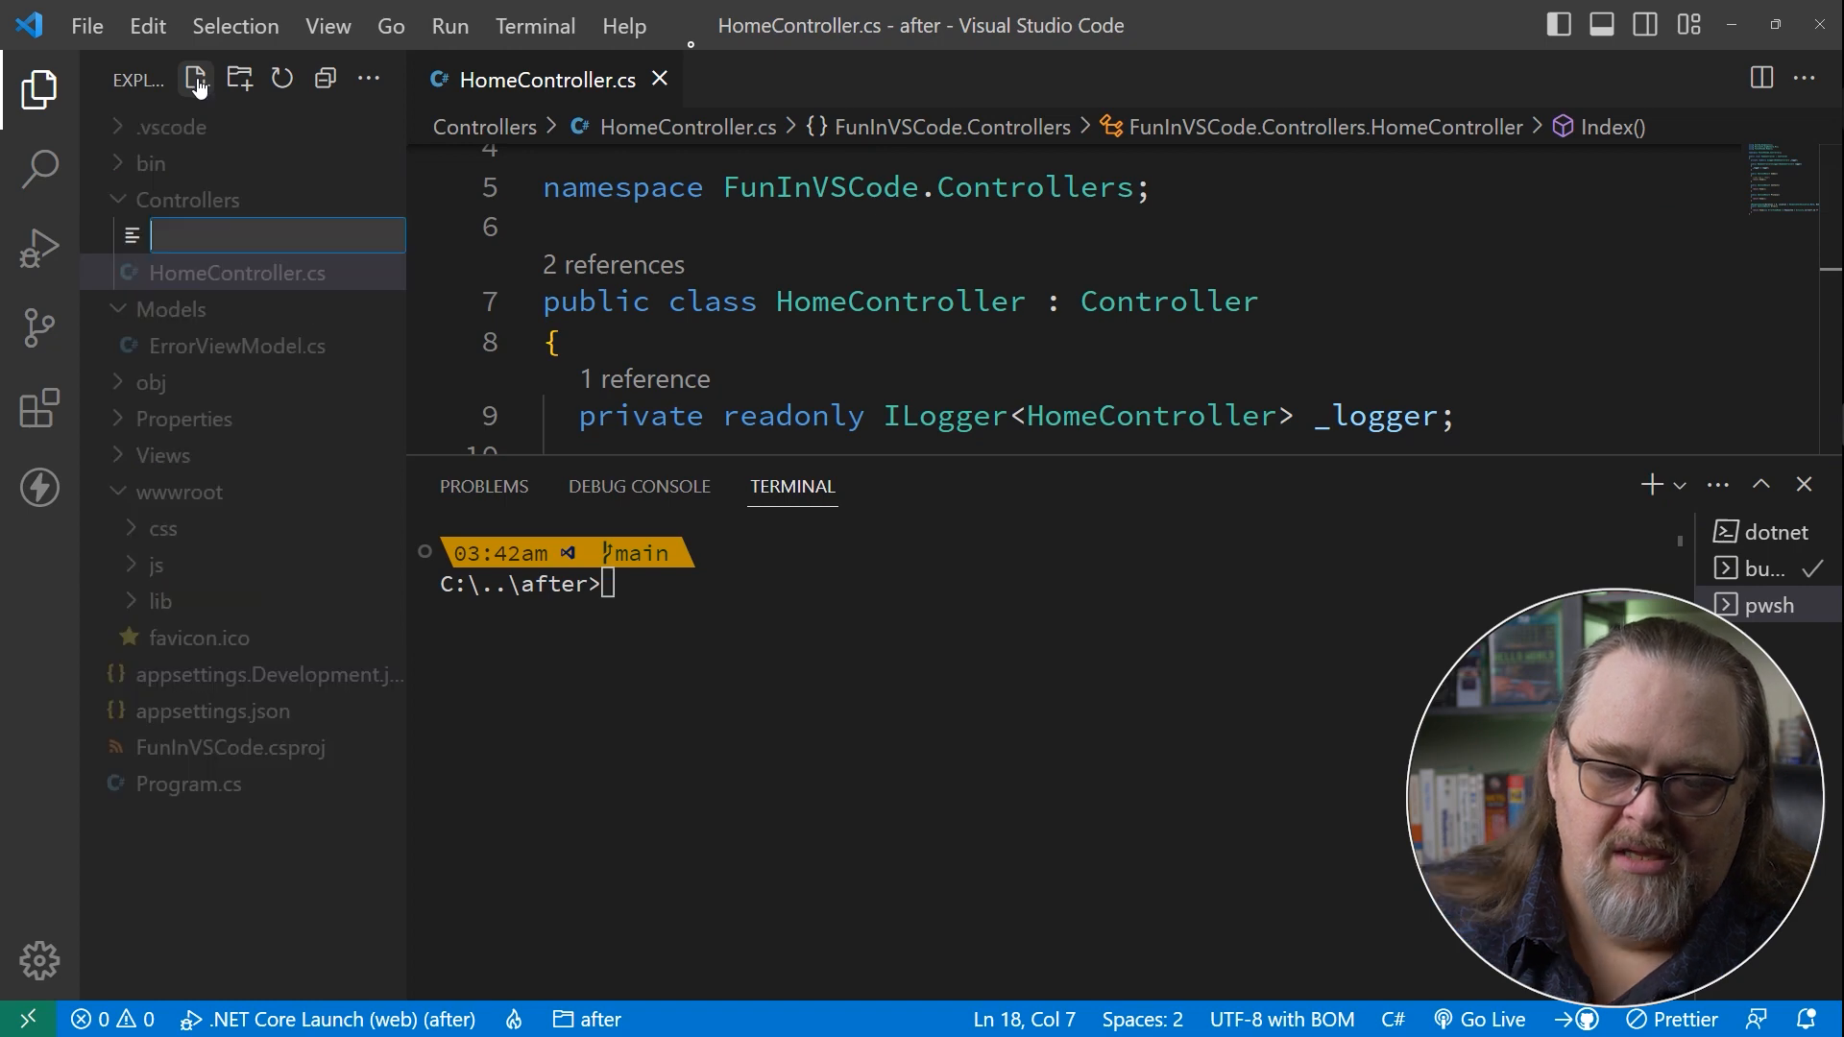
text(SomeController)
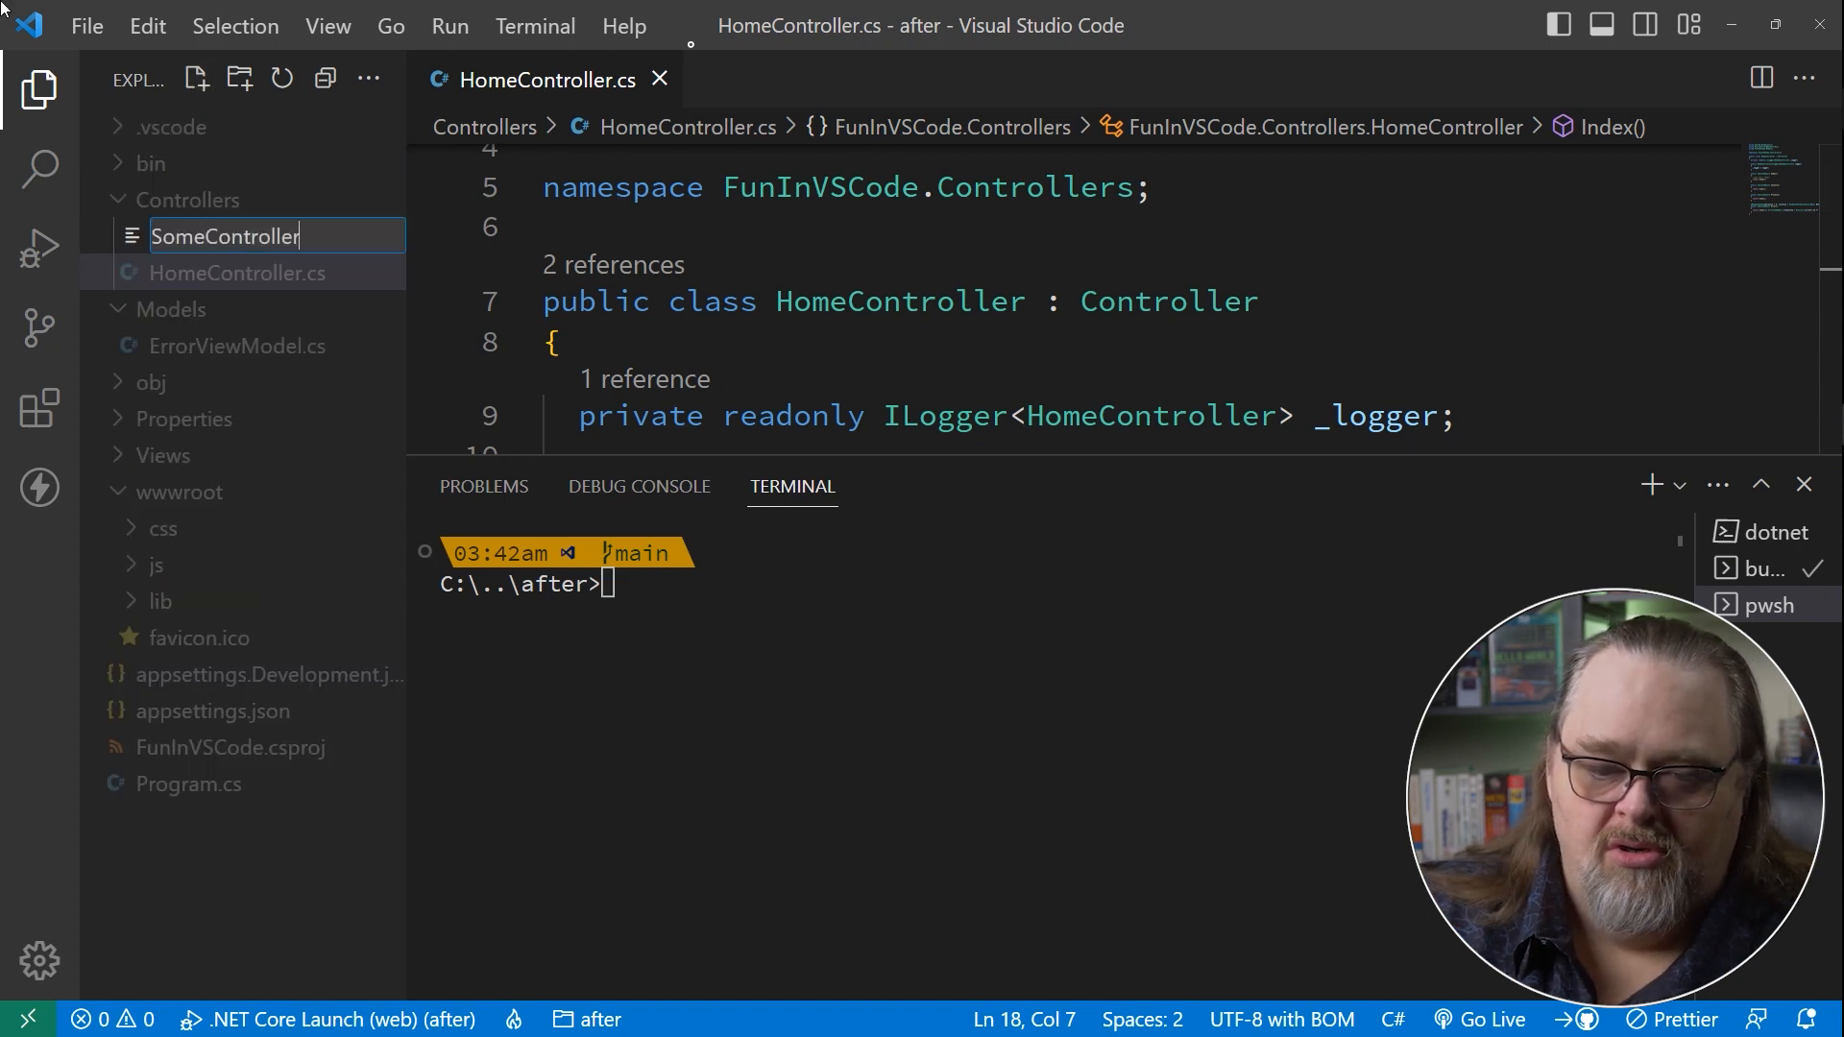
key(Enter)
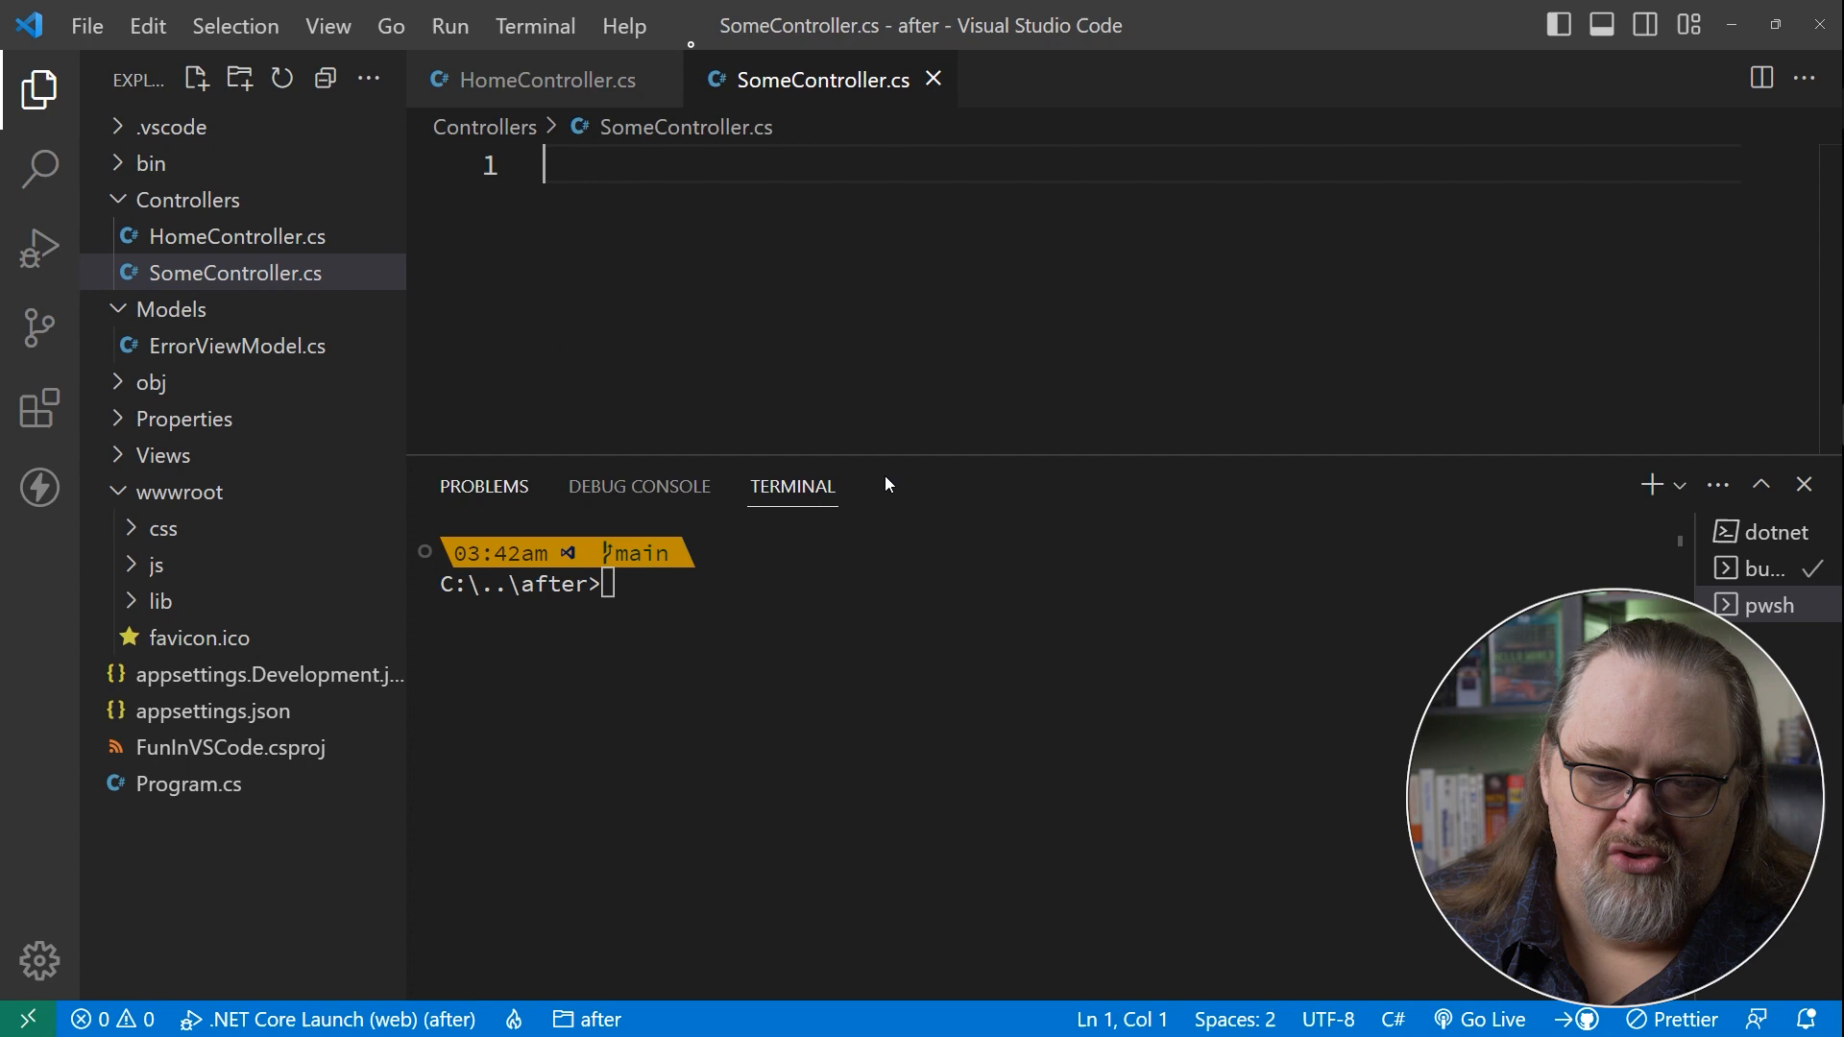
mouse_move(501, 407)
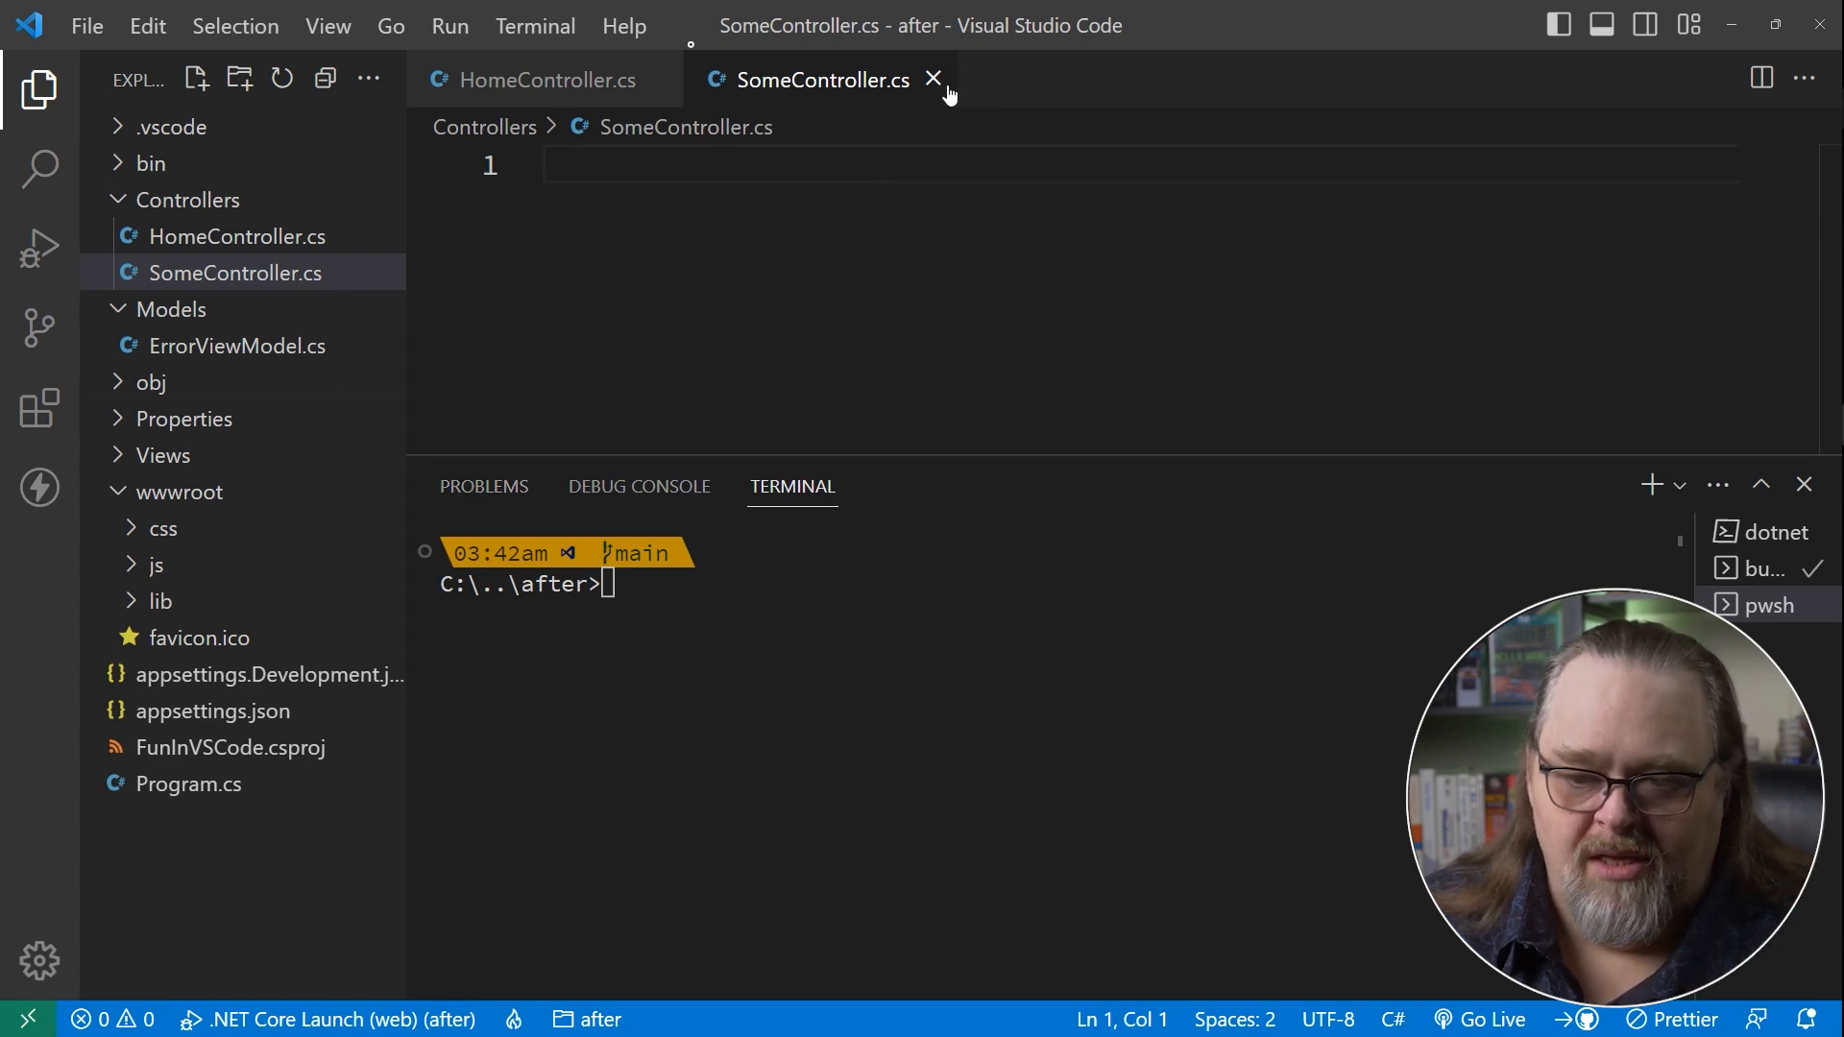
click(234, 273)
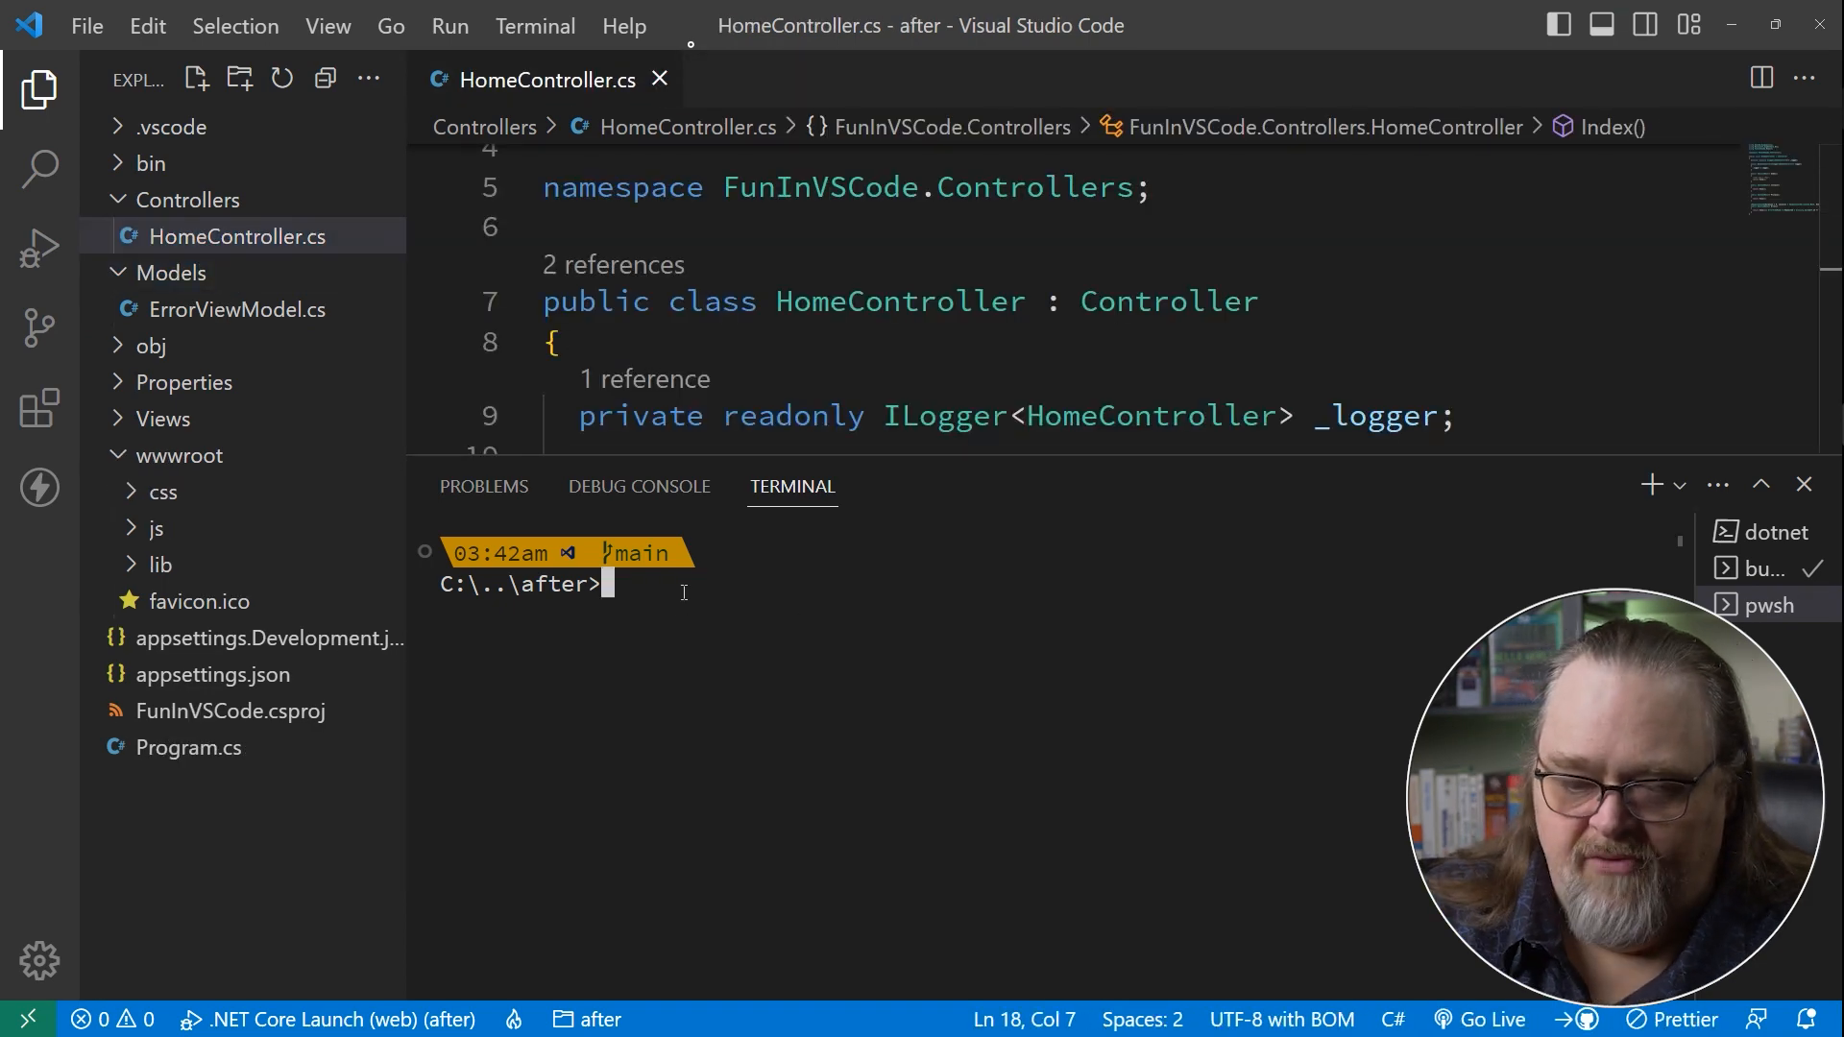
text(dotnet new mvc -n FunInVSCode -o .)
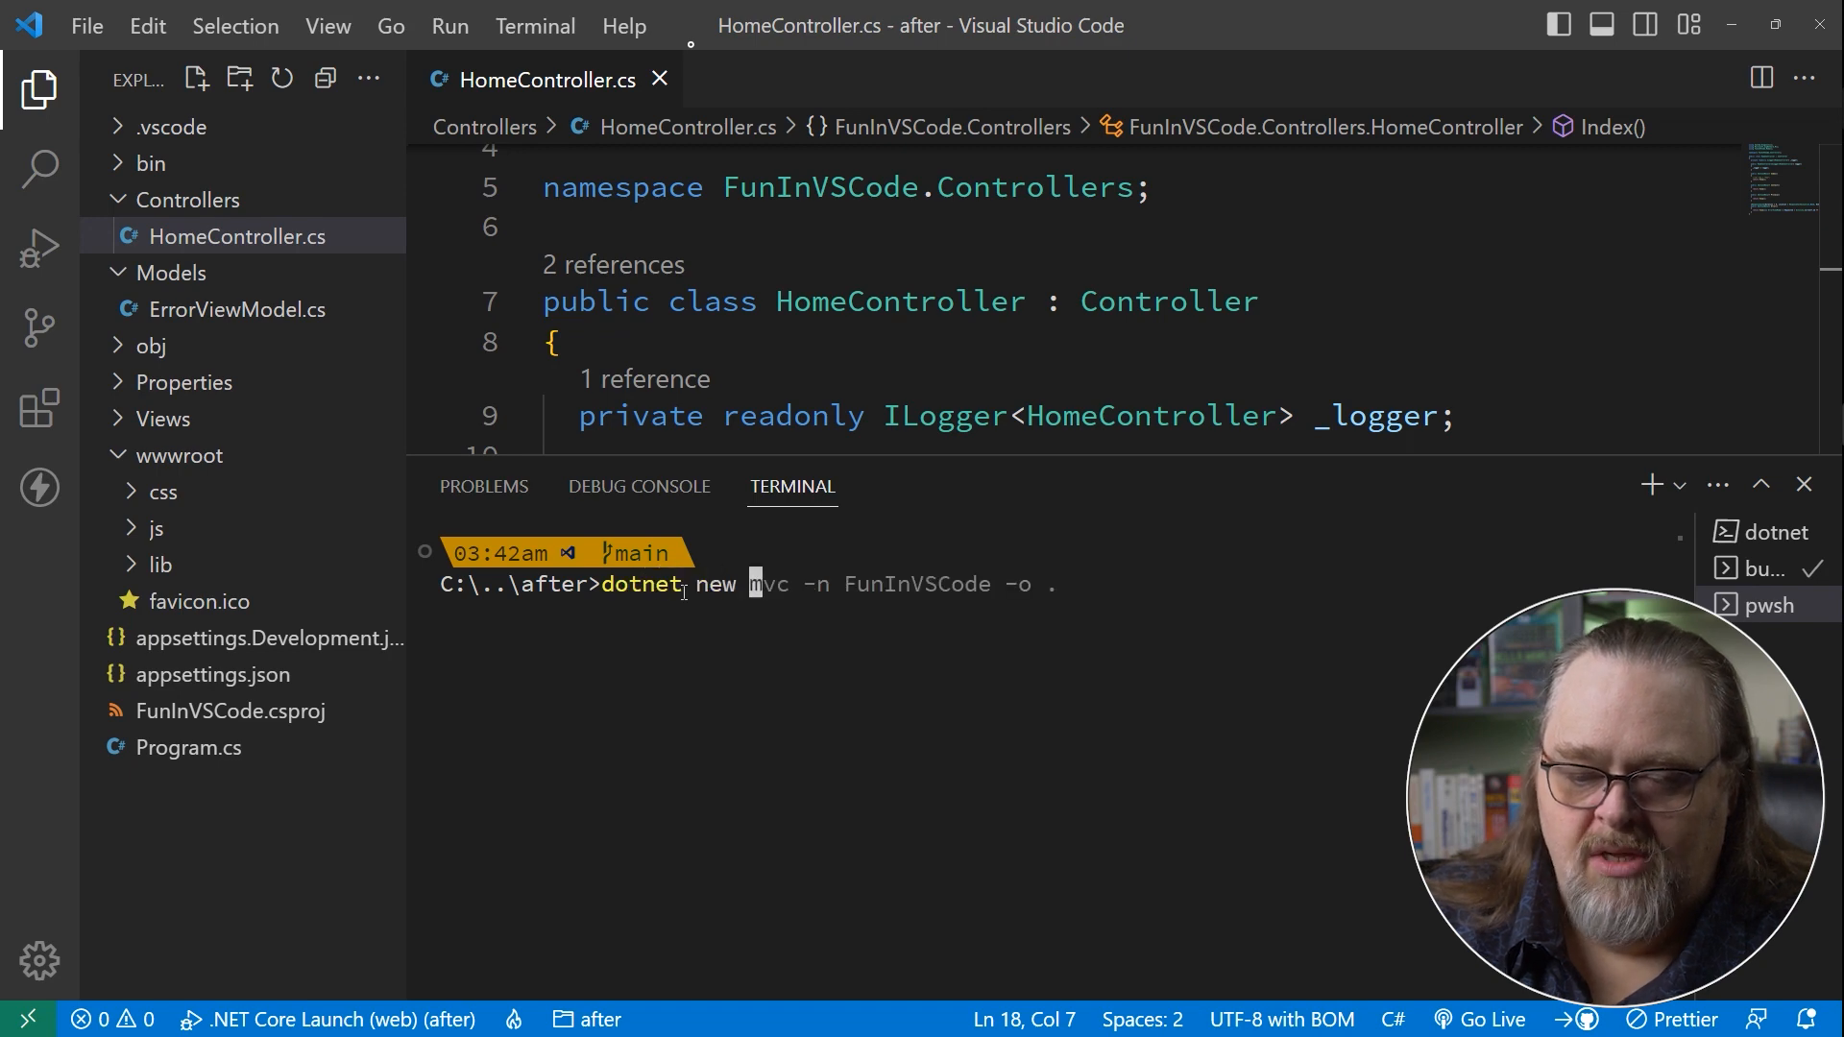
text(--list)
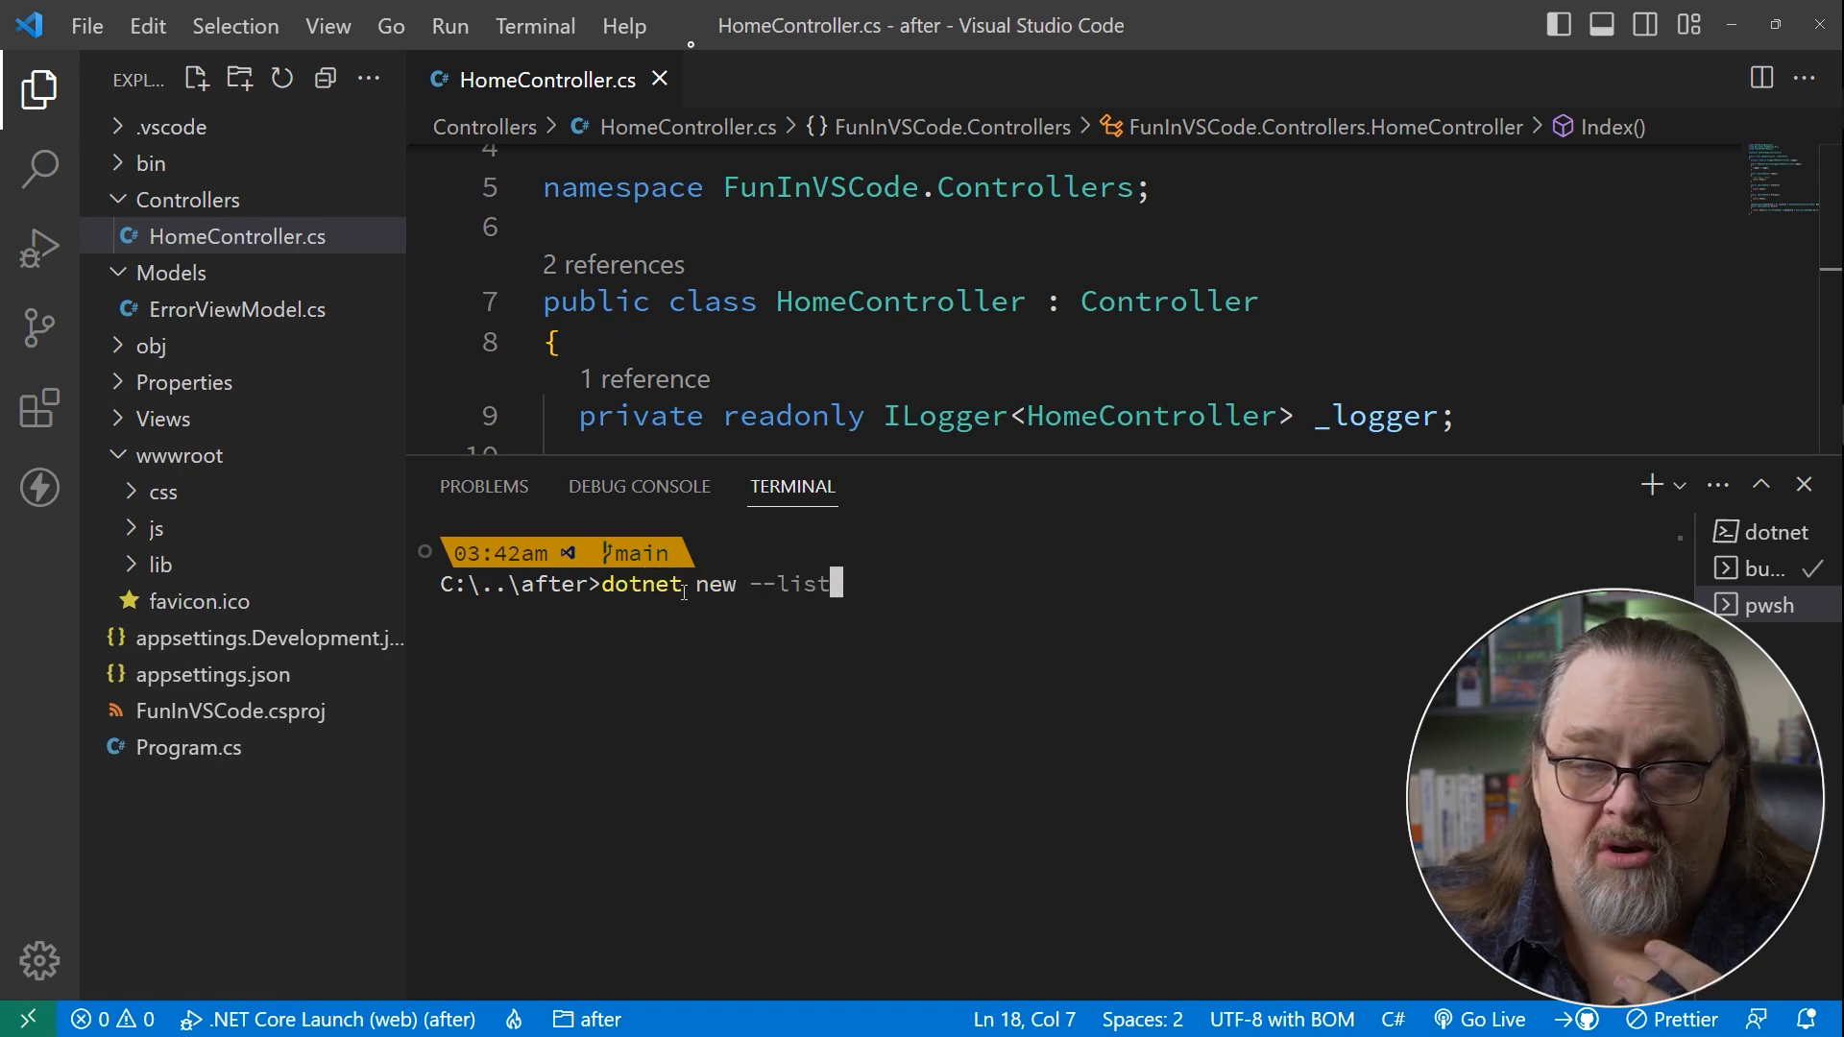
Run dotnet new --list and scroll through the full .NET template list.
key(Enter)
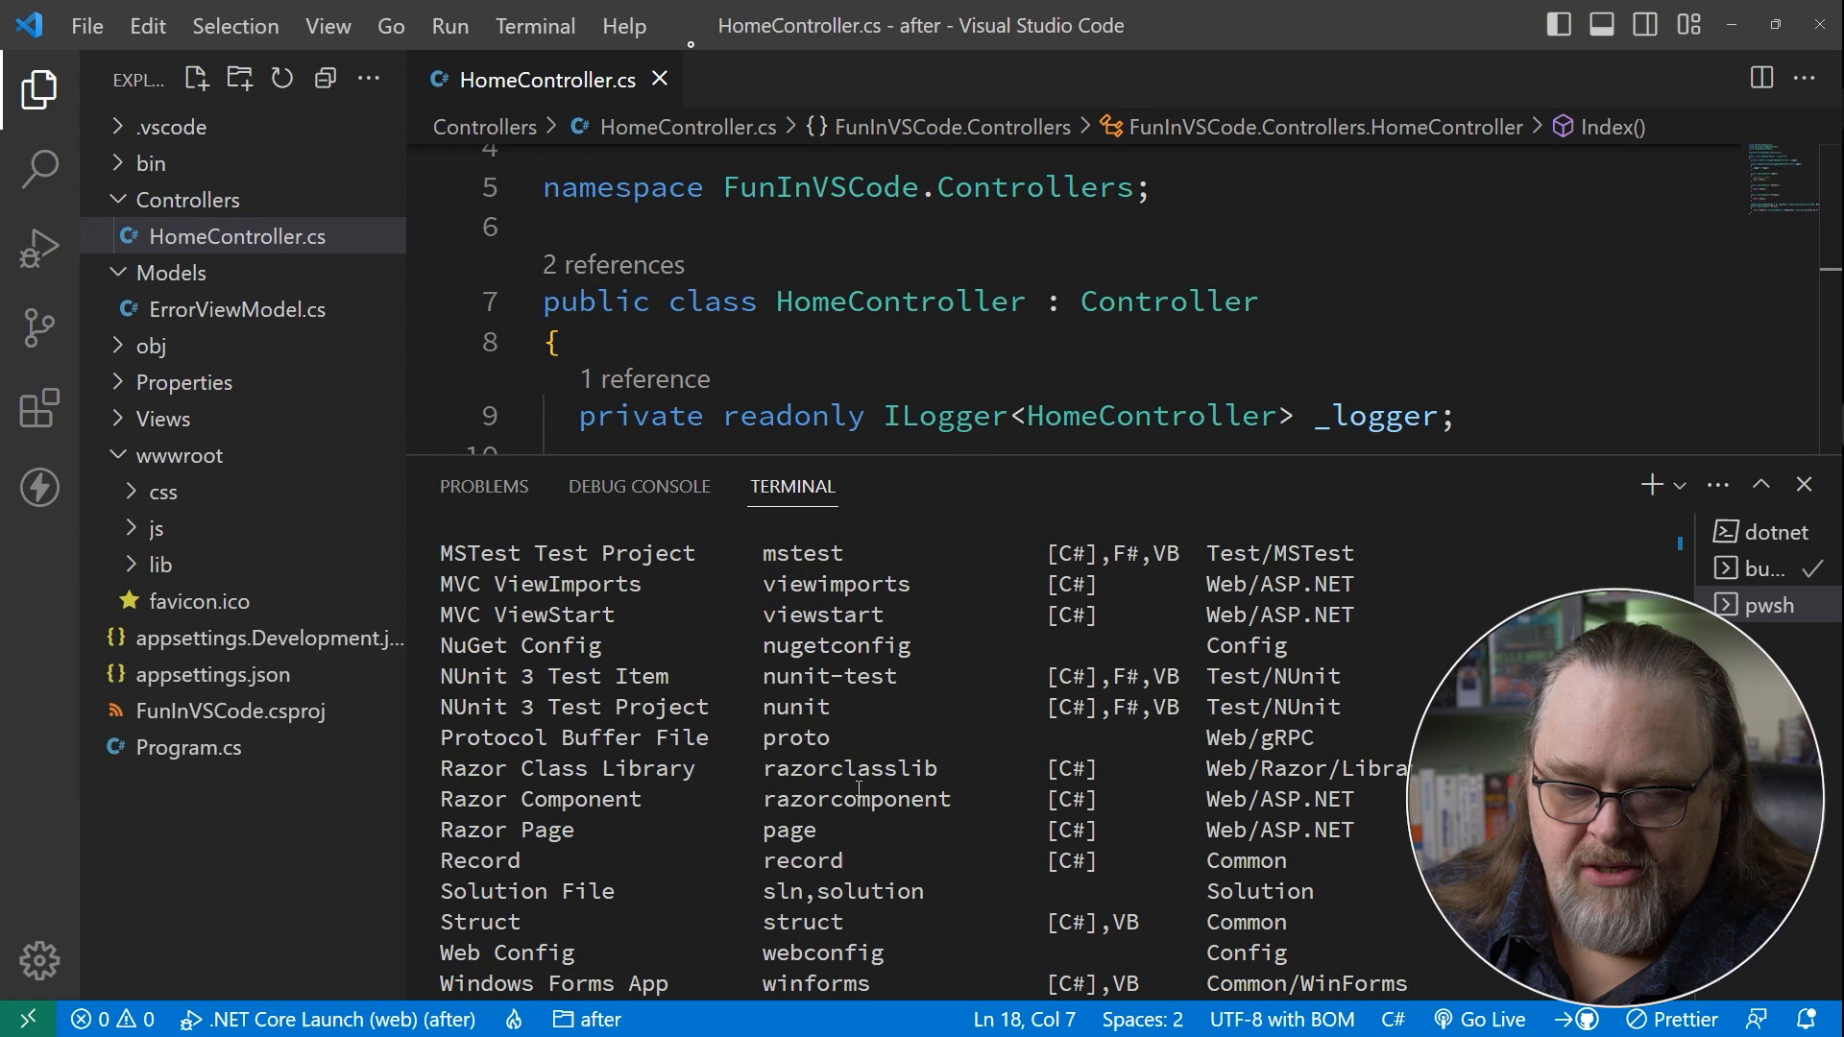
scroll(down, 3)
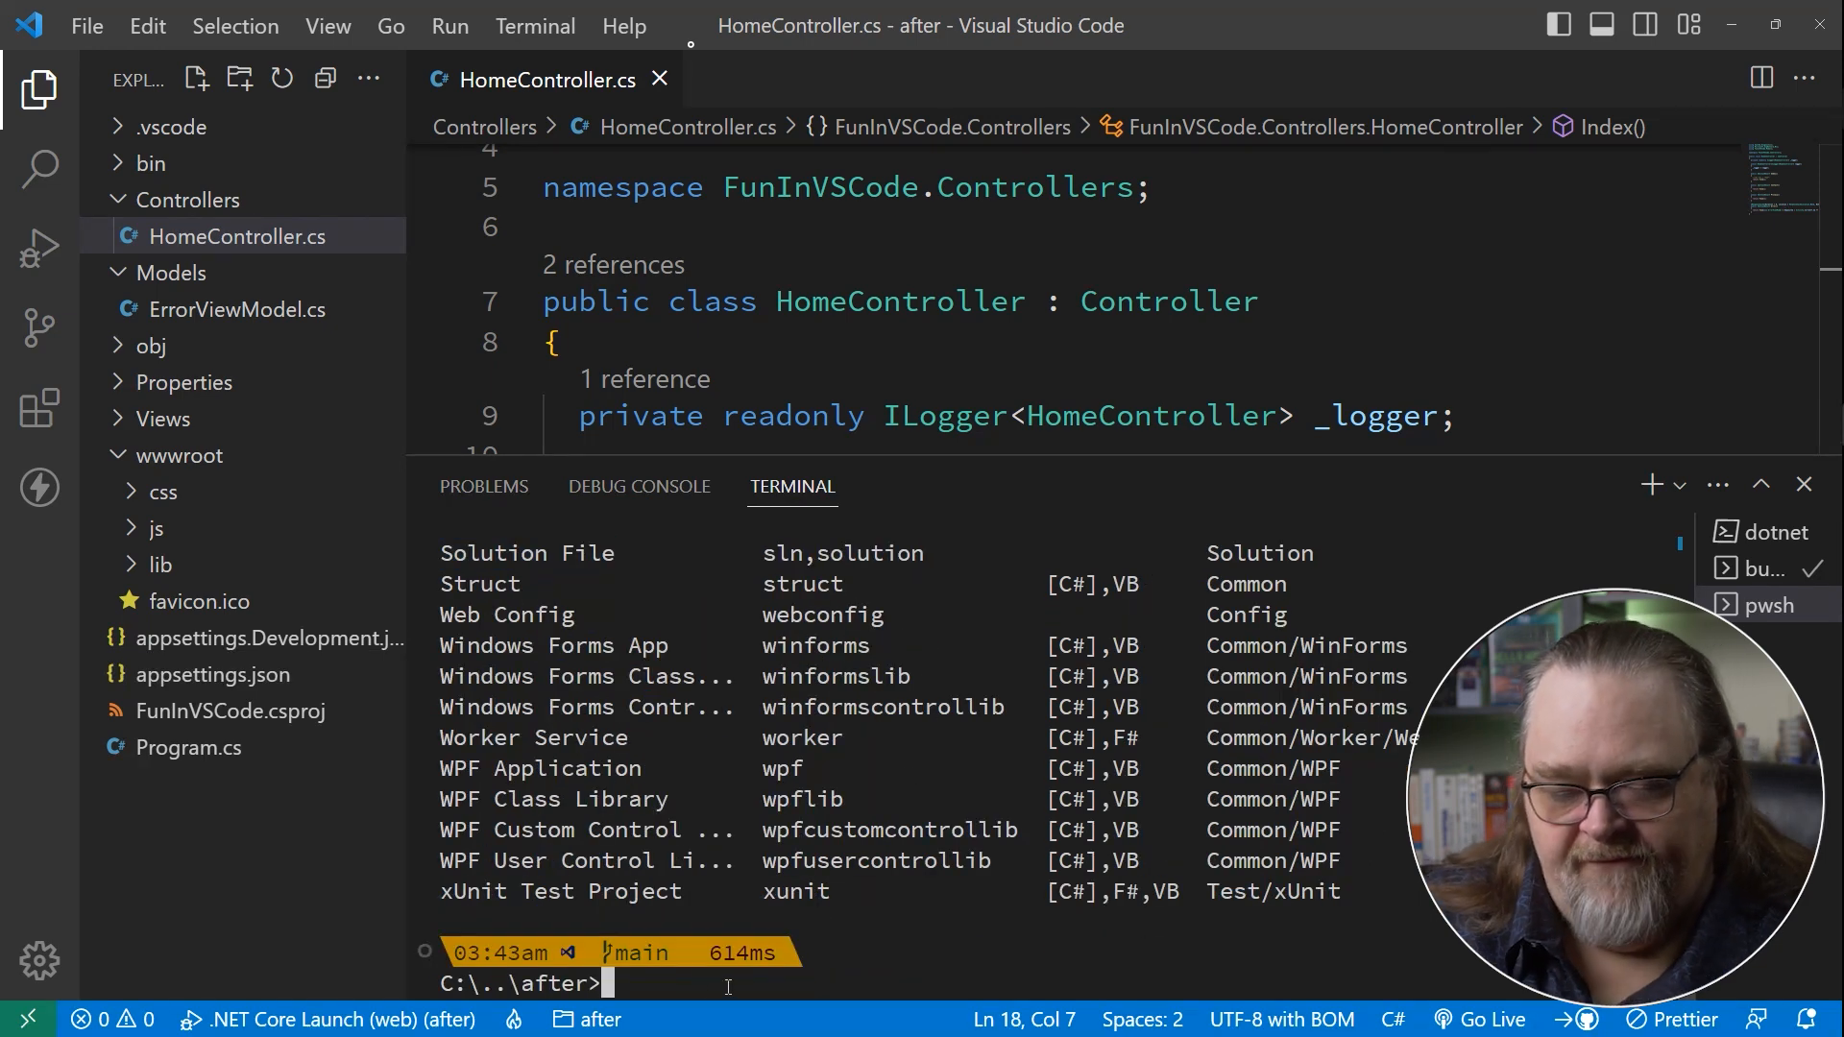
text(dotnet new --list)
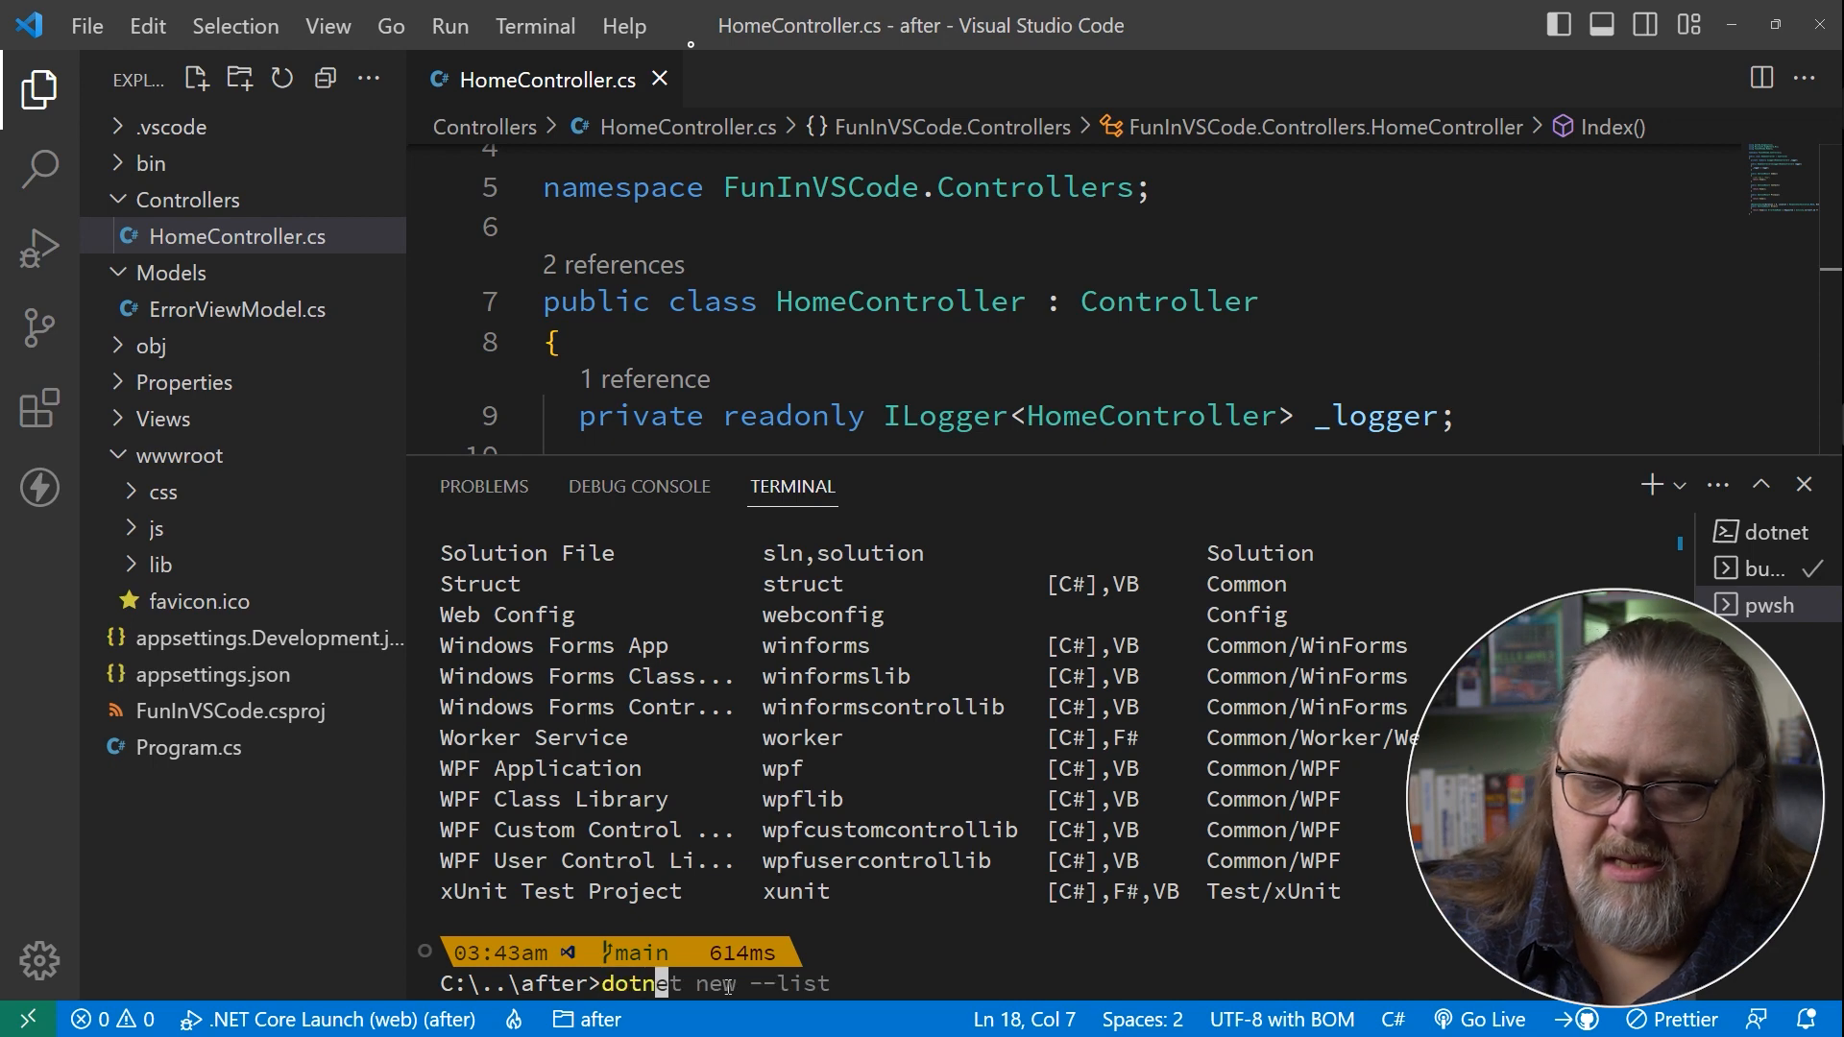
Create FunInVSCode.sln with dotnet new sln, review it and close it.
text(sln)
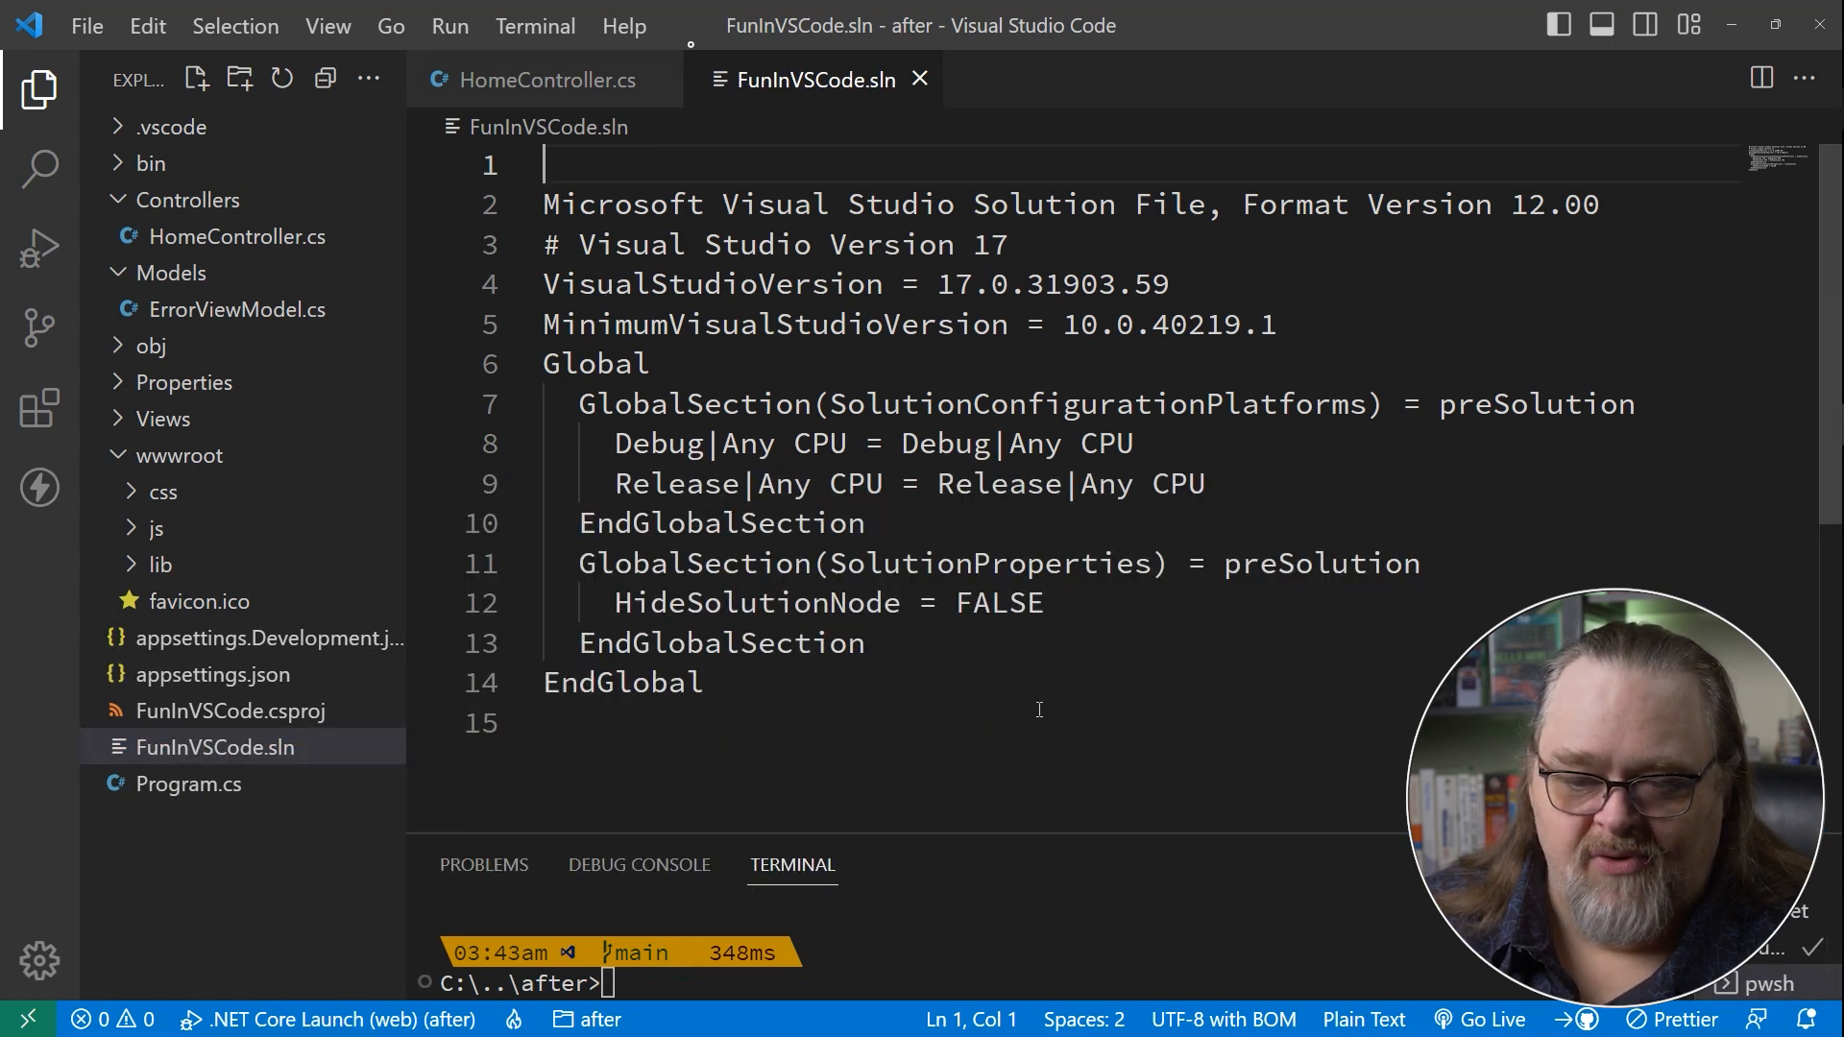
mouse_move(1536, 338)
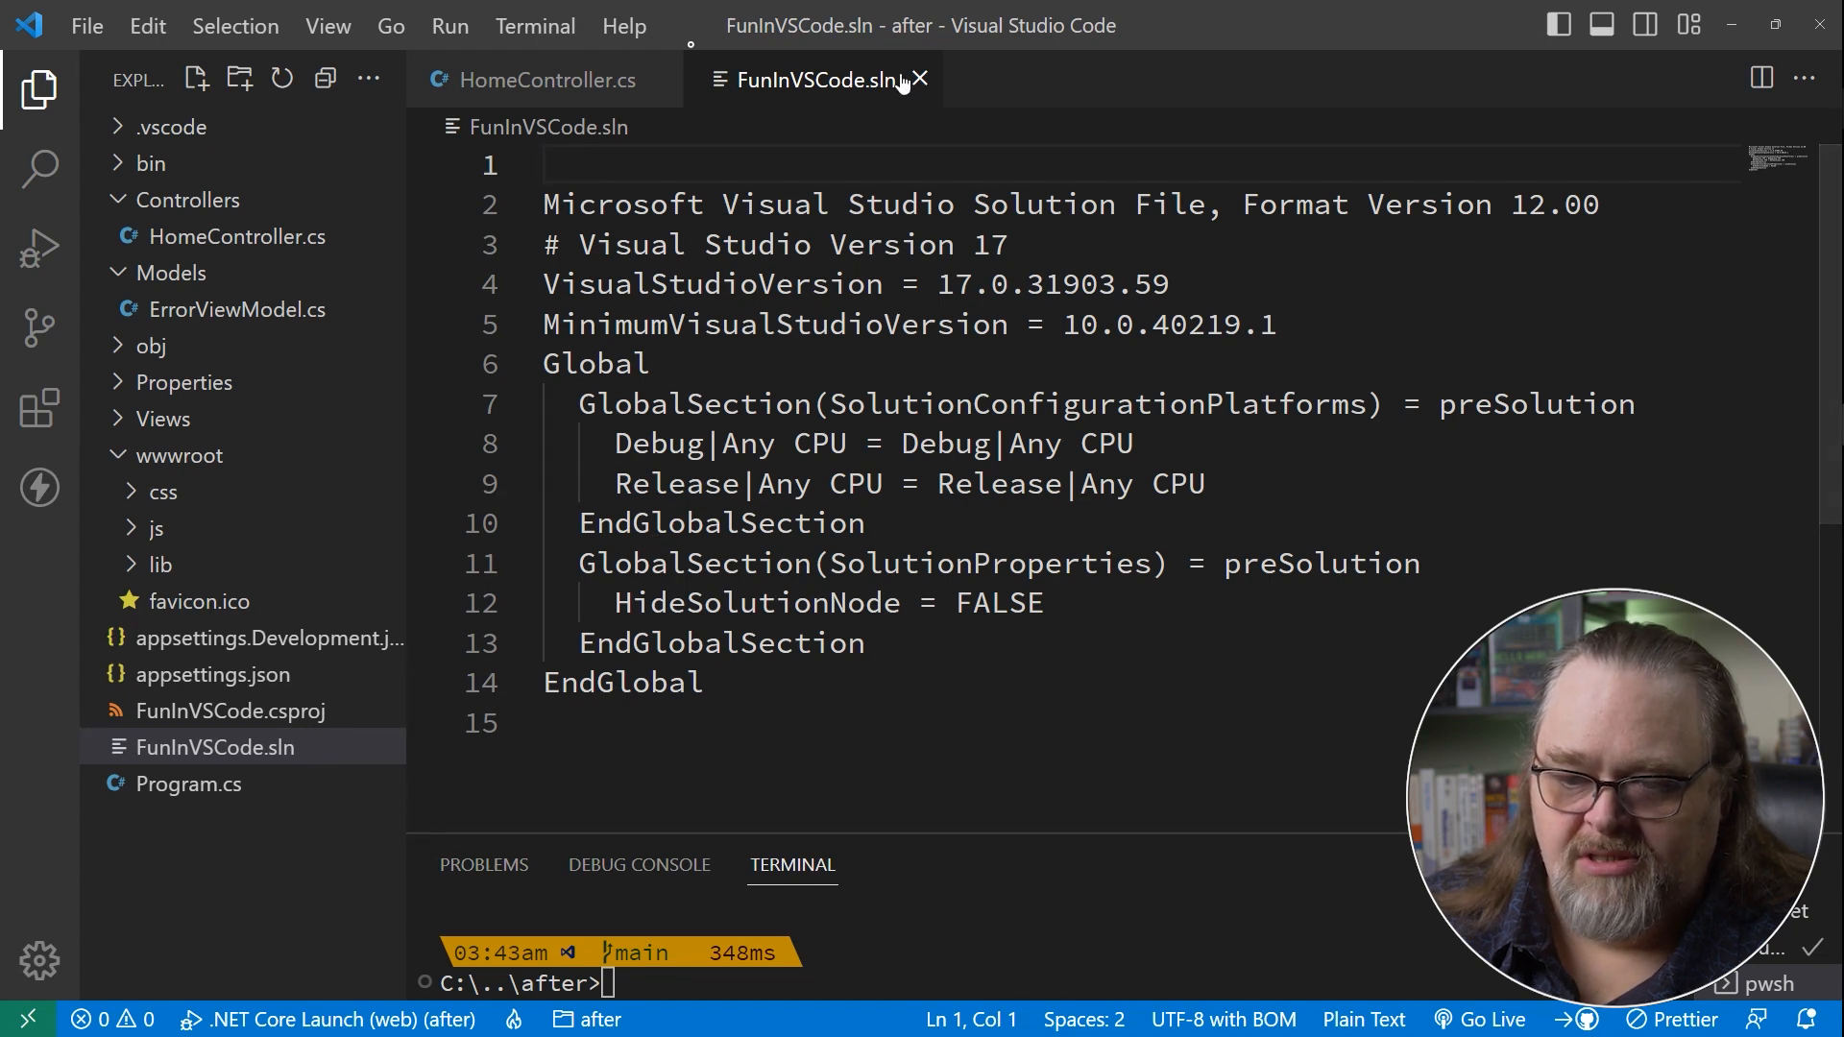
click(547, 78)
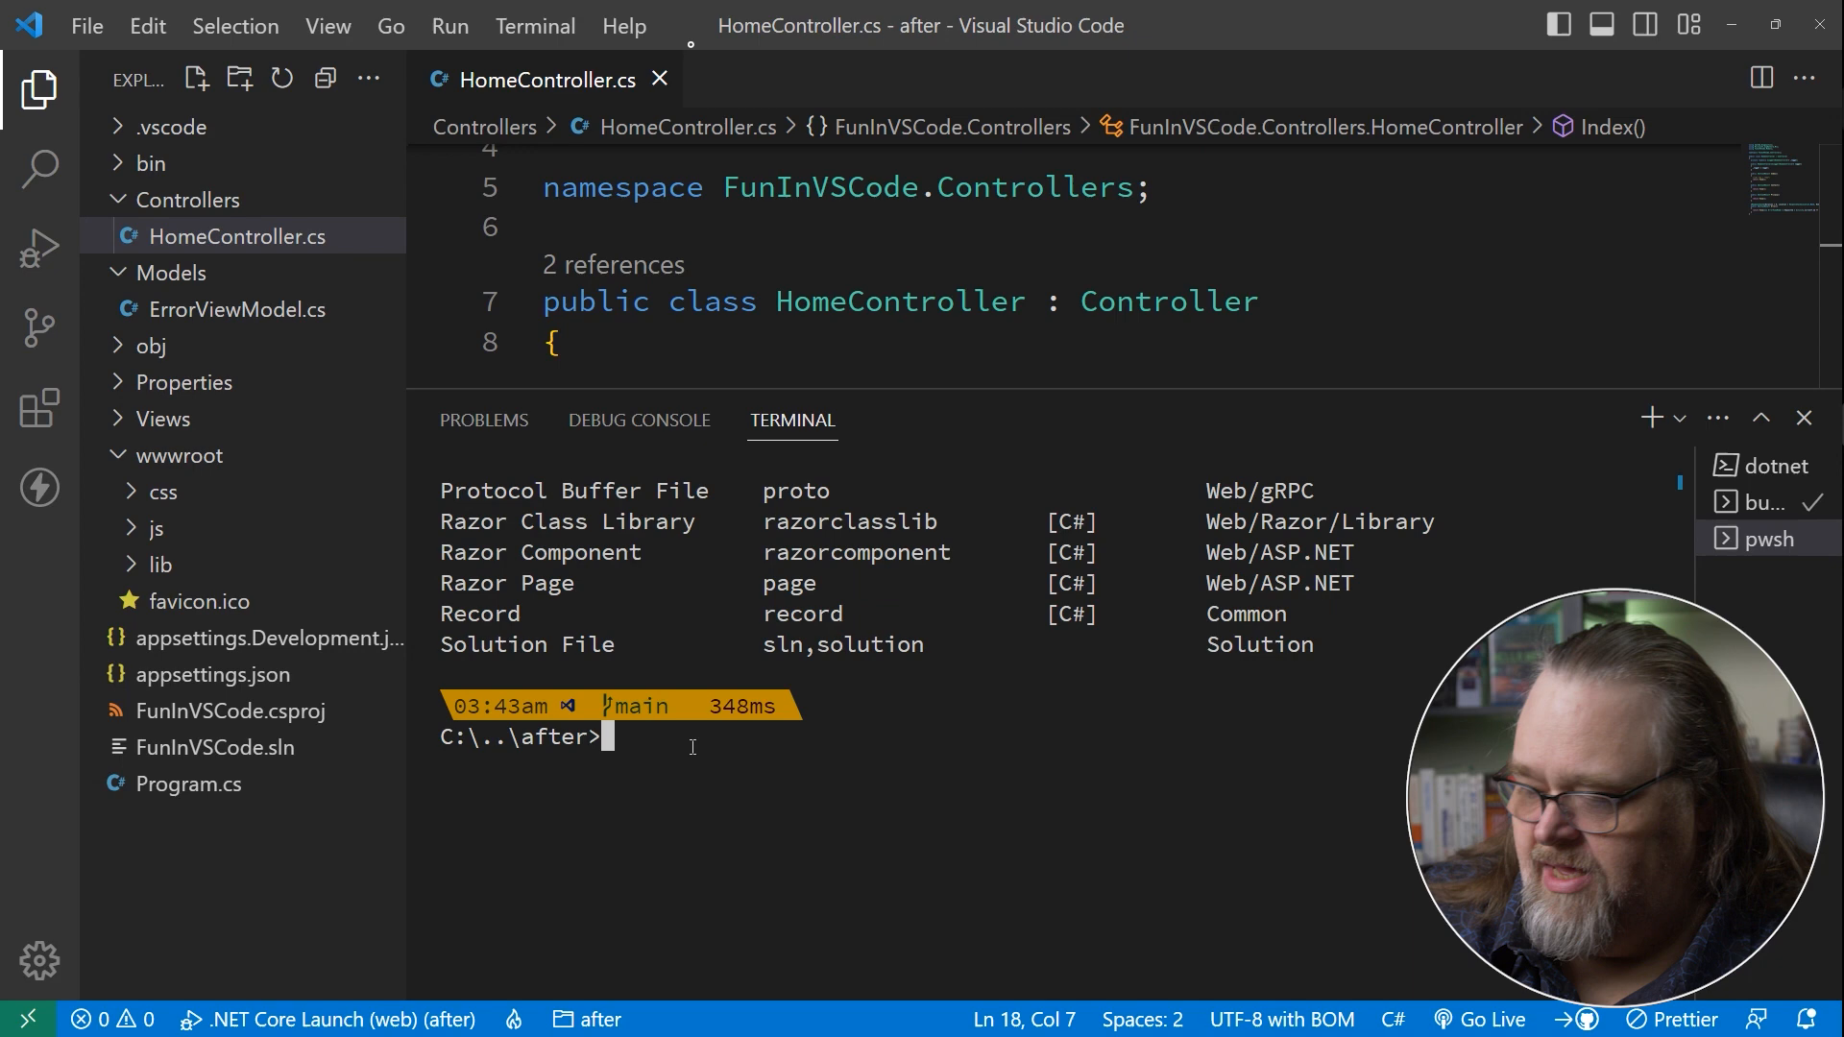
Add .\FunInVSCode.csproj to the solution with dotnet sln add and verify FunInVSCode.sln.
text(dotnet new sln)
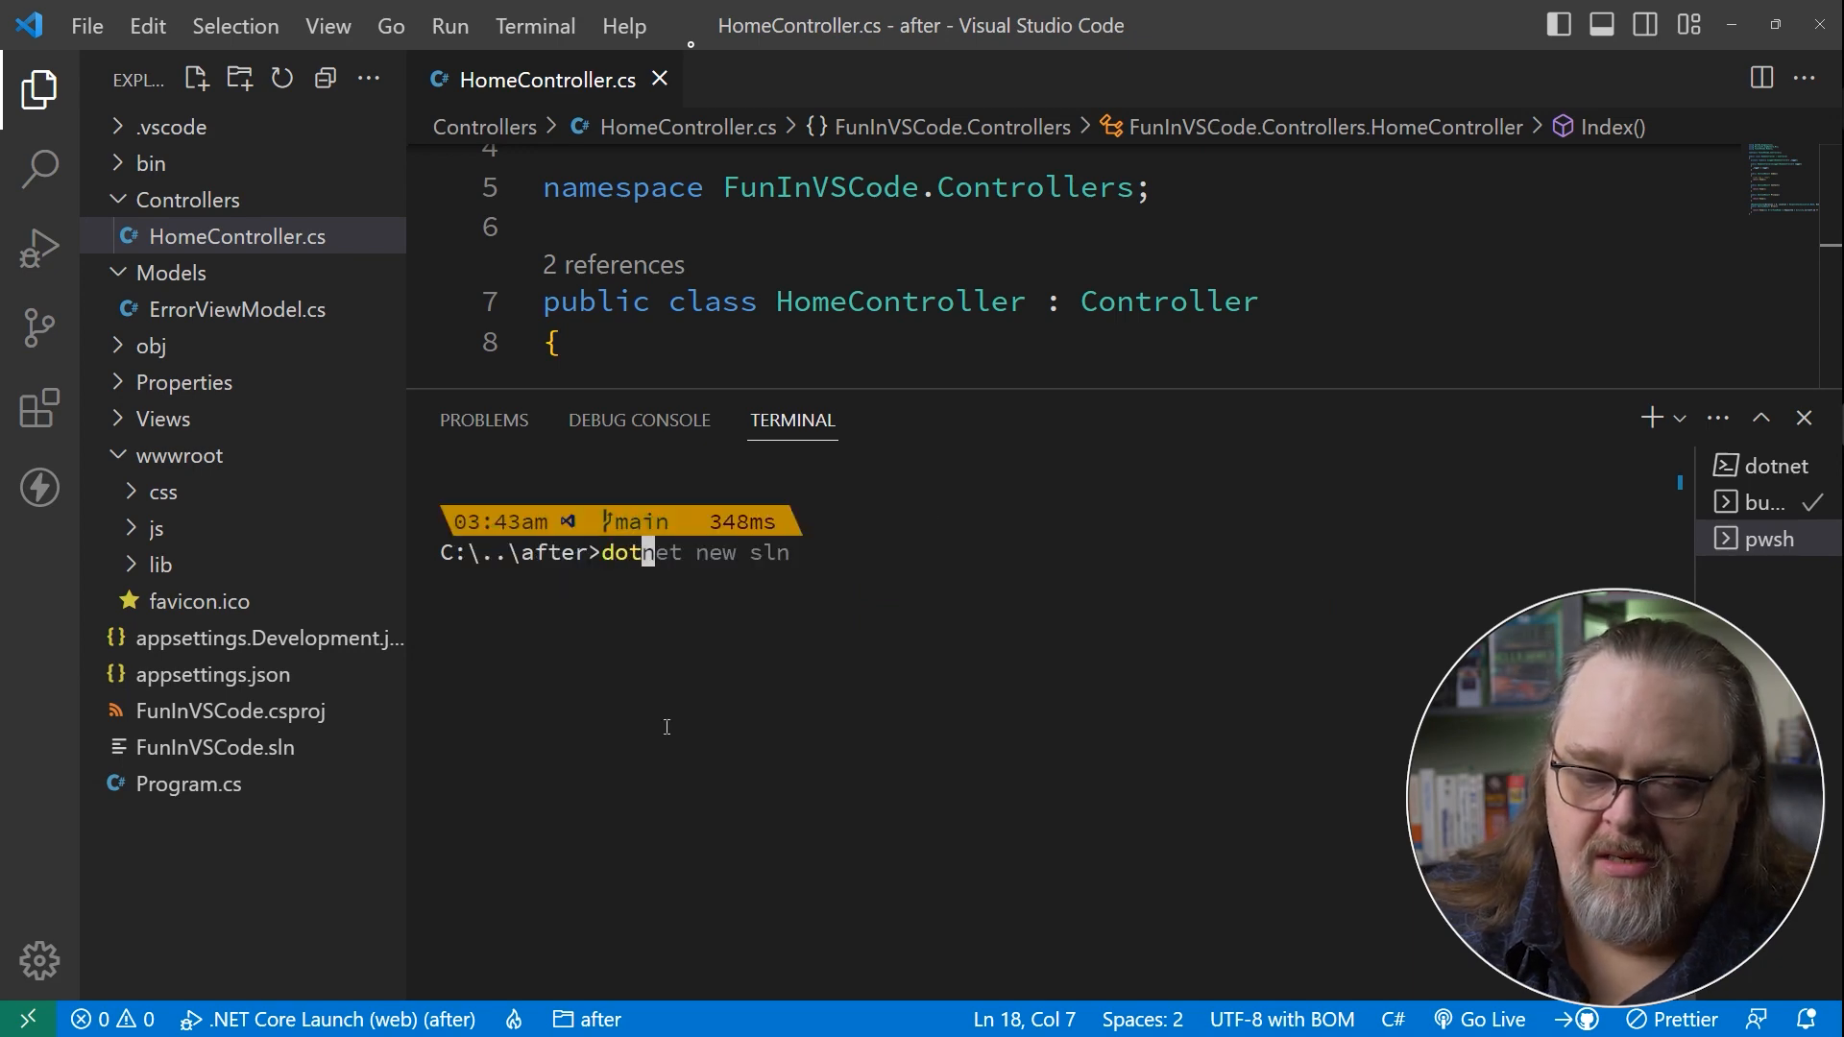
key(Enter)
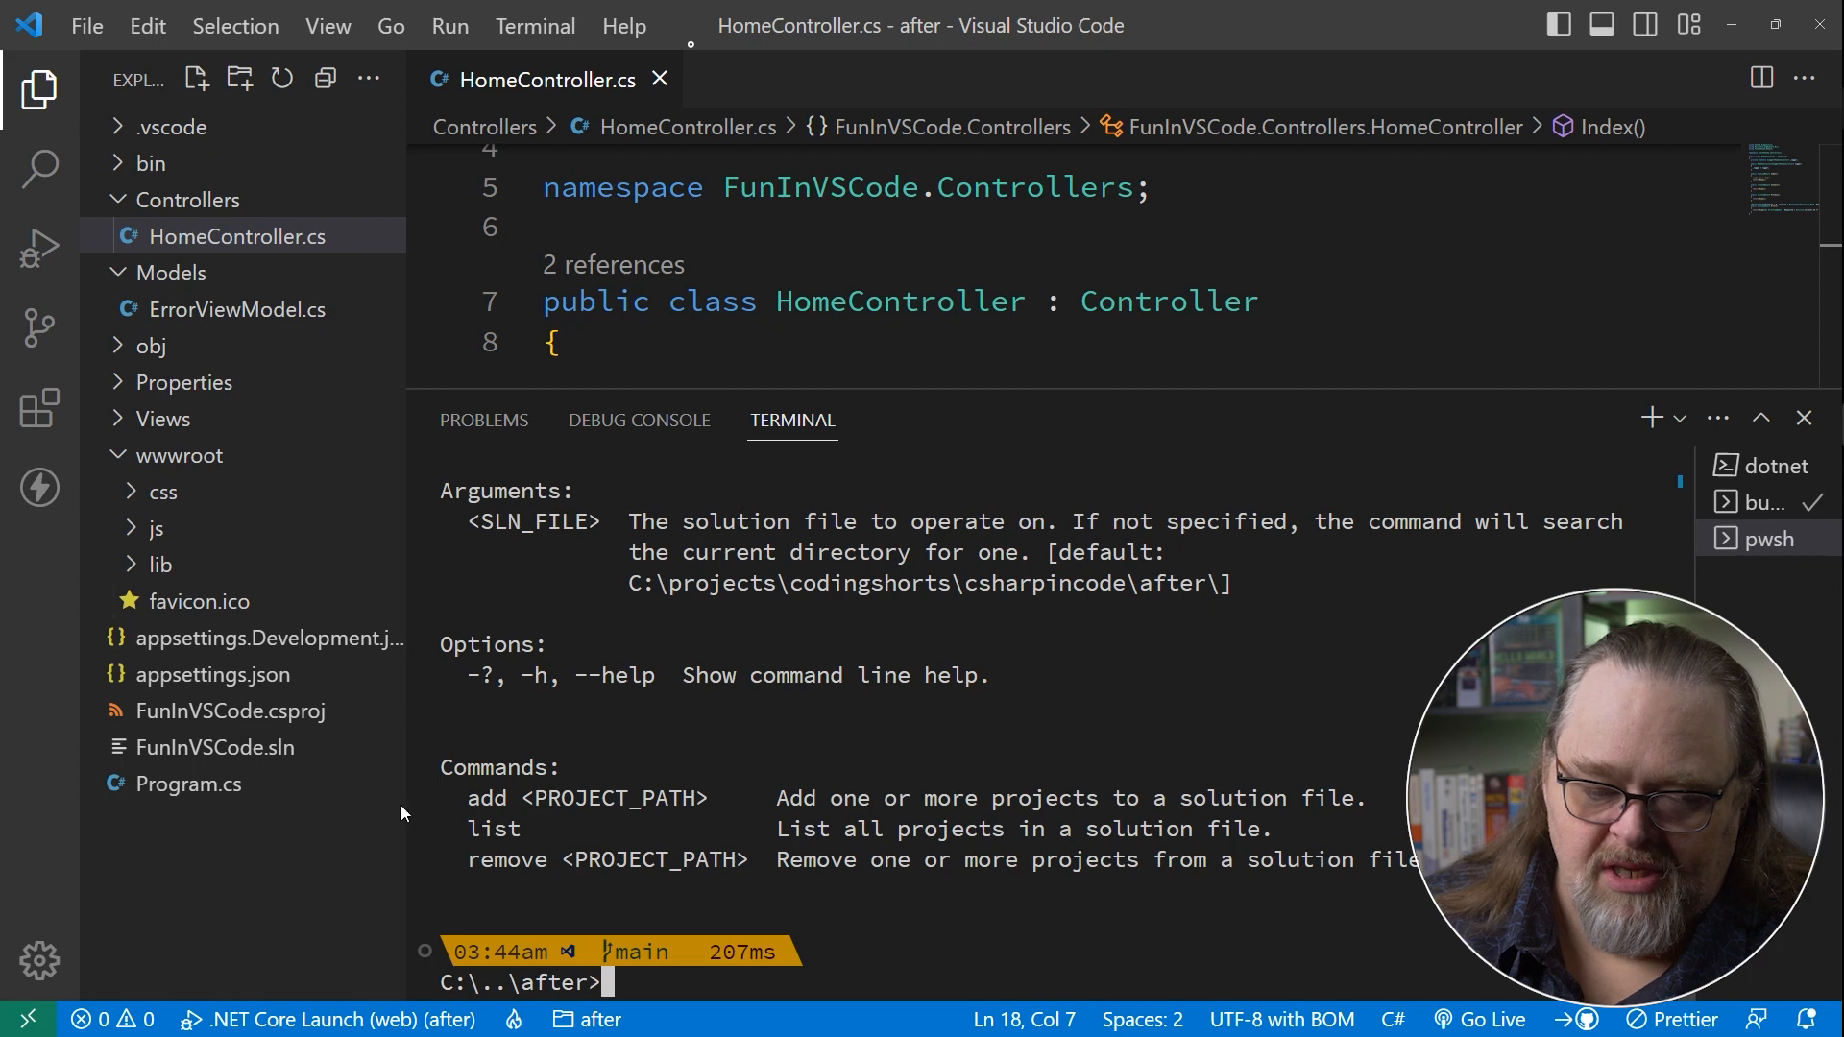
text(dotnet sln)
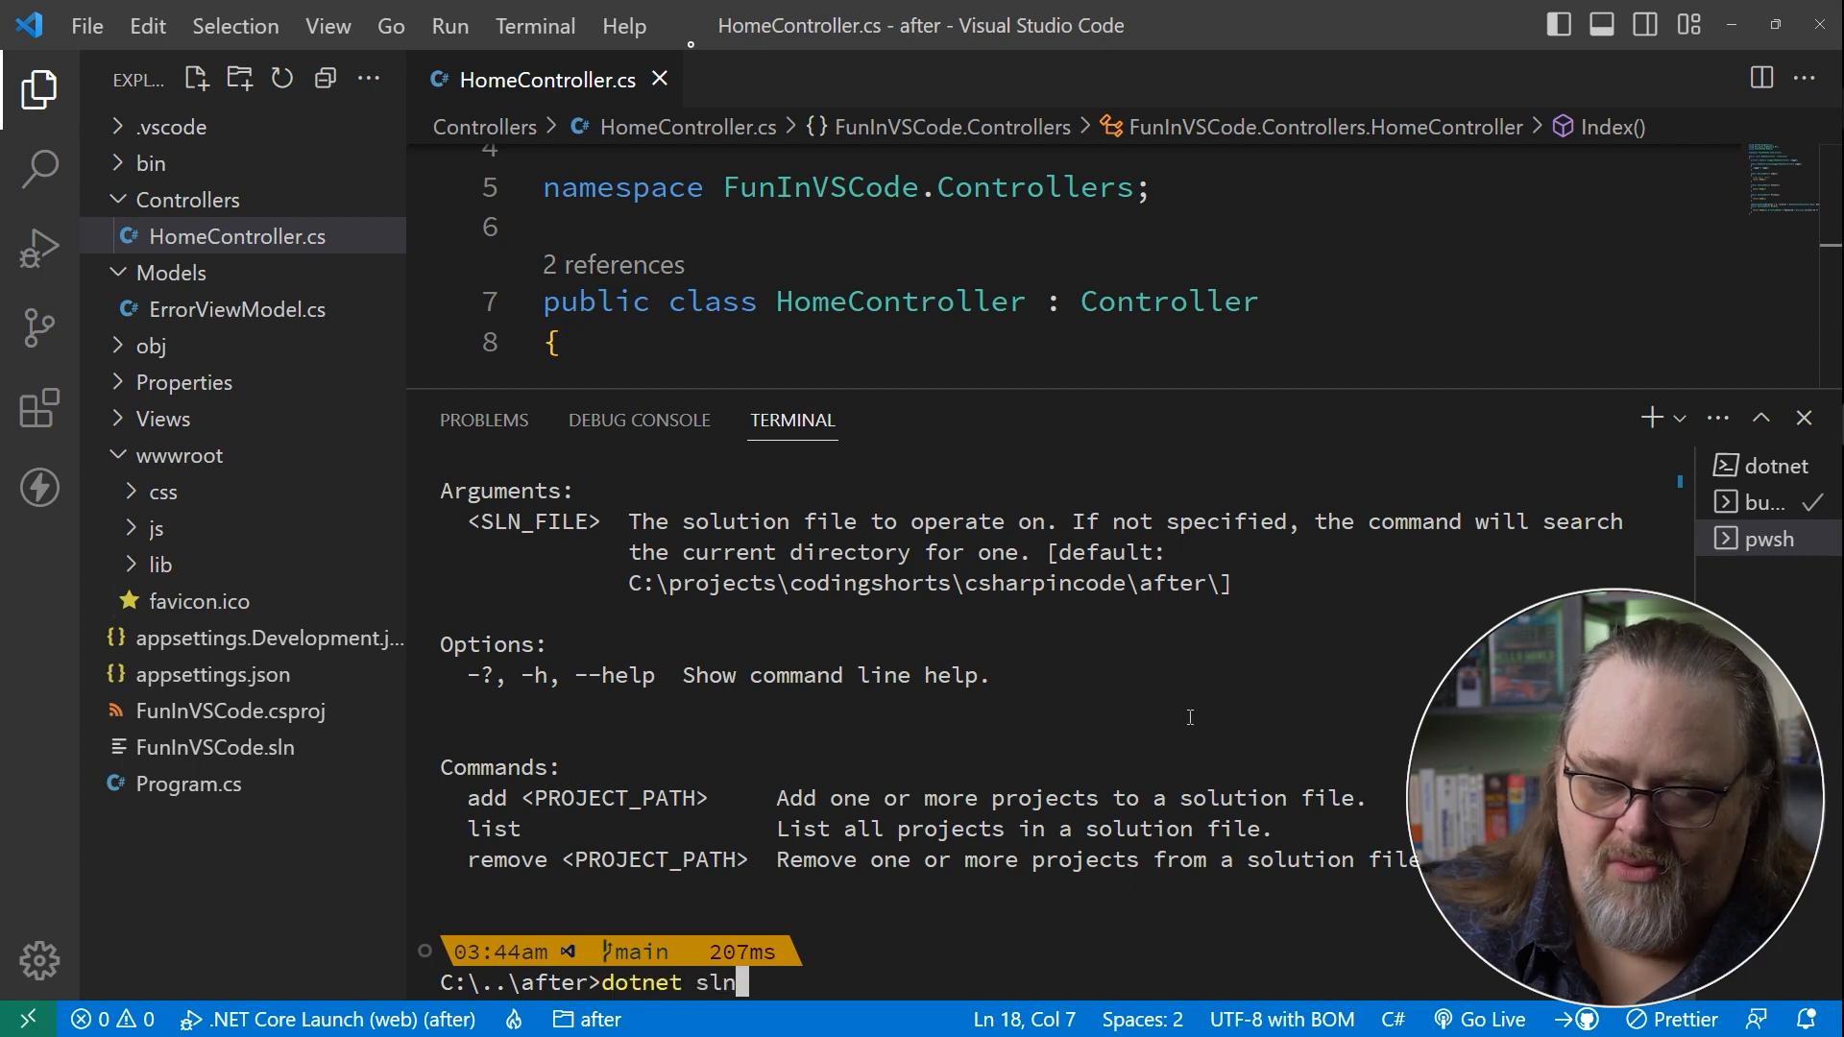
text(add)
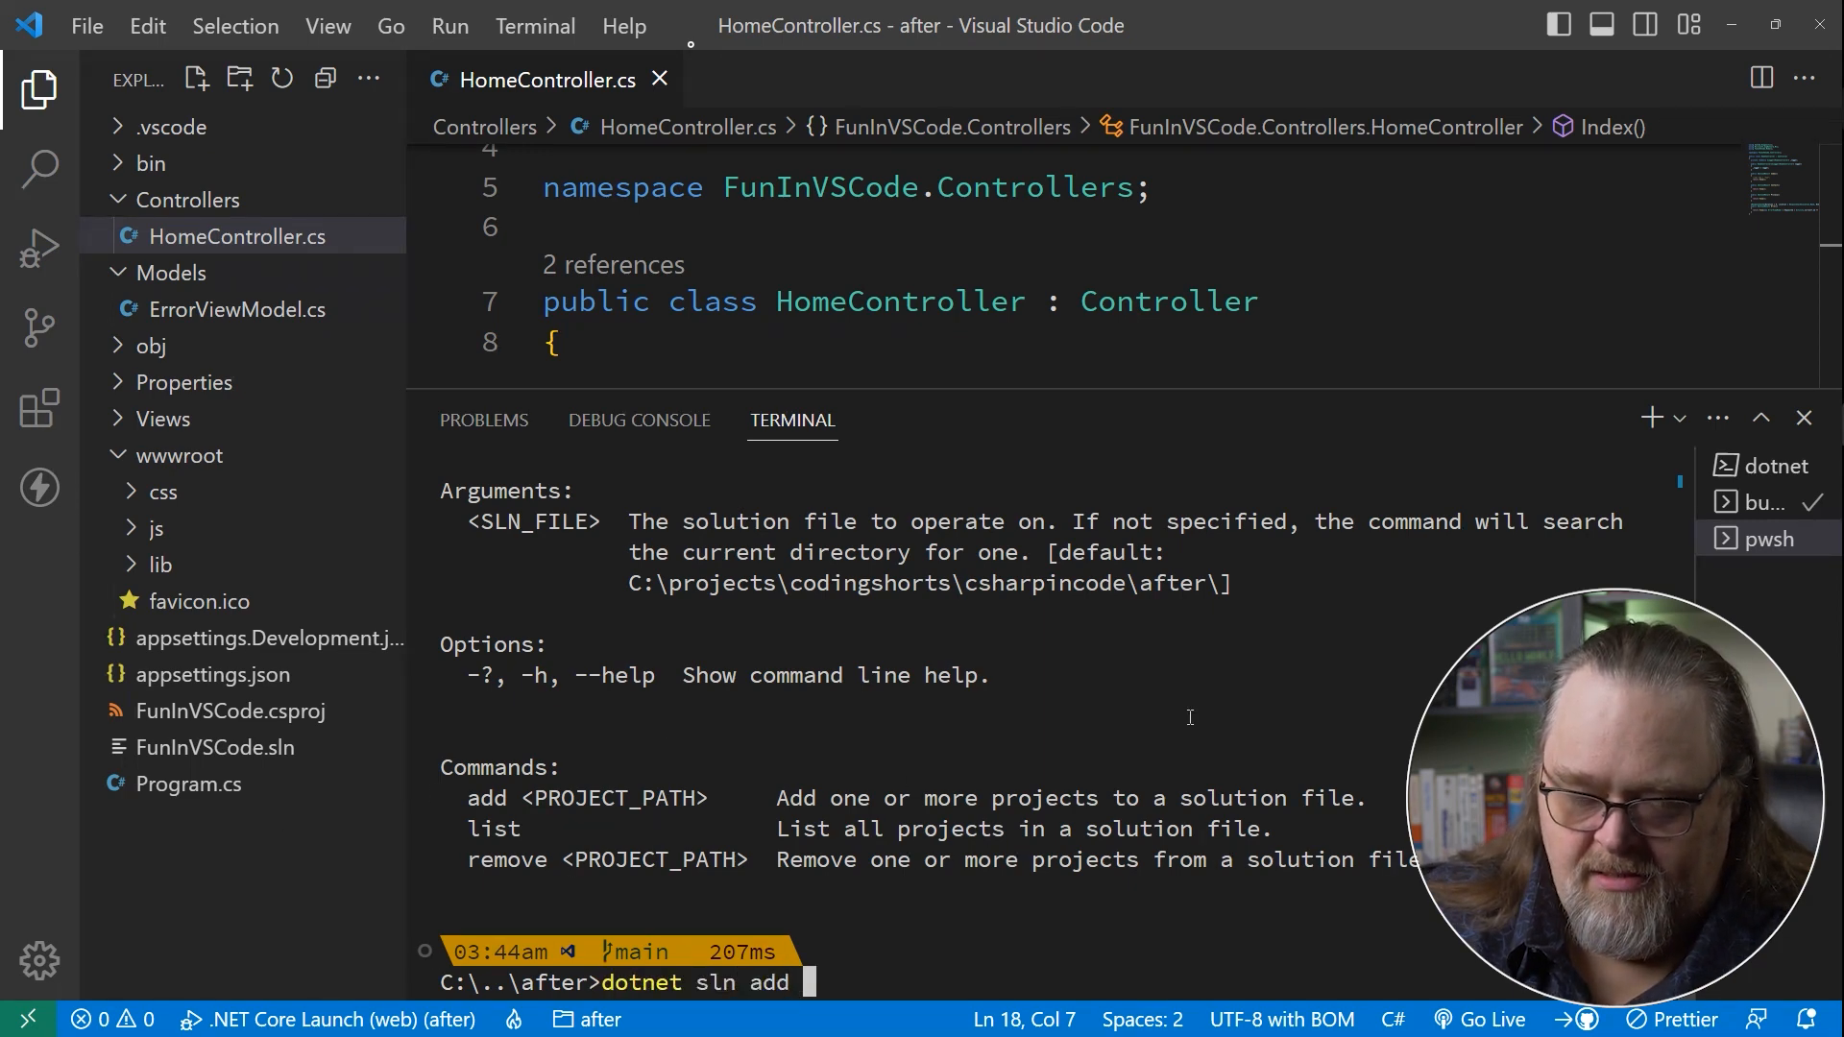
text(.\FunInVSCode.csproj)
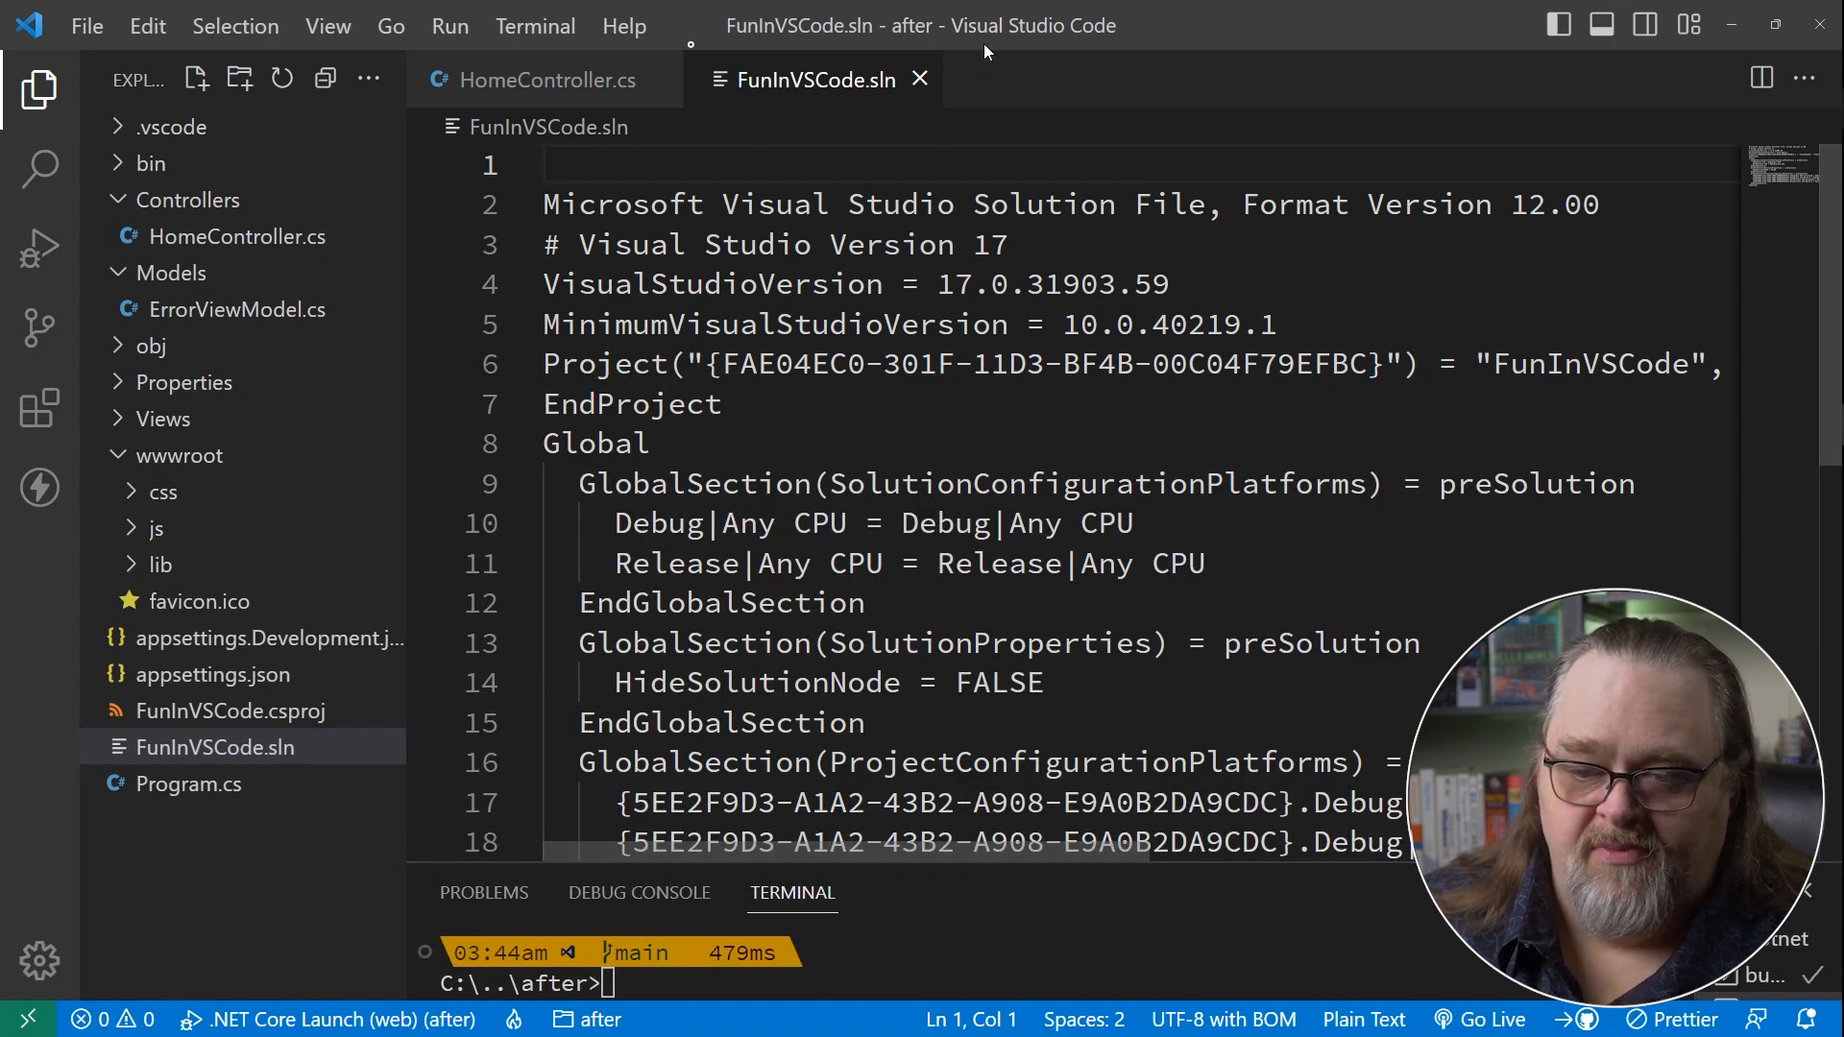
click(530, 79)
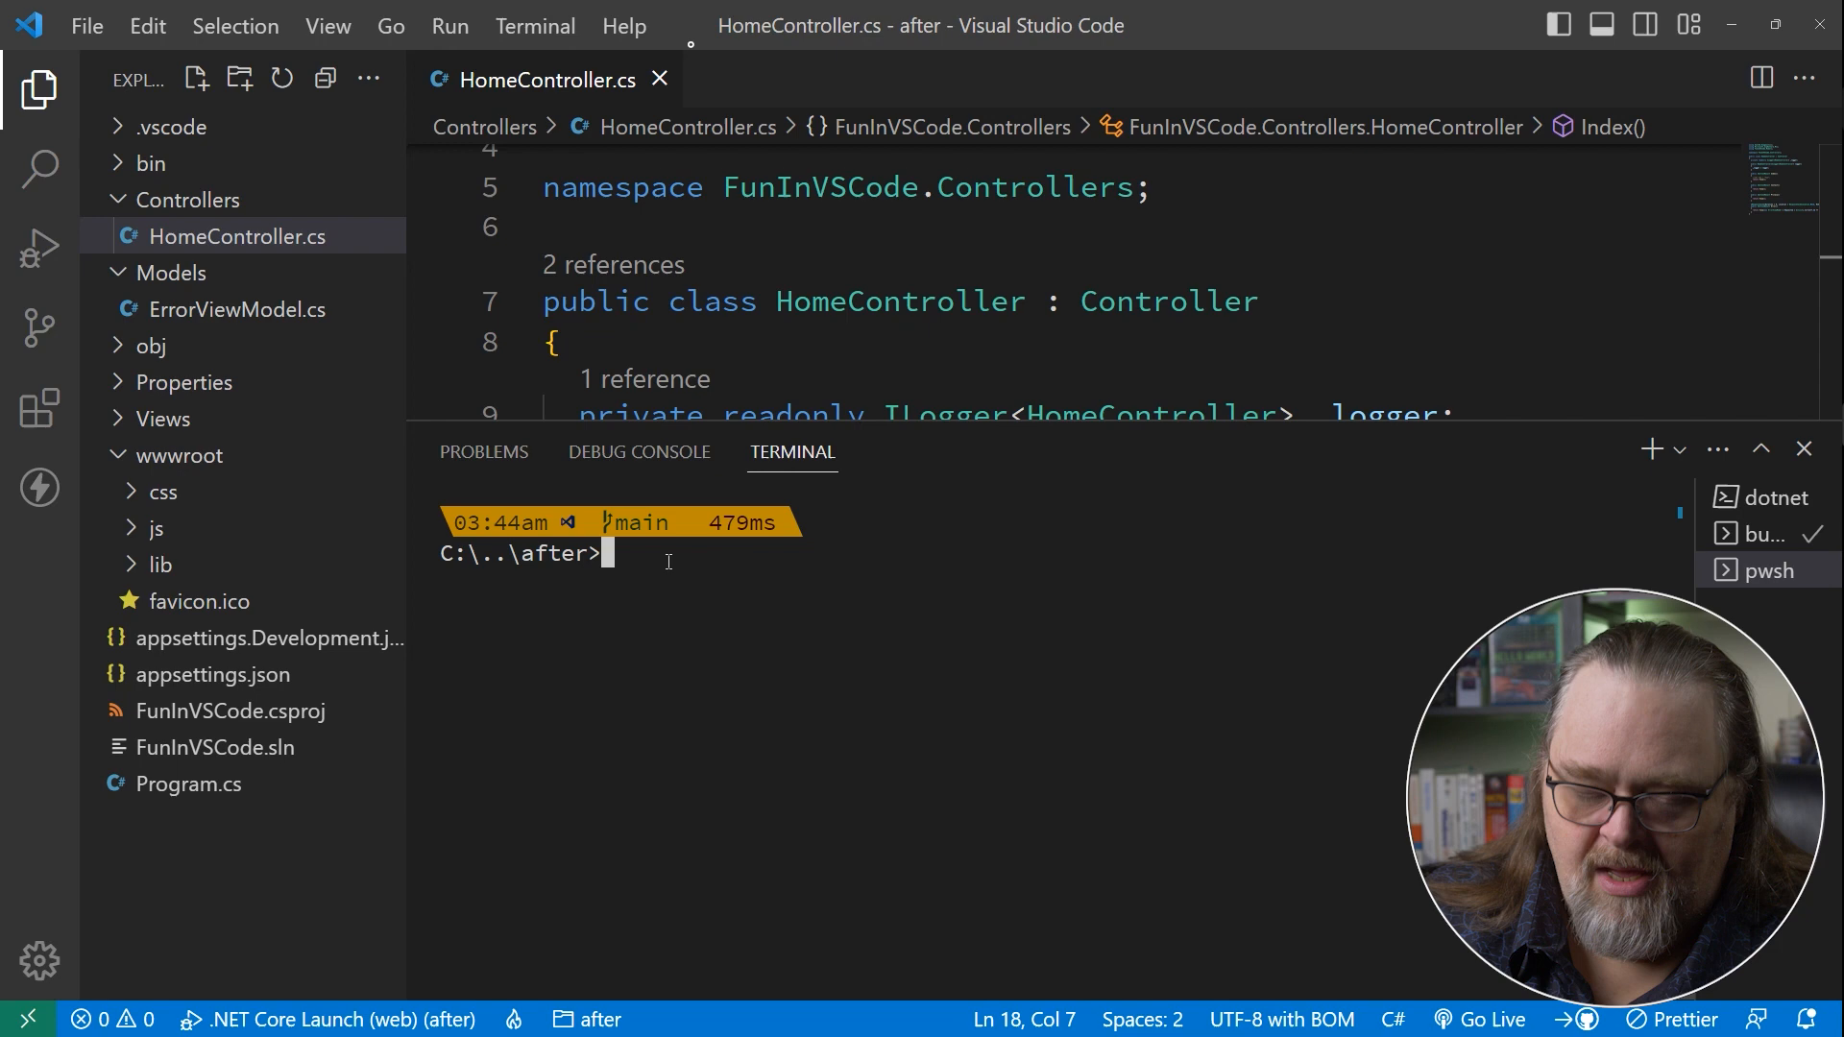
Generate an .editorconfig and a dotnet .gitignore in the project root with dotnet new.
text(dotnet new sln)
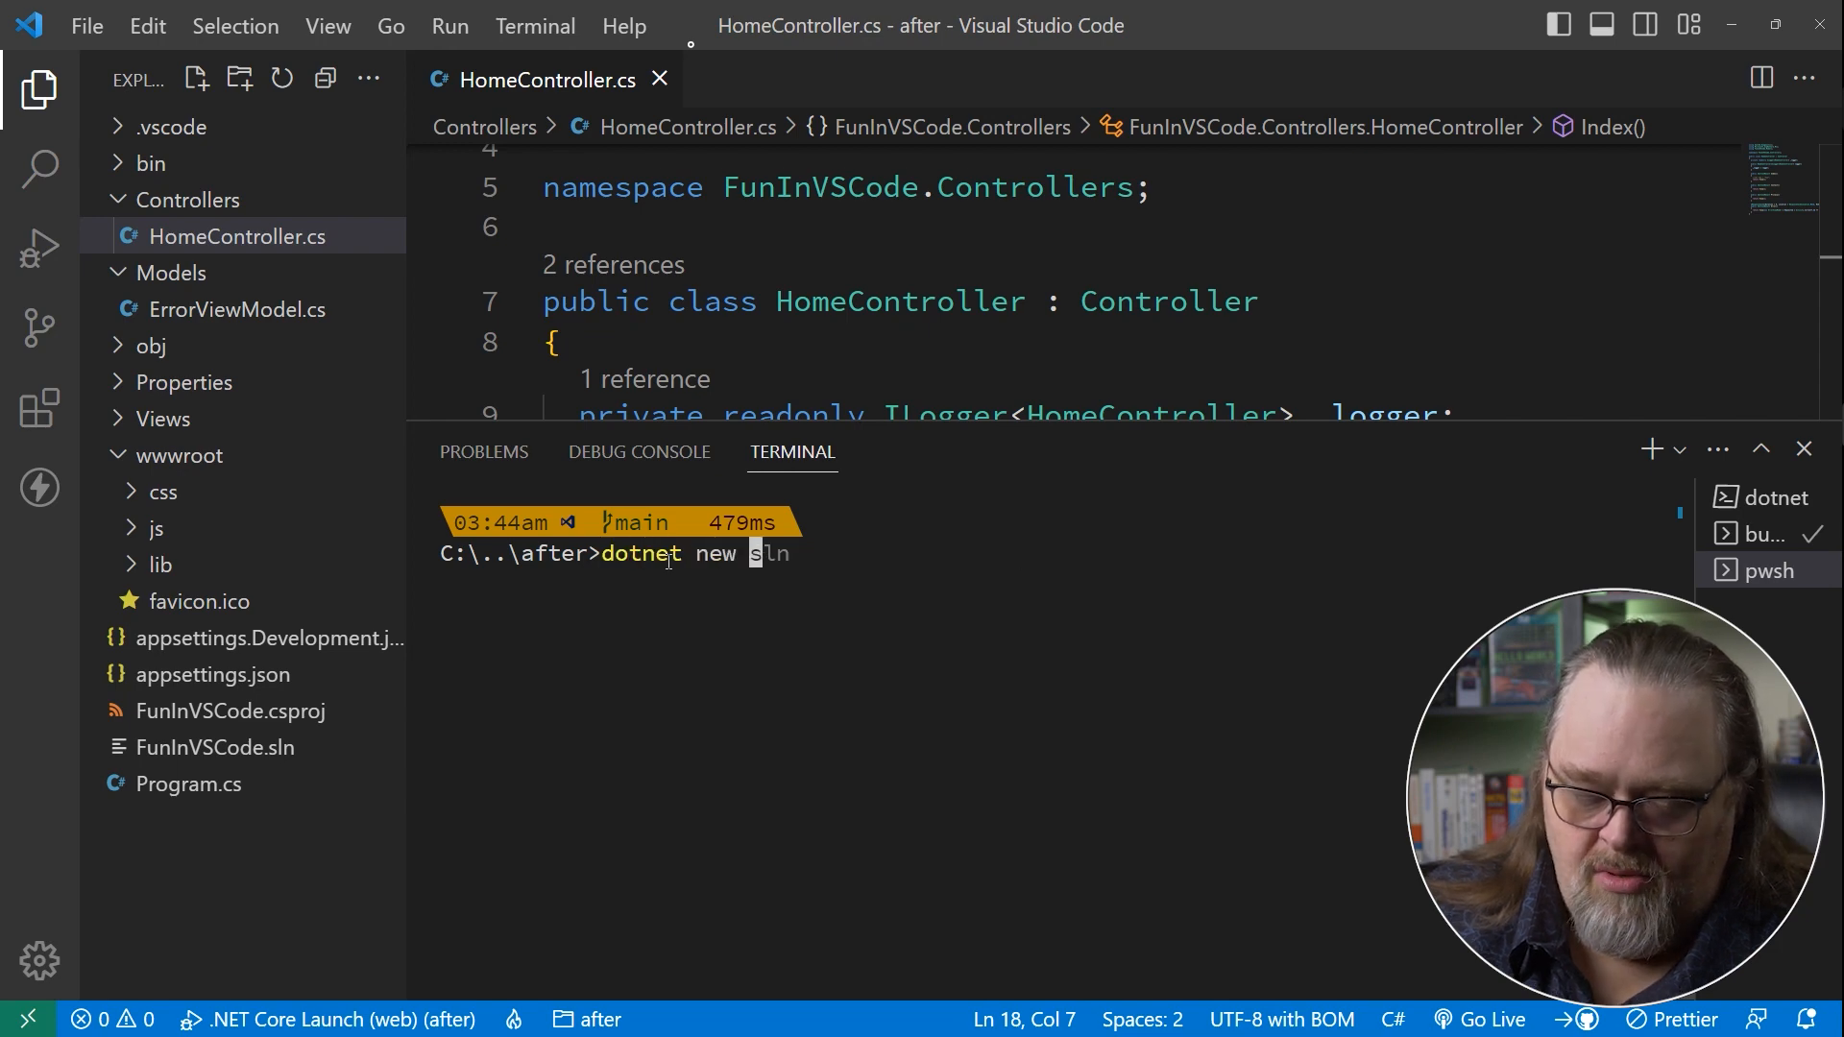
text(editorconfig)
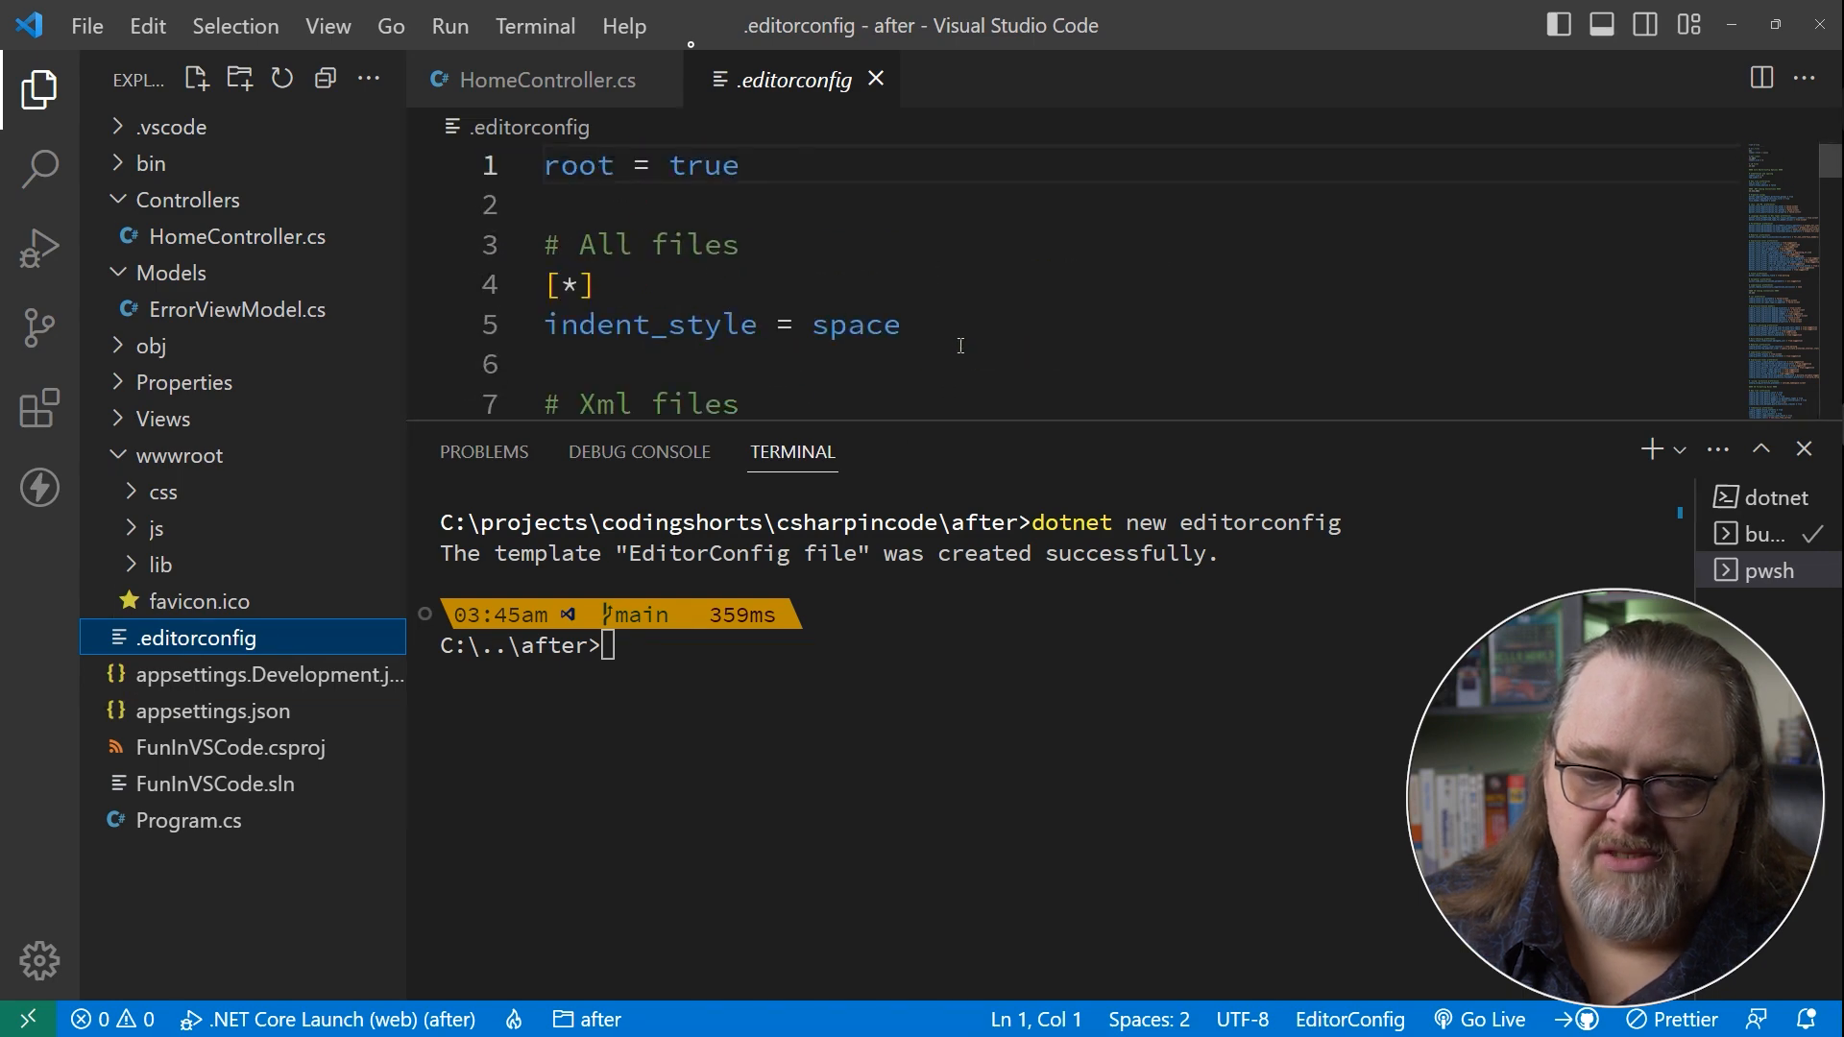
click(547, 79)
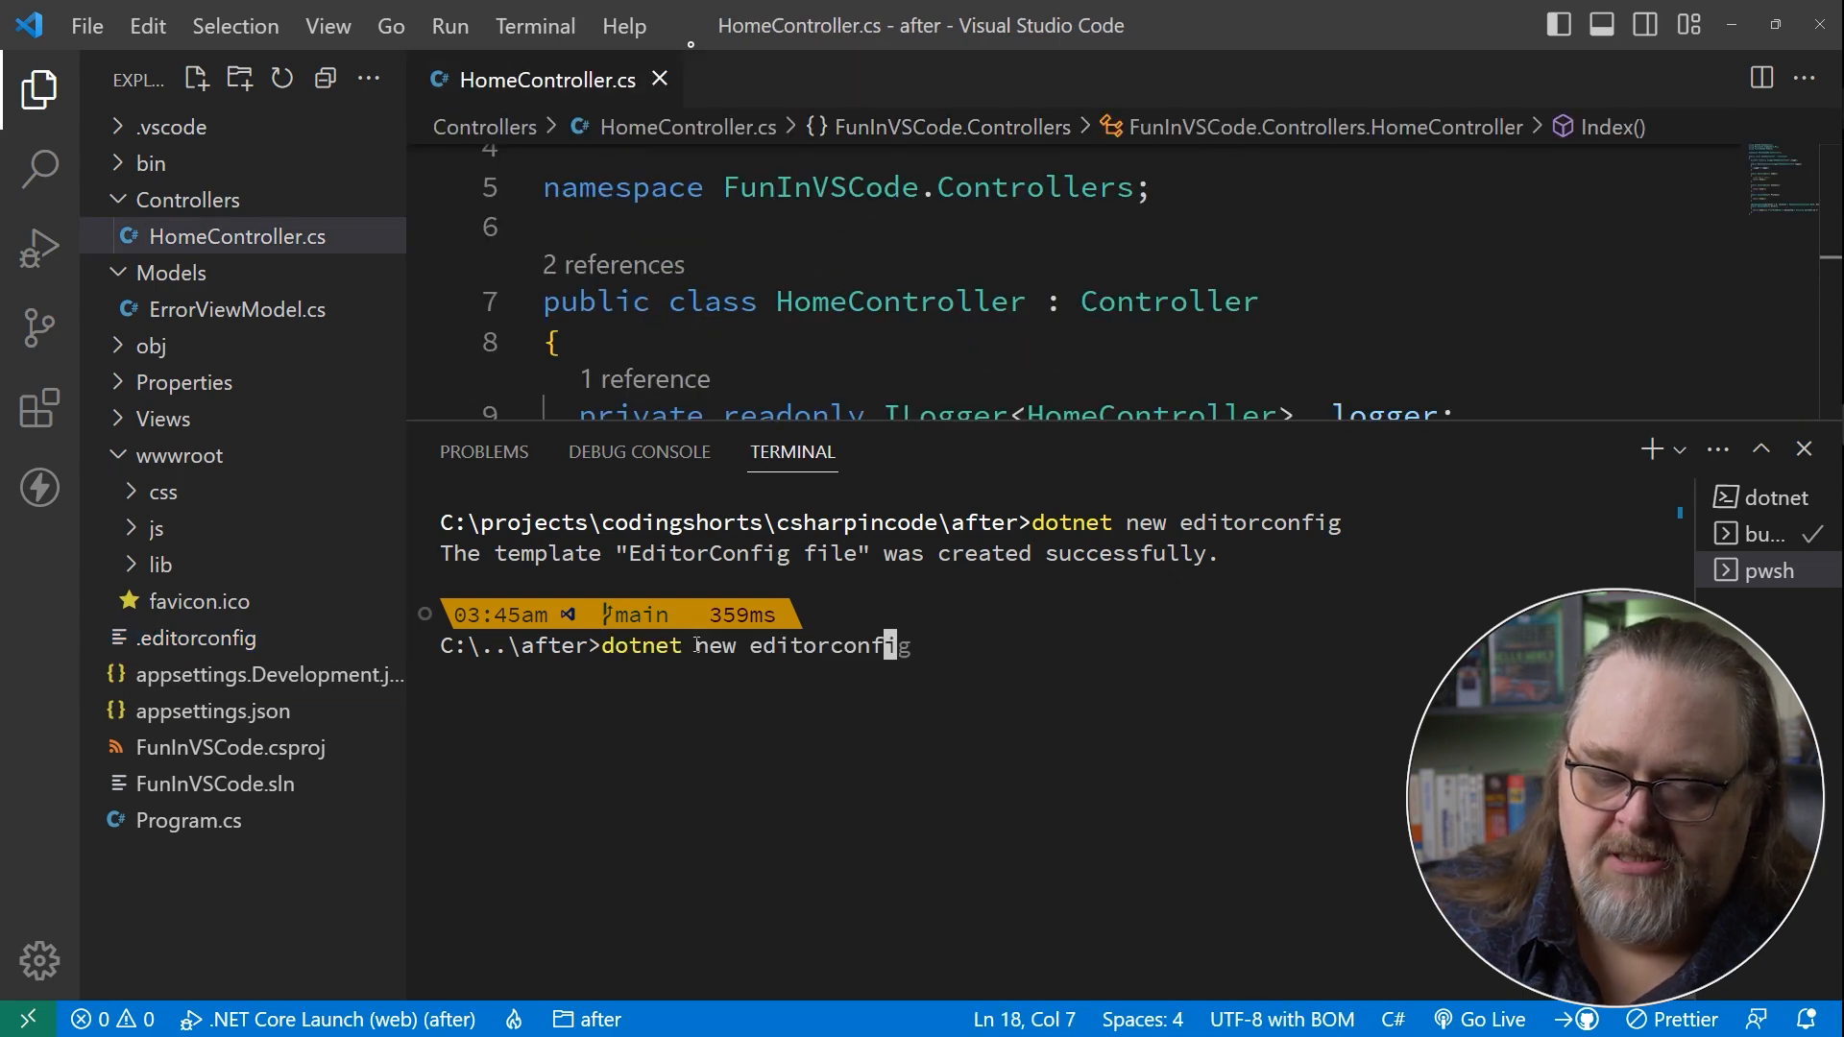
text(gi)
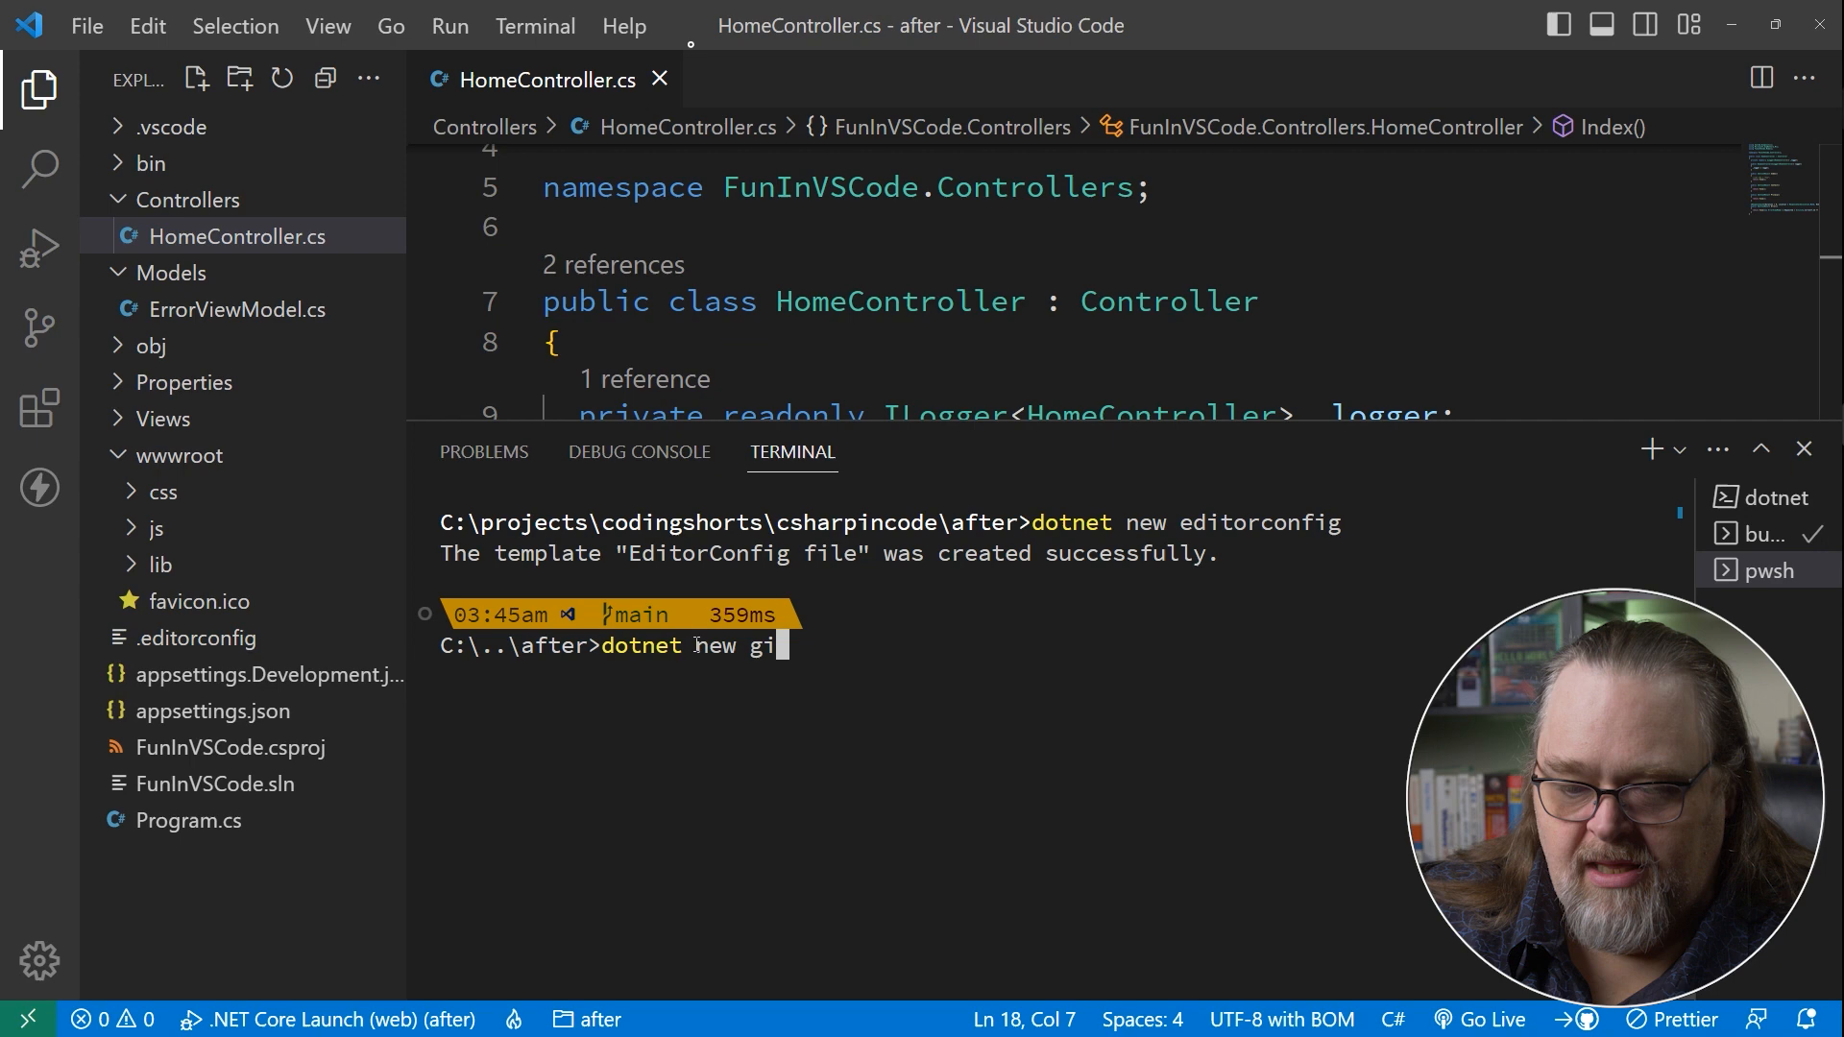
text(tignore)
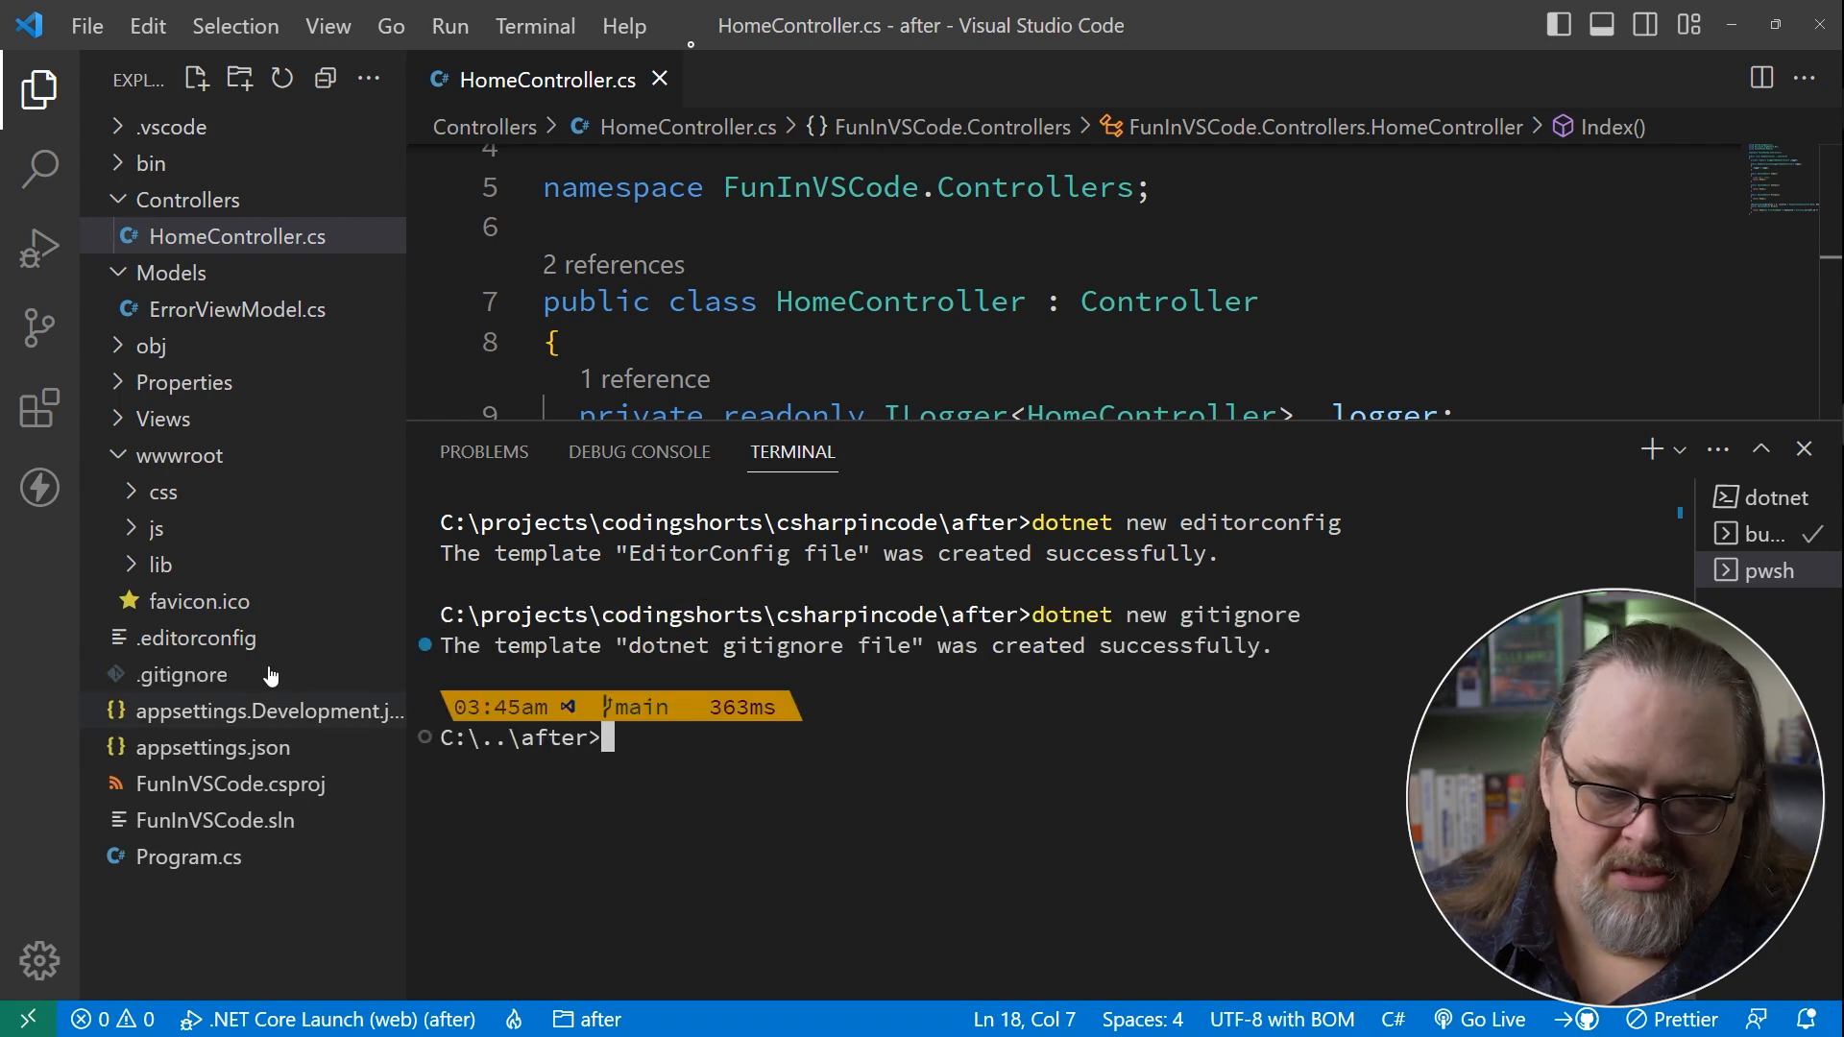
click(180, 674)
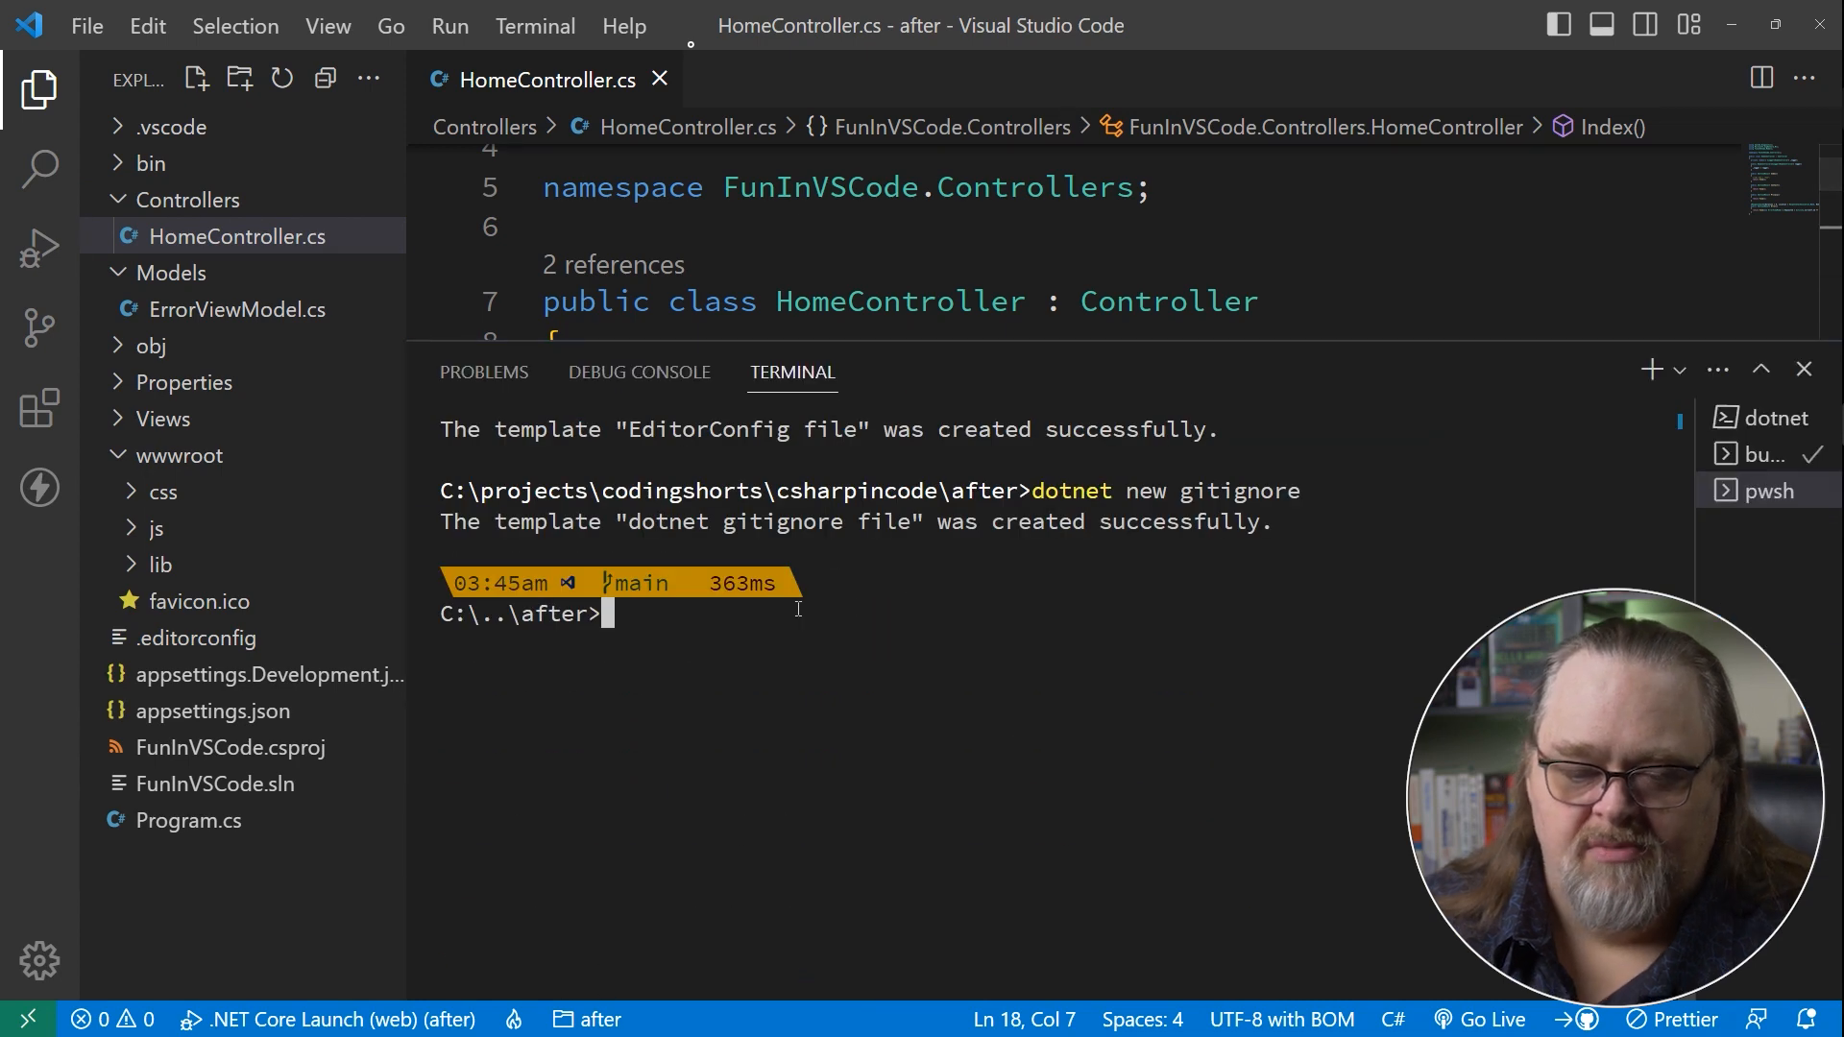
mouse_move(729, 490)
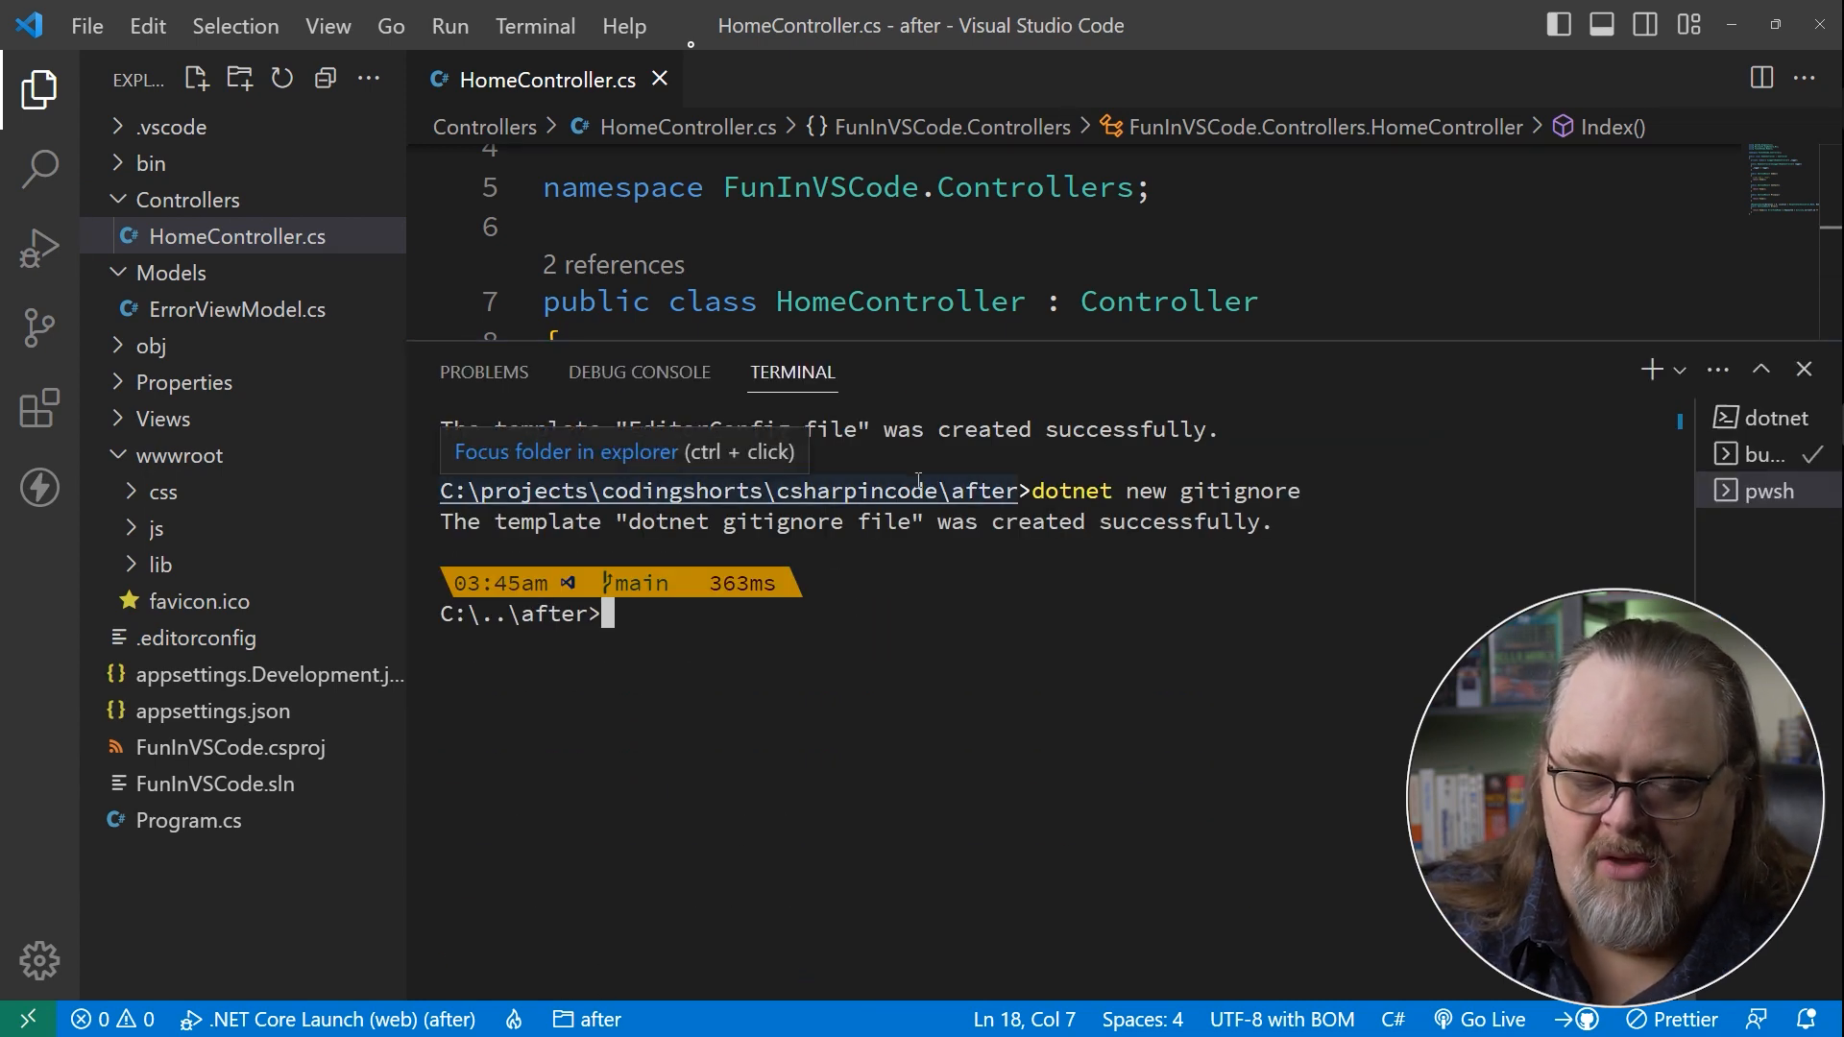
Make a Utilities folder and create MyUtils.cs inside it with dotnet new class -n MyUtils.
text(md U)
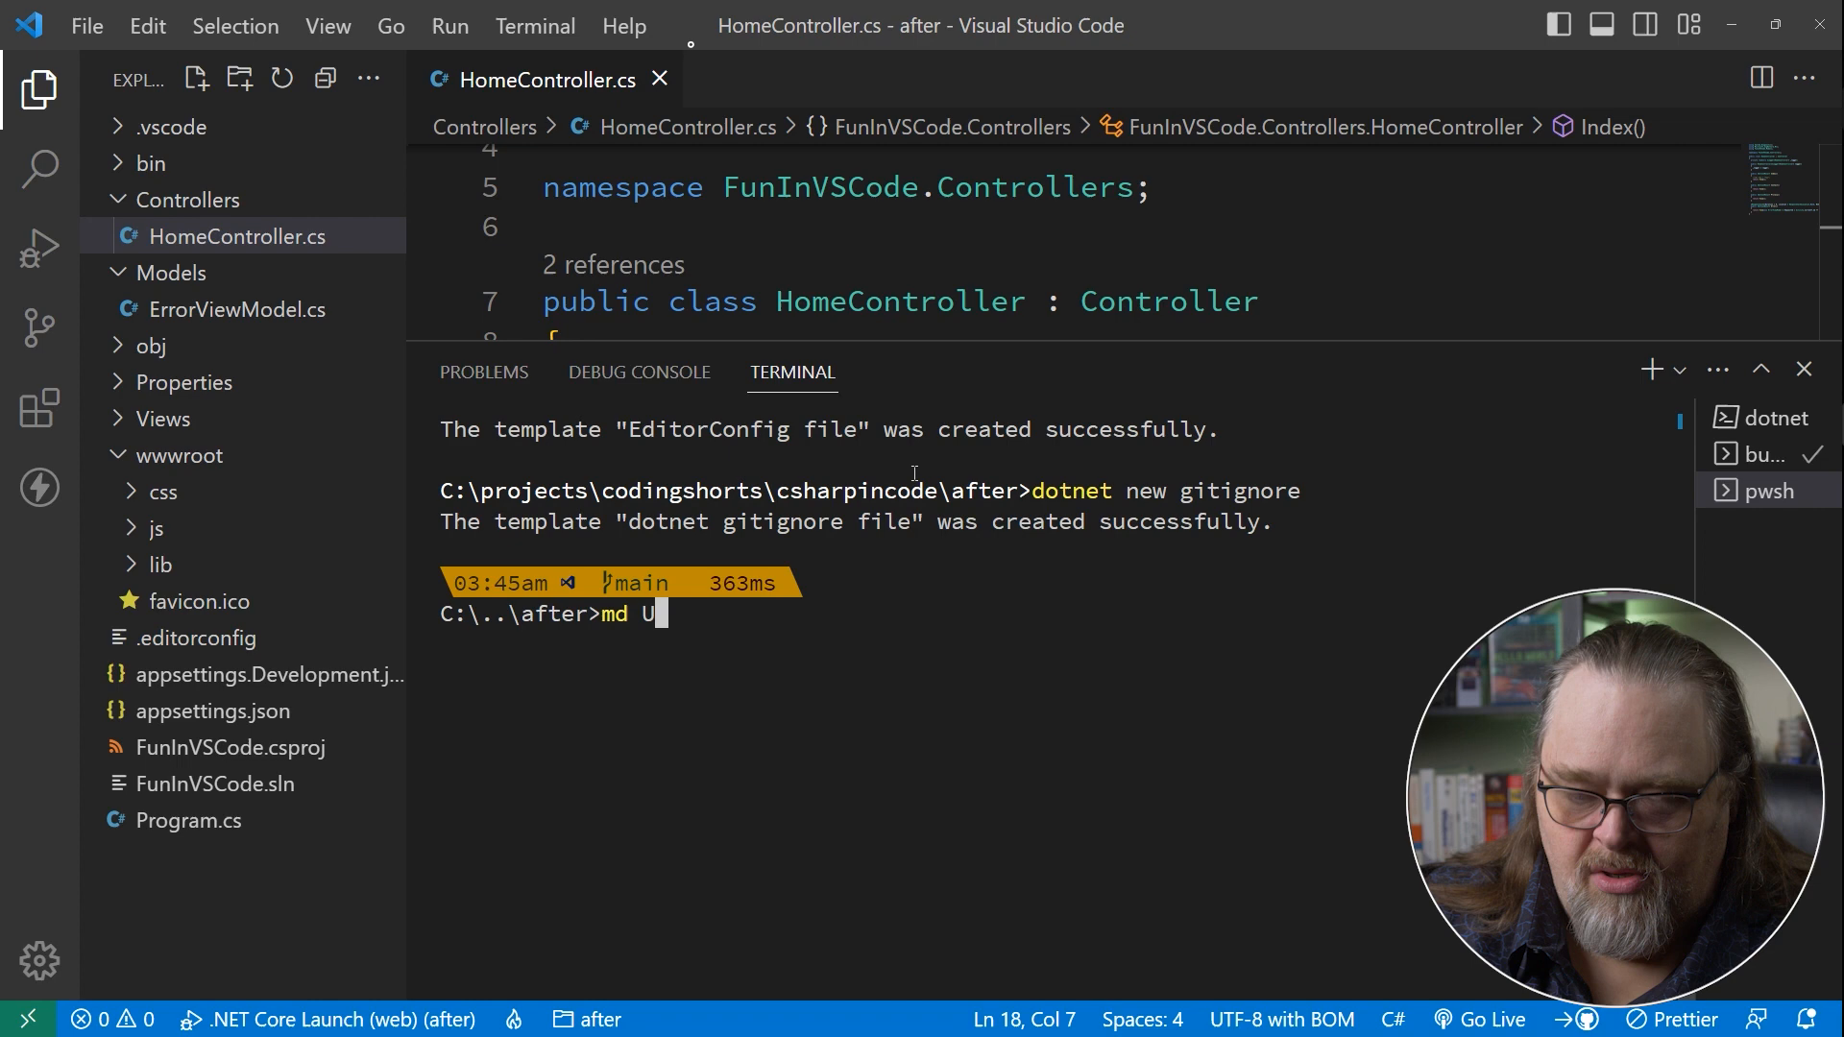
key(Enter)
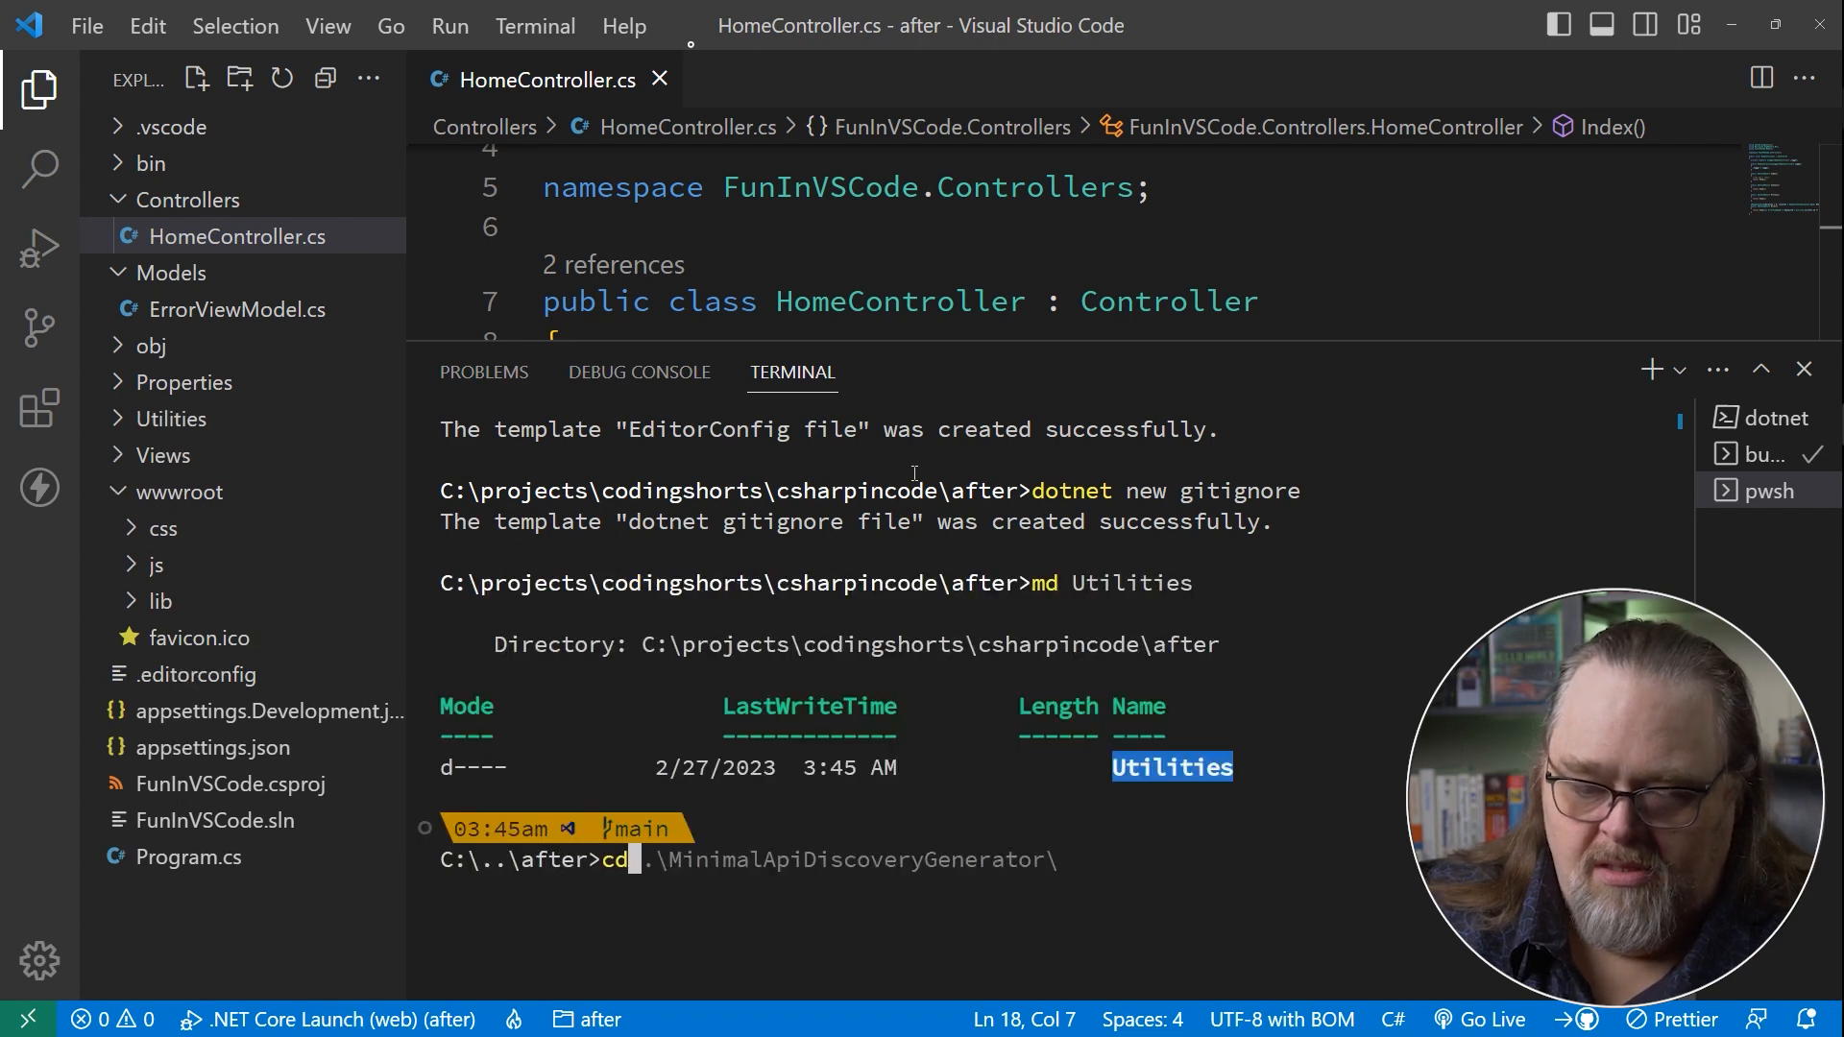
key(Enter)
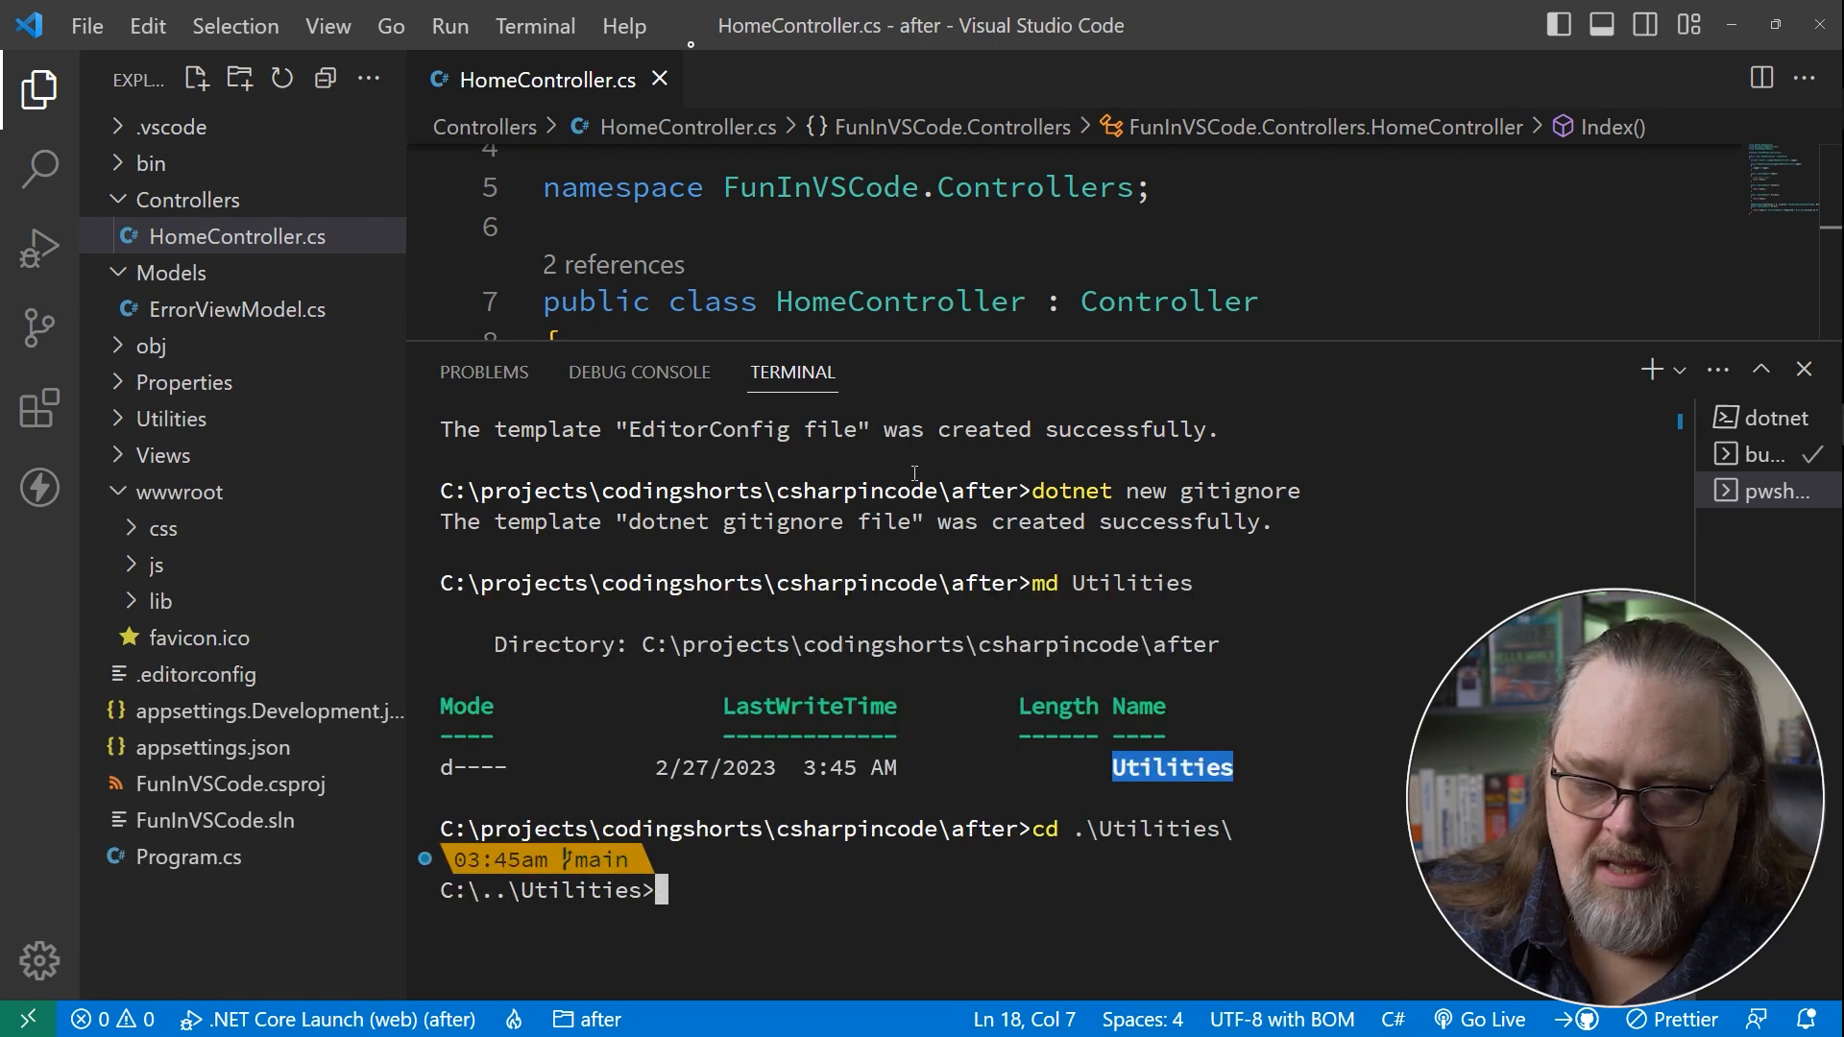
text(dotnet new classs -n)
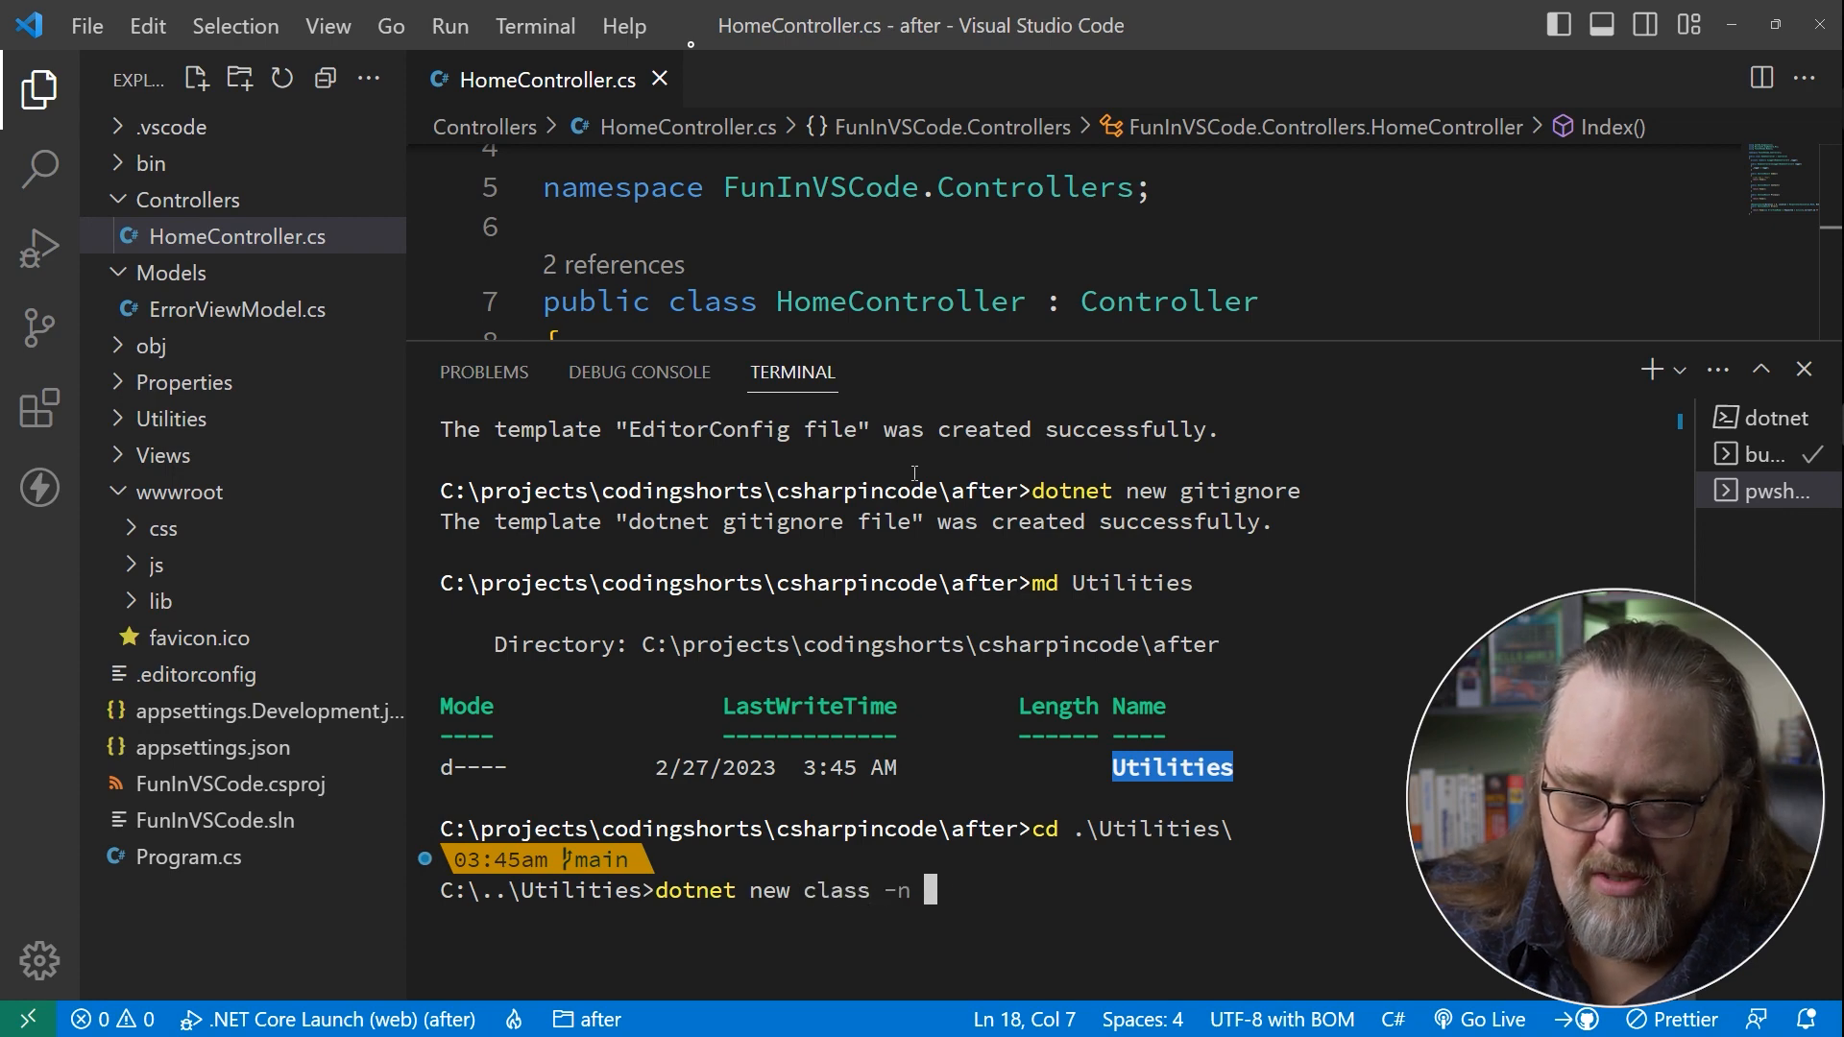
text(MyUtil)
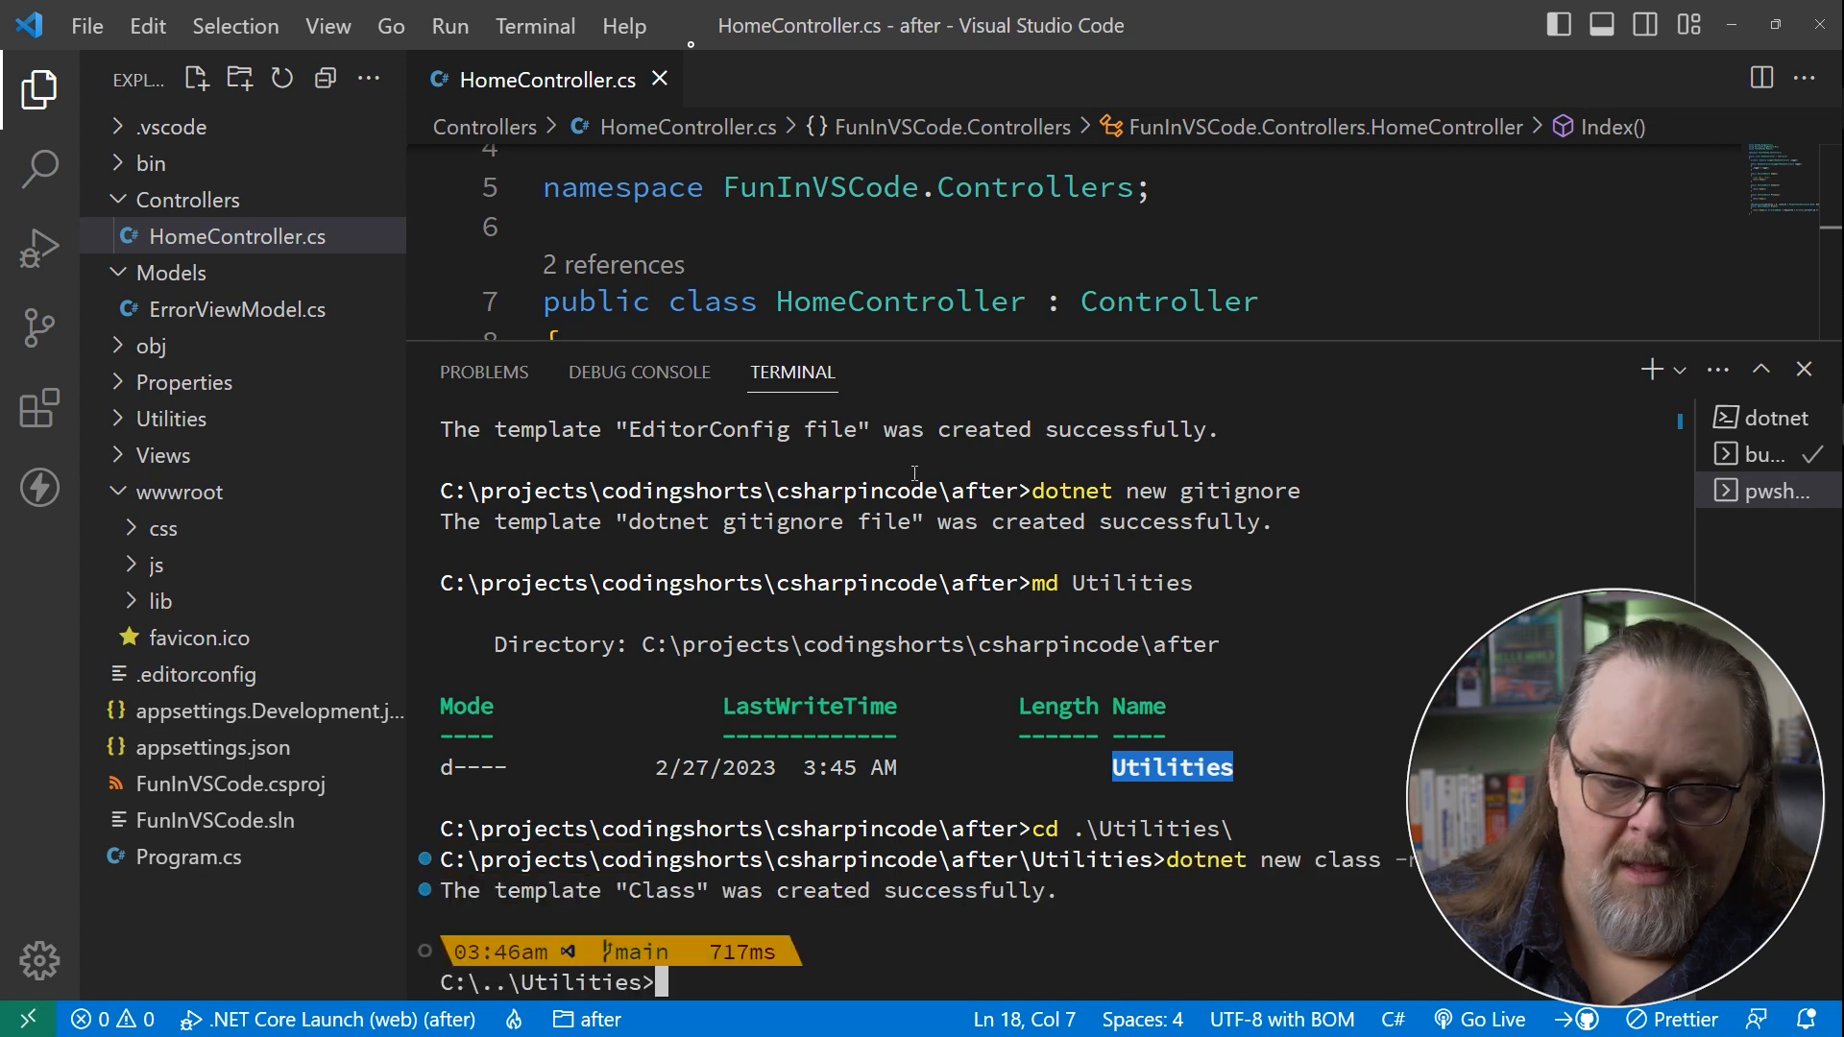
click(171, 417)
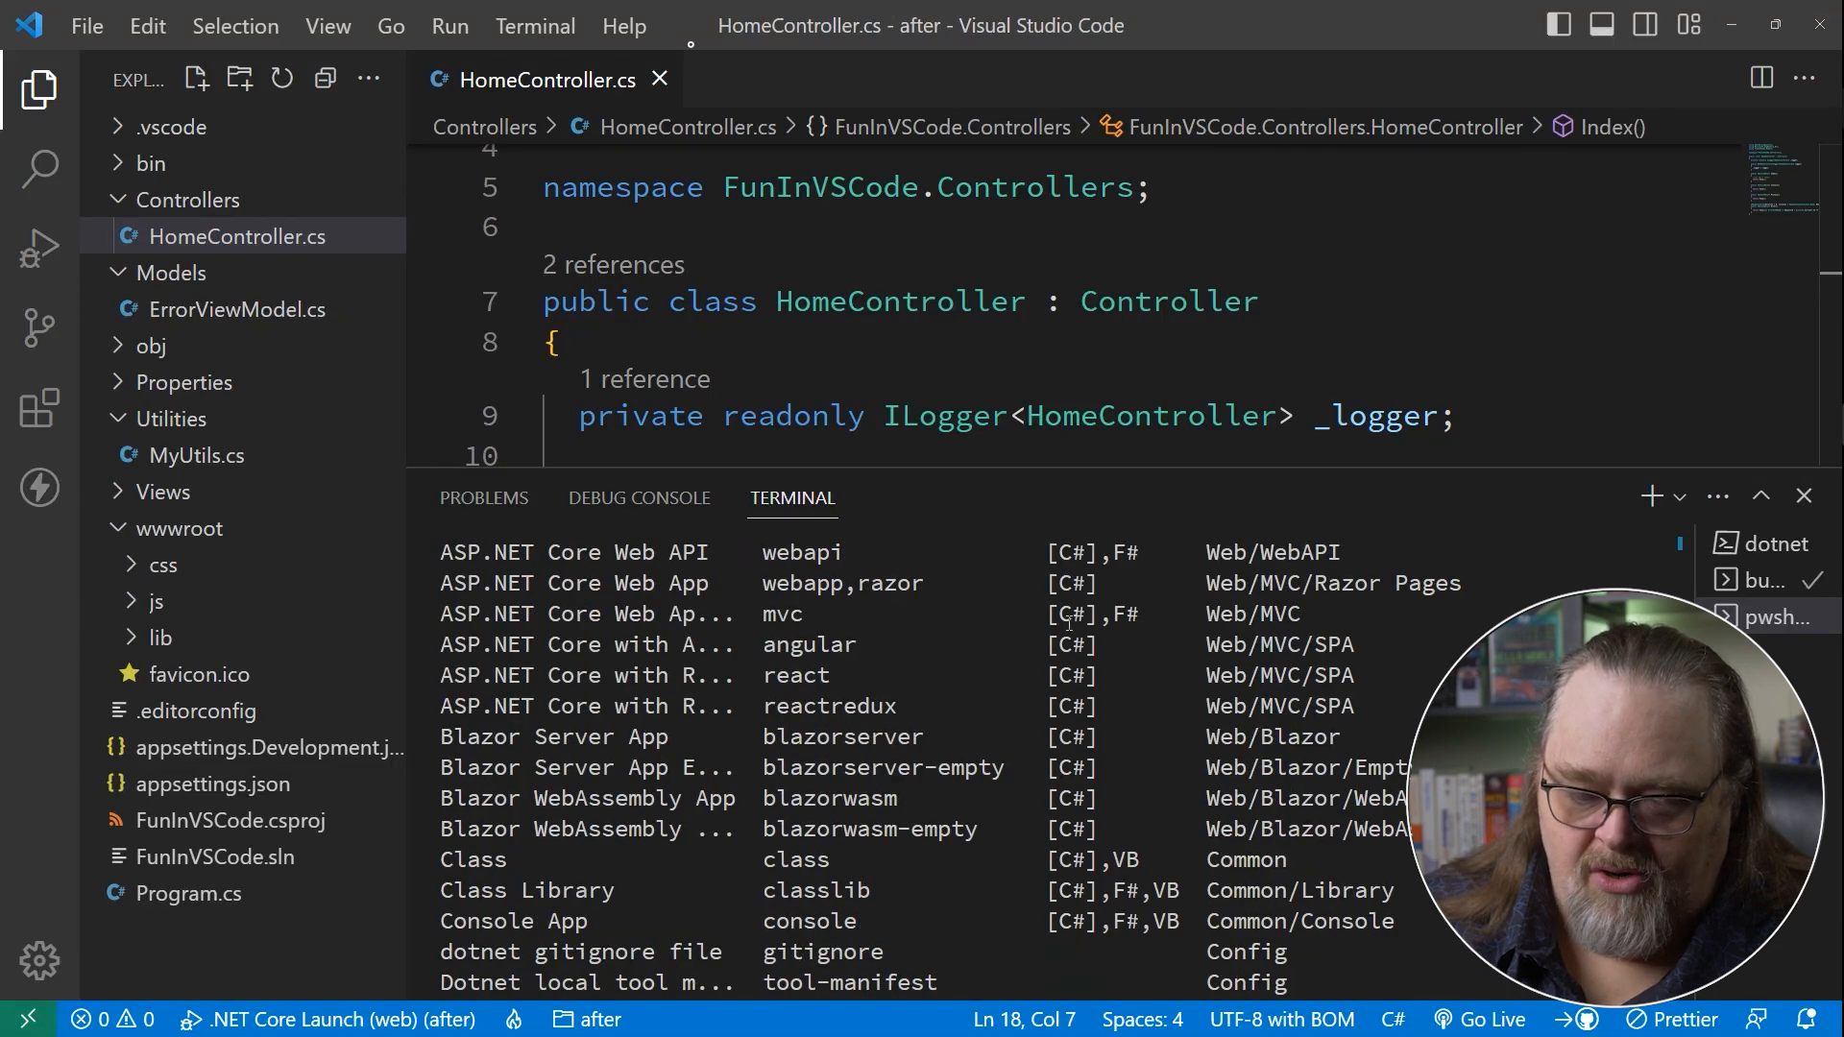
scroll(down, 3)
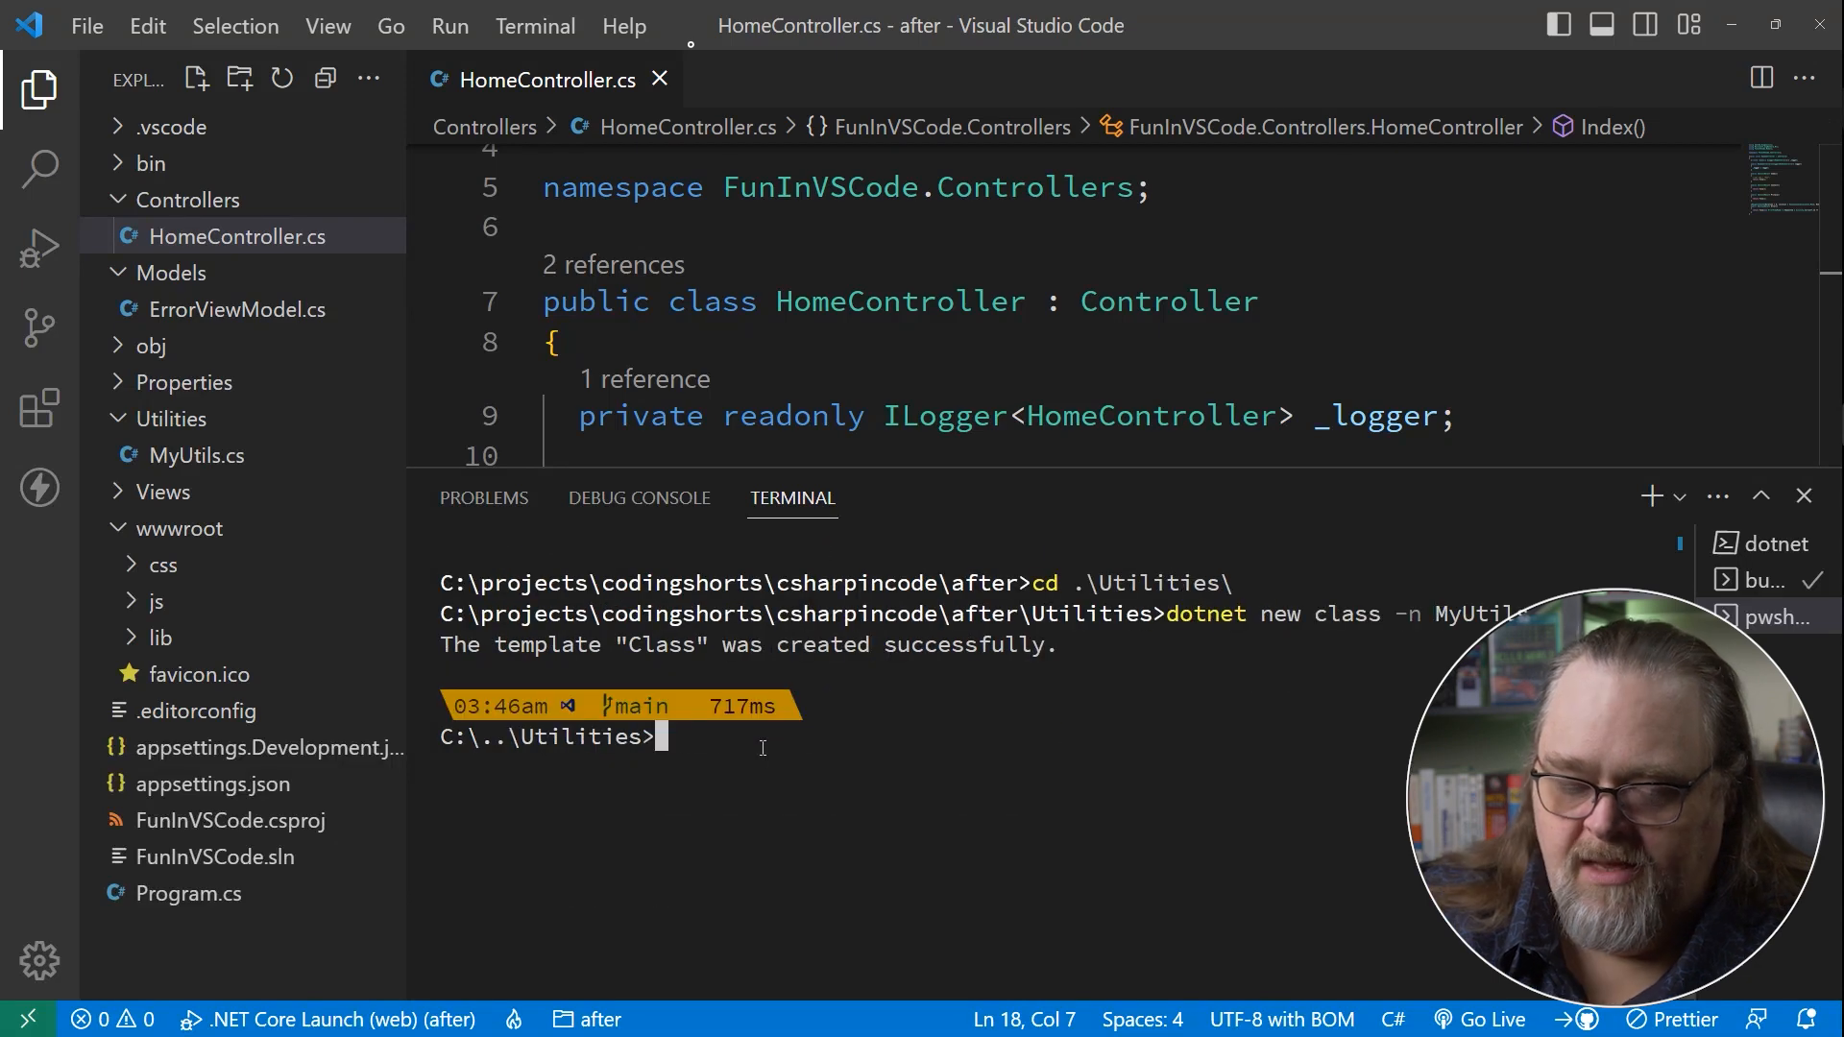
Install dotnet-aspnet-codegenerator globally and attempt the Error API controller generation, which reports no generators.
text(dotnet tool install --global dotnet-ef --version 7.0.2)
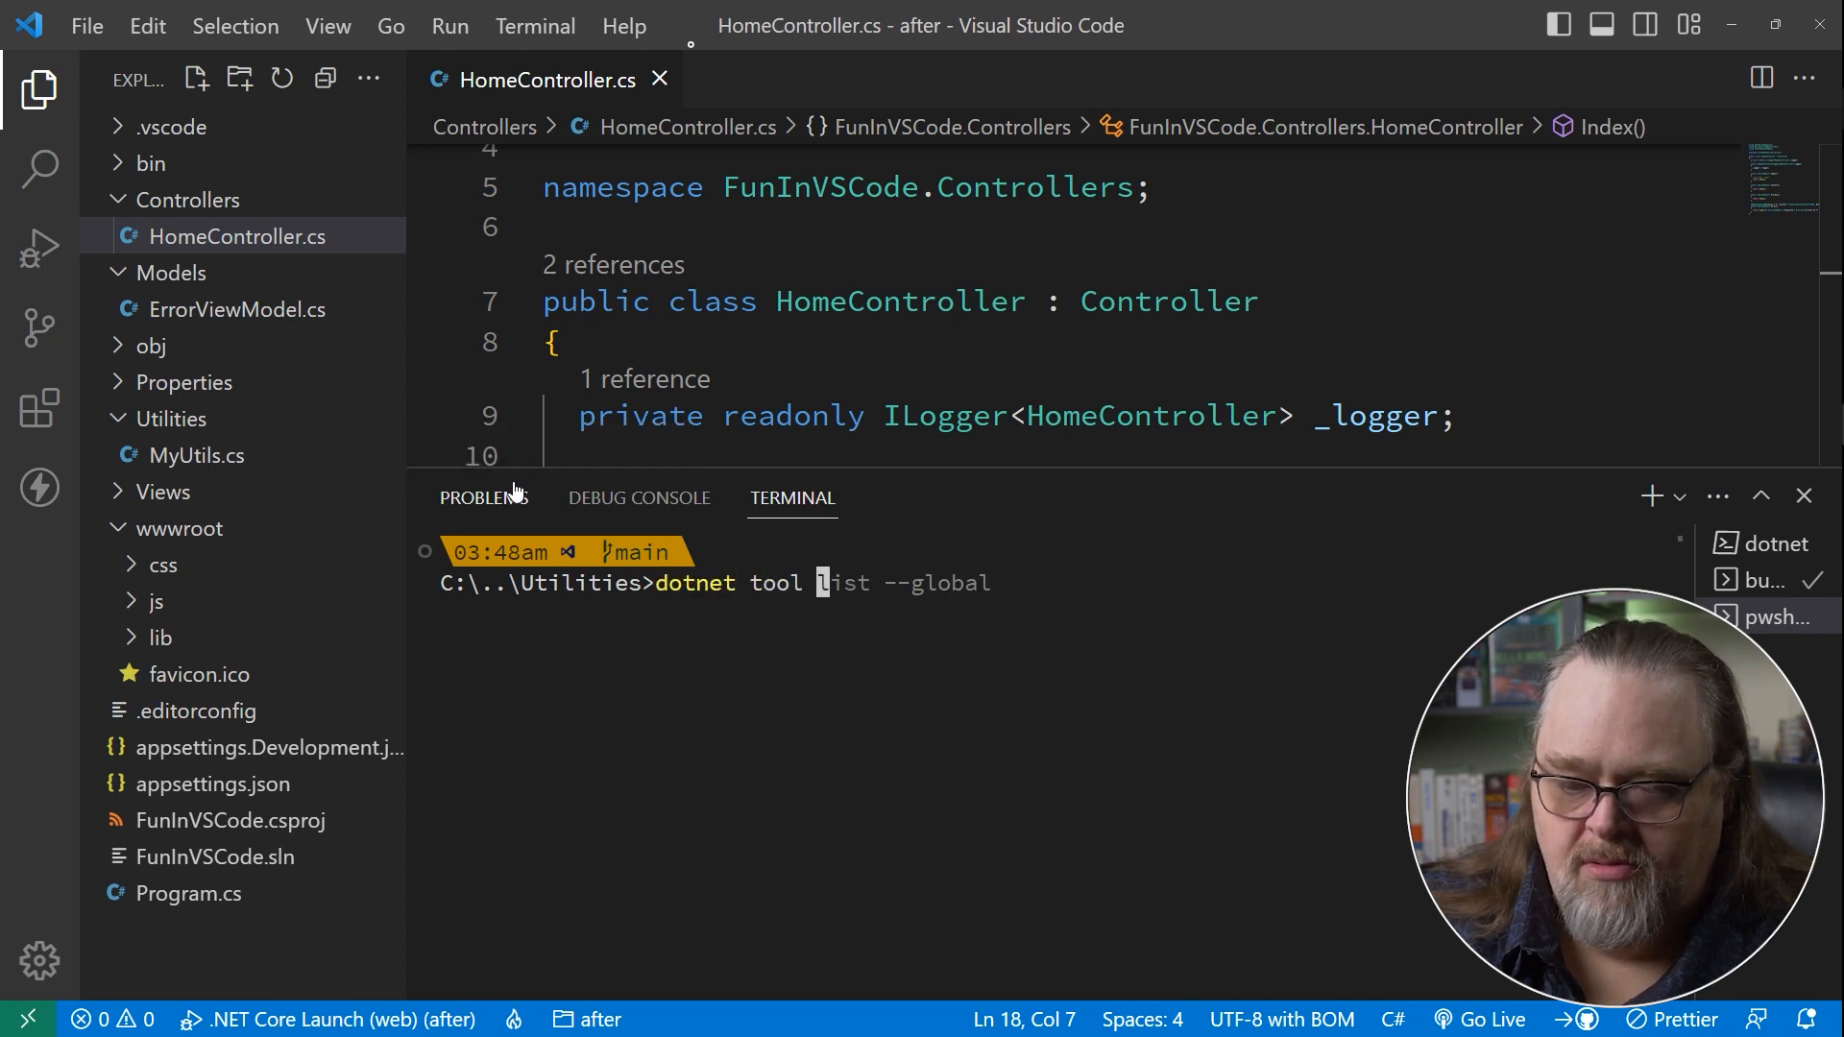
text(install --global dotnet-aspnet-generator)
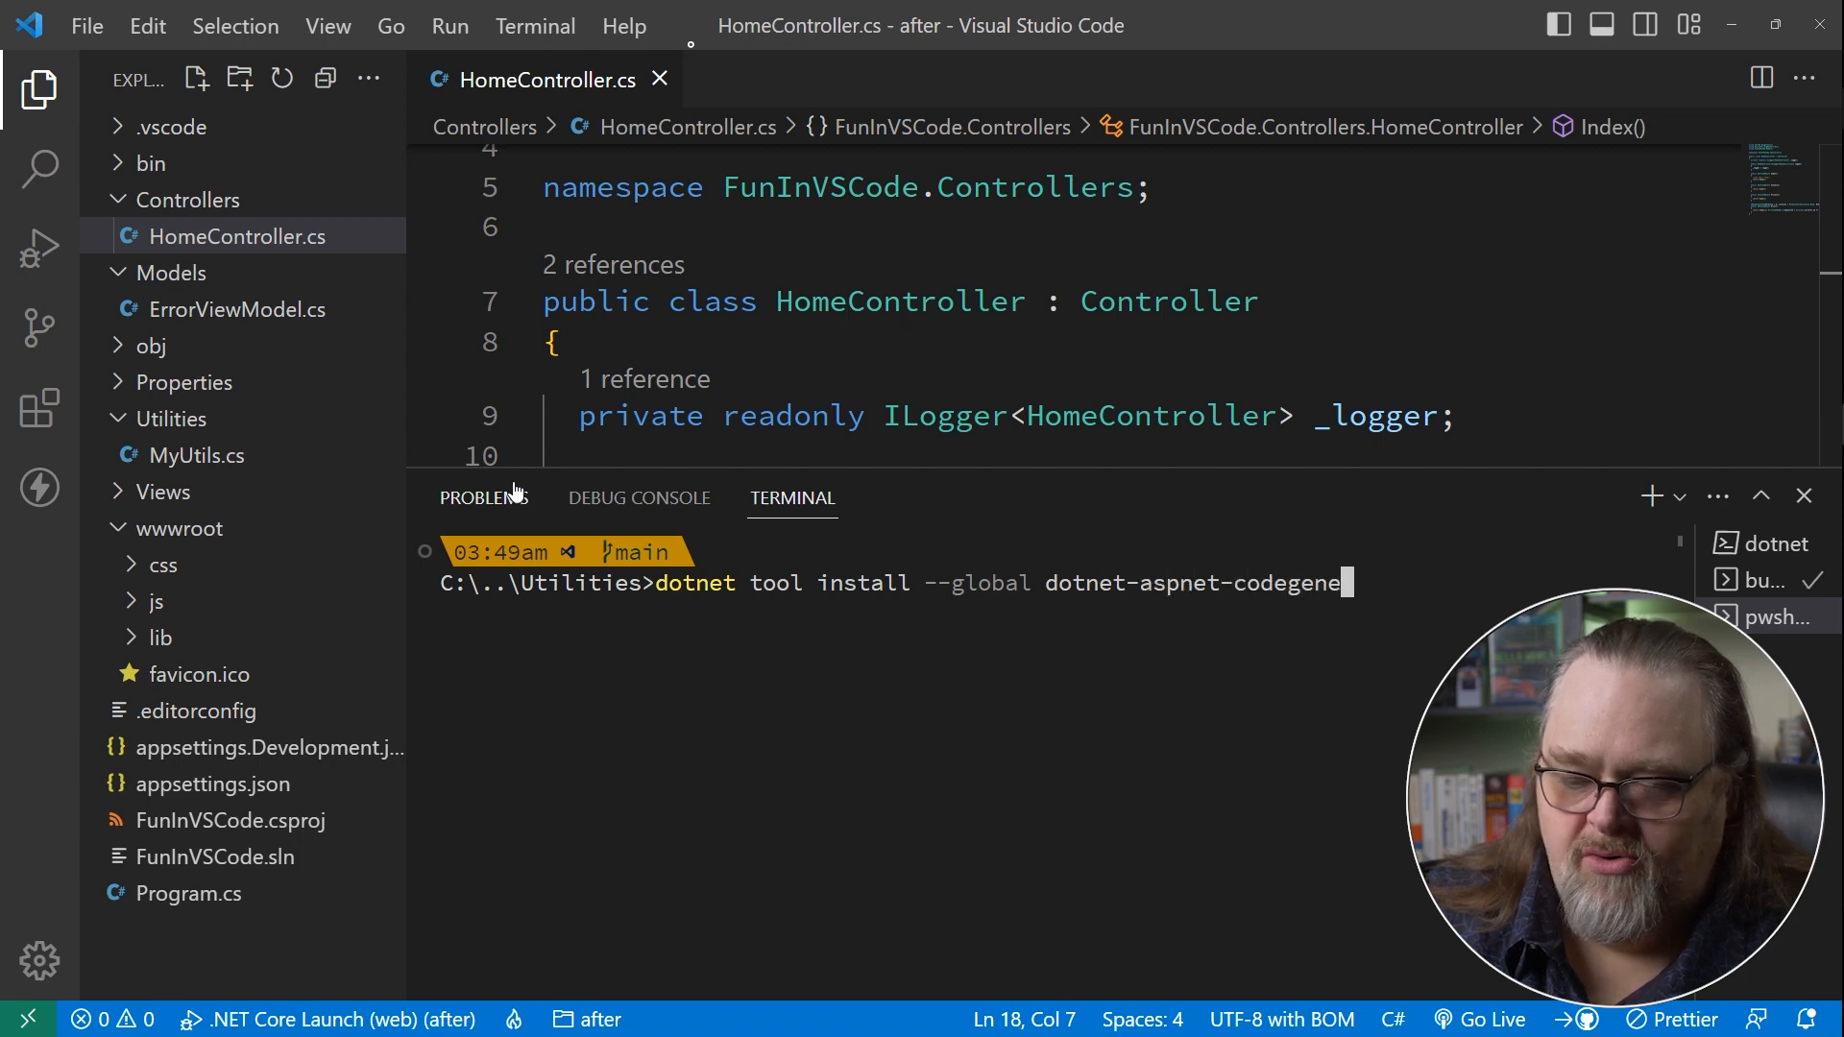
text(rator)
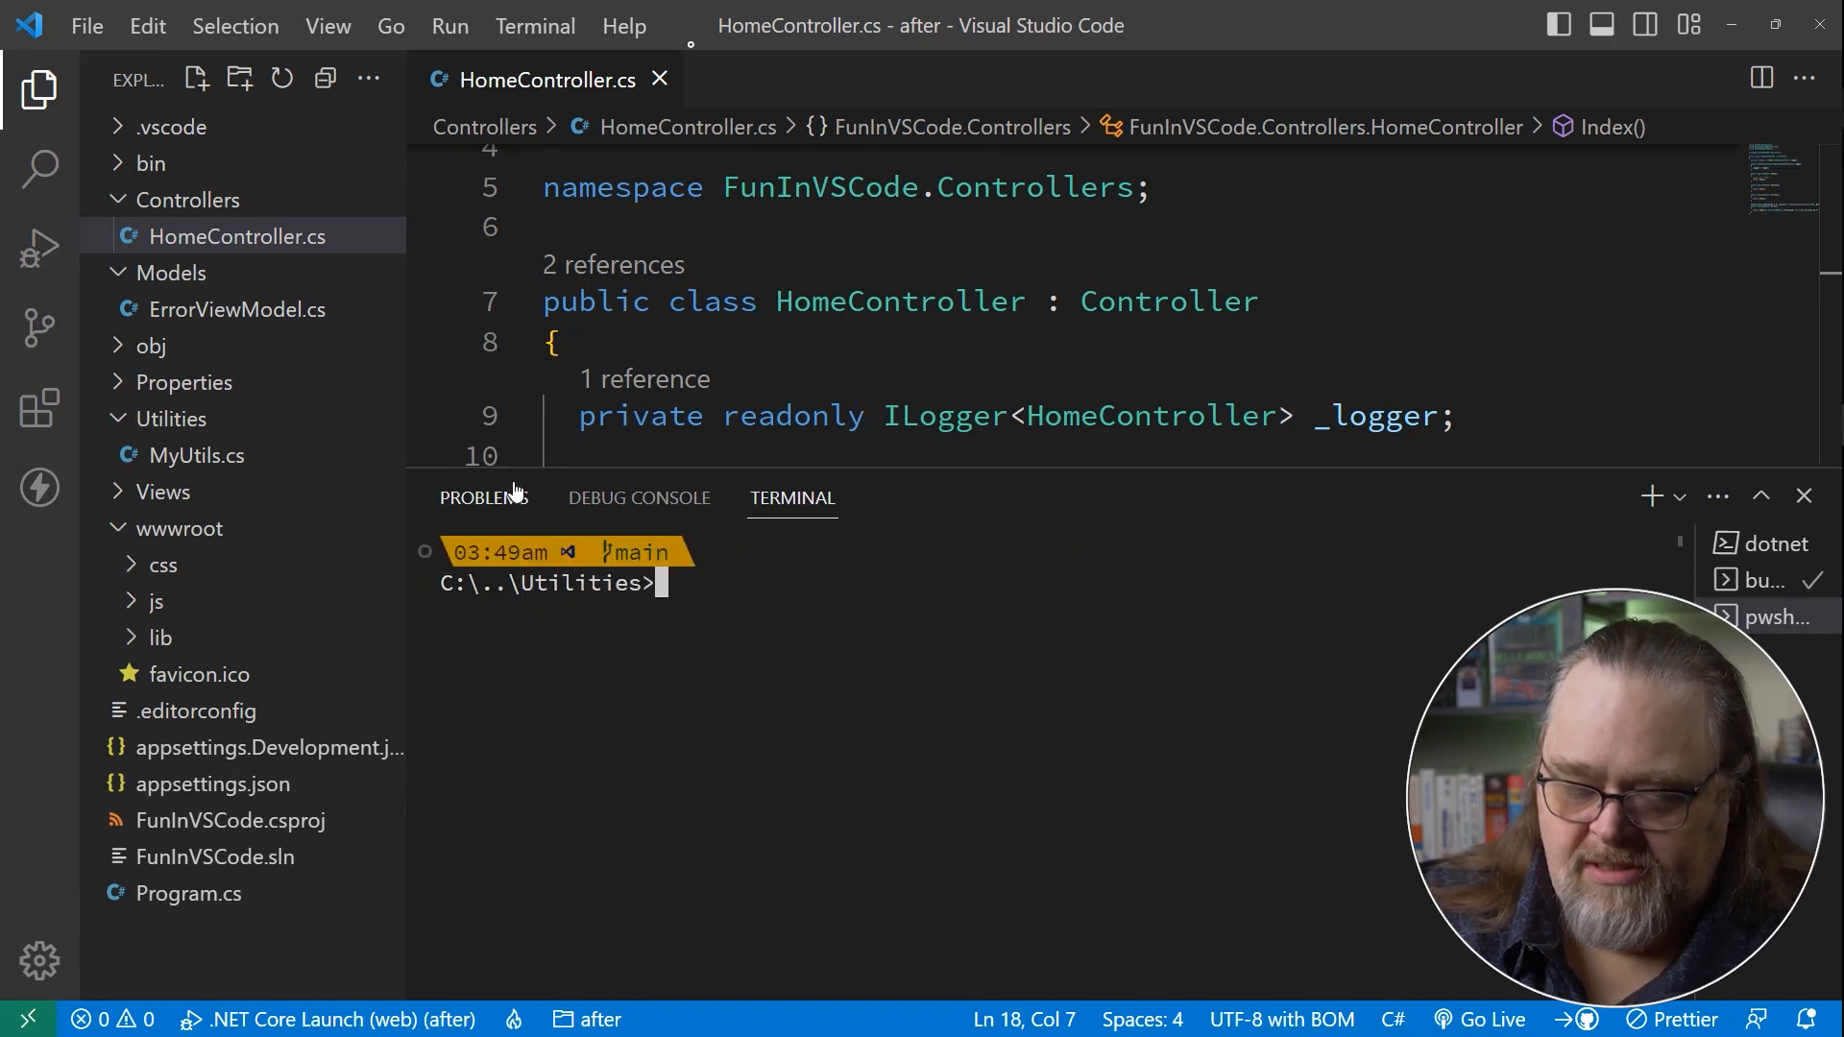
text(dotnet add package Microsoft.EntityFrameworkCore.SqlServer)
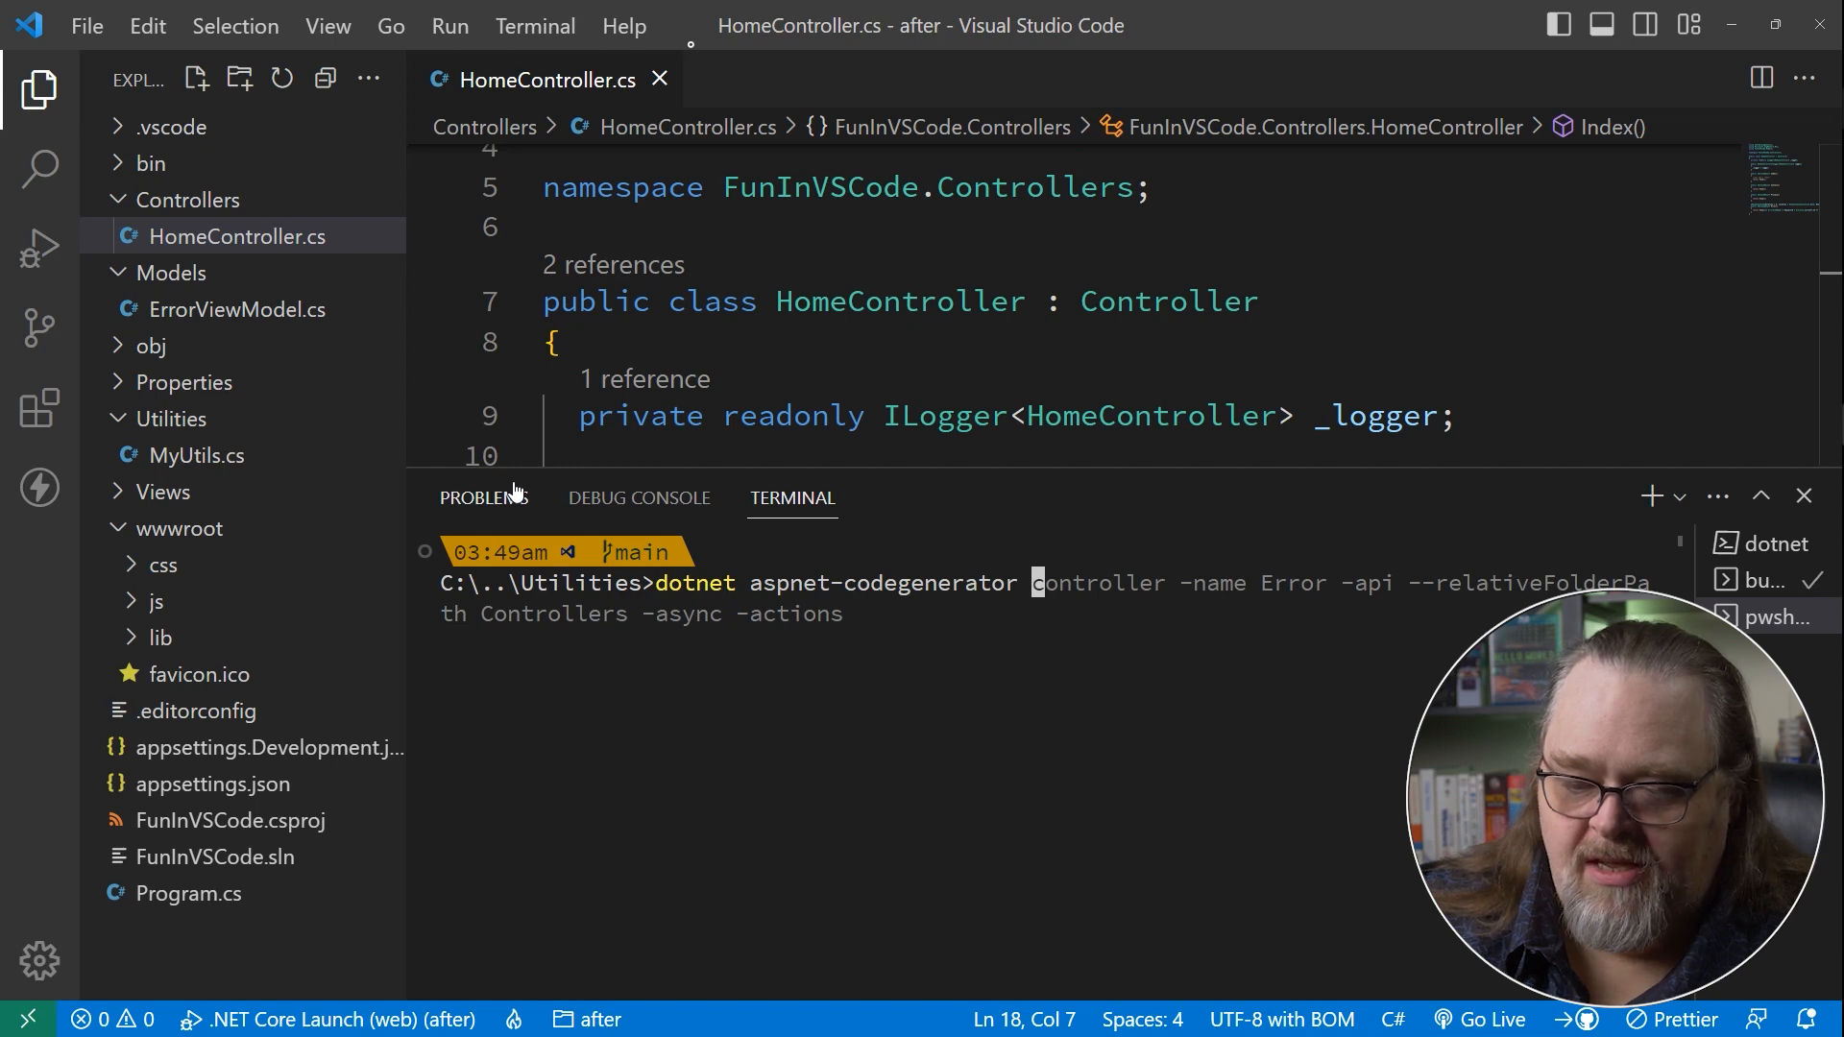
key(Enter)
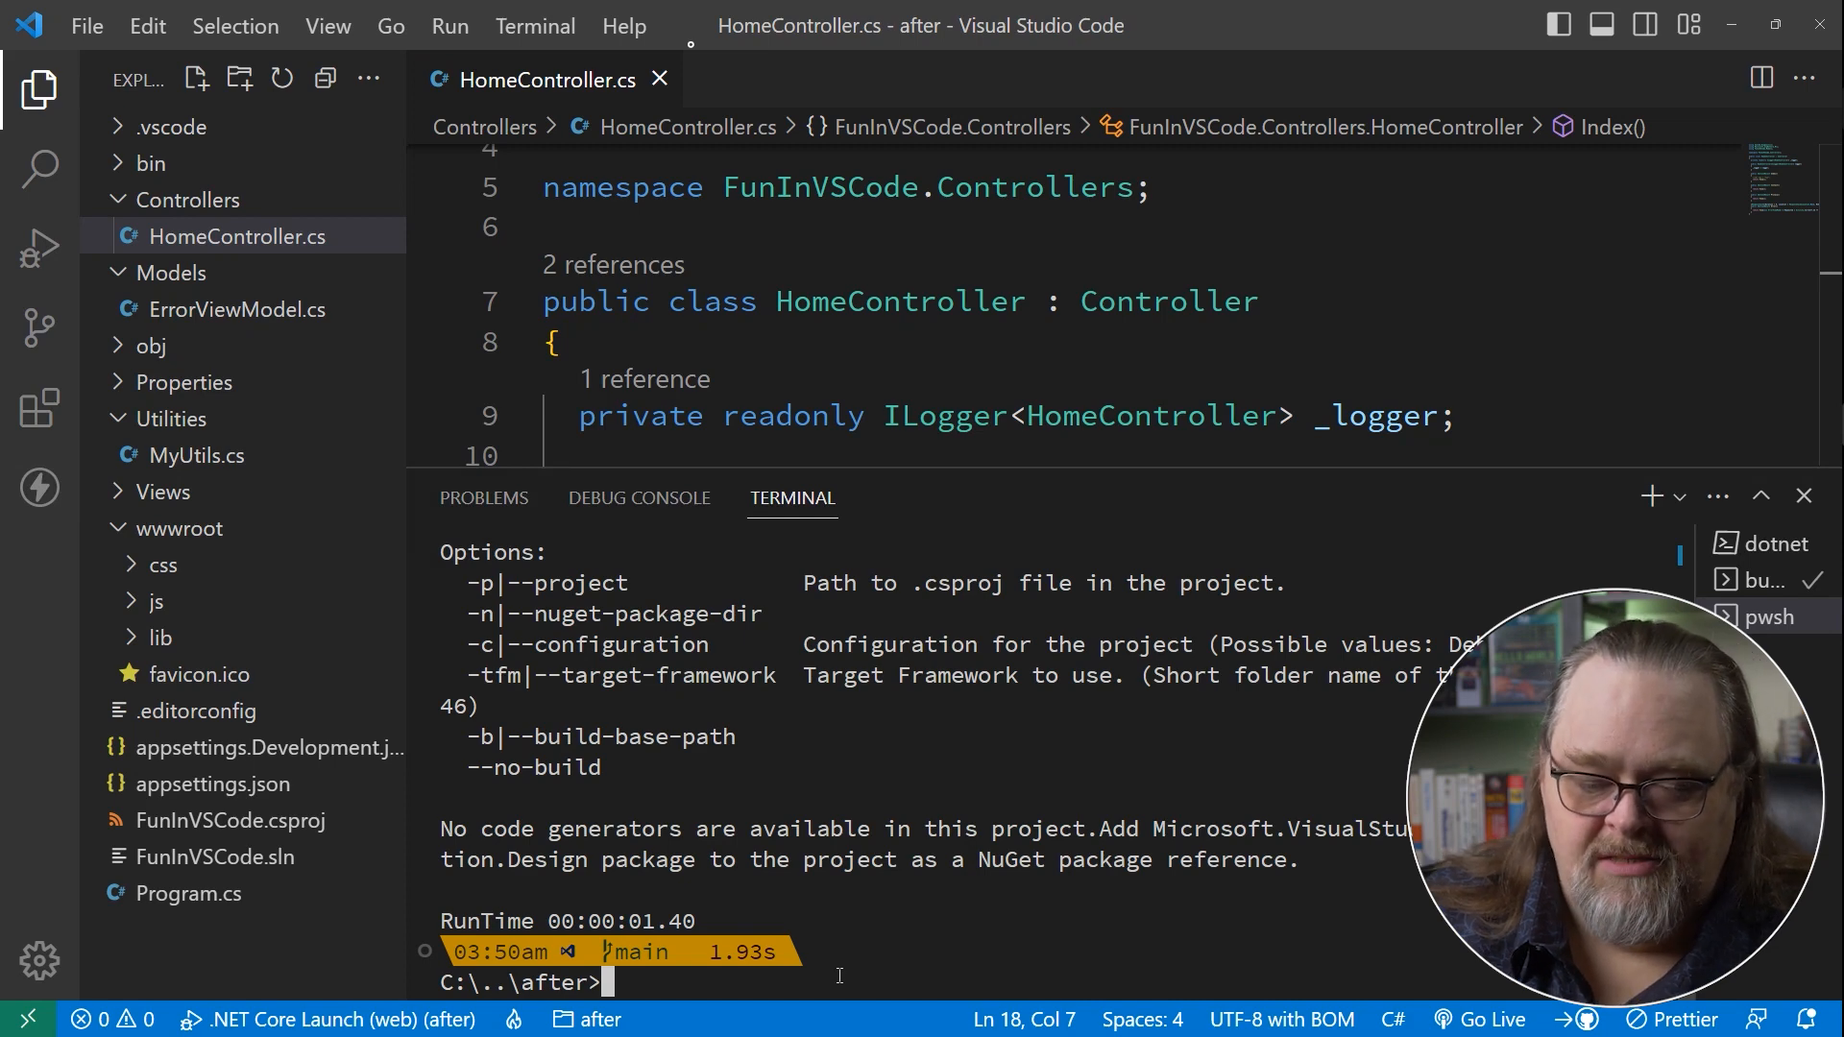
Add the Microsoft.VisualStudio.Web.CodeGeneration.Design package so the generator lists controller among its generators.
text(npm run publish)
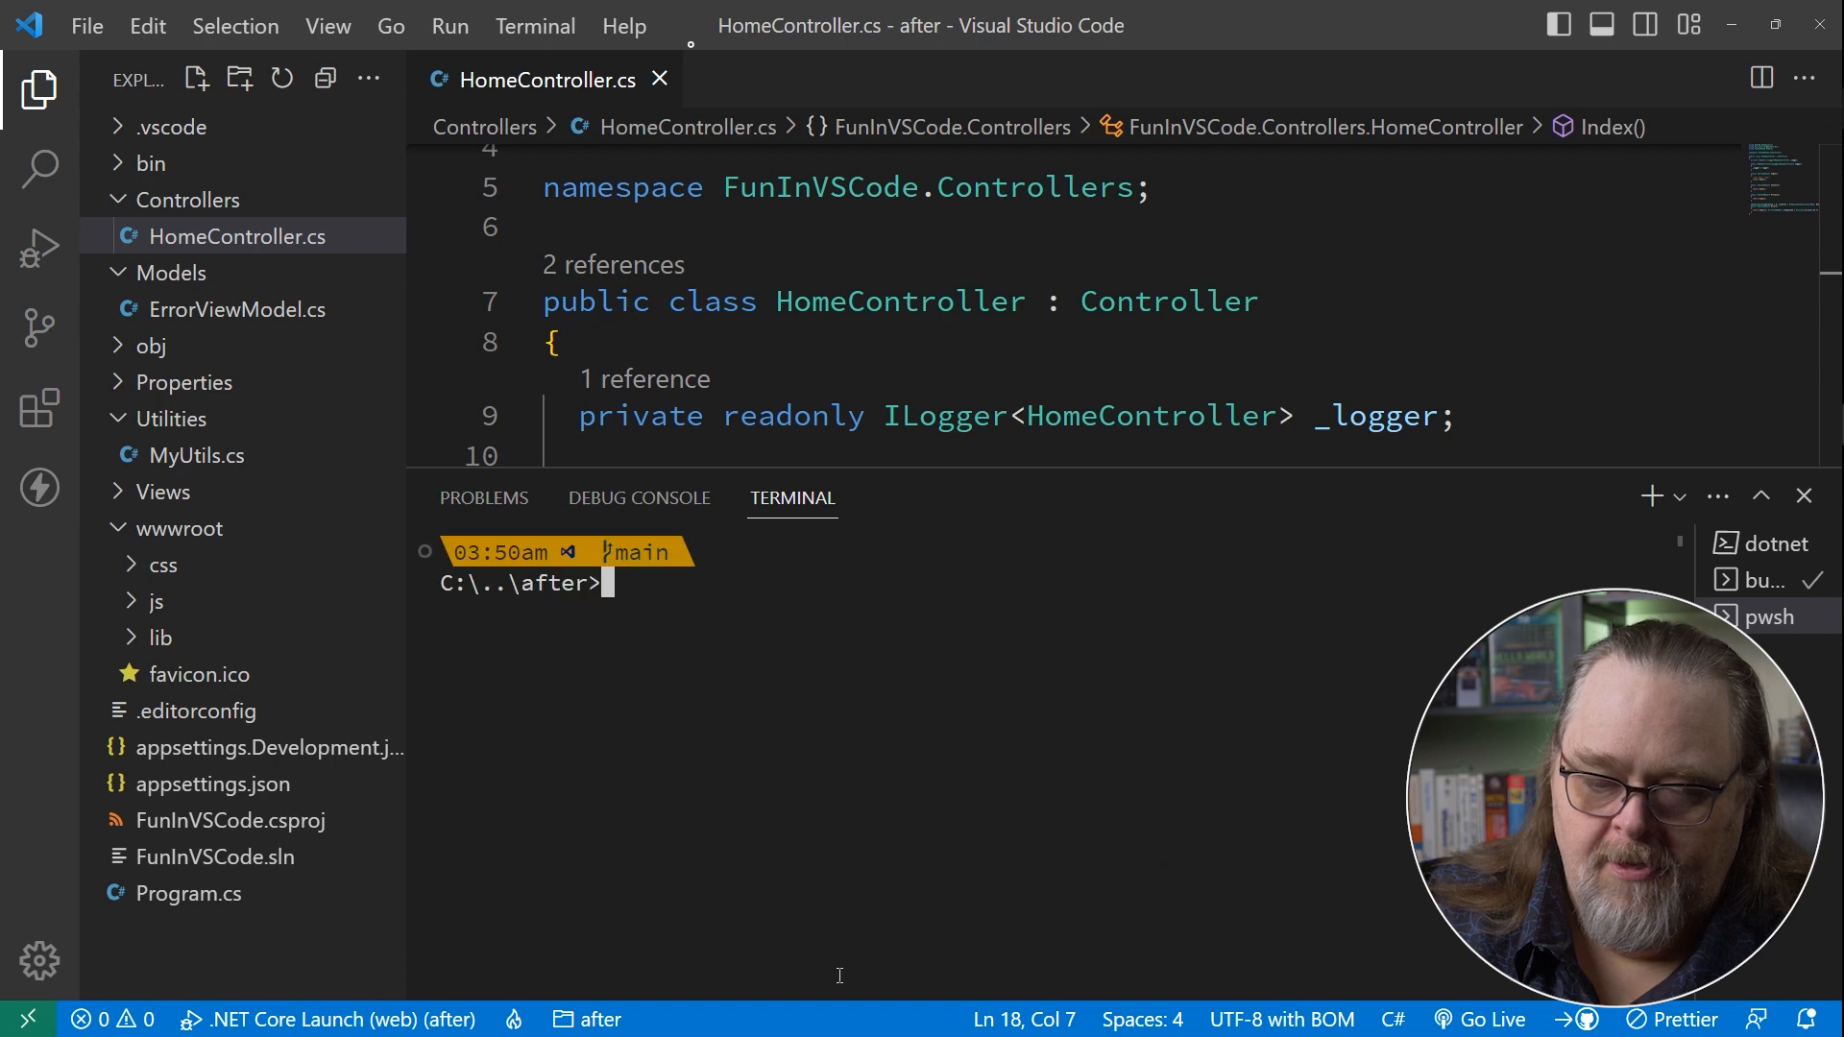
text(dotnet add package Microsoft.EntityFrameworkCore.SqlServer)
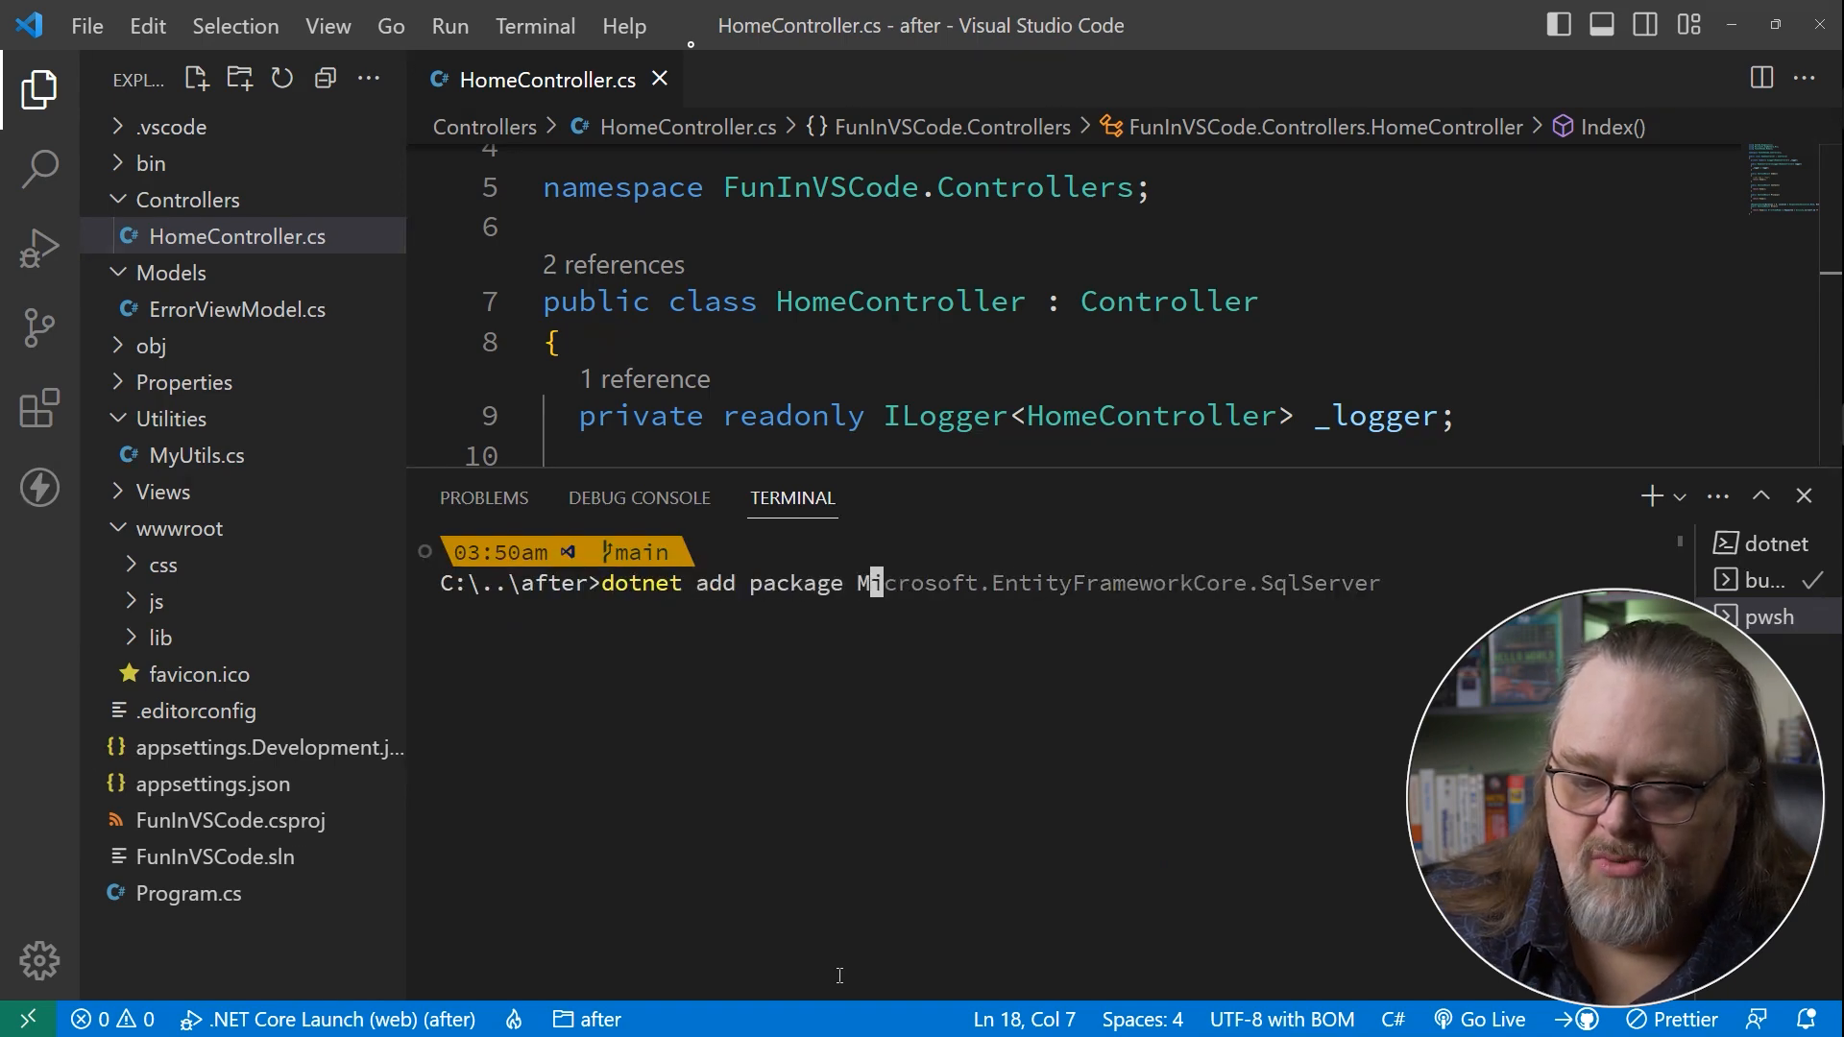
text(cls)
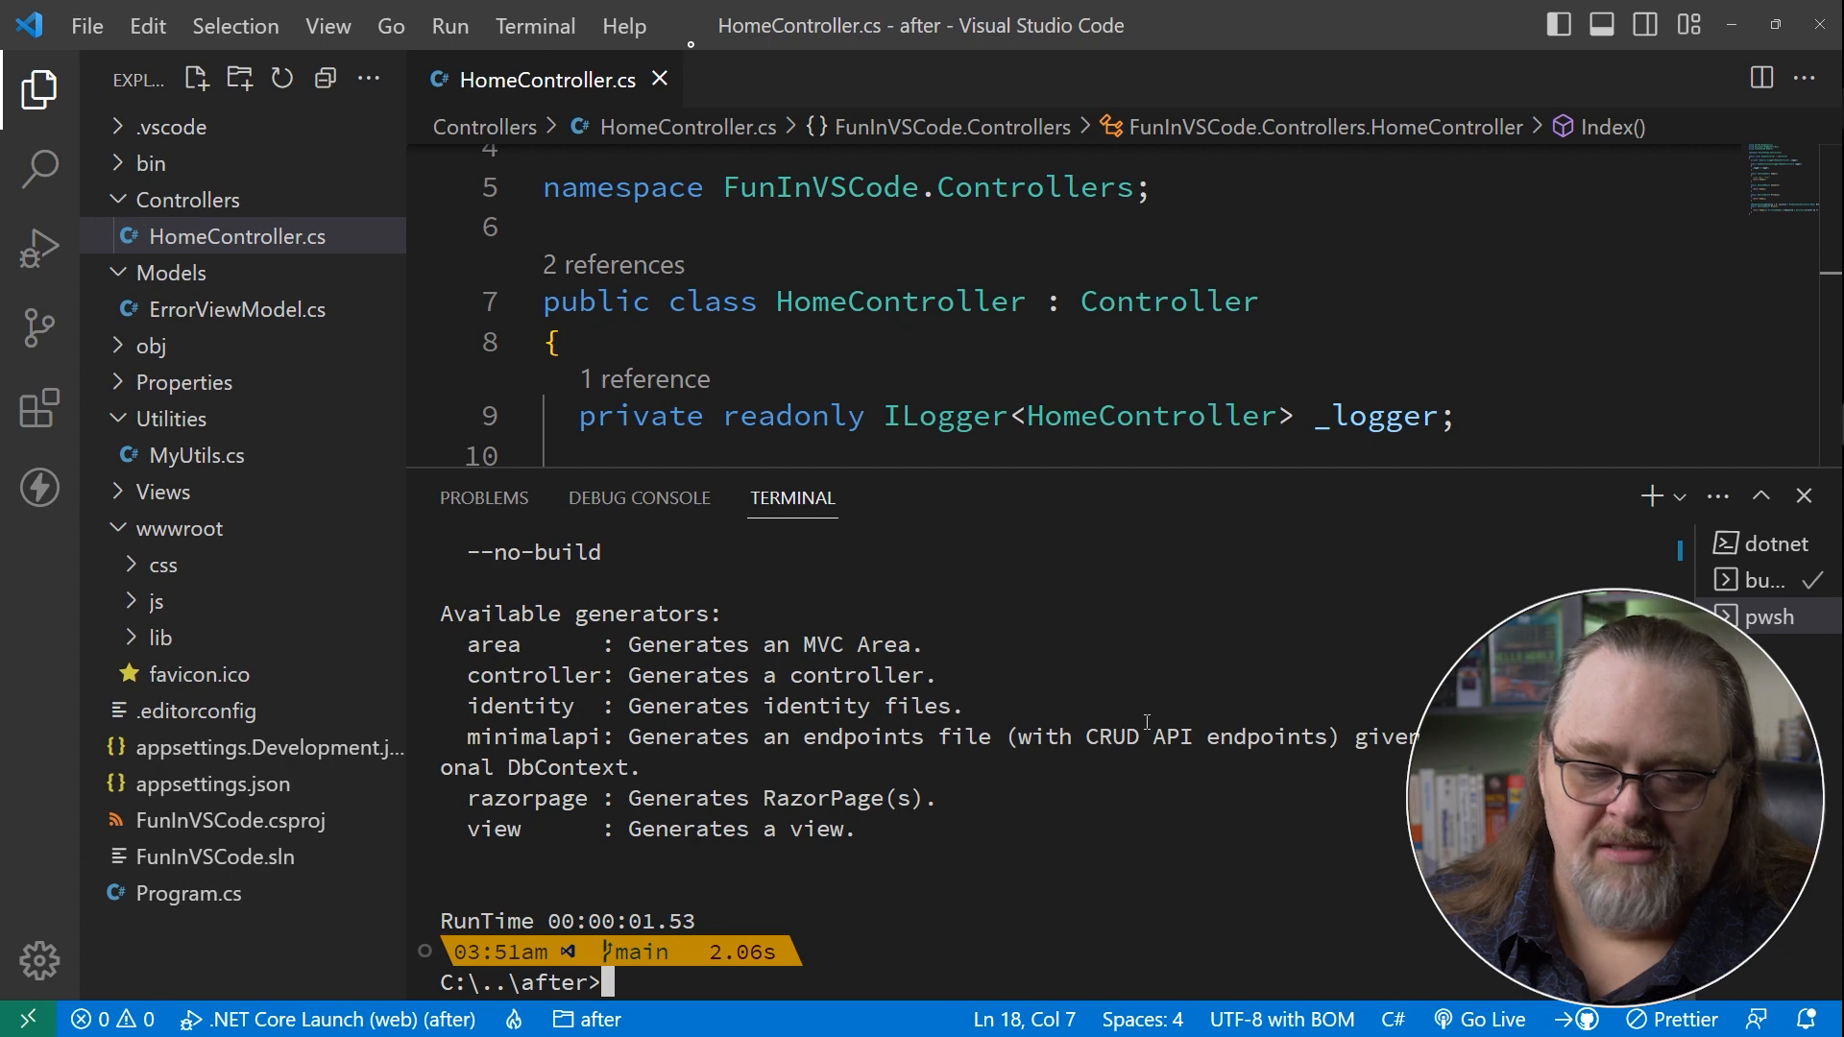
mouse_move(530, 760)
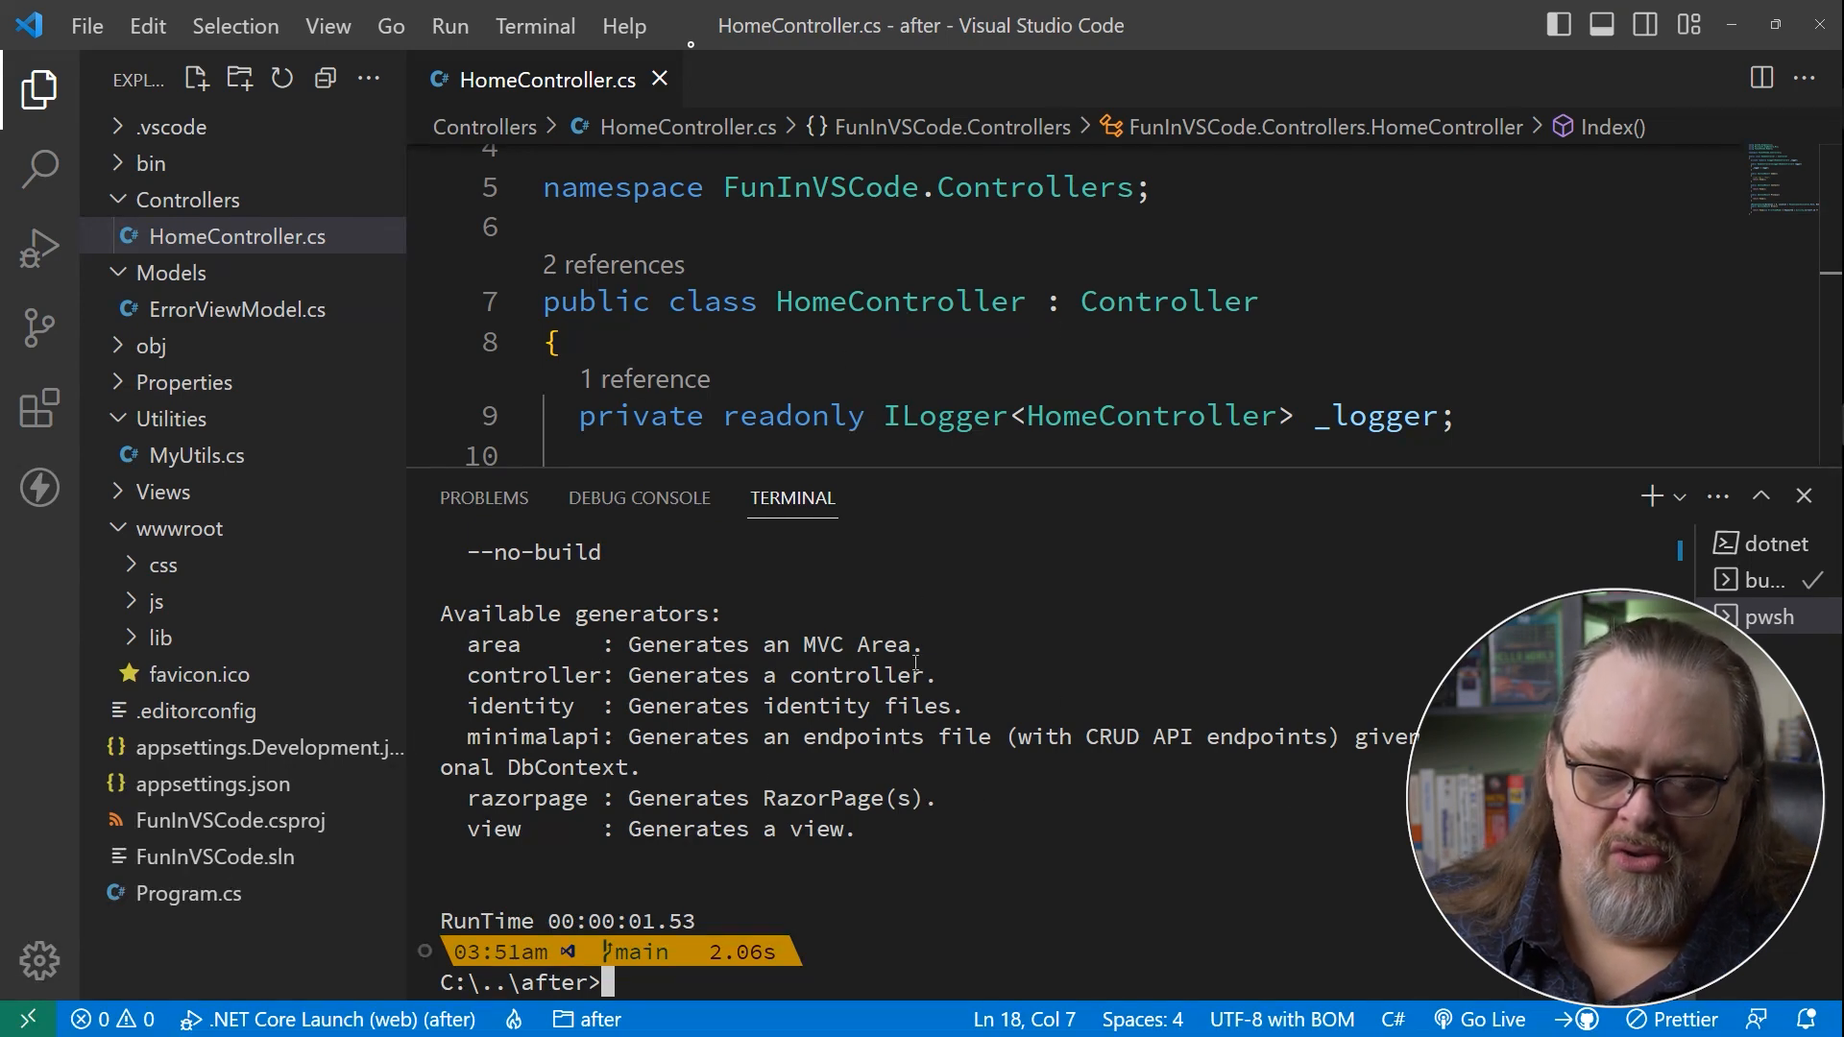
mouse_move(1114, 647)
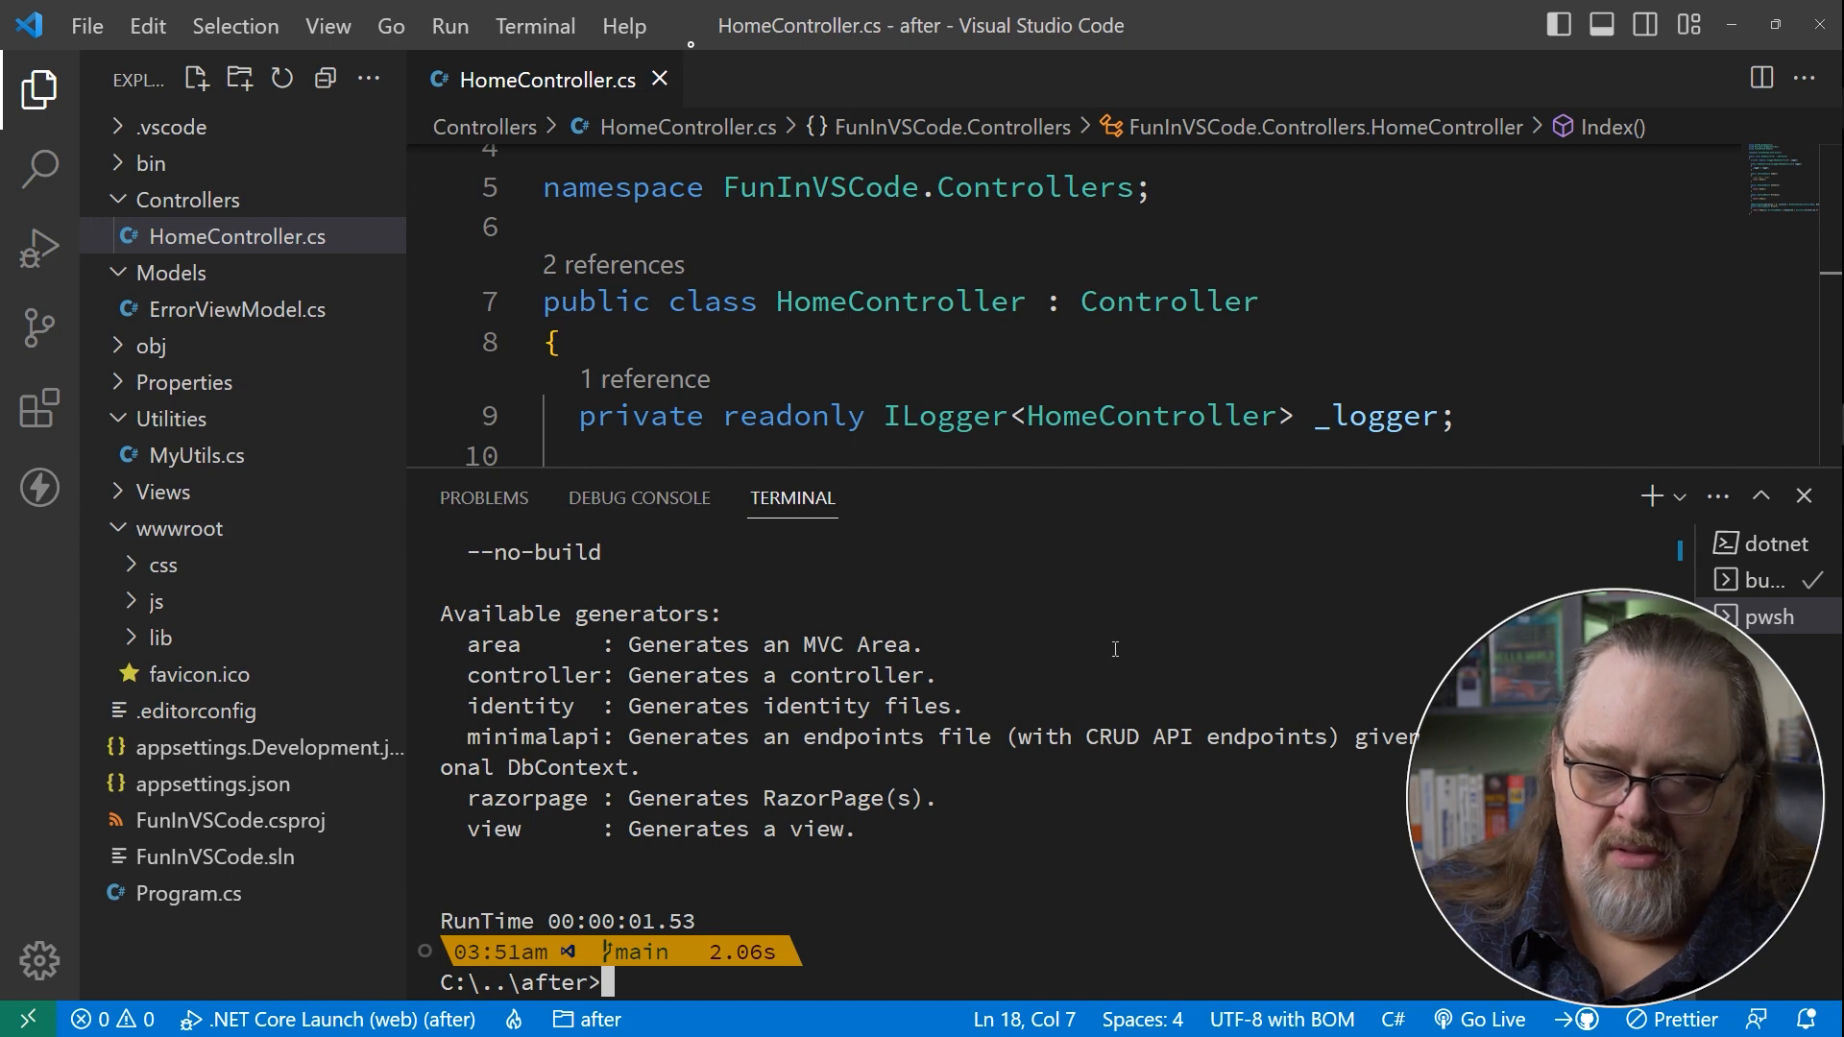
Stage the codegenerator command for an async Error API controller with actions in Controllers.
text(cls)
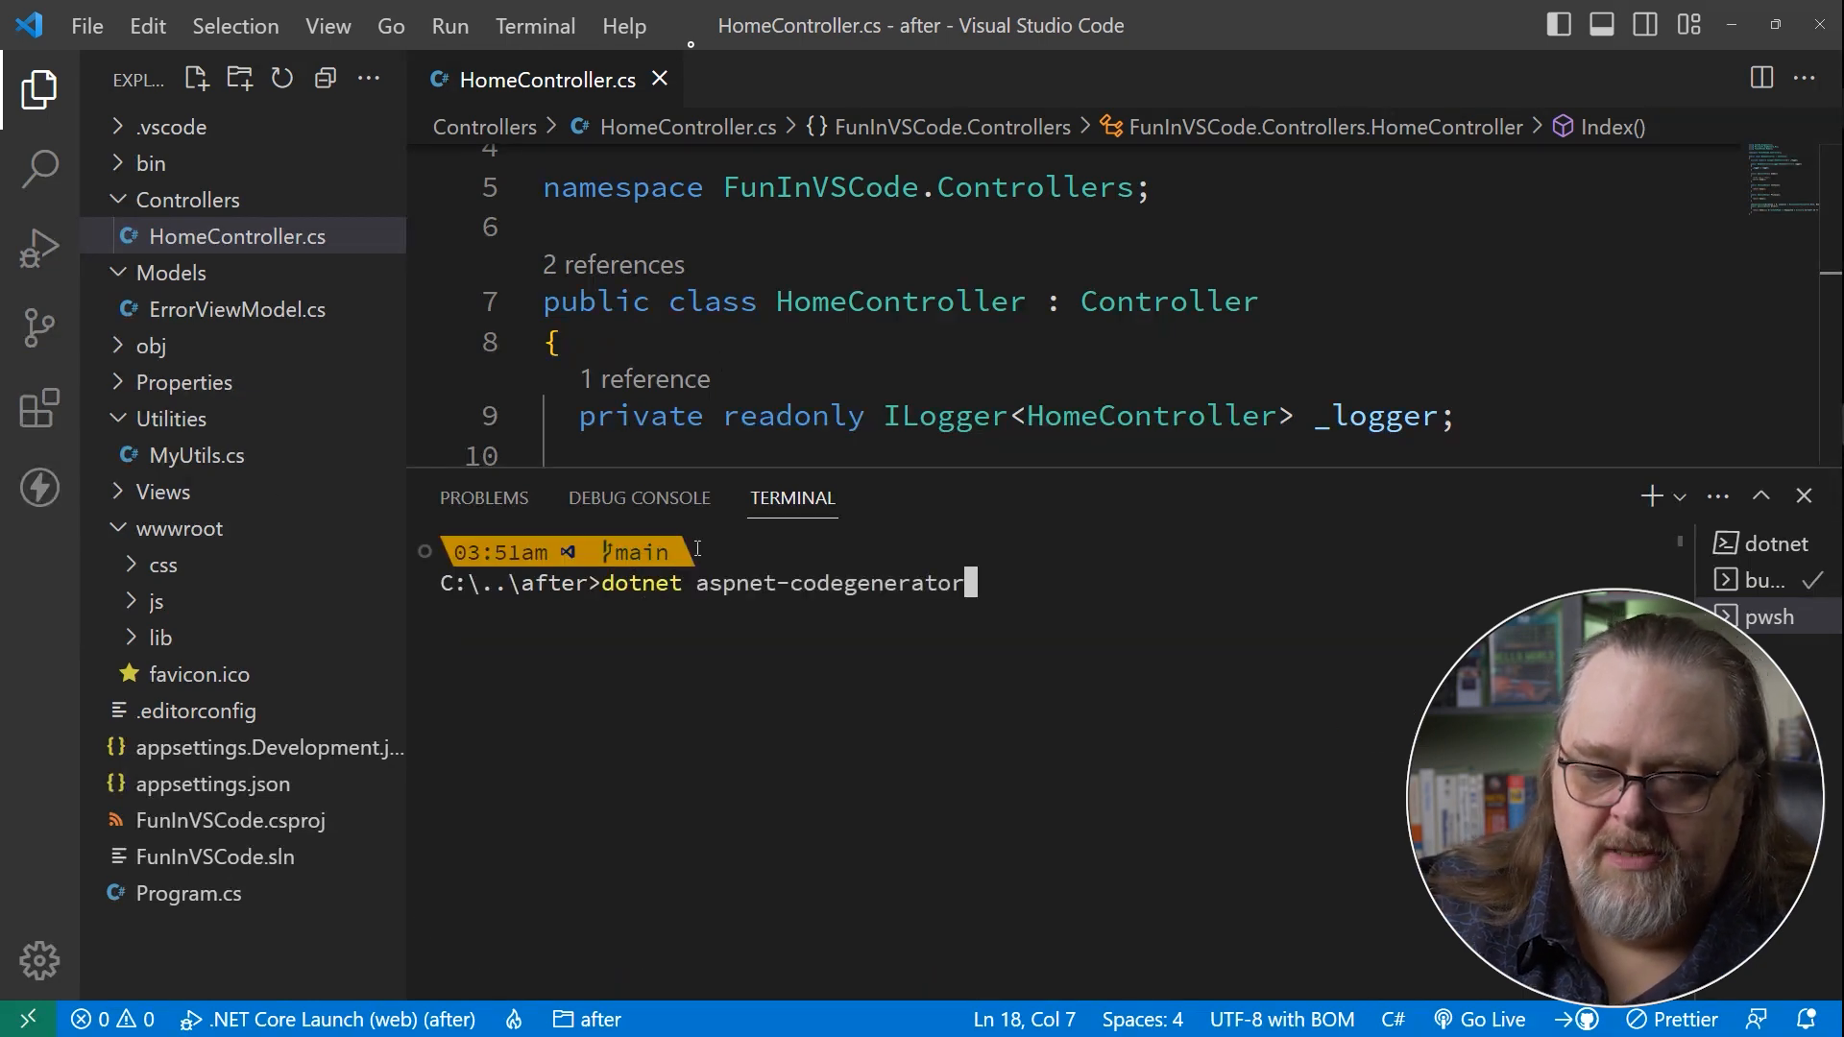
text(controller -name Error -api --relativeFolderPath Controllers -async -actions)
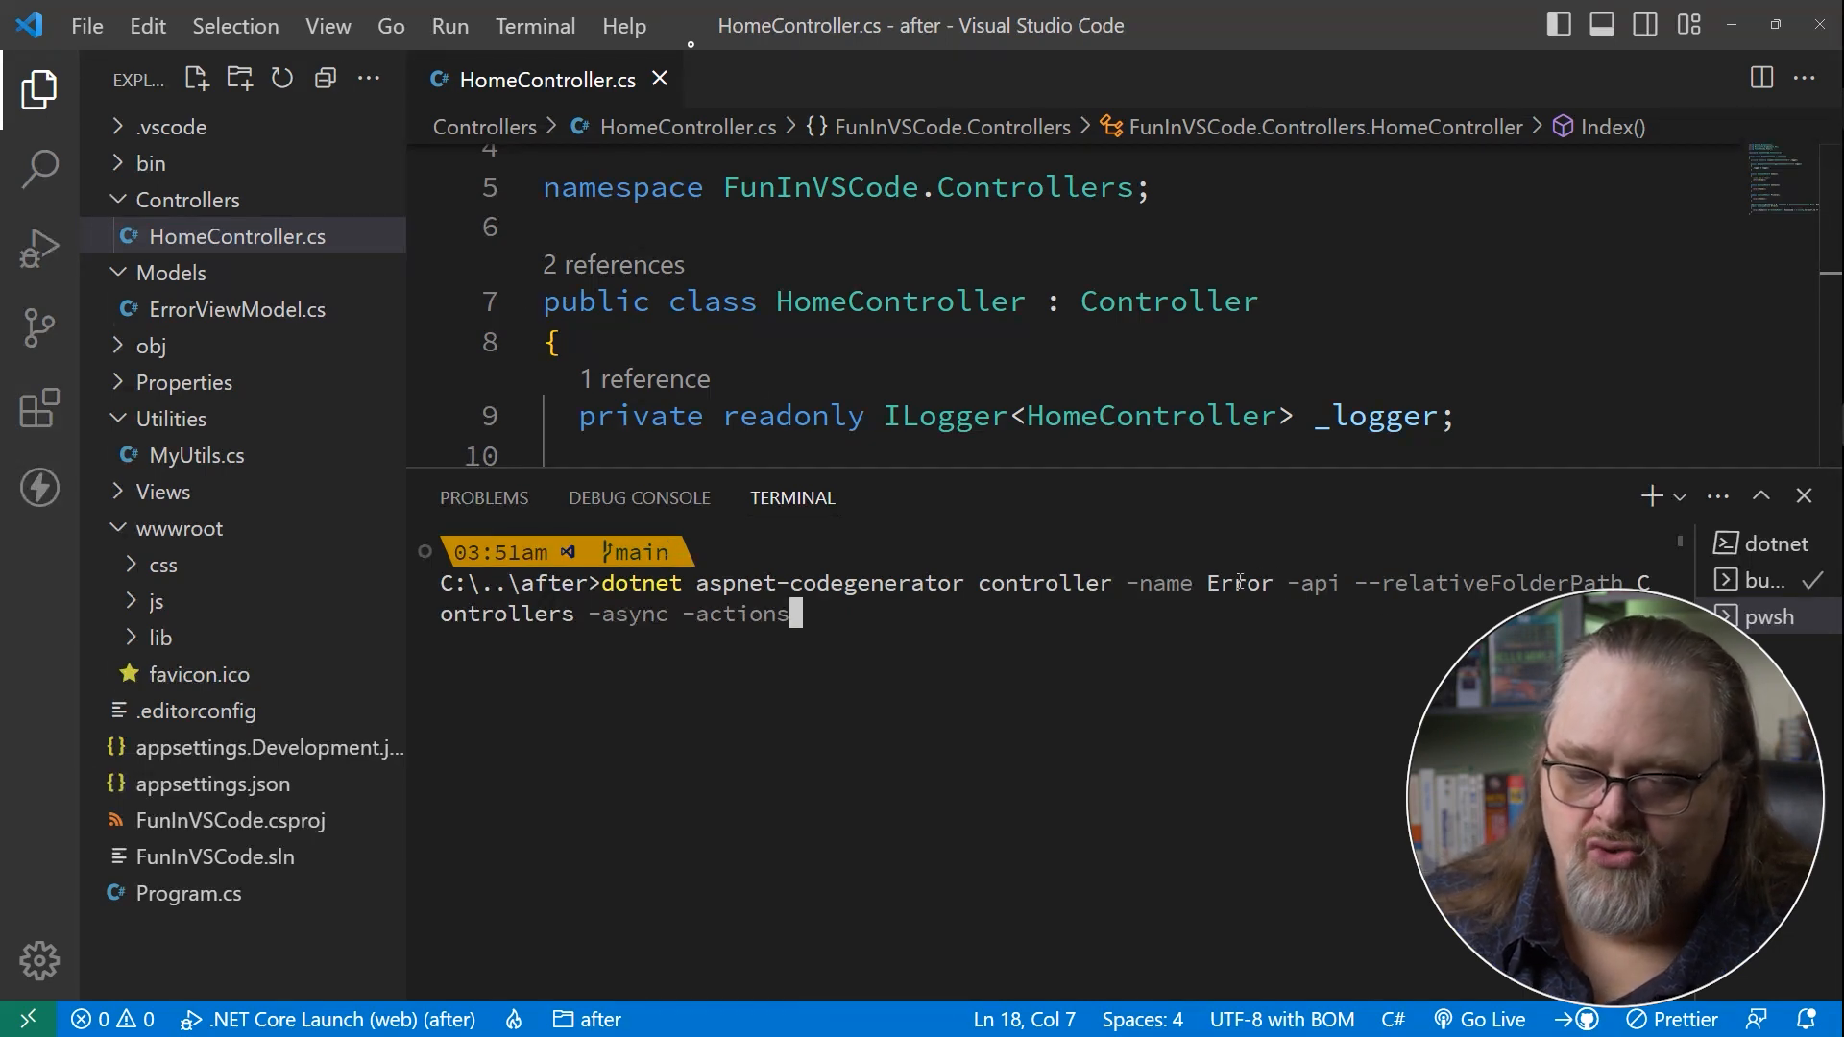
mouse_move(1240, 582)
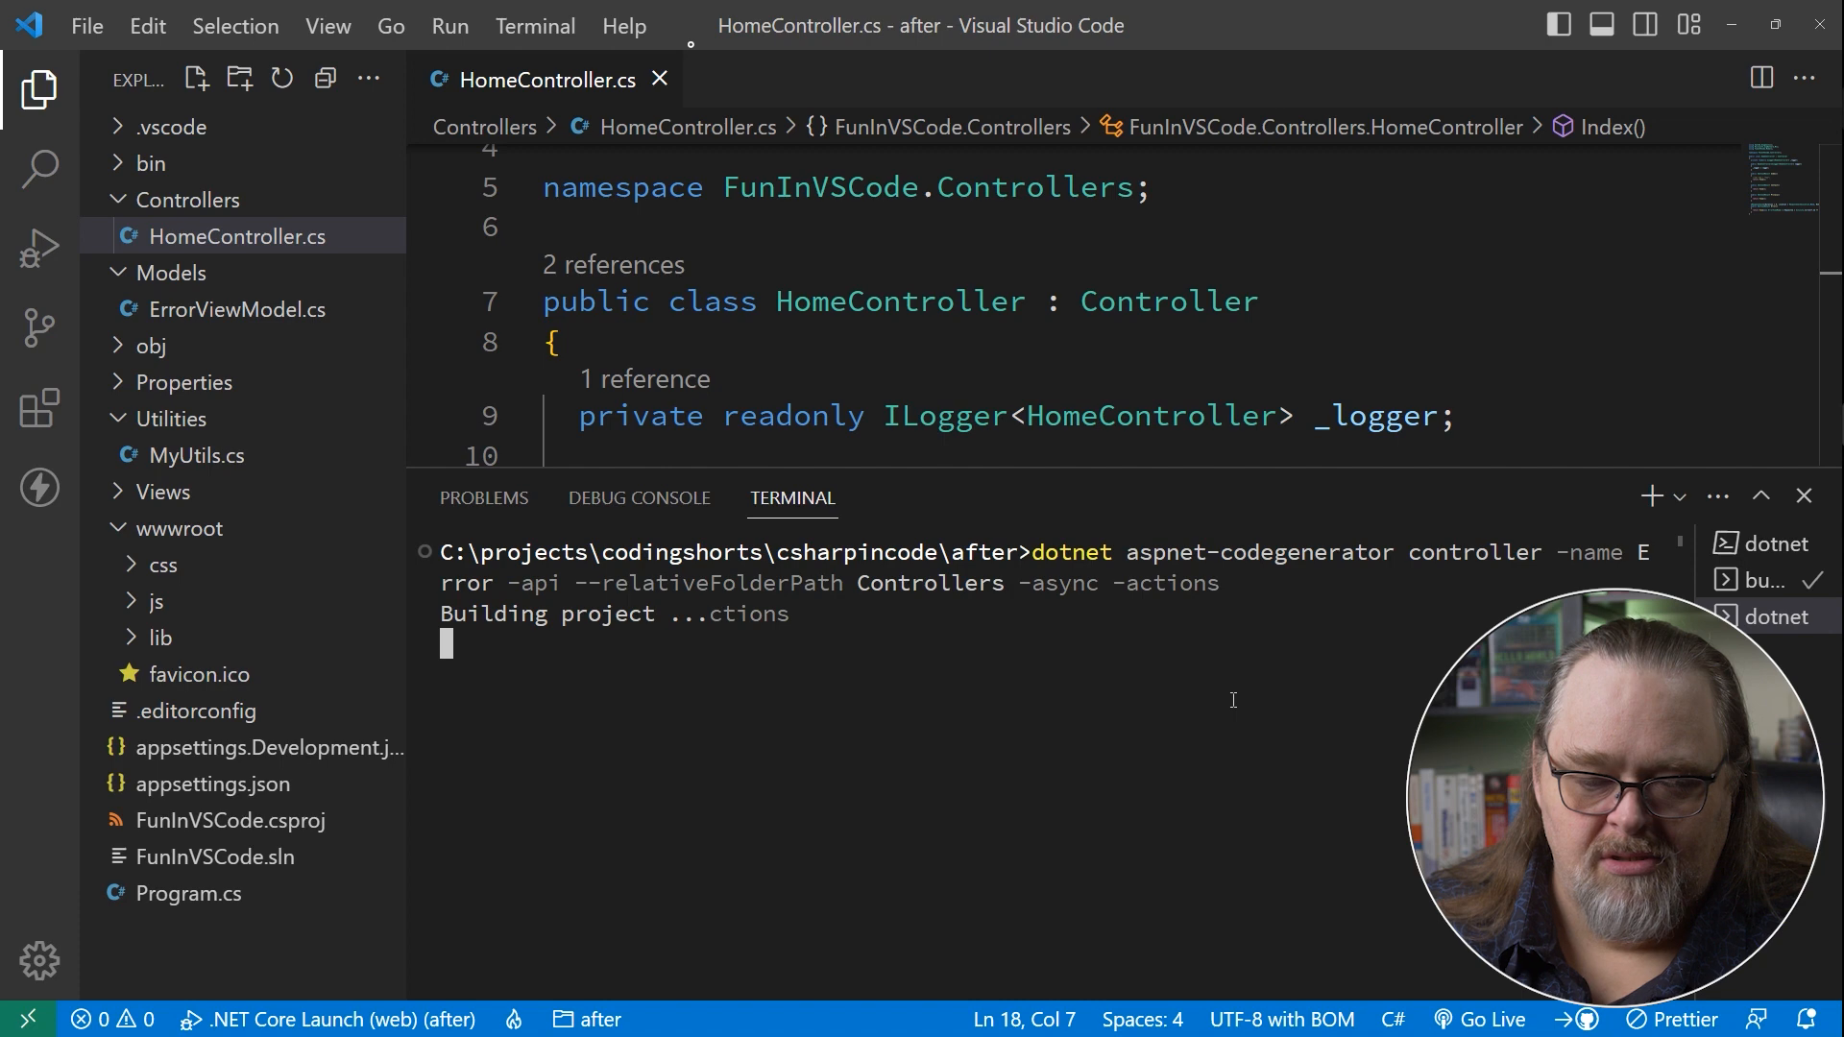
mouse_move(1269, 708)
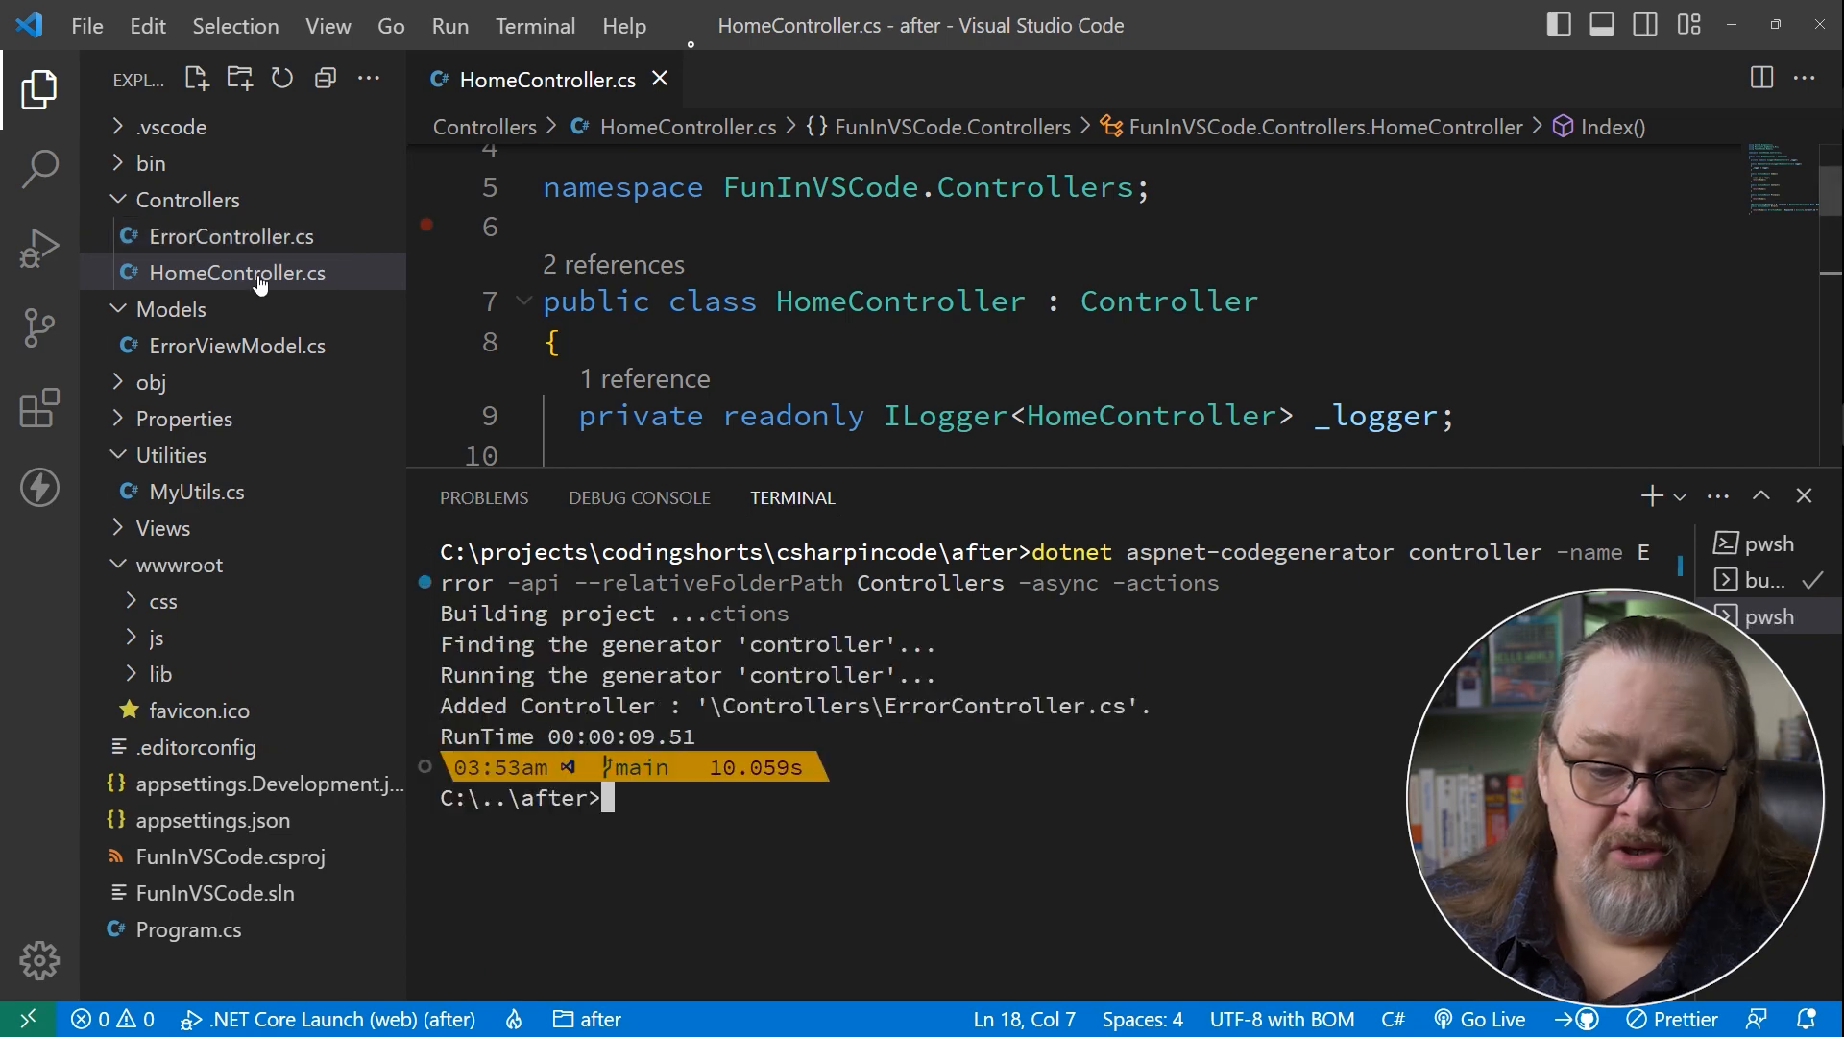
Review the generated ErrorController.cs Get actions, then return to HomeController with the terminal hidden.
click(233, 236)
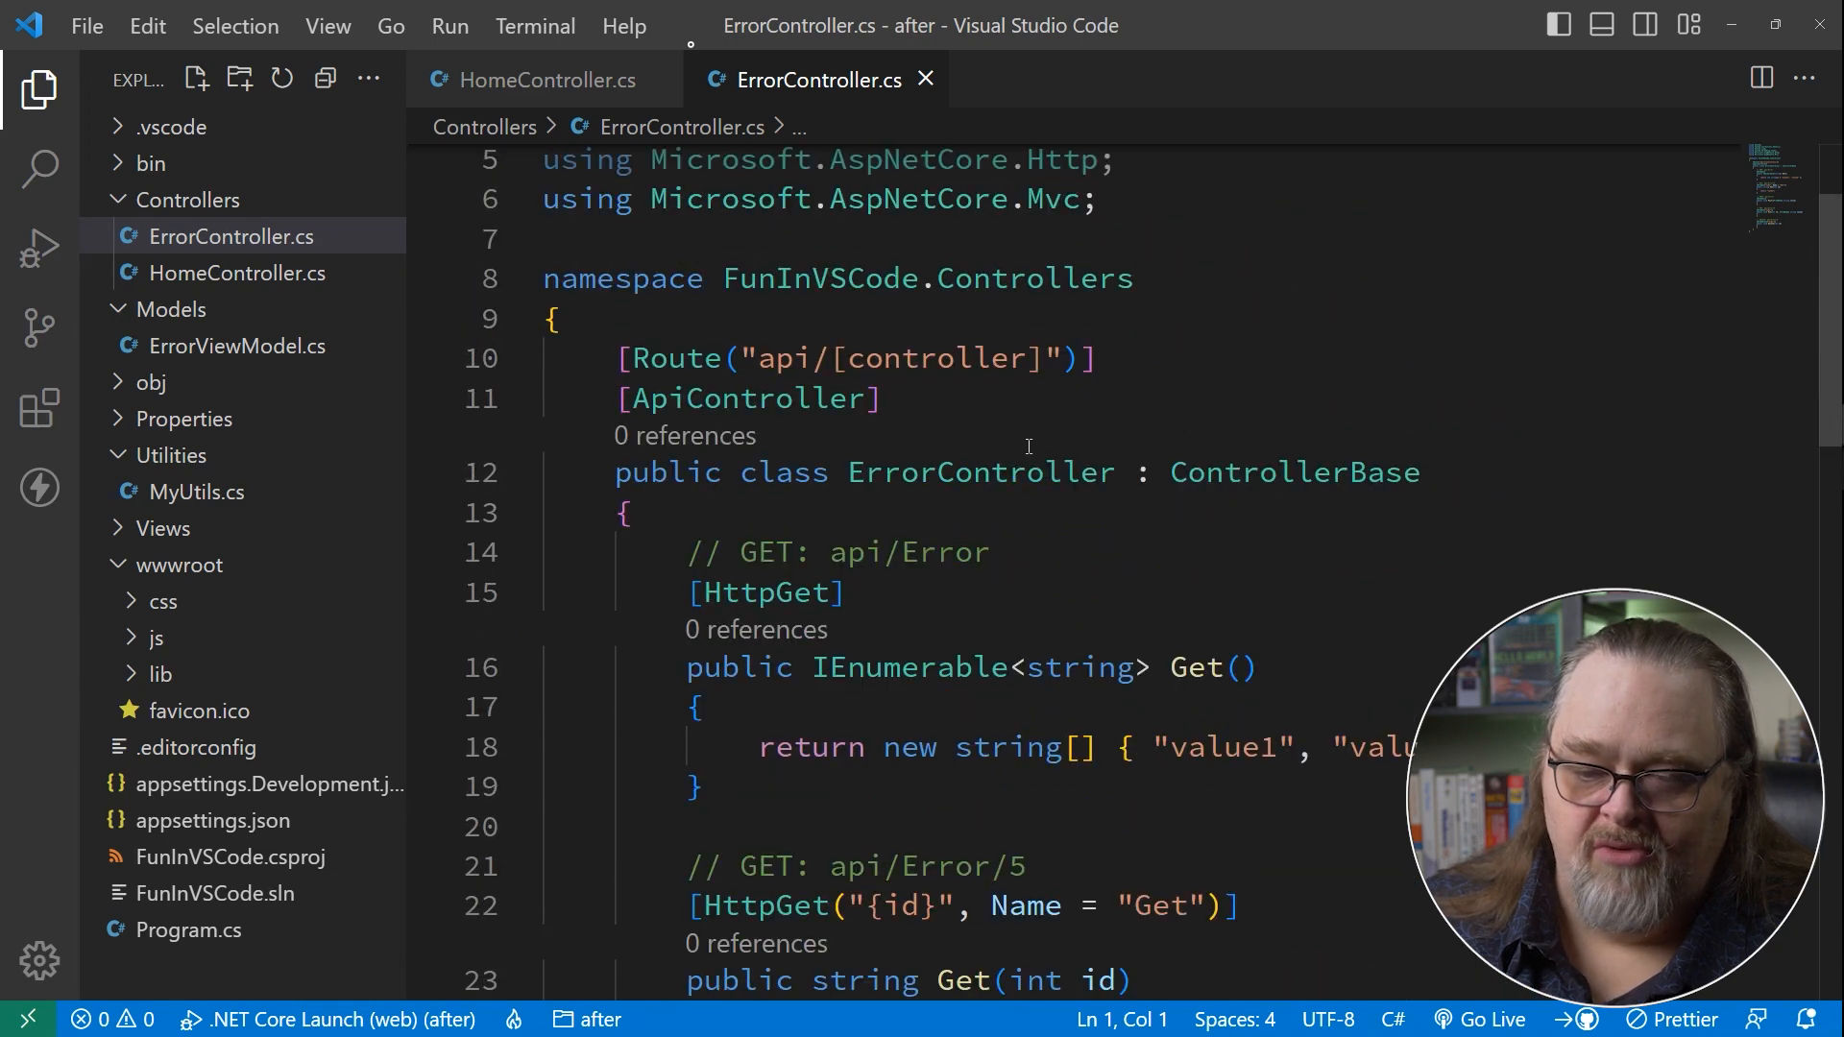
scroll(down, 3)
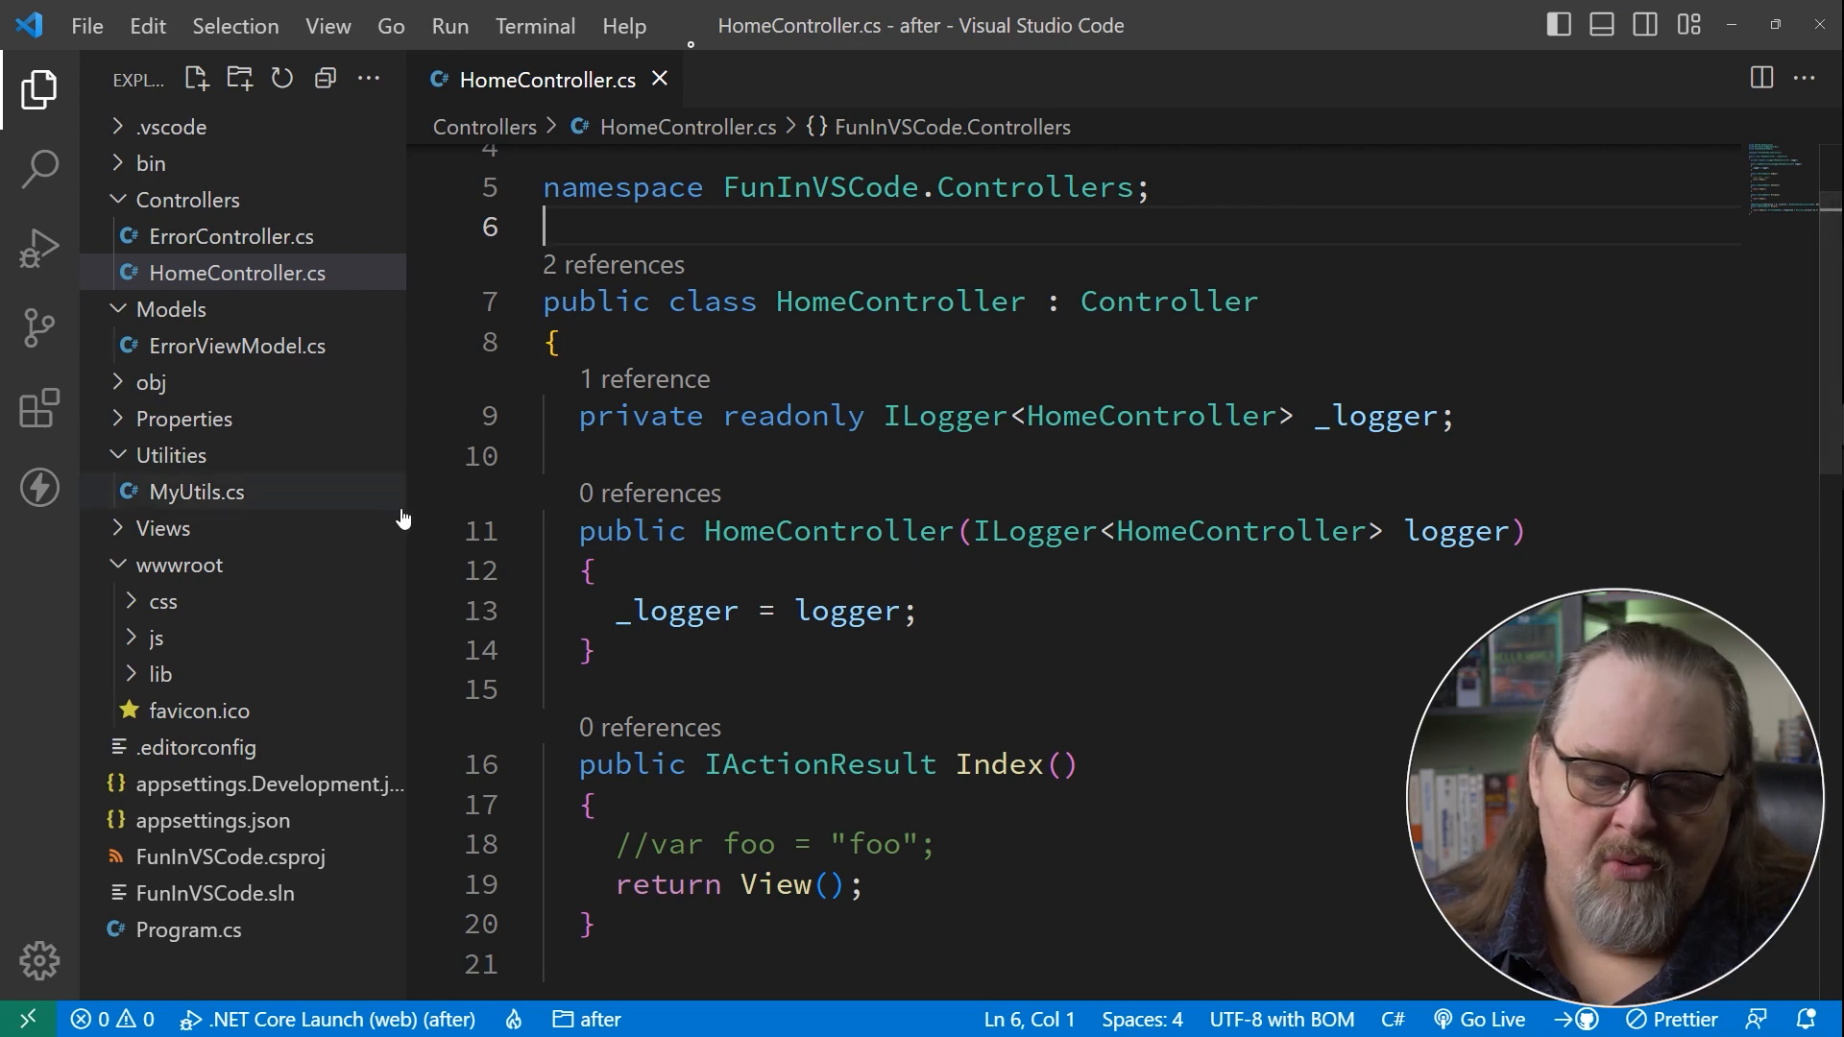
mouse_move(38, 486)
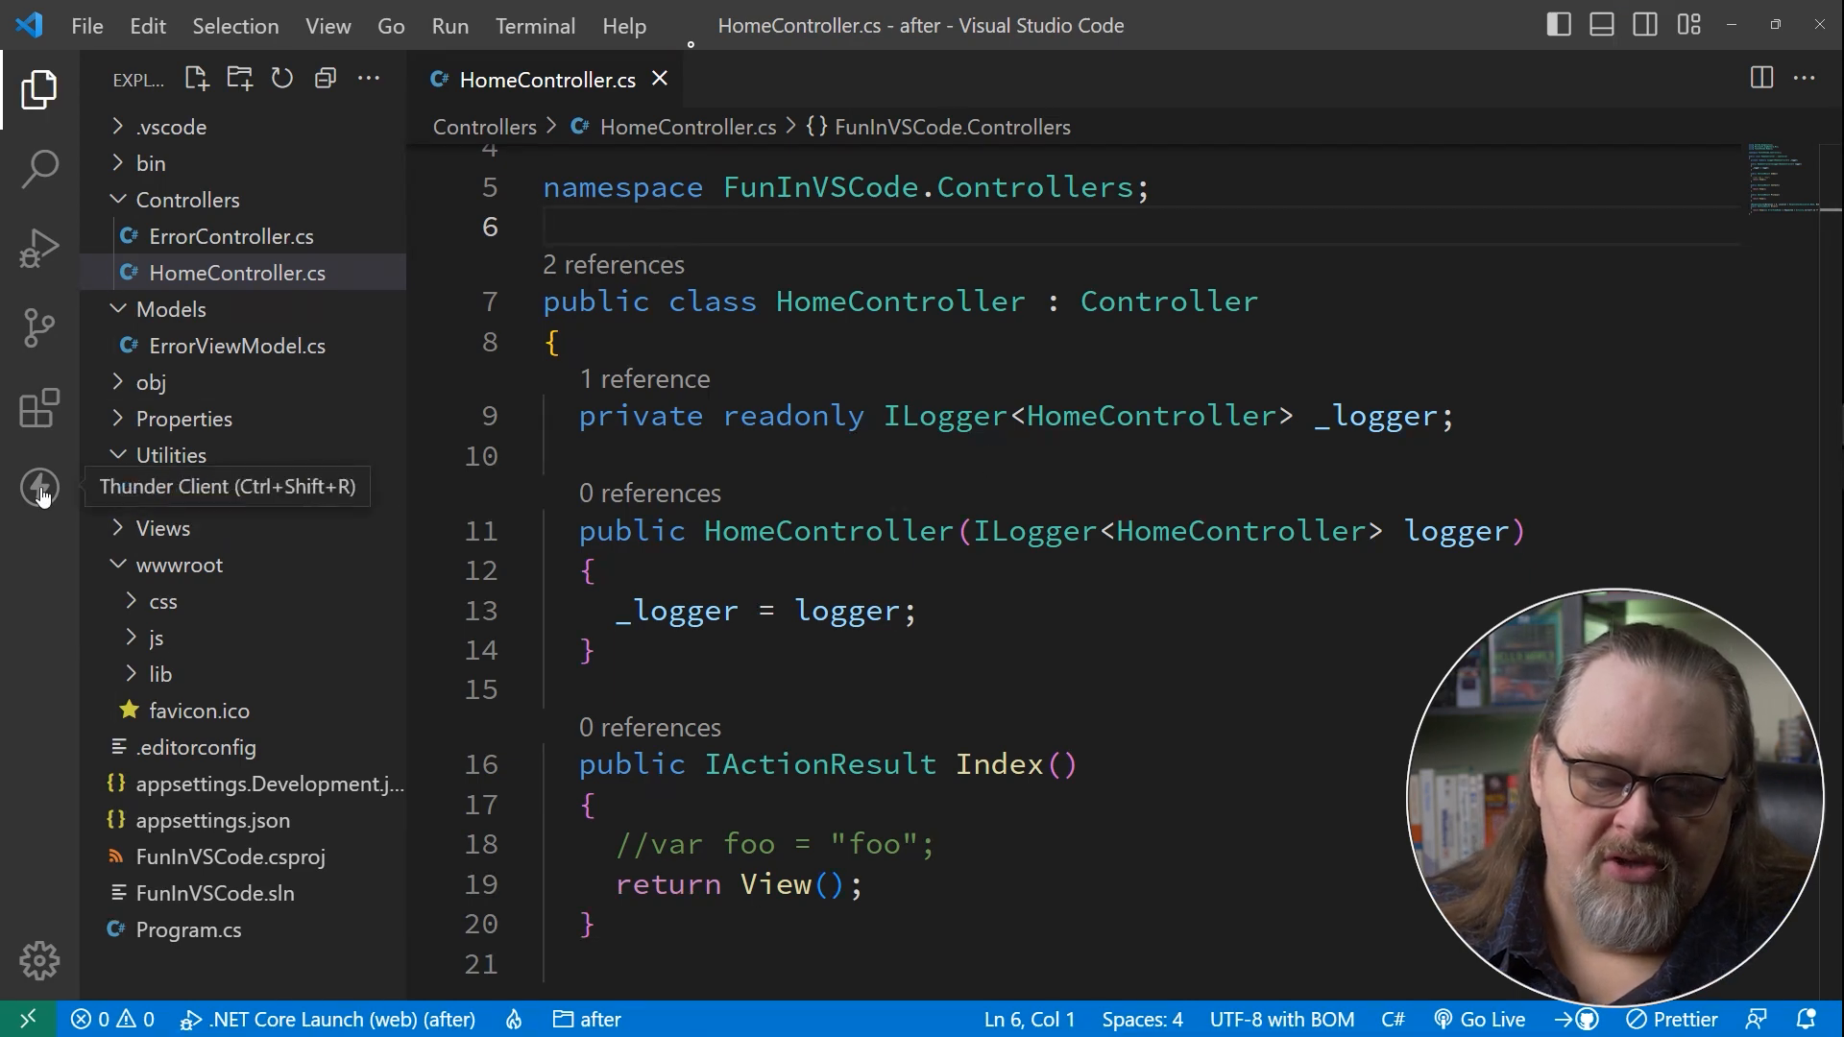
Bring up Thunder Client and restart the app under dotnet watch on localhost:5215.
click(41, 486)
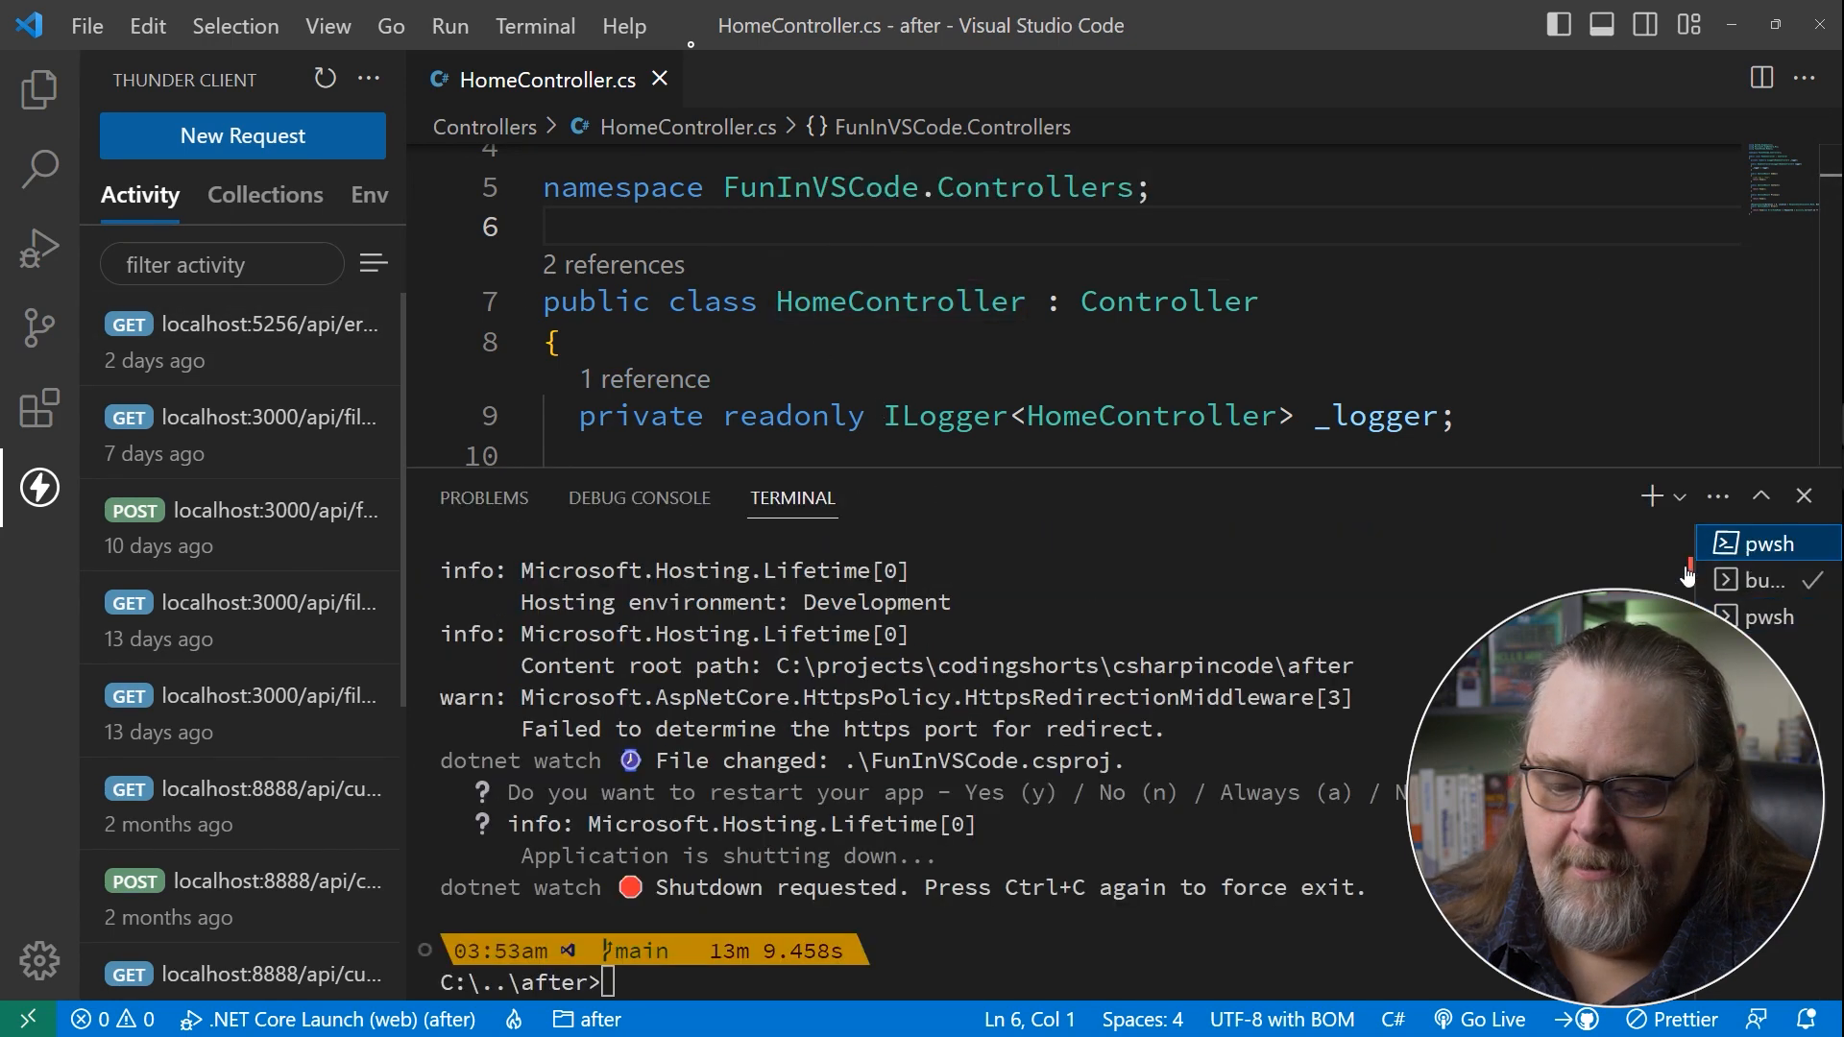
text(dotnet watch)
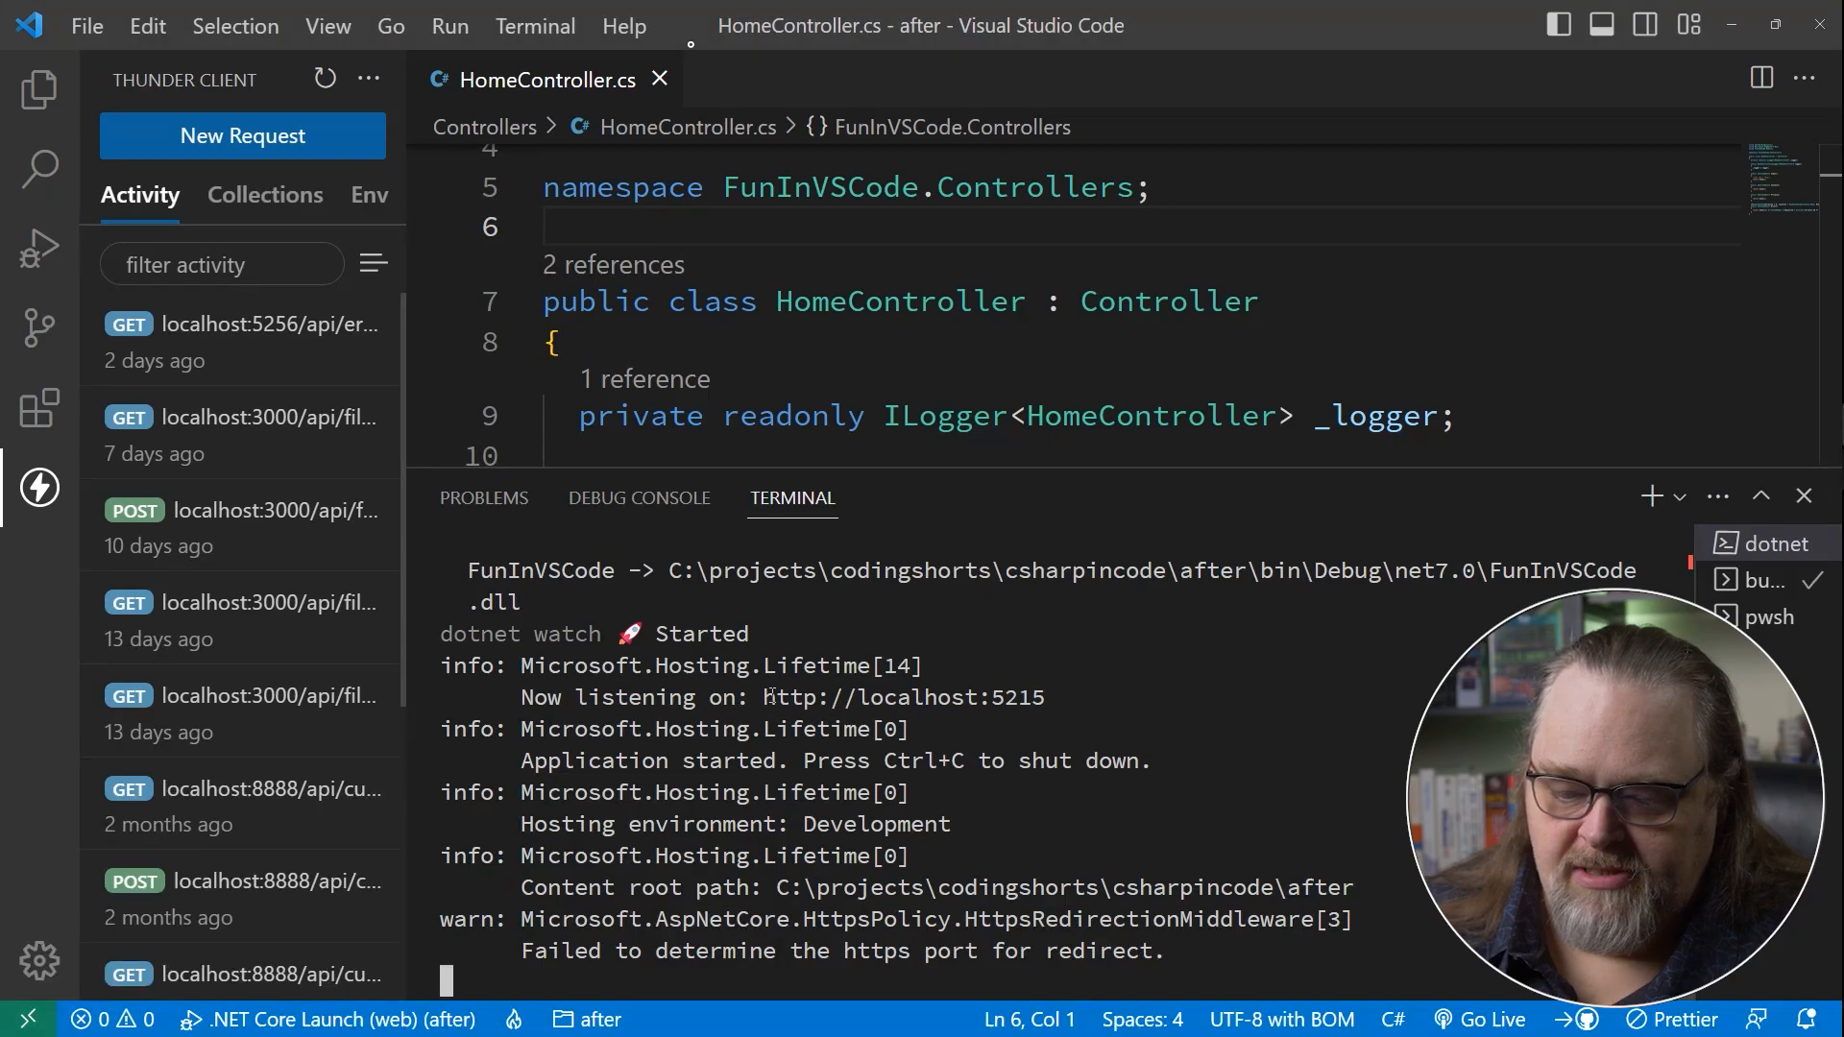
mouse_move(903, 695)
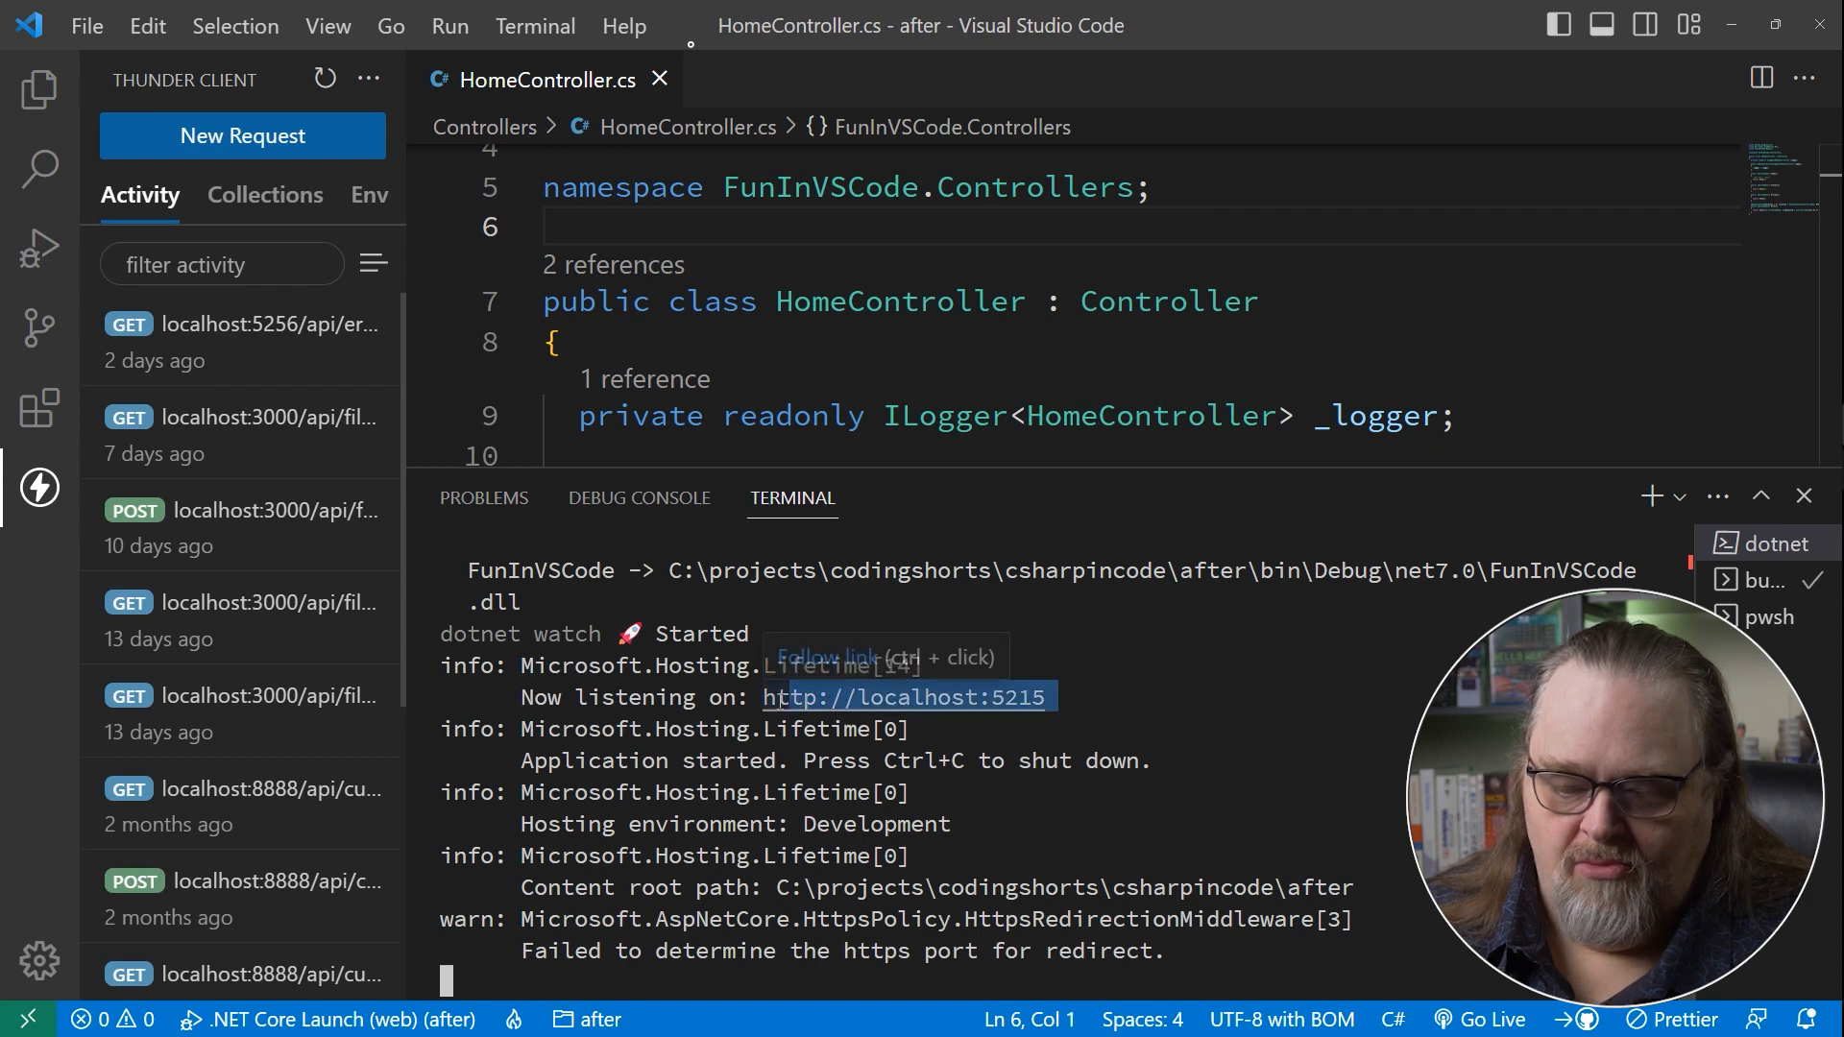
mouse_move(182, 200)
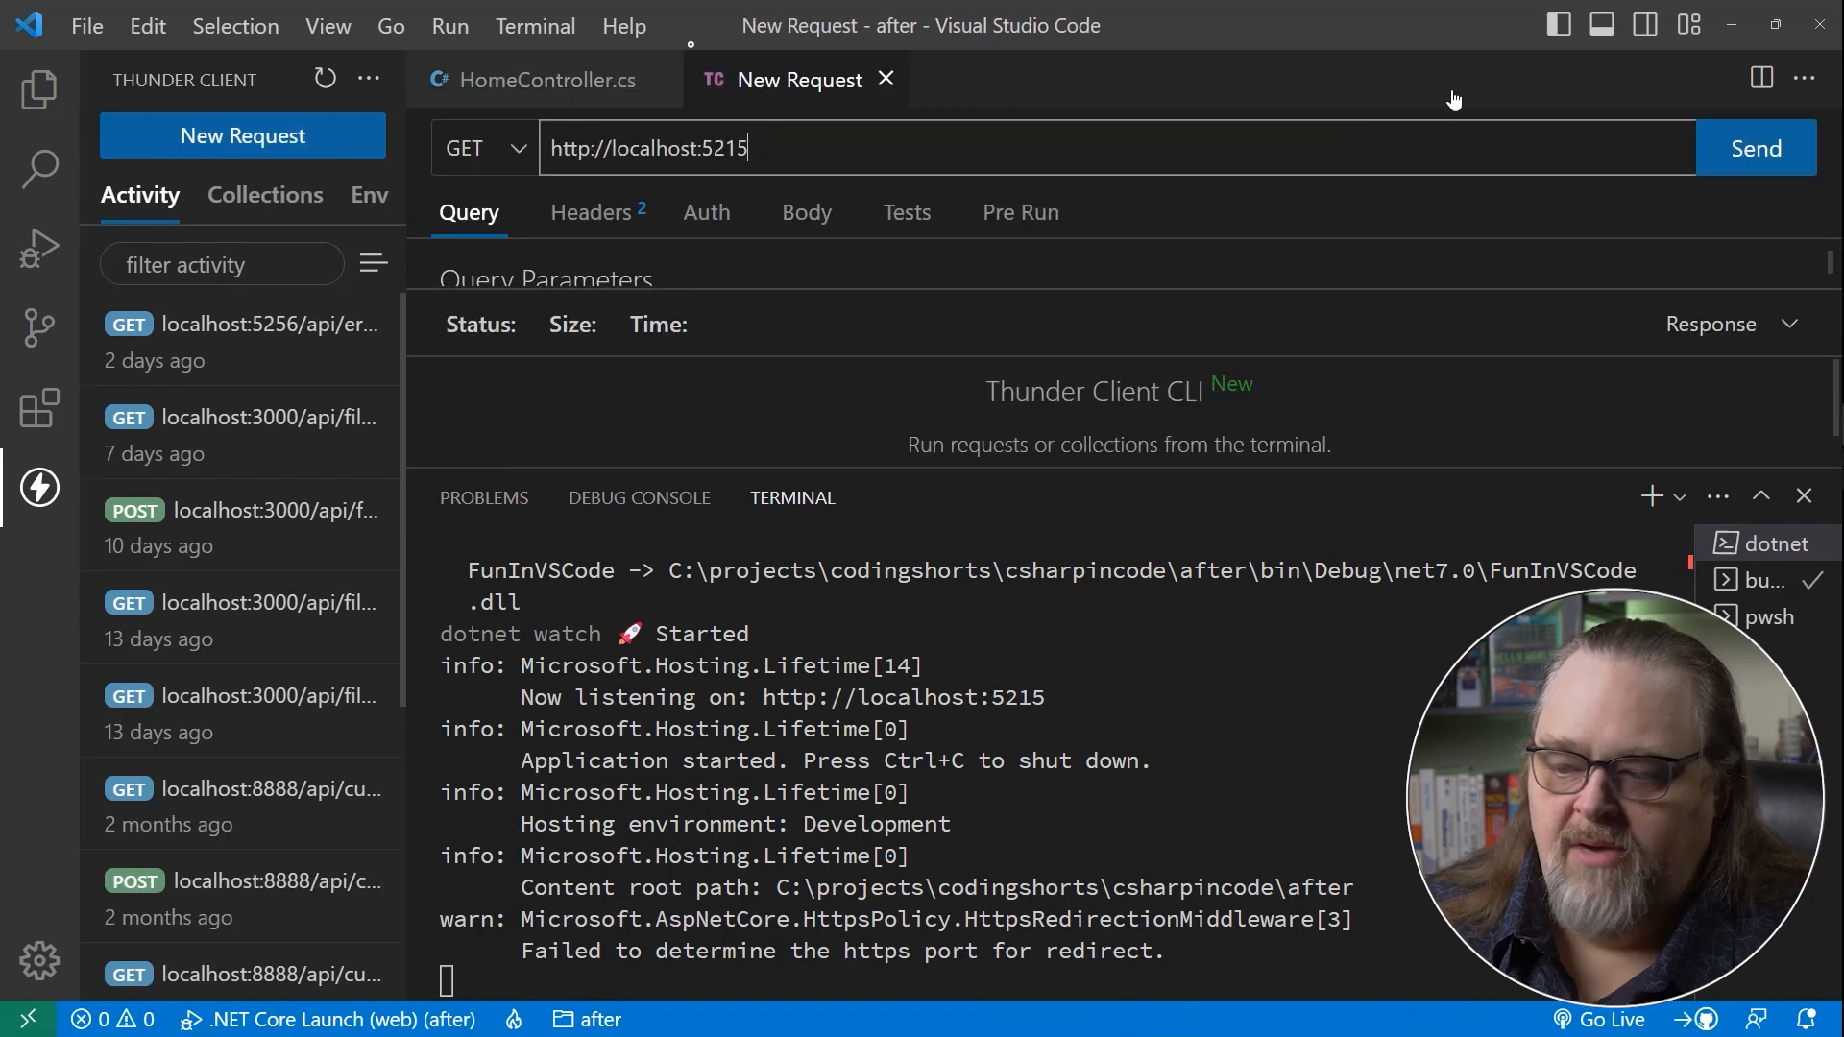
Send GET to localhost:5215, then re-send it against the /api/Error endpoint.
click(1754, 148)
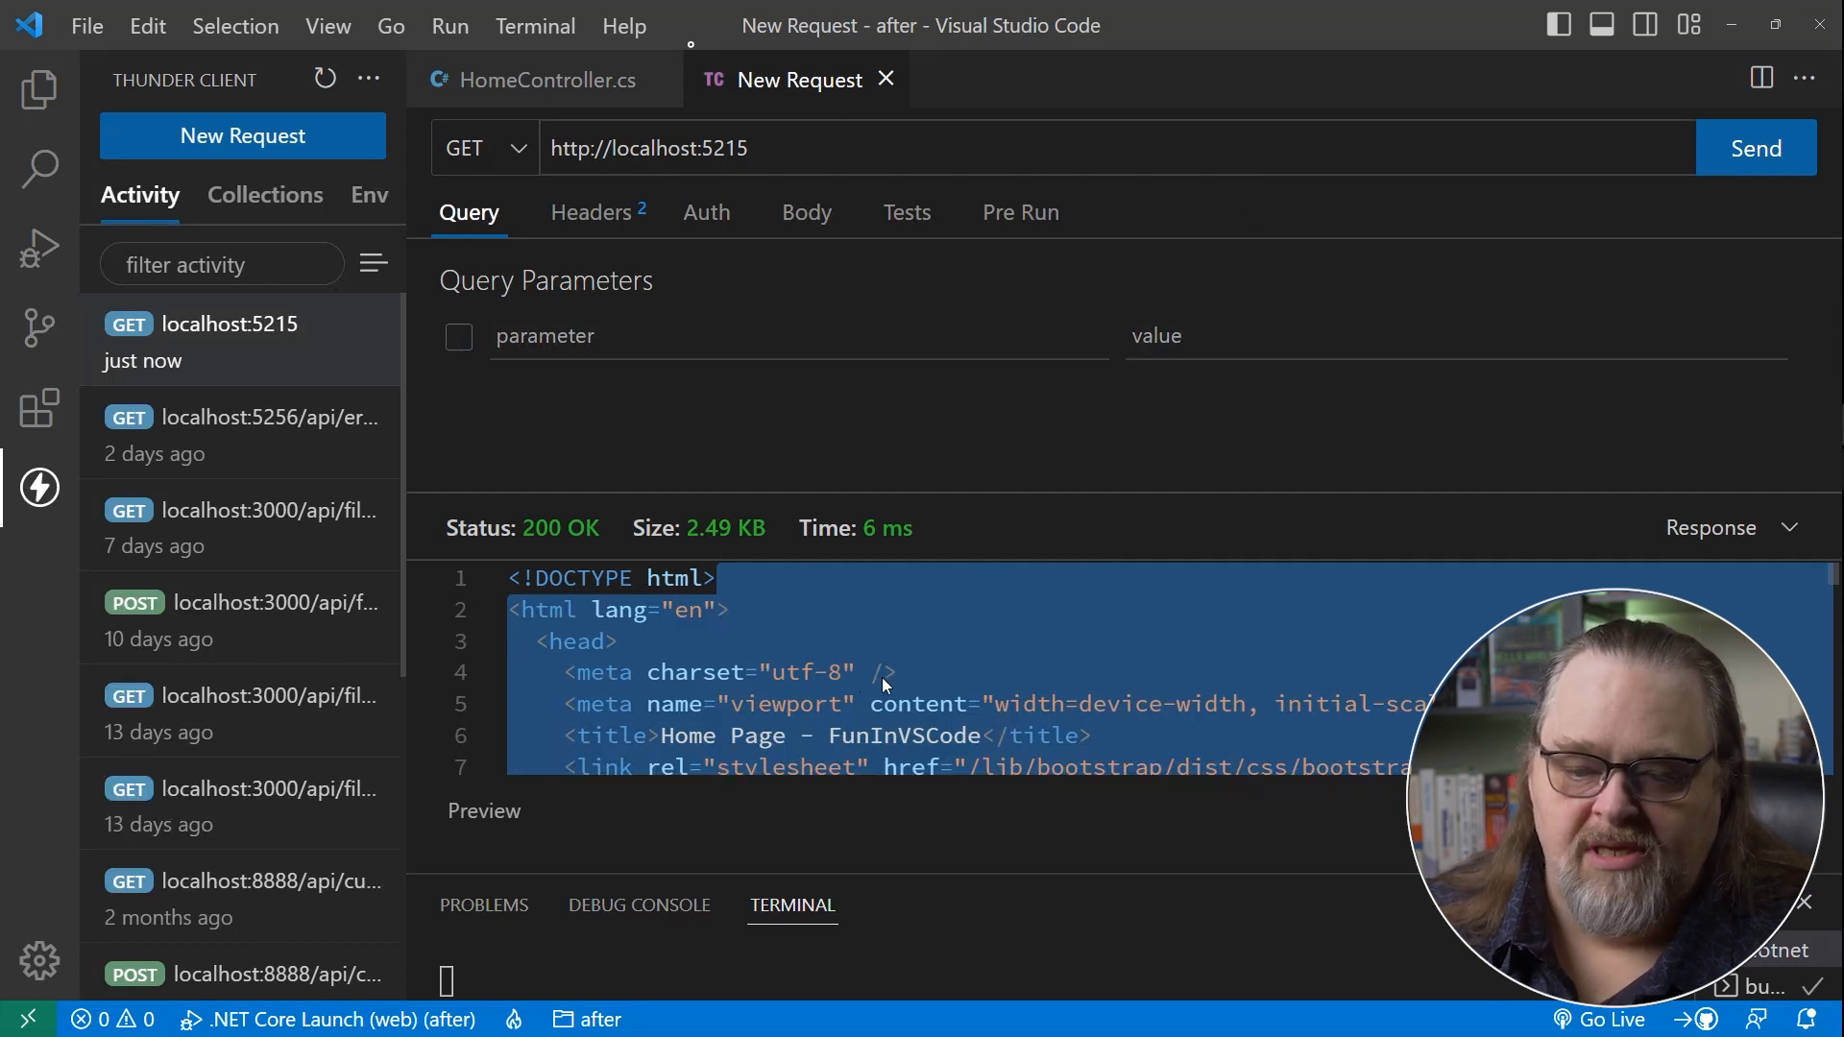
click(793, 147)
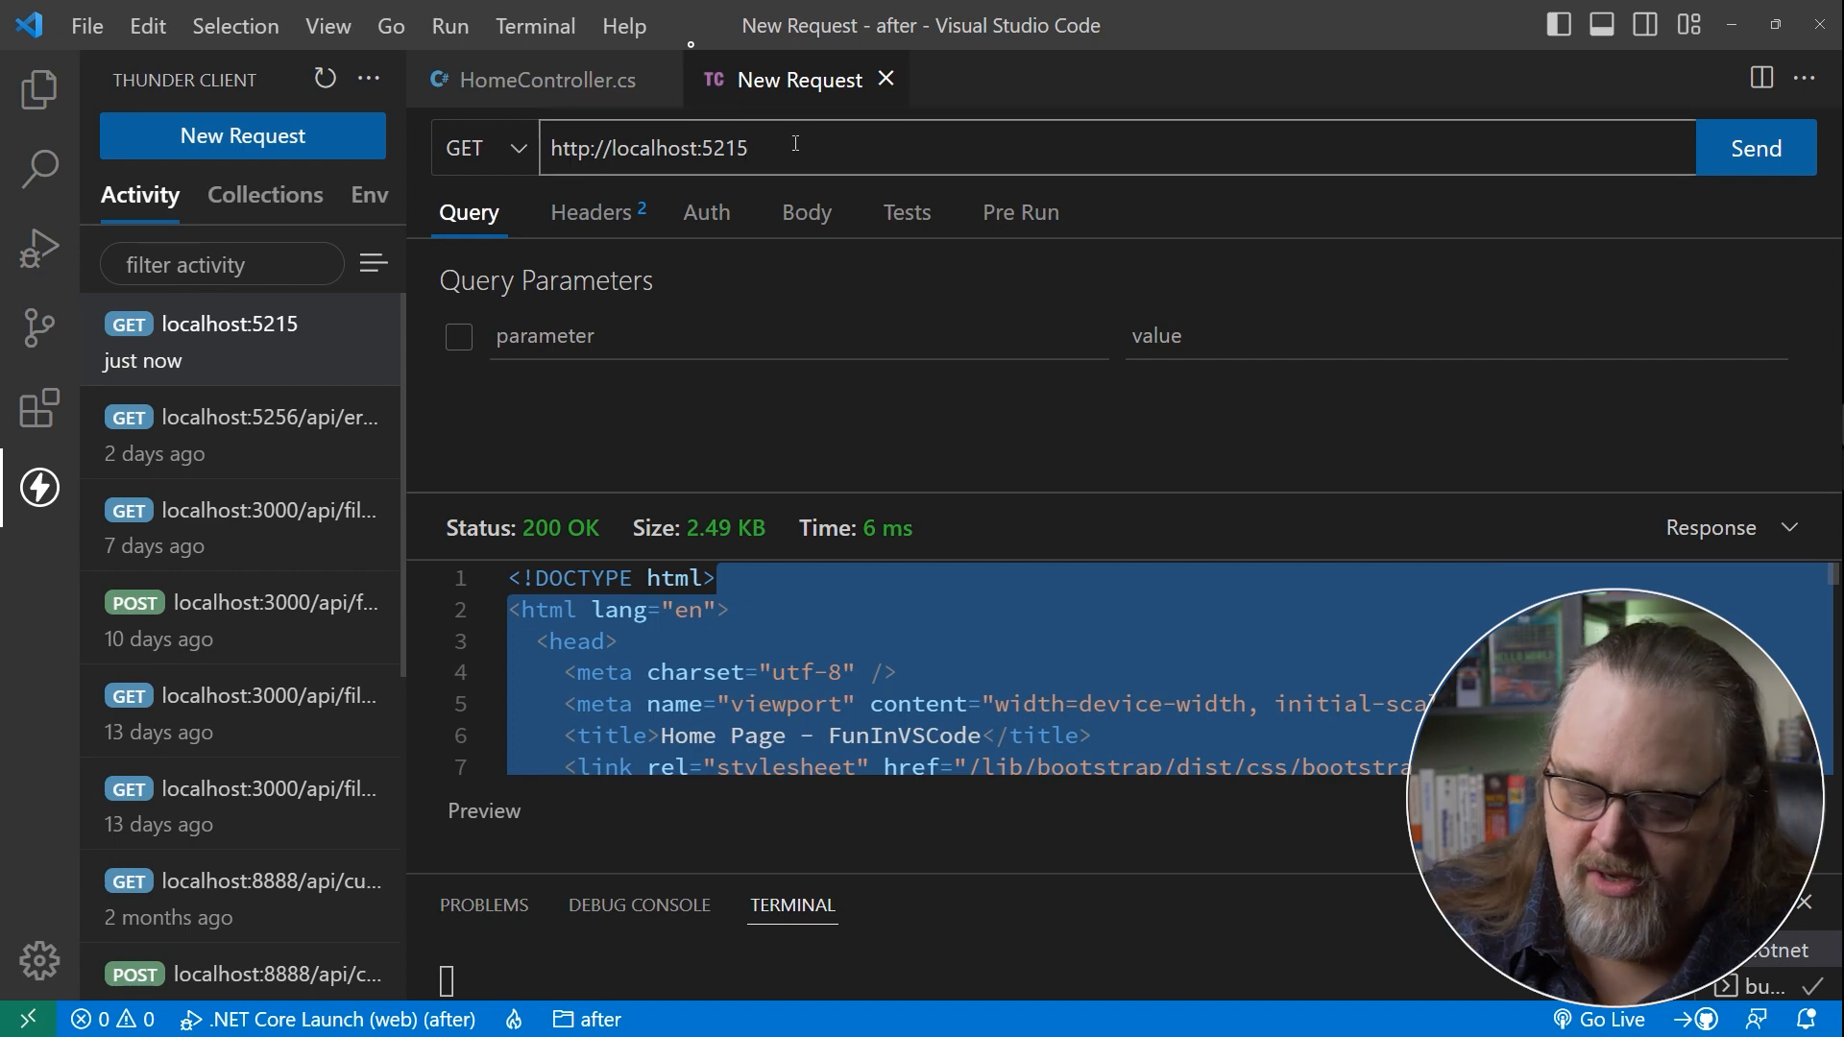
text(/api/Error)
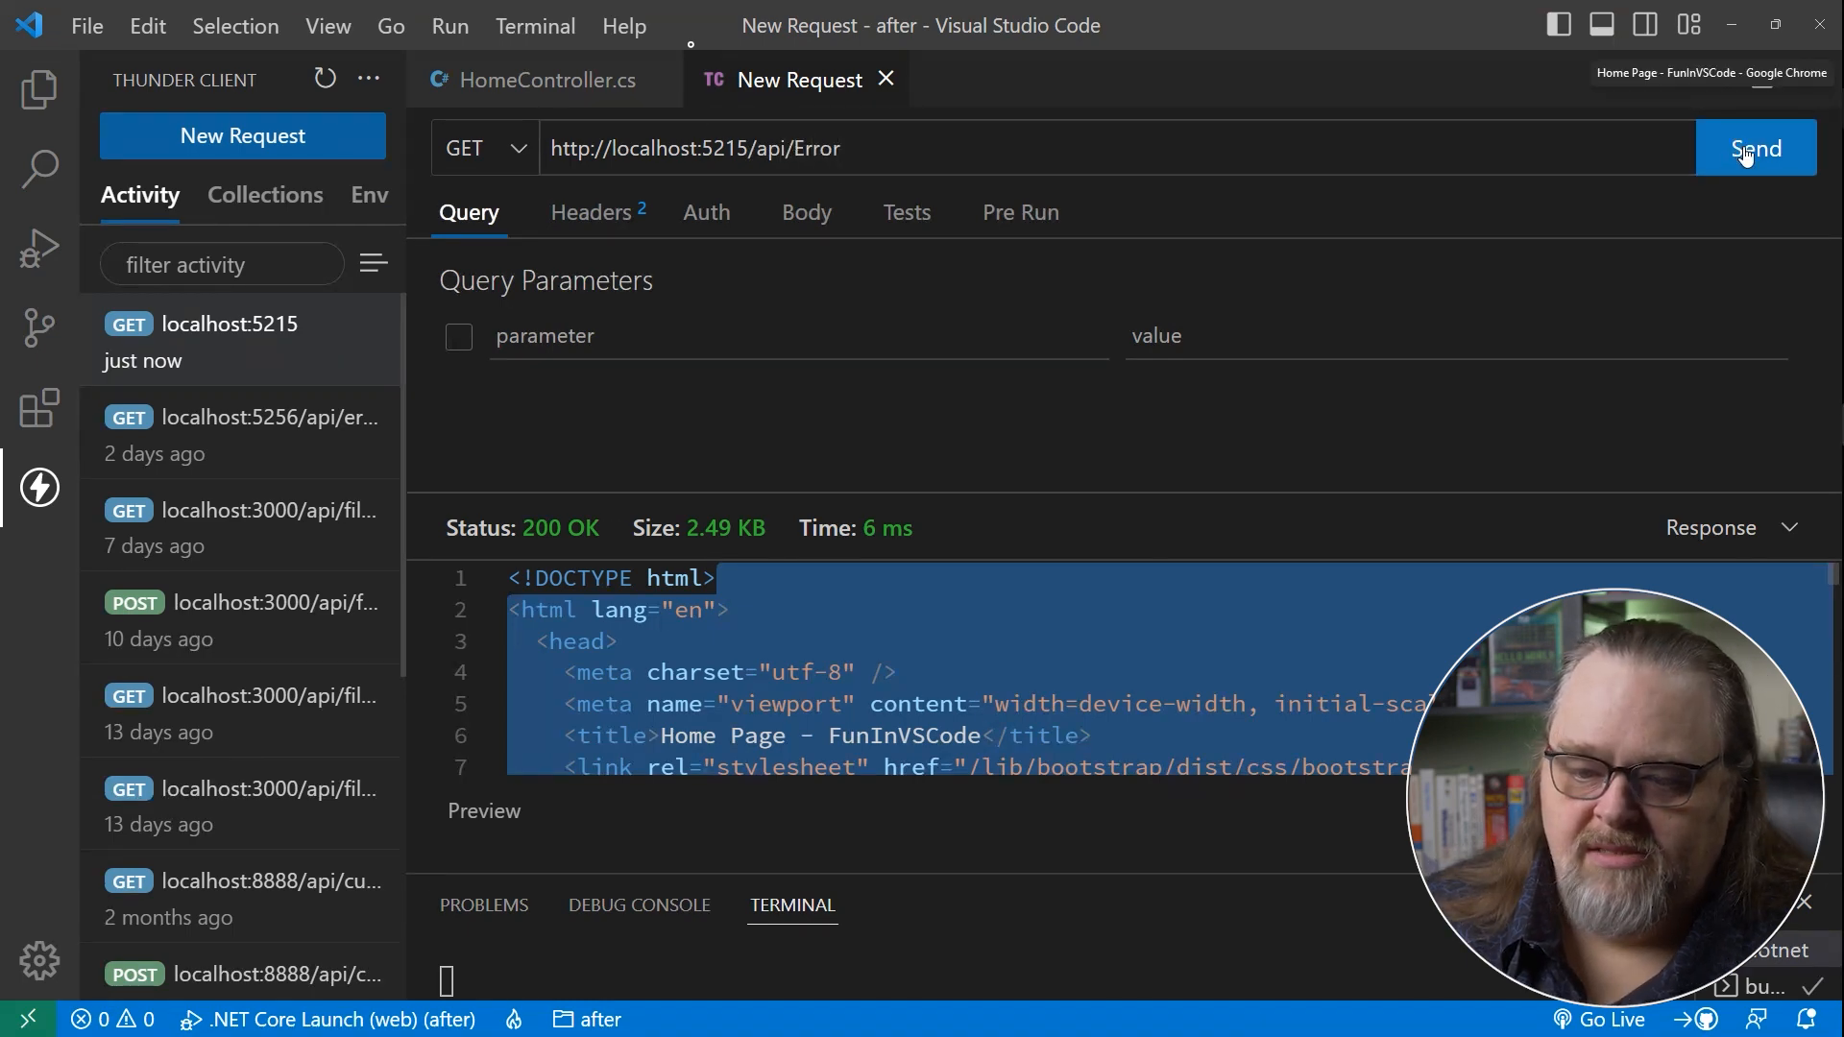
click(1753, 148)
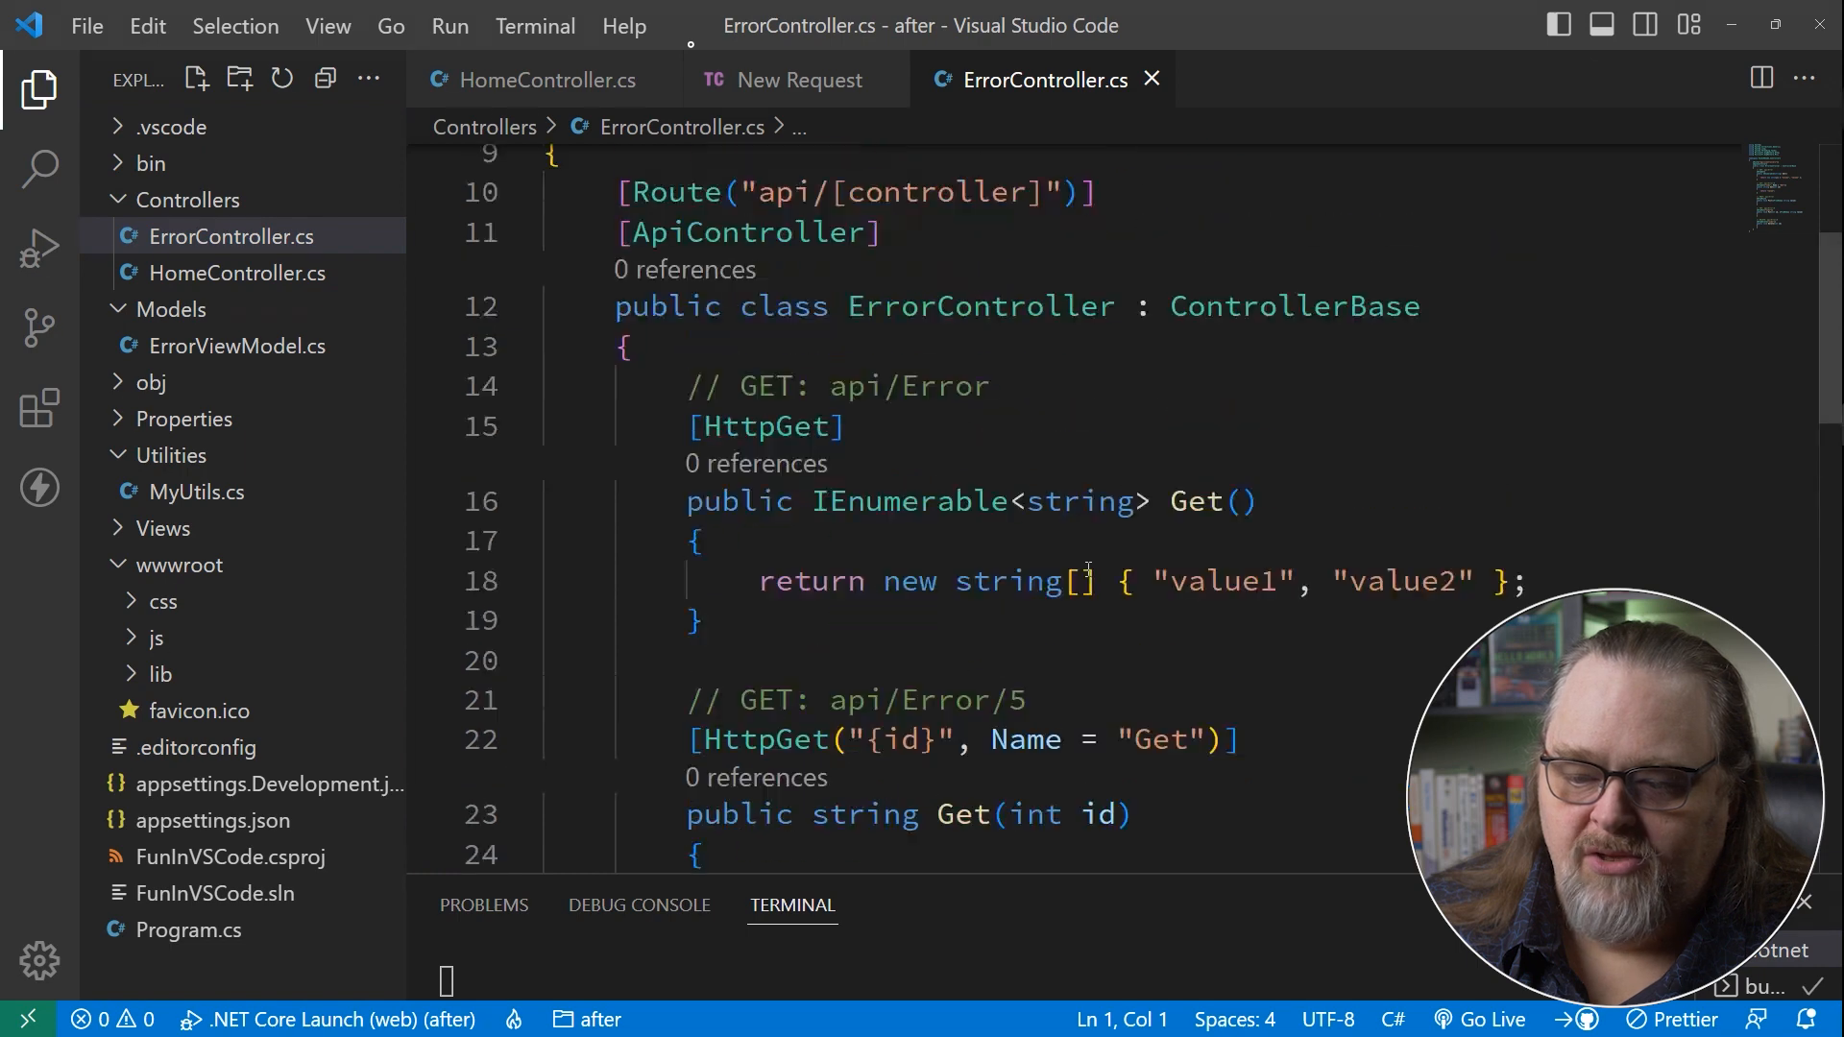
Scroll through ErrorController.cs to read its Get, Post and Put actions.
scroll(down, 3)
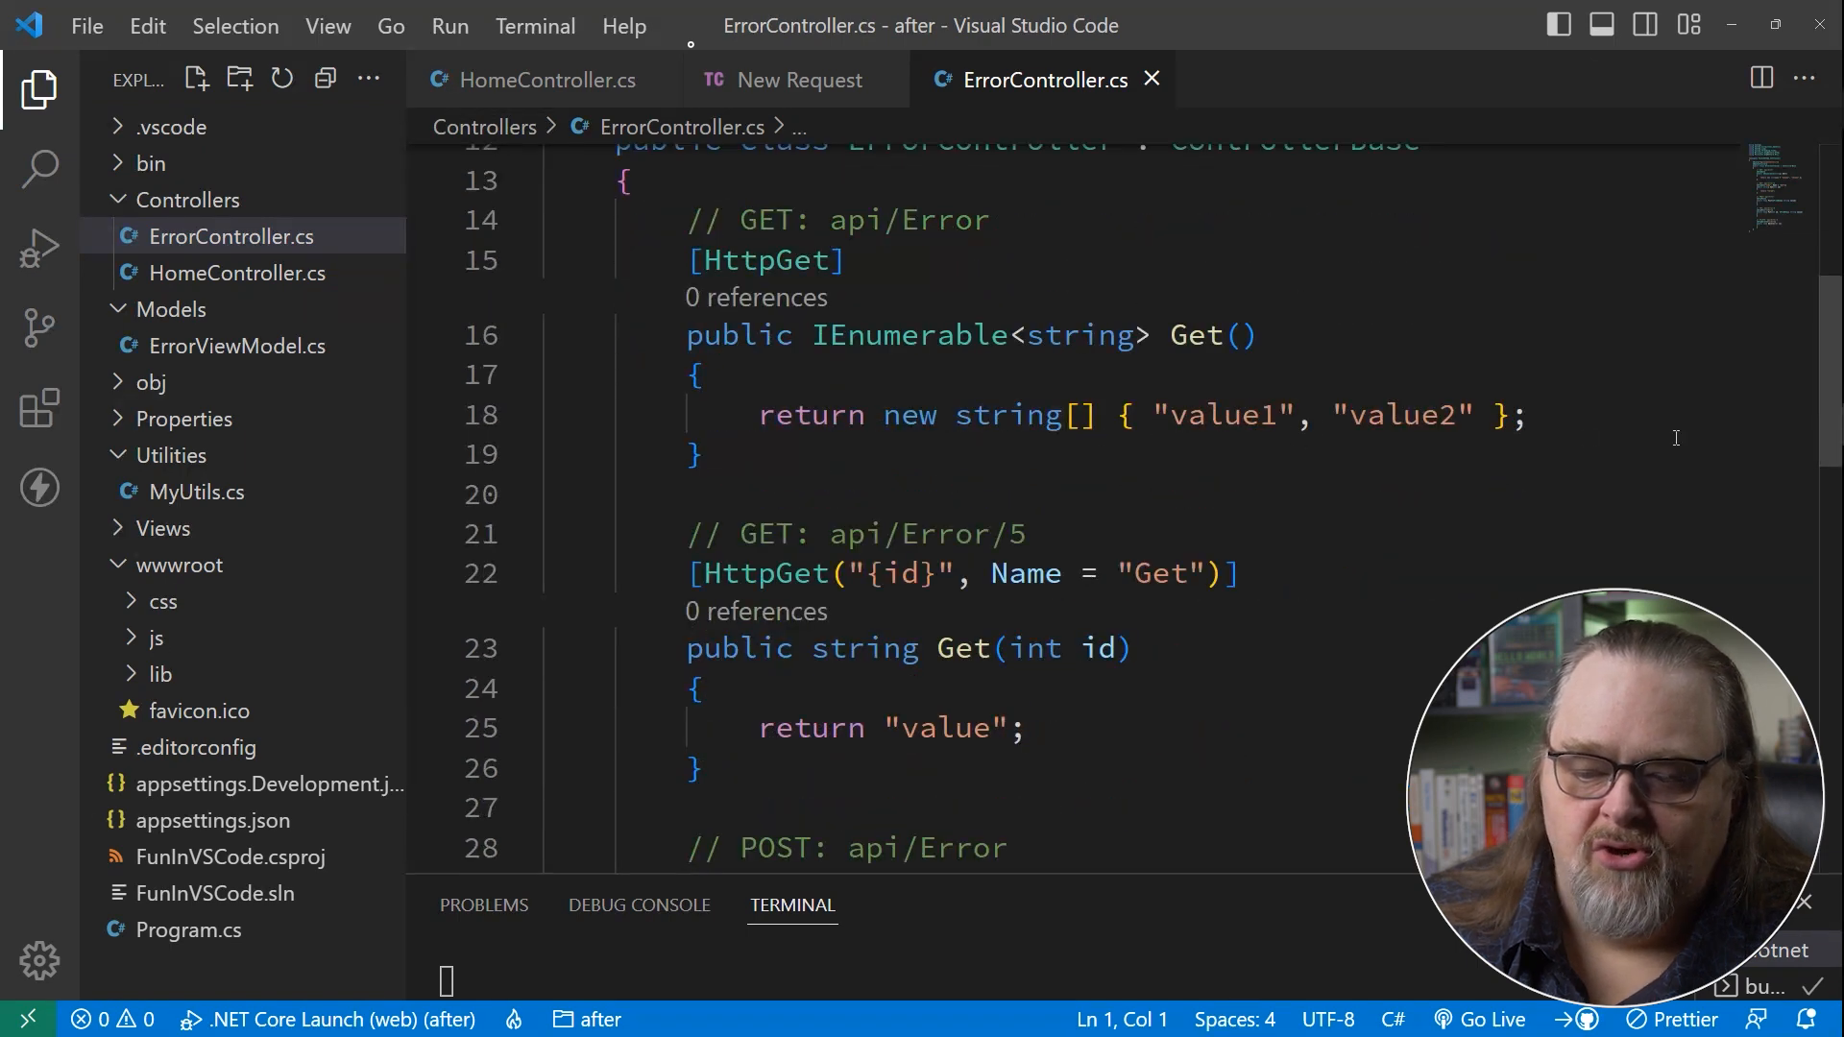
mouse_move(1064, 607)
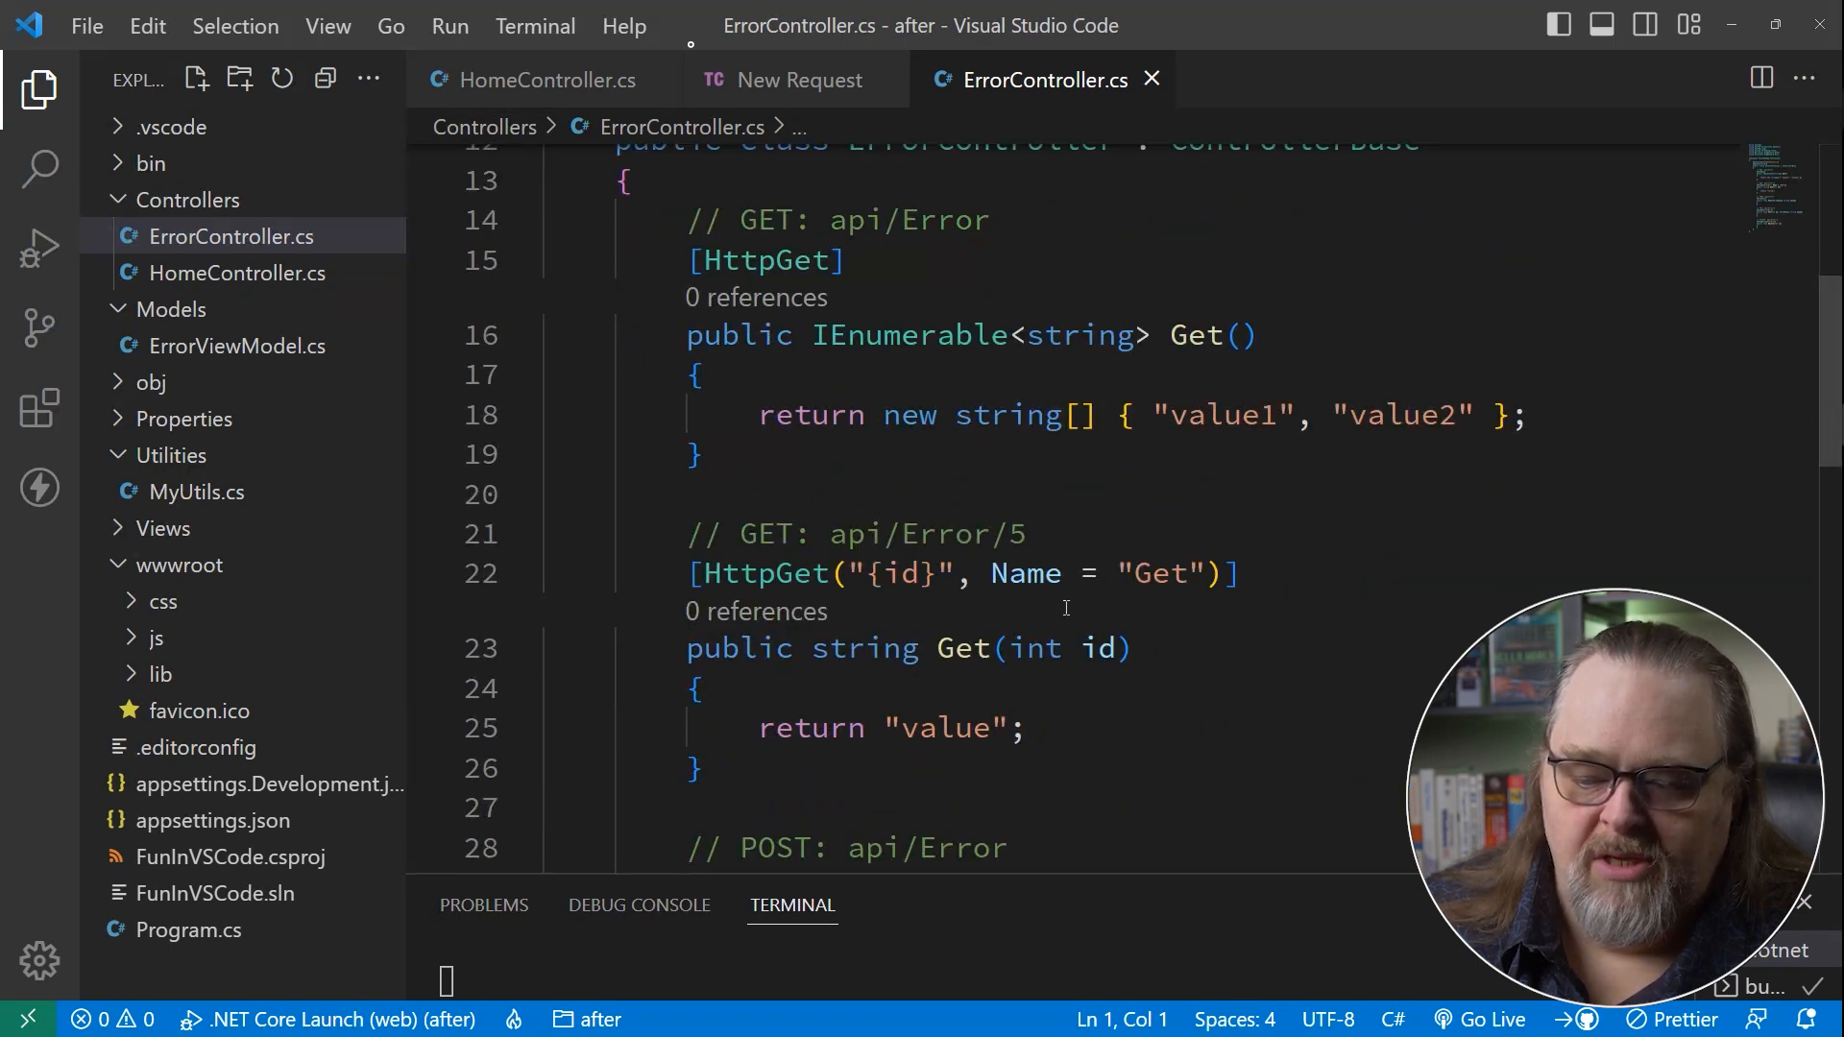
scroll(down, 3)
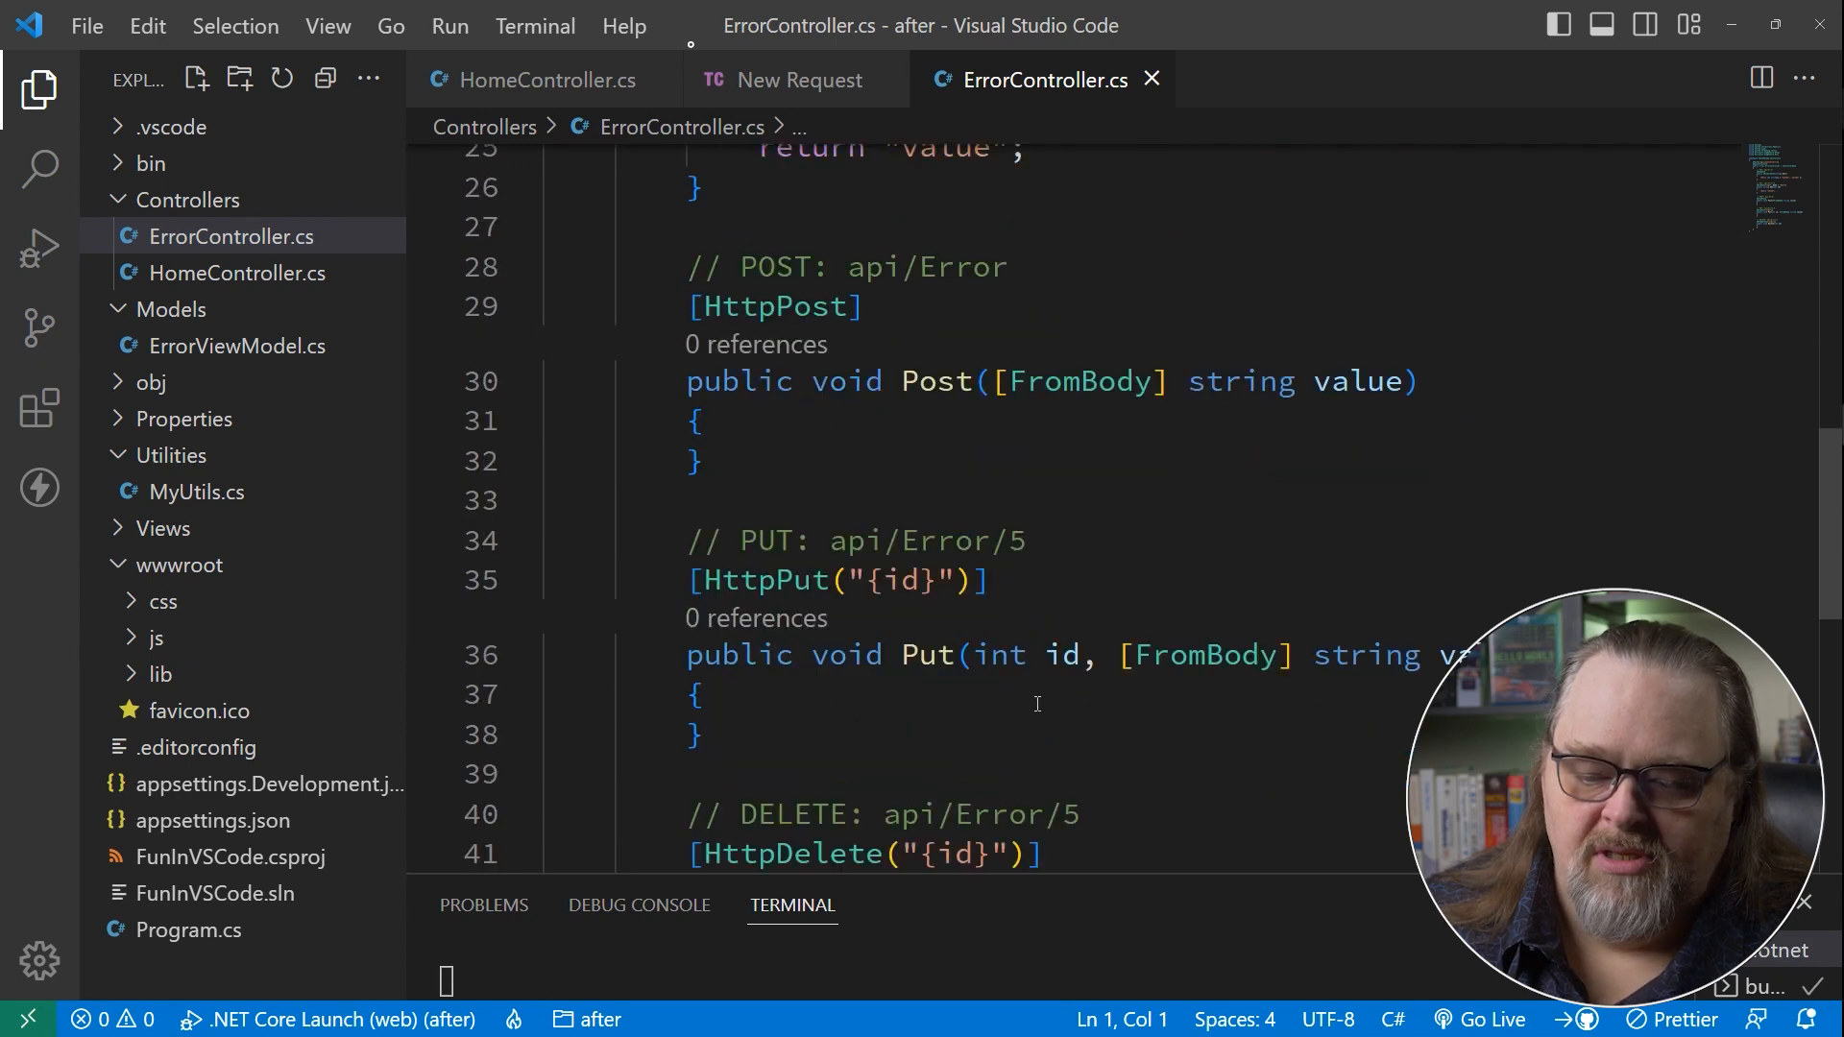
From Thunder Client Activity, duplicate the api/Error request and change its URL to api/Error/1.
click(795, 78)
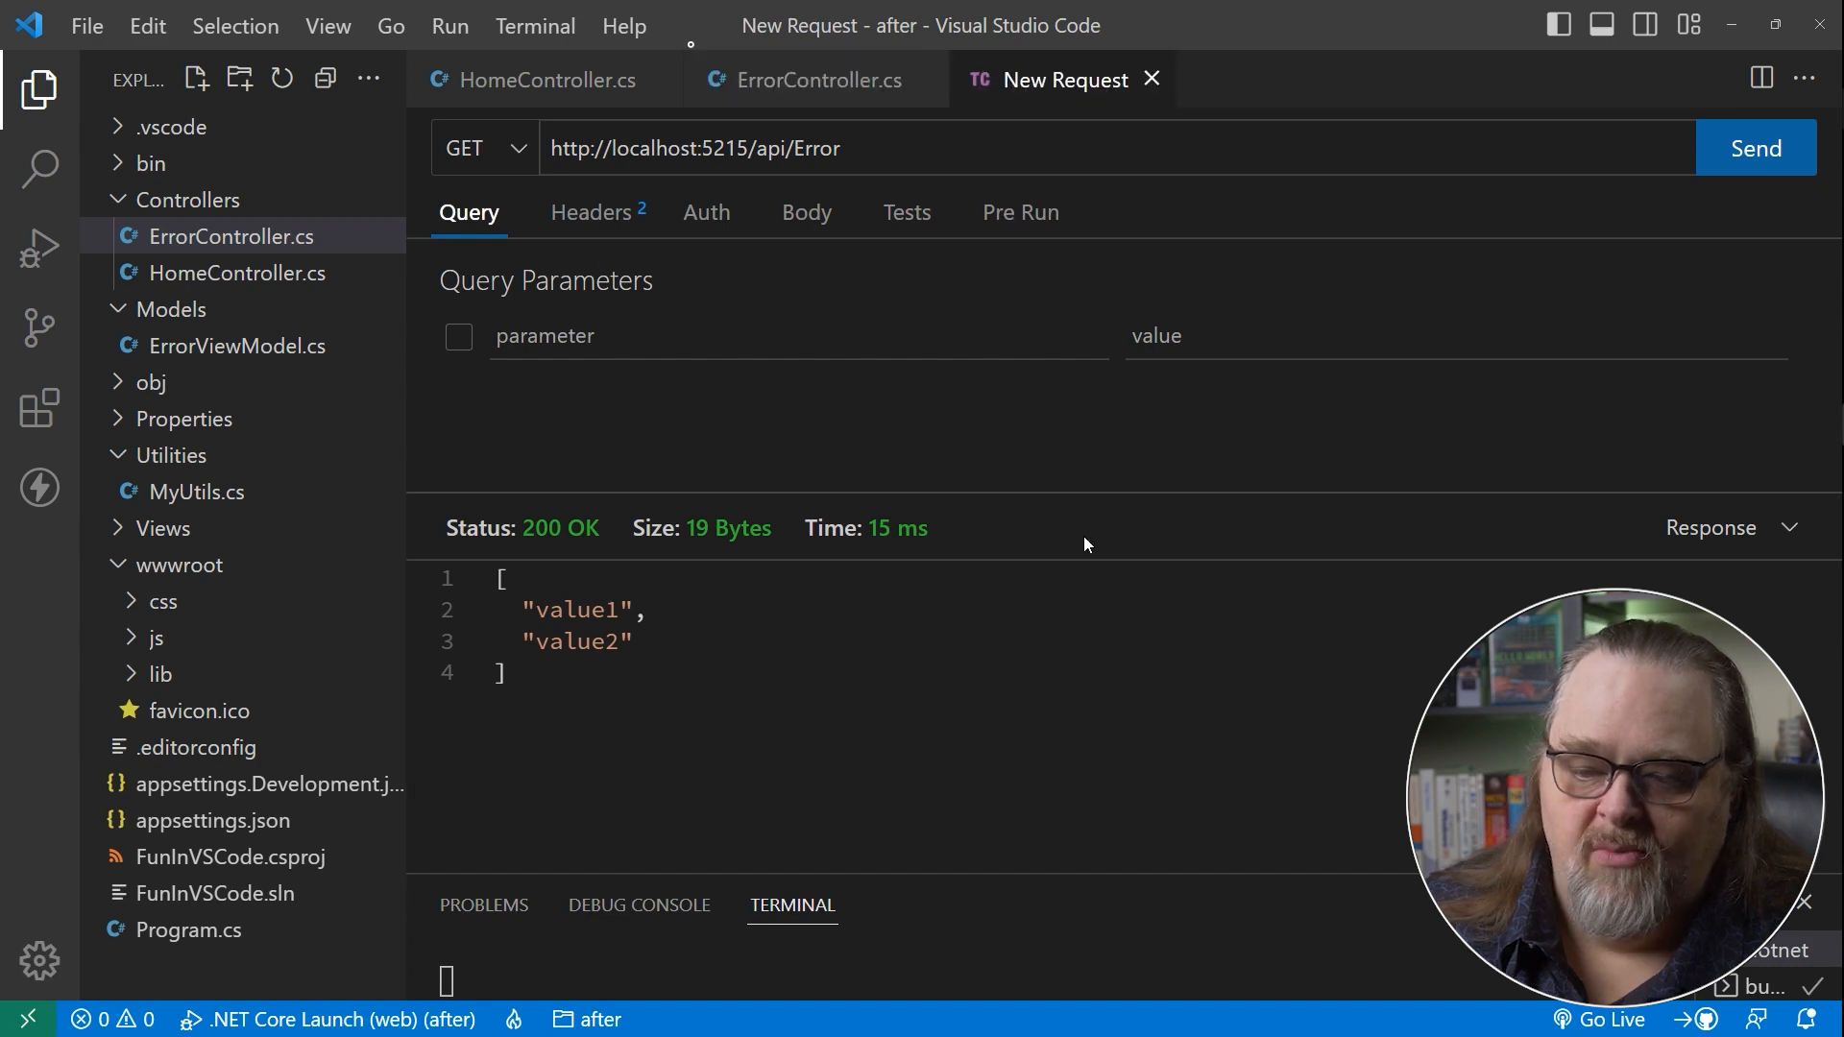
mouse_move(39, 407)
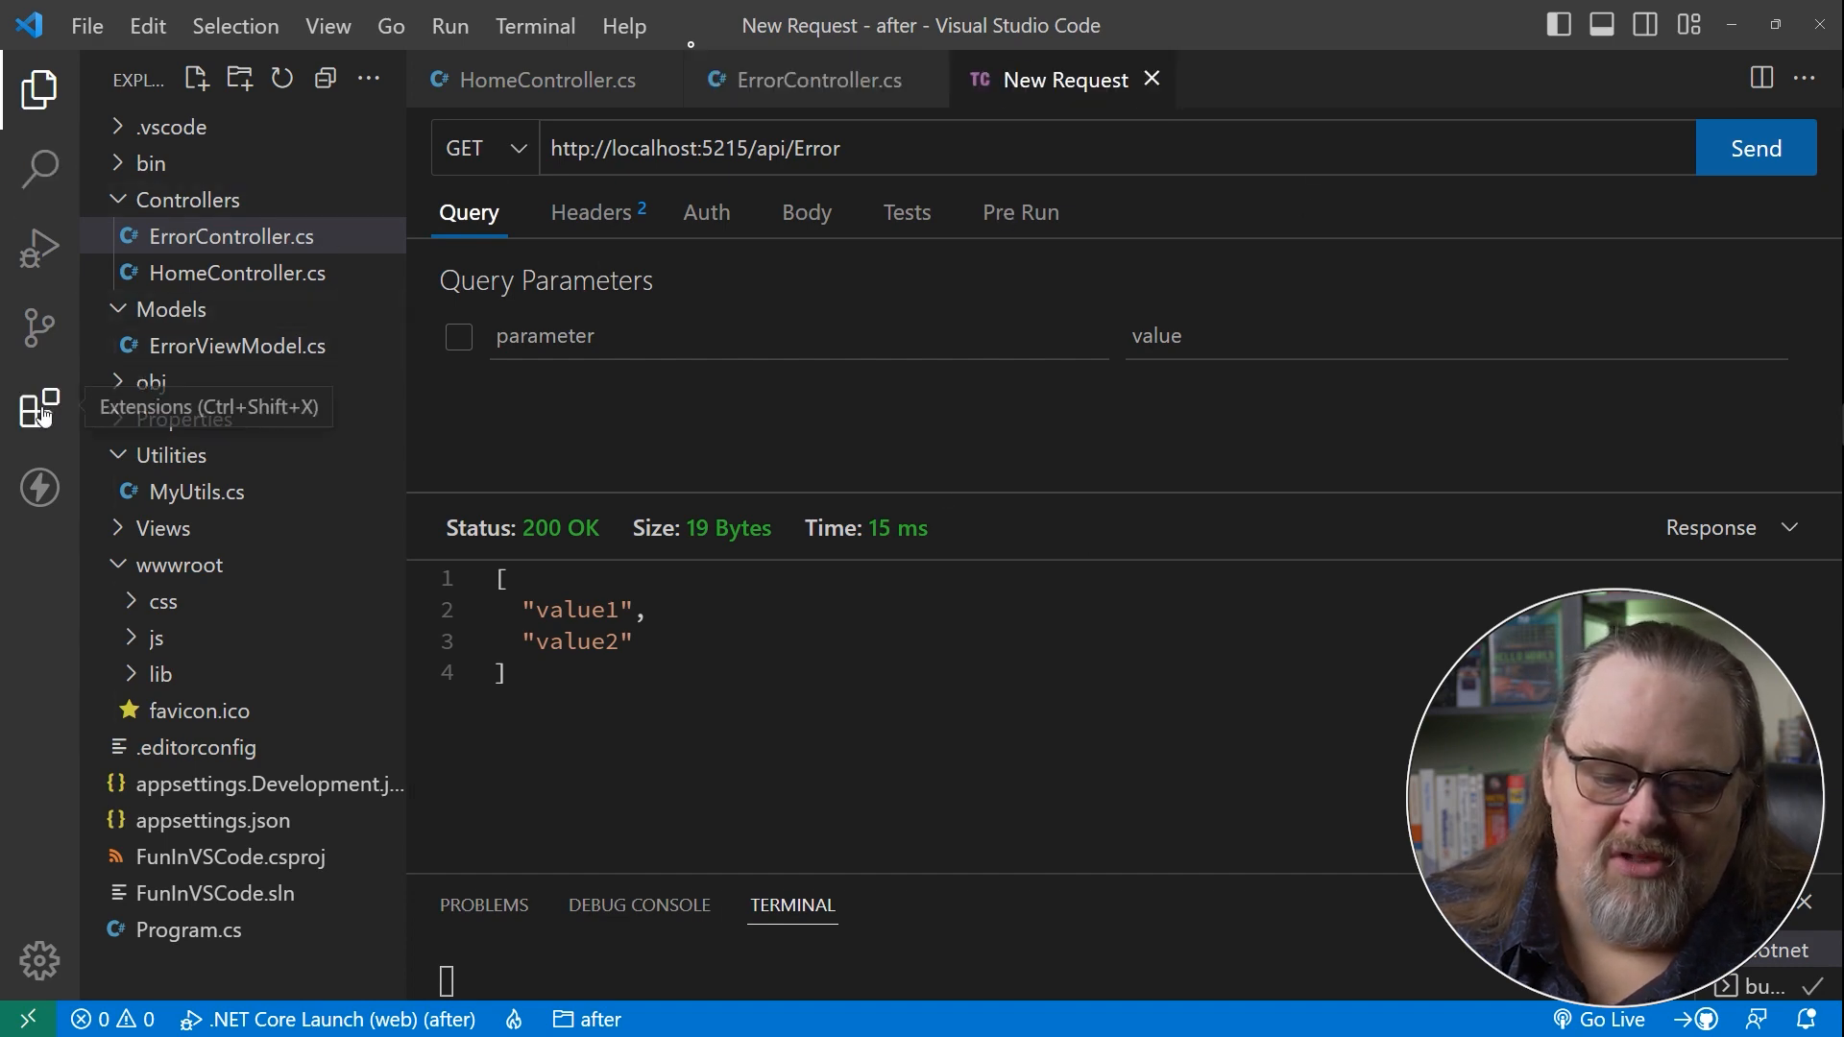
click(38, 486)
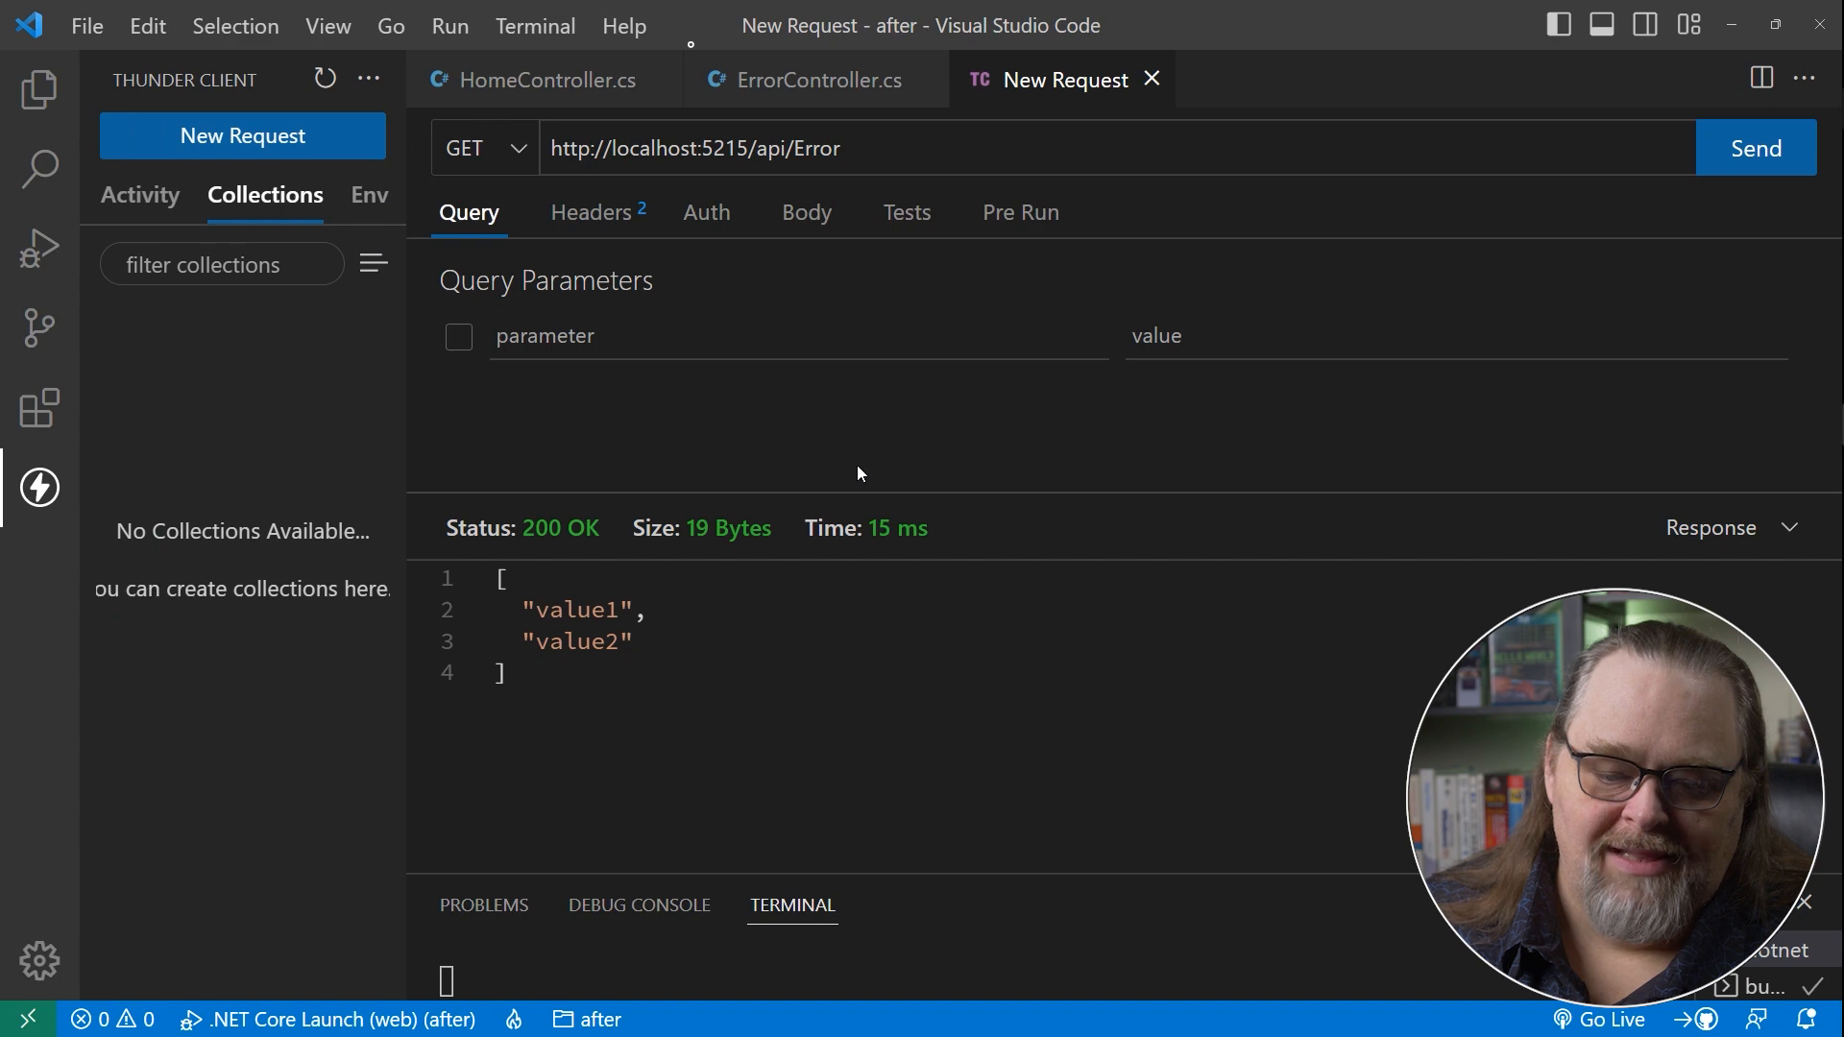
mouse_move(1035, 78)
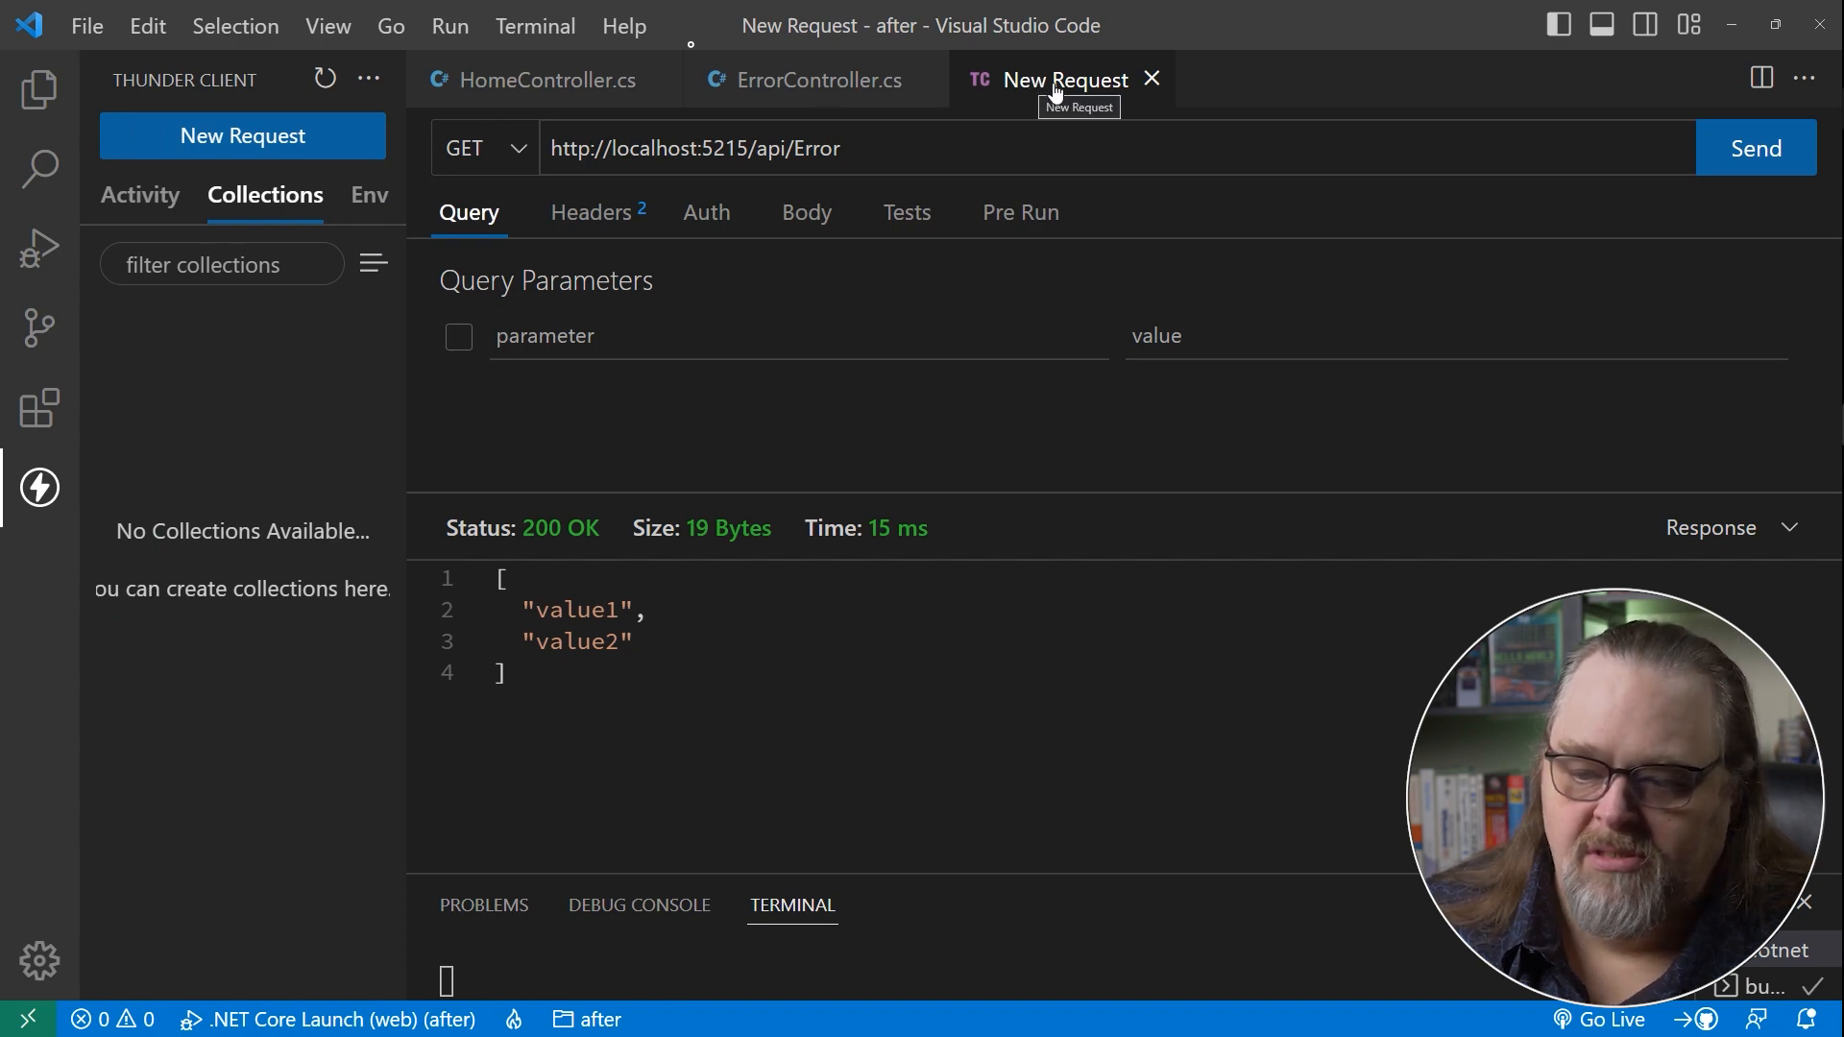
click(138, 194)
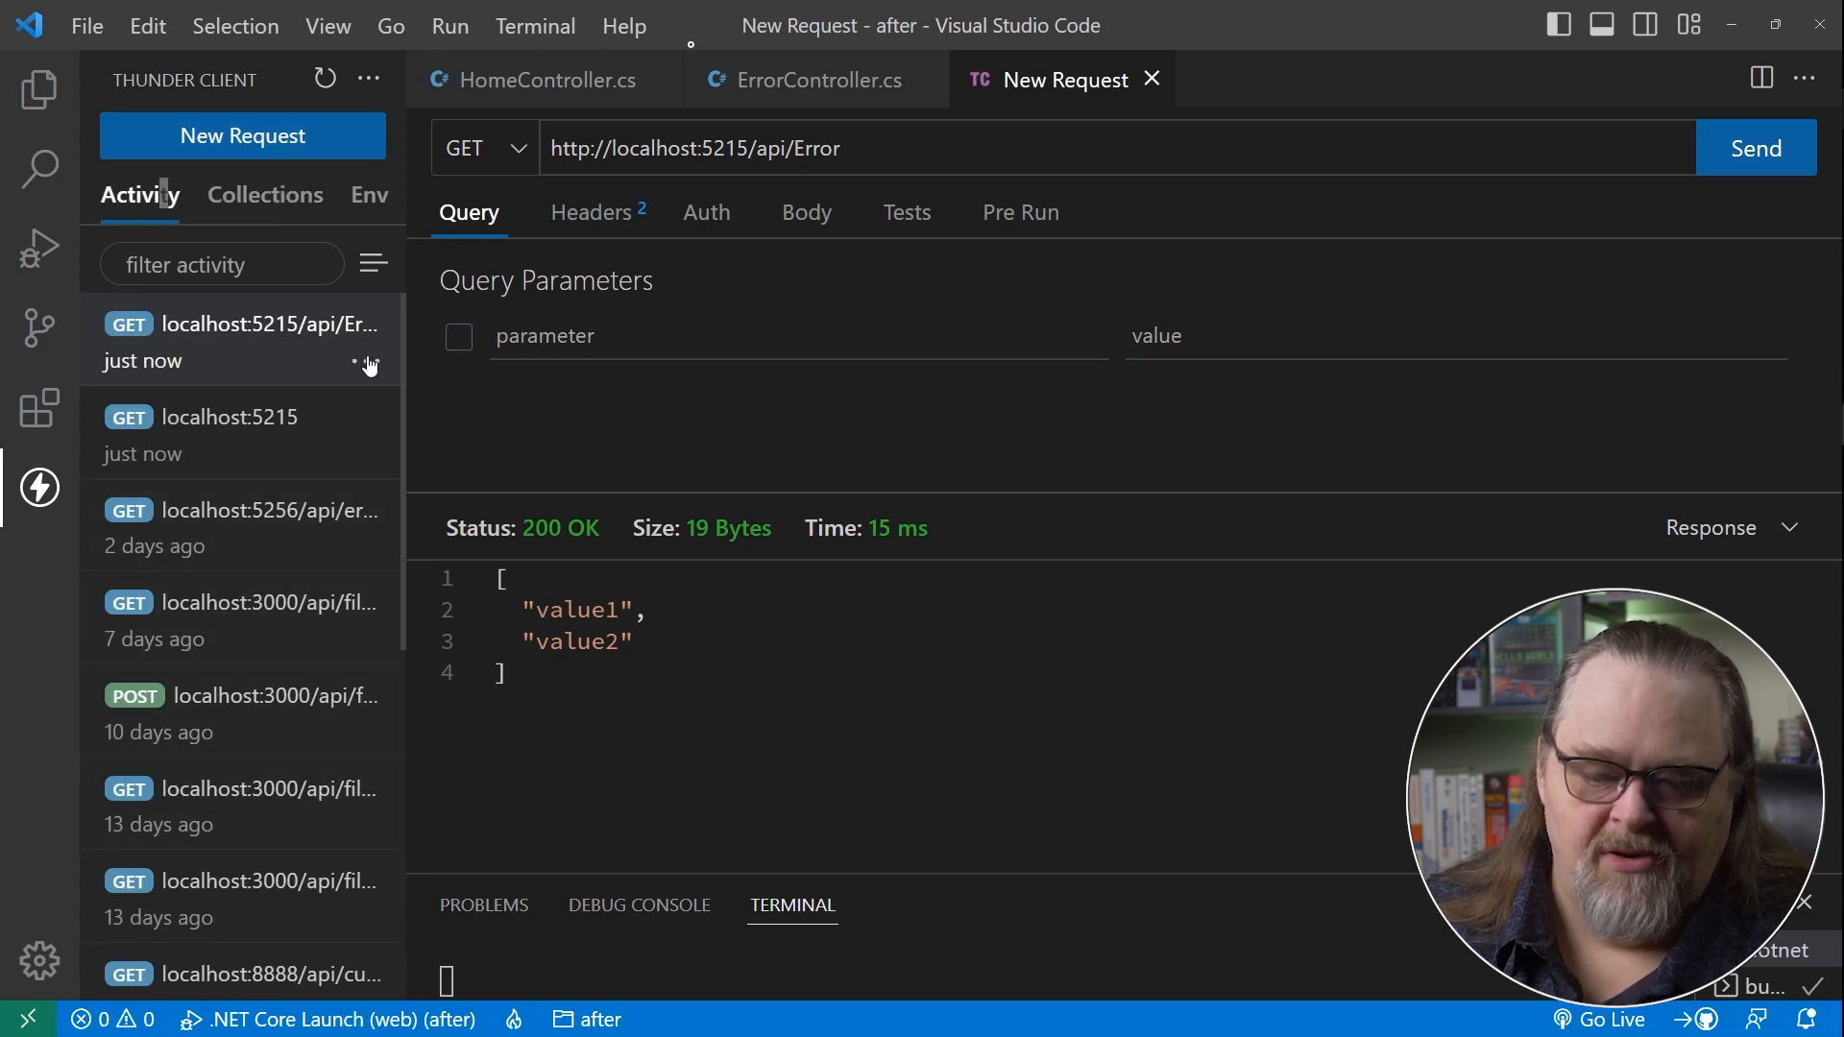
click(365, 361)
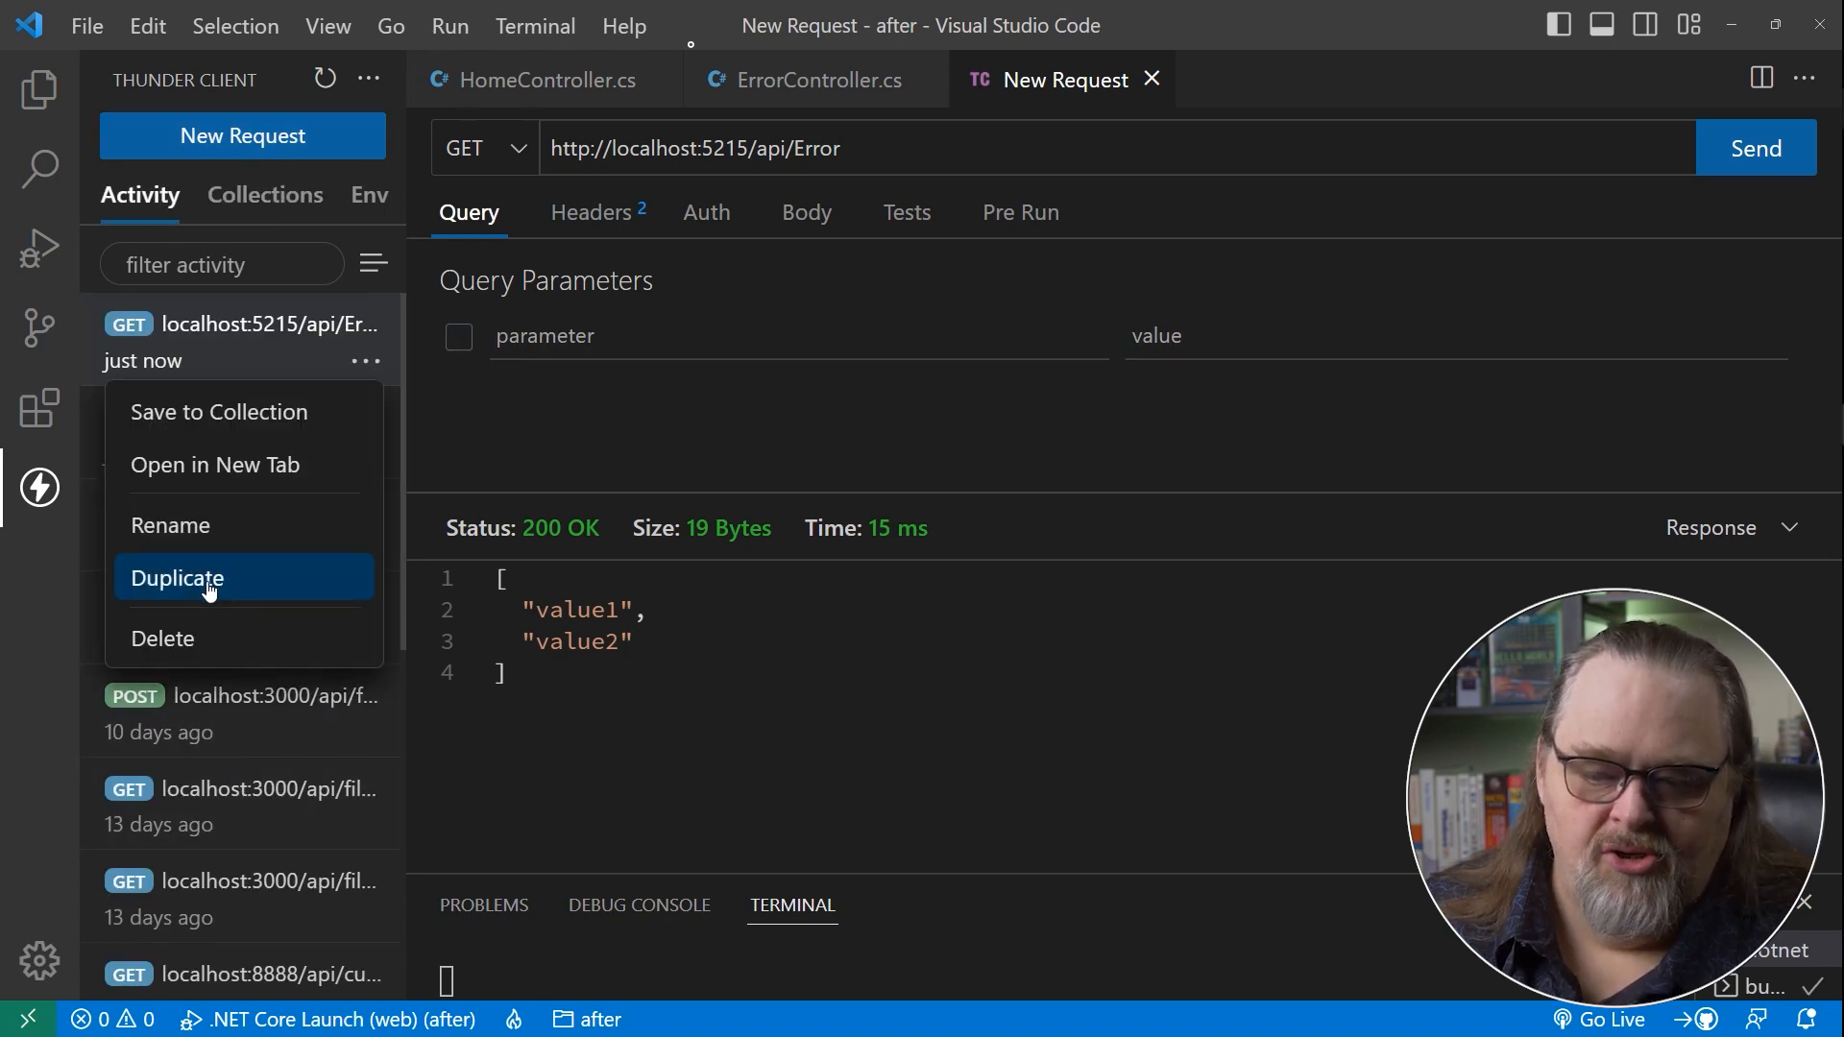
click(177, 578)
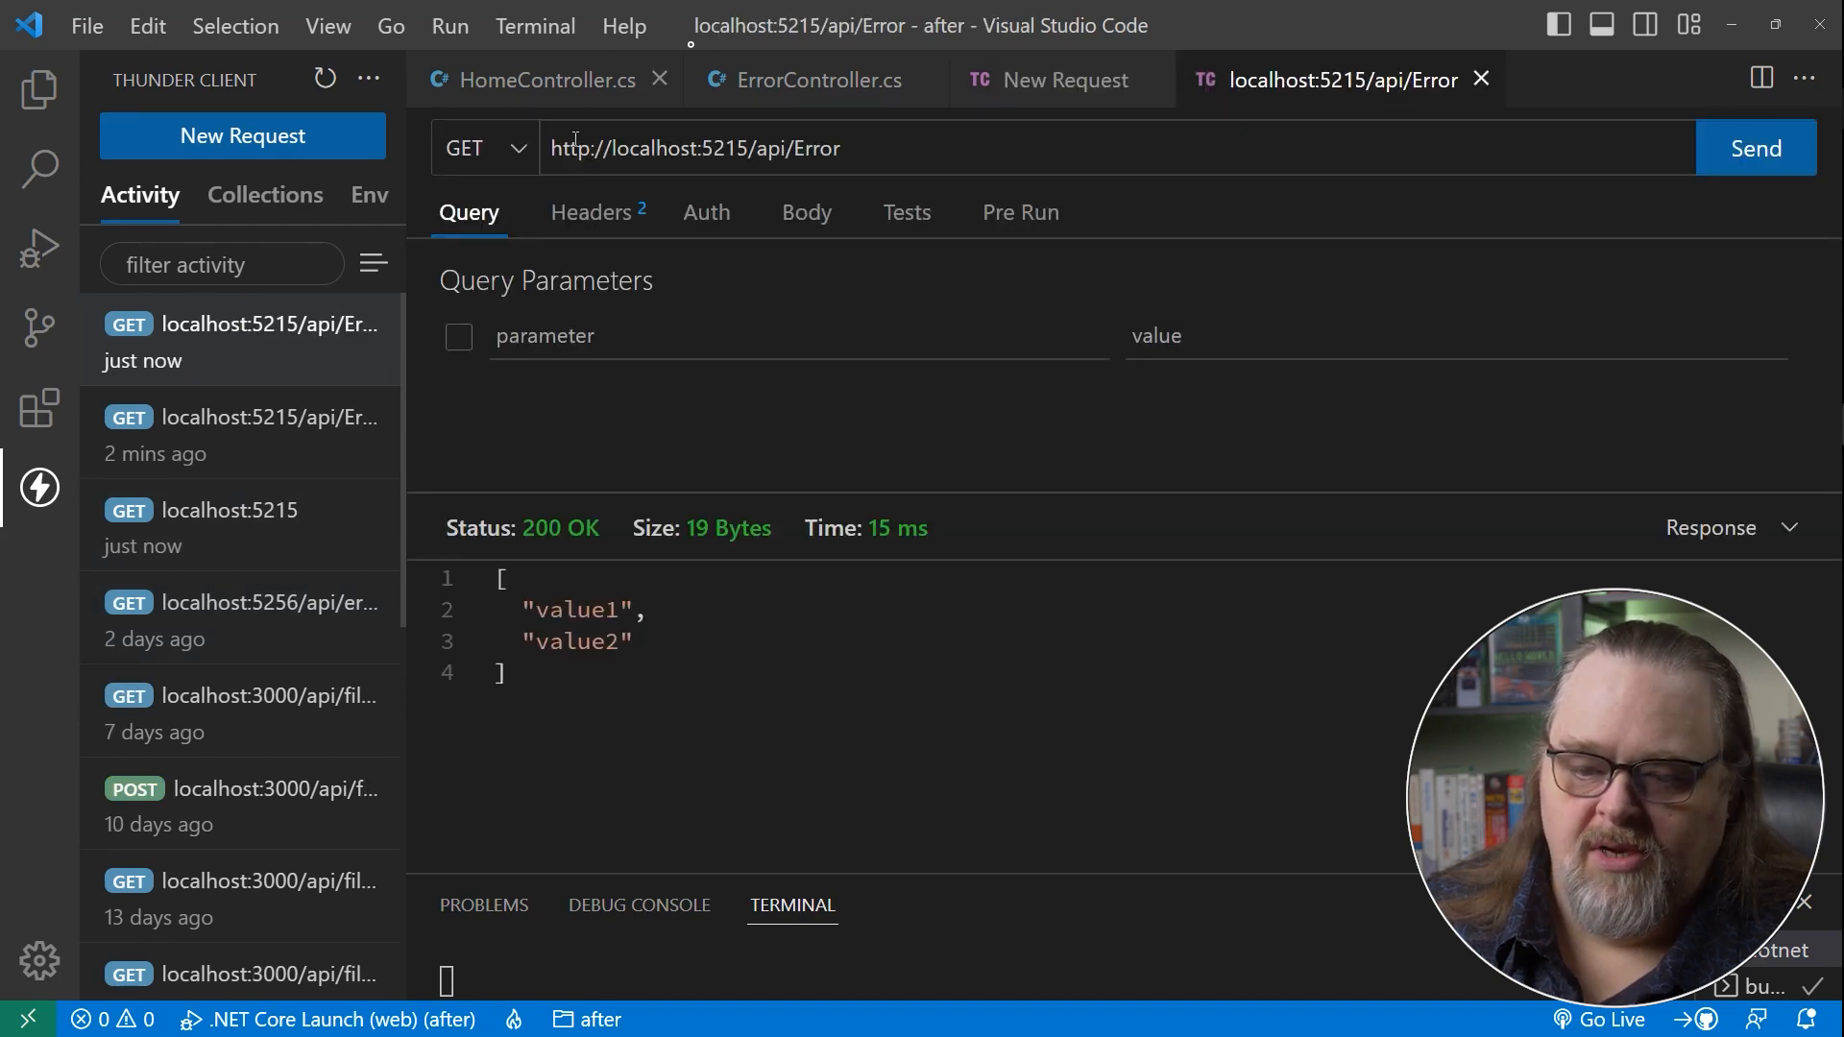
text(/1)
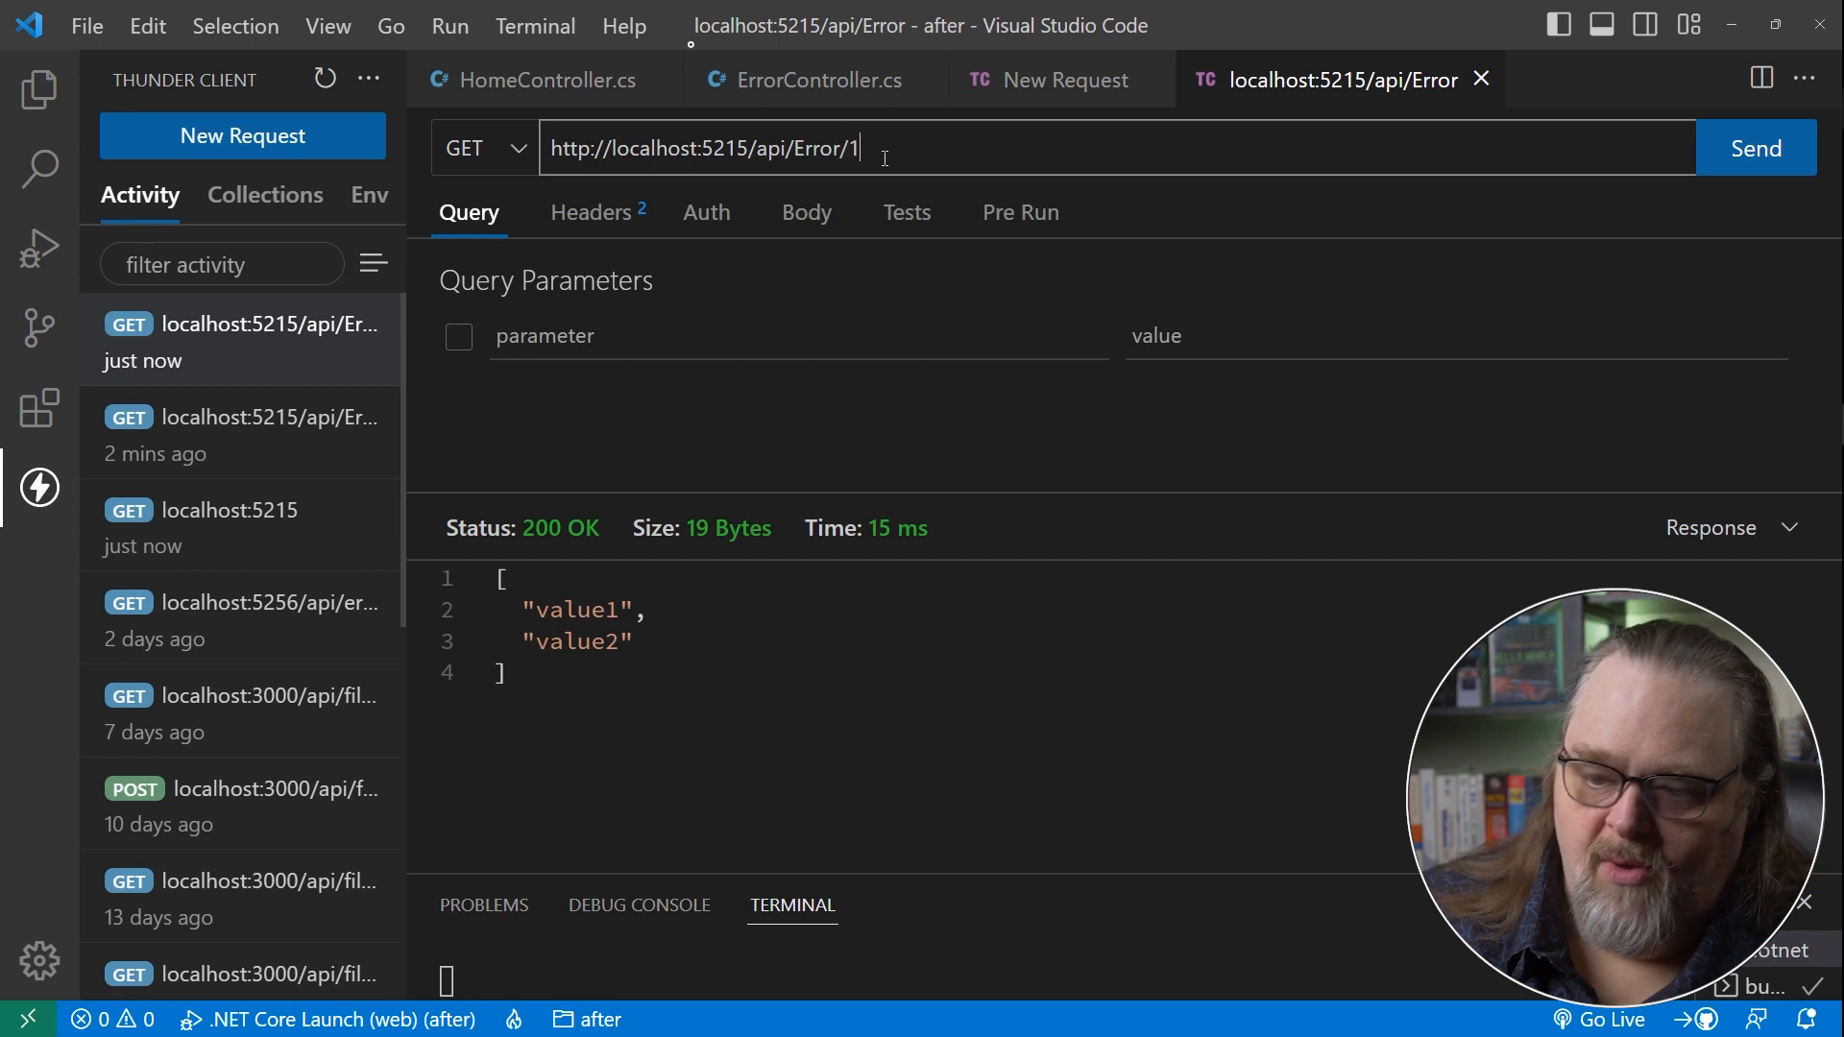
Save the api/Error/1 request into a new collection named Test and review its contents.
click(1753, 148)
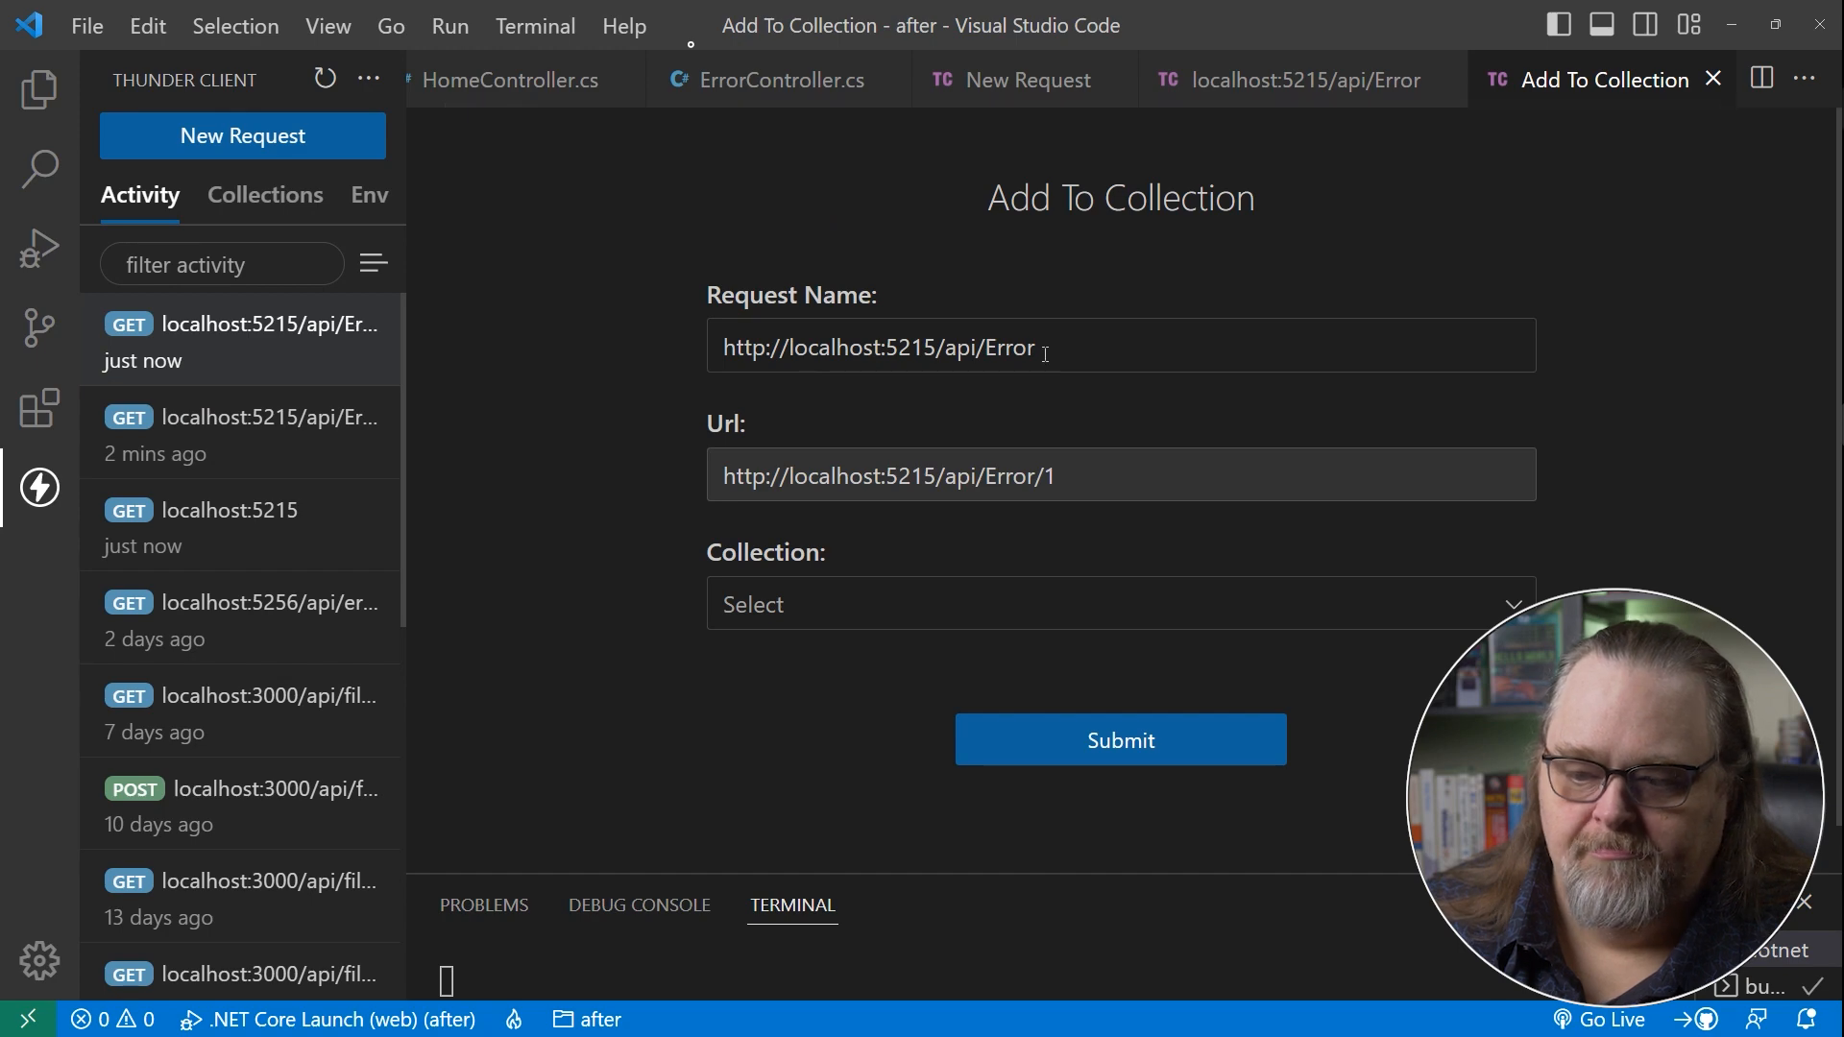
text(Test)
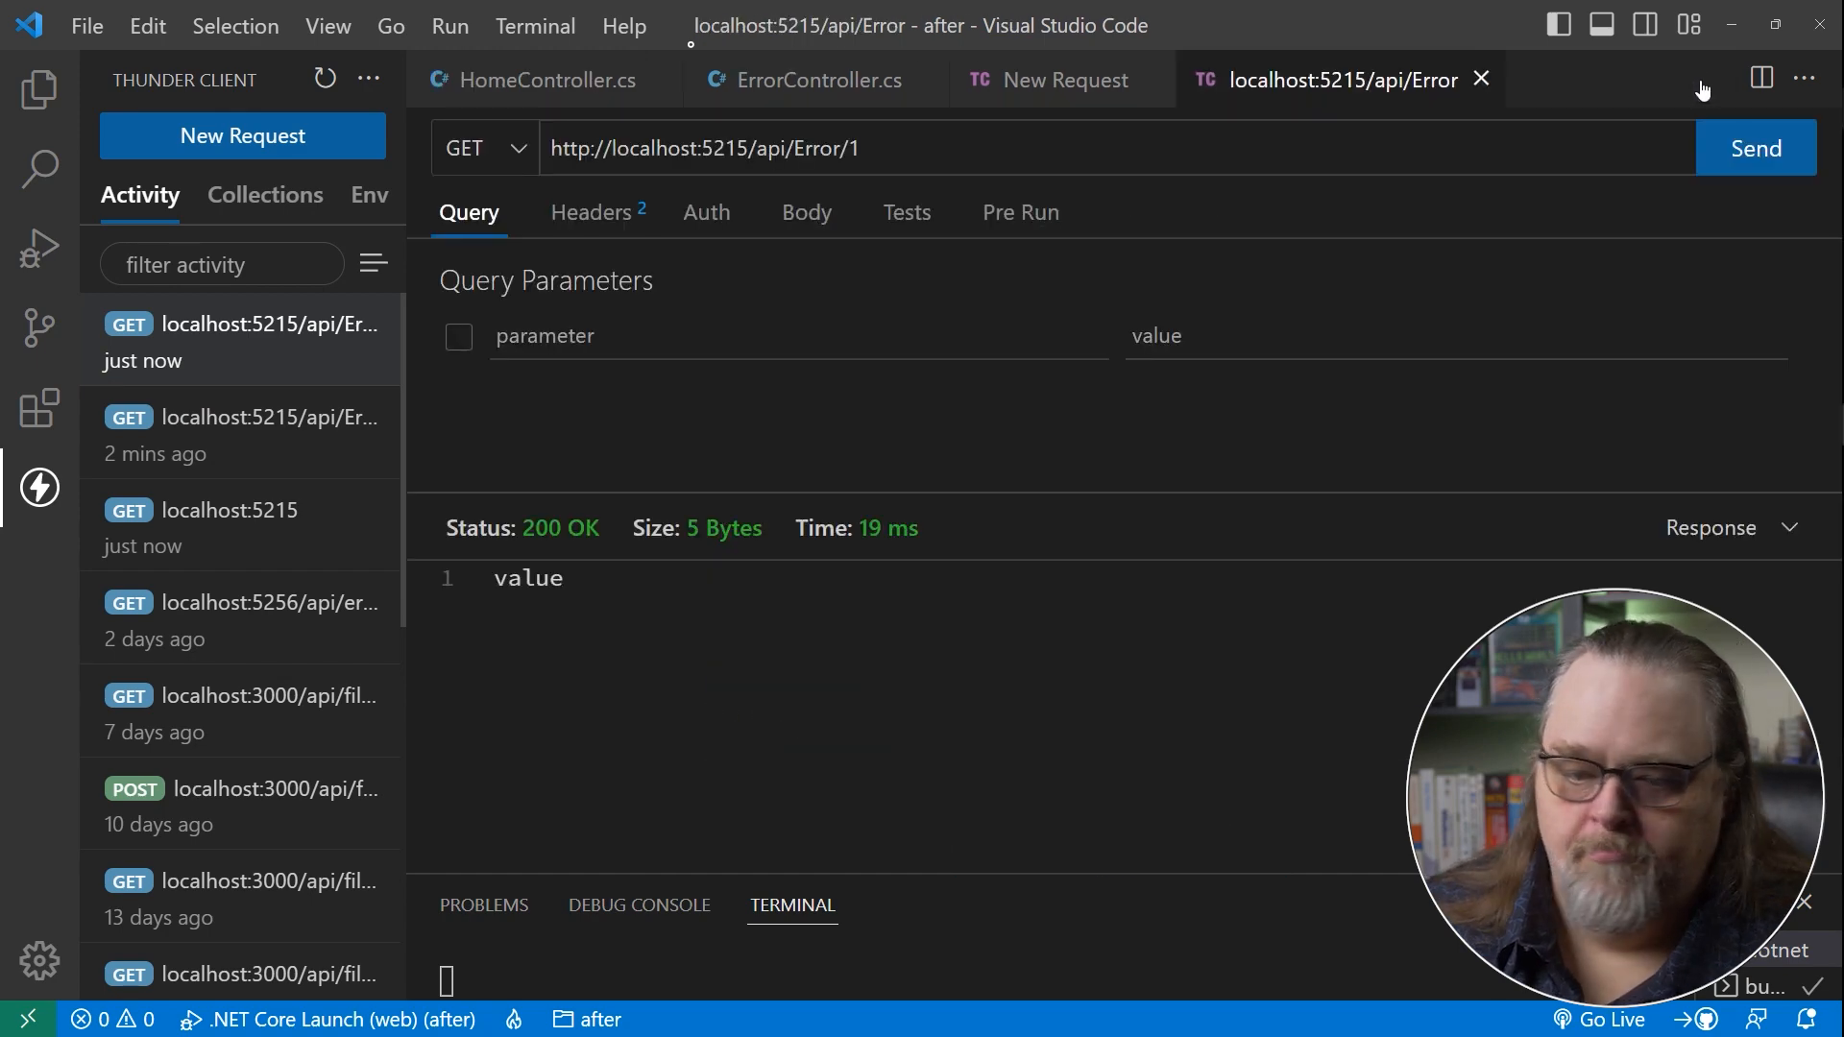
click(264, 196)
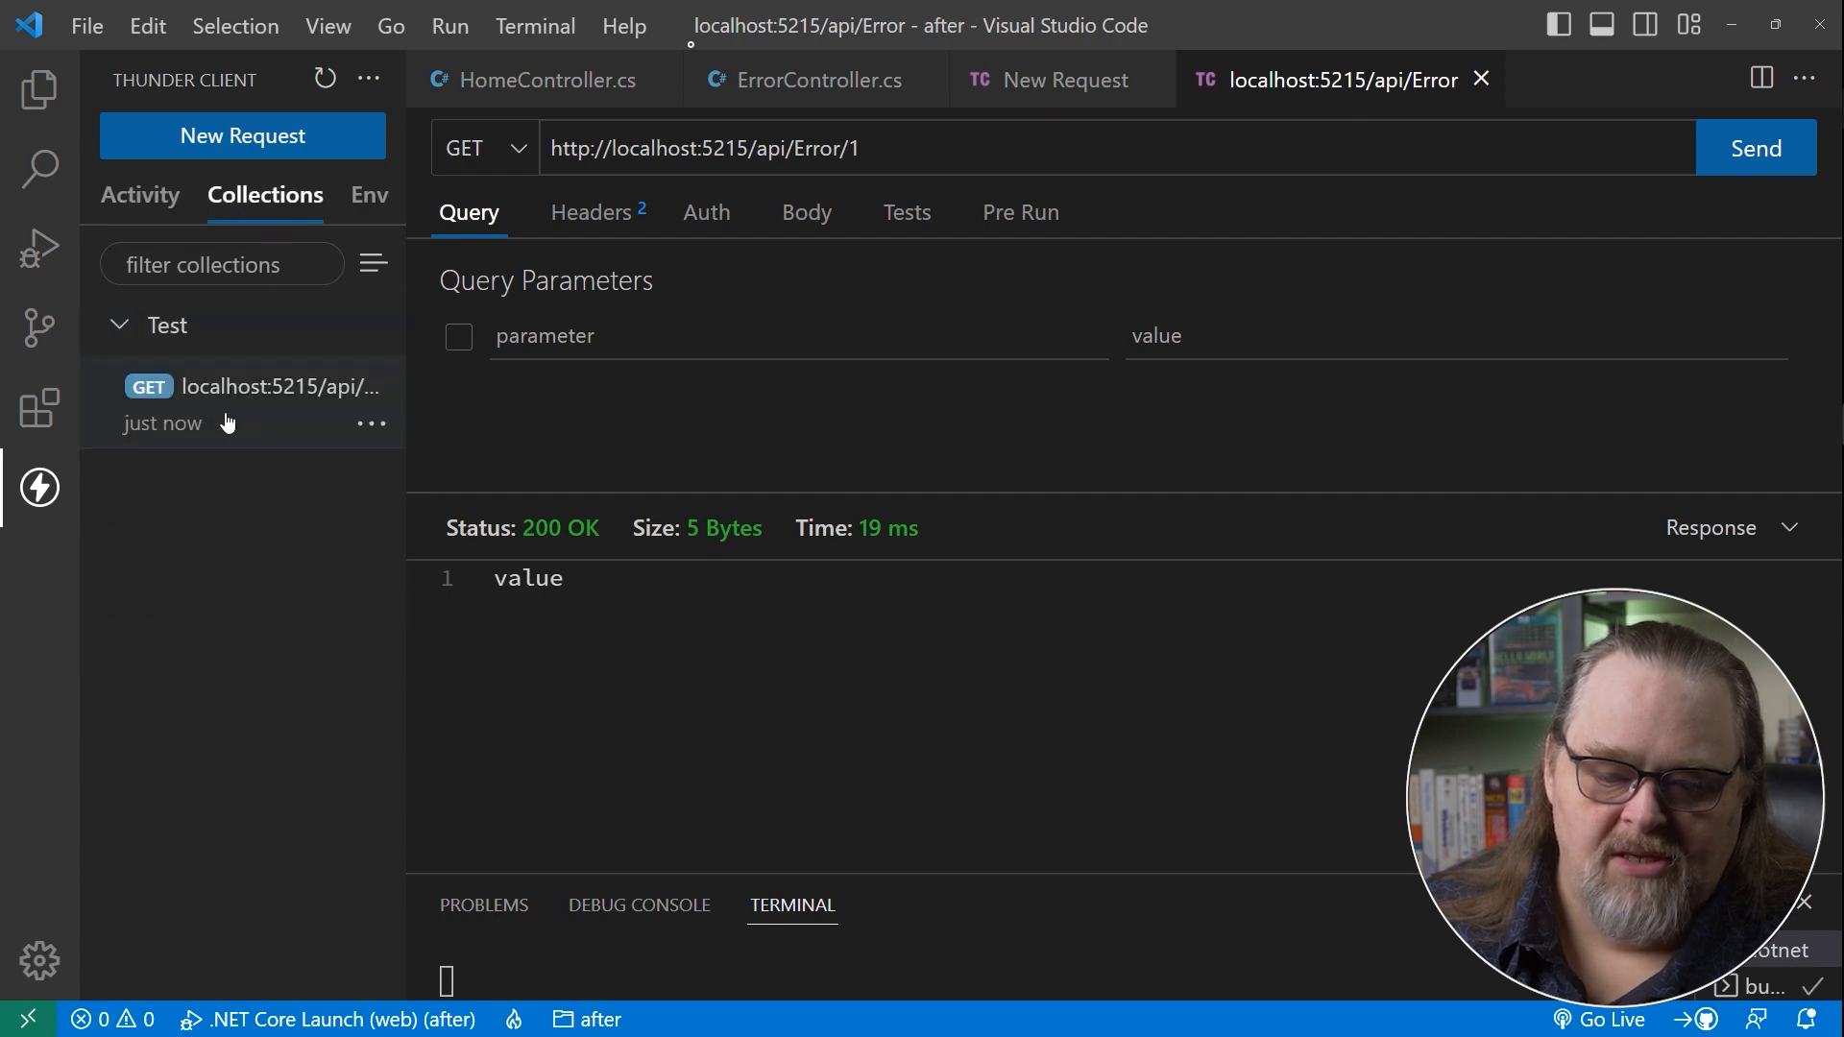
click(138, 194)
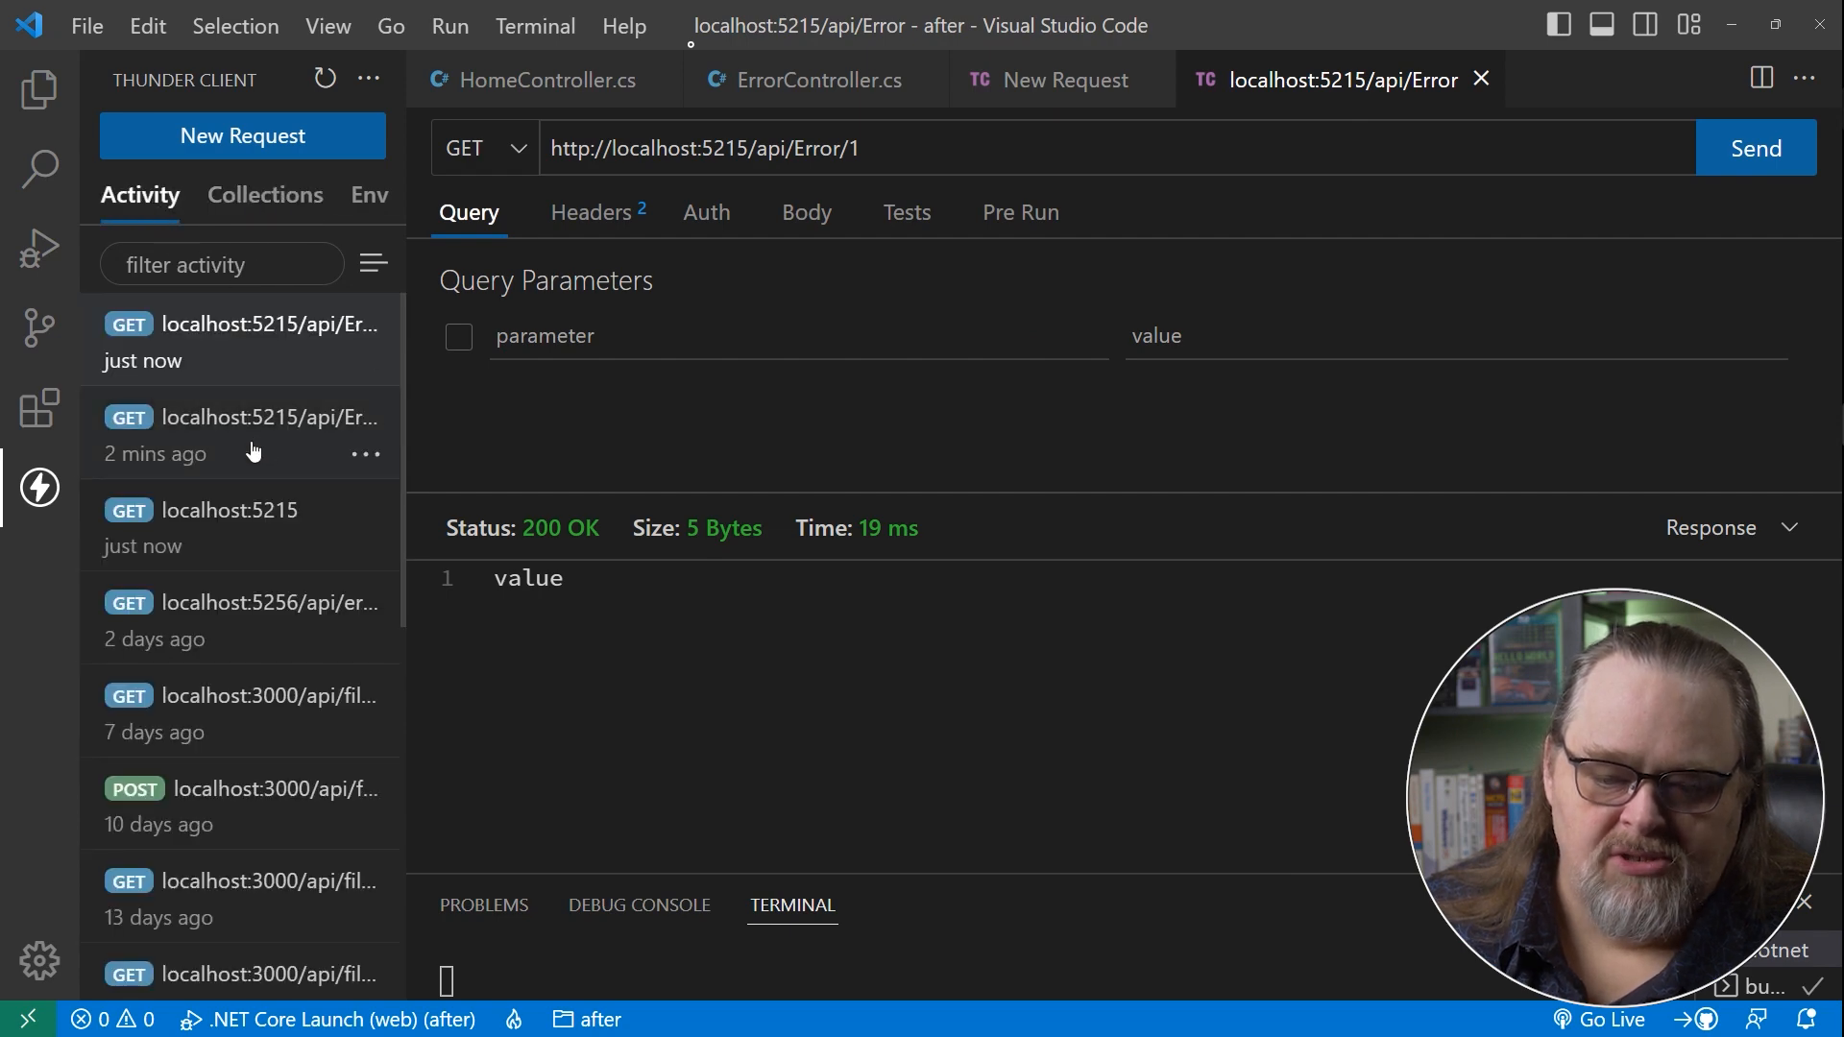
Save the root localhost:5215 request from Activity into the Test collection.
click(363, 453)
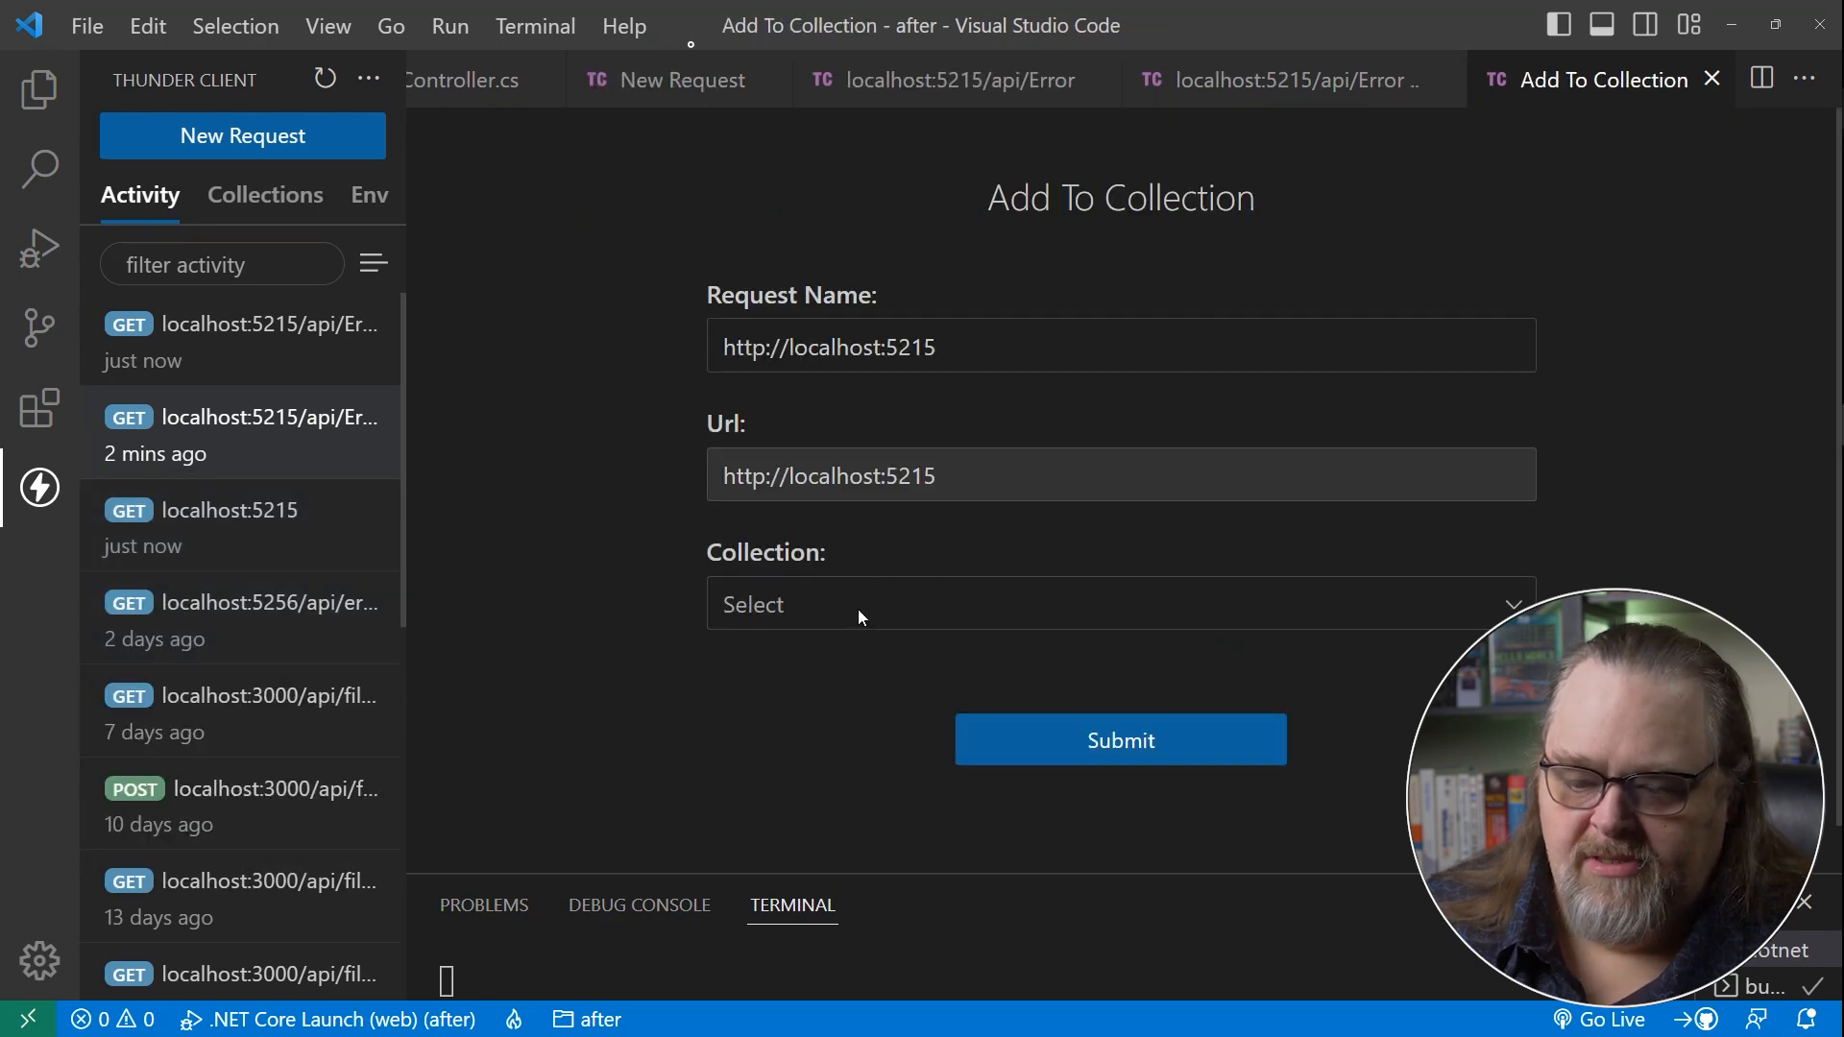
click(1118, 737)
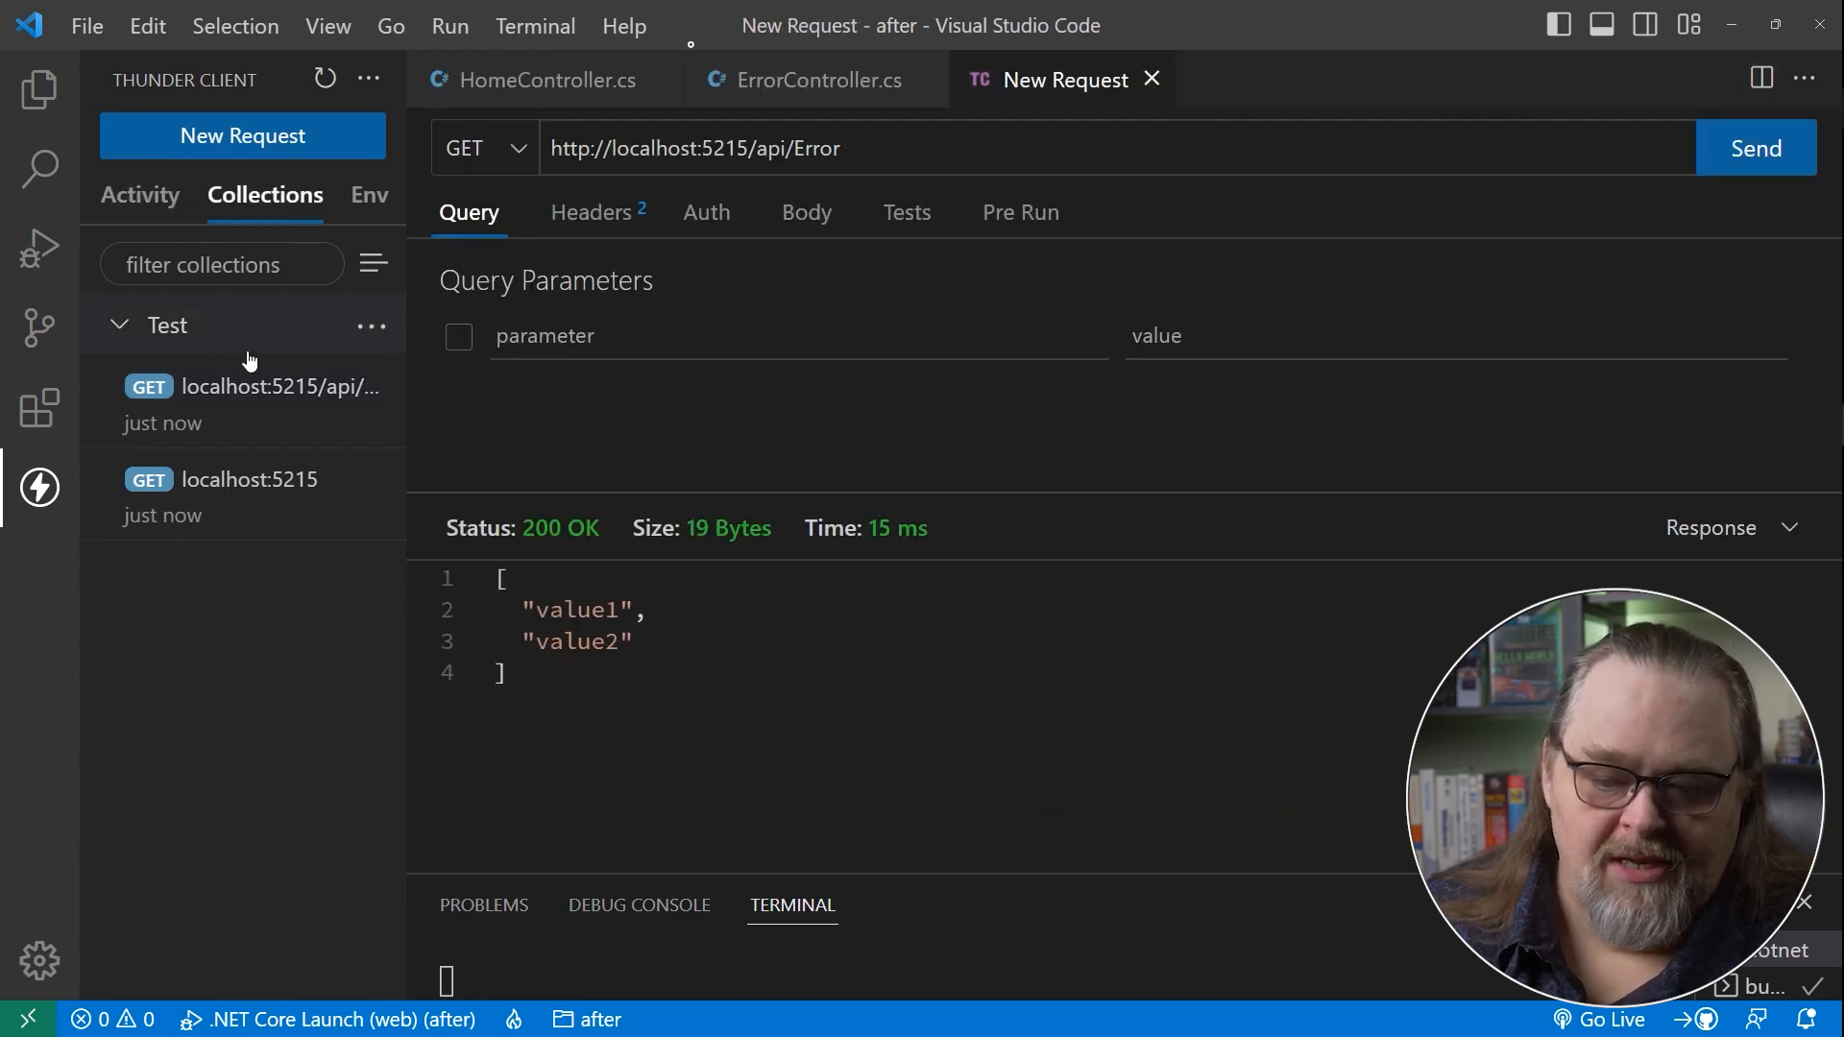
click(371, 326)
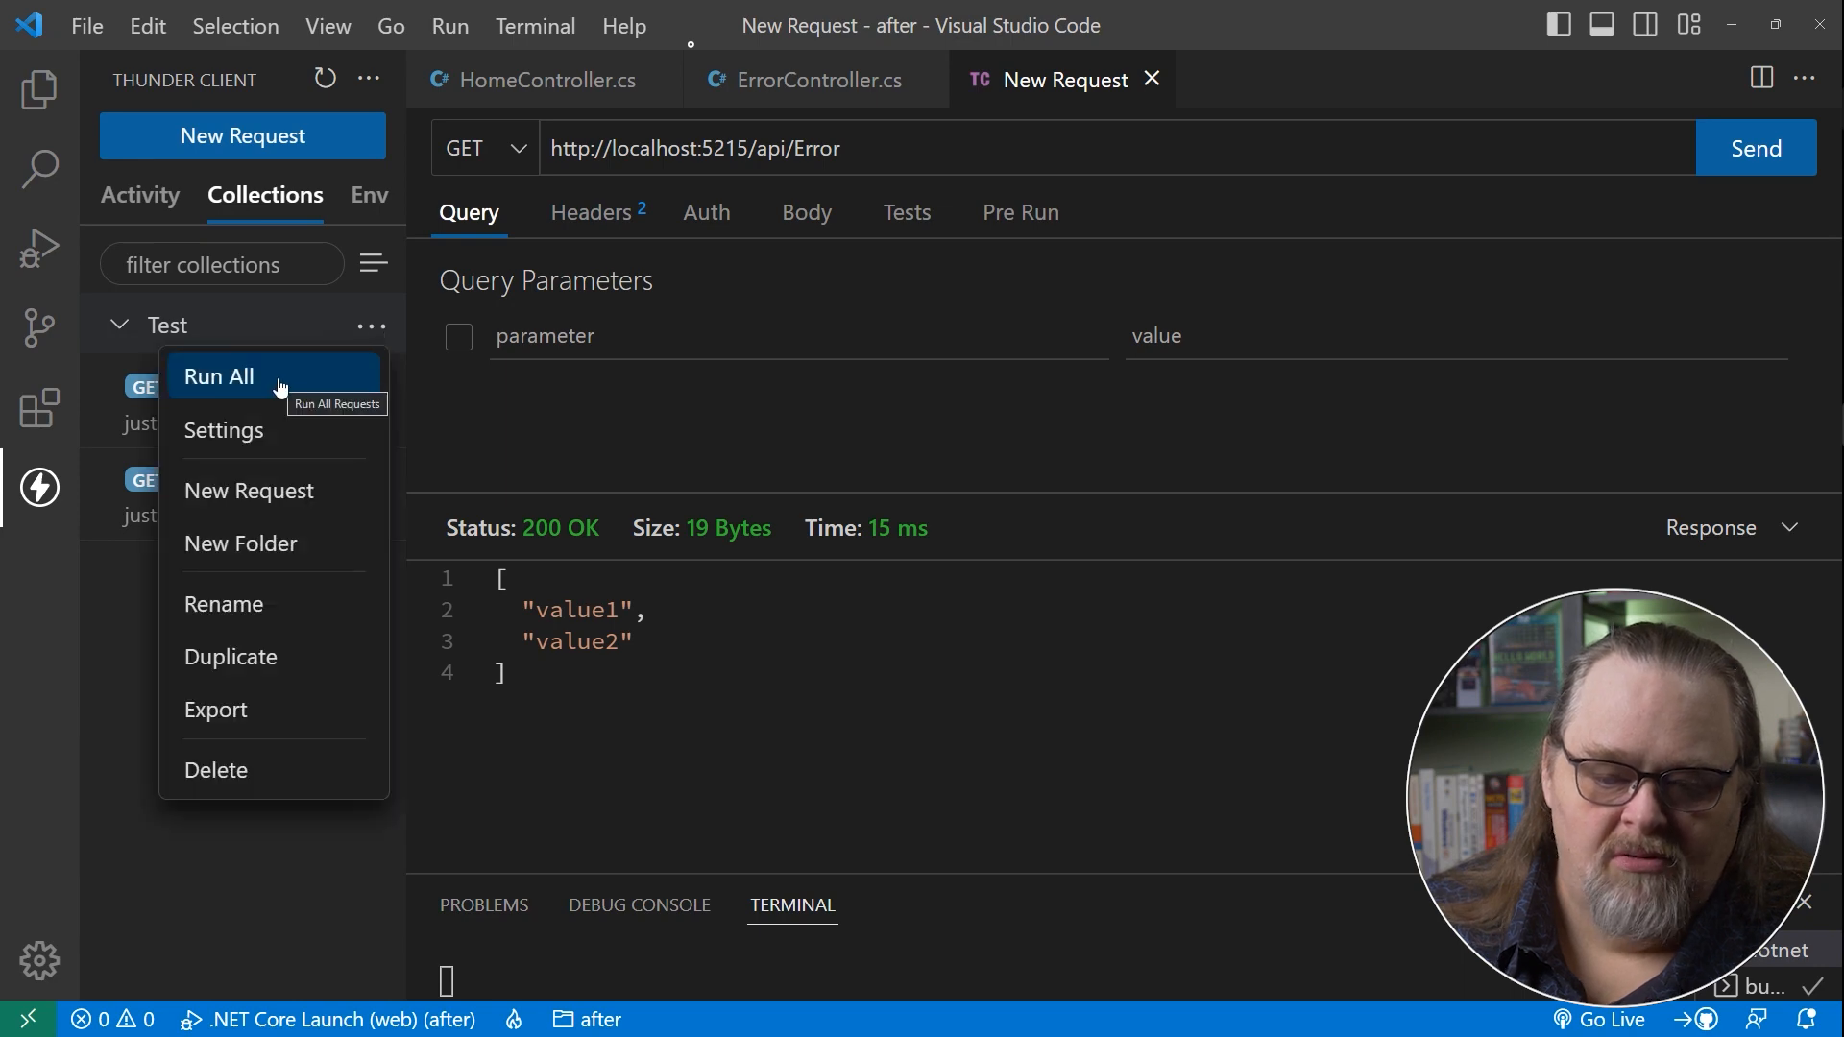
Run All on the Test collection, see both requests return 200, and close the results.
click(219, 376)
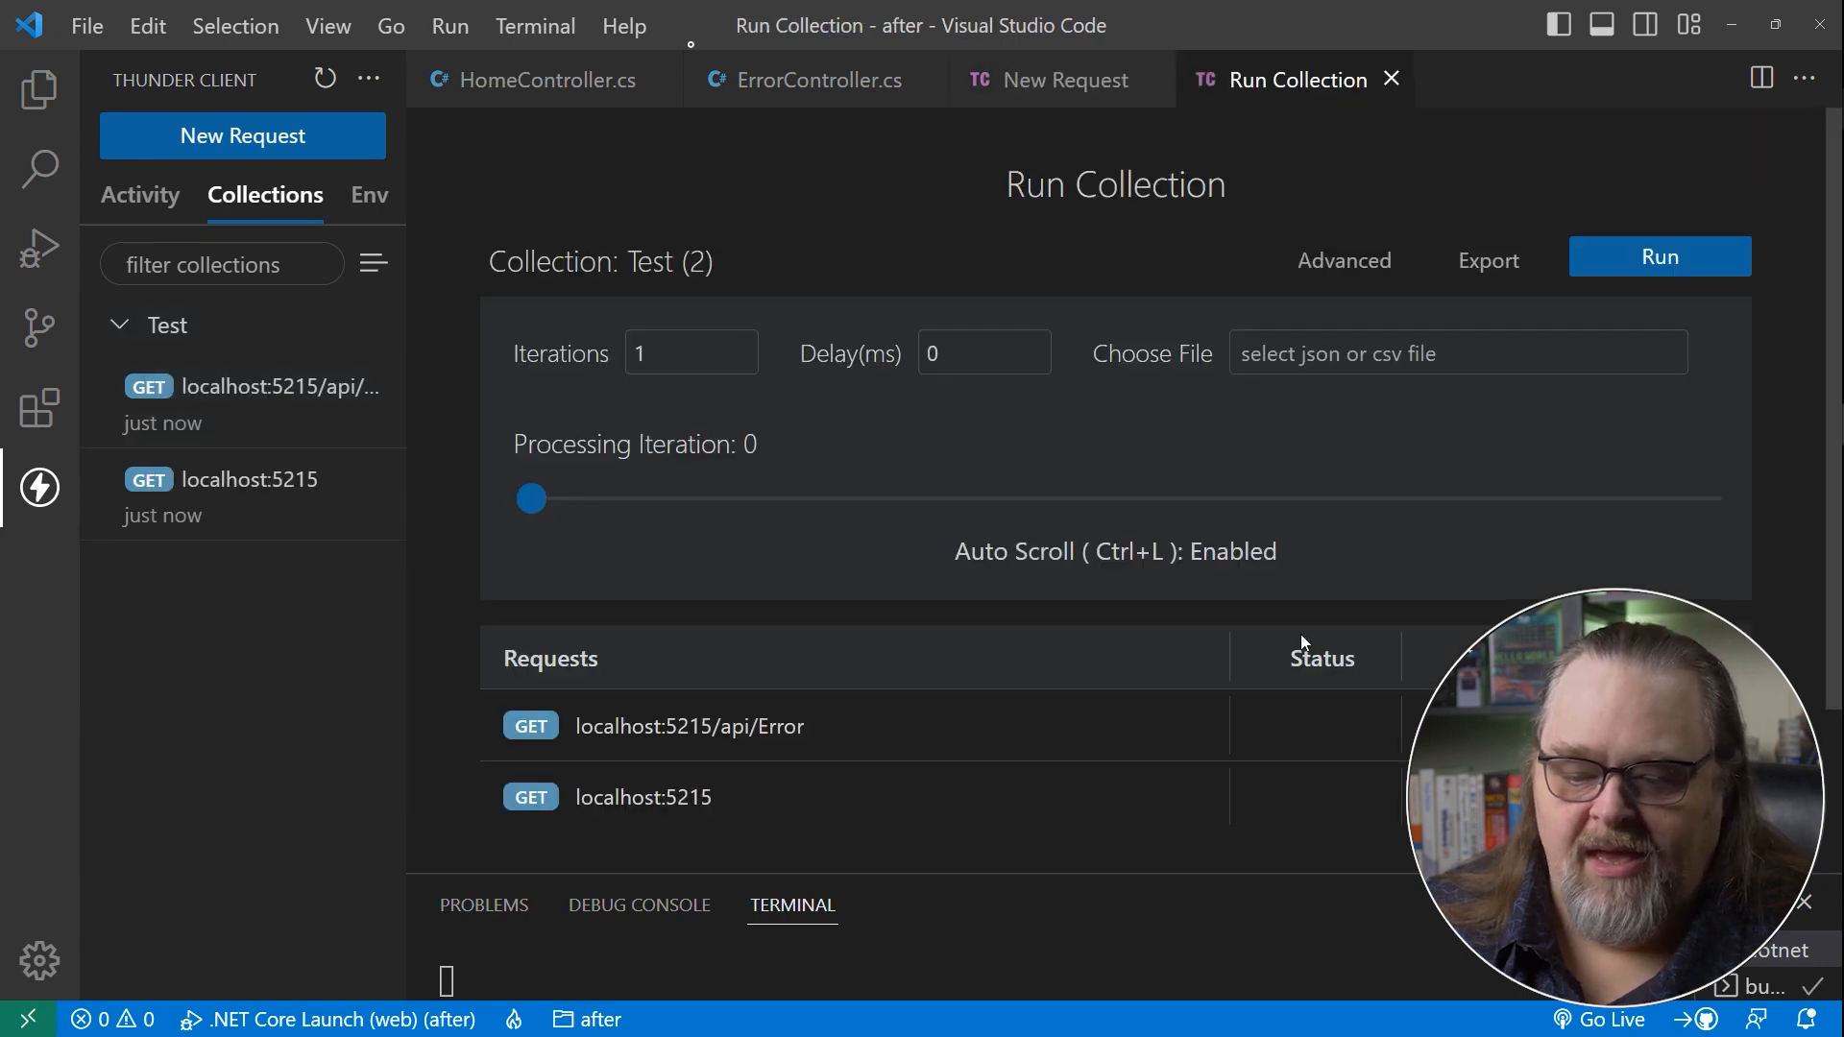
click(1657, 255)
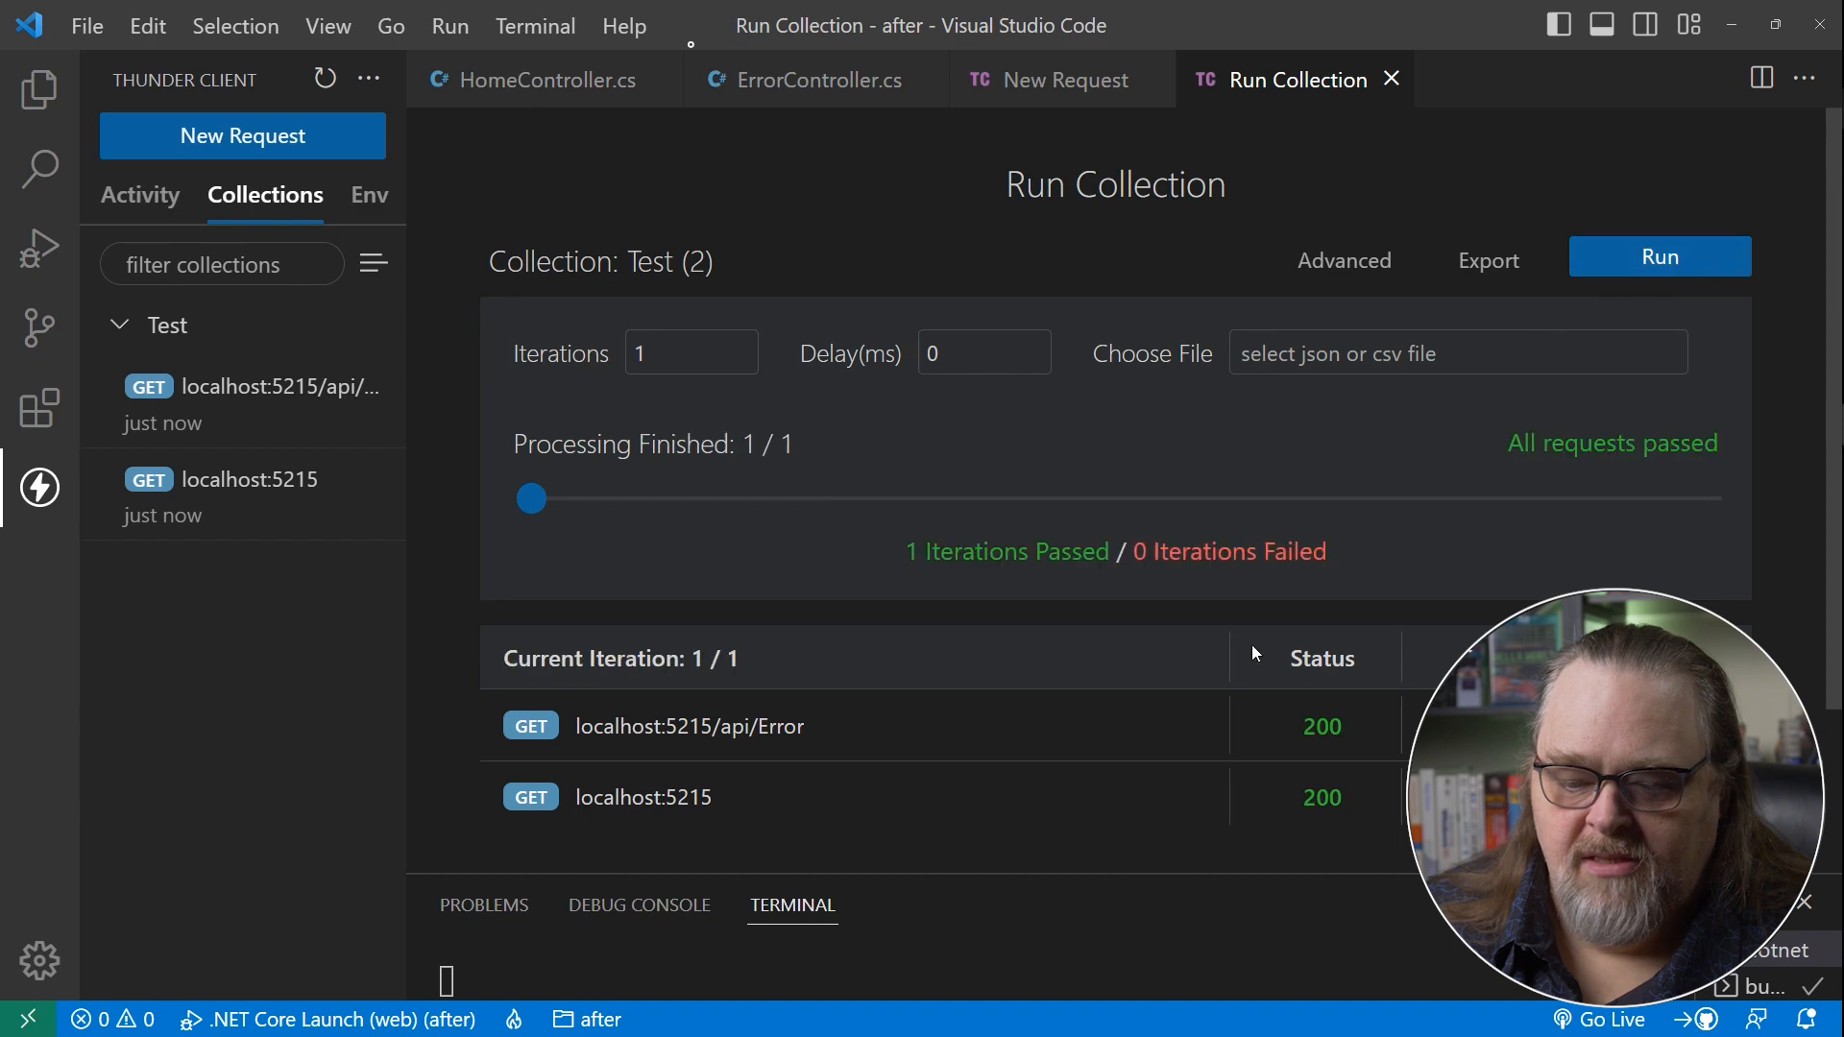
mouse_move(1148, 857)
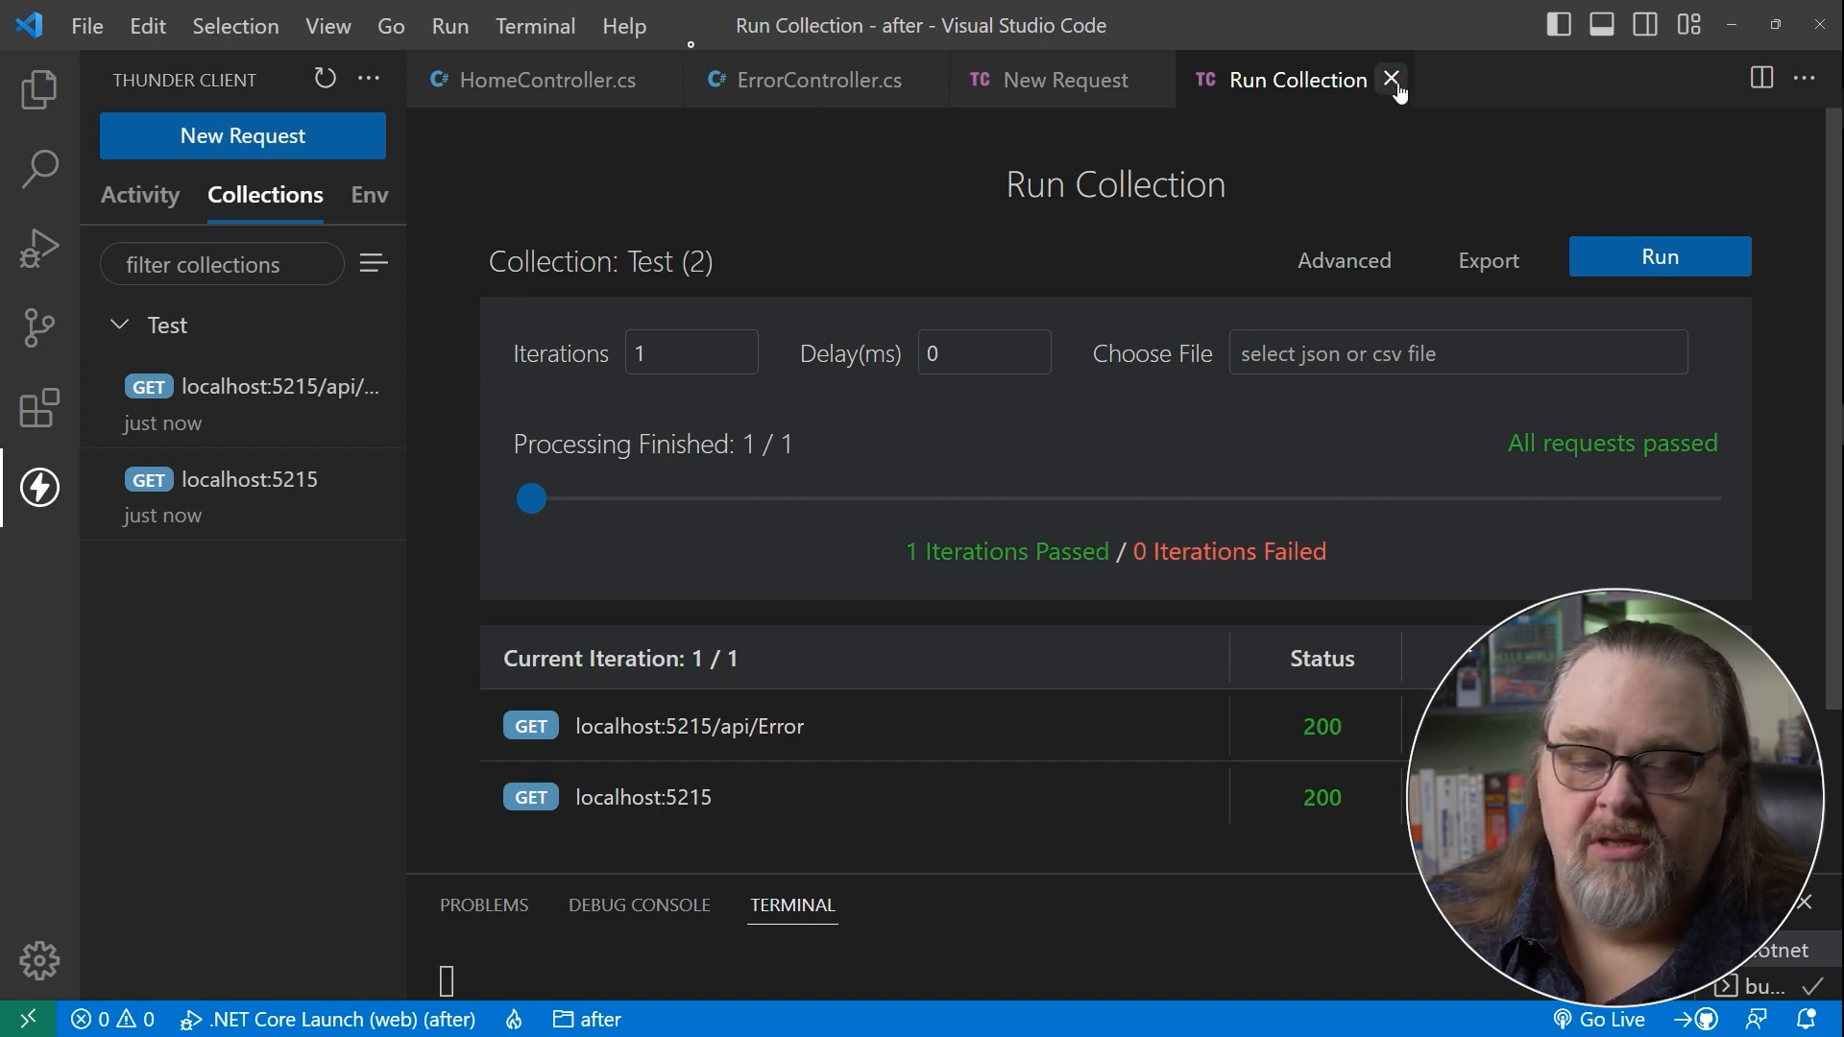
click(1392, 81)
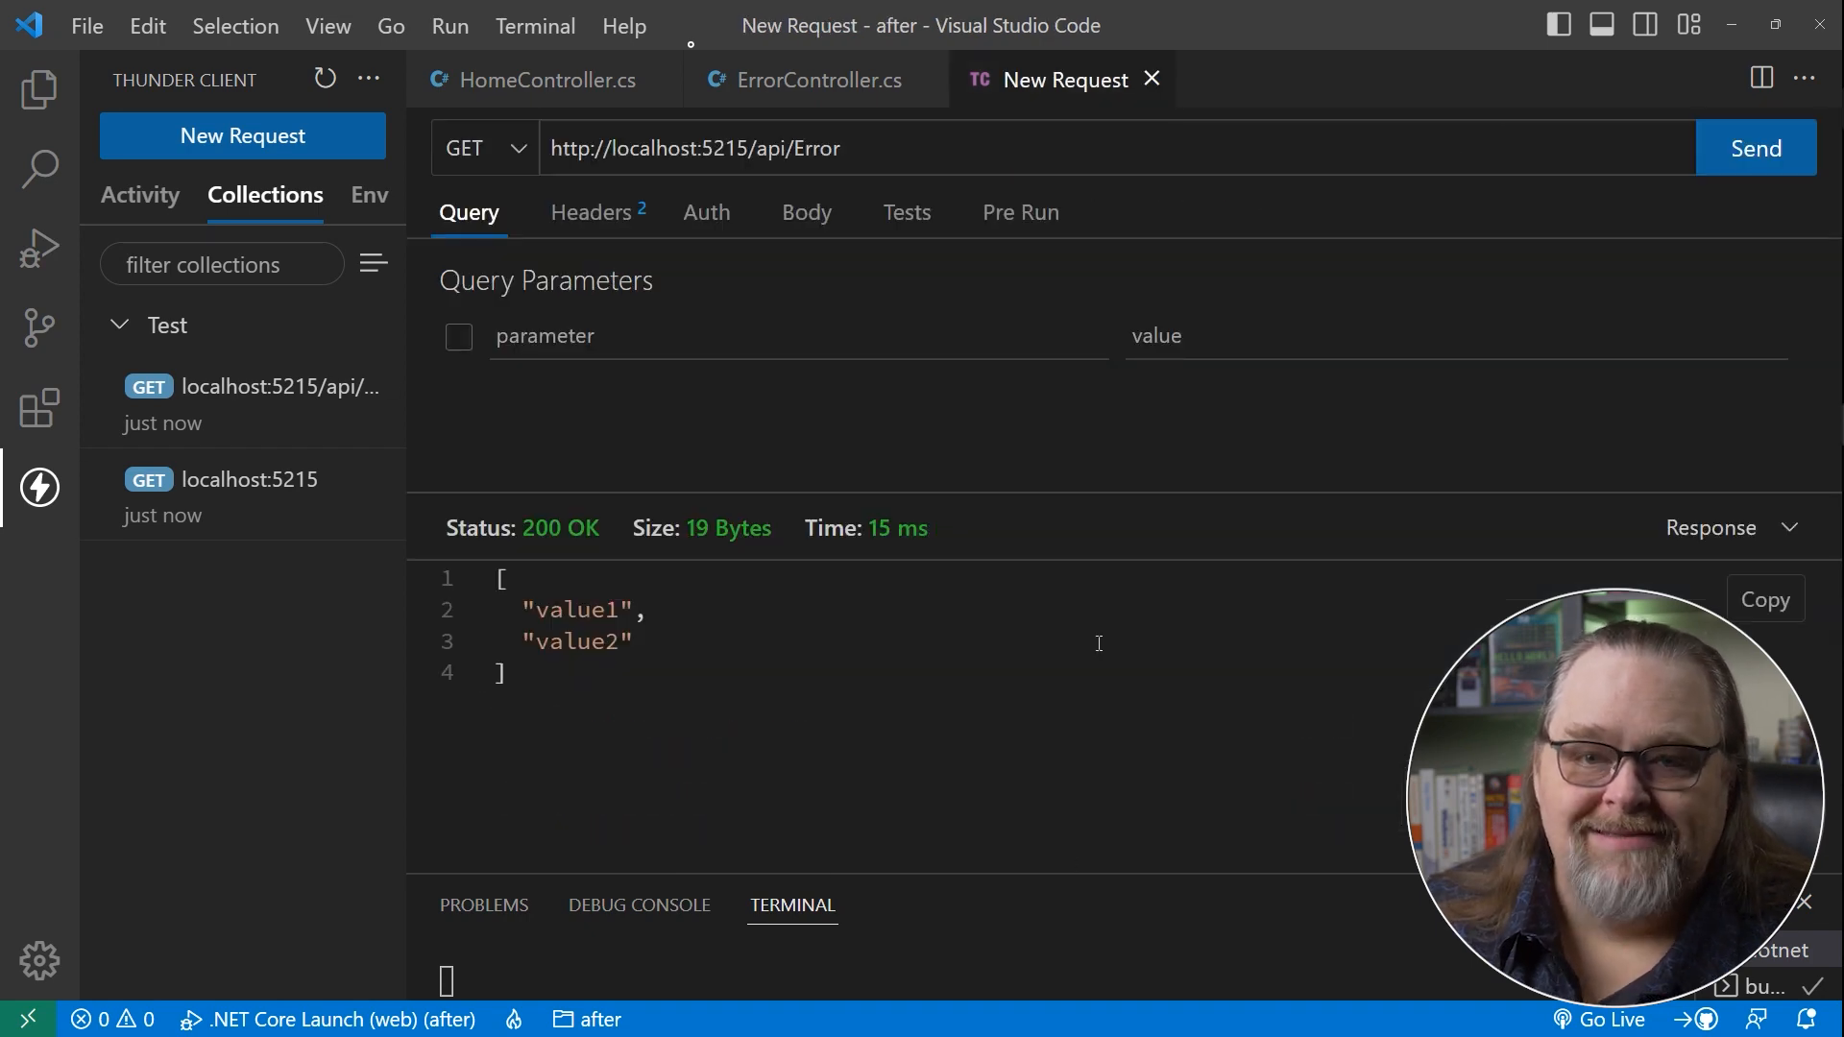
click(805, 78)
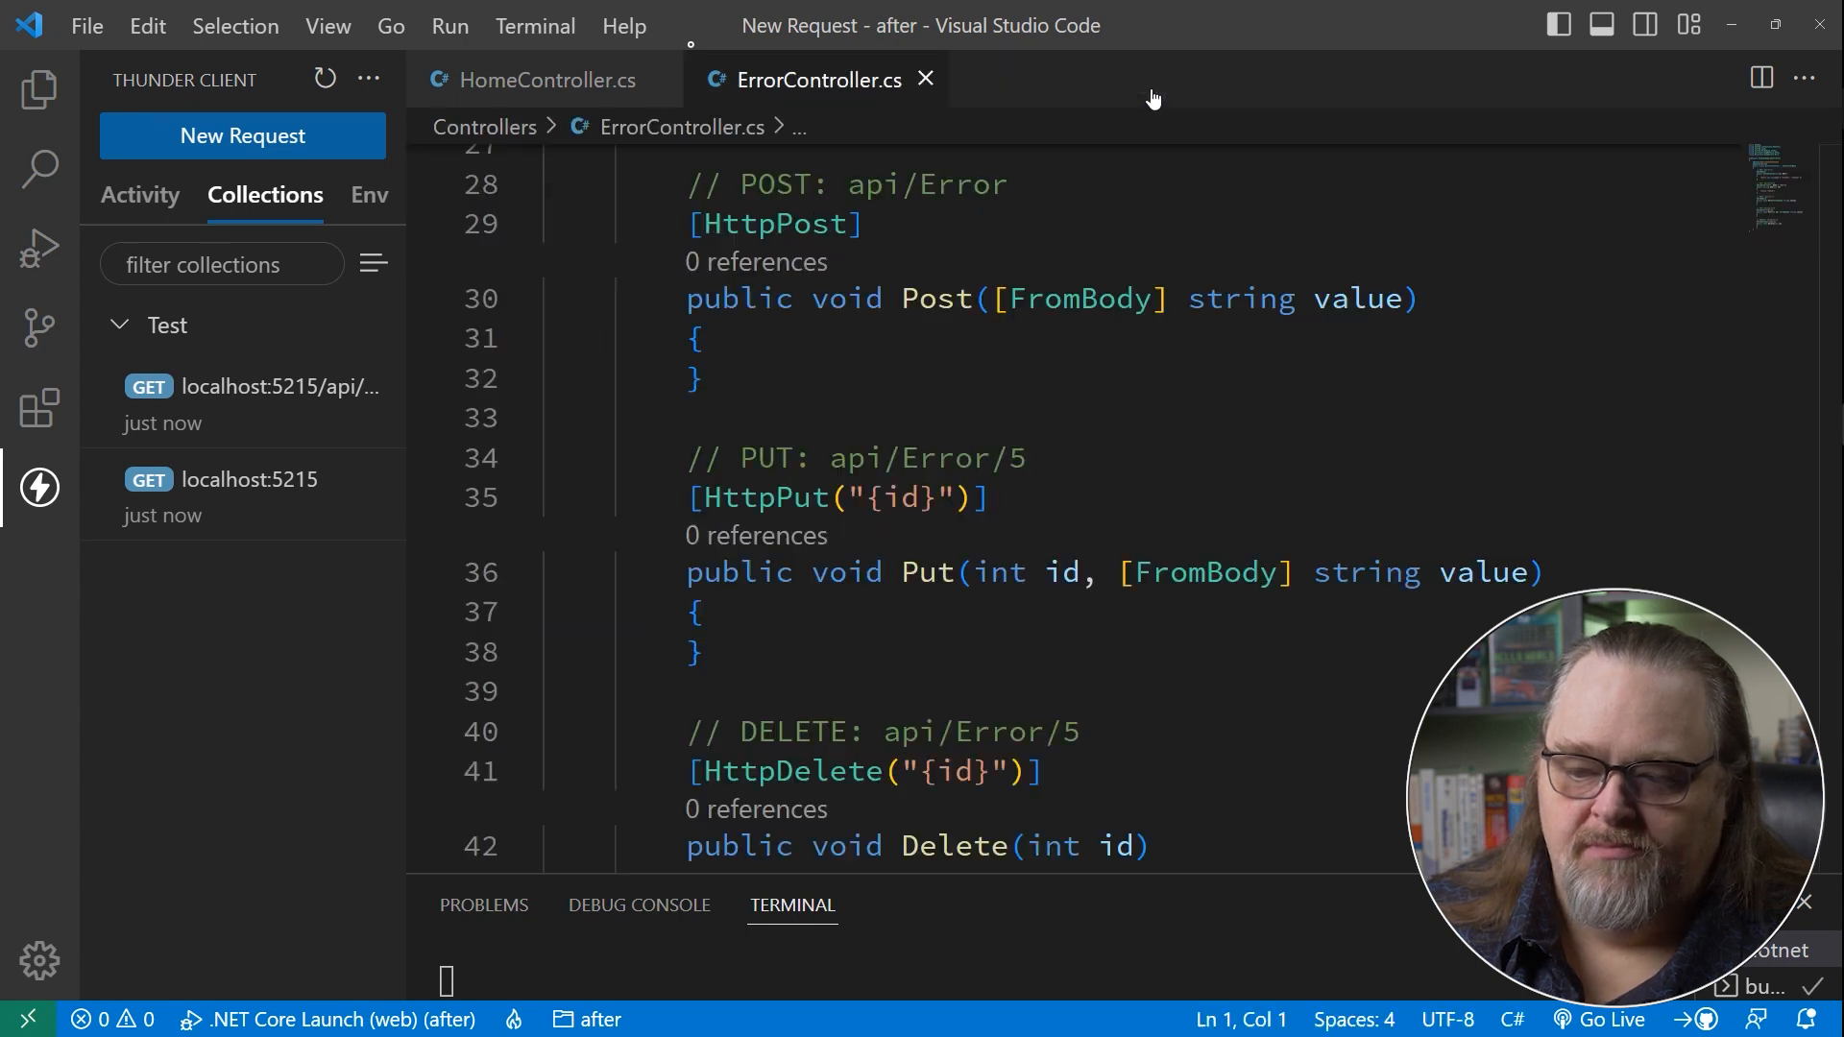